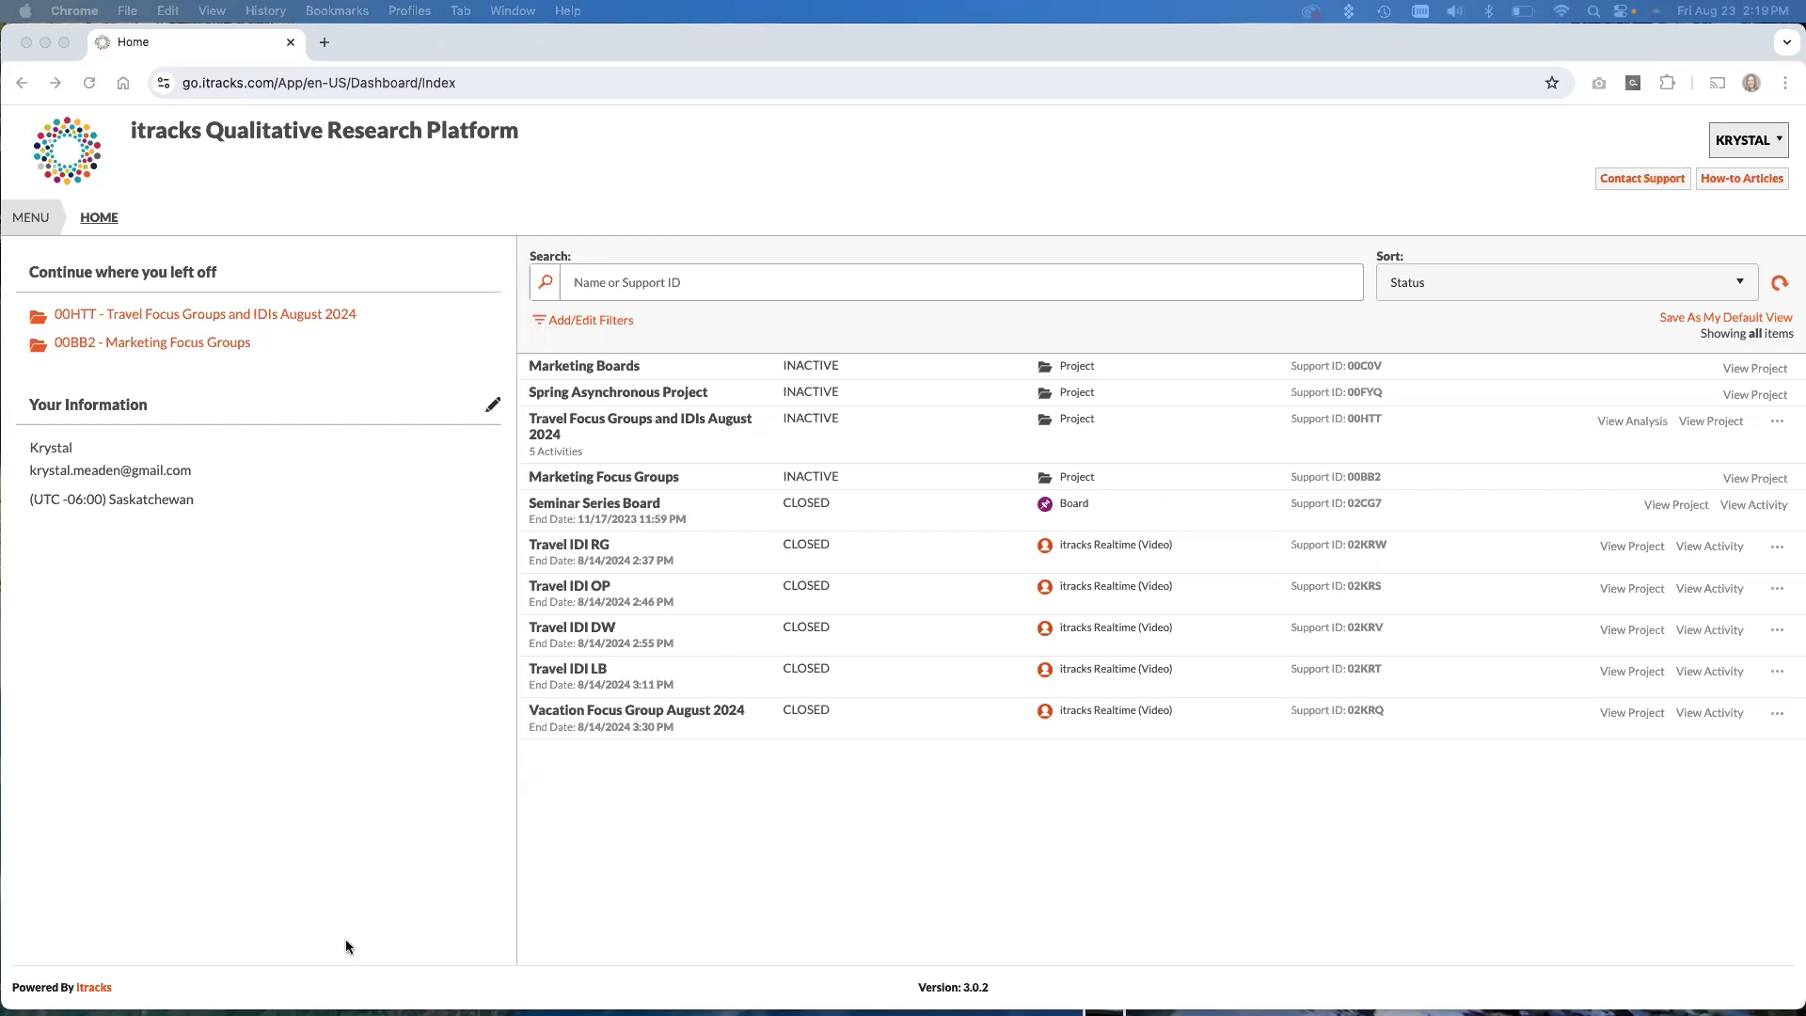
{"action": "mouse_move", "coordinate": [297, 939]}
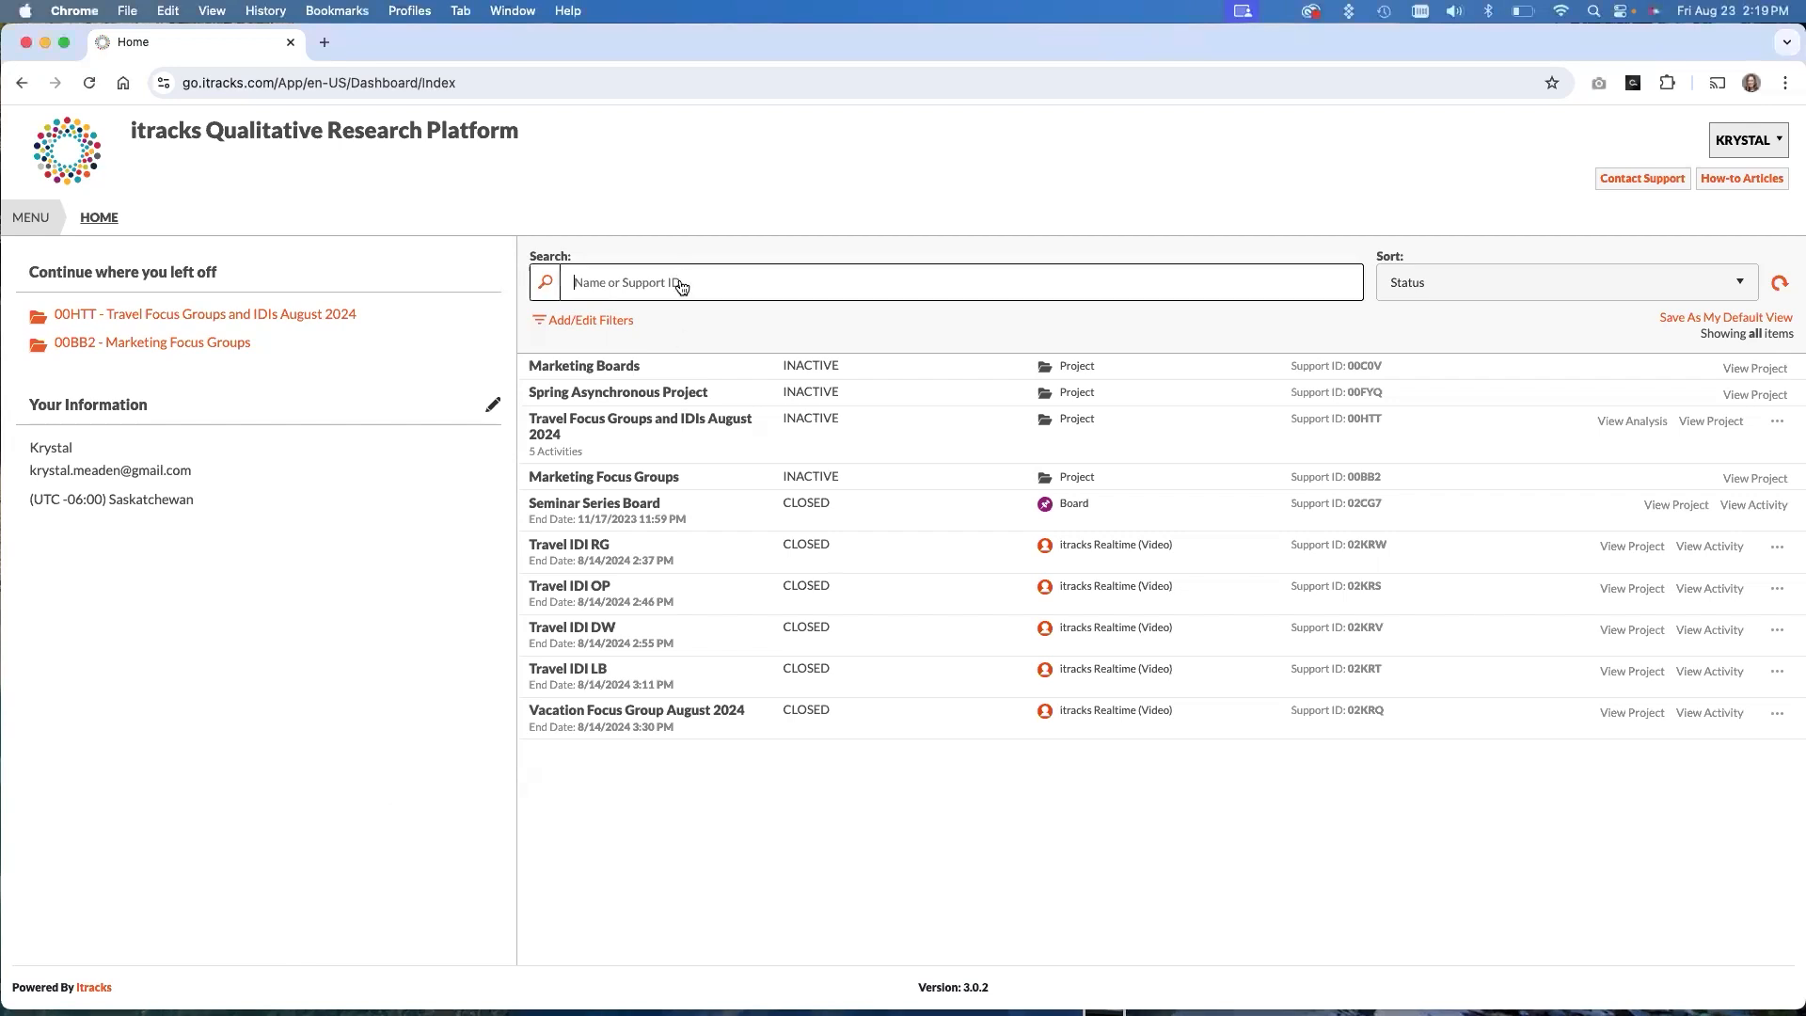
Filter the dashboard project list by the search term "Travel"
{"action": "type", "text": "Travel"}
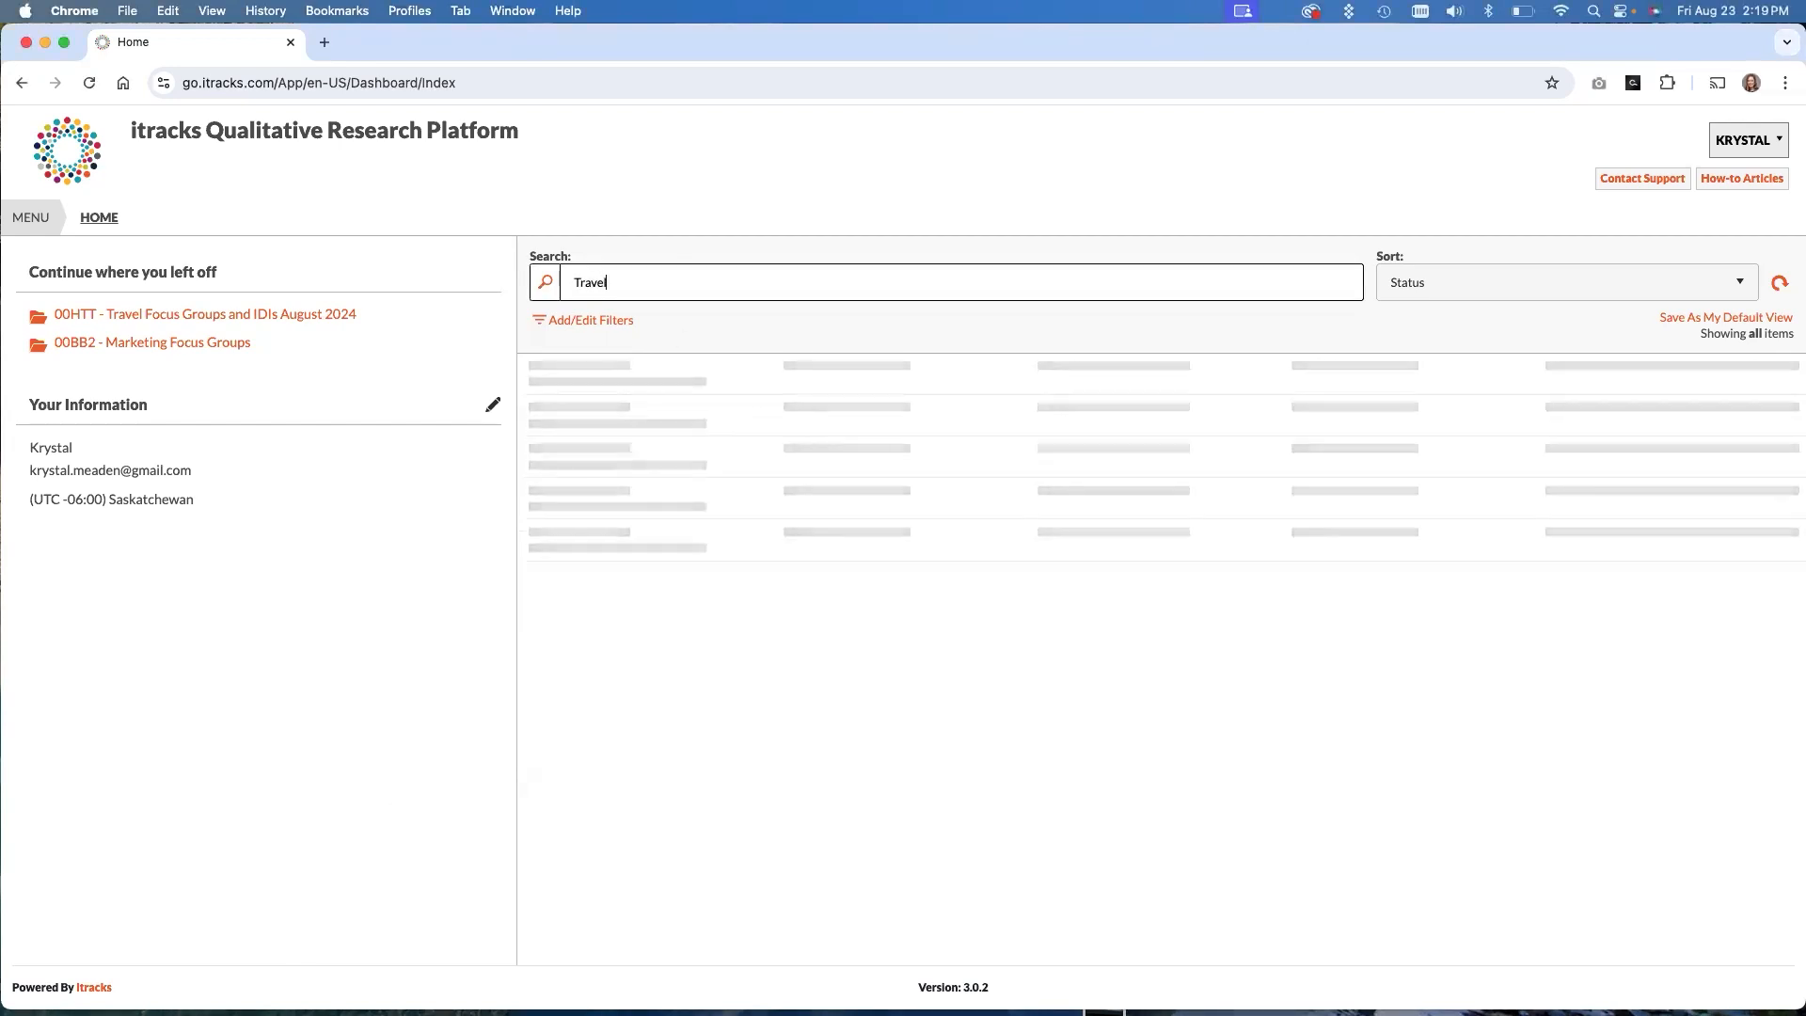
{"action": "type", "text": "Travel"}
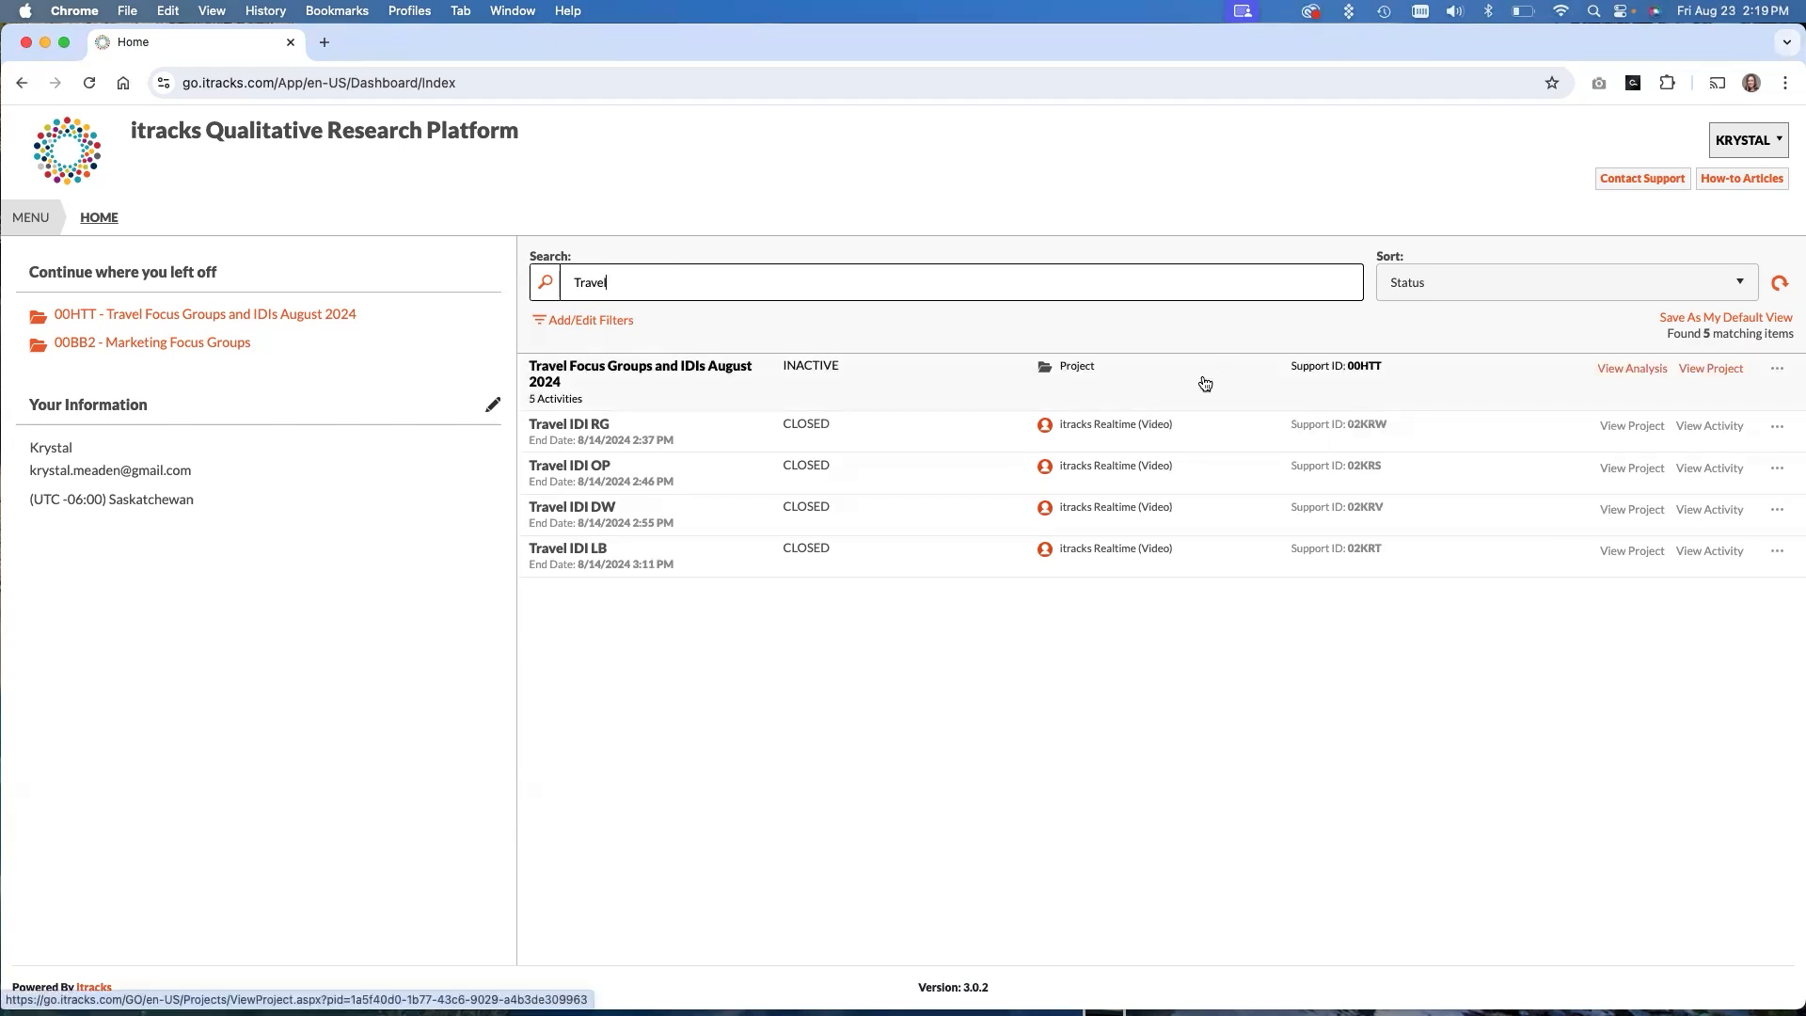
{"action": "mouse_move", "coordinate": [1204, 384]}
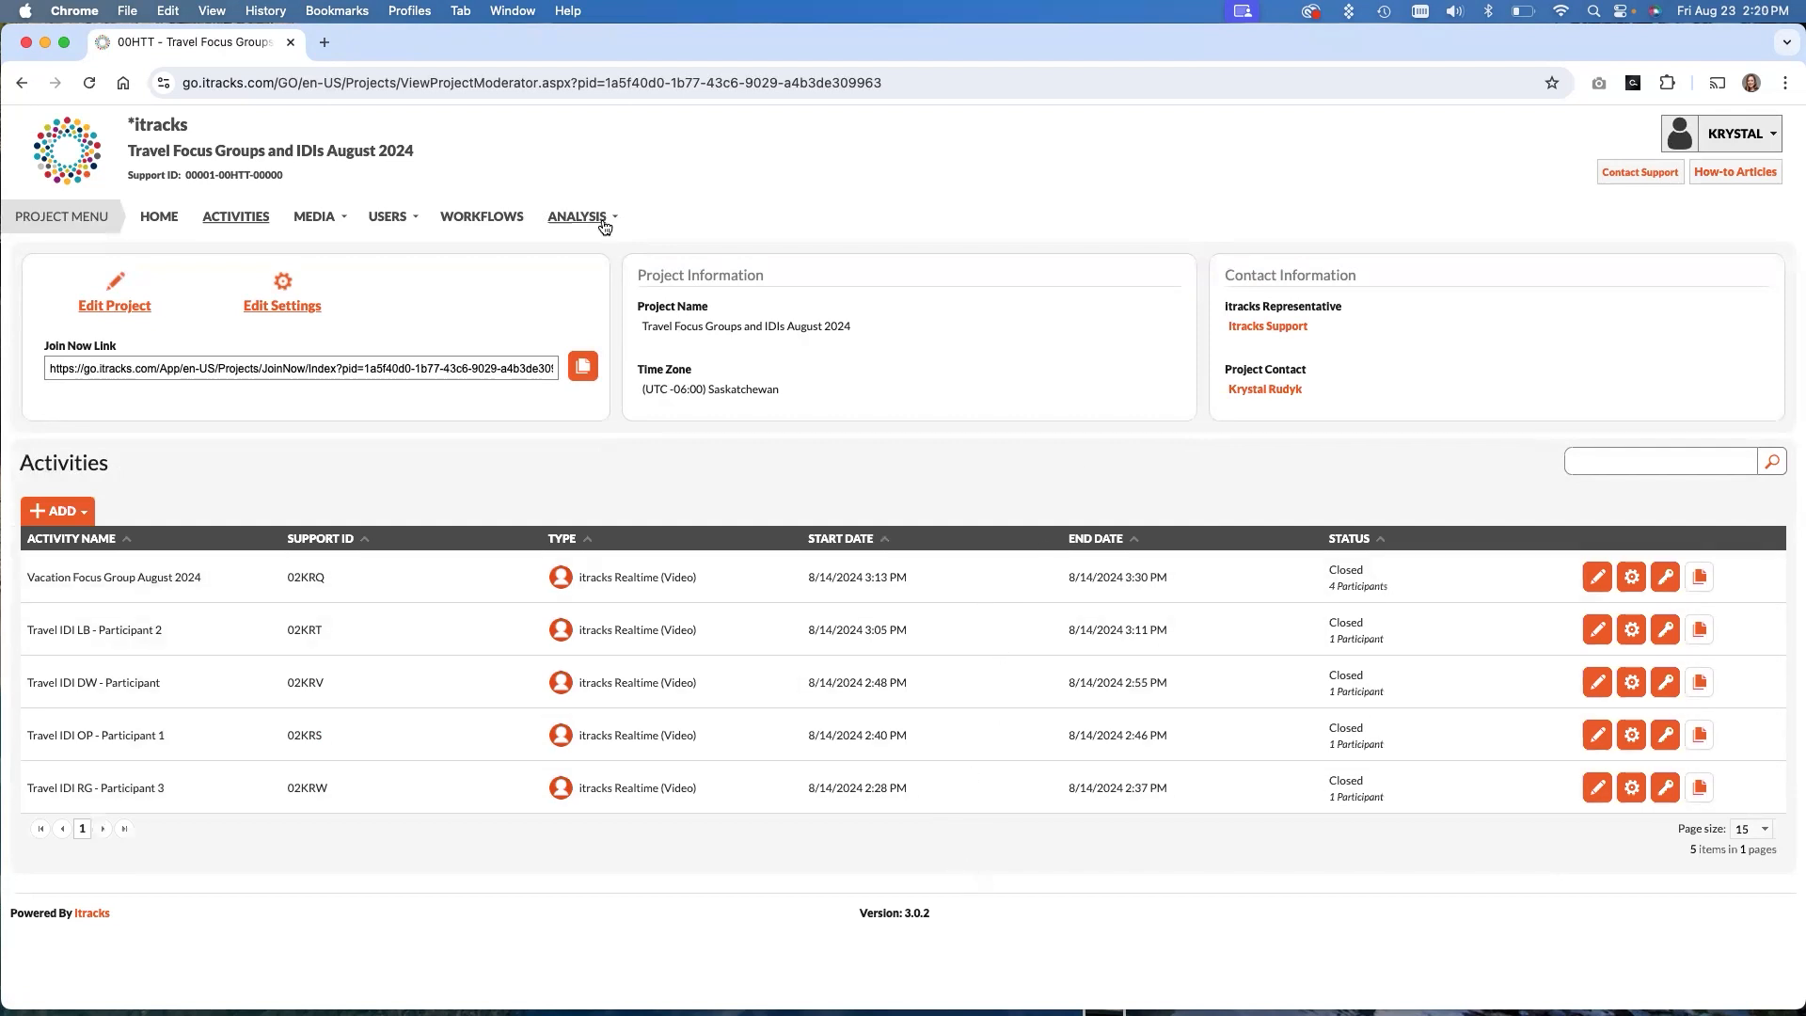
Show the Analysis menu with Project Insights and Project Recordings
{"action": "left_click", "coordinate": [578, 214]}
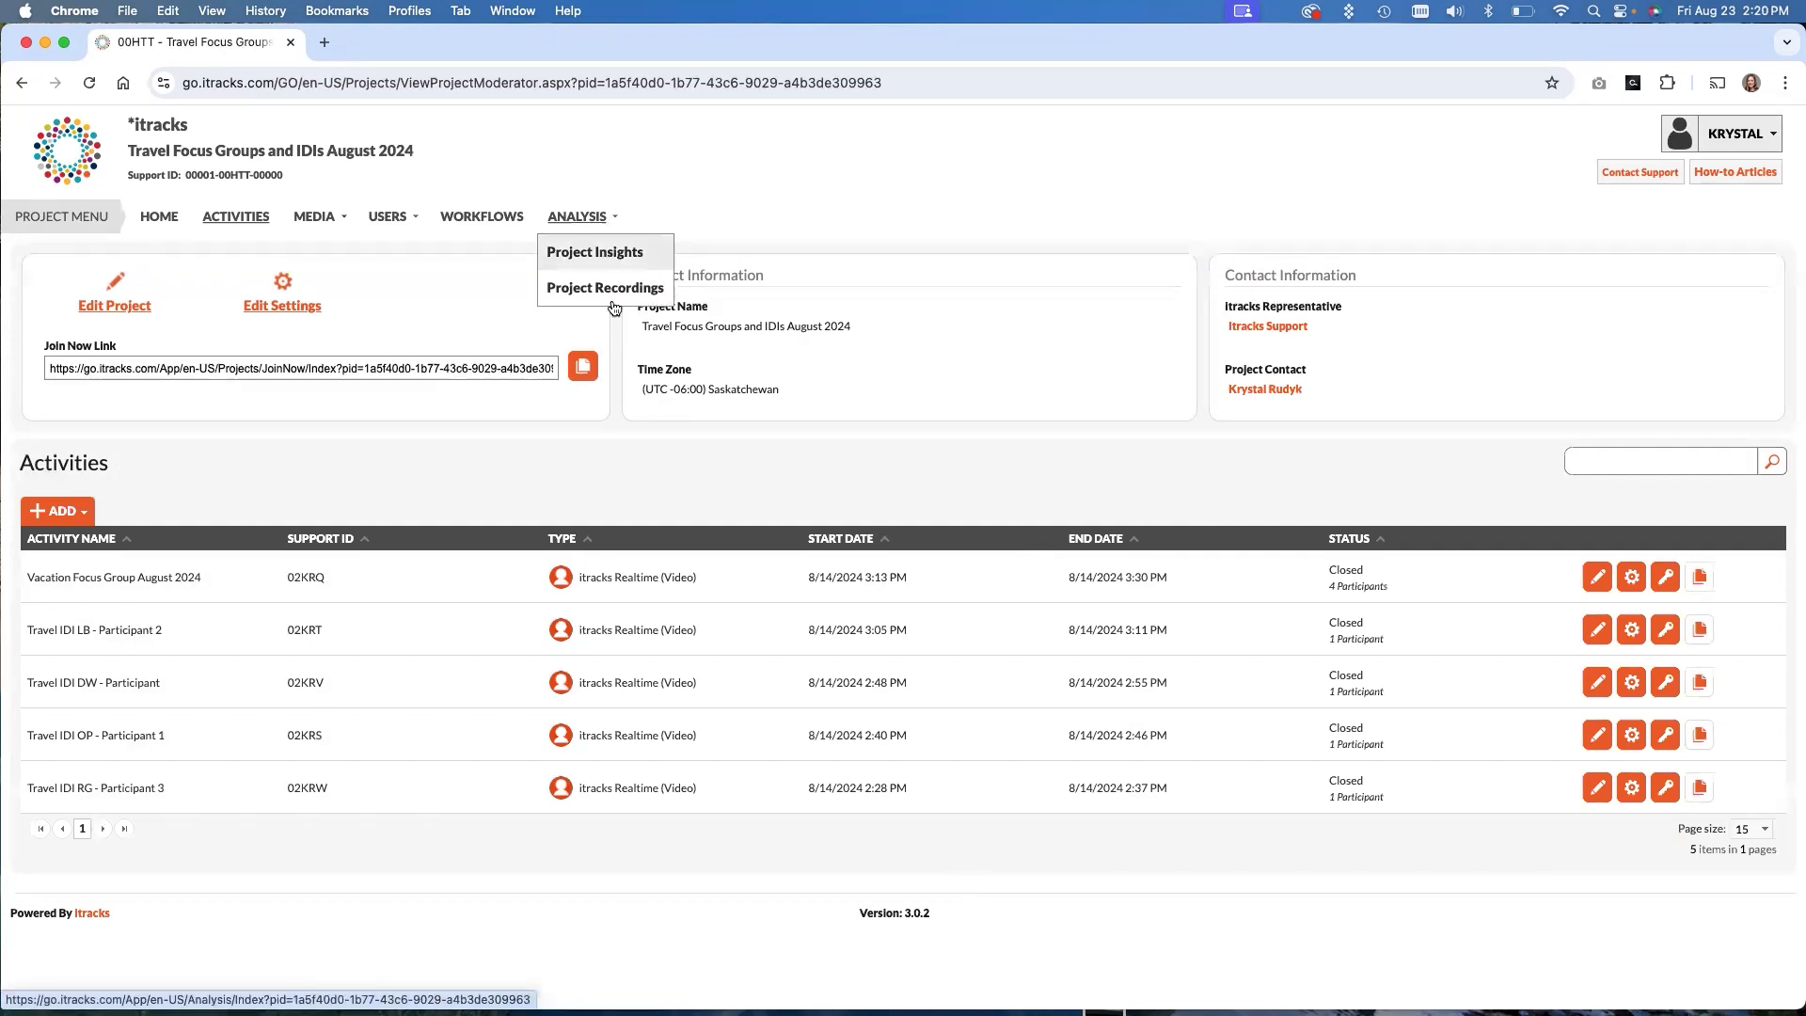
{"action": "mouse_move", "coordinate": [604, 286]}
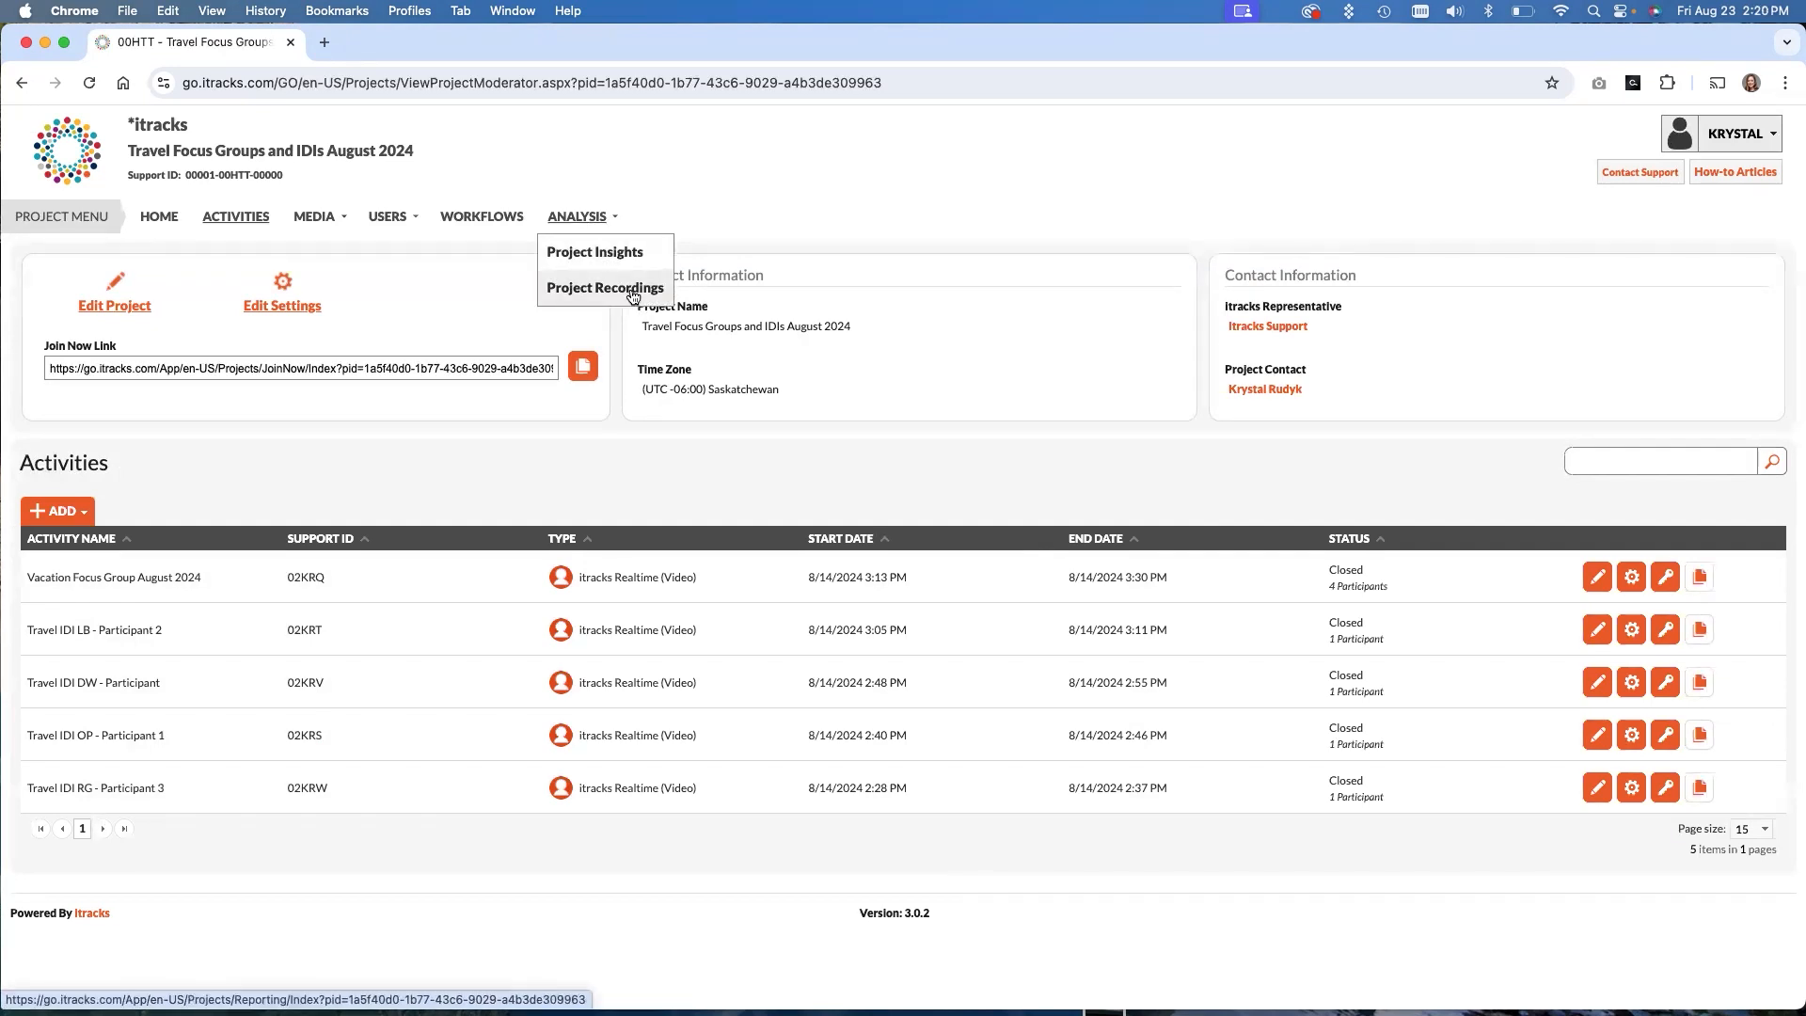
Show only Group Recordings in the Media Browser and load the Travel IDI RG video
{"action": "left_click", "coordinate": [604, 286]}
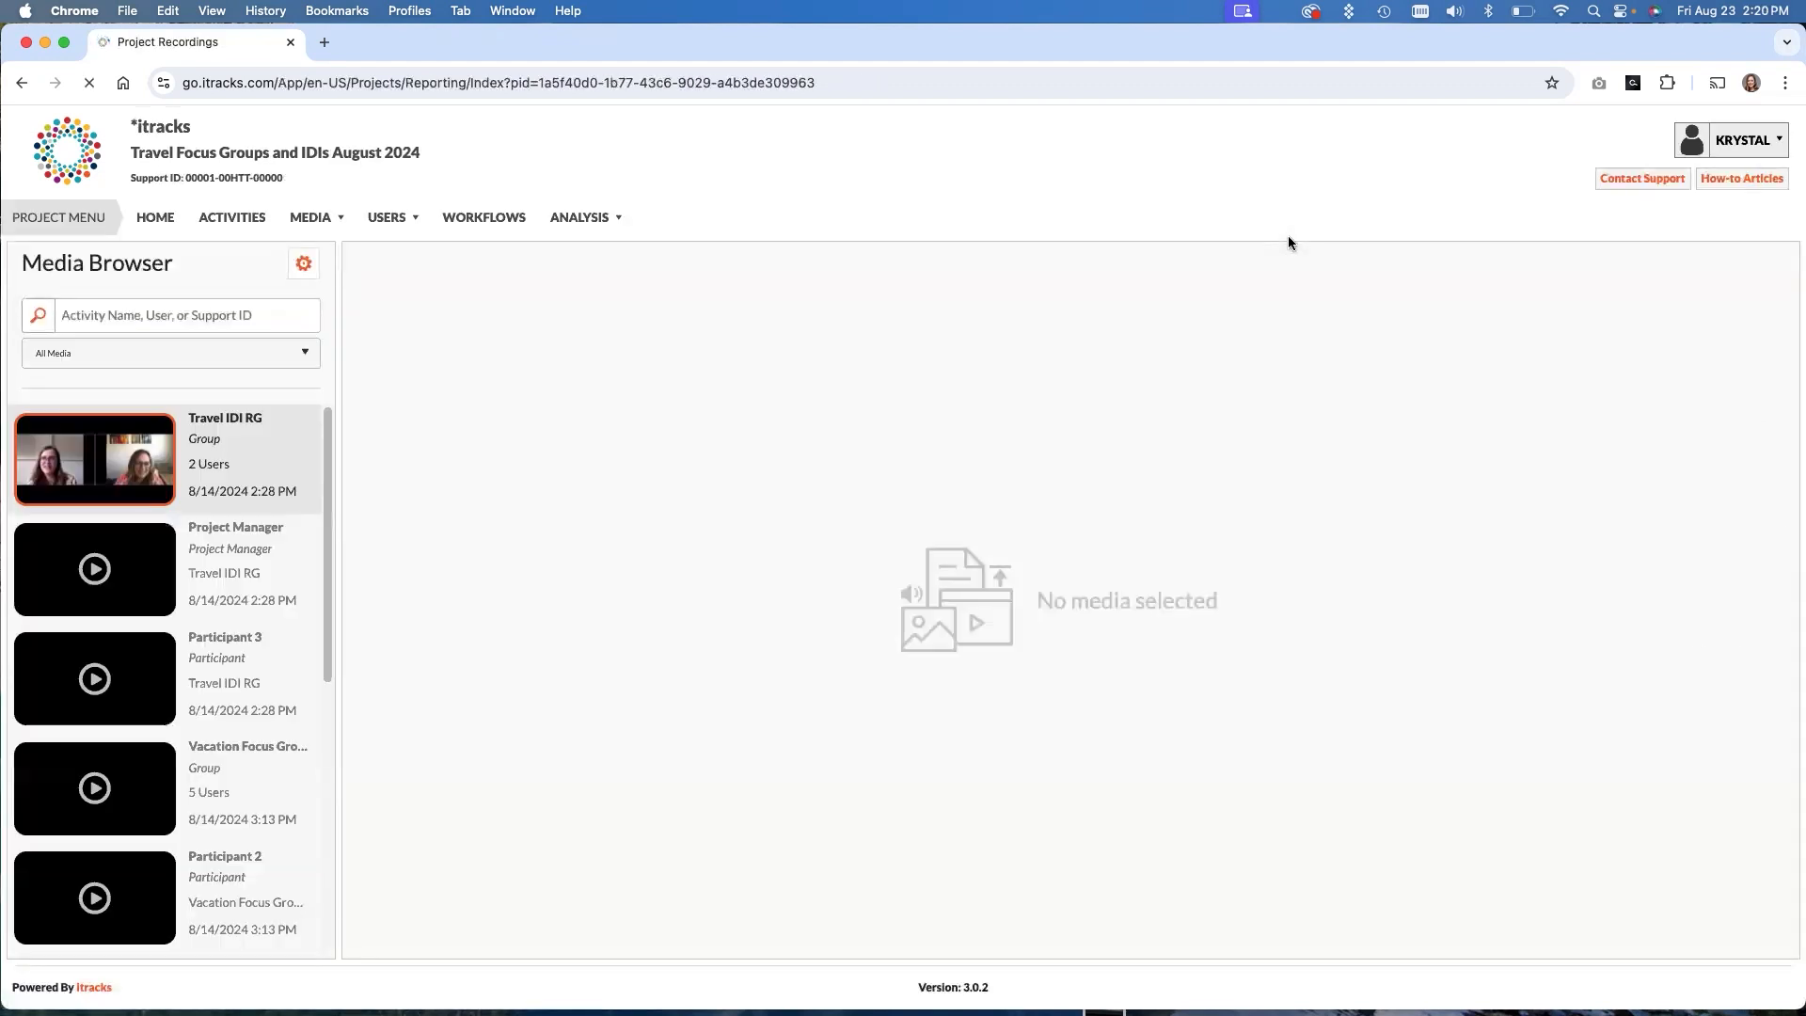
{"action": "left_click", "coordinate": [94, 457]}
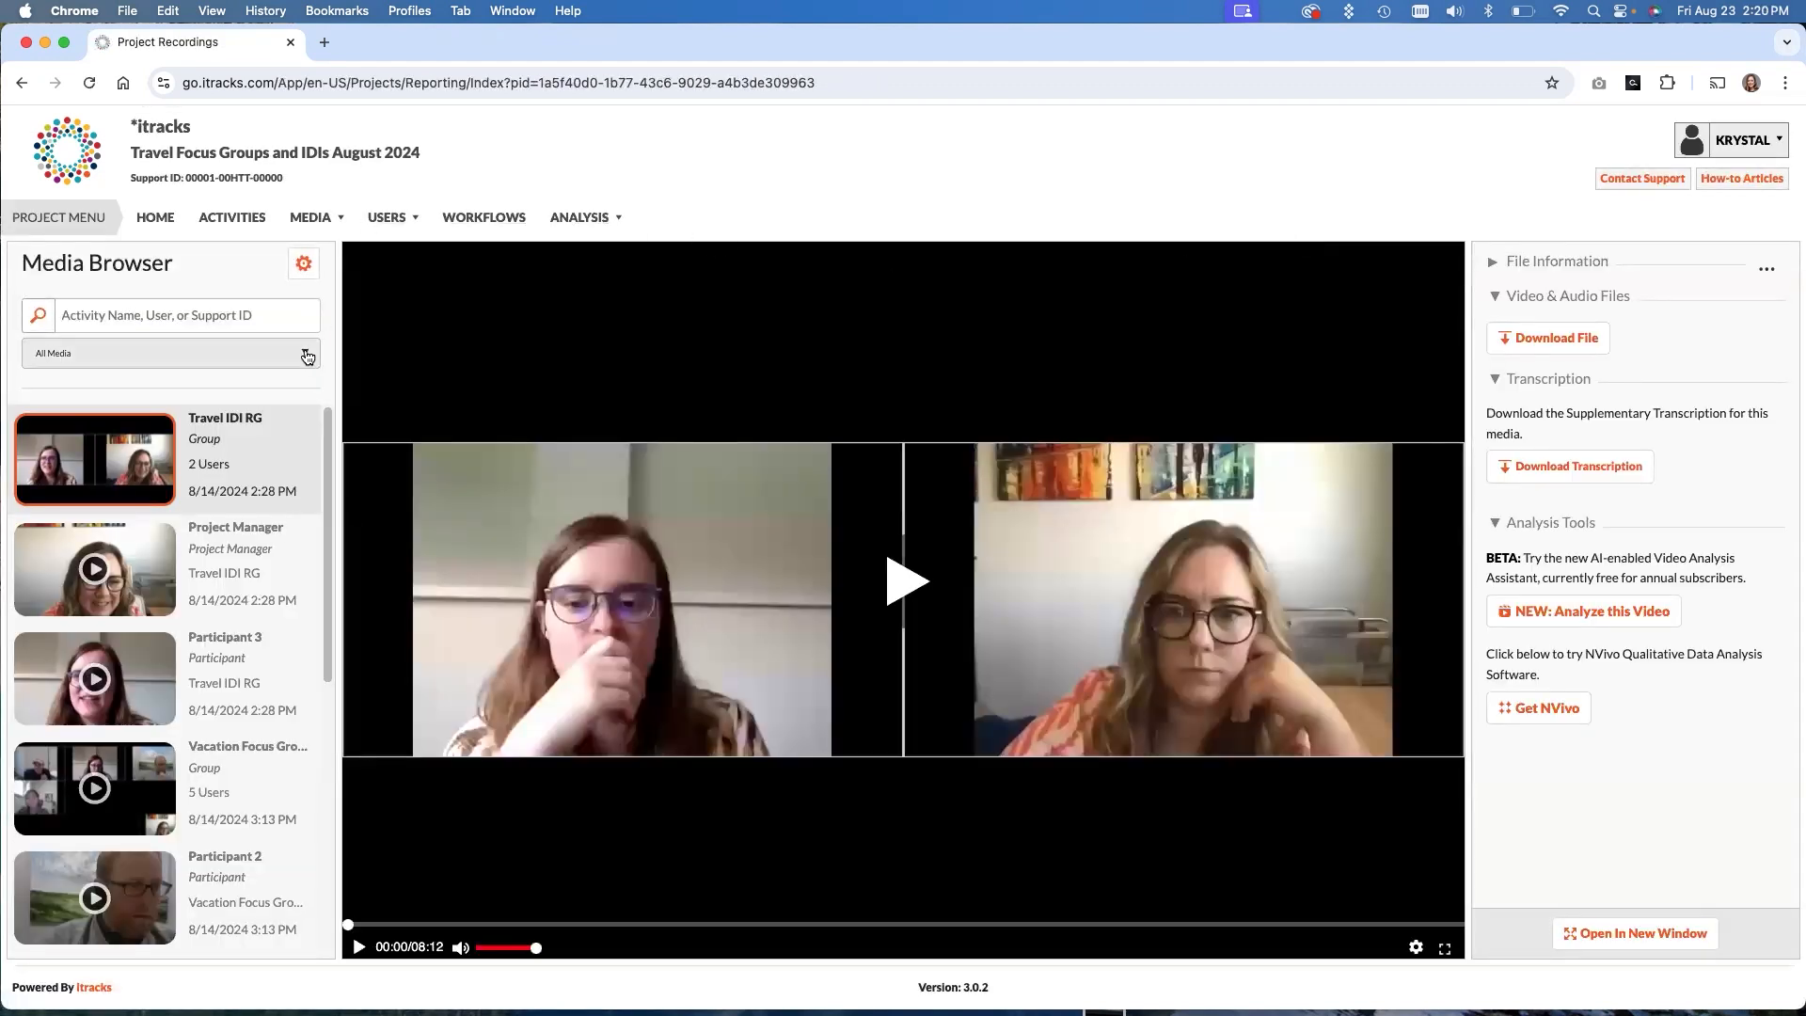
{"action": "left_click", "coordinate": [171, 352]}
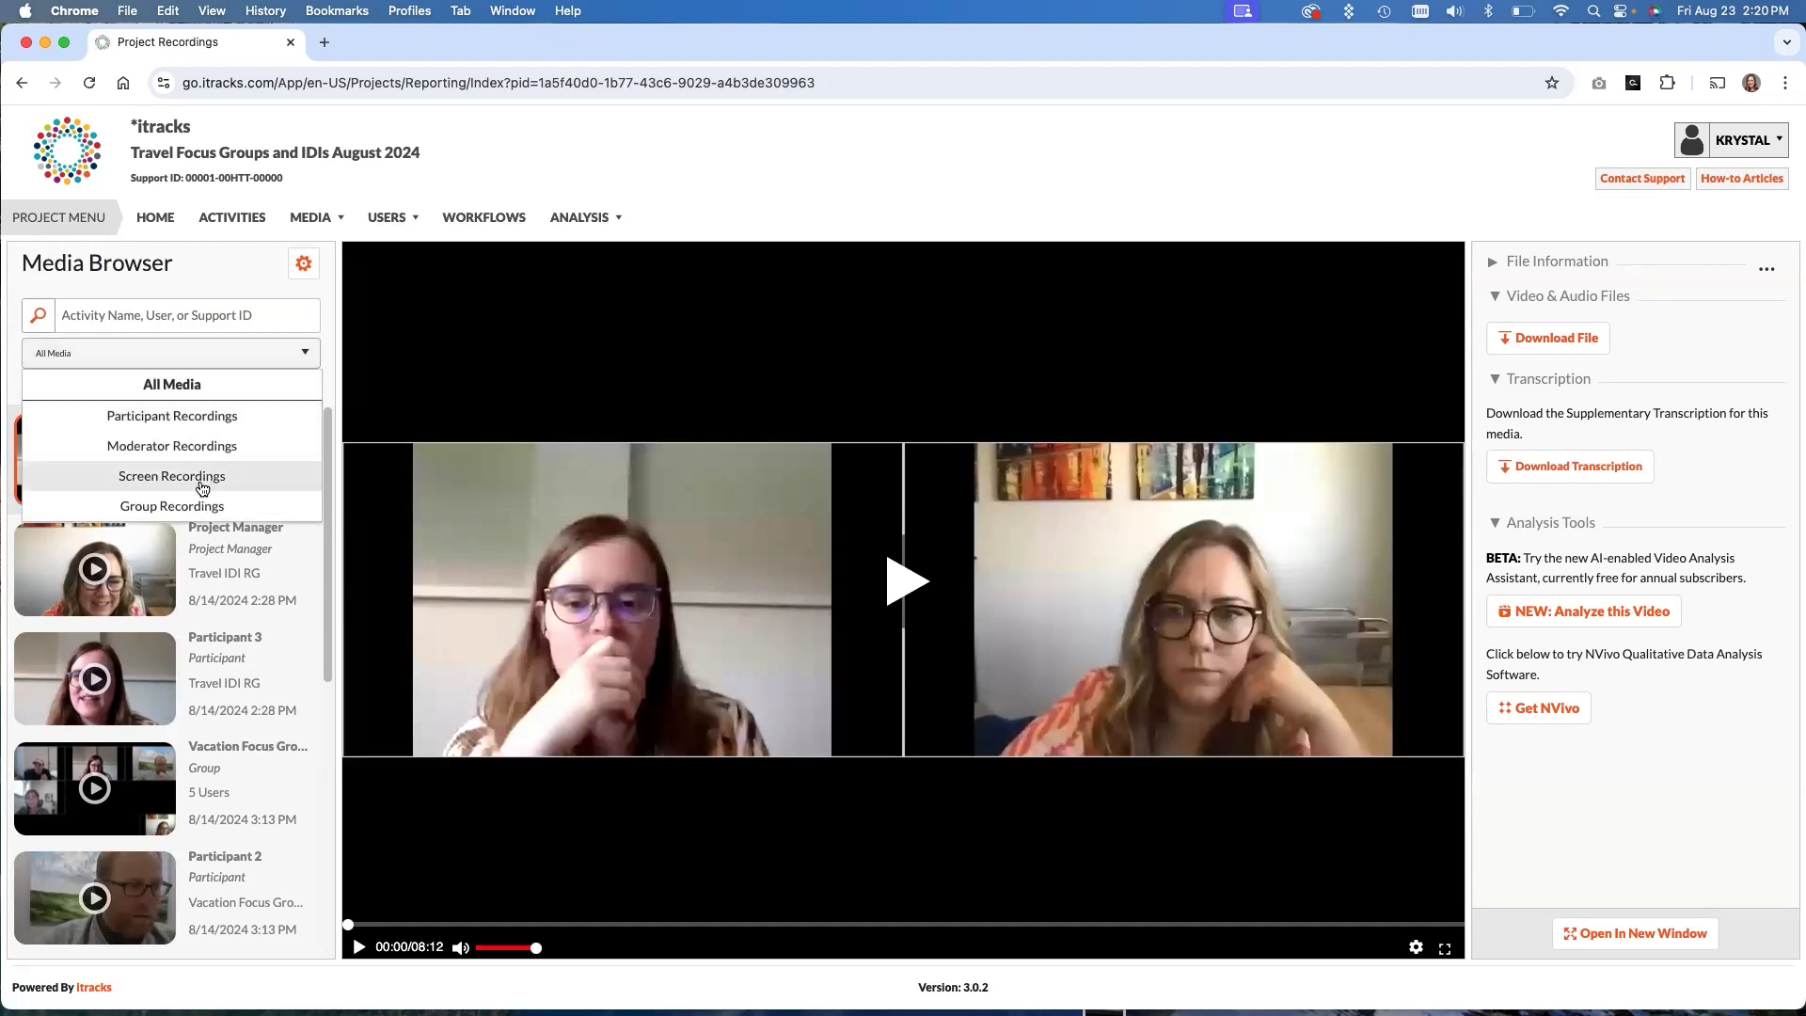
{"action": "left_click", "coordinate": [171, 506]}
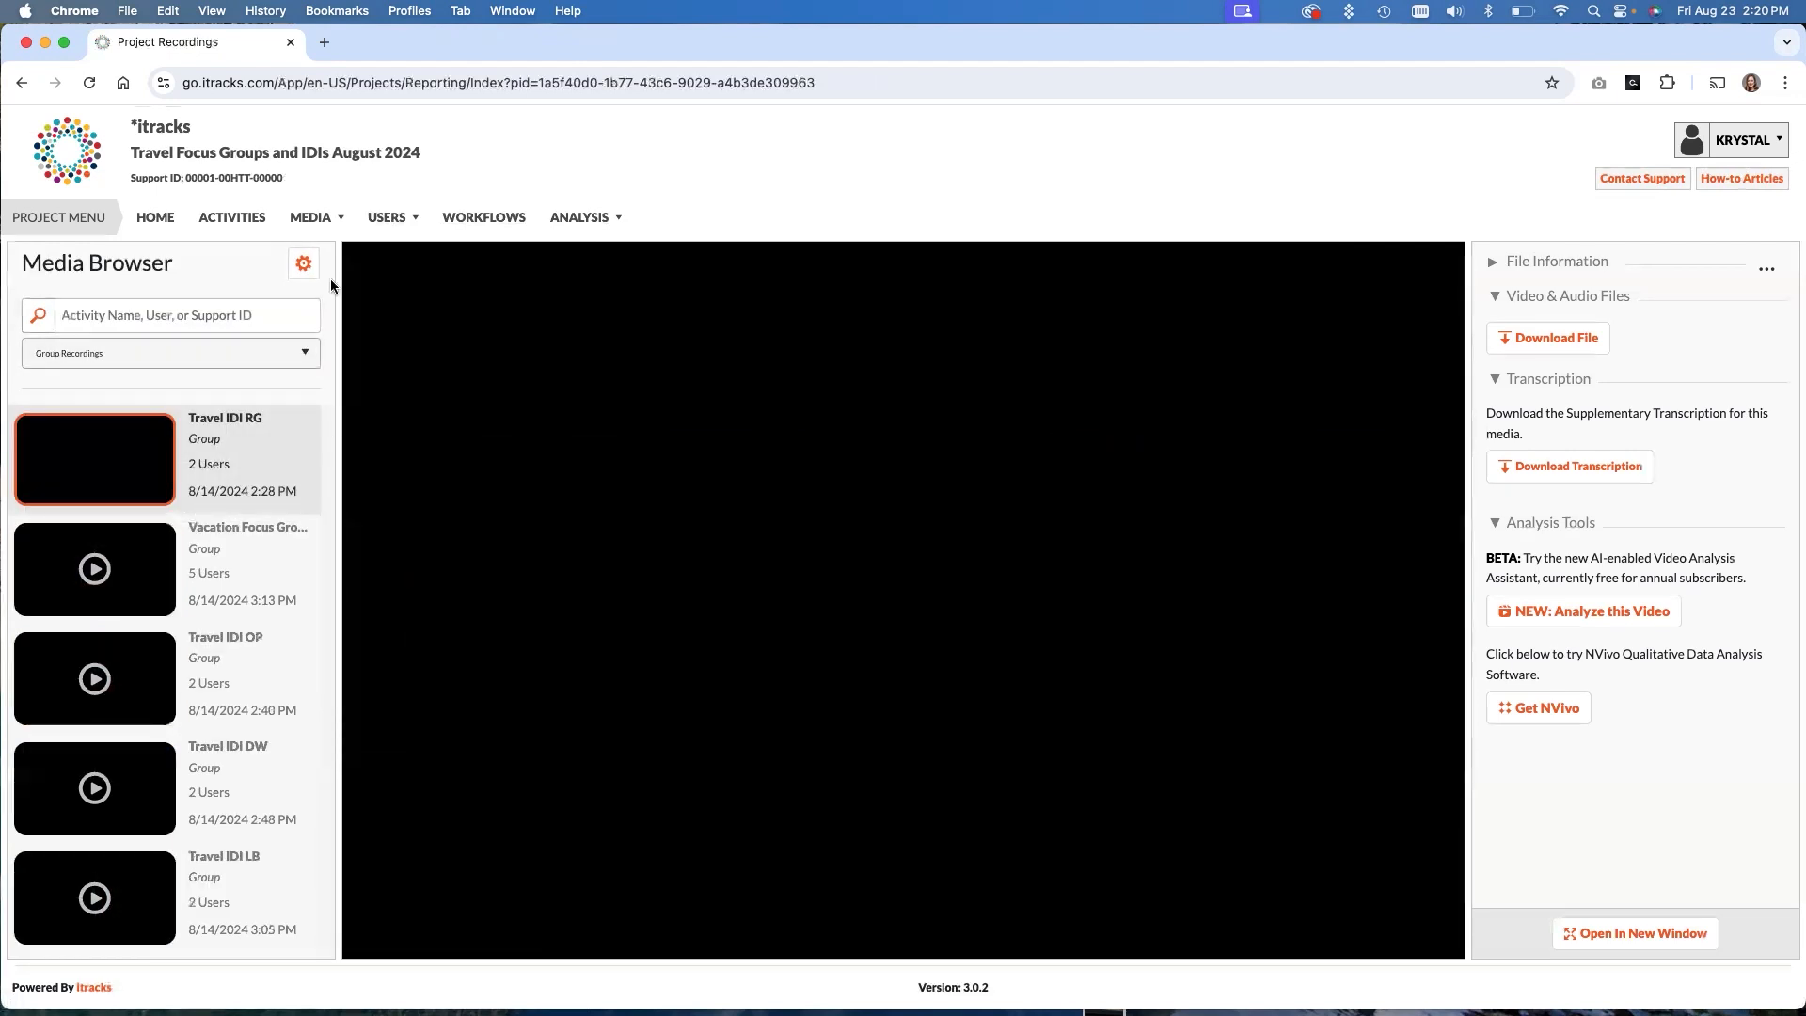
{"action": "left_click", "coordinate": [94, 460]}
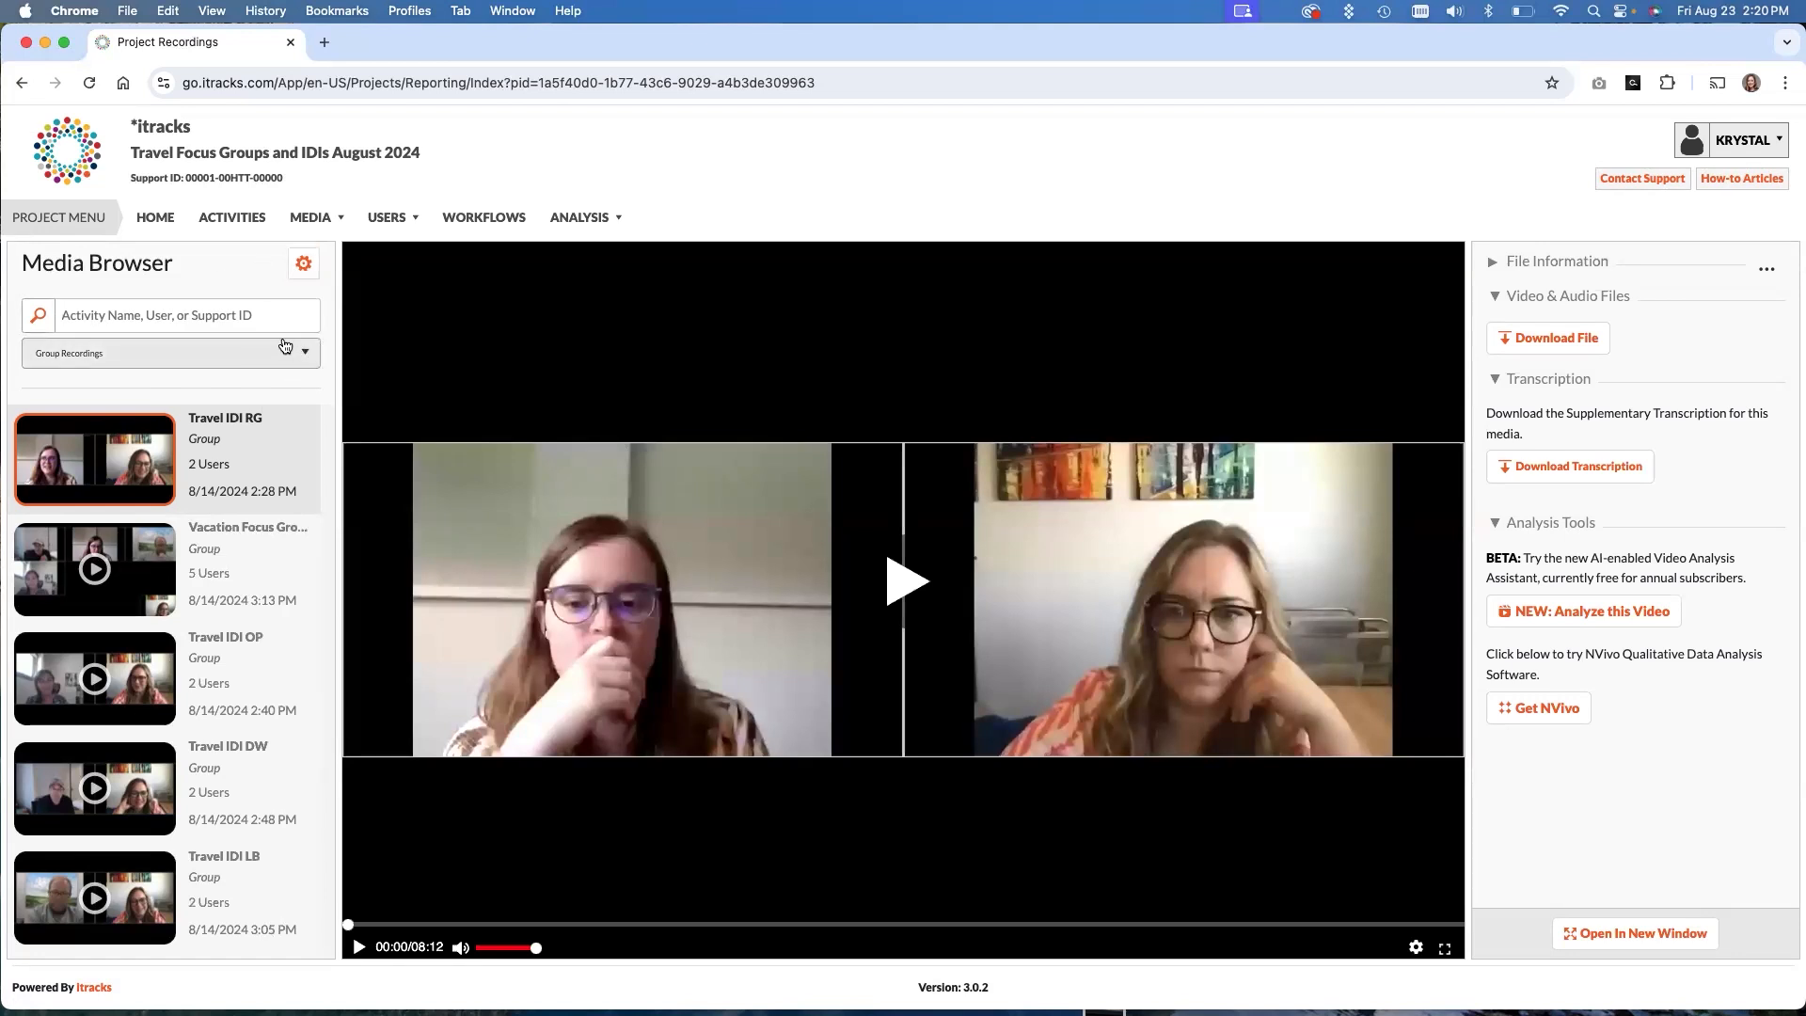
{"action": "mouse_move", "coordinate": [213, 392]}
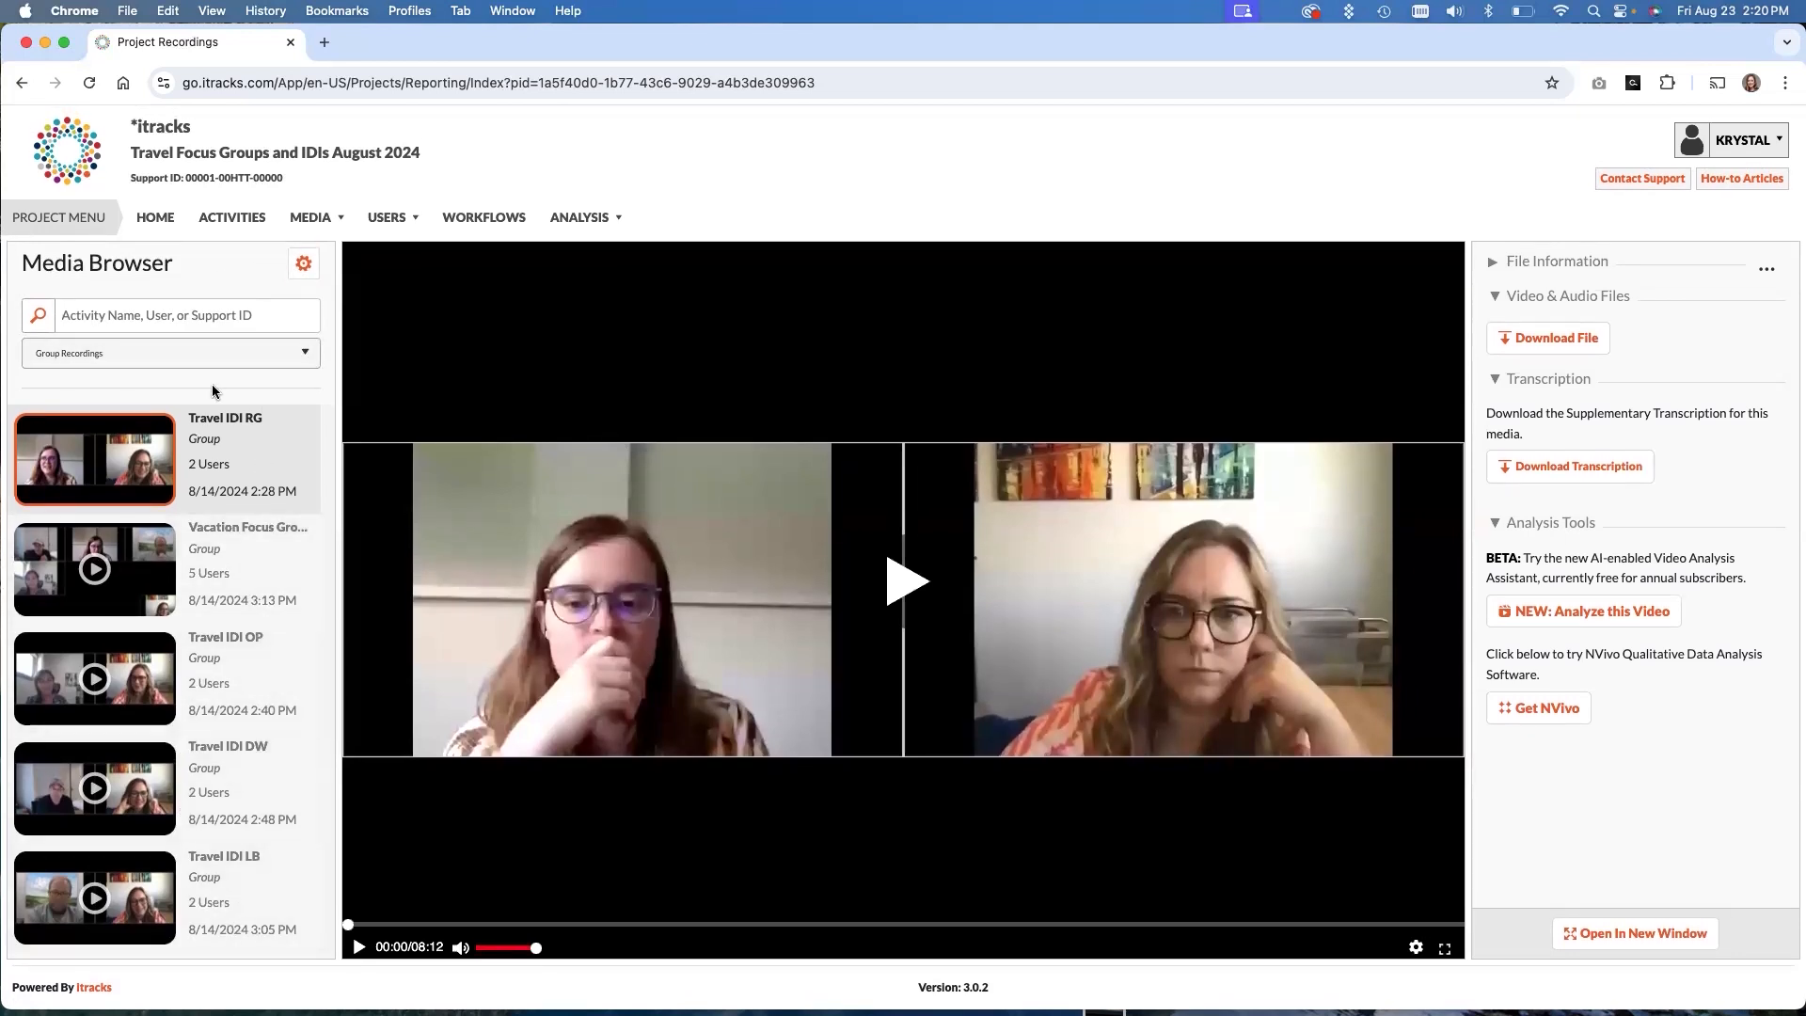
{"action": "mouse_move", "coordinate": [265, 427]}
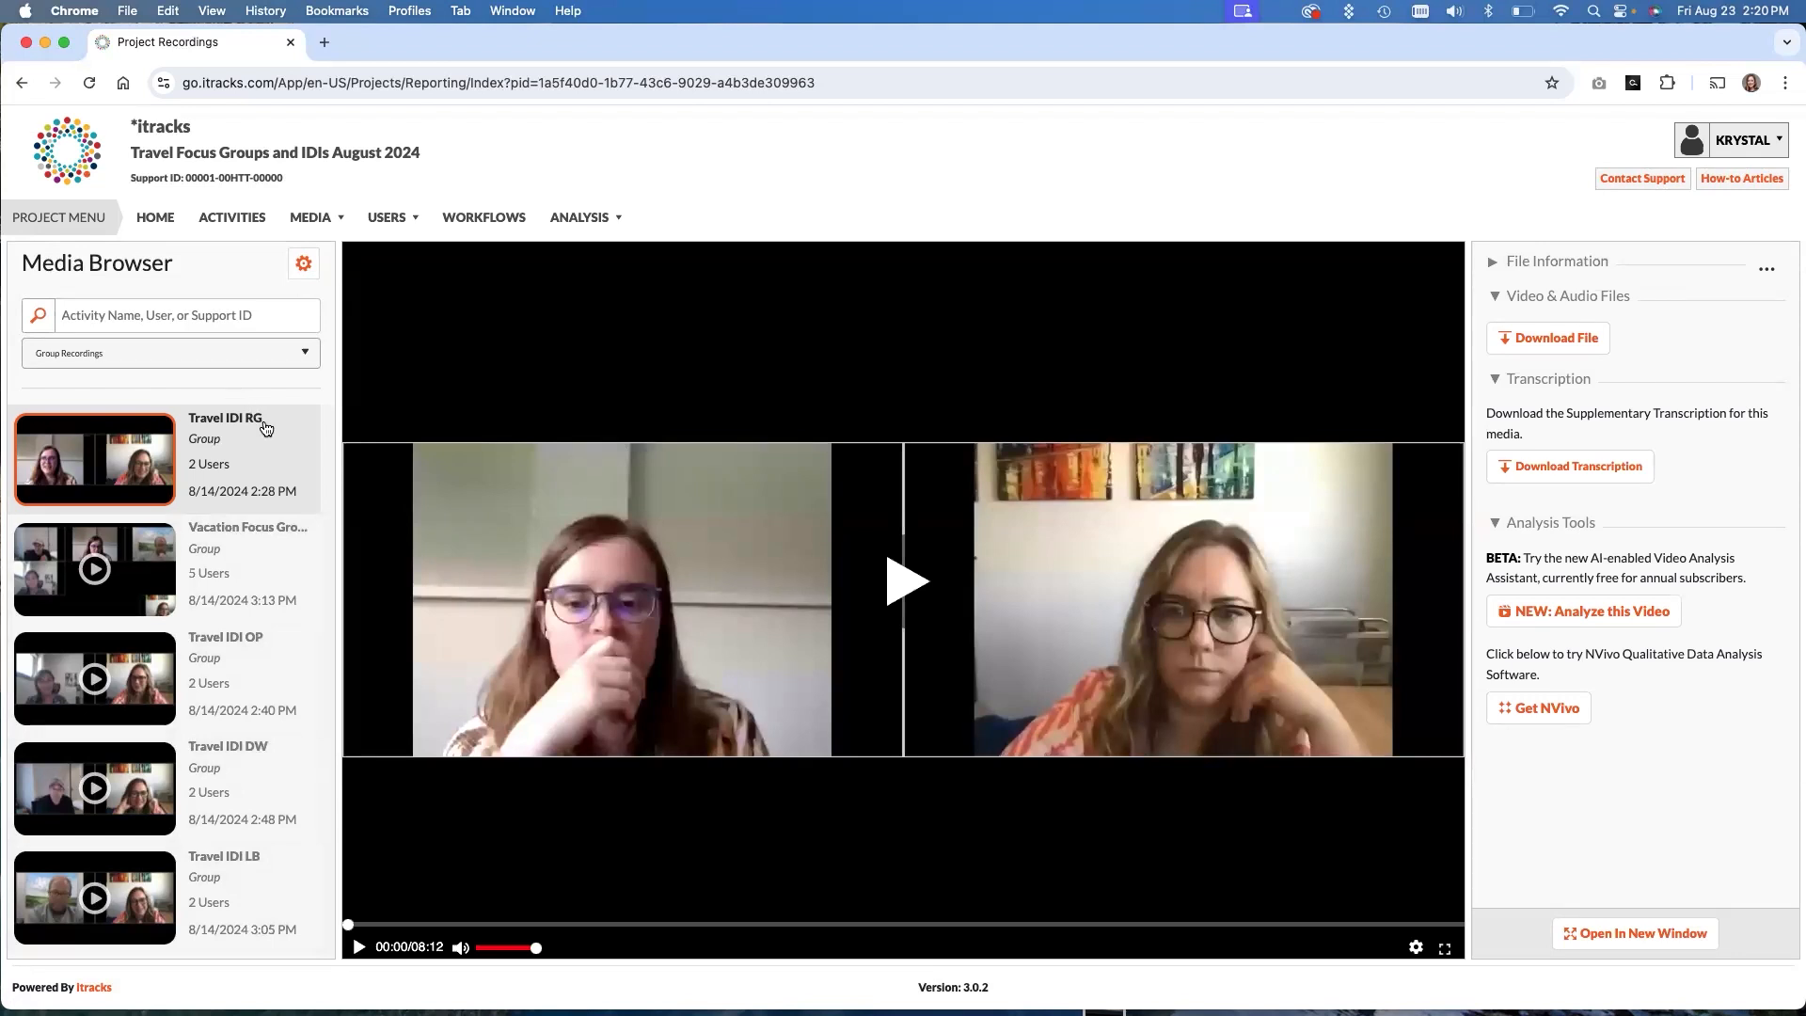
{"action": "mouse_move", "coordinate": [239, 463]}
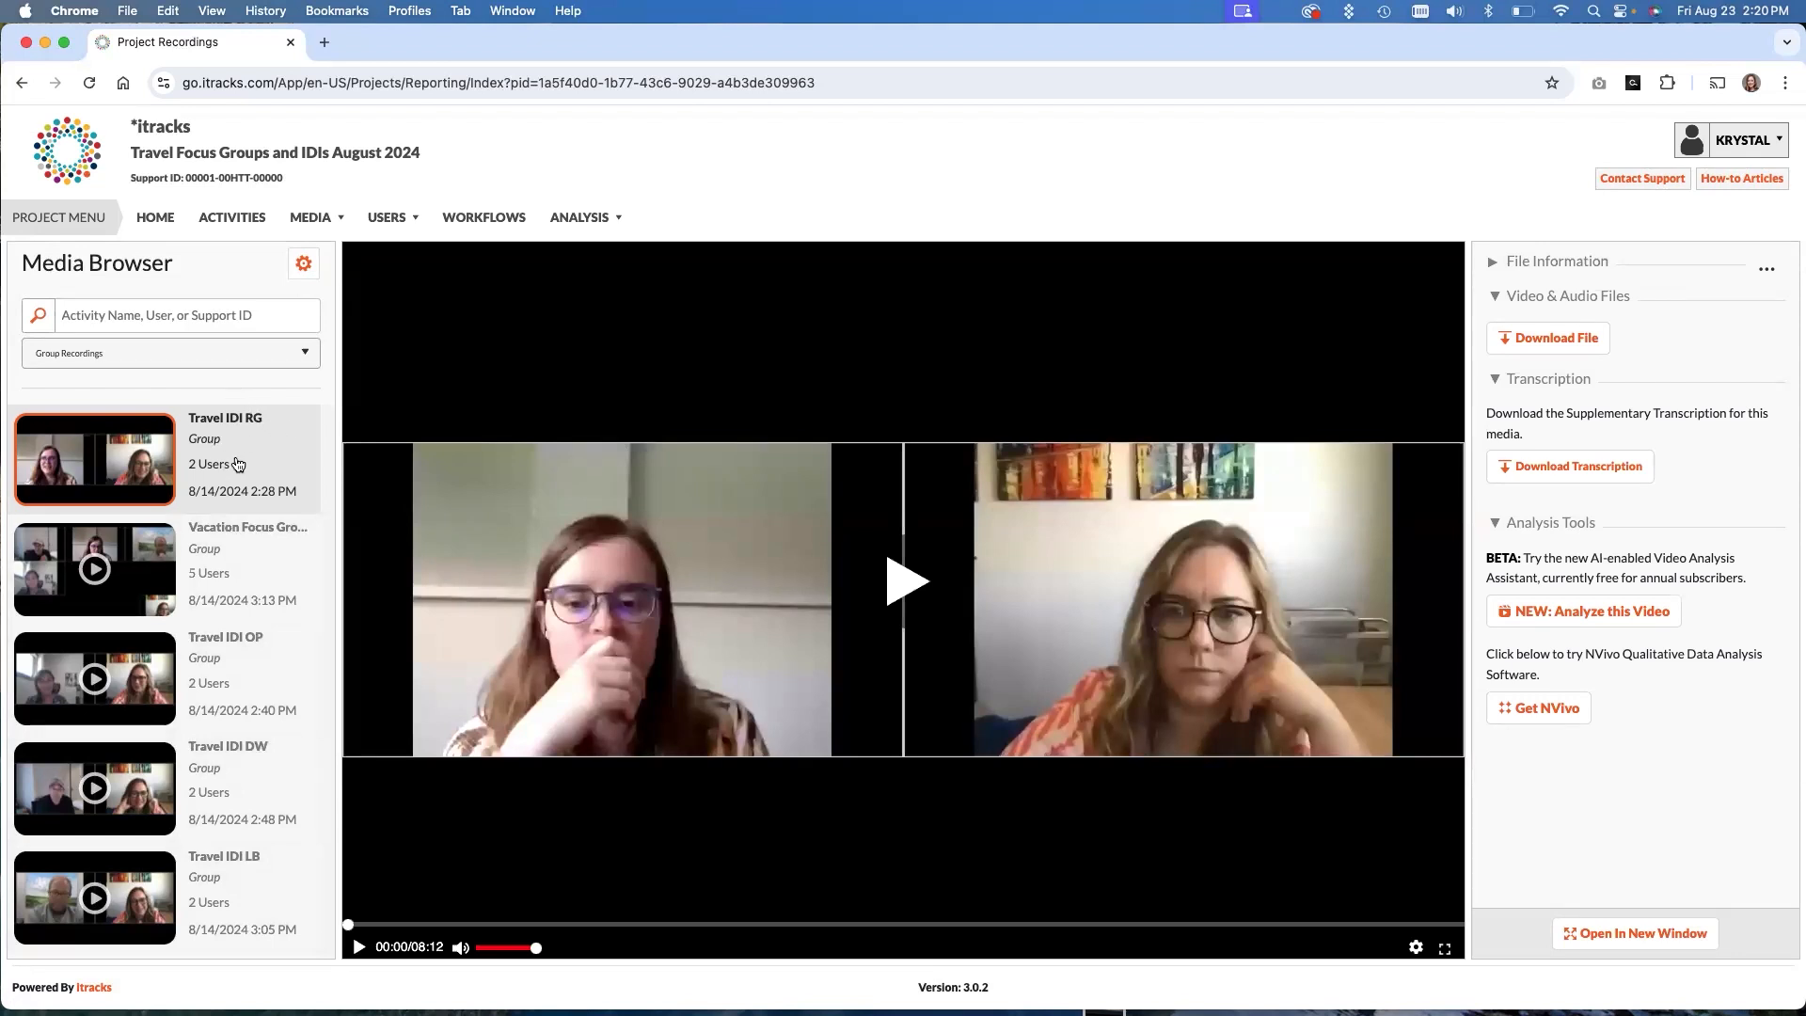
{"action": "mouse_move", "coordinate": [263, 489]}
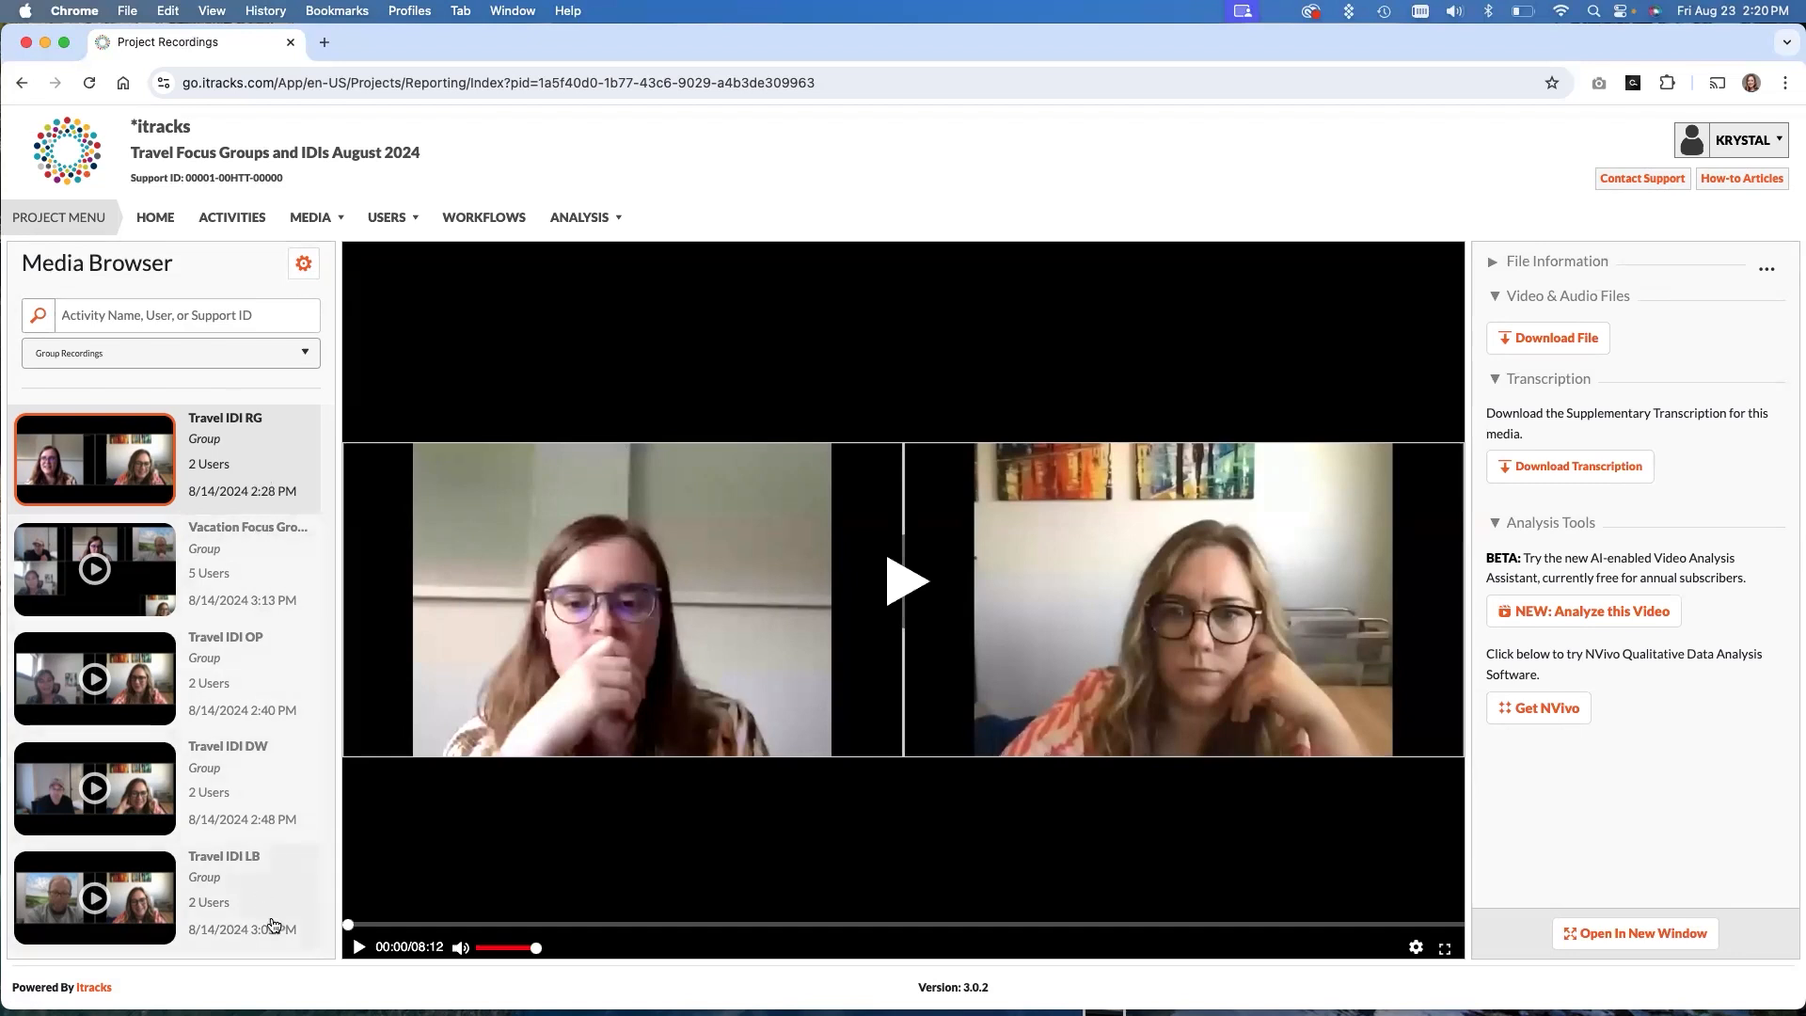
{"action": "mouse_move", "coordinate": [258, 457]}
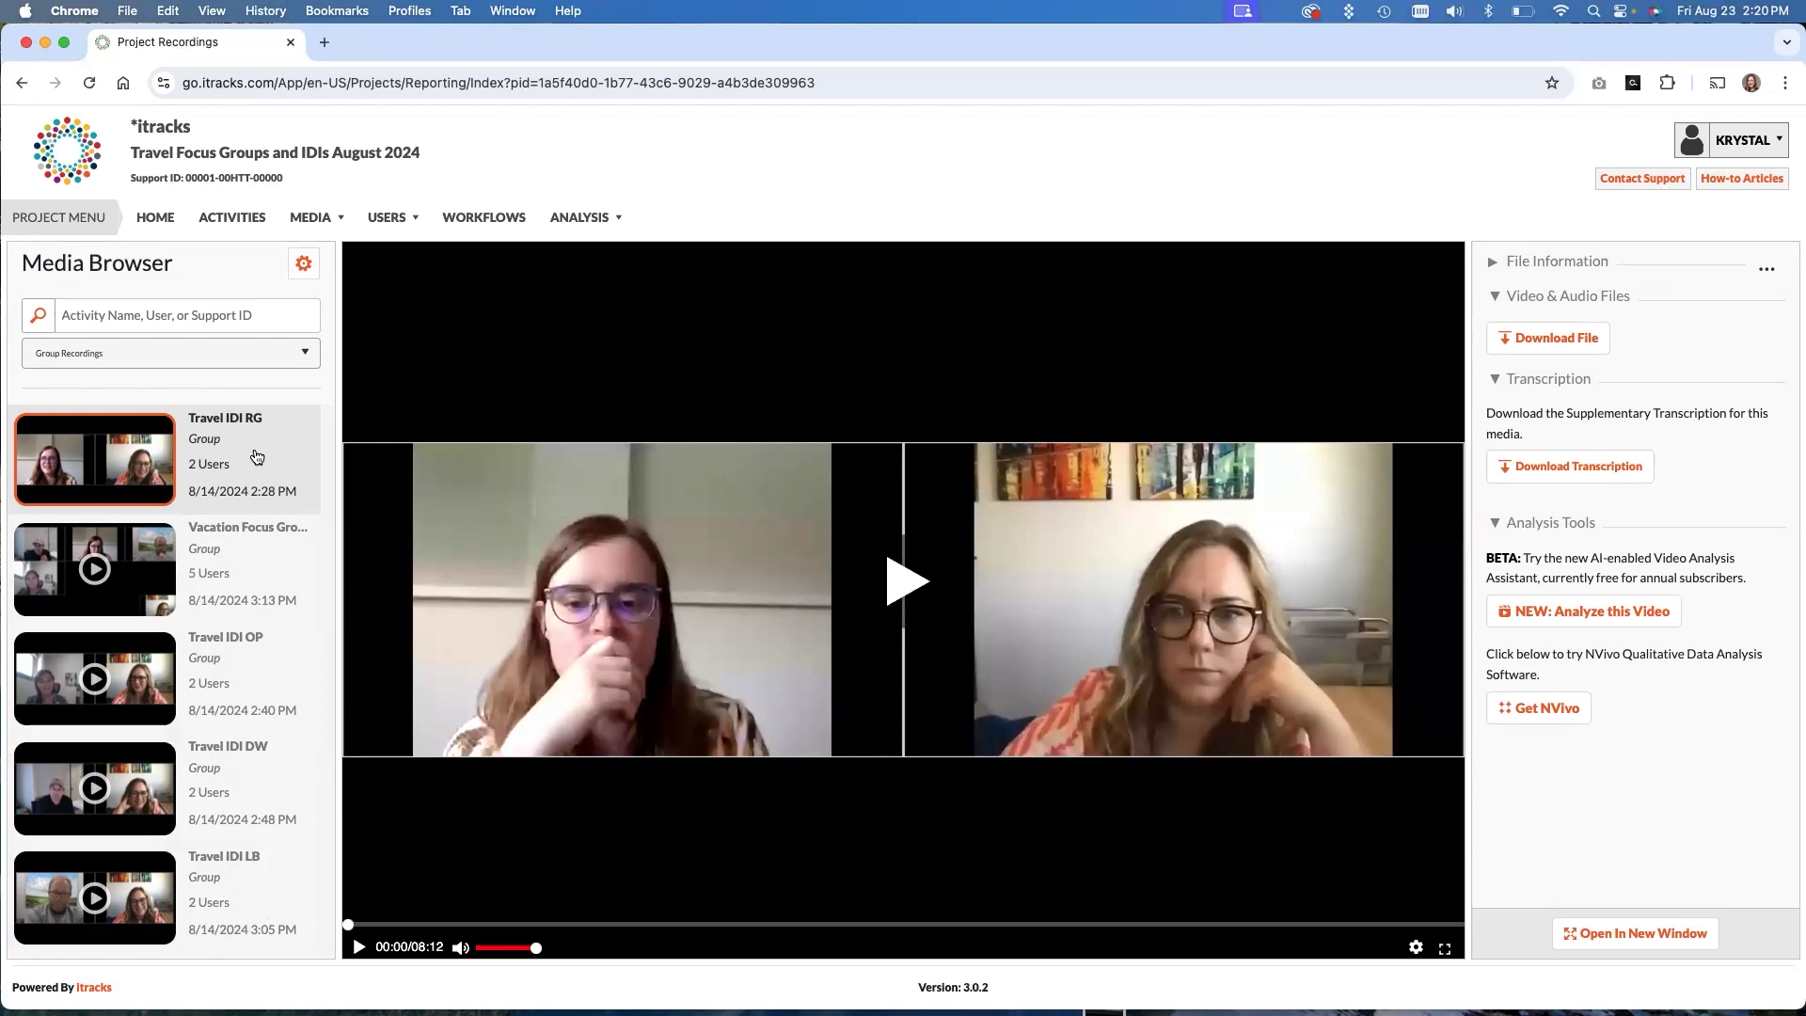
{"action": "mouse_move", "coordinate": [227, 521]}
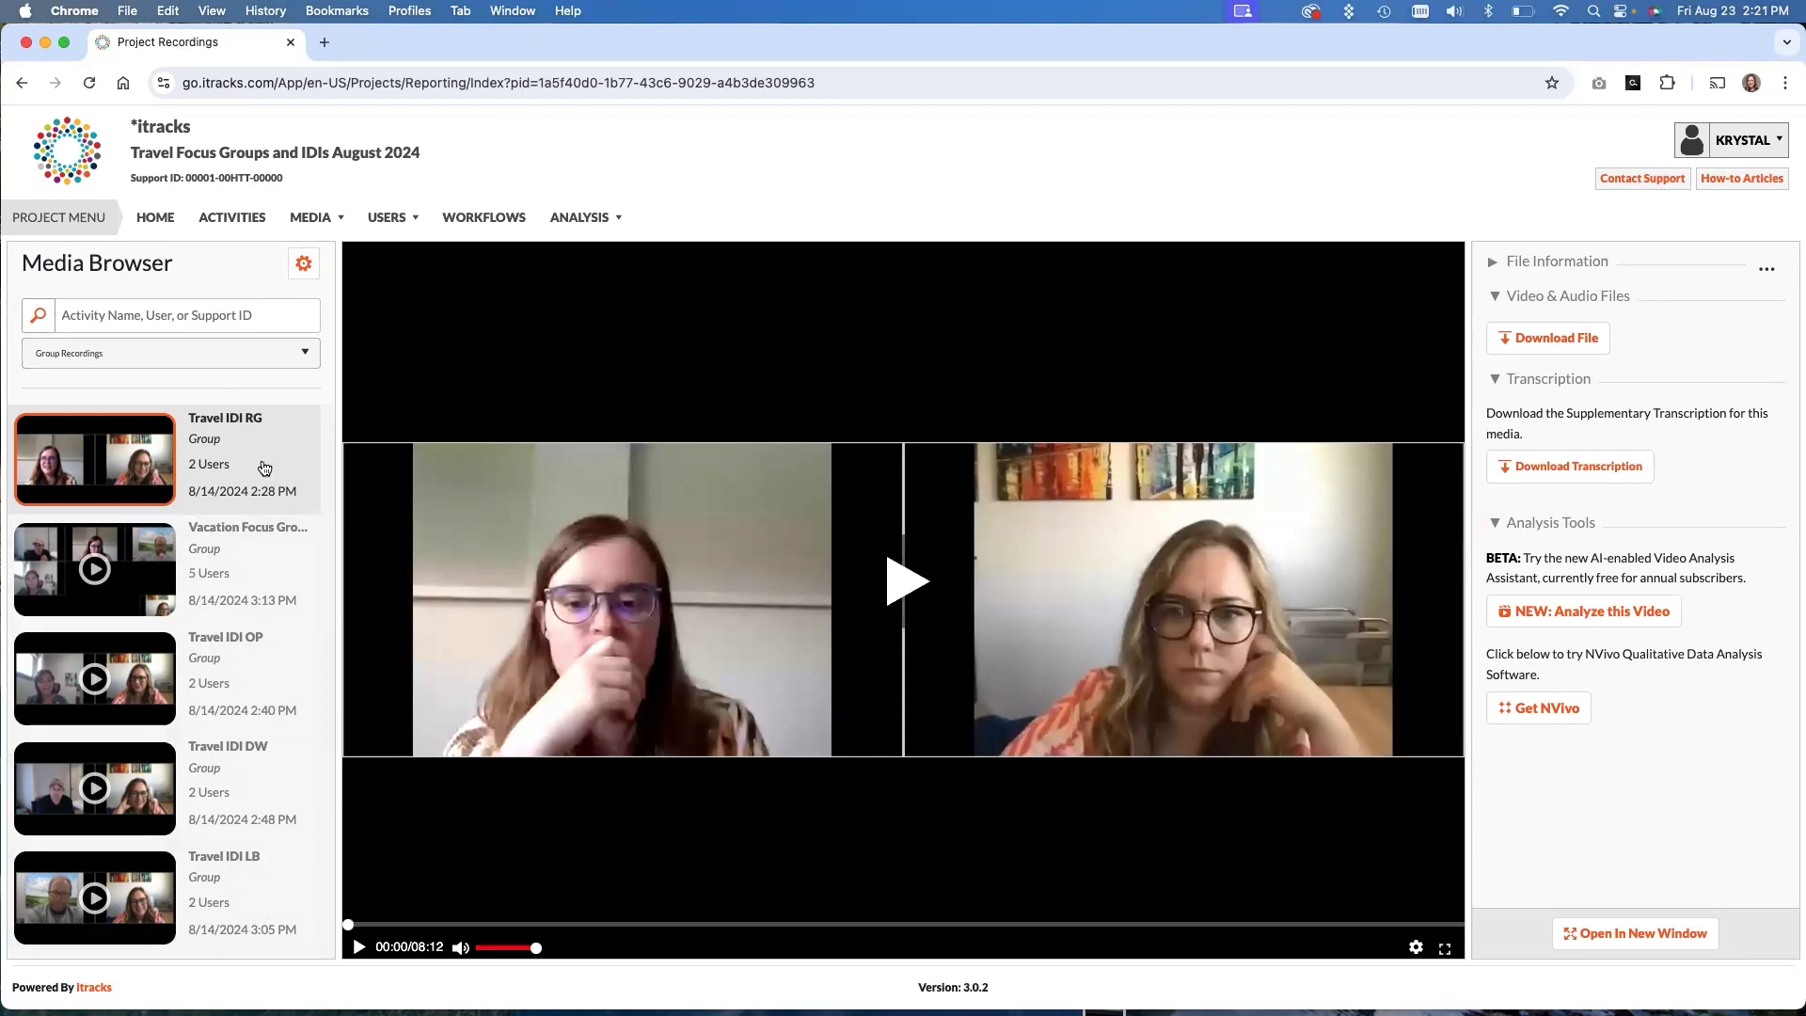
{"action": "mouse_move", "coordinate": [1647, 693]}
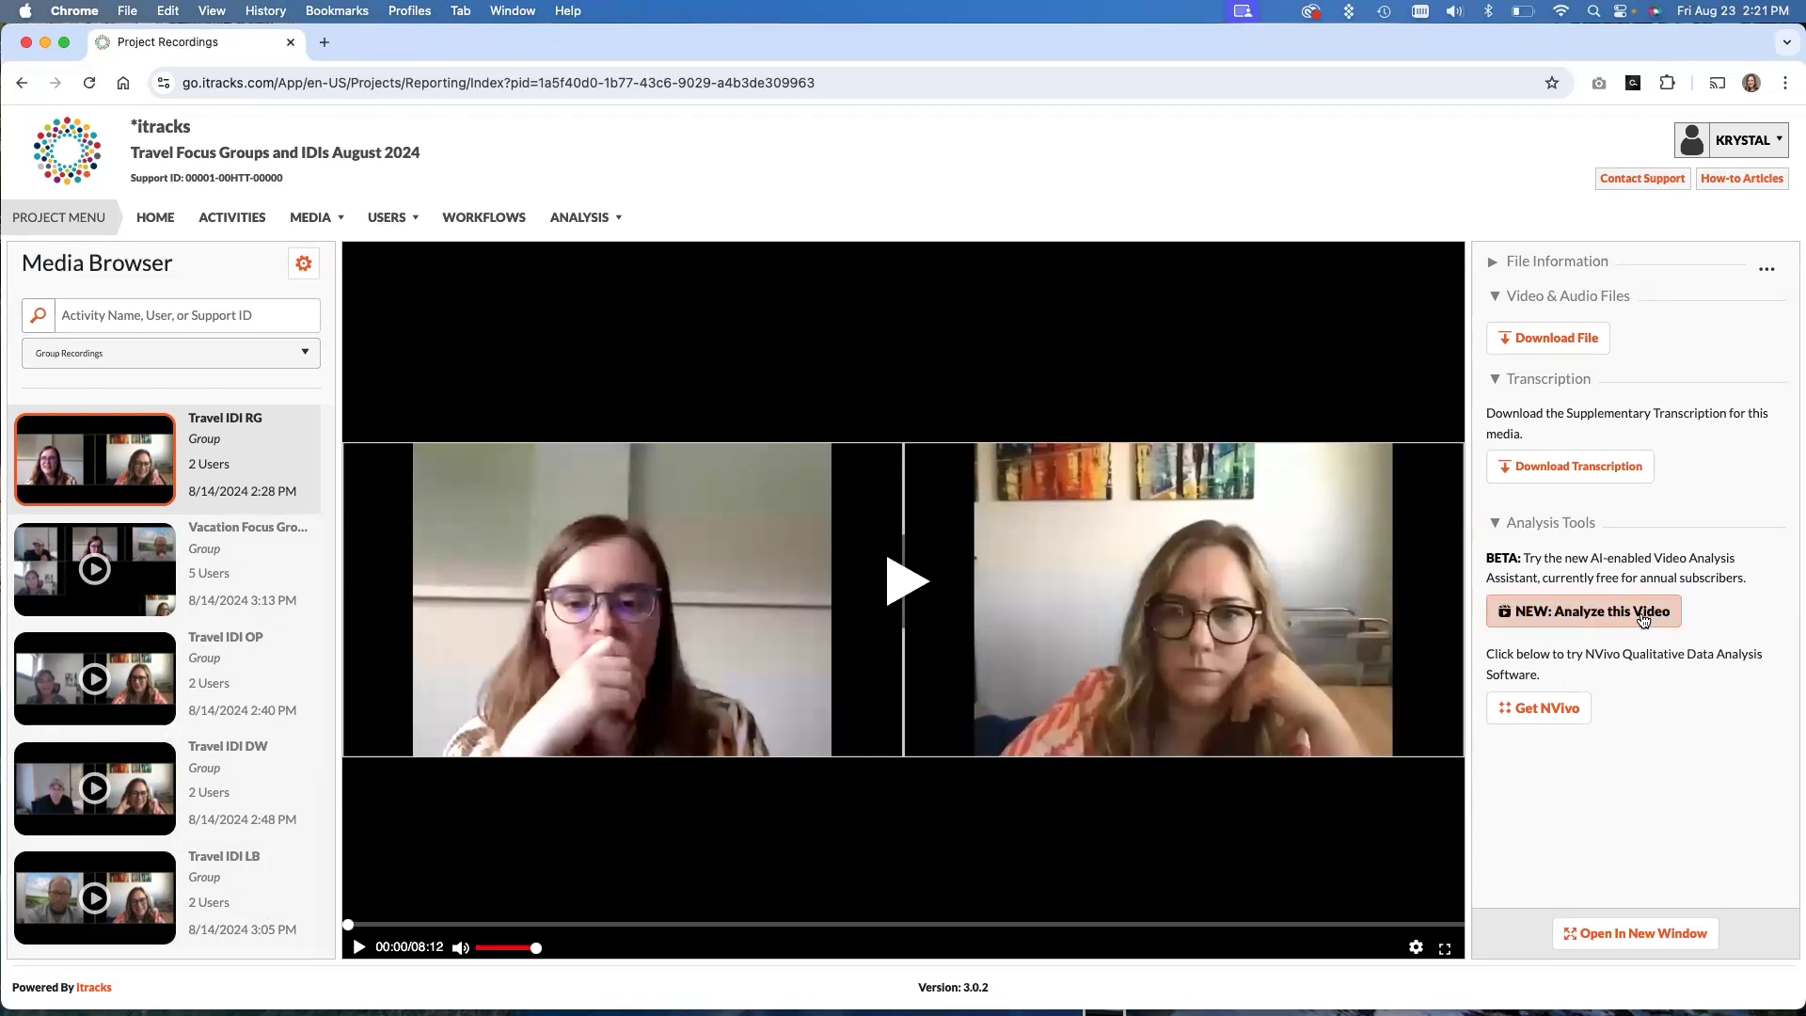
{"action": "mouse_move", "coordinate": [1643, 619]}
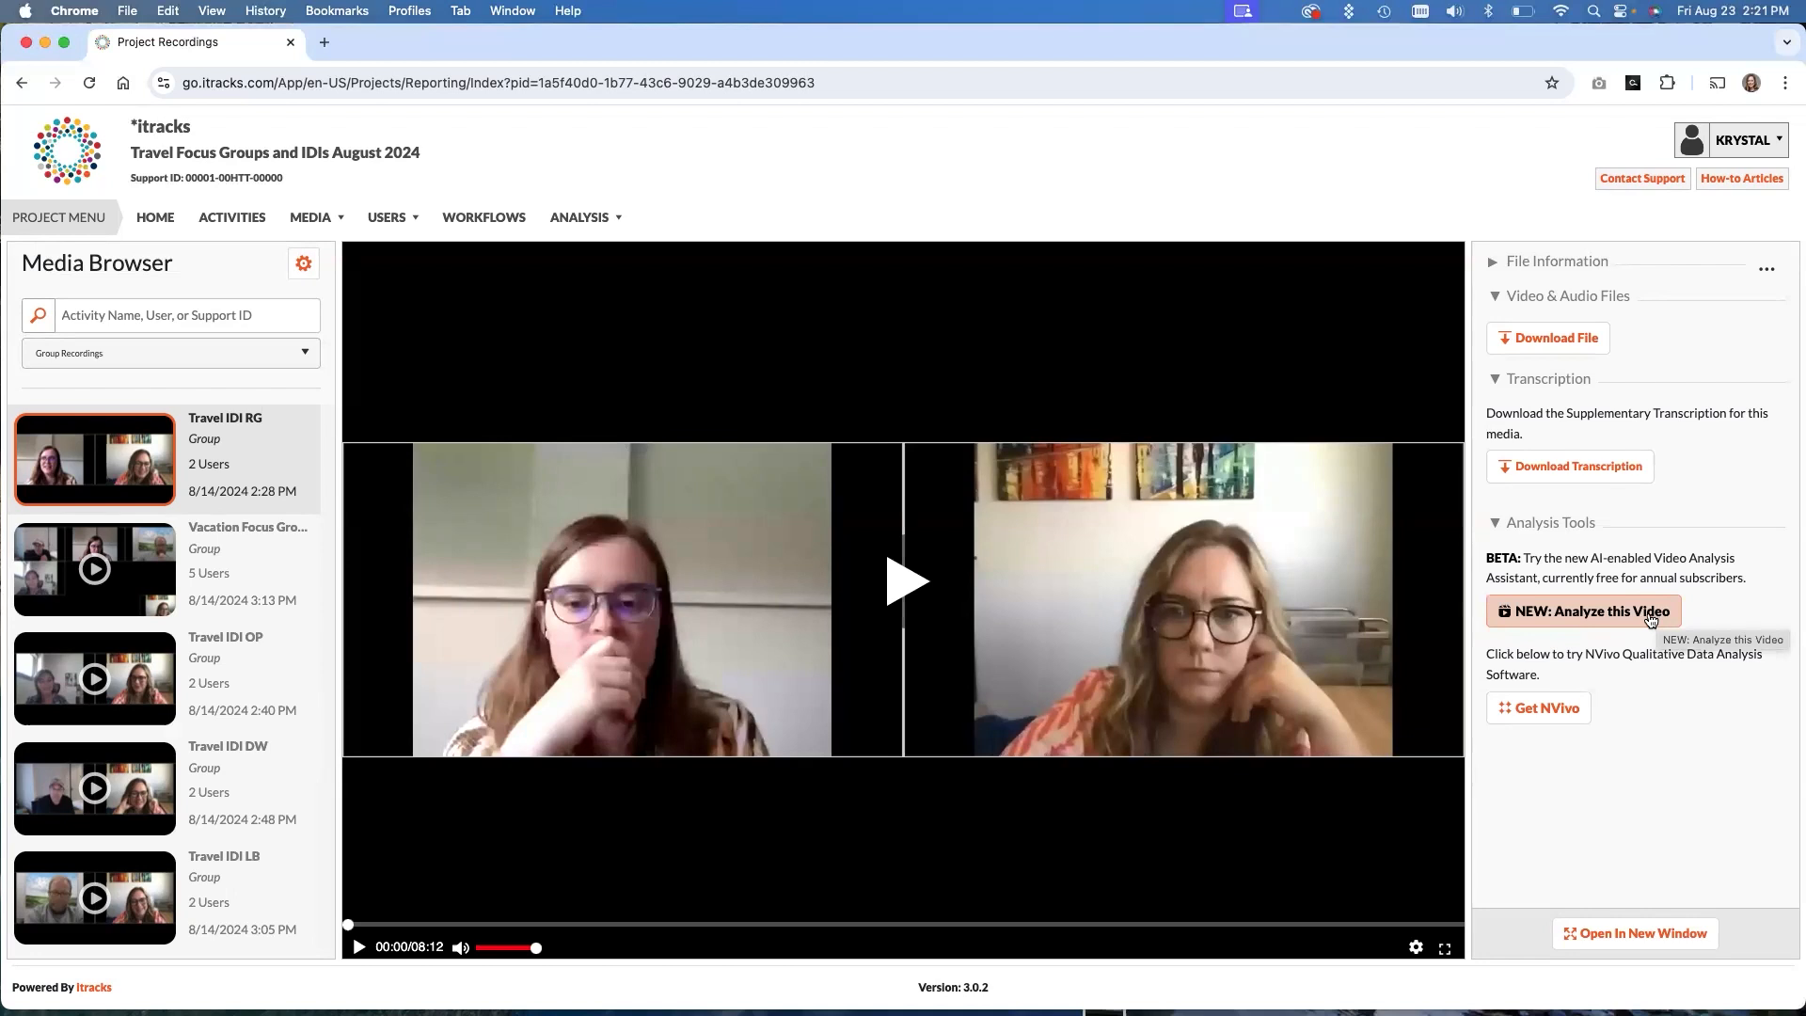
{"action": "mouse_move", "coordinate": [1671, 623]}
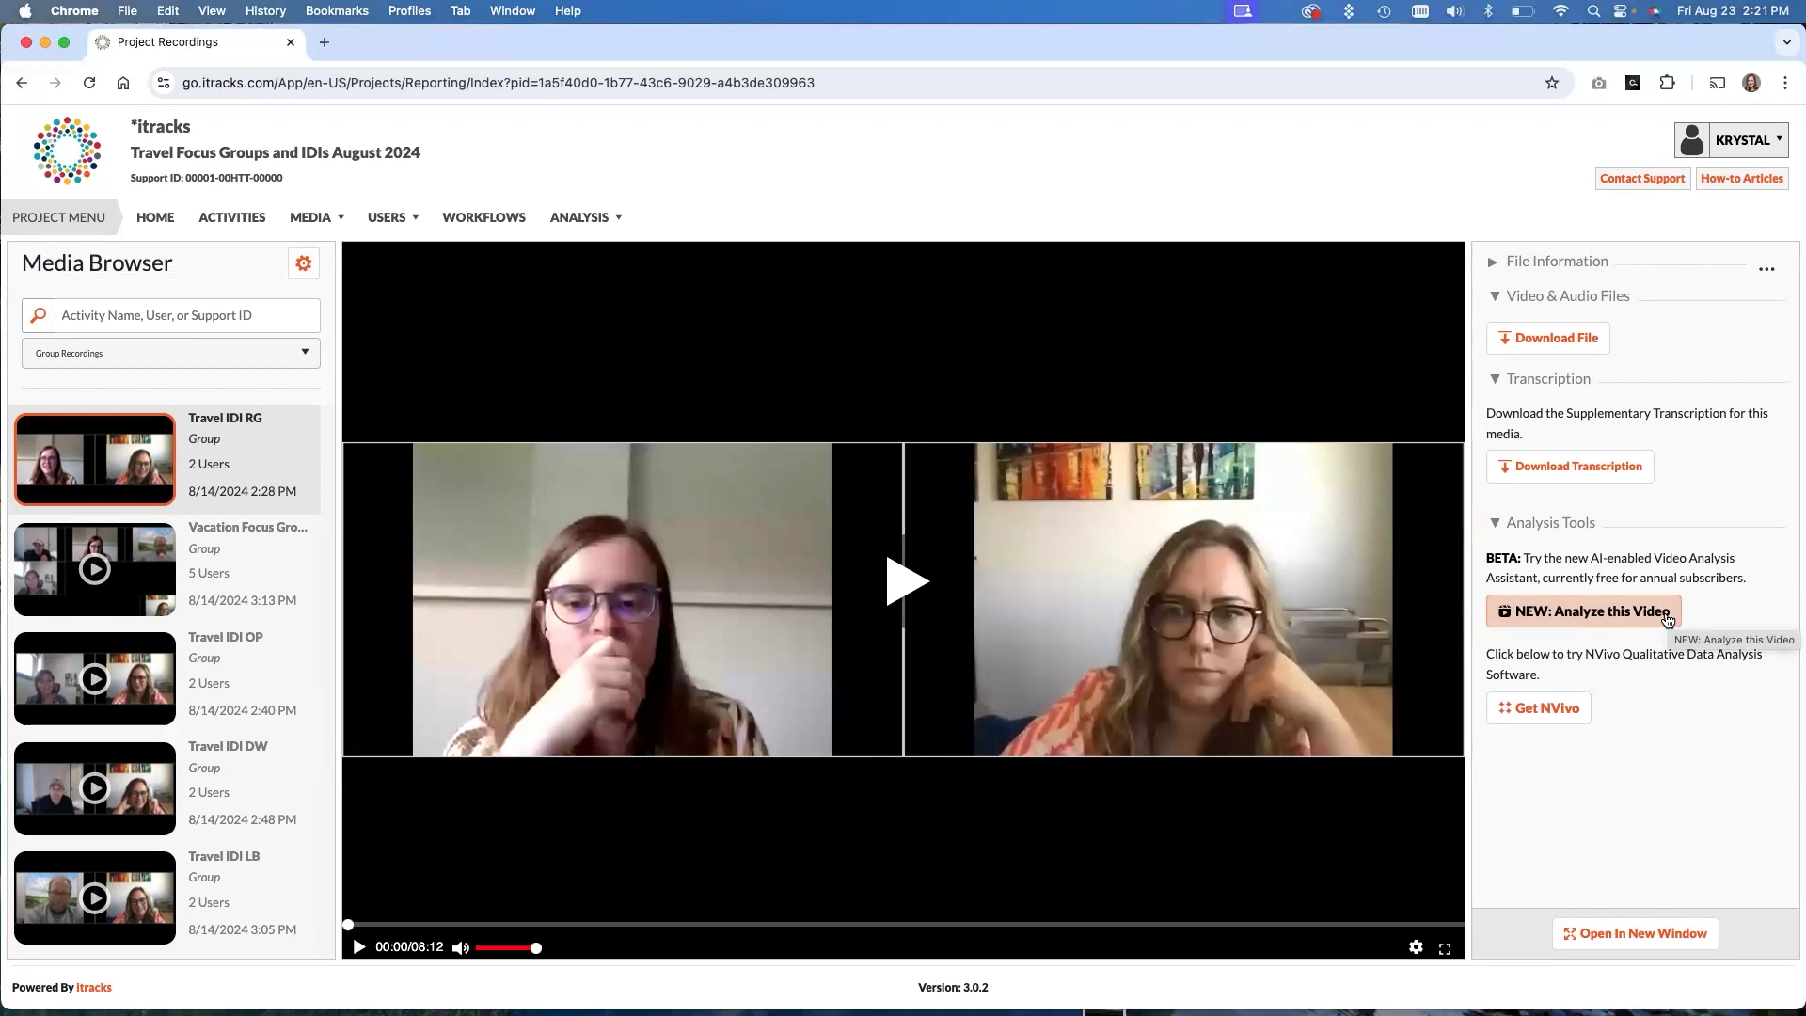
{"action": "mouse_move", "coordinate": [1667, 619]}
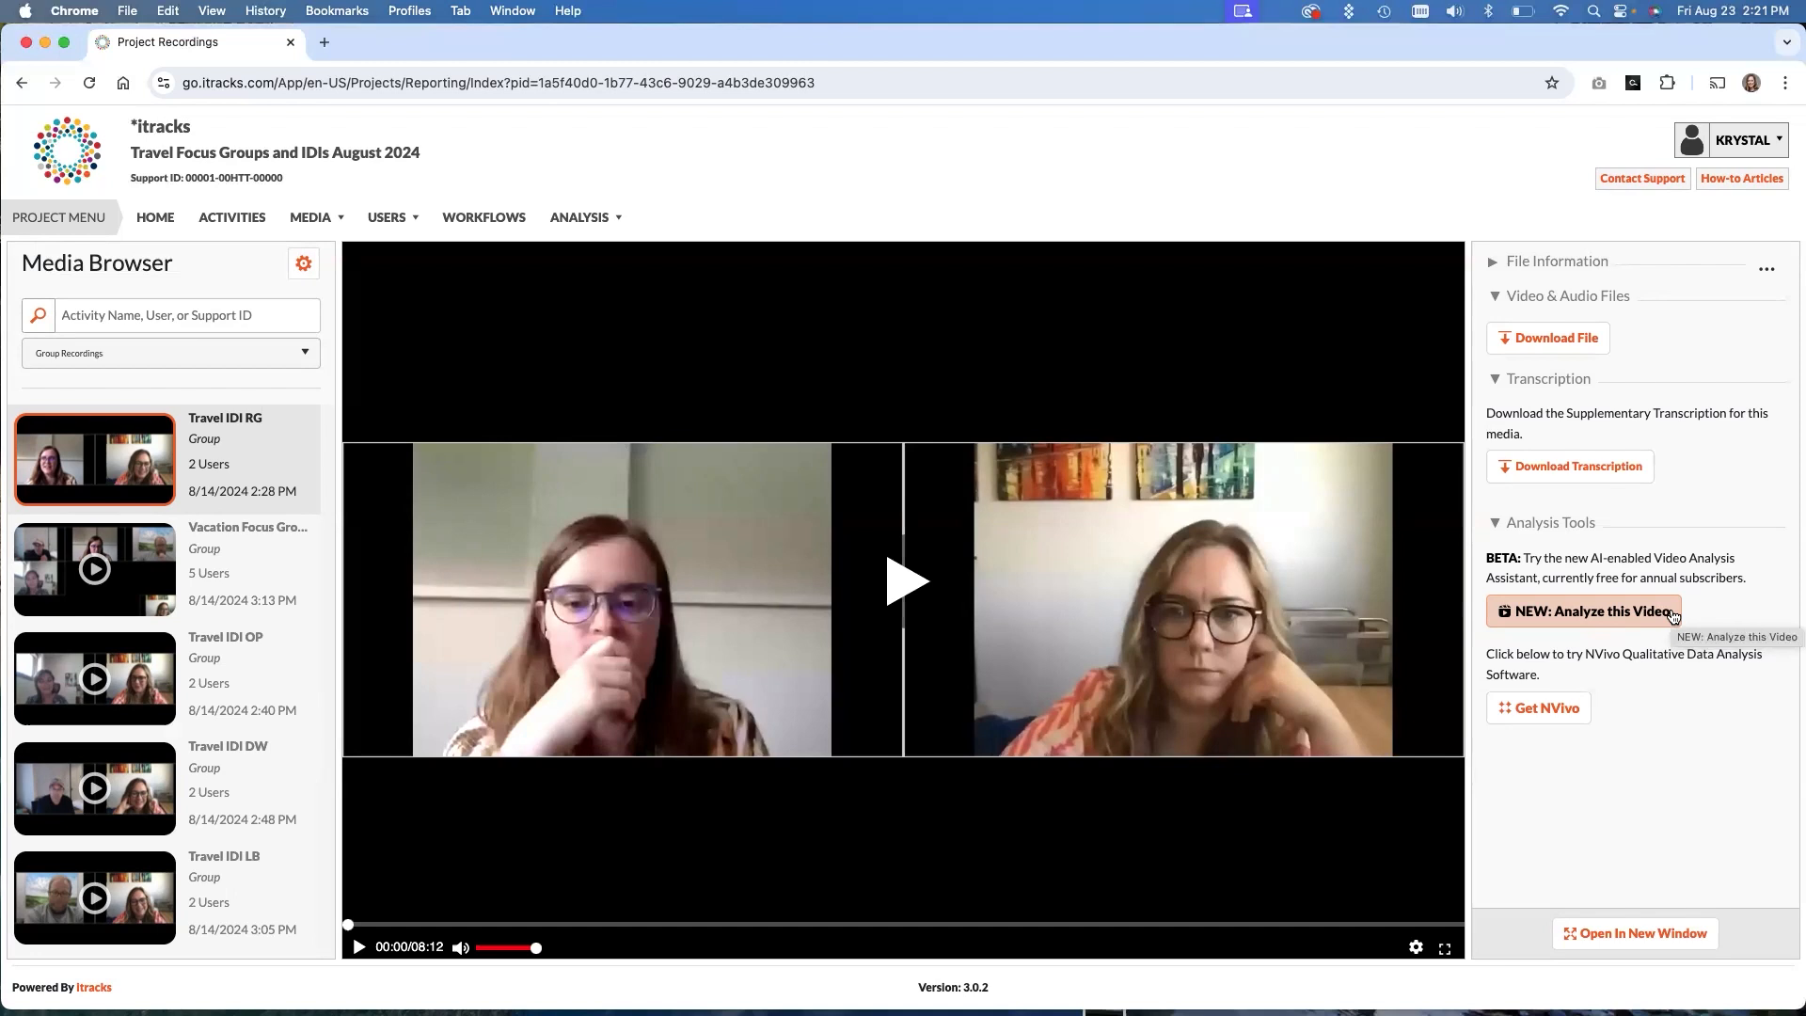
{"action": "mouse_move", "coordinate": [211, 476]}
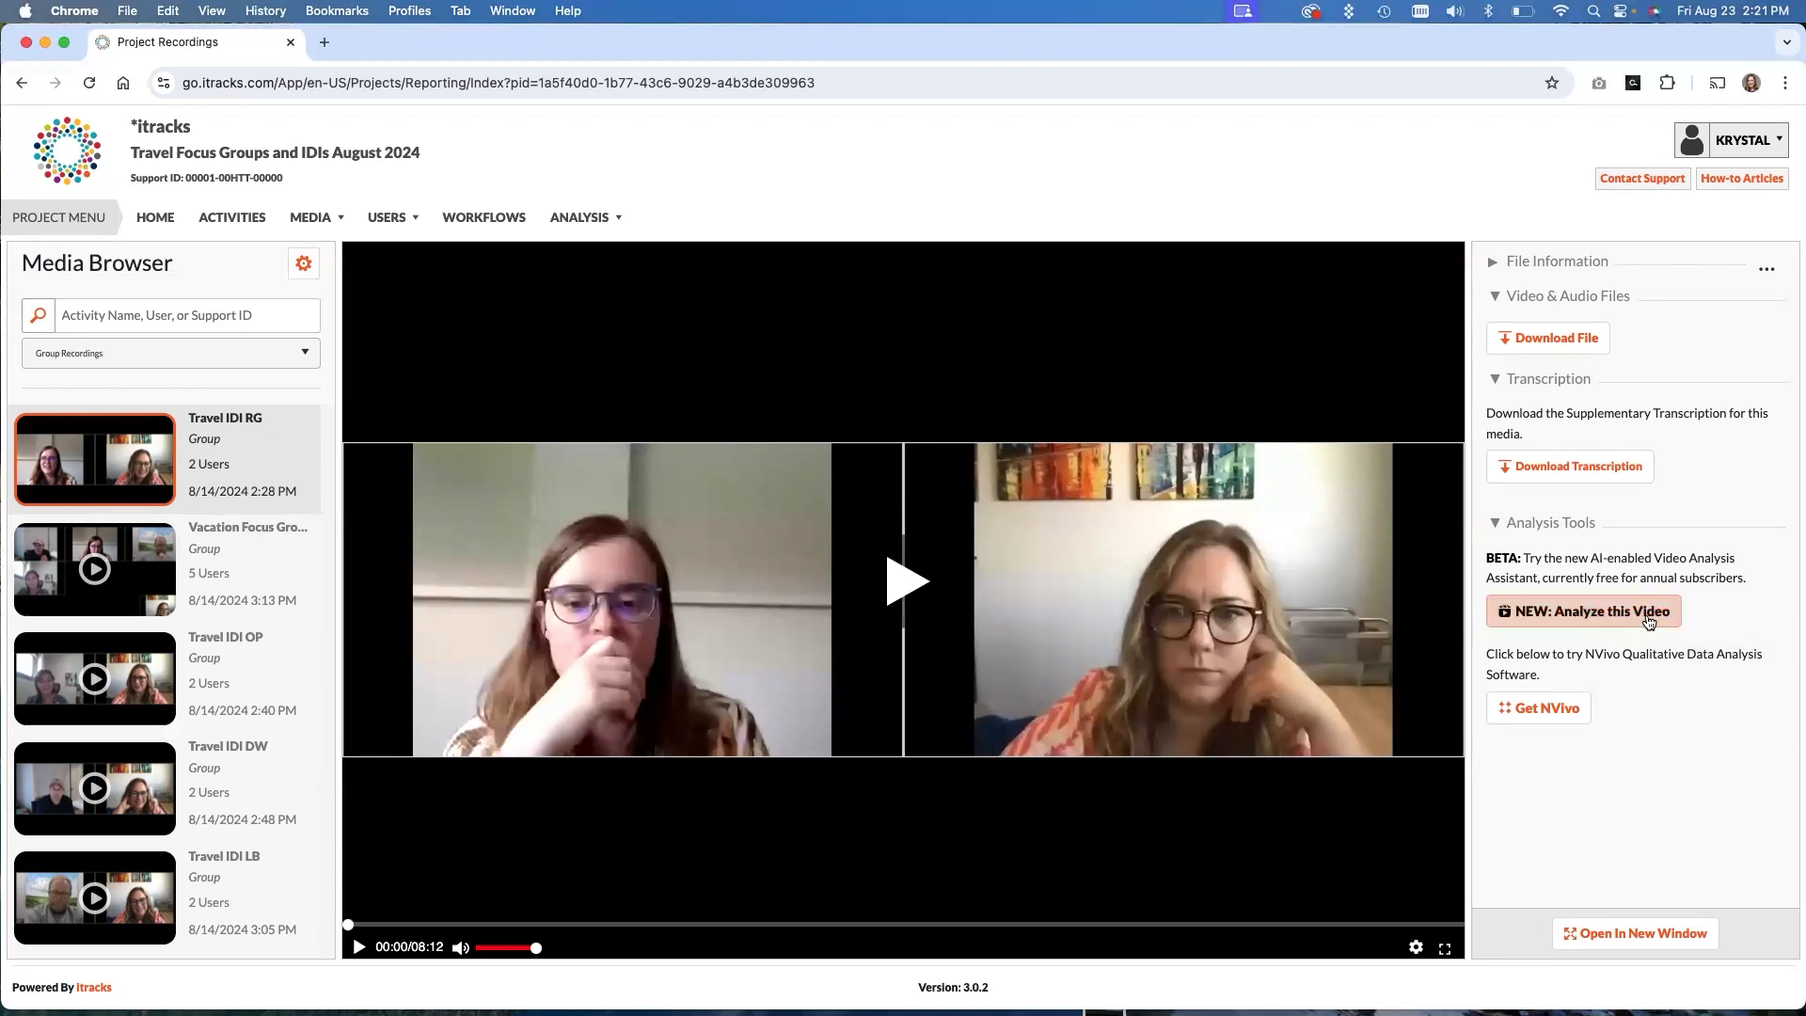
{"action": "left_click", "coordinate": [1590, 610]}
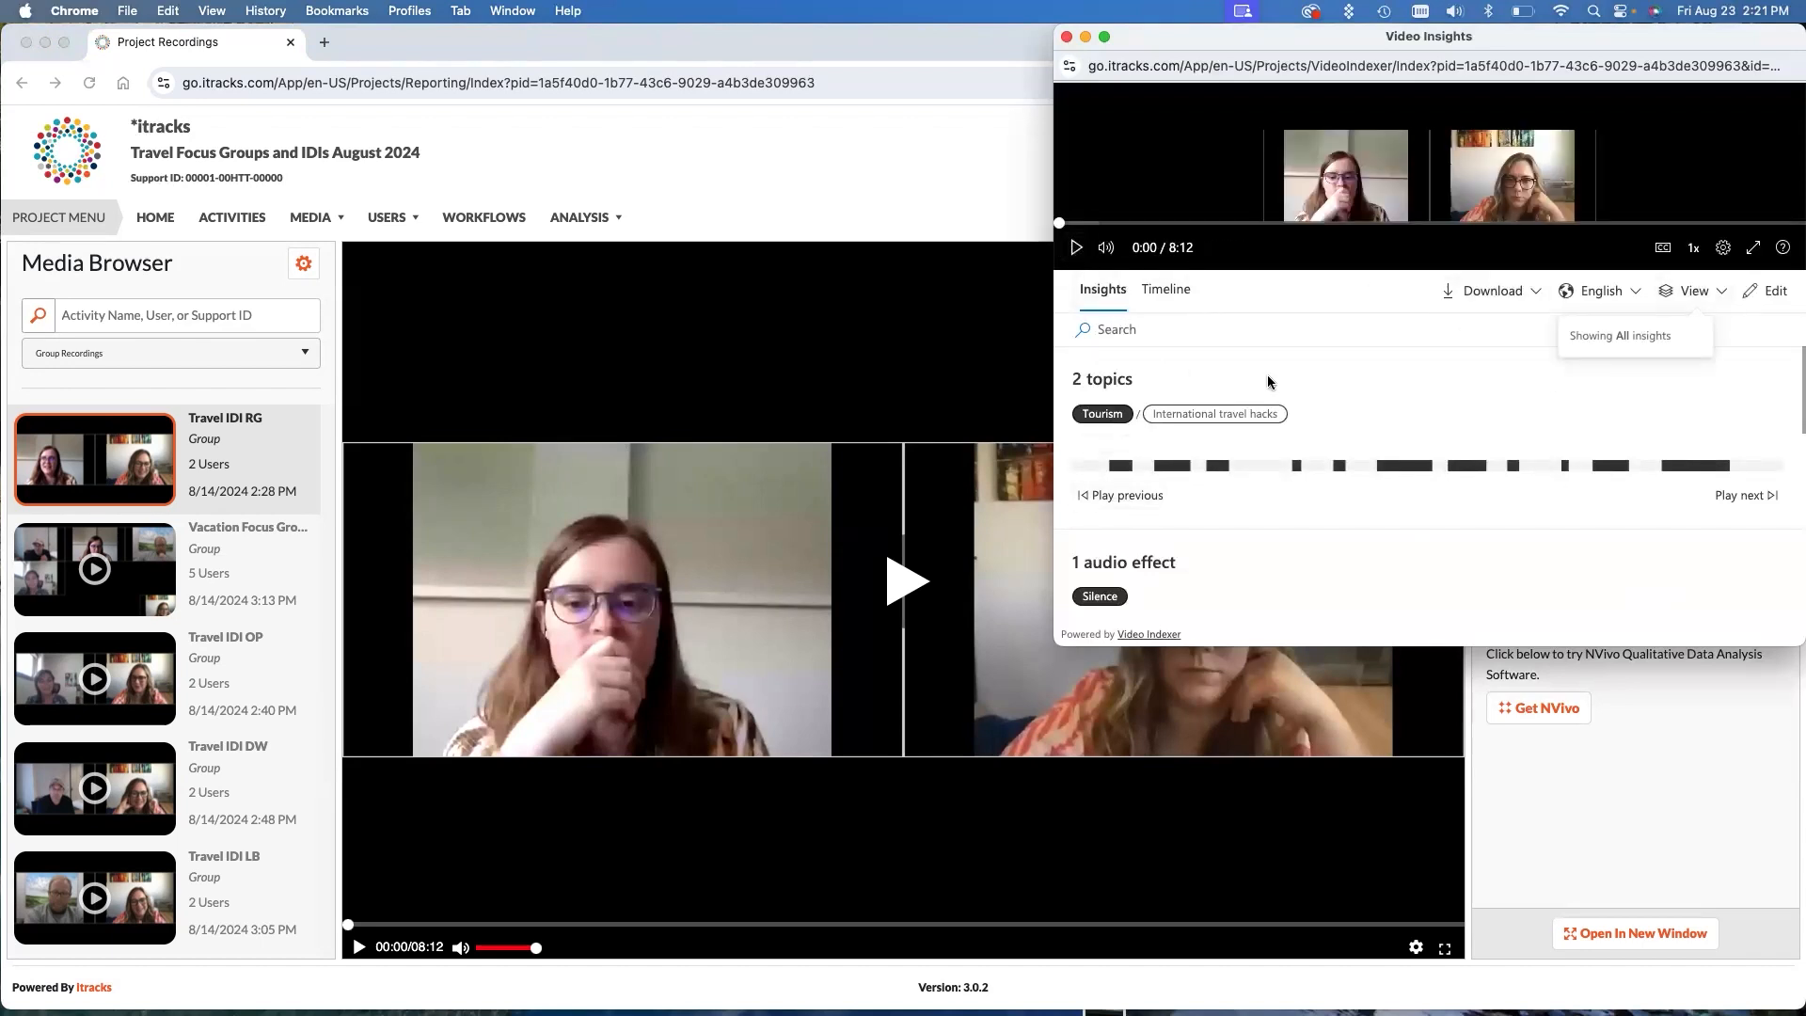
{"action": "mouse_move", "coordinate": [1323, 395]}
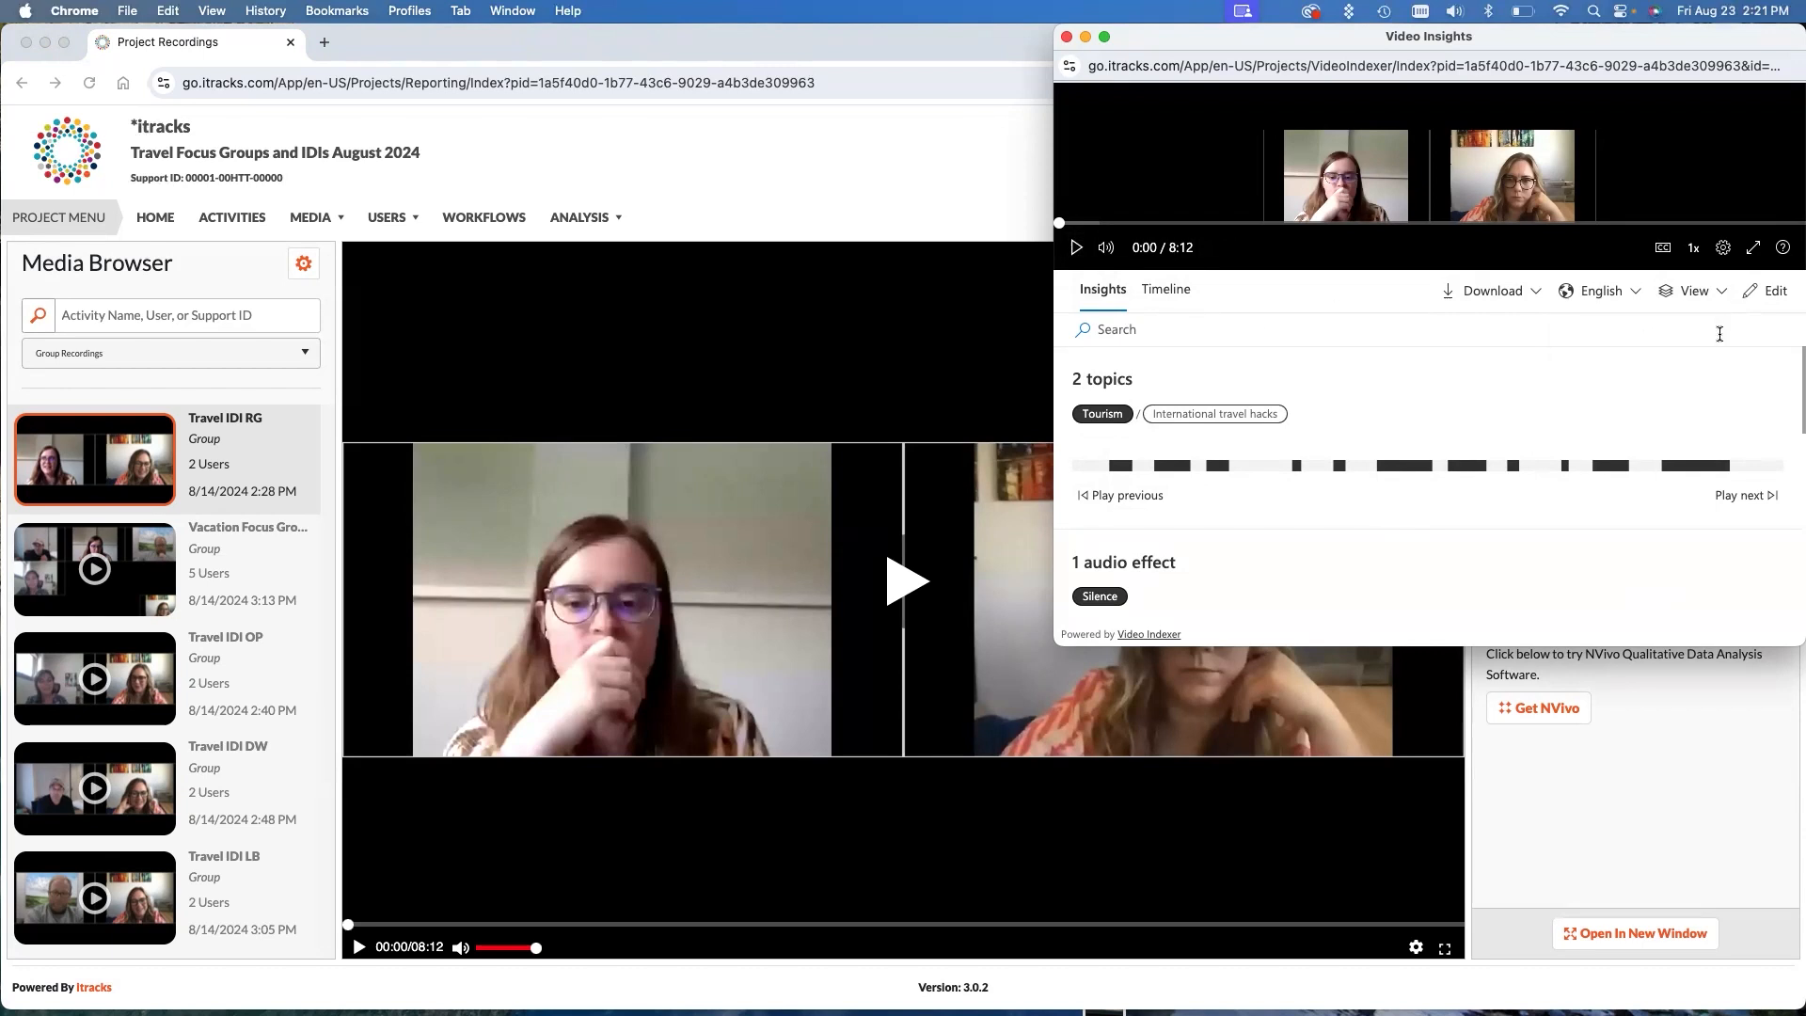
{"action": "mouse_move", "coordinate": [1692, 352]}
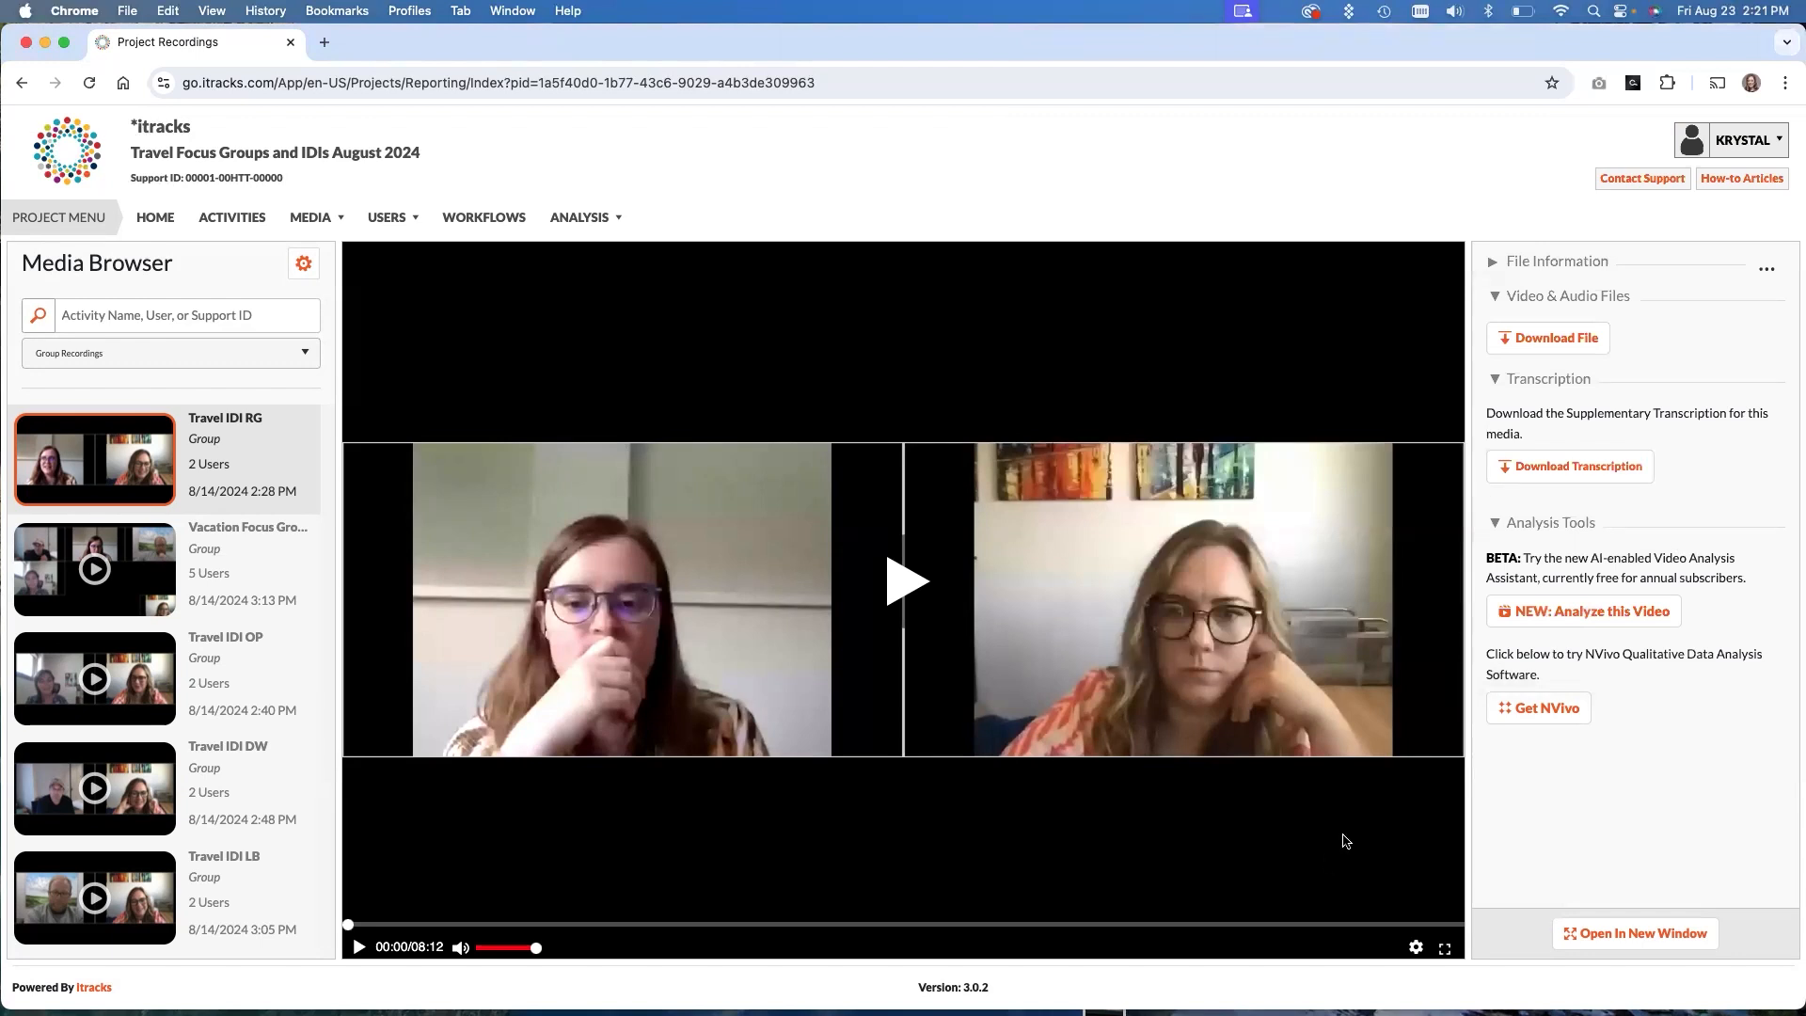
{"action": "left_click", "coordinate": [94, 568]}
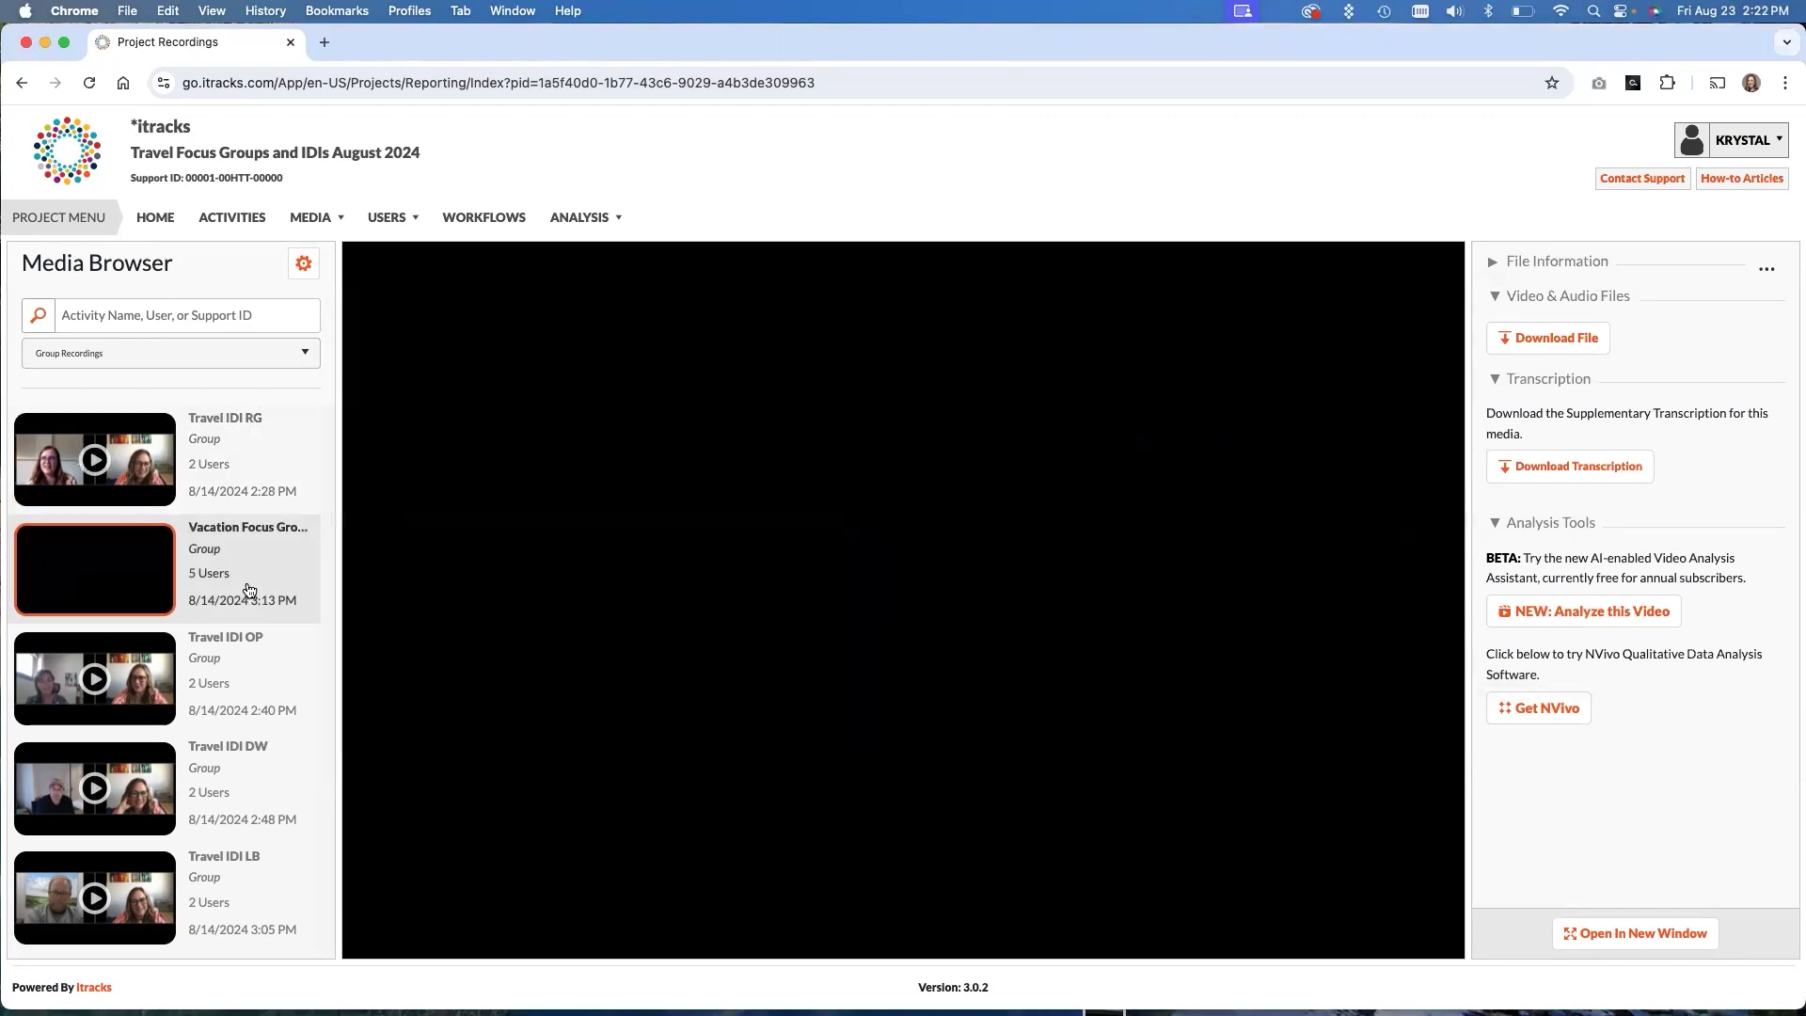
{"action": "left_click", "coordinate": [95, 568]}
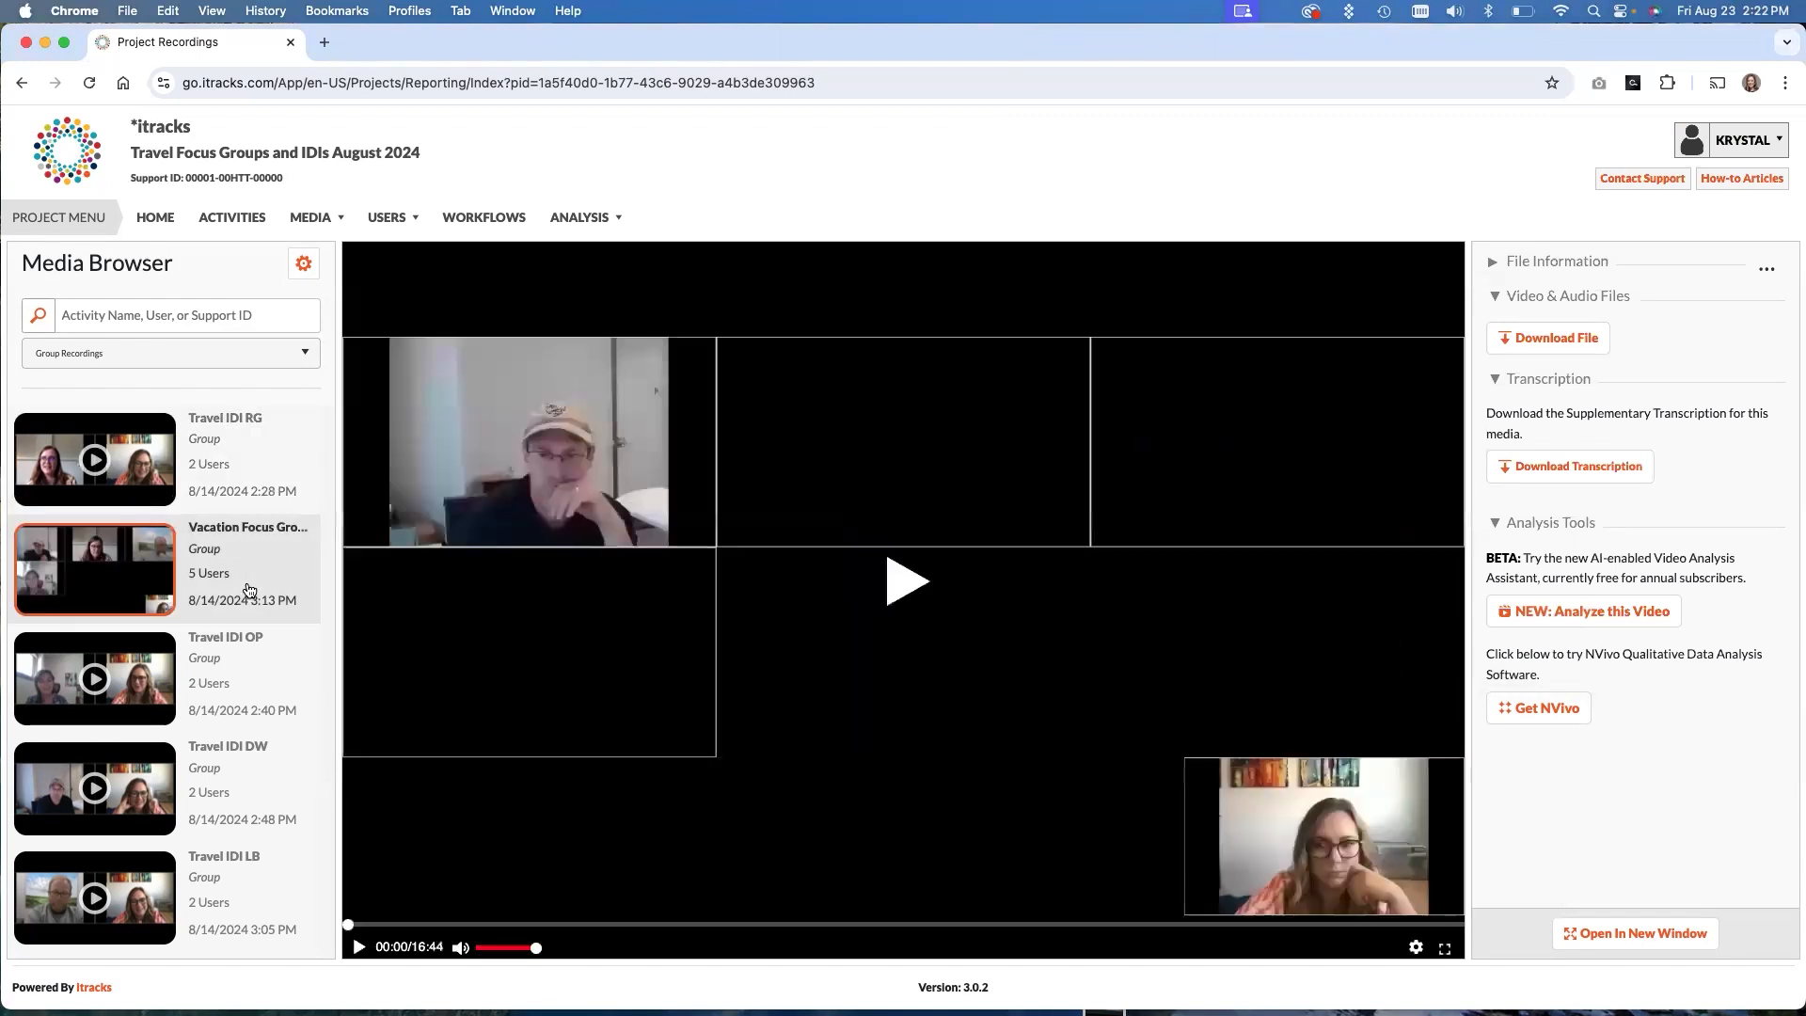
{"action": "left_click", "coordinate": [907, 582]}
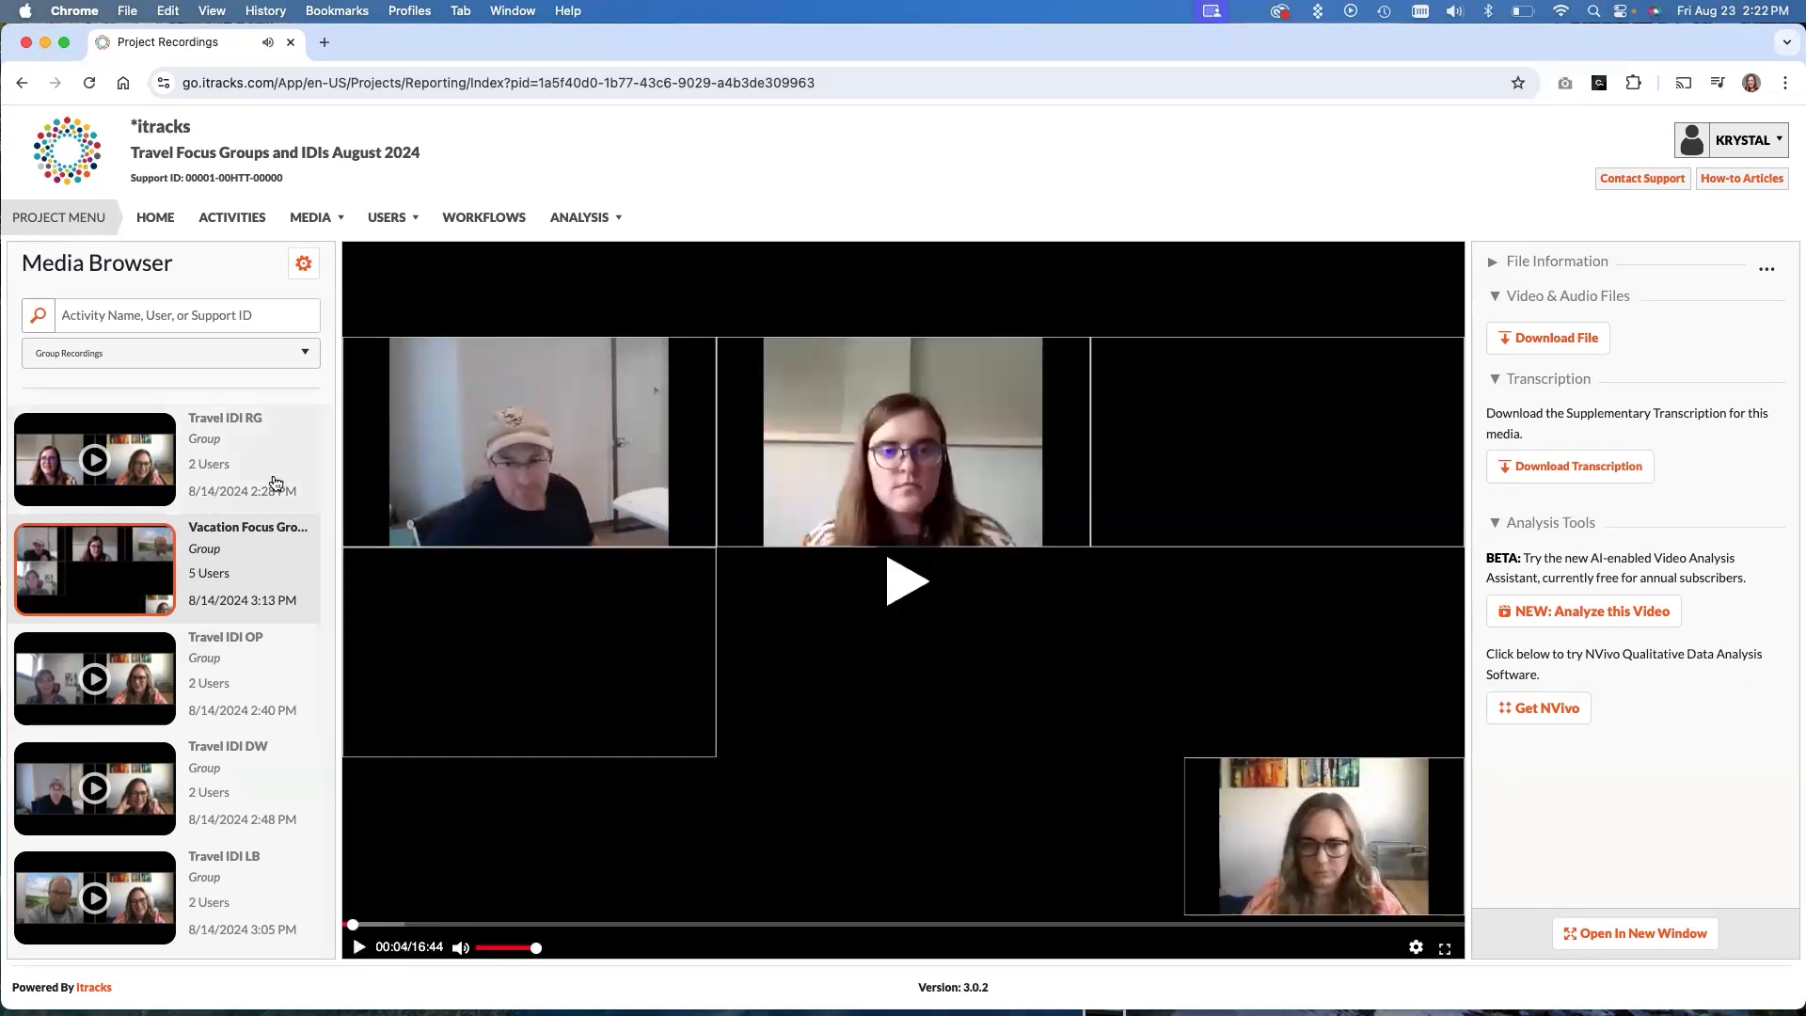
{"action": "left_click", "coordinate": [94, 458]}
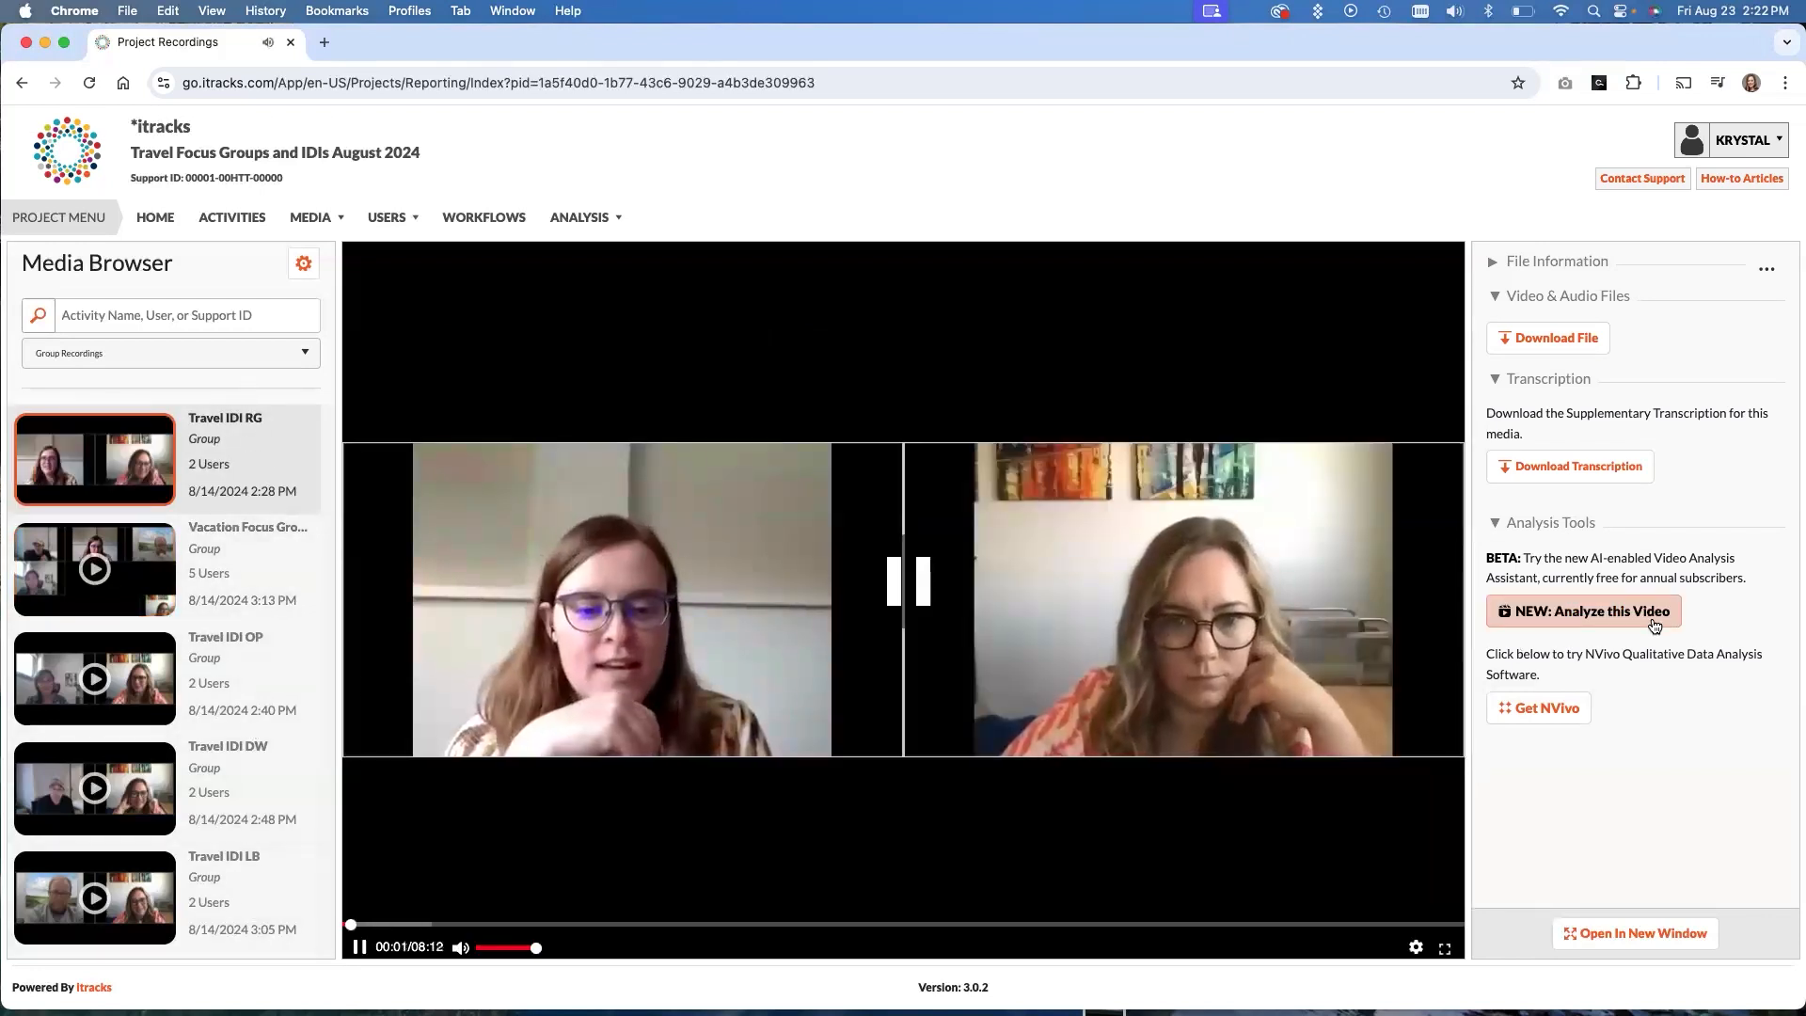
{"action": "left_click", "coordinate": [909, 581]}
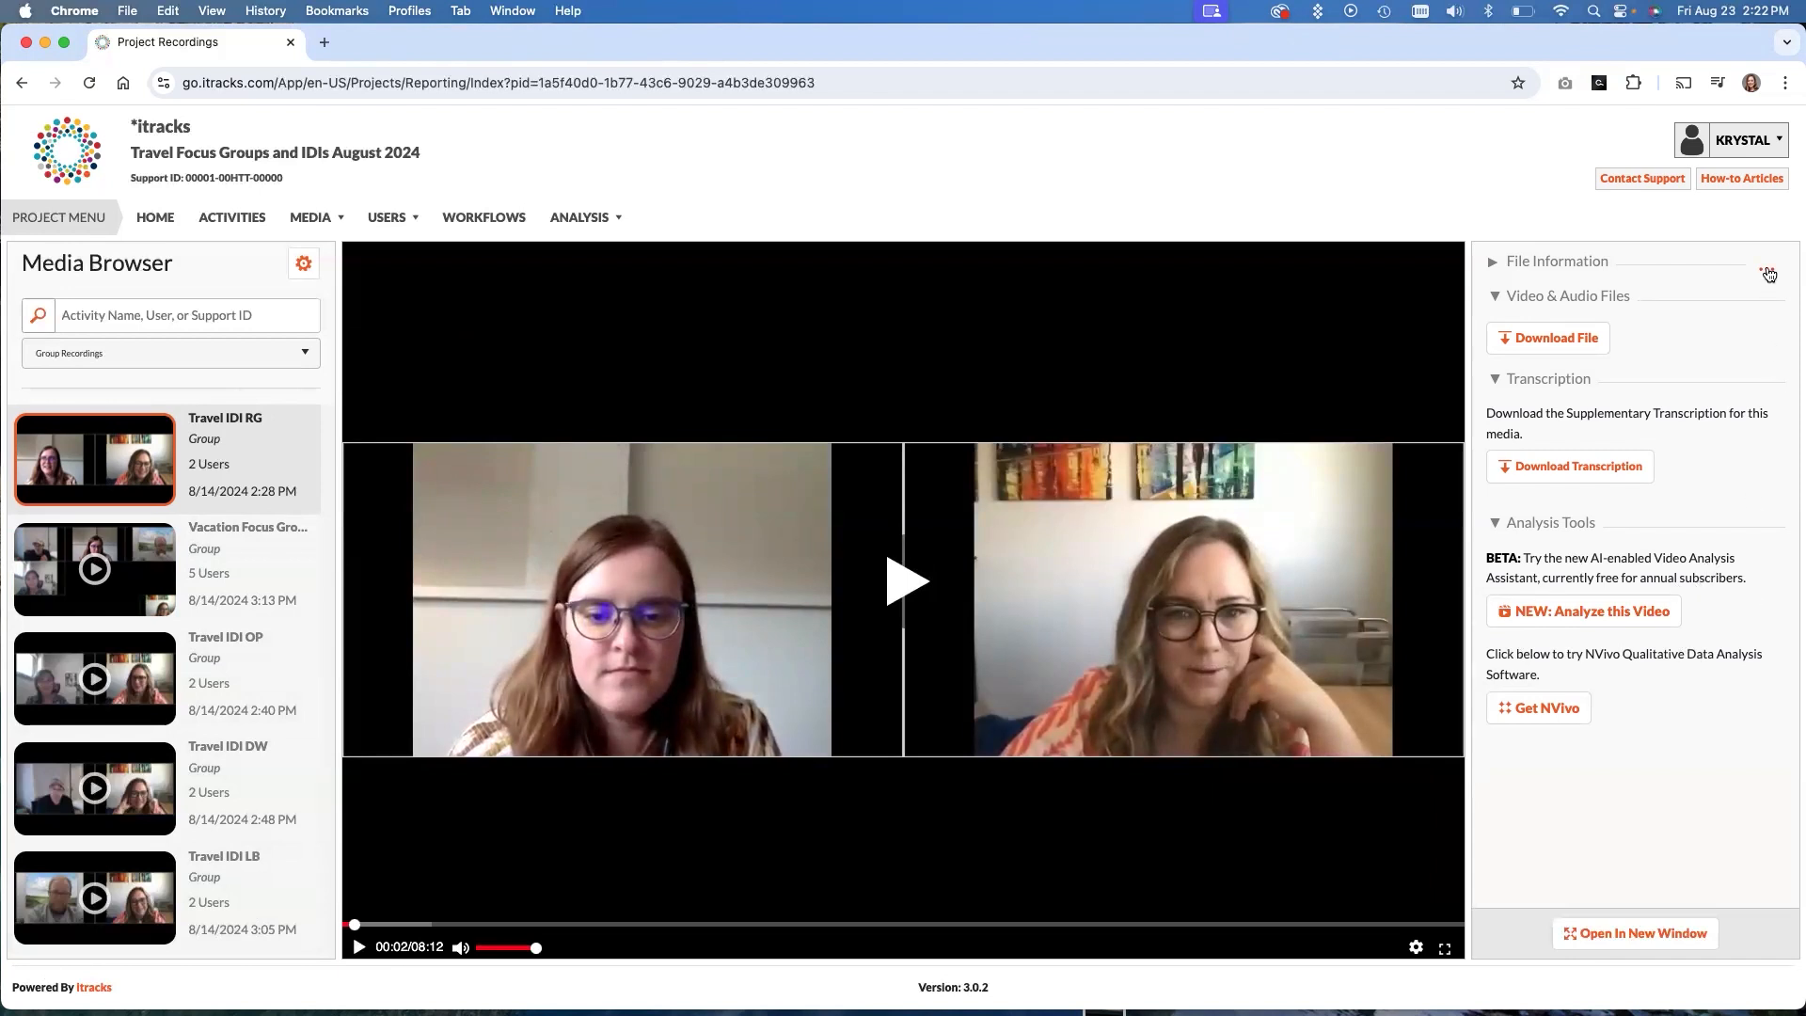
{"action": "mouse_move", "coordinate": [1768, 274]}
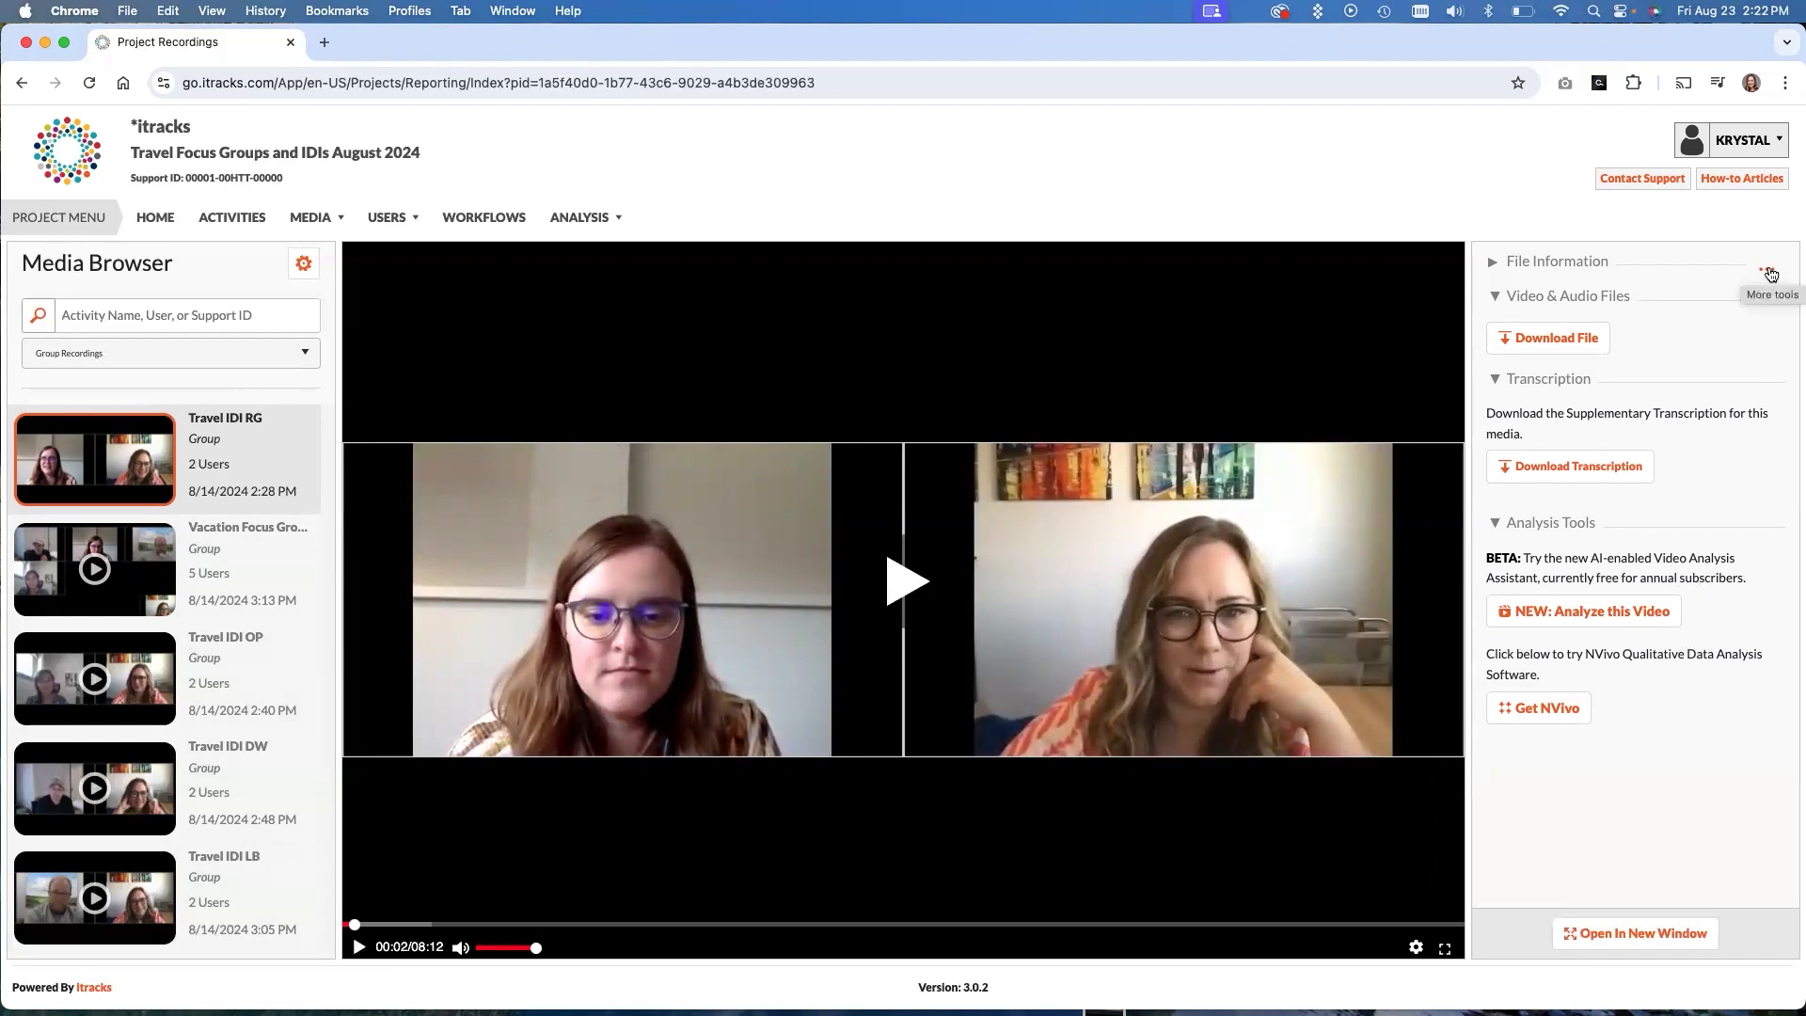
{"action": "left_click", "coordinate": [1769, 271]}
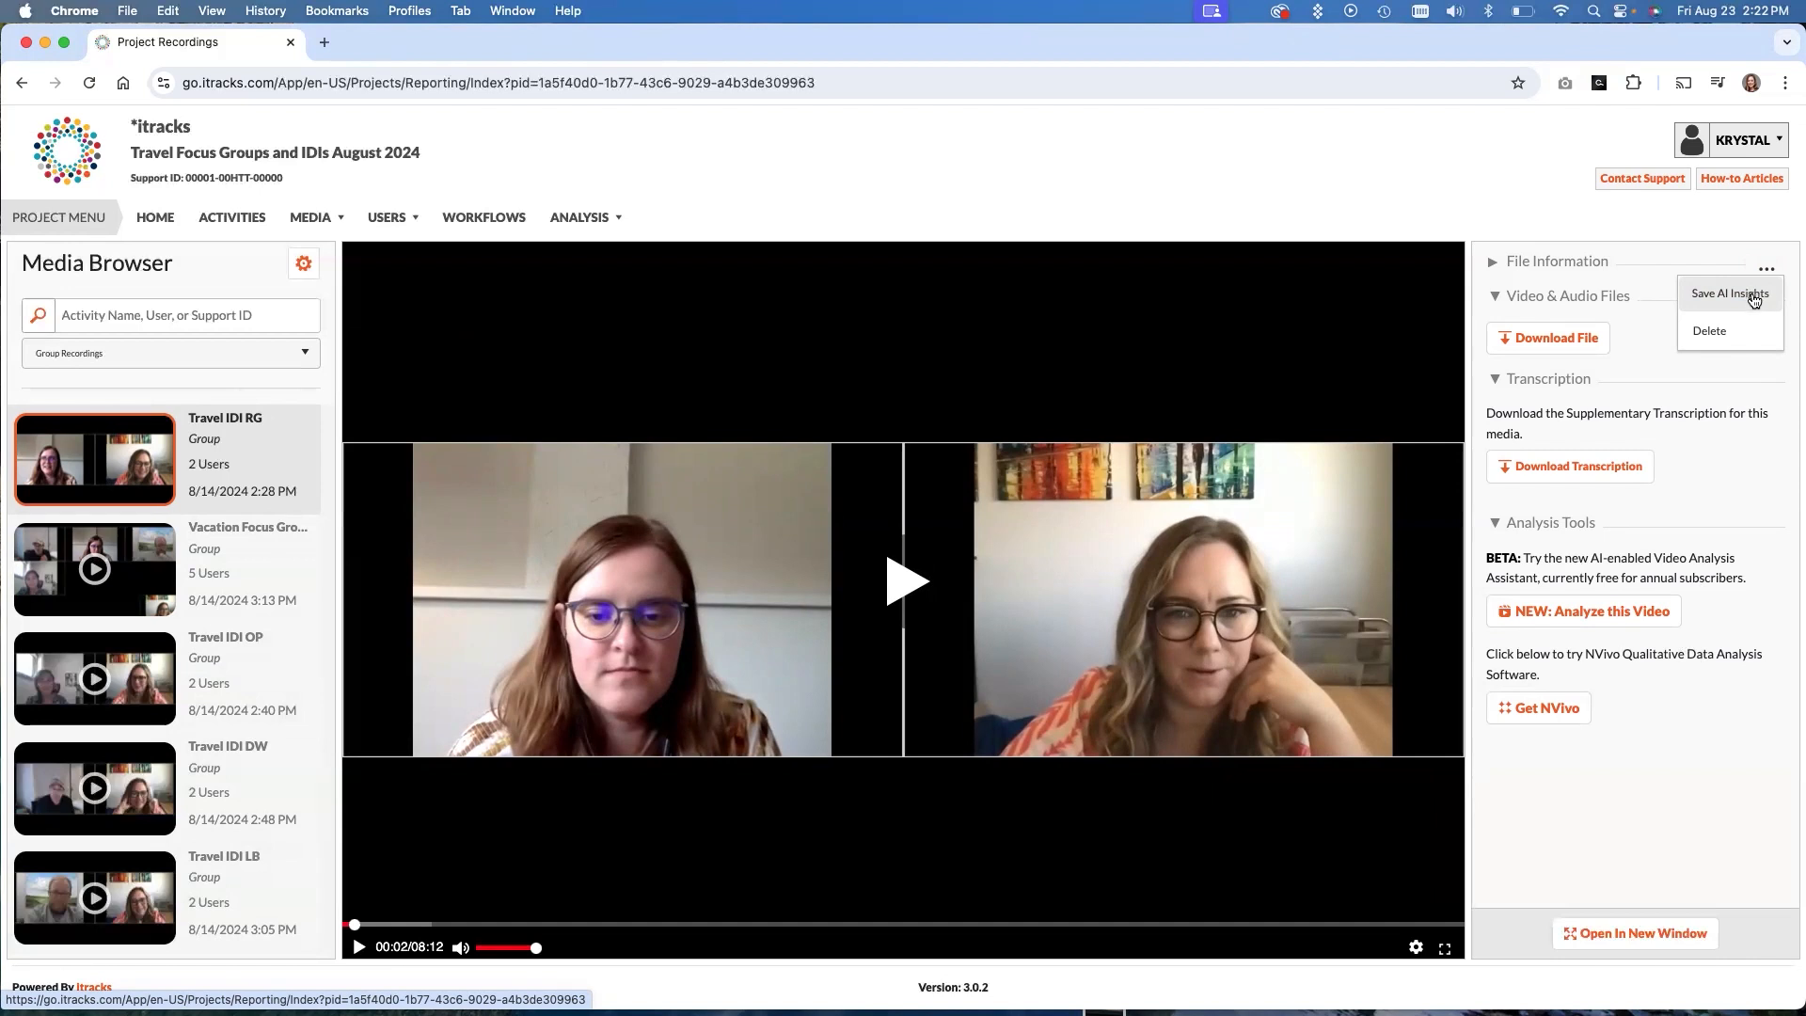
{"action": "mouse_move", "coordinate": [1755, 299]}
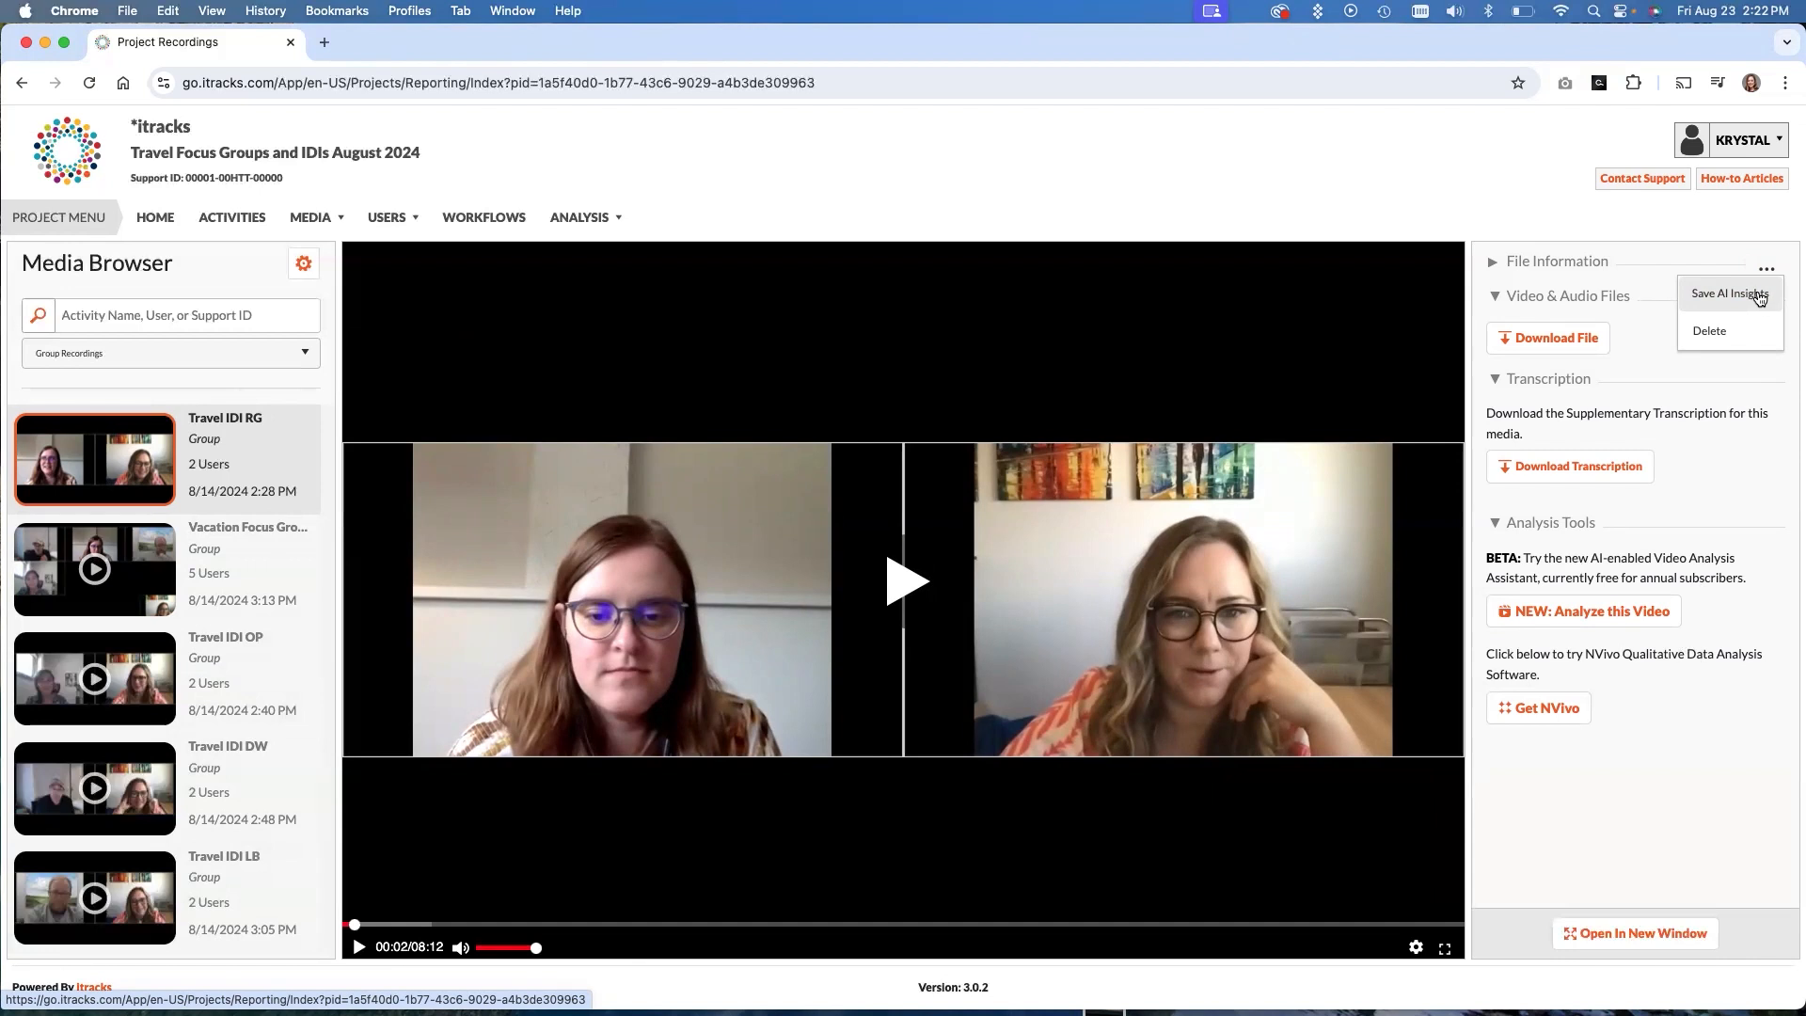
{"action": "left_click", "coordinate": [1767, 269]}
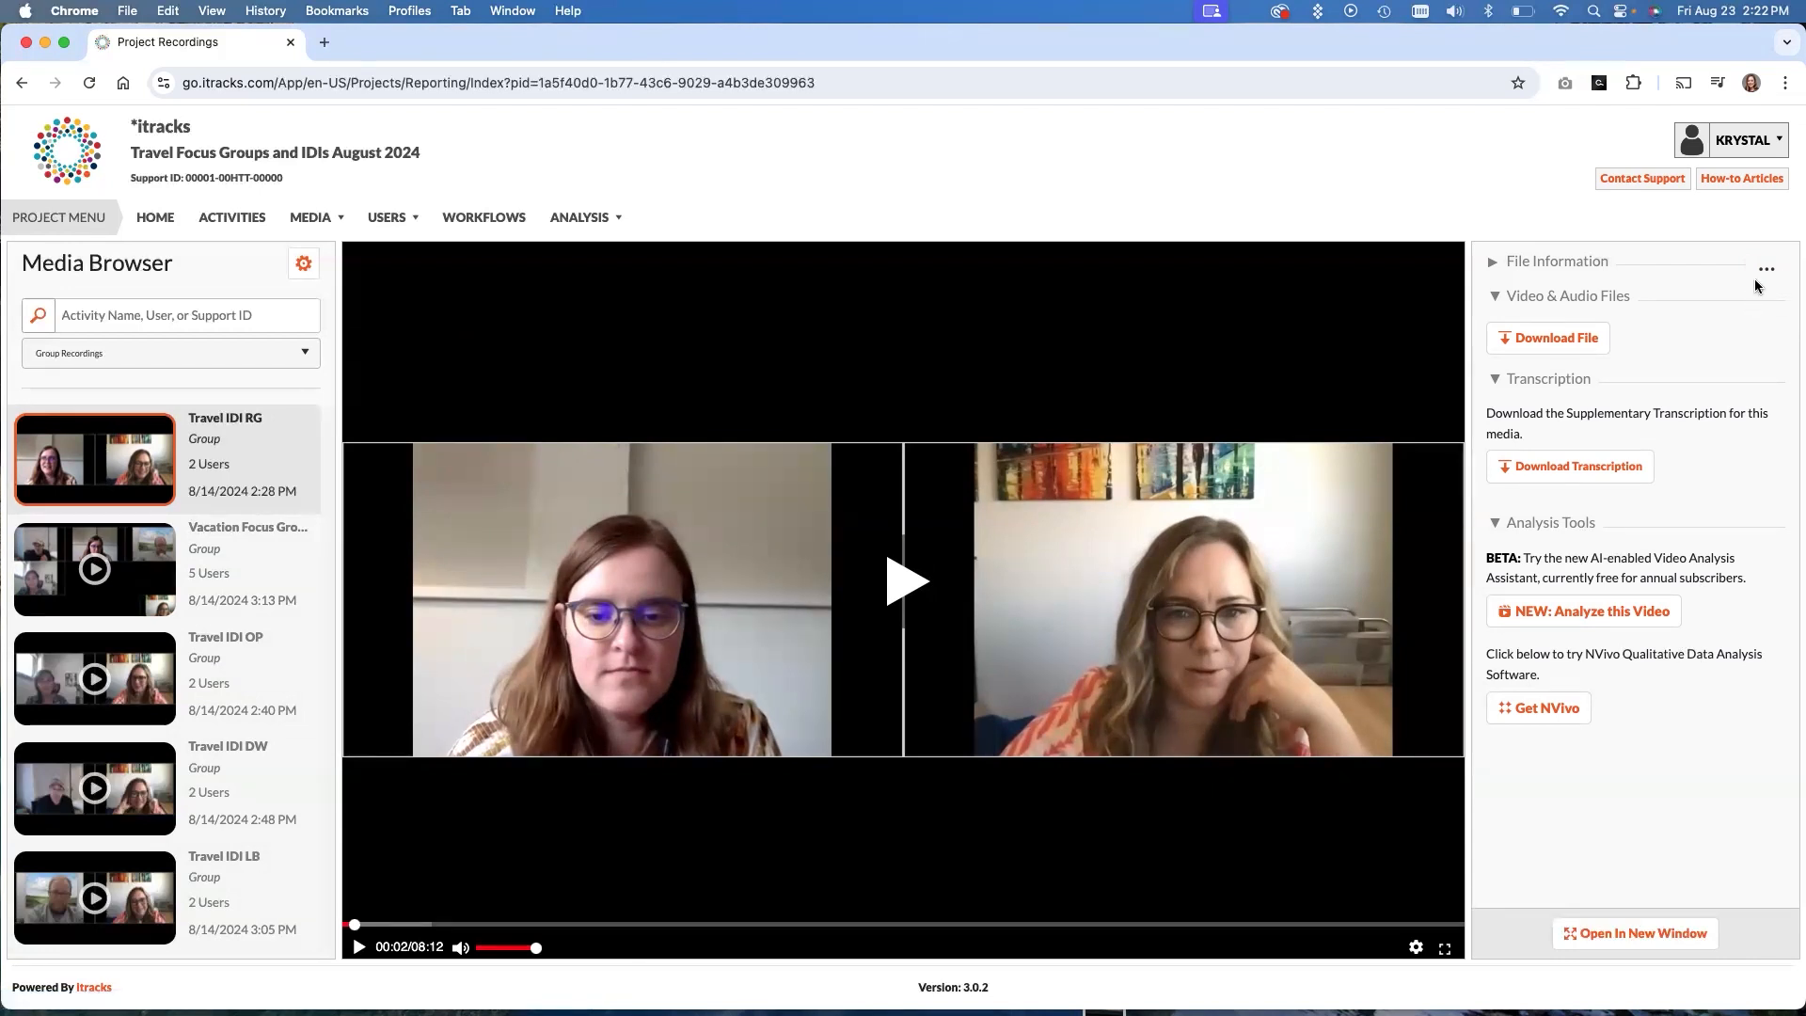
{"action": "mouse_move", "coordinate": [1552, 649]}
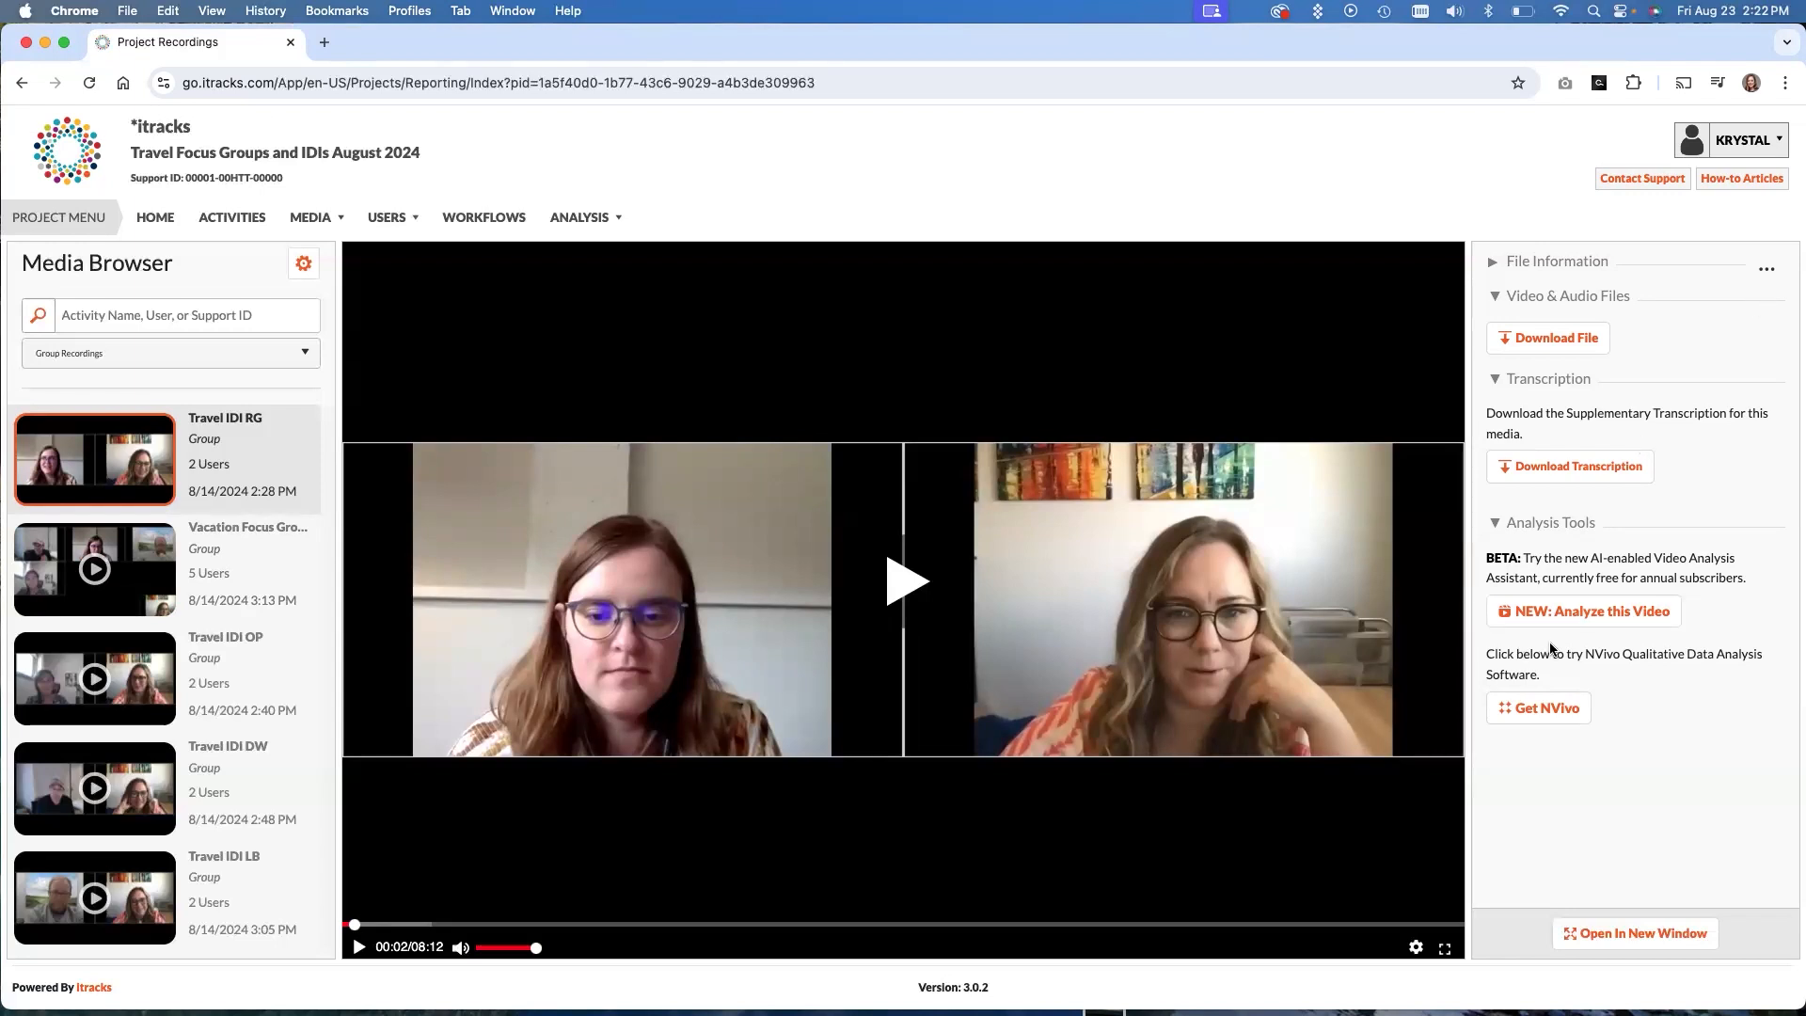
{"action": "mouse_move", "coordinate": [952, 150]}
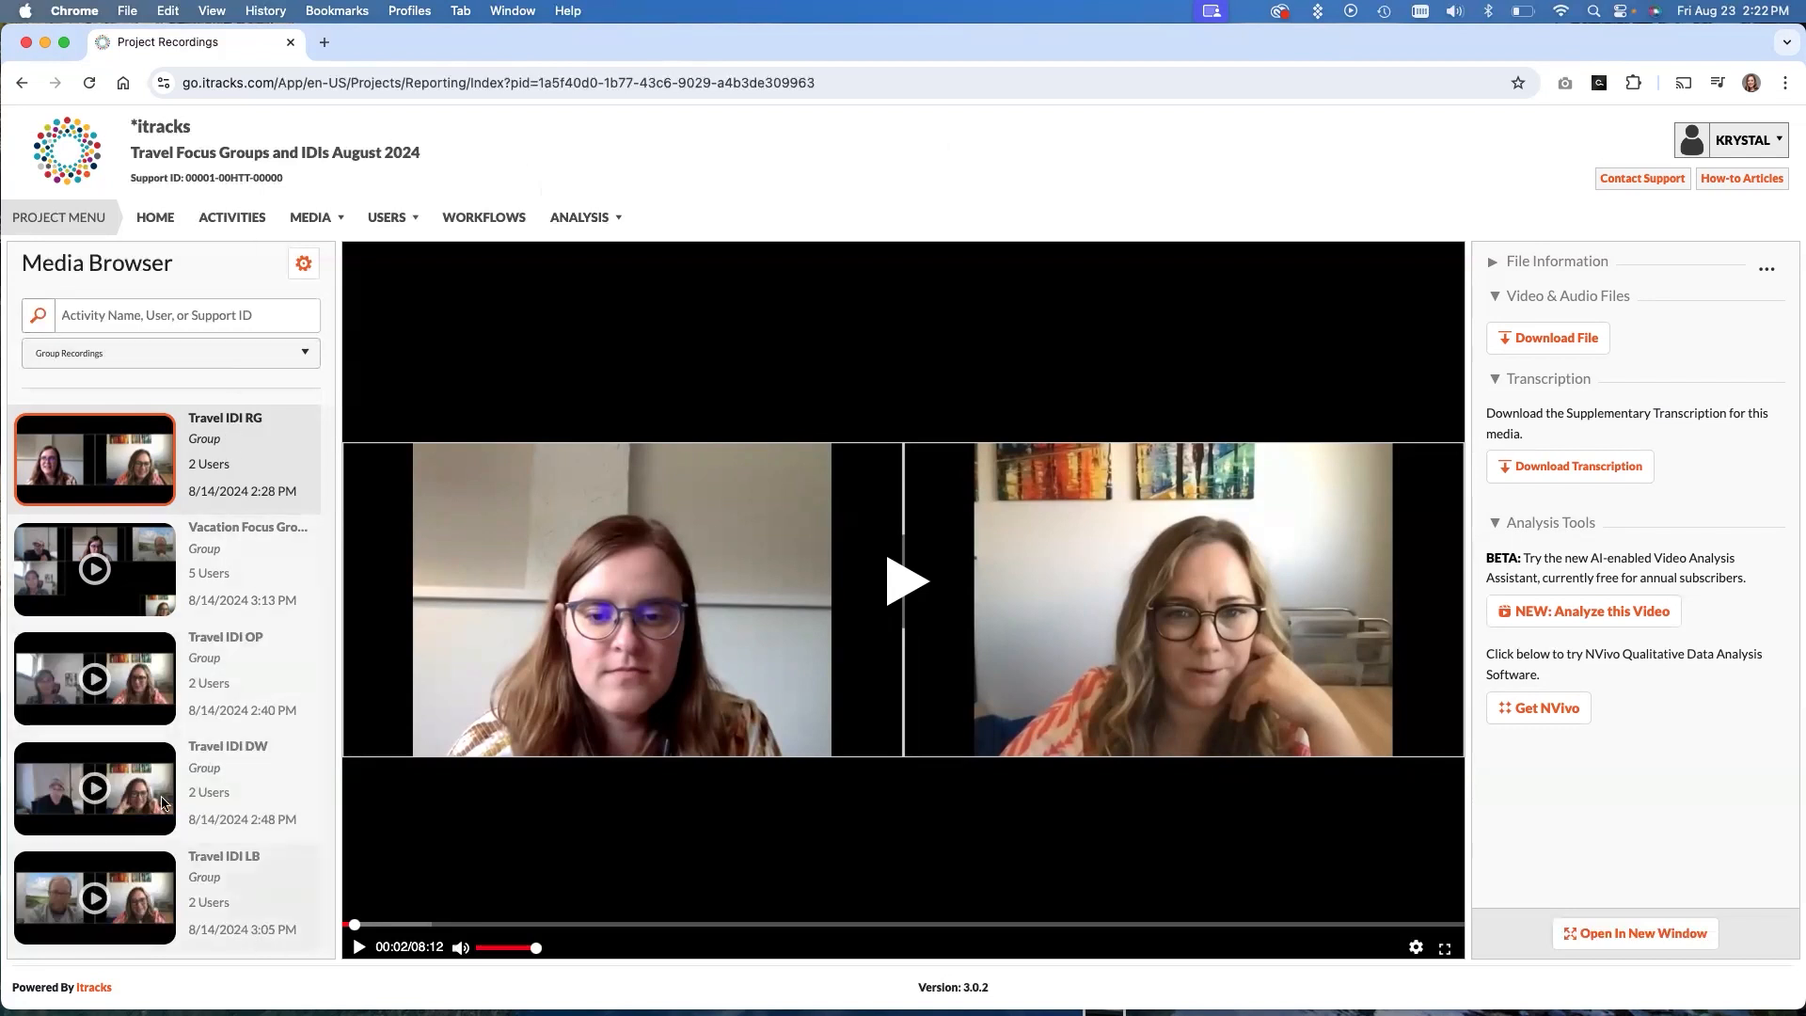
Open Project Insights in a new browser tab and switch to it
{"action": "left_click", "coordinate": [579, 217]}
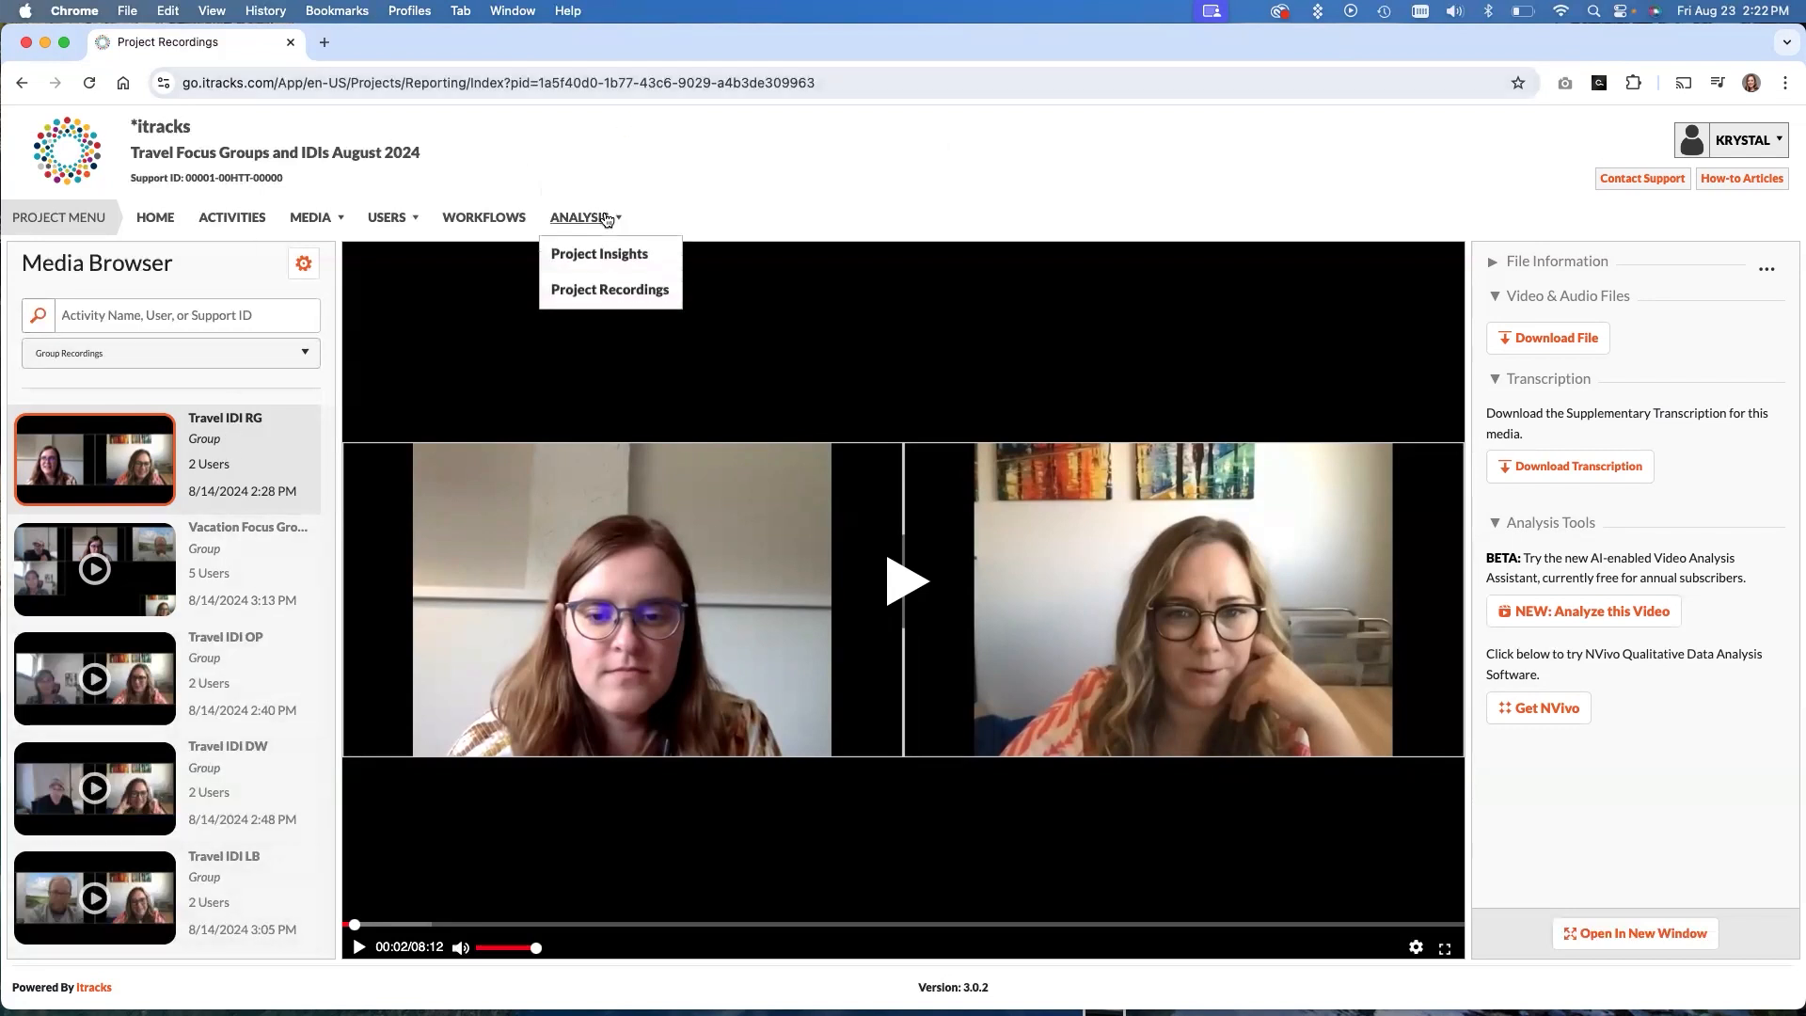
{"action": "right_click", "coordinate": [598, 254]}
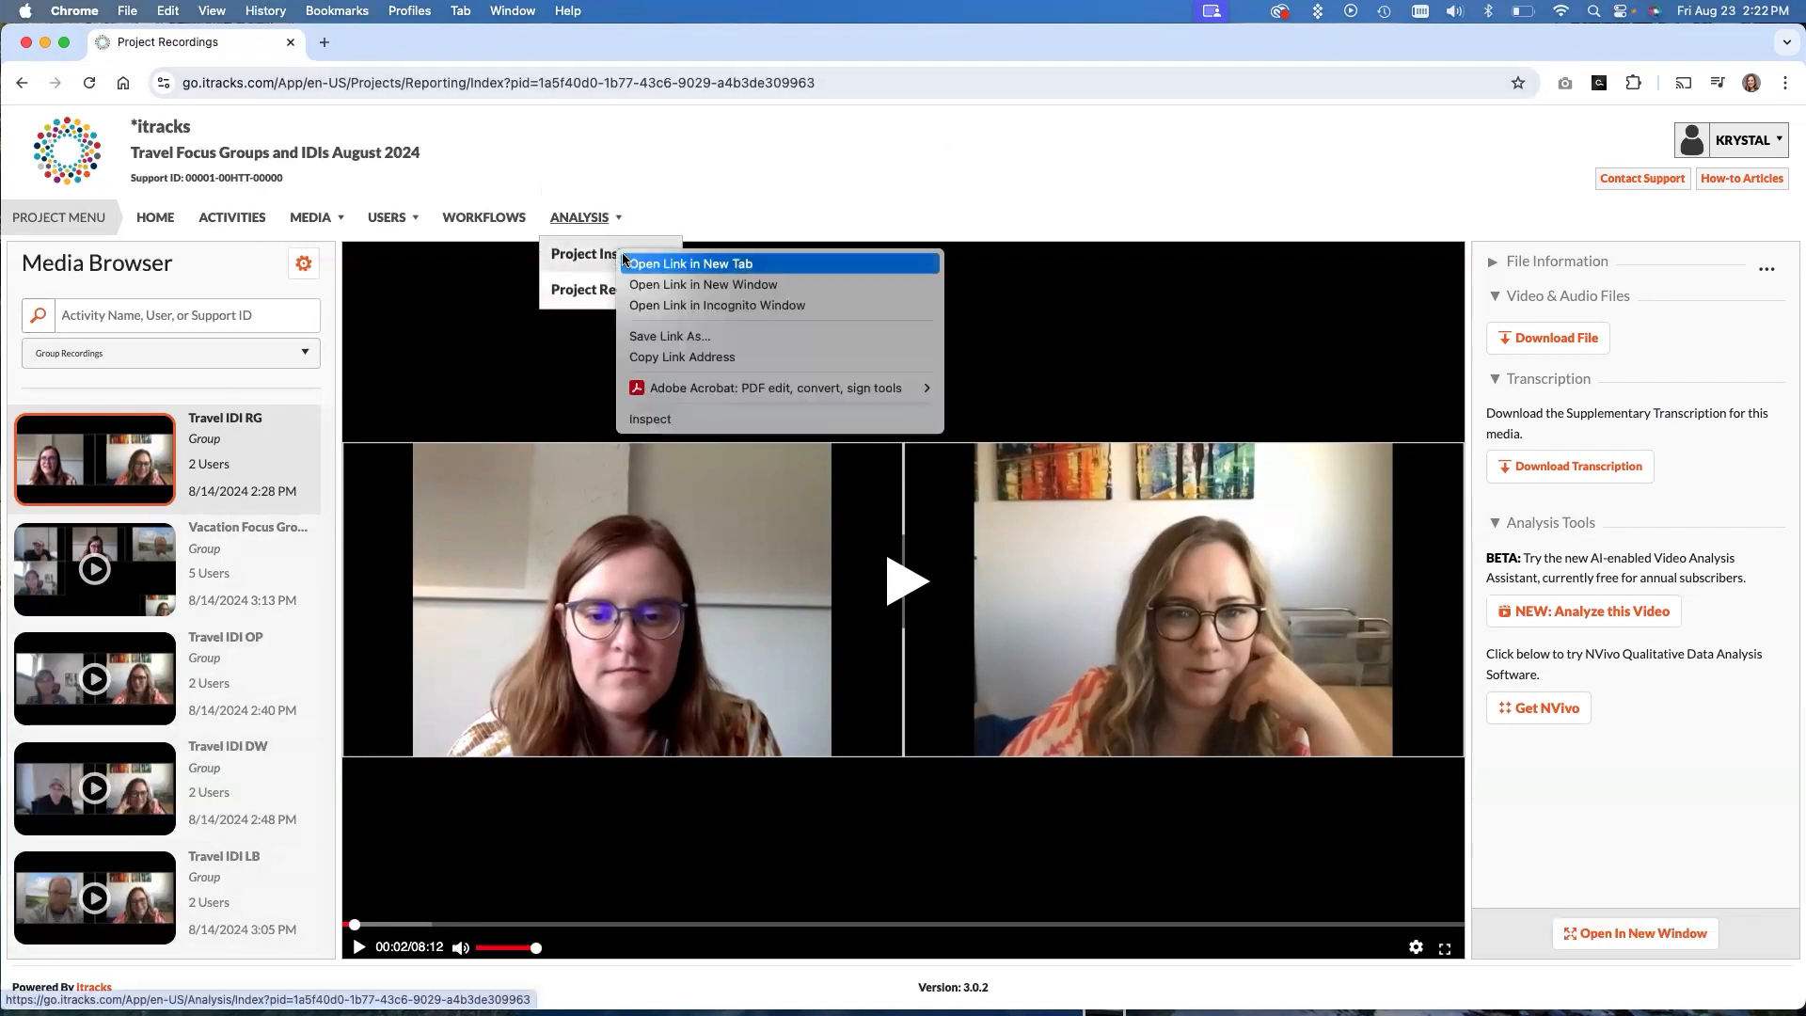
{"action": "left_click", "coordinate": [688, 263]}
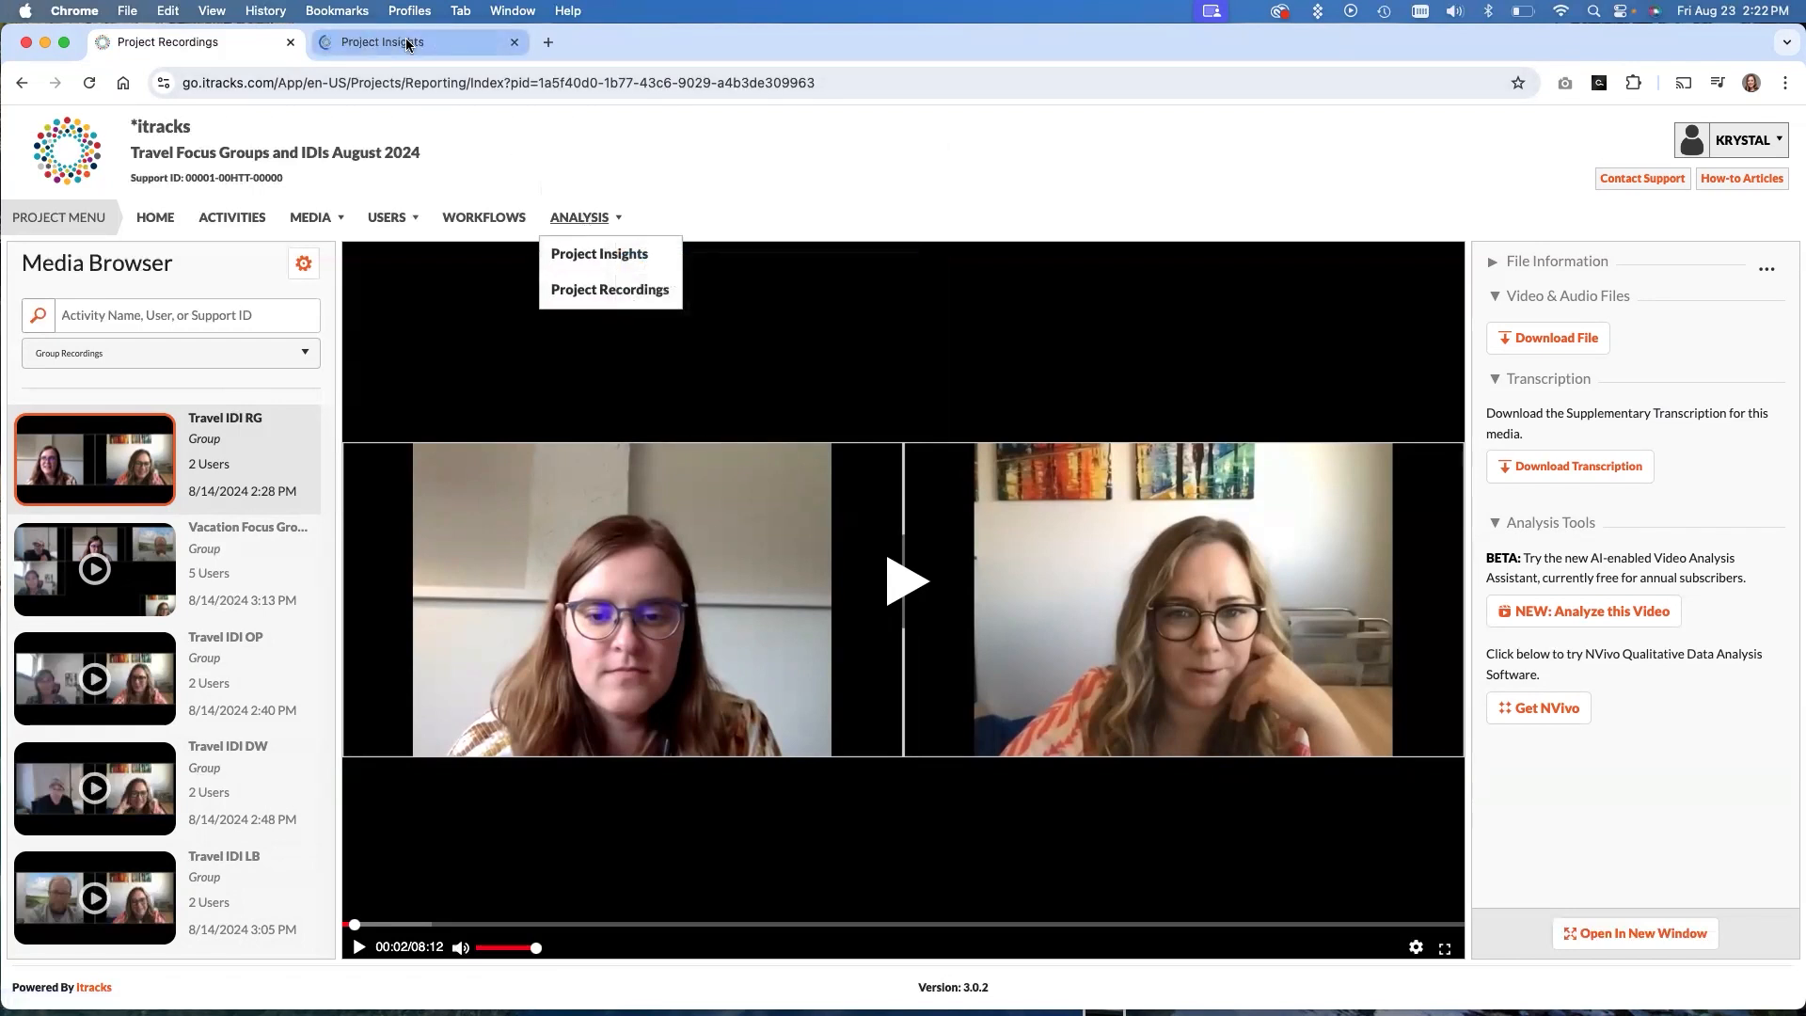
{"action": "left_click", "coordinate": [599, 254]}
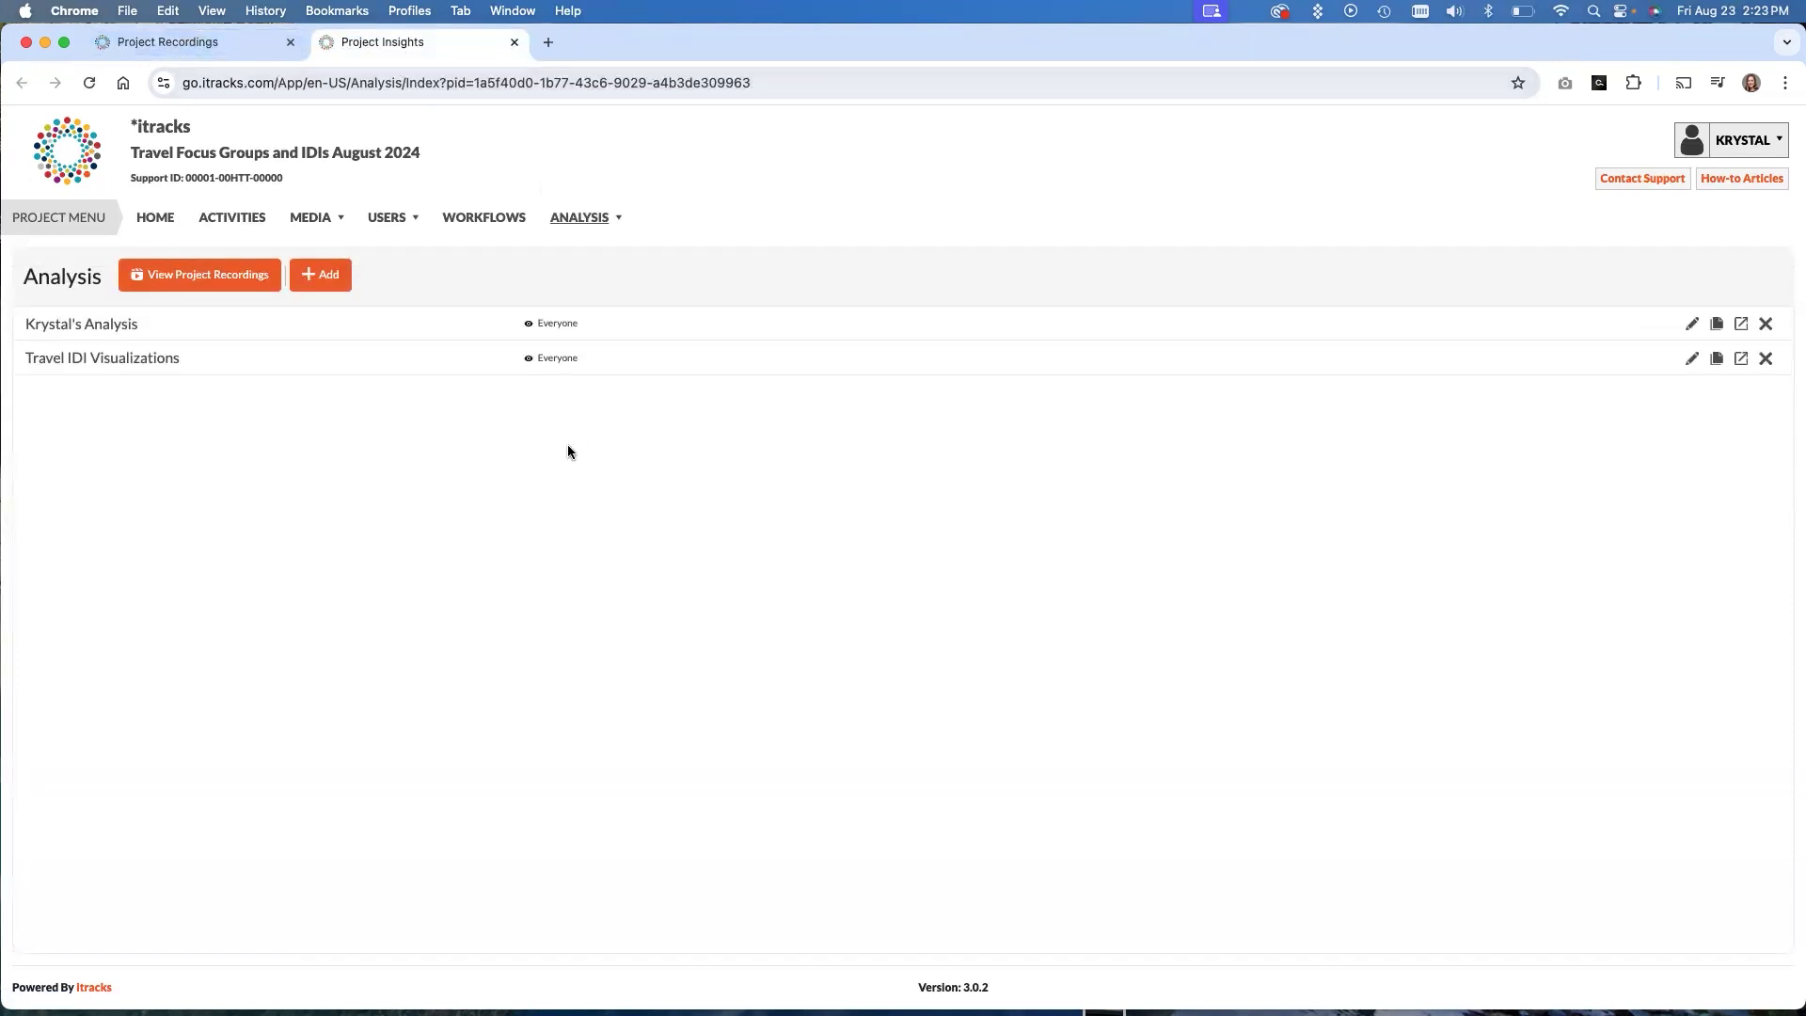
{"action": "mouse_move", "coordinate": [572, 194]}
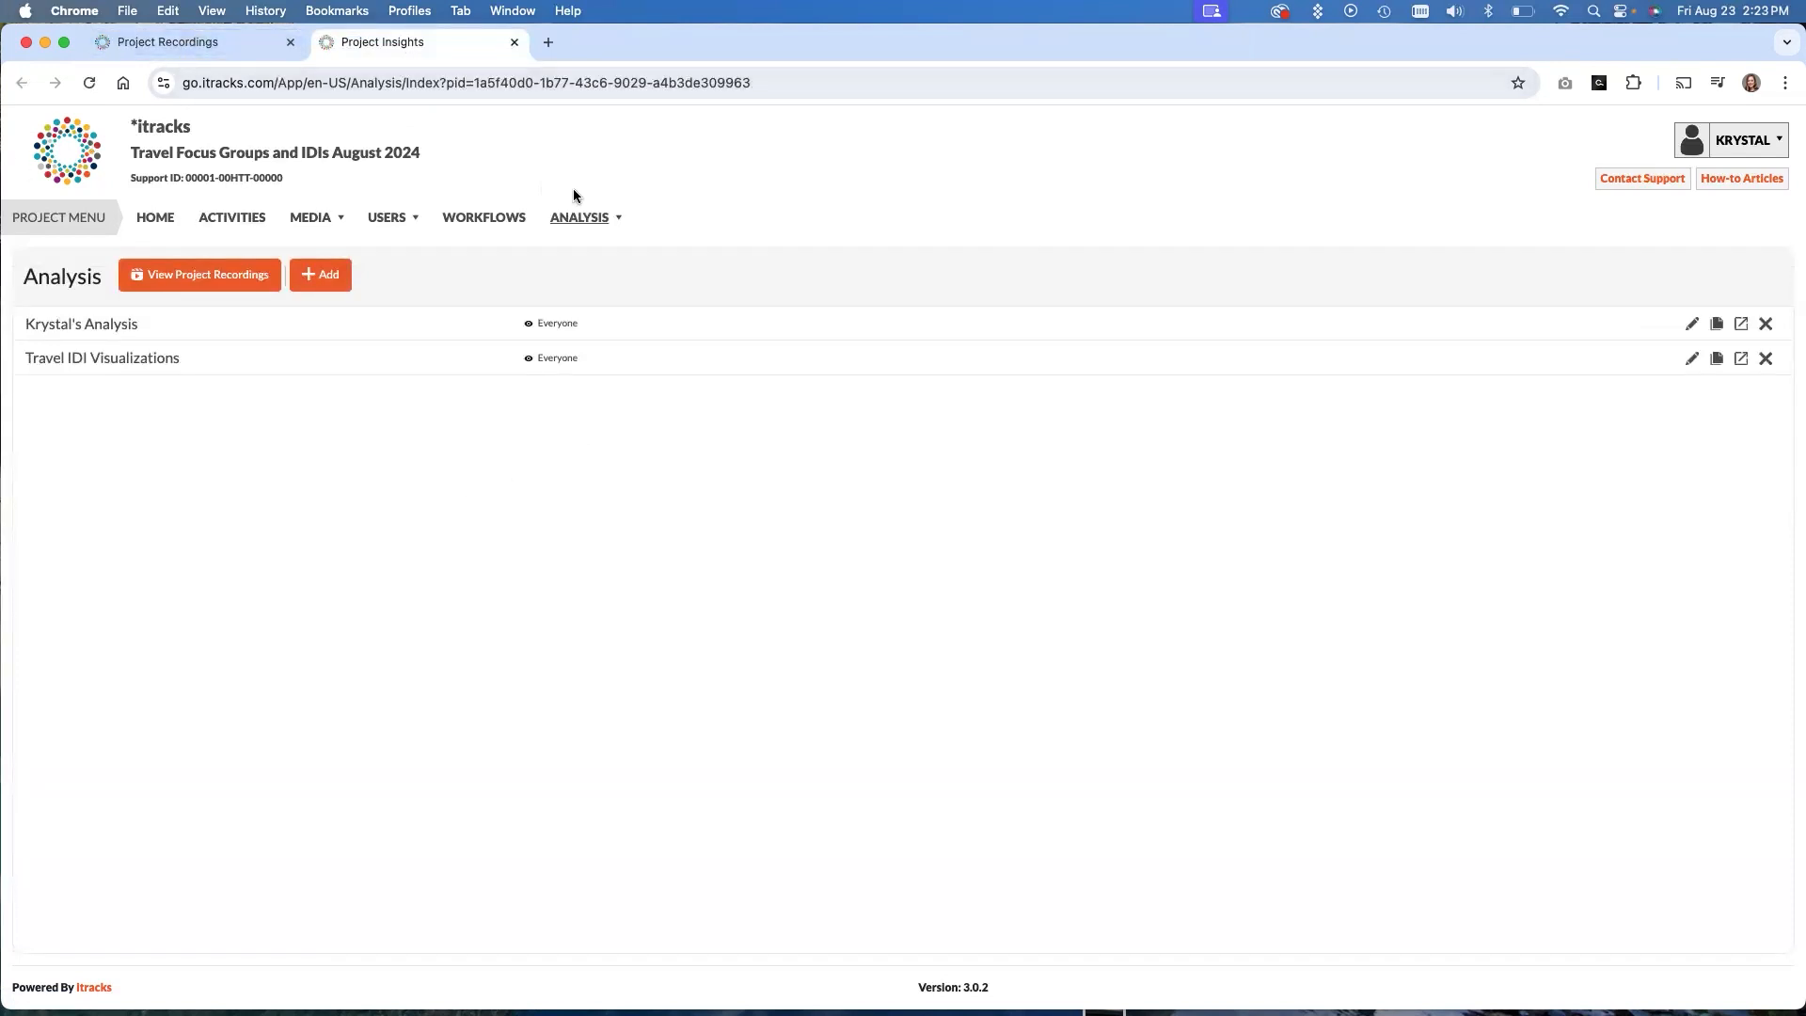
{"action": "mouse_move", "coordinate": [899, 892]}
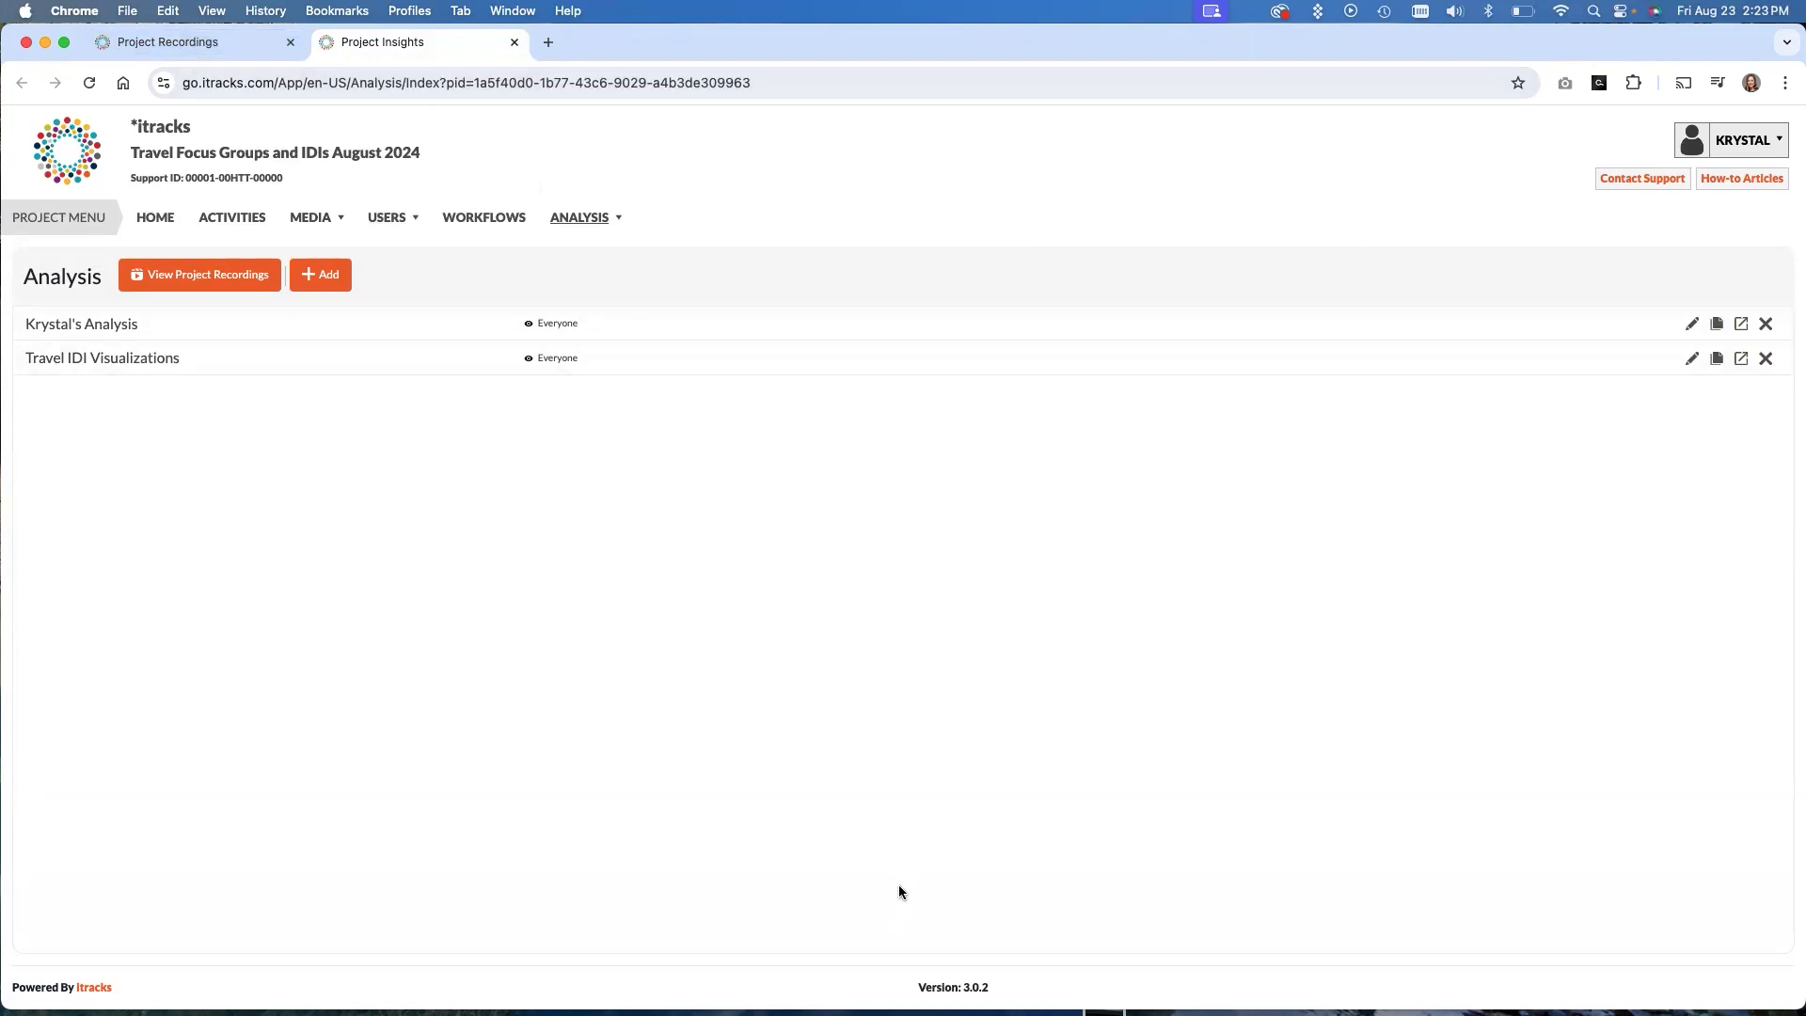
{"action": "mouse_move", "coordinate": [935, 720]}
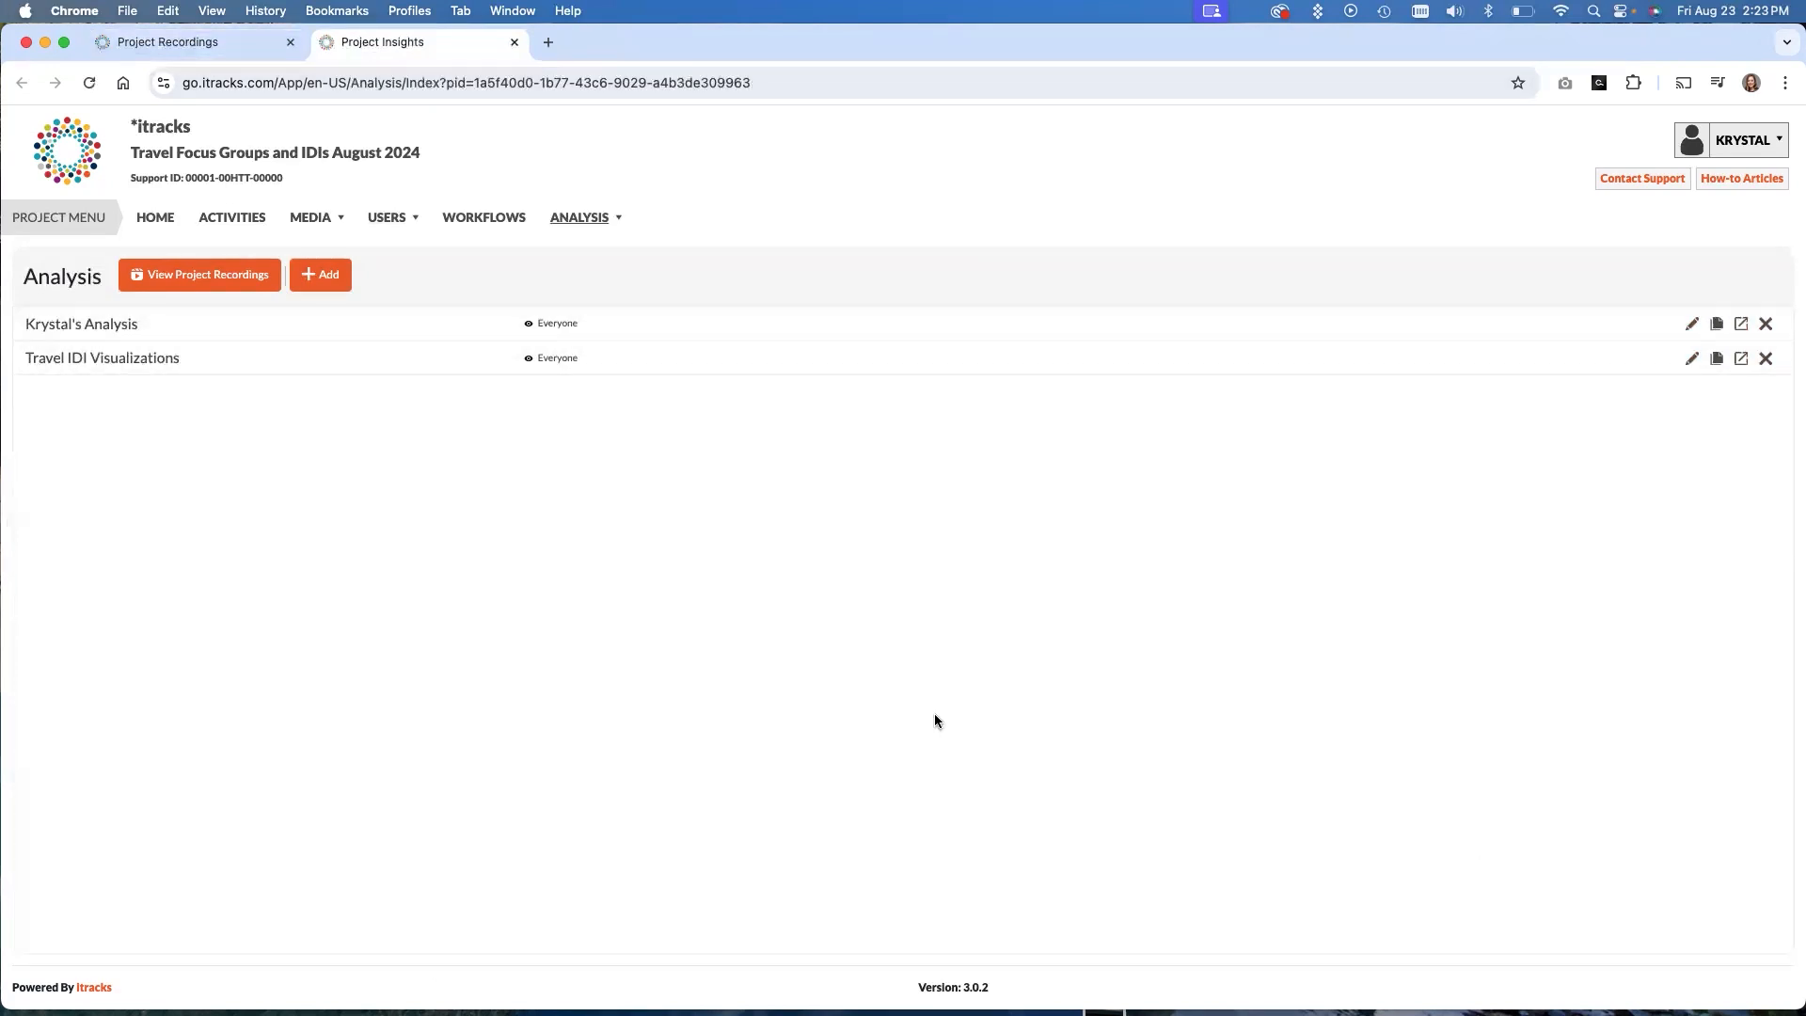
{"action": "mouse_move", "coordinate": [864, 749]}
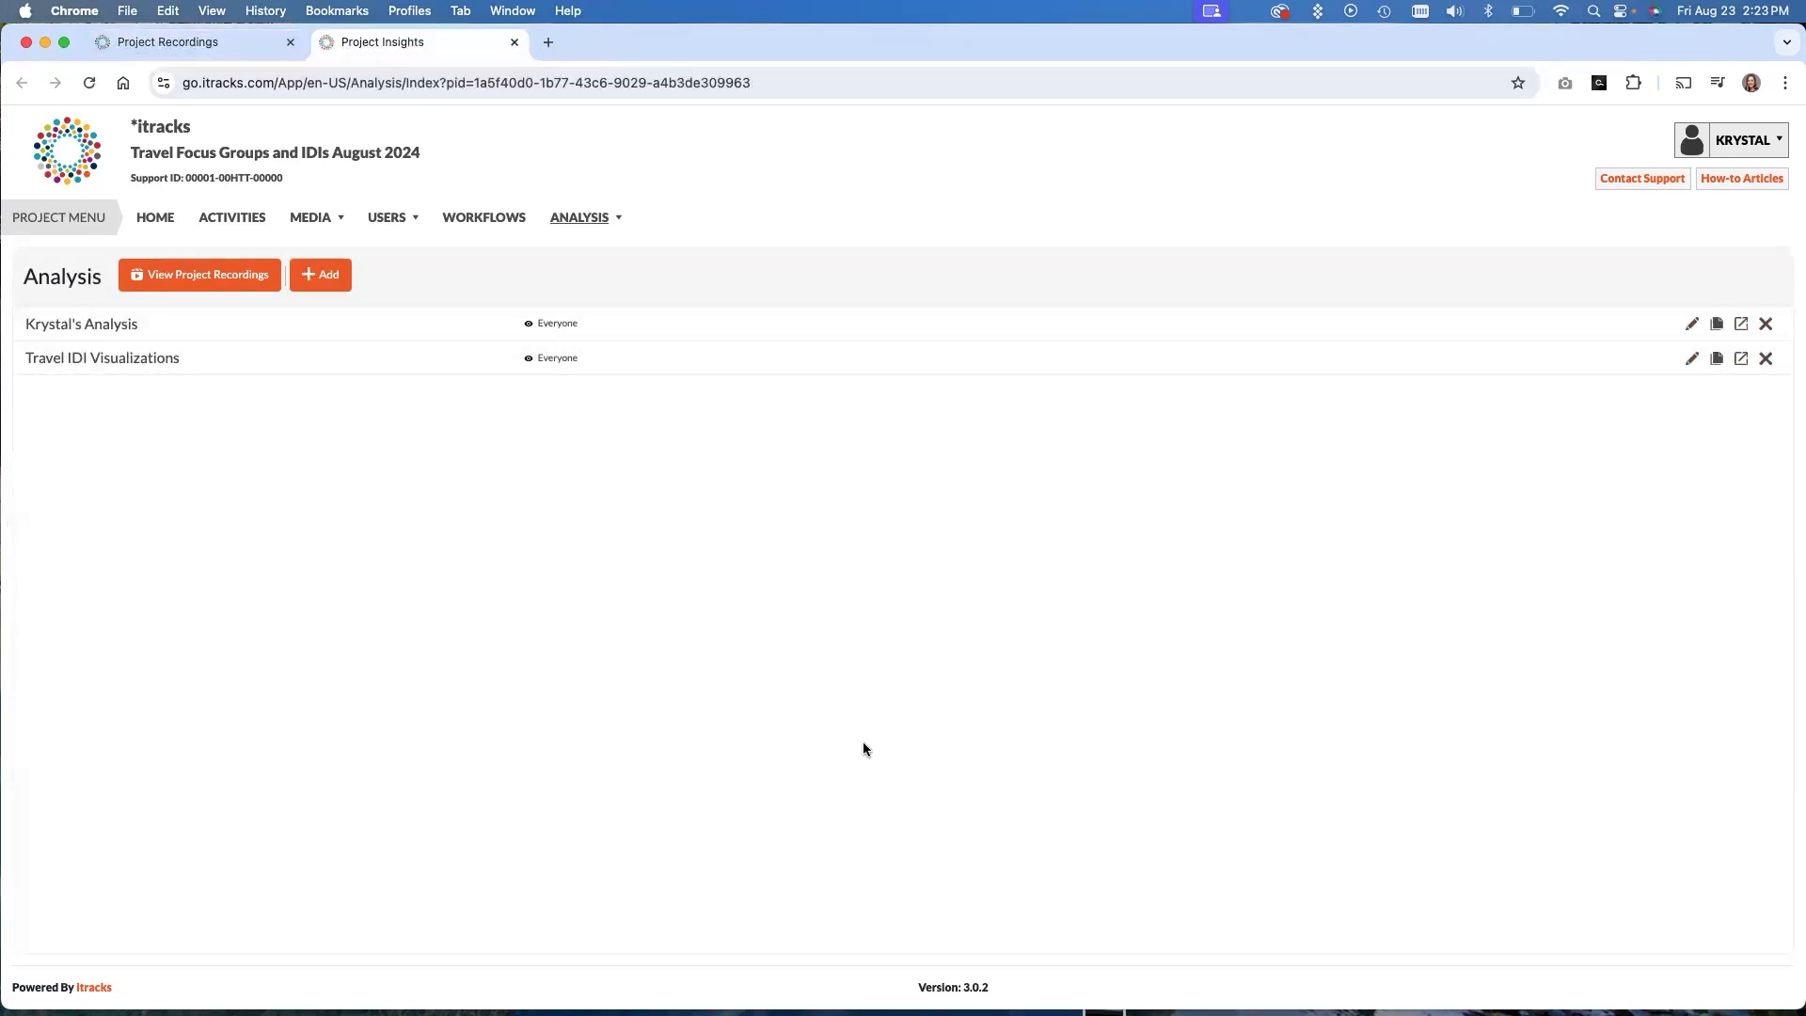
{"action": "mouse_move", "coordinate": [884, 730]}
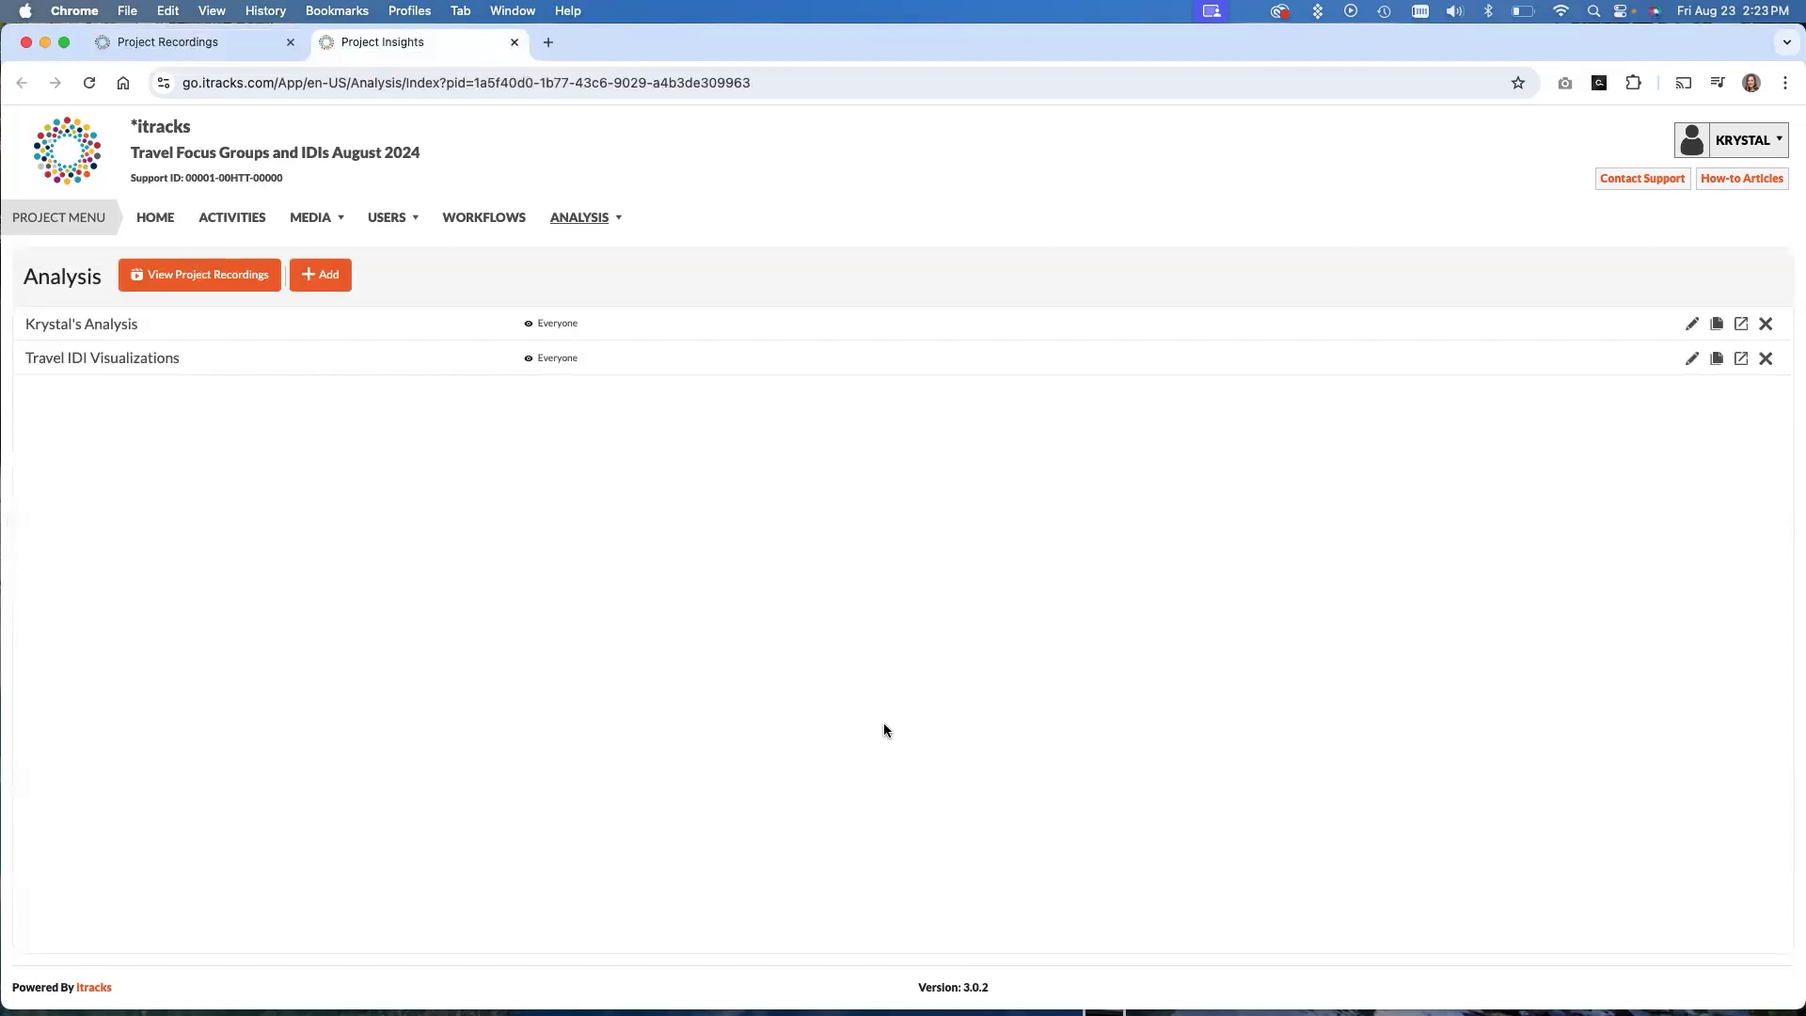
{"action": "mouse_move", "coordinate": [804, 706]}
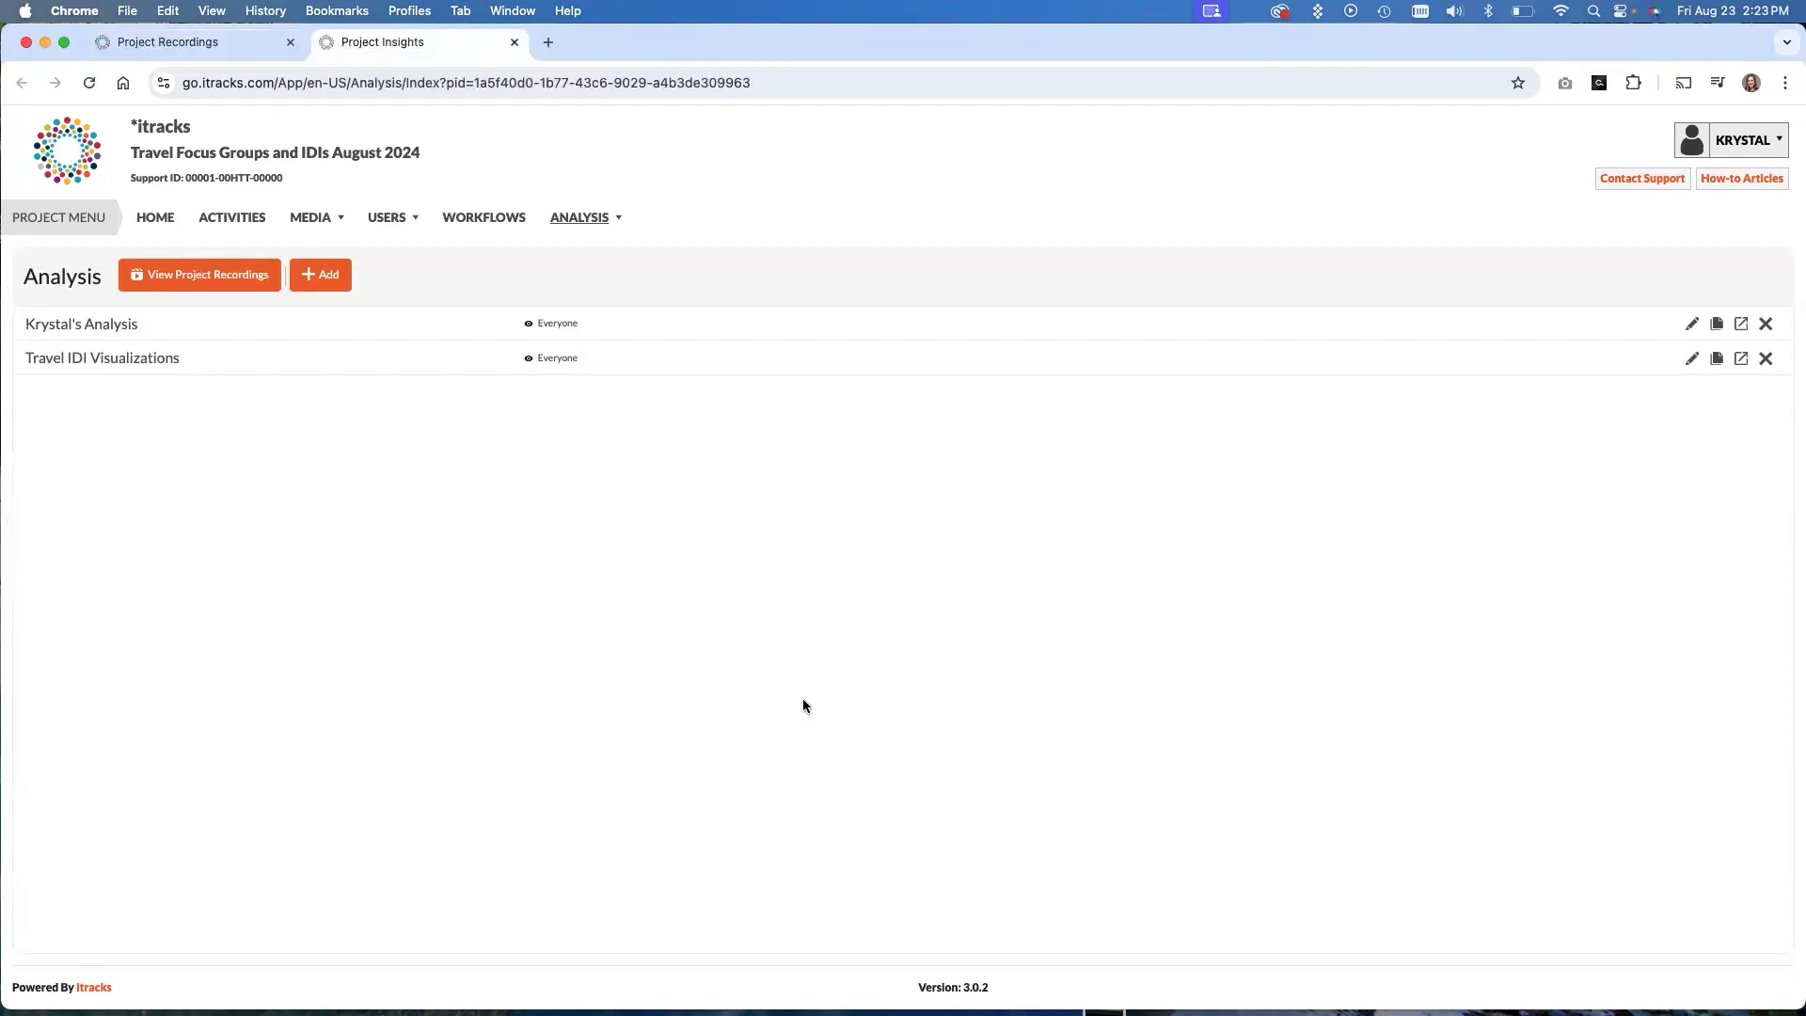
Add a new insight titled "Krystal's Demo Analysis"
{"action": "left_click", "coordinate": [320, 275]}
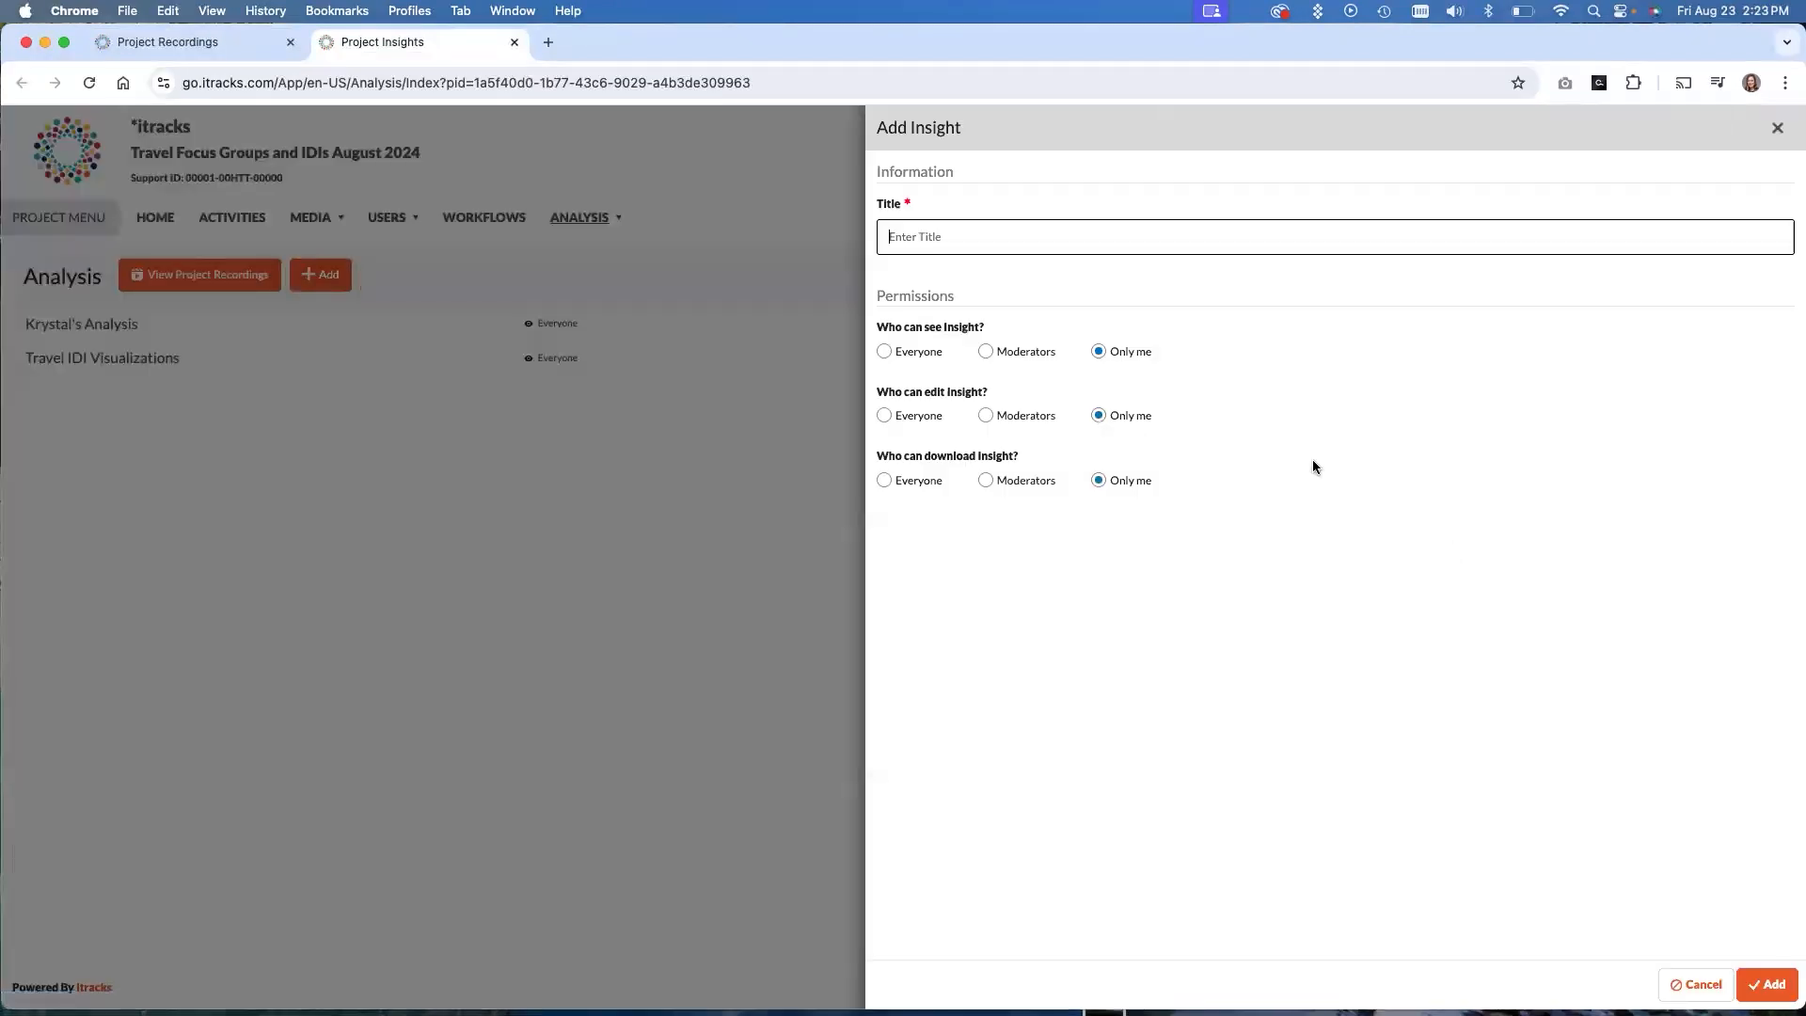
{"action": "type", "text": "Krystal's Demo"}
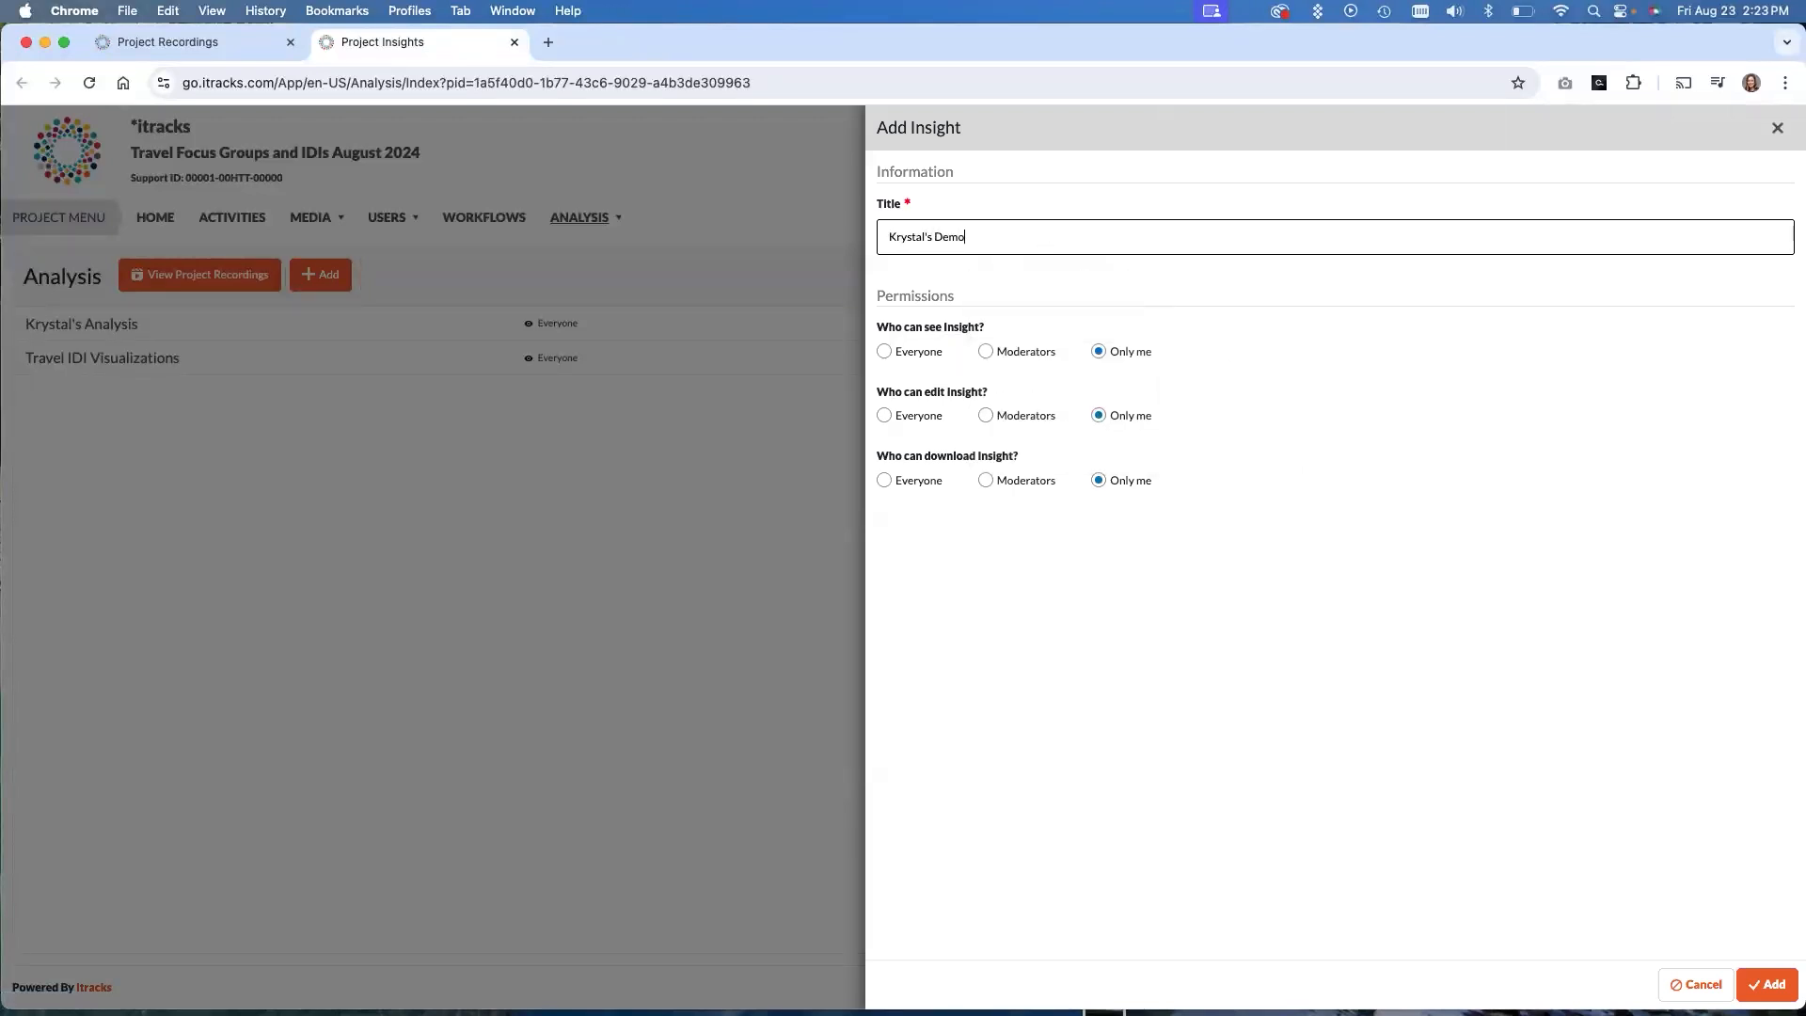
{"action": "type", "text": "Analysis"}
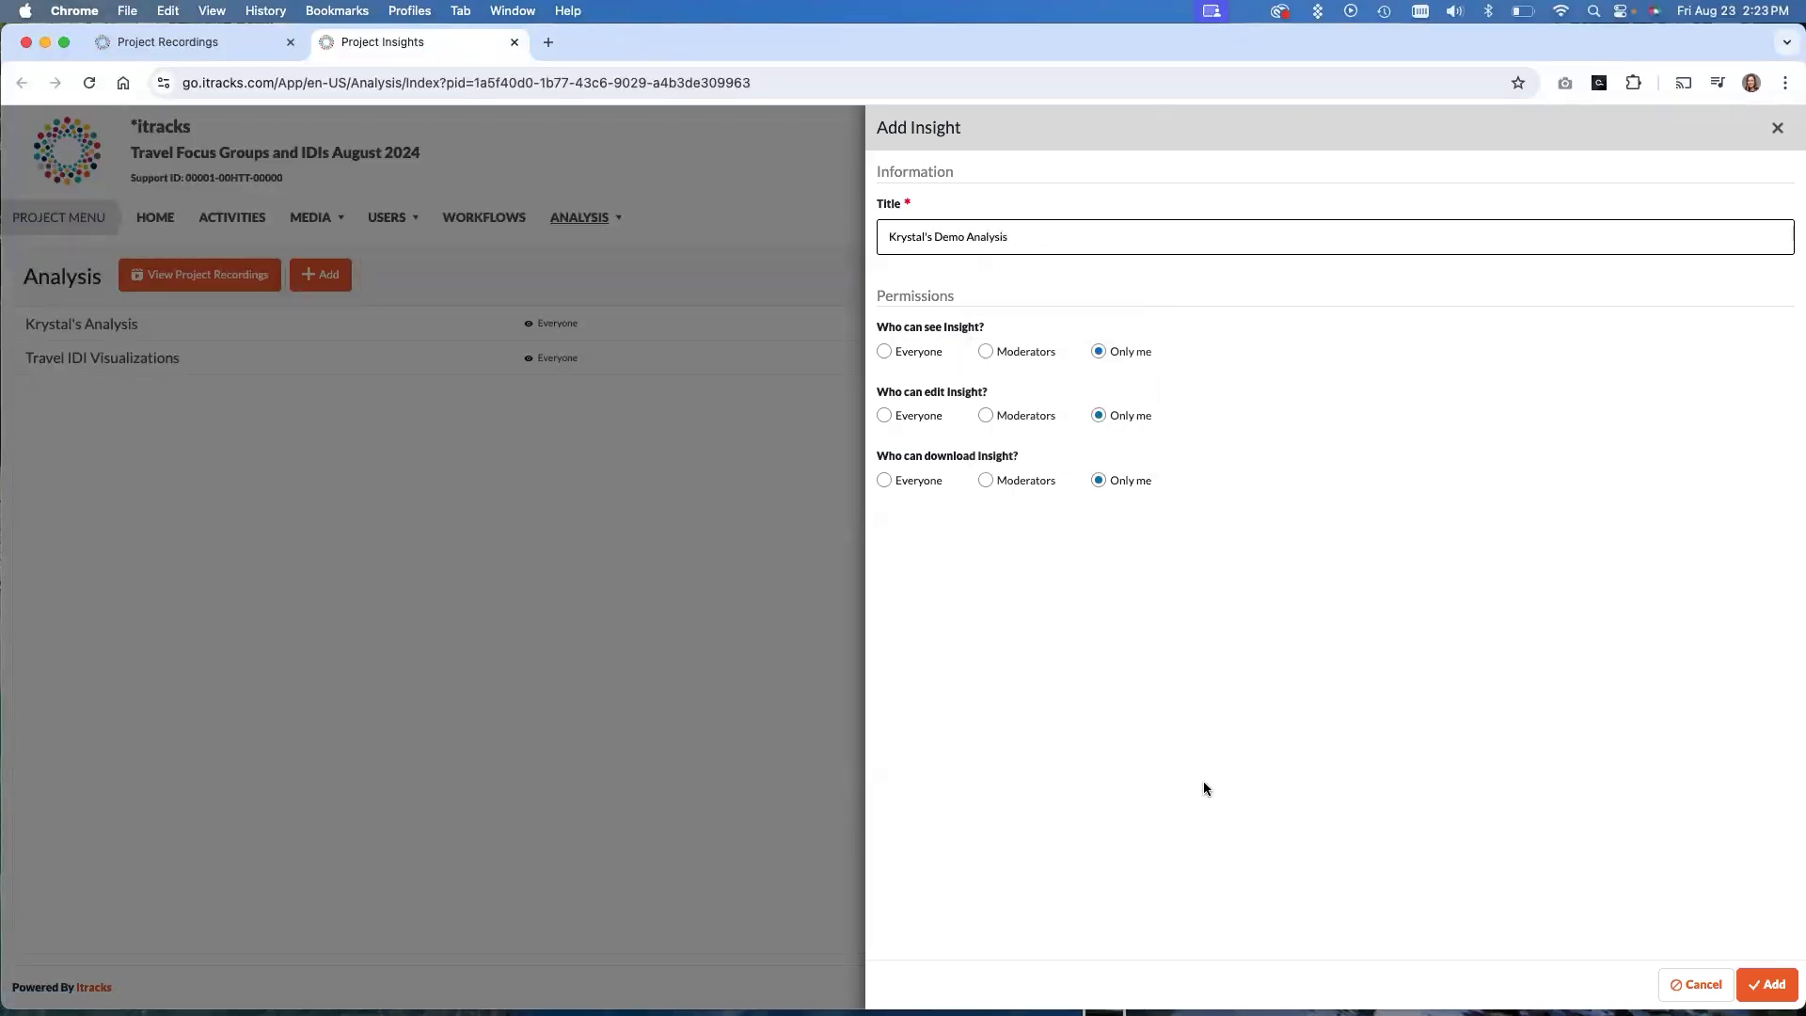
{"action": "mouse_move", "coordinate": [1371, 652]}
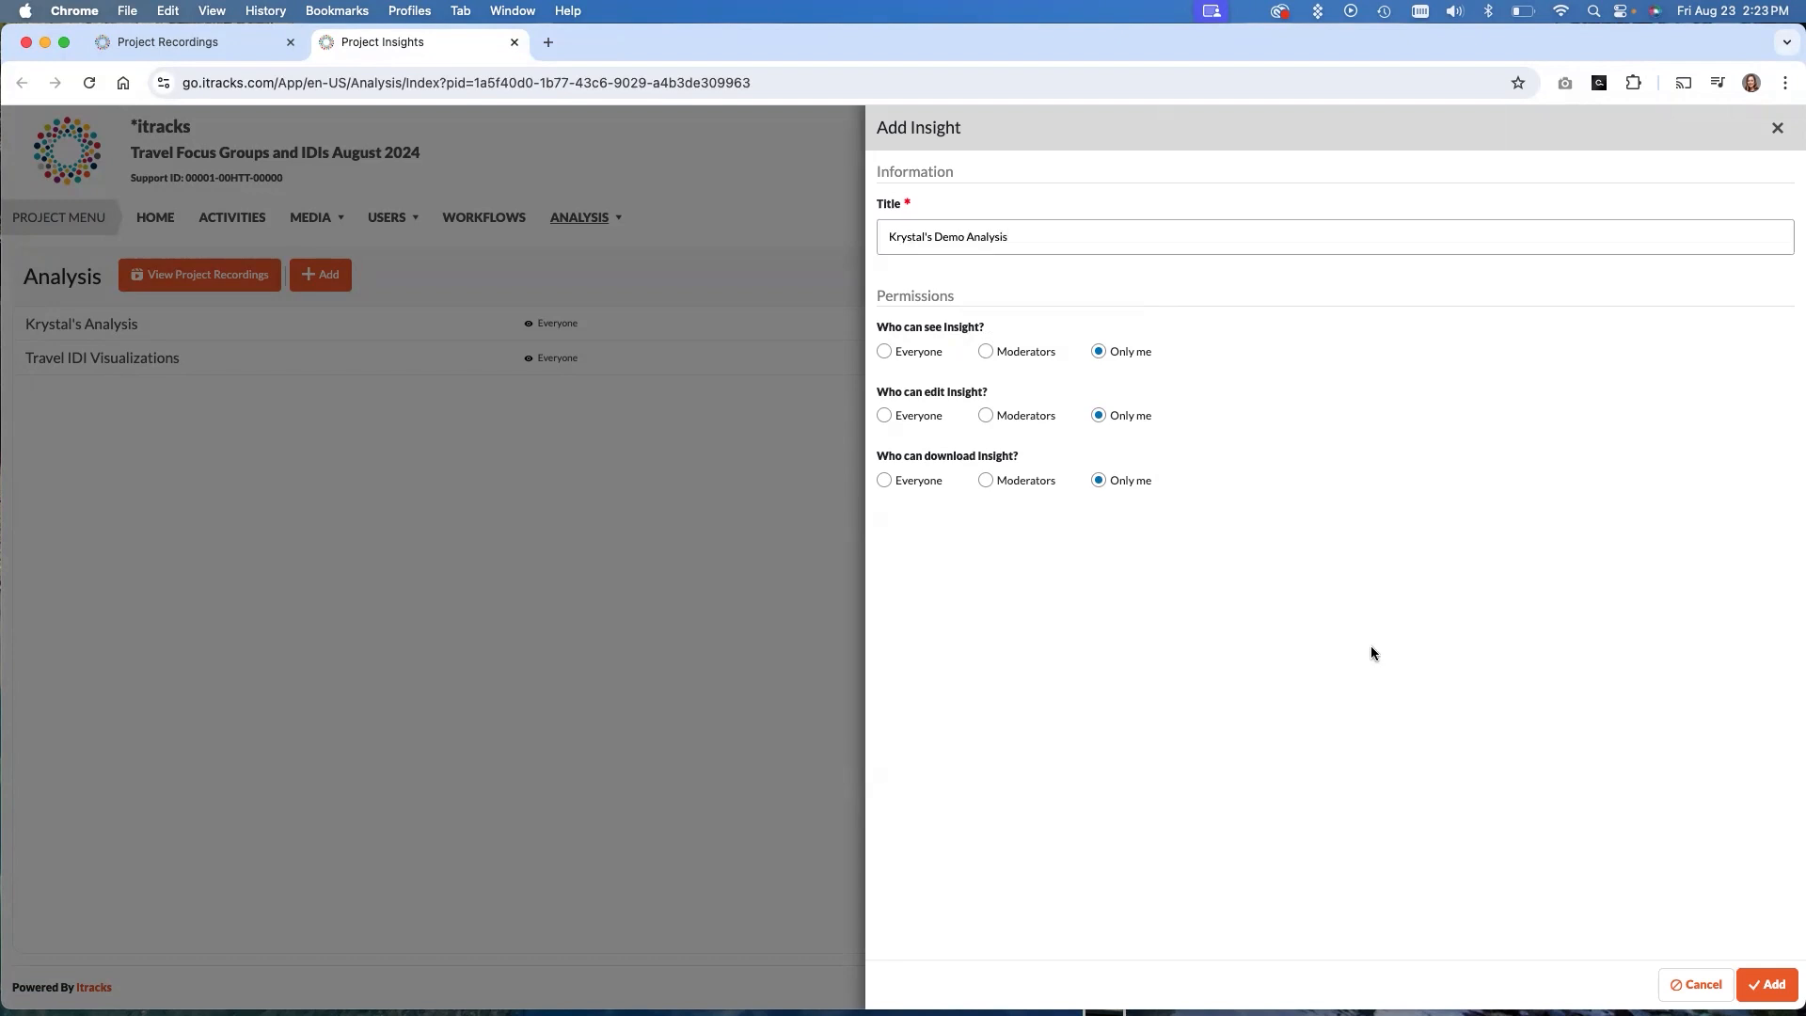
{"action": "mouse_move", "coordinate": [1112, 555]}
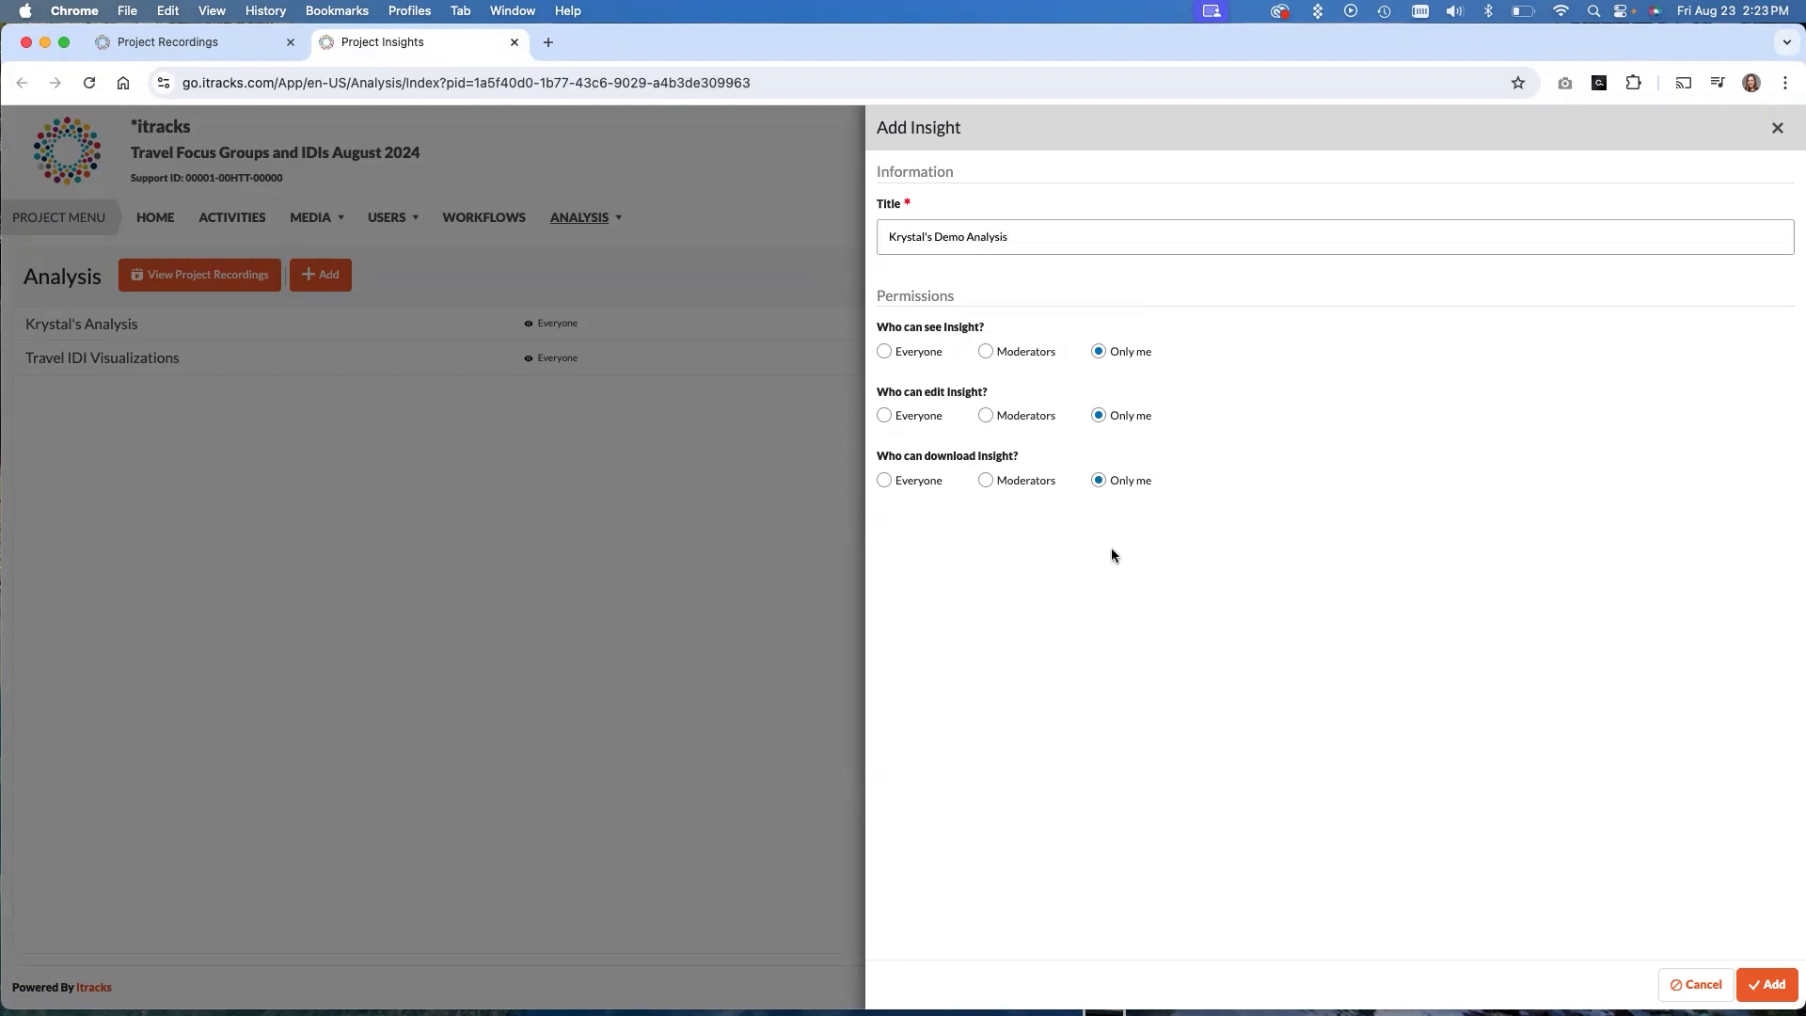
{"action": "mouse_move", "coordinate": [1306, 629]}
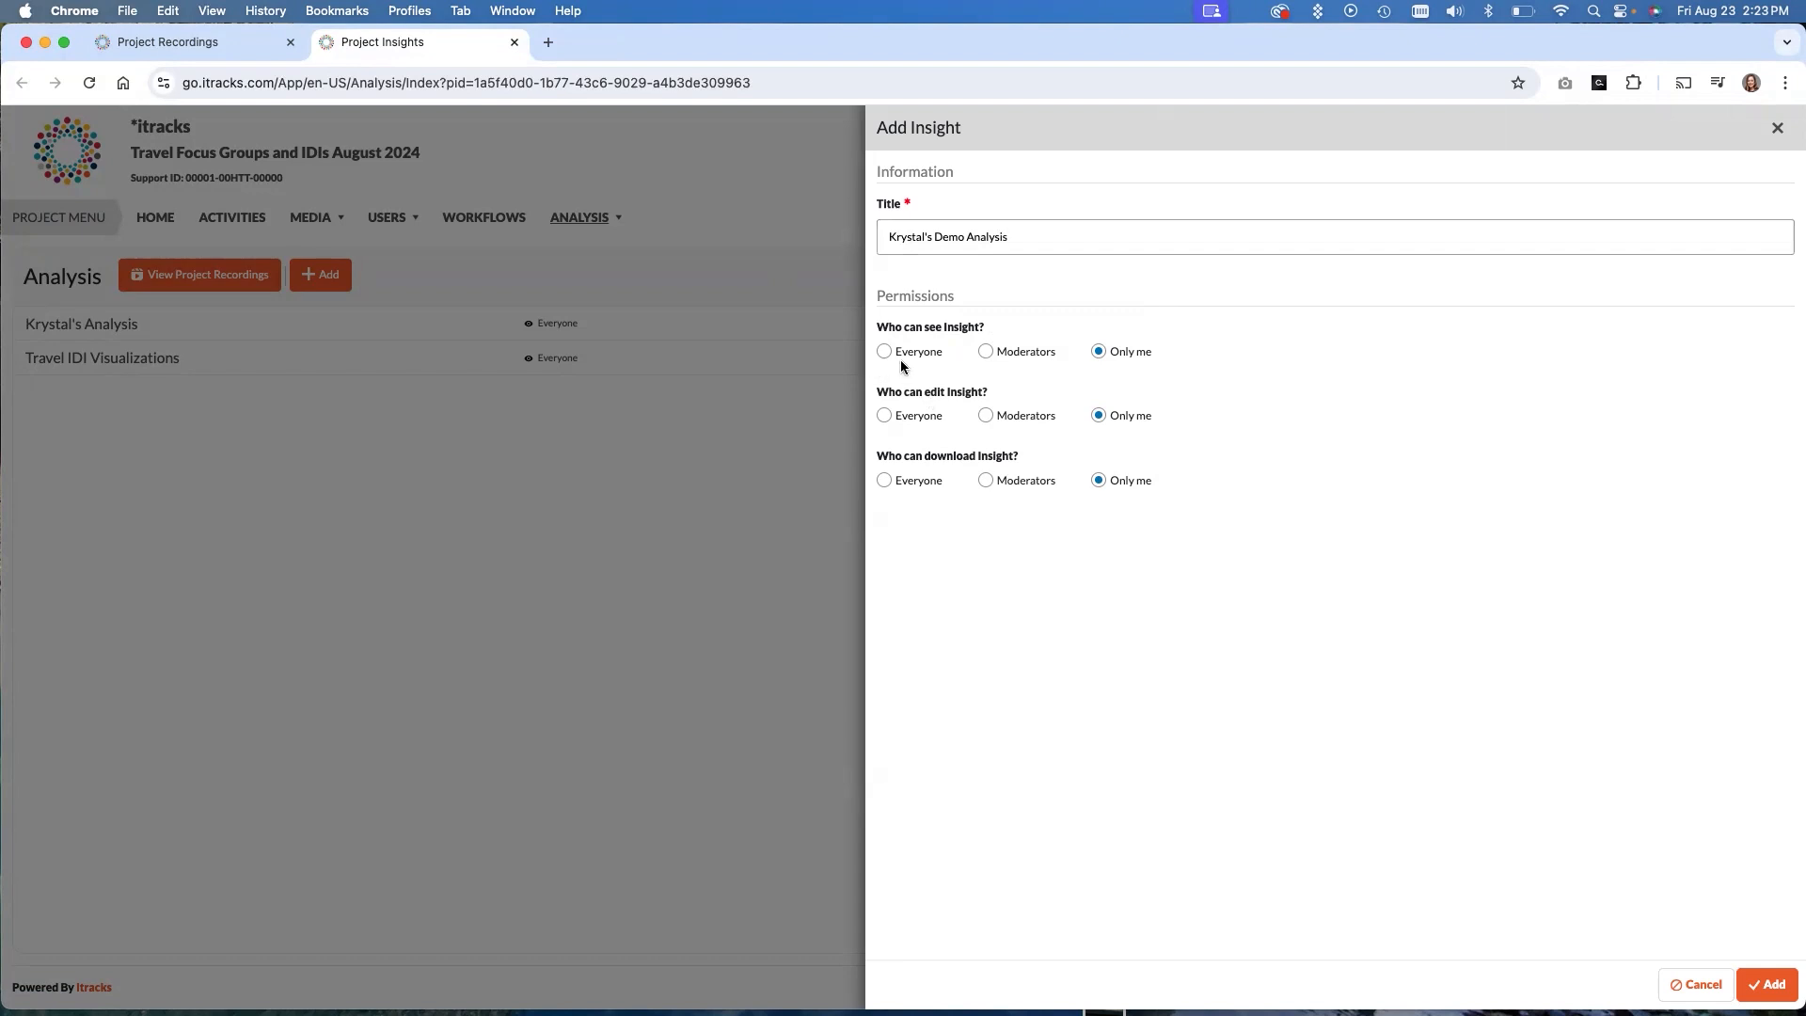
{"action": "mouse_move", "coordinate": [958, 309]}
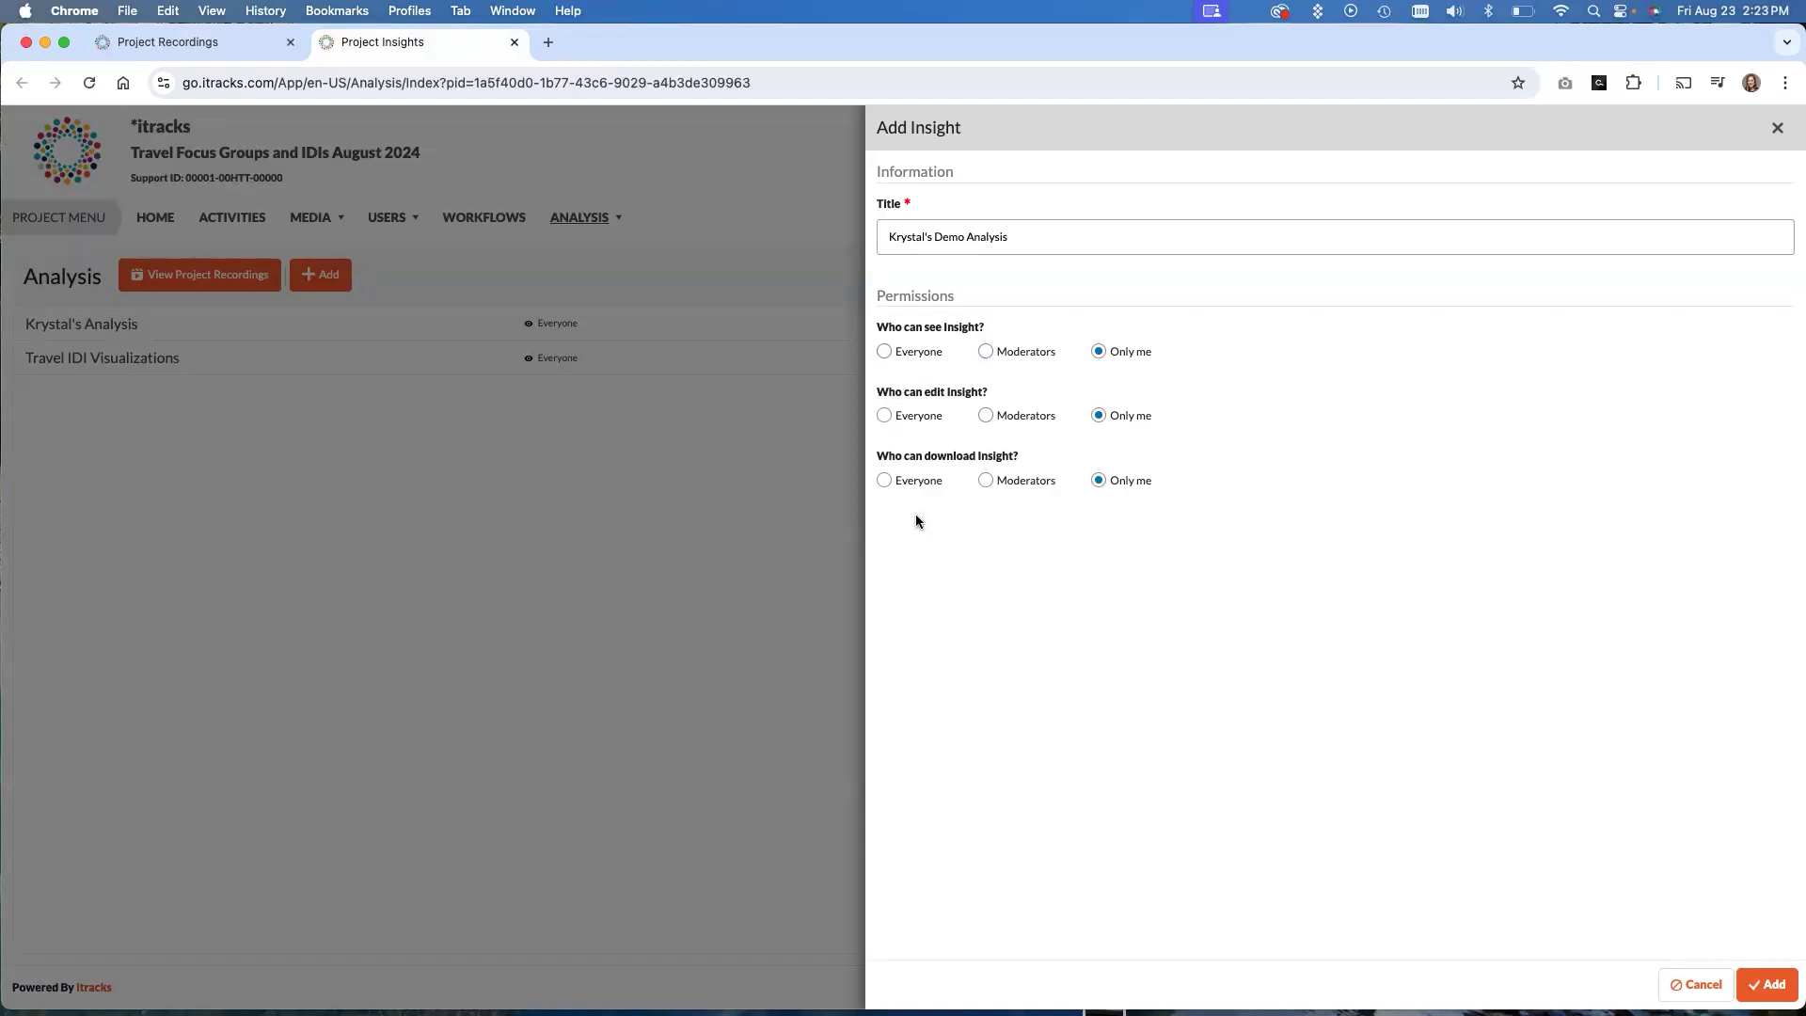
Set the insight's view, edit and download permissions to Everyone
{"action": "left_click", "coordinate": [884, 352]}
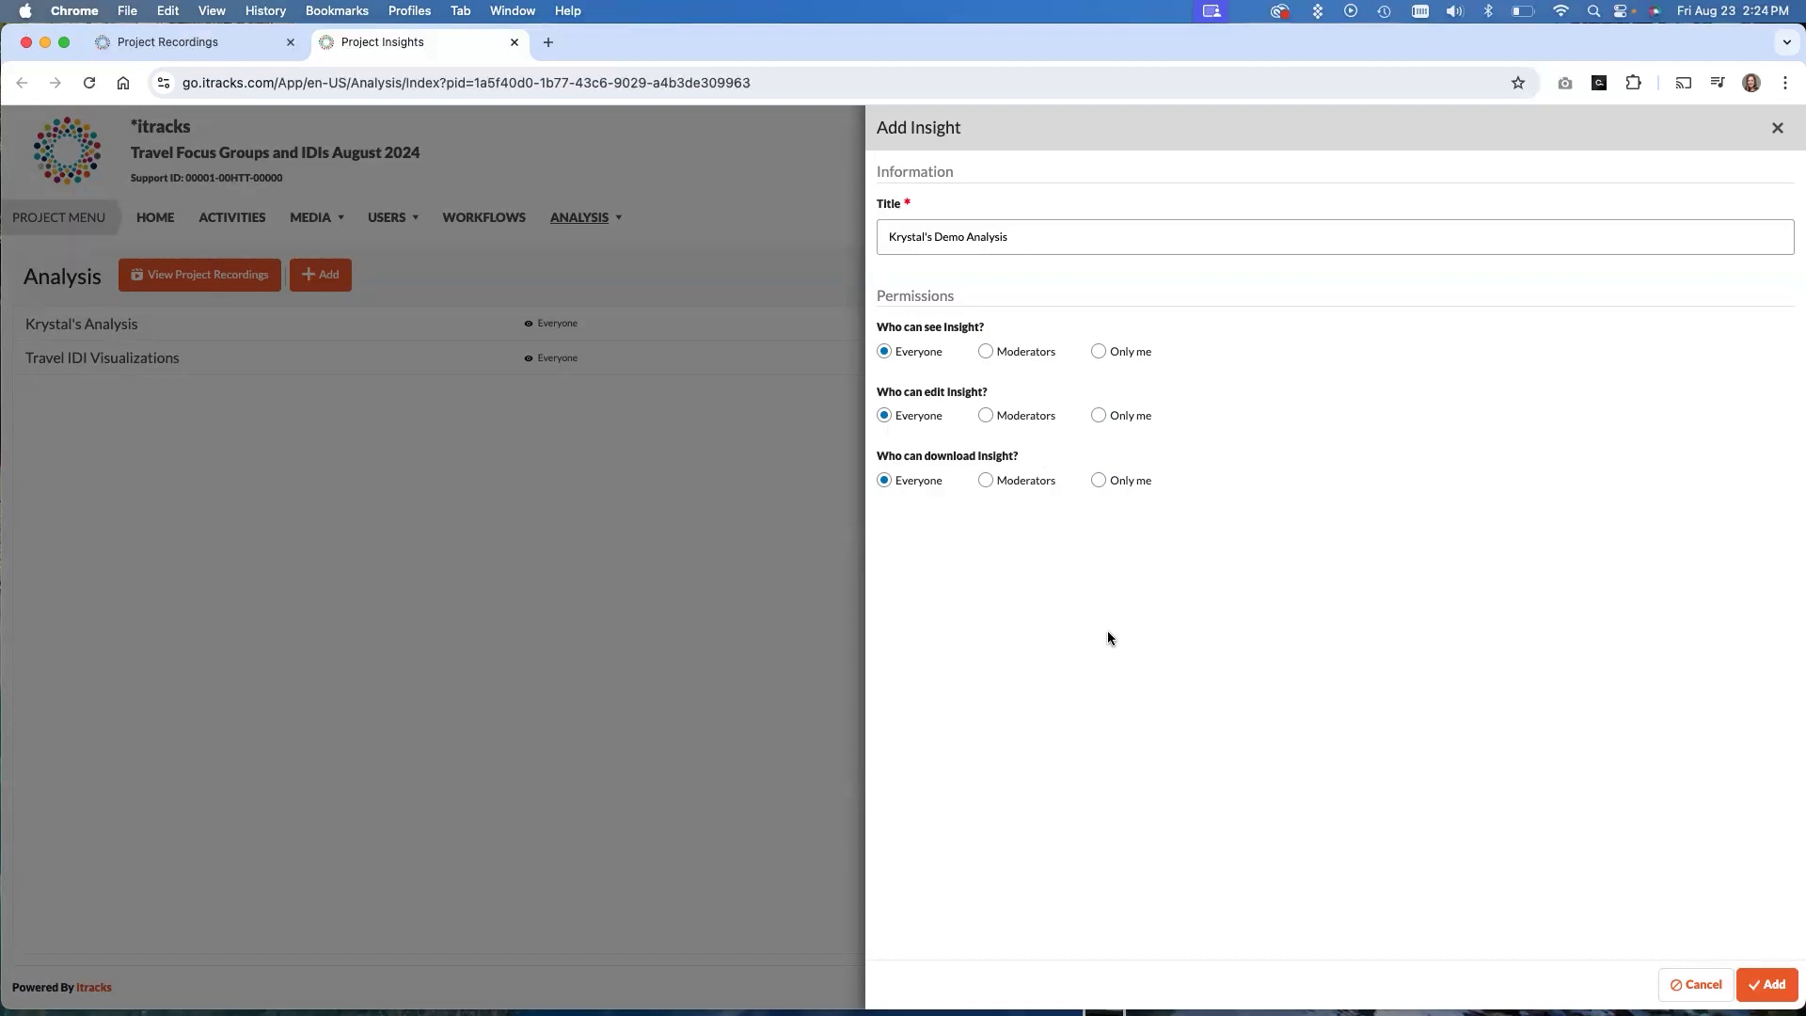
{"action": "mouse_move", "coordinate": [720, 322]}
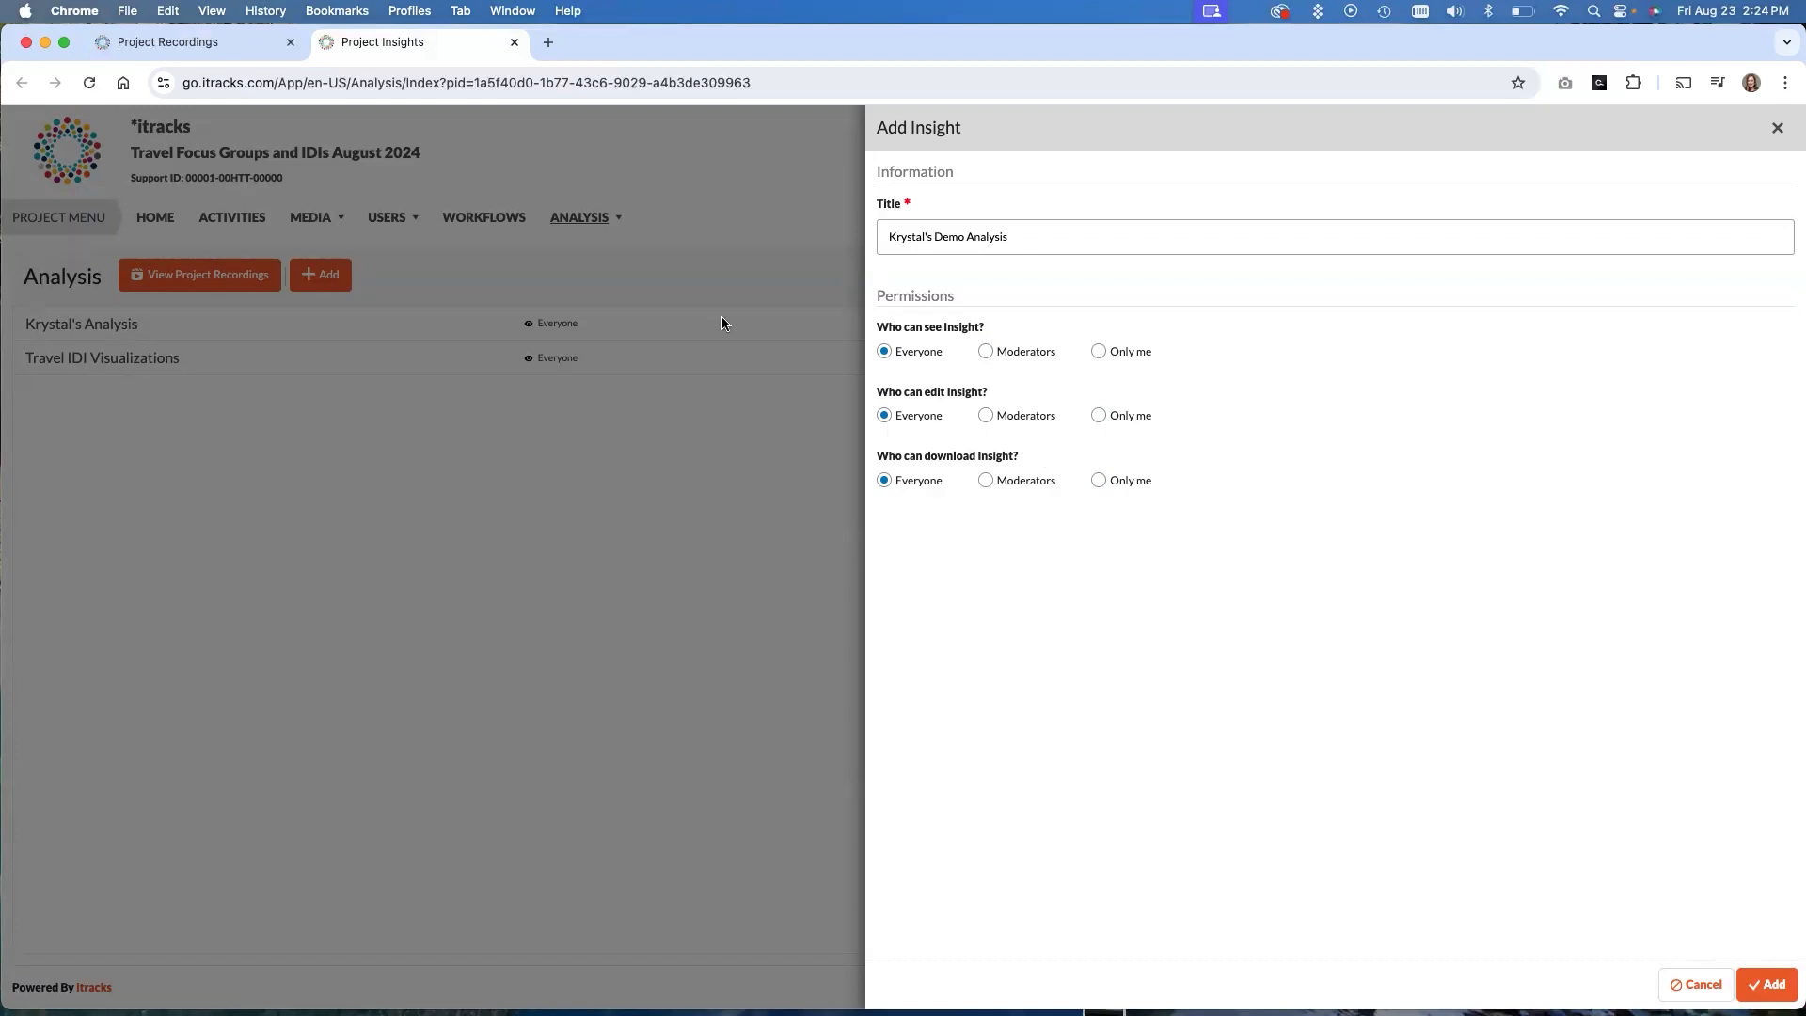
{"action": "mouse_move", "coordinate": [1208, 699]}
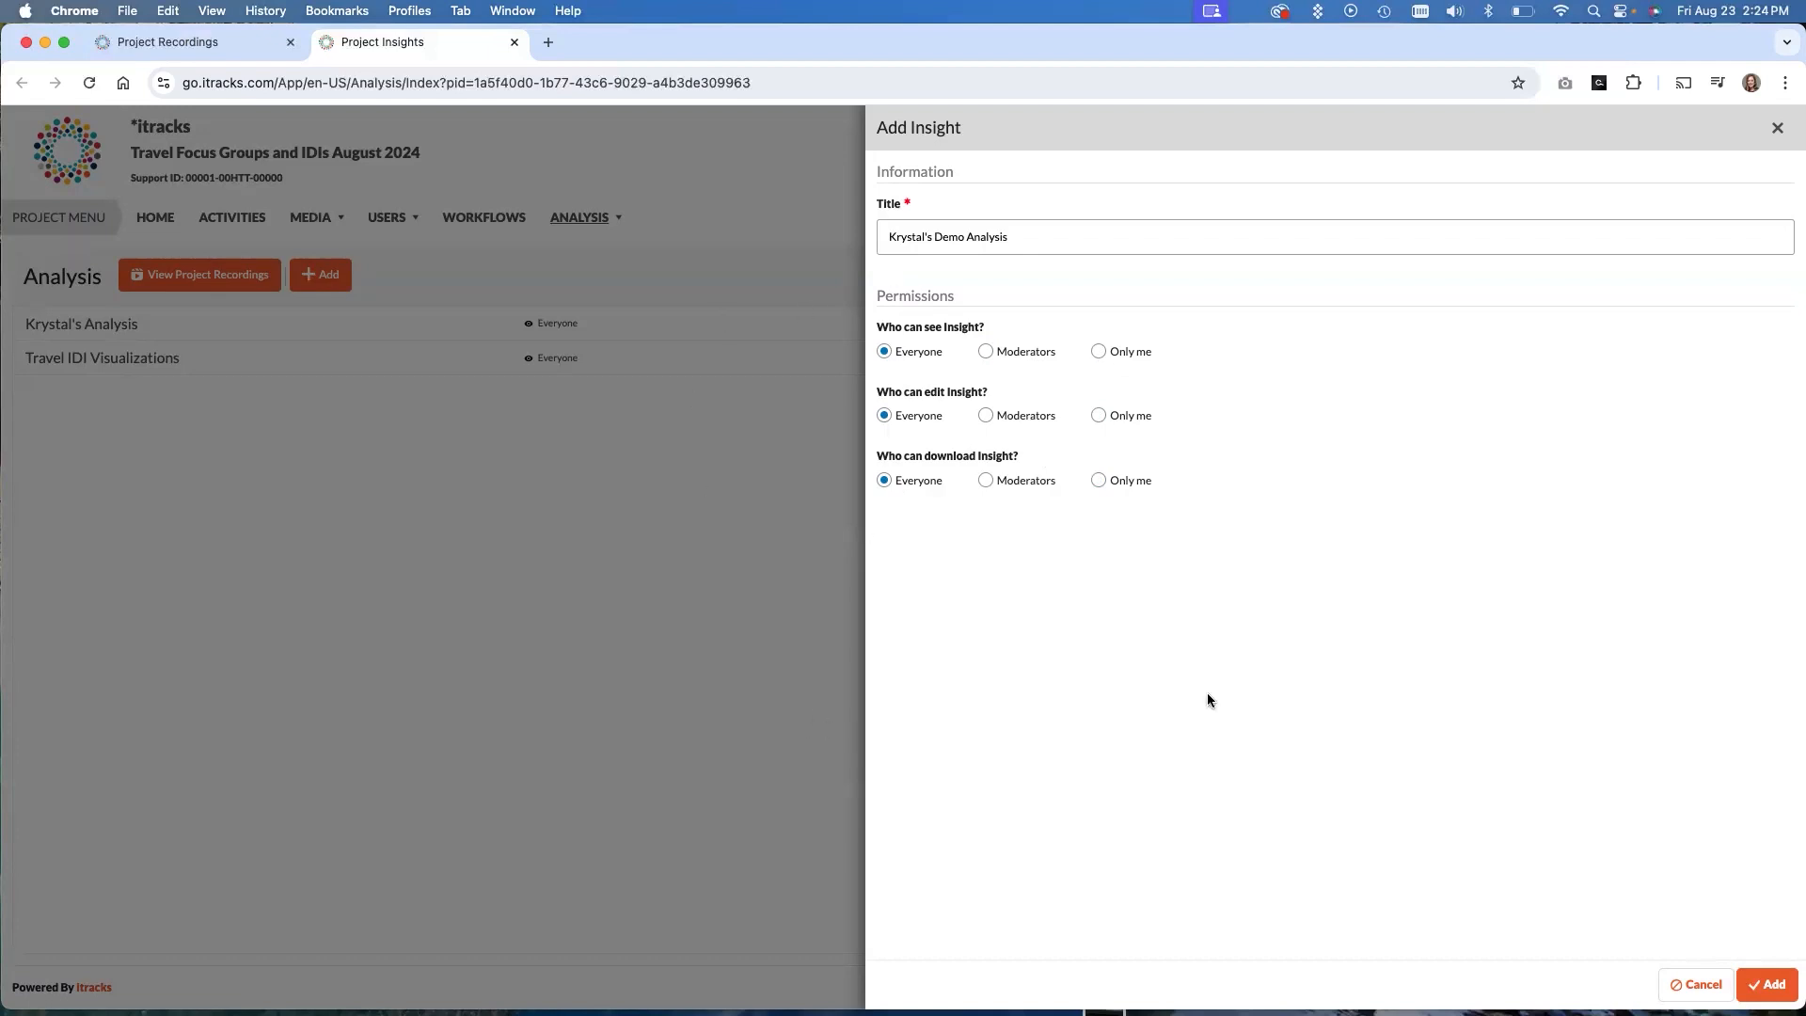
{"action": "mouse_move", "coordinate": [1083, 707]}
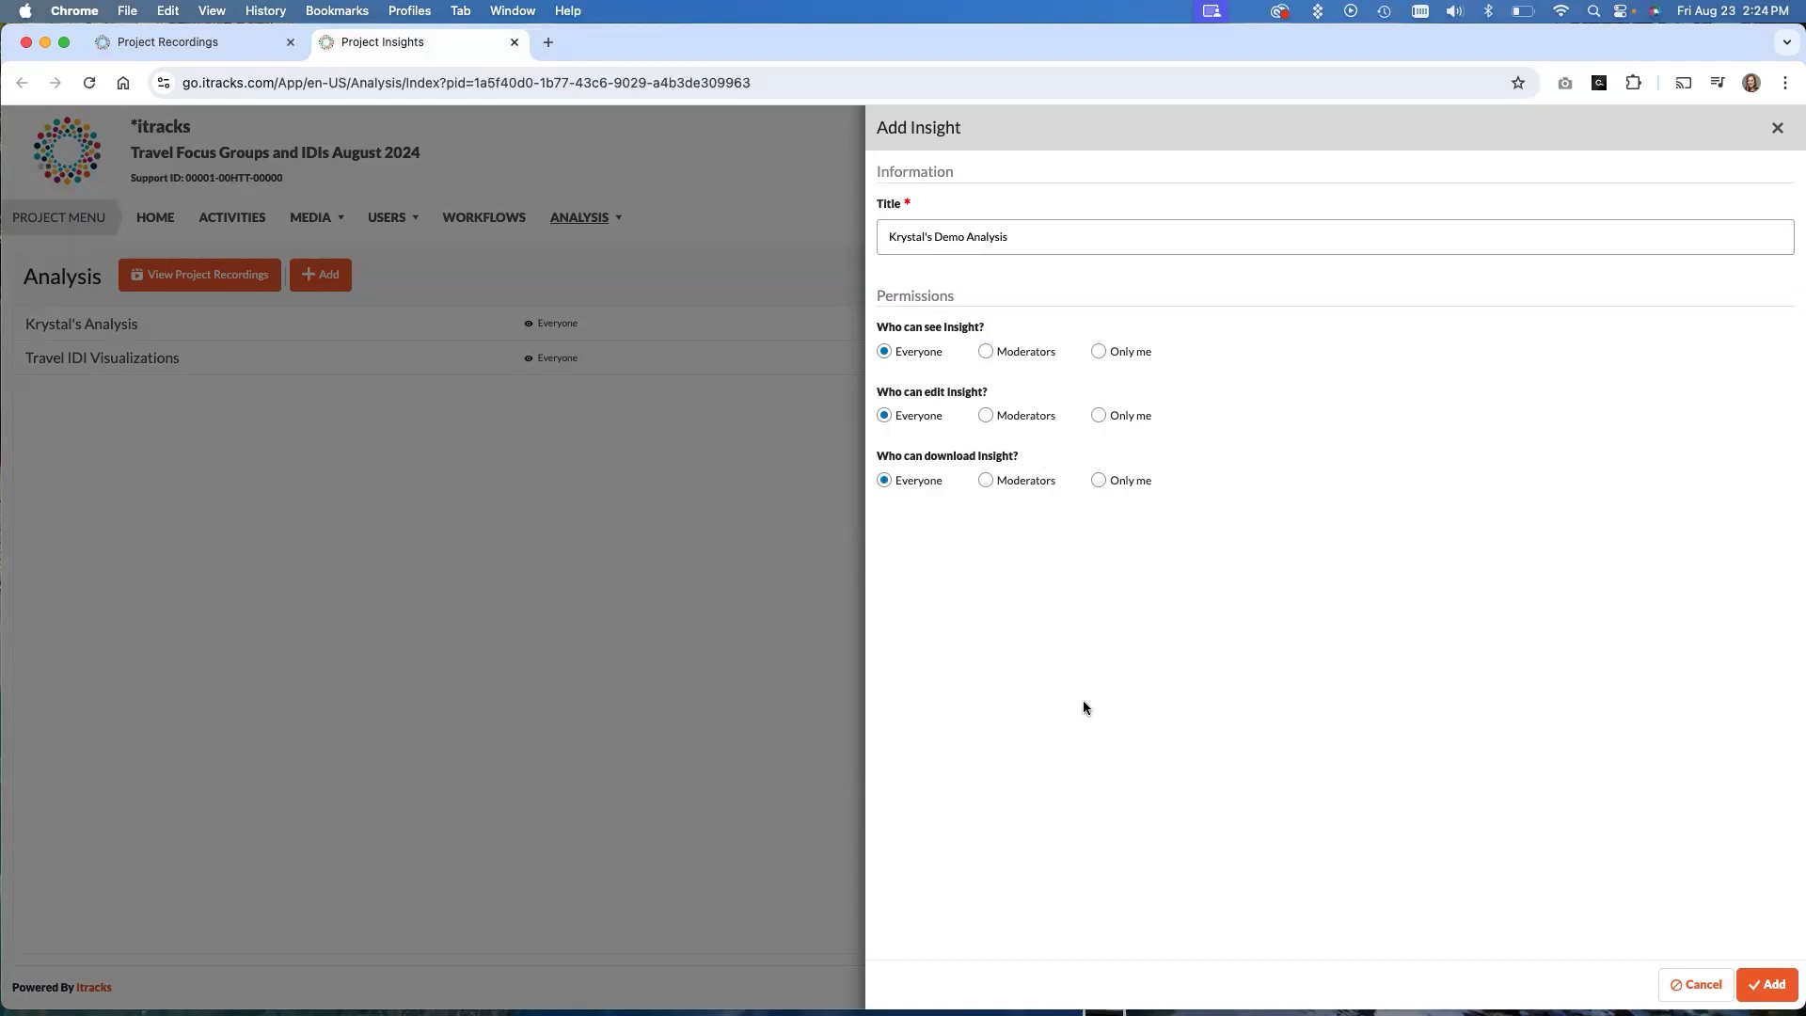
{"action": "mouse_move", "coordinate": [1018, 538]}
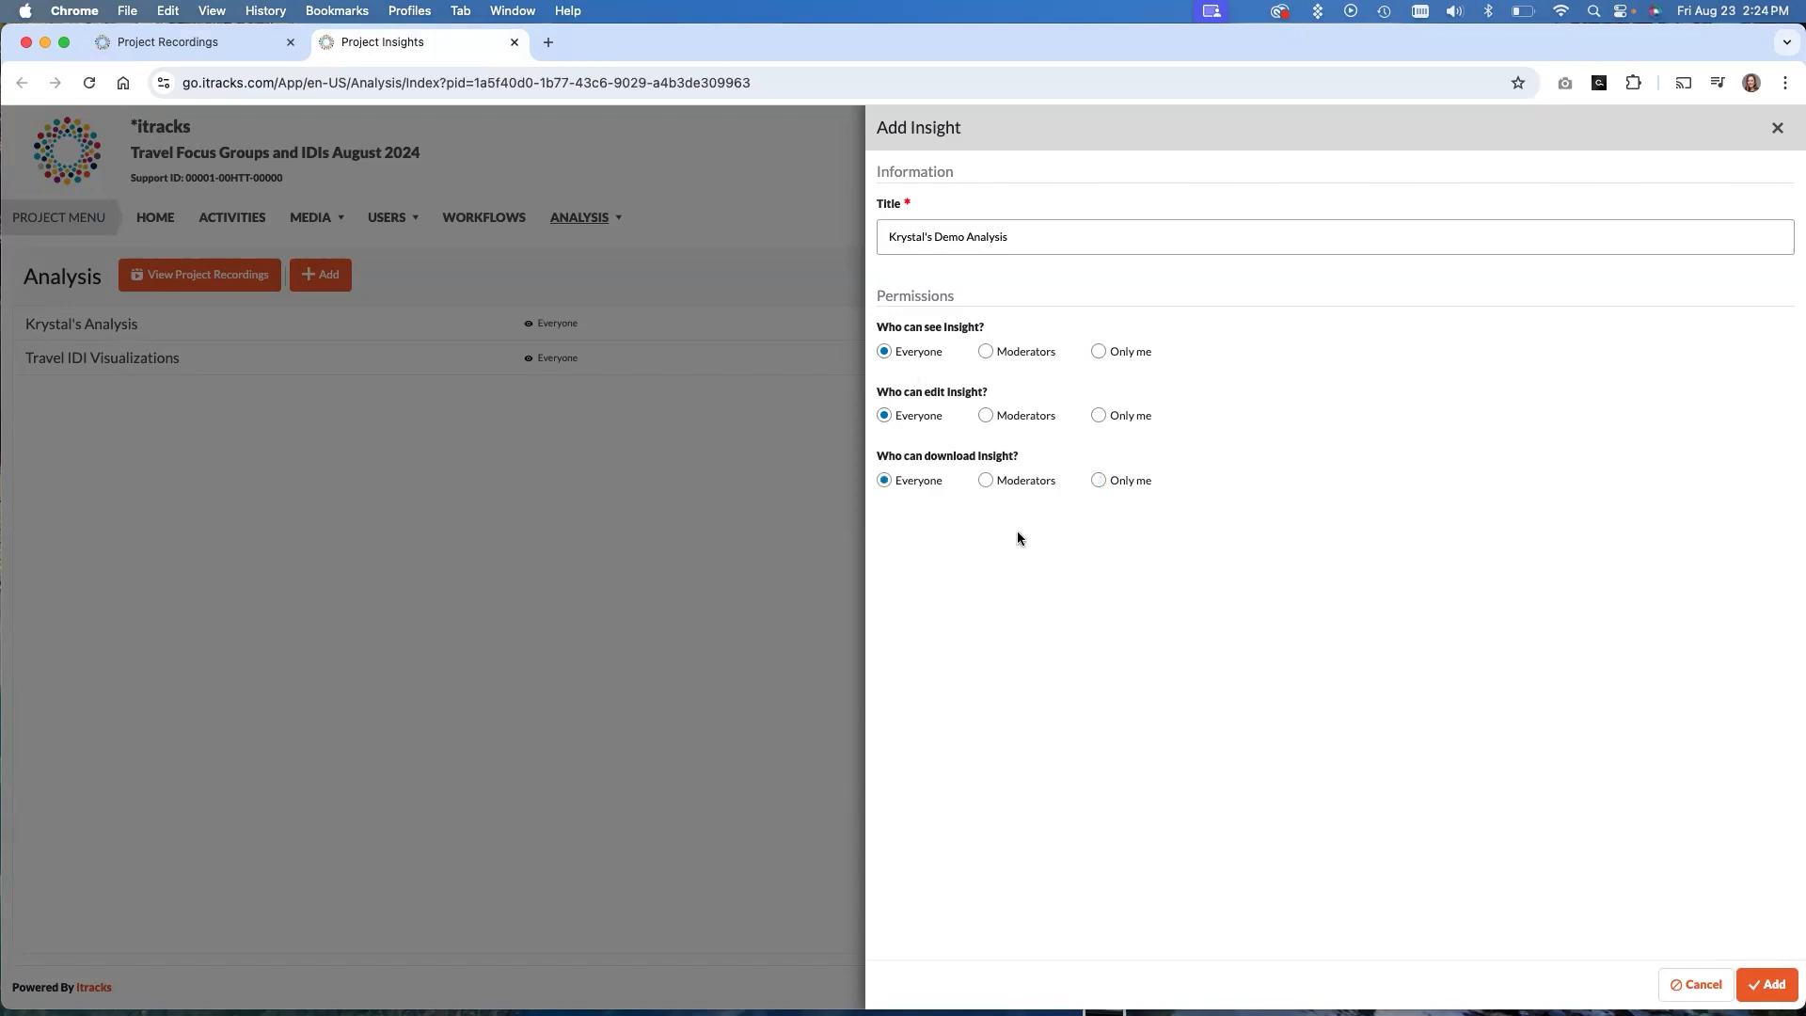
{"action": "mouse_move", "coordinate": [1098, 598]}
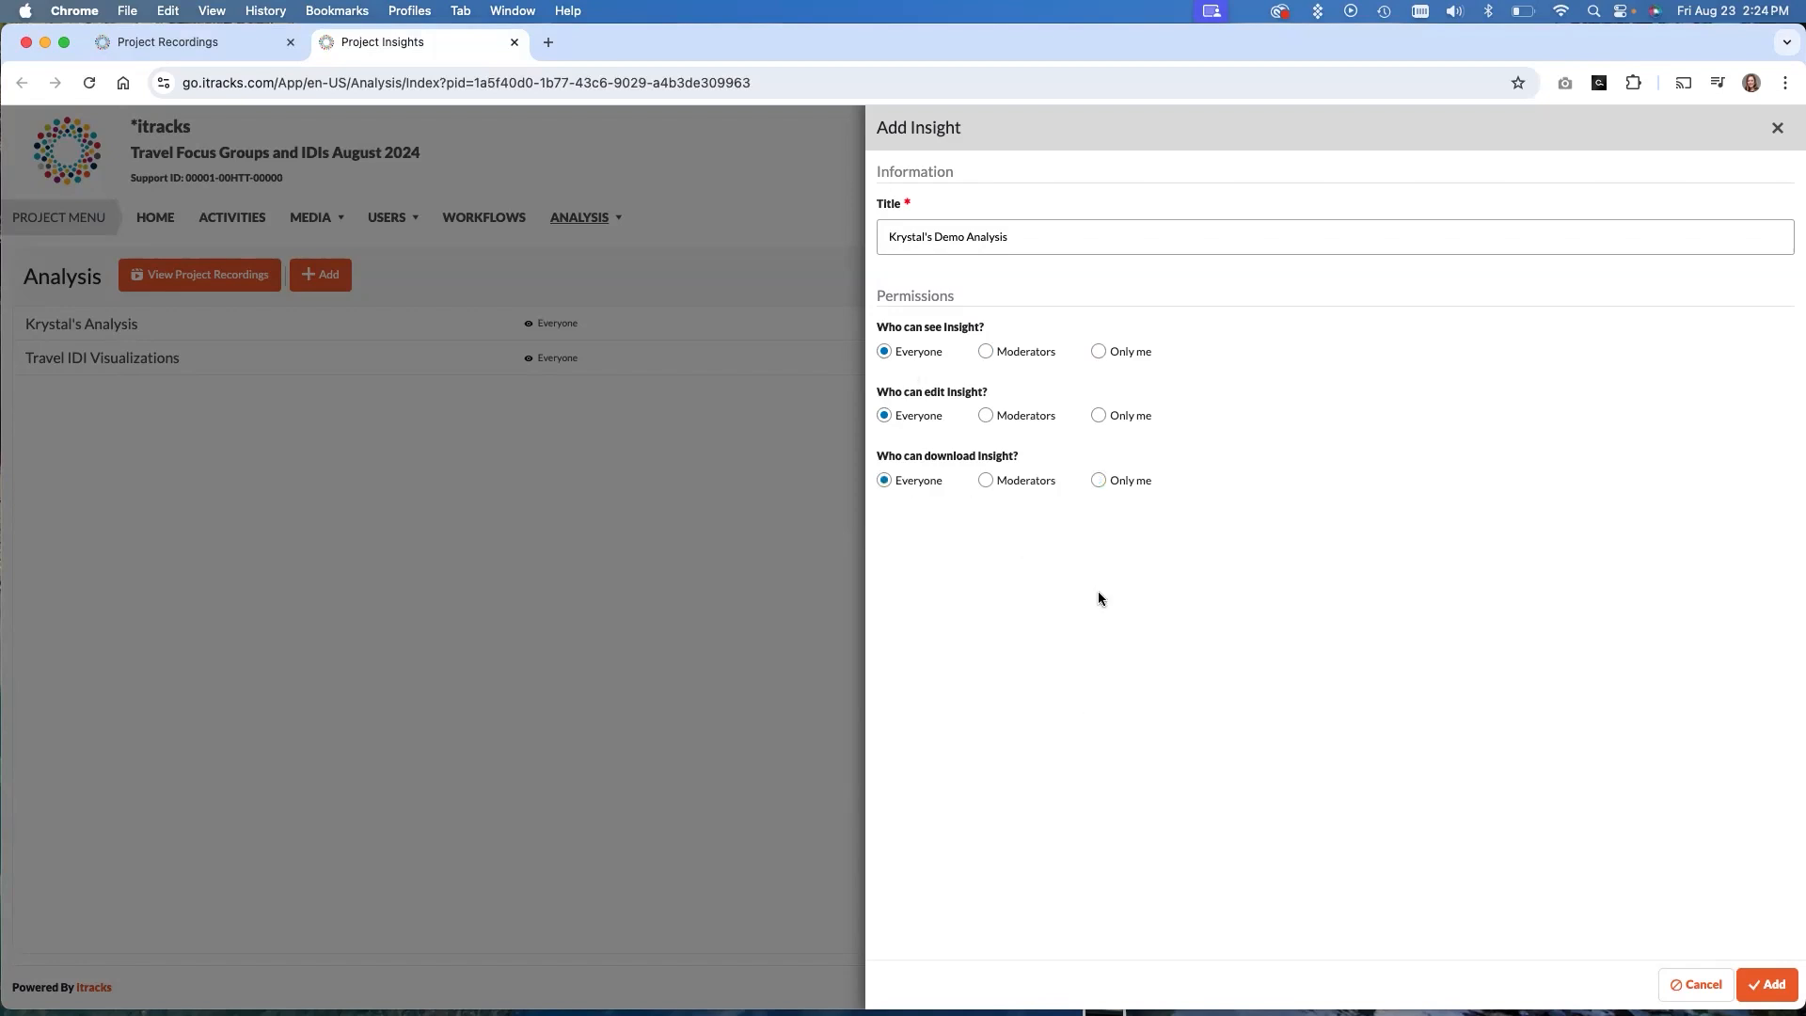
{"action": "mouse_move", "coordinate": [1303, 614]}
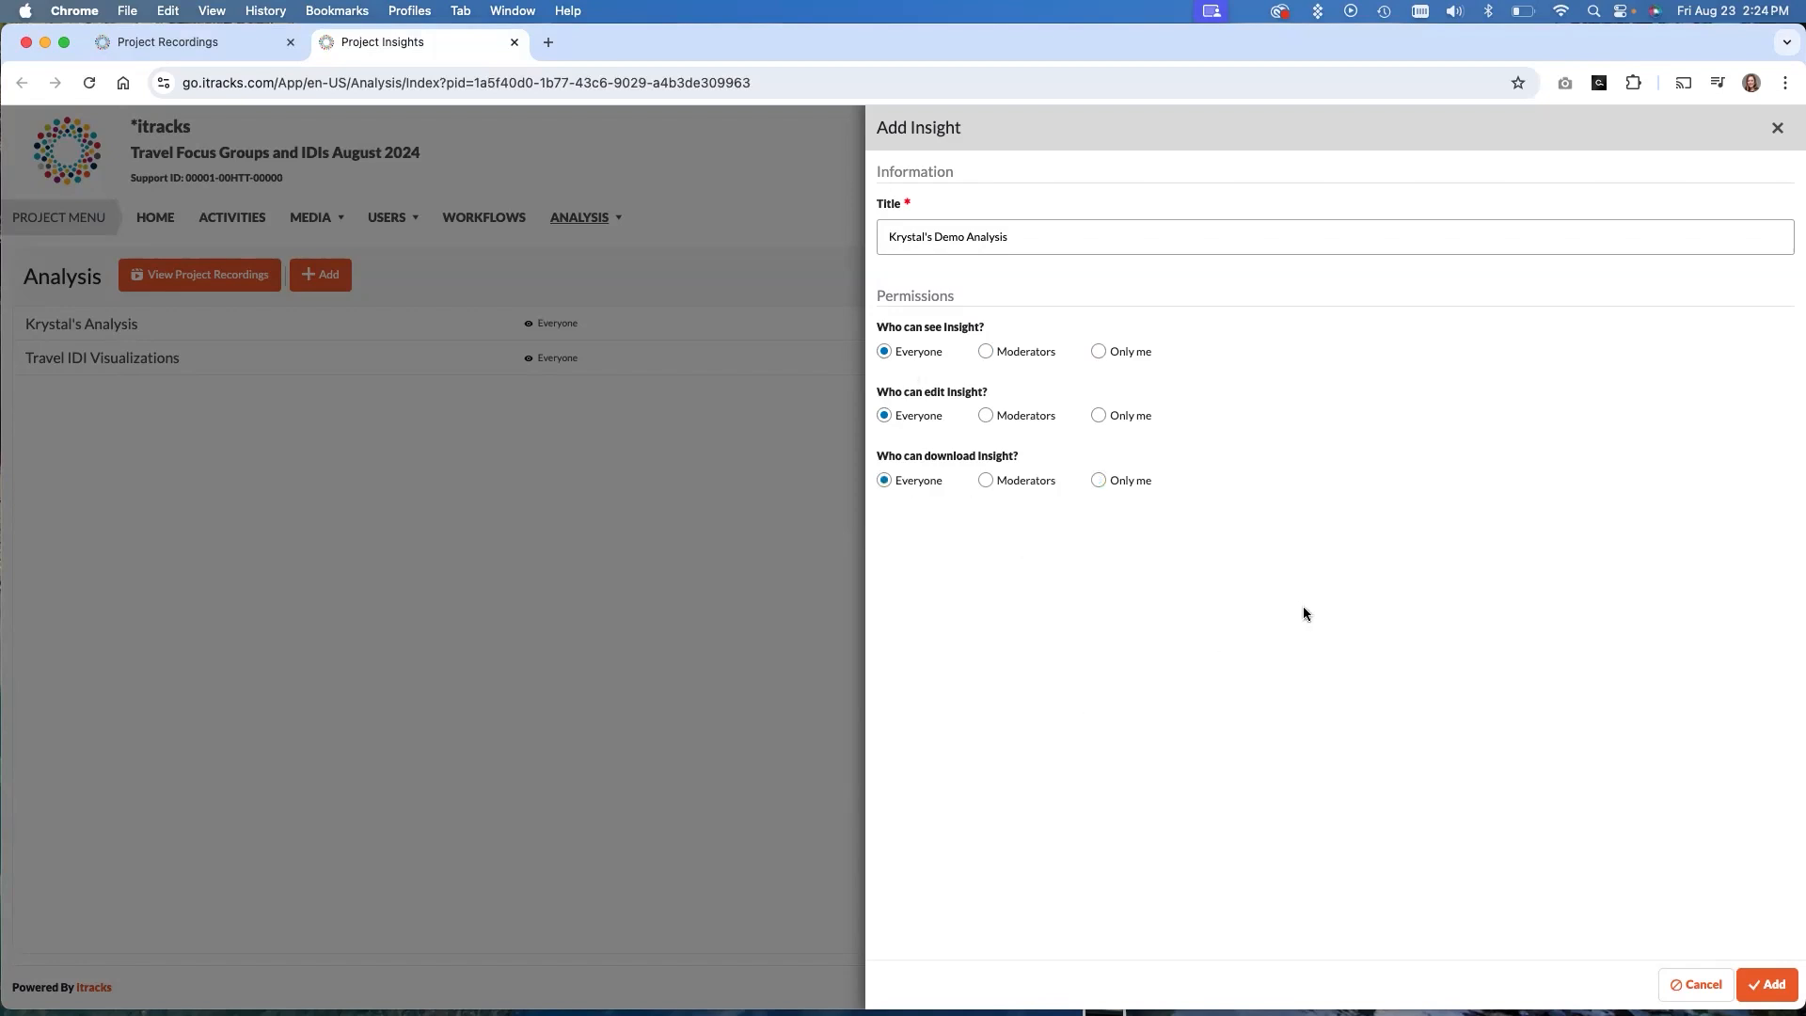
{"action": "mouse_move", "coordinate": [1299, 619]}
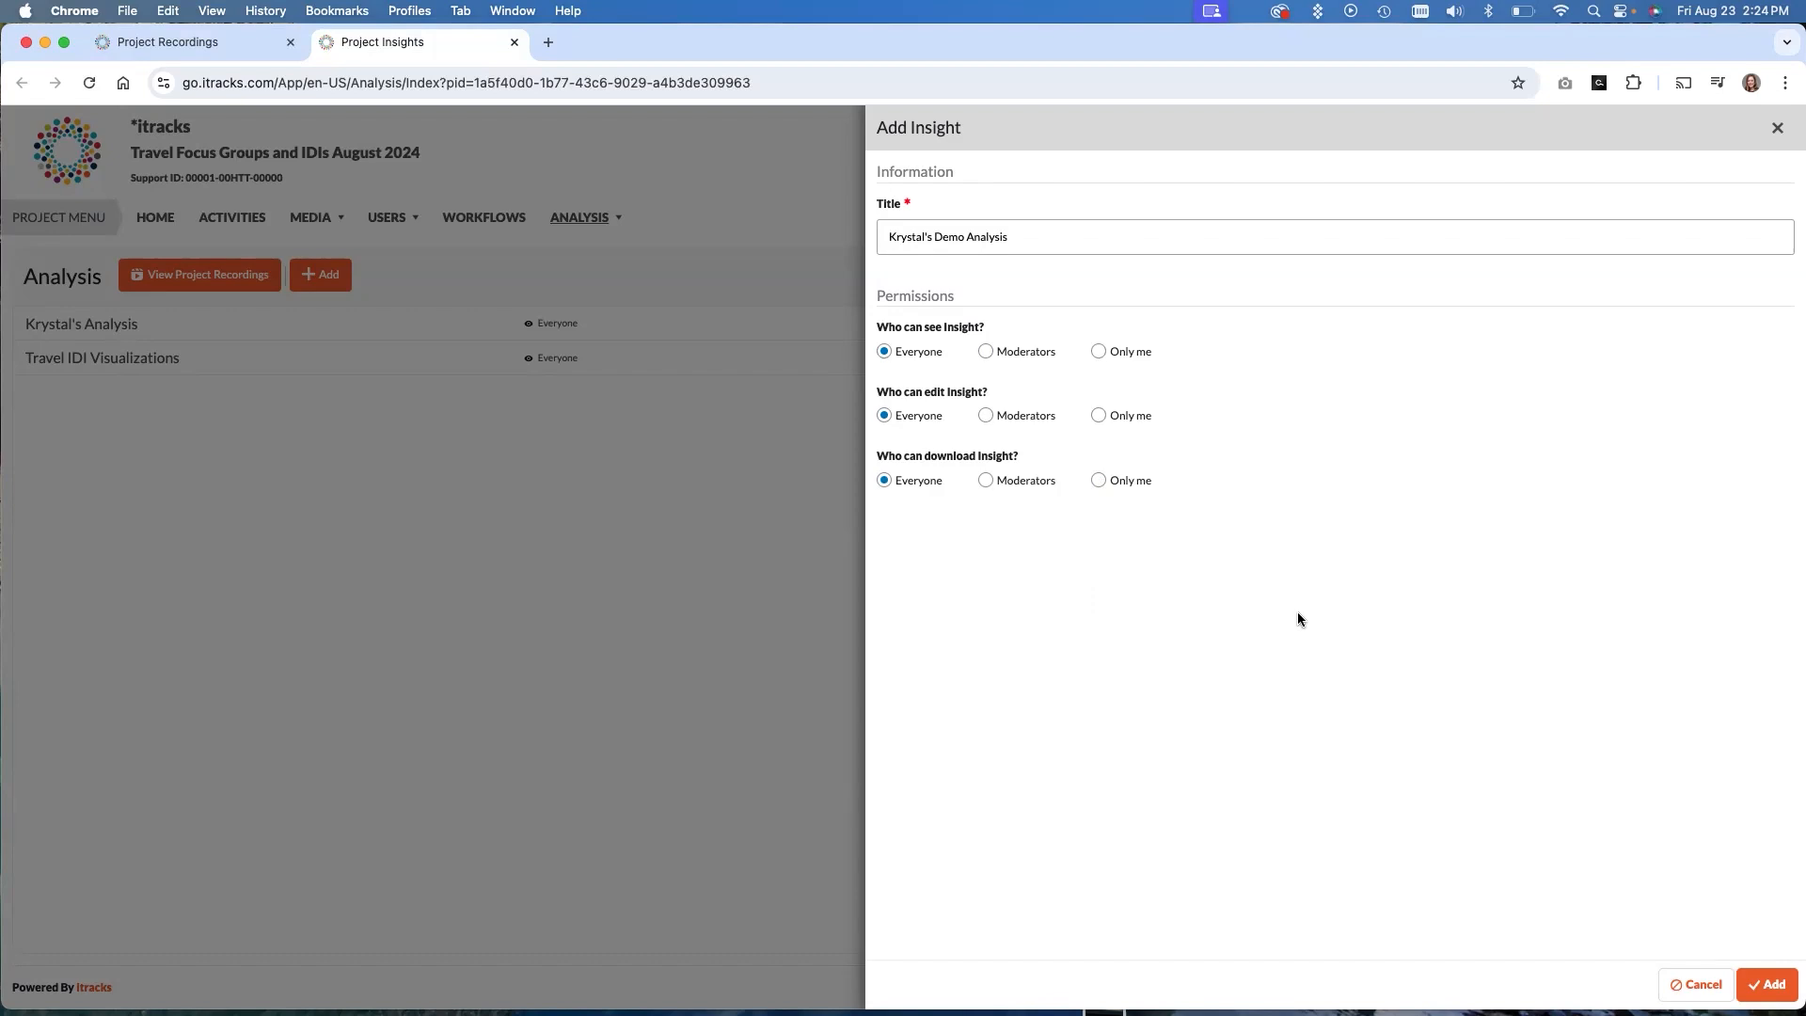
{"action": "mouse_move", "coordinate": [1296, 653]}
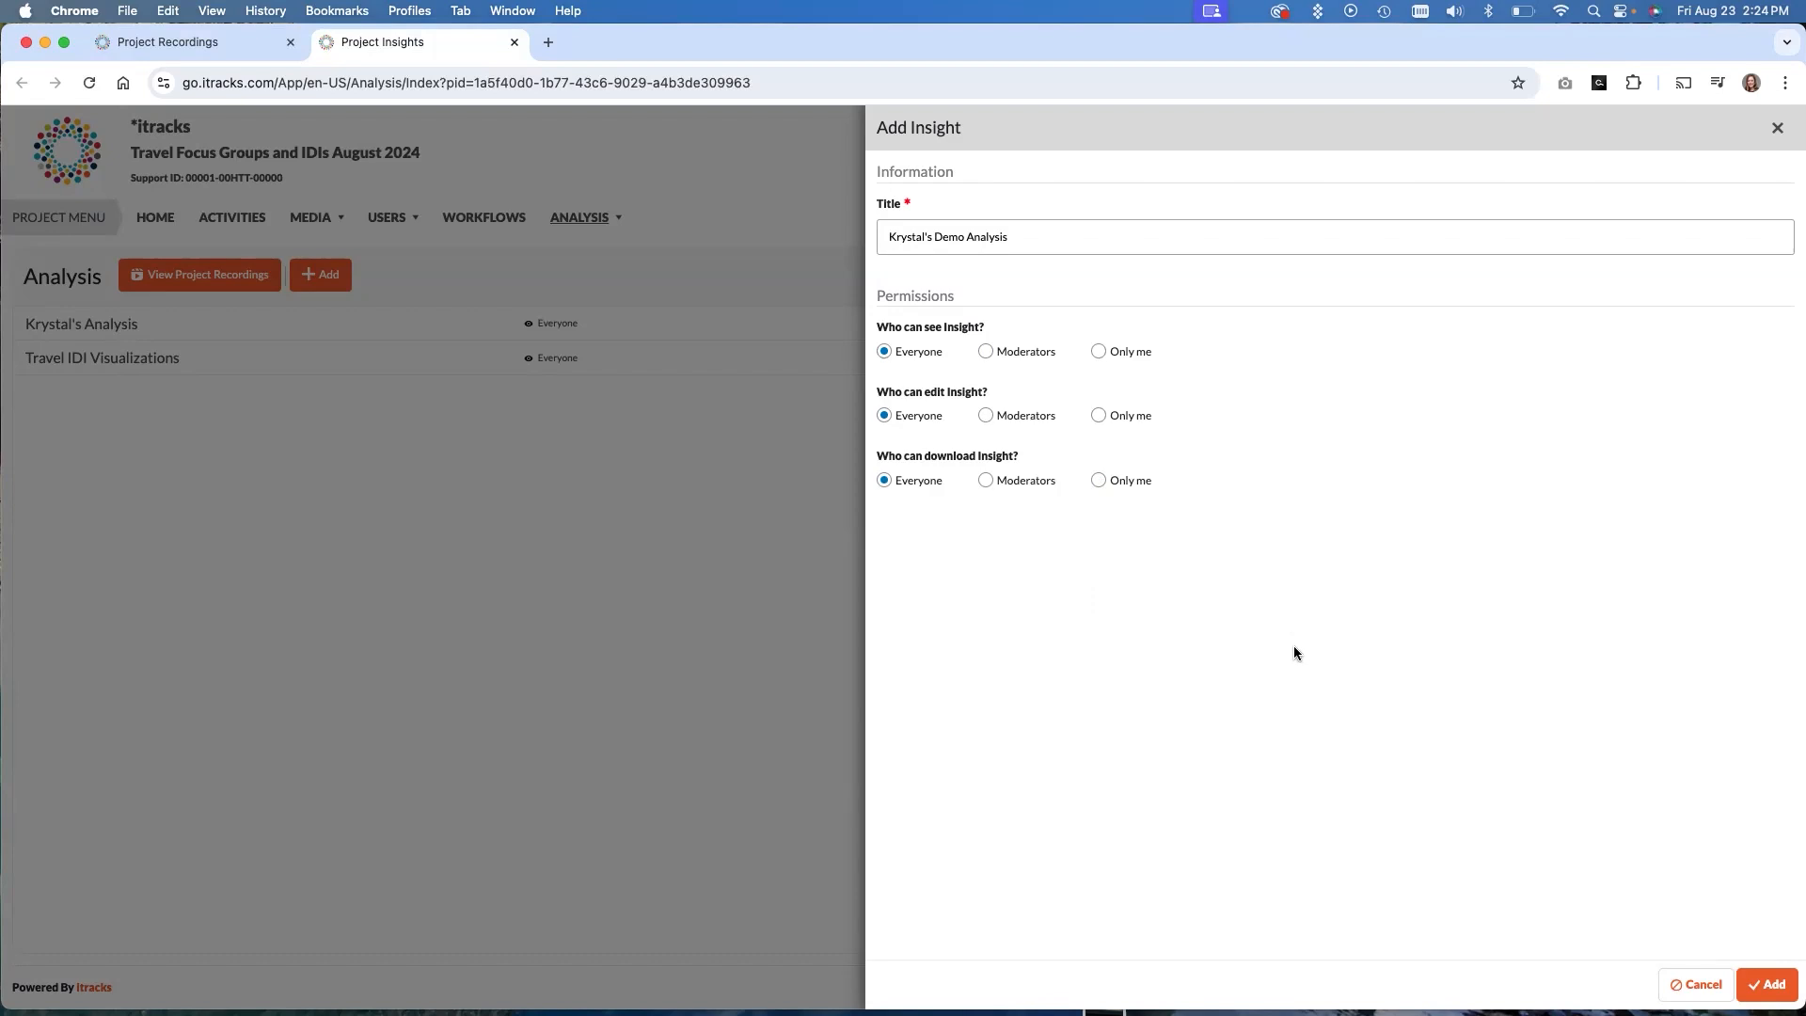
{"action": "mouse_move", "coordinate": [975, 307]}
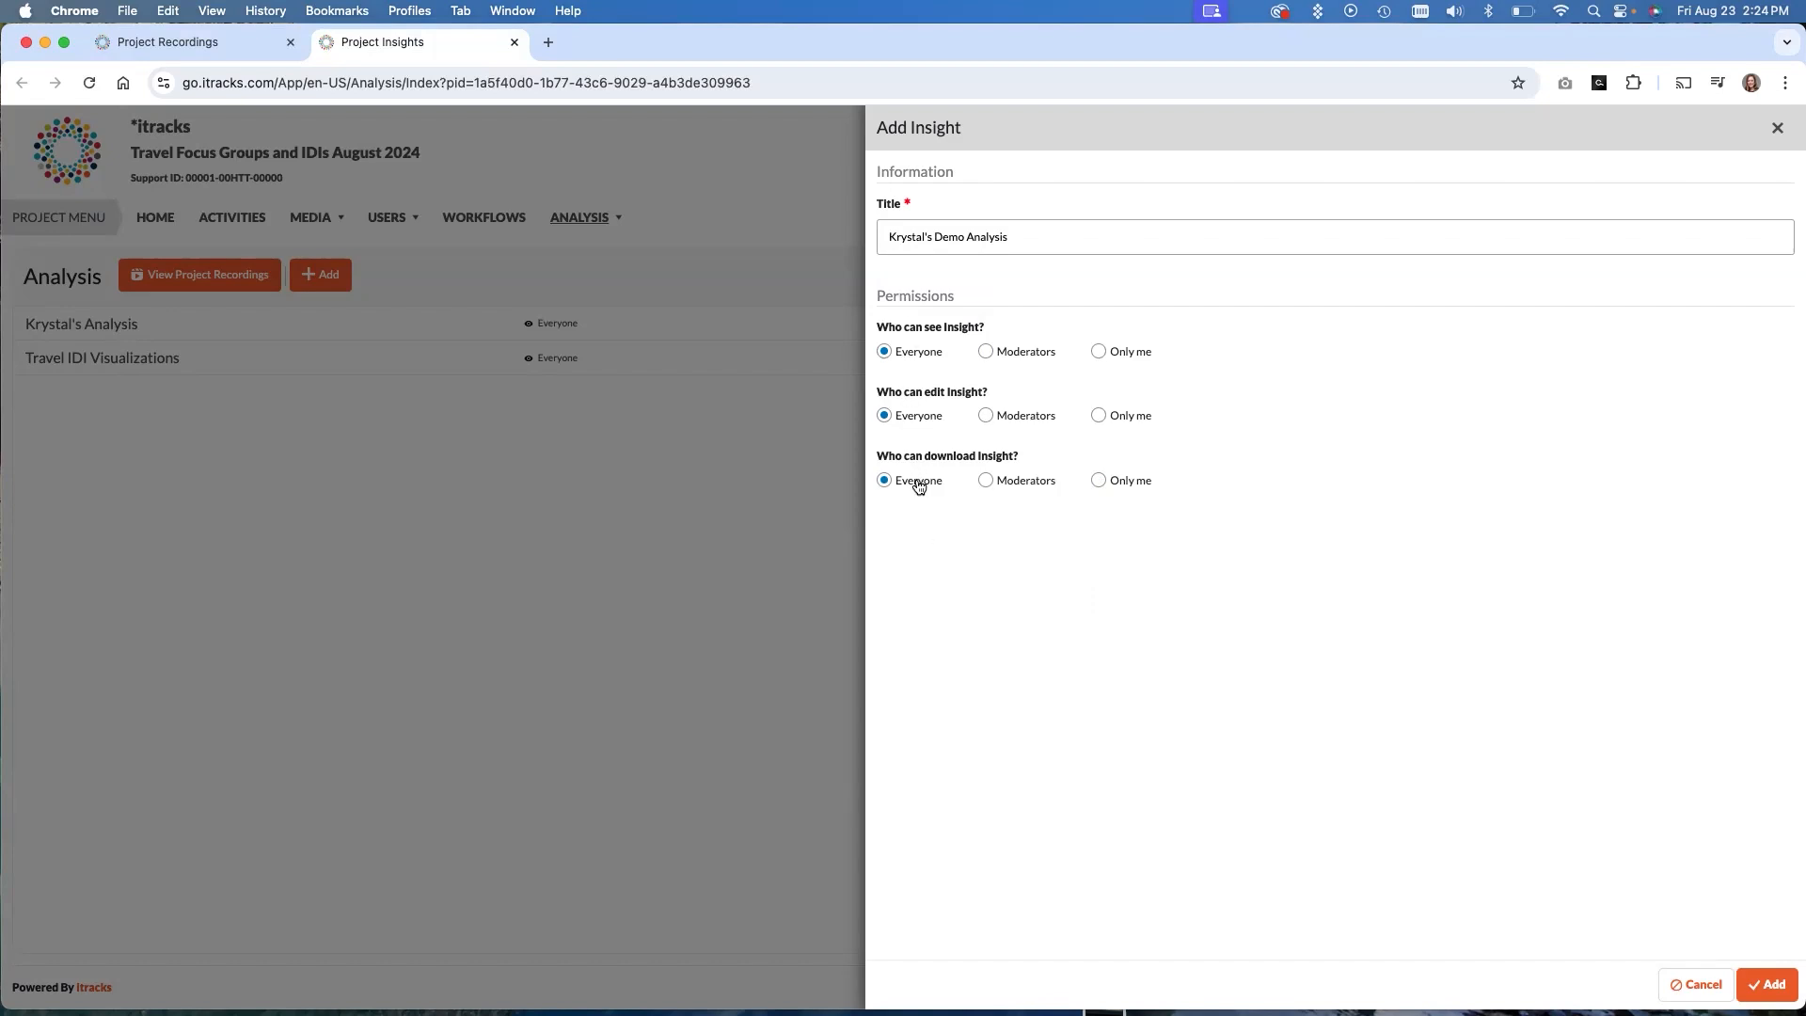
{"action": "mouse_move", "coordinate": [762, 486]}
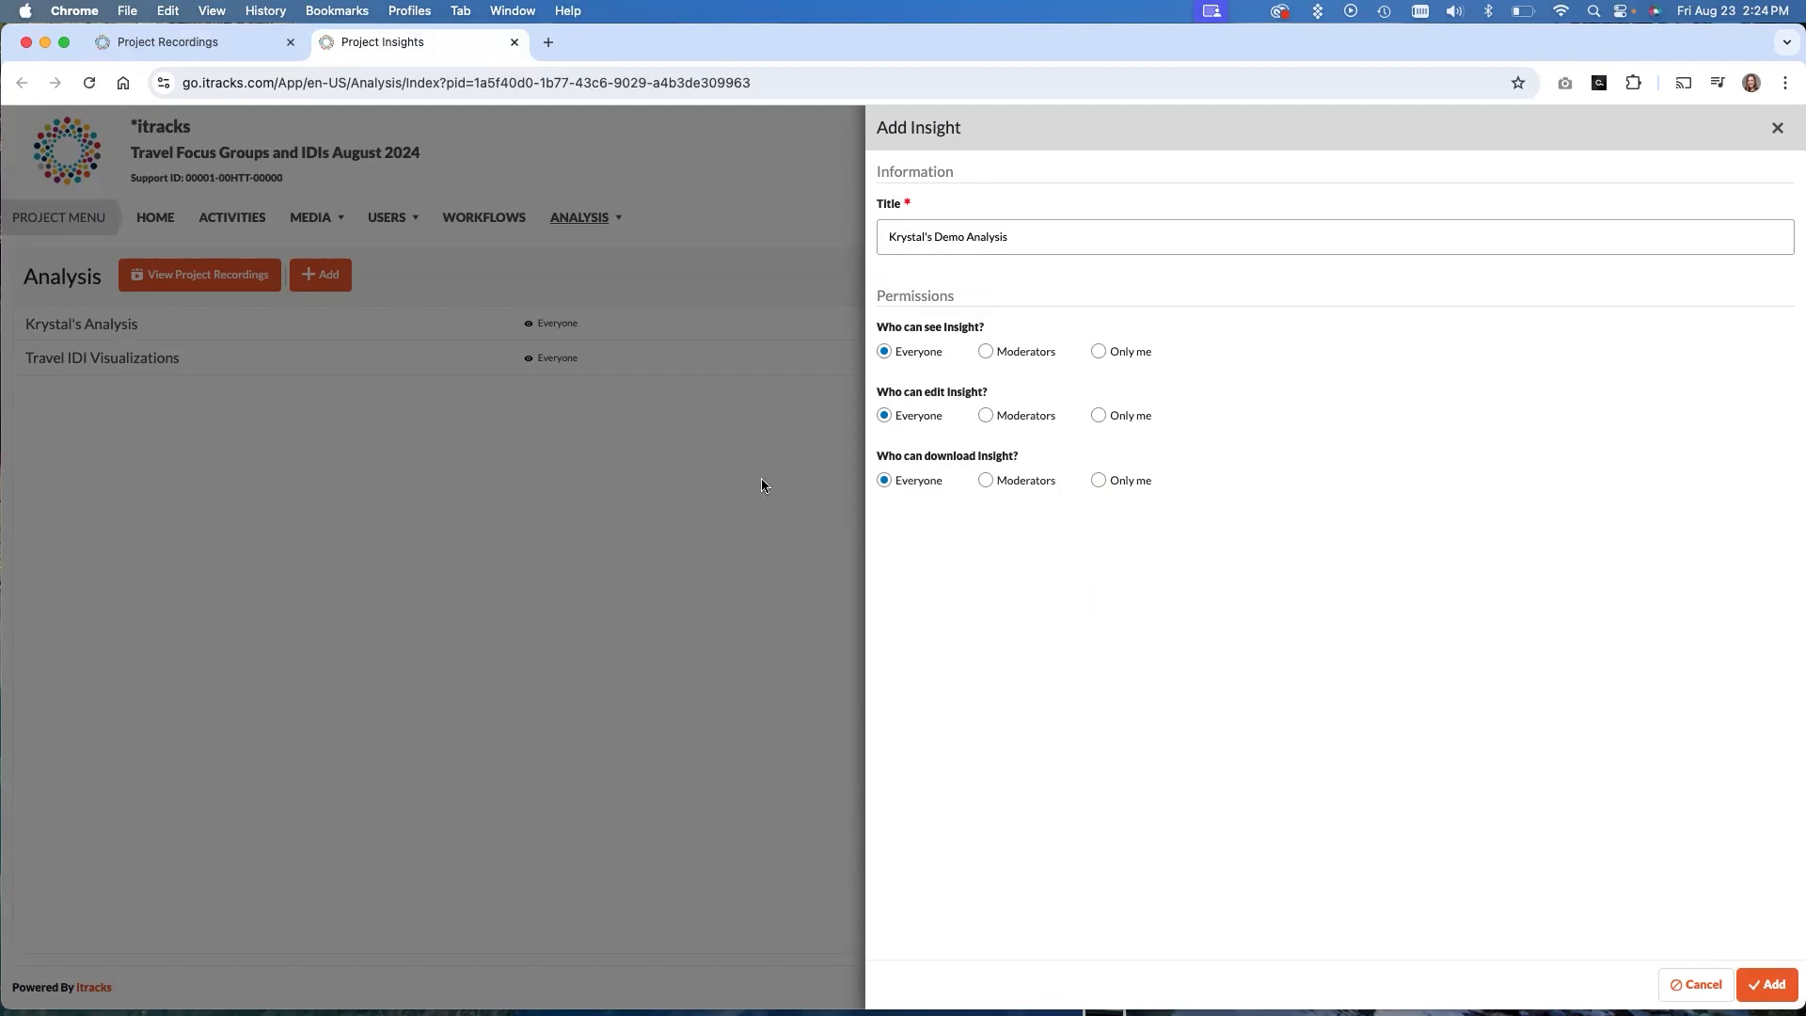
{"action": "mouse_move", "coordinate": [975, 551]}
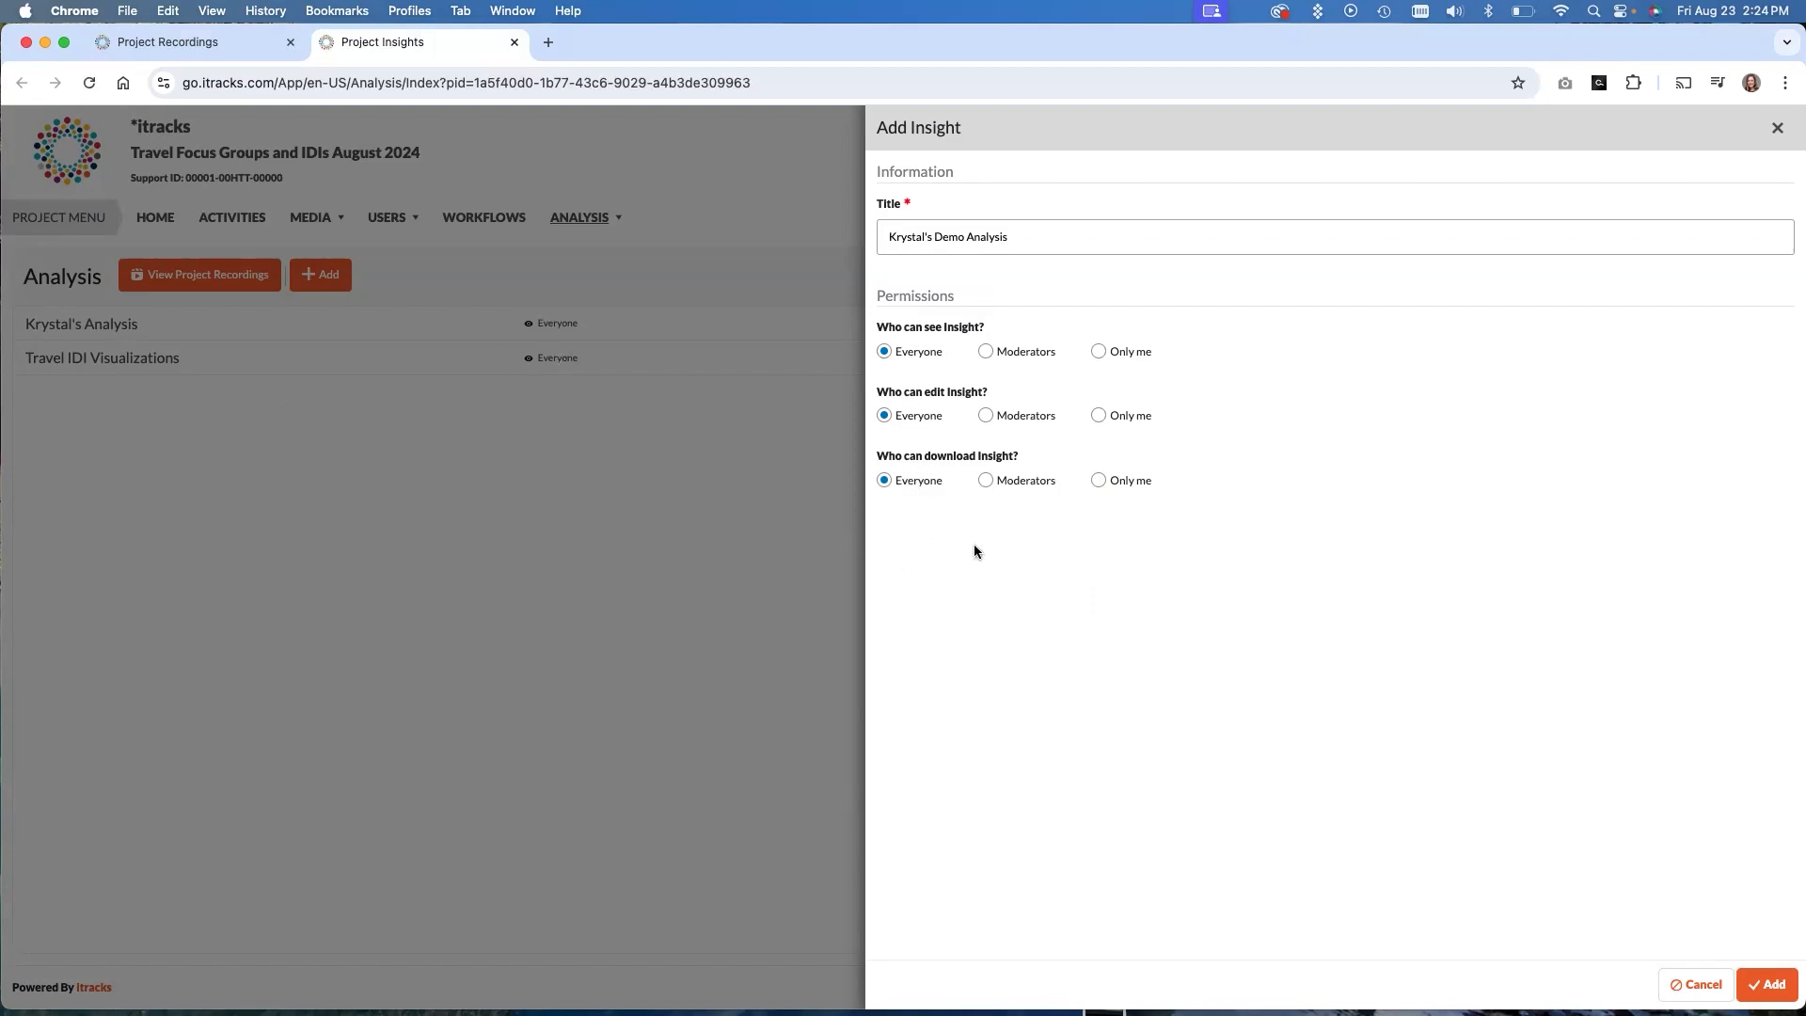
{"action": "mouse_move", "coordinate": [971, 545]}
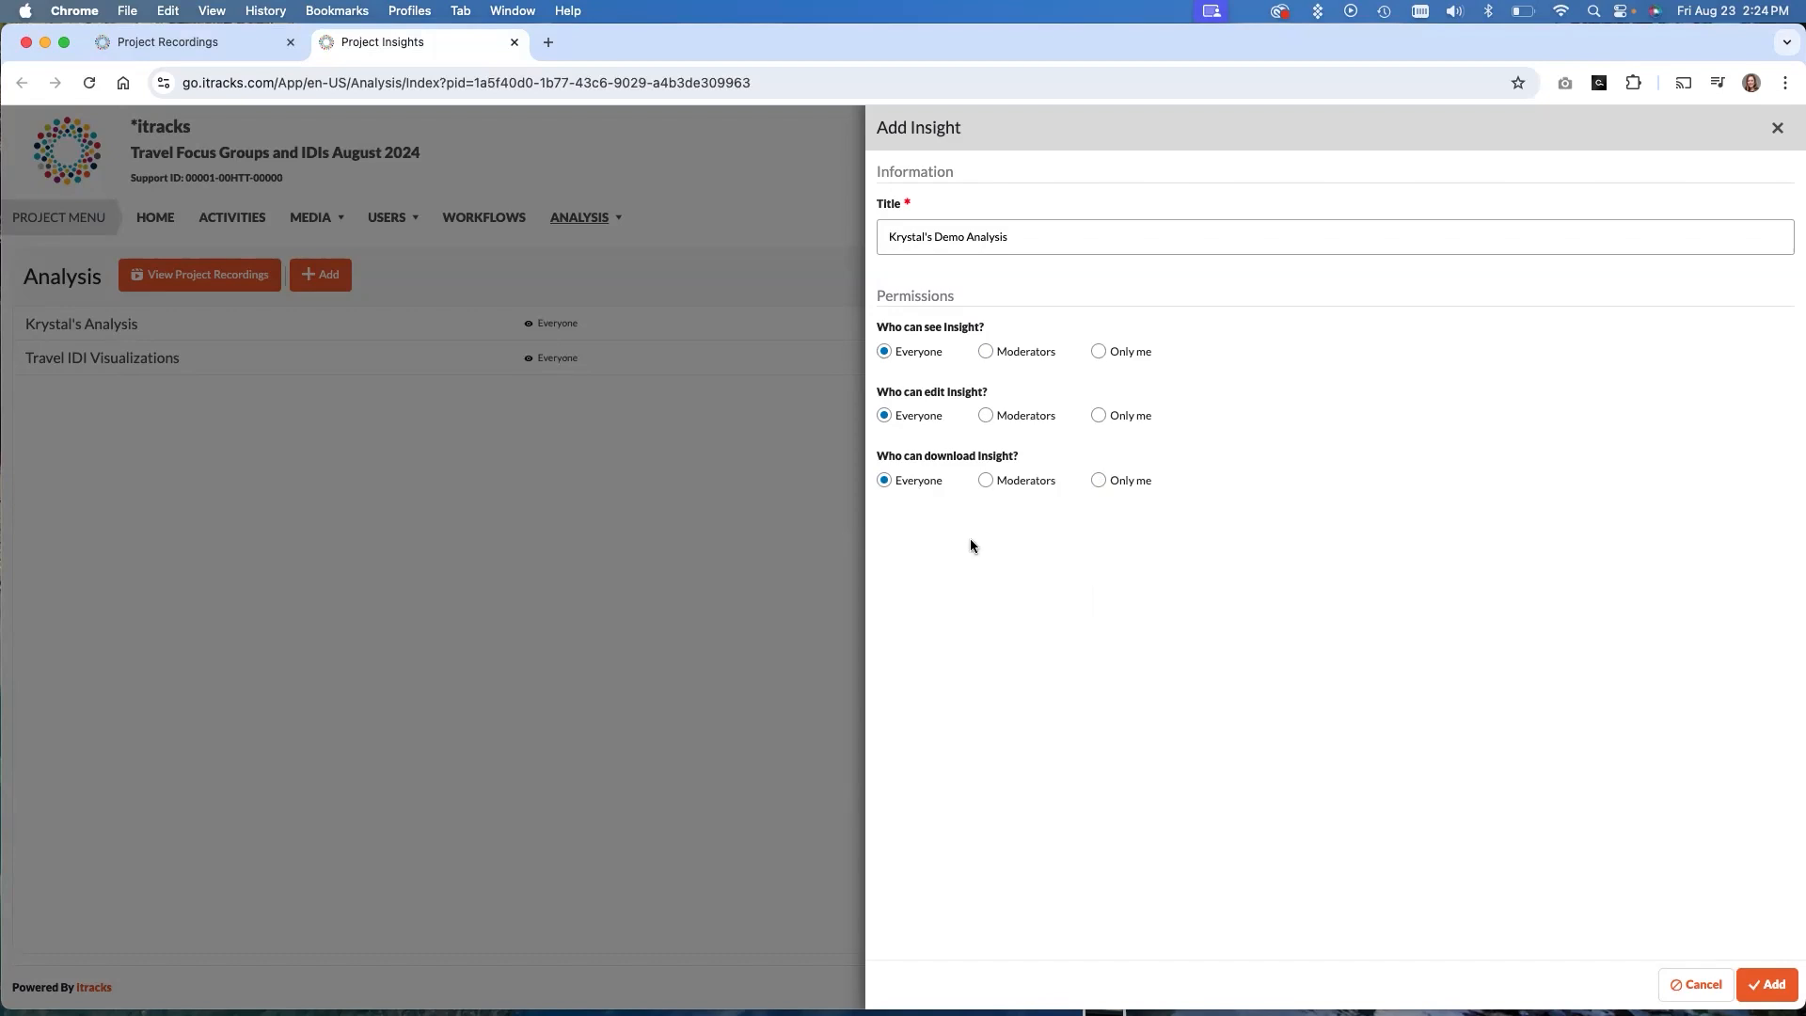
{"action": "mouse_move", "coordinate": [1275, 540]}
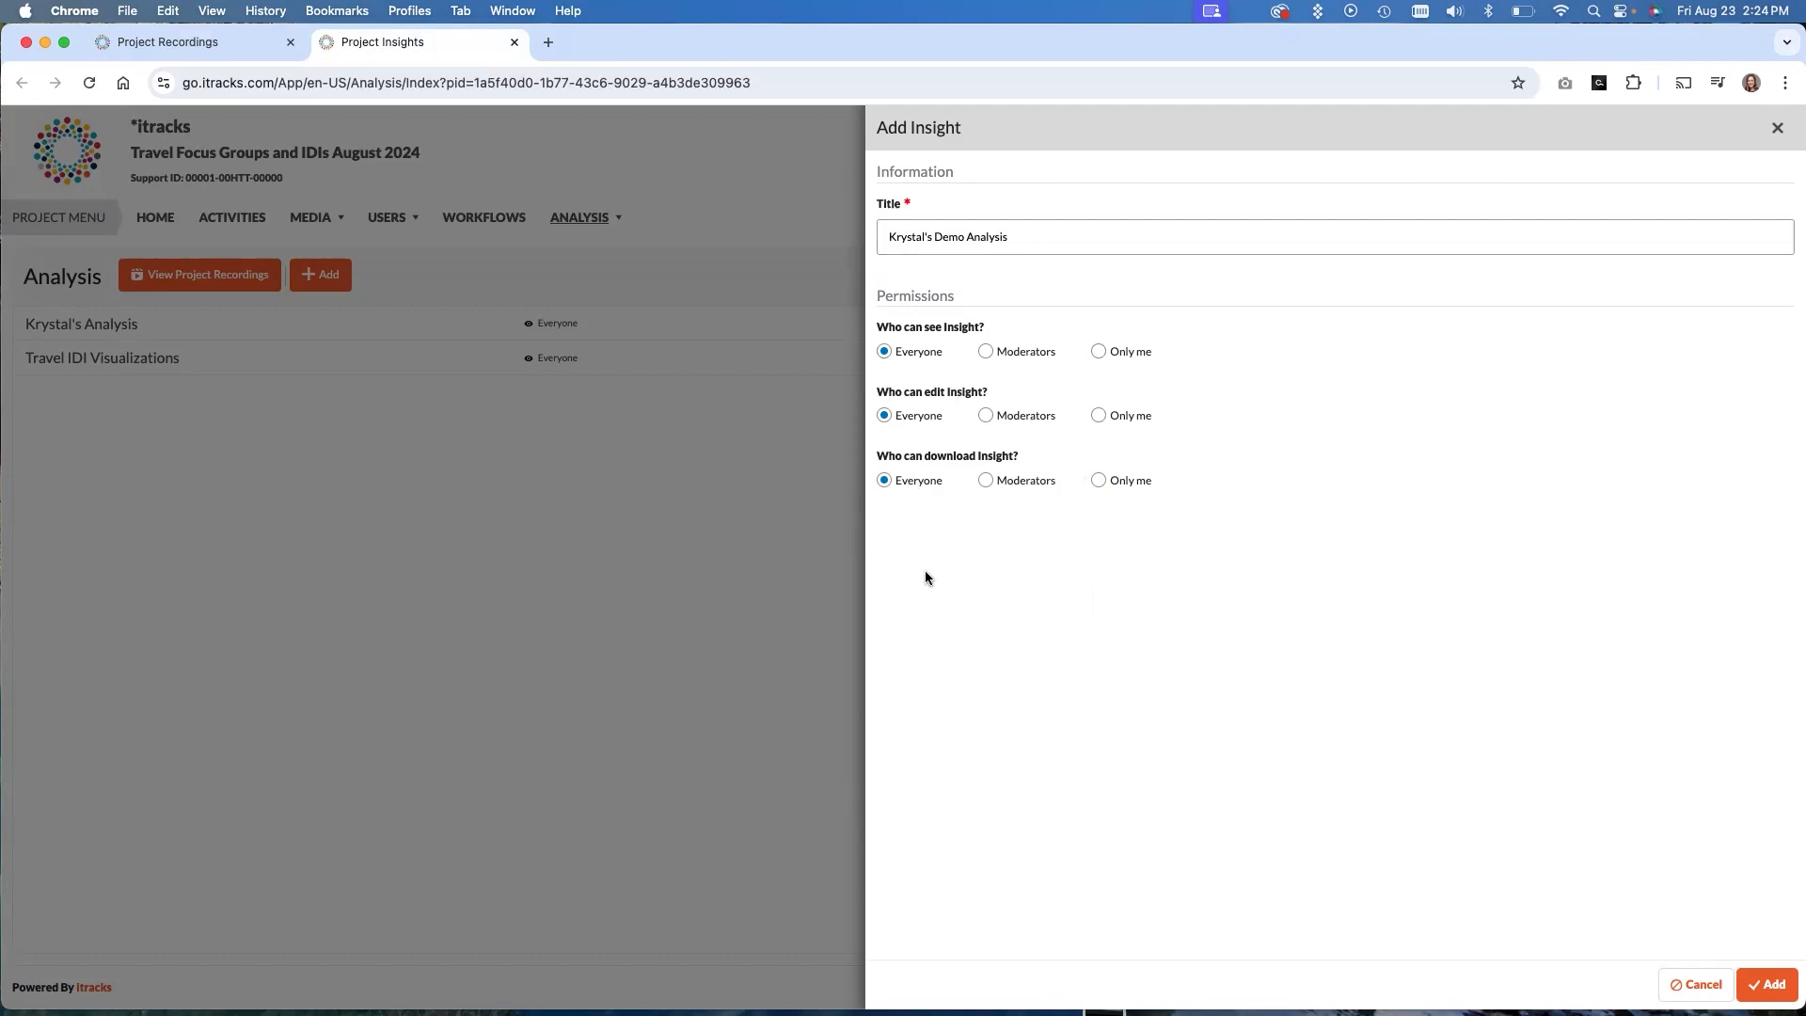
{"action": "mouse_move", "coordinate": [1257, 608]}
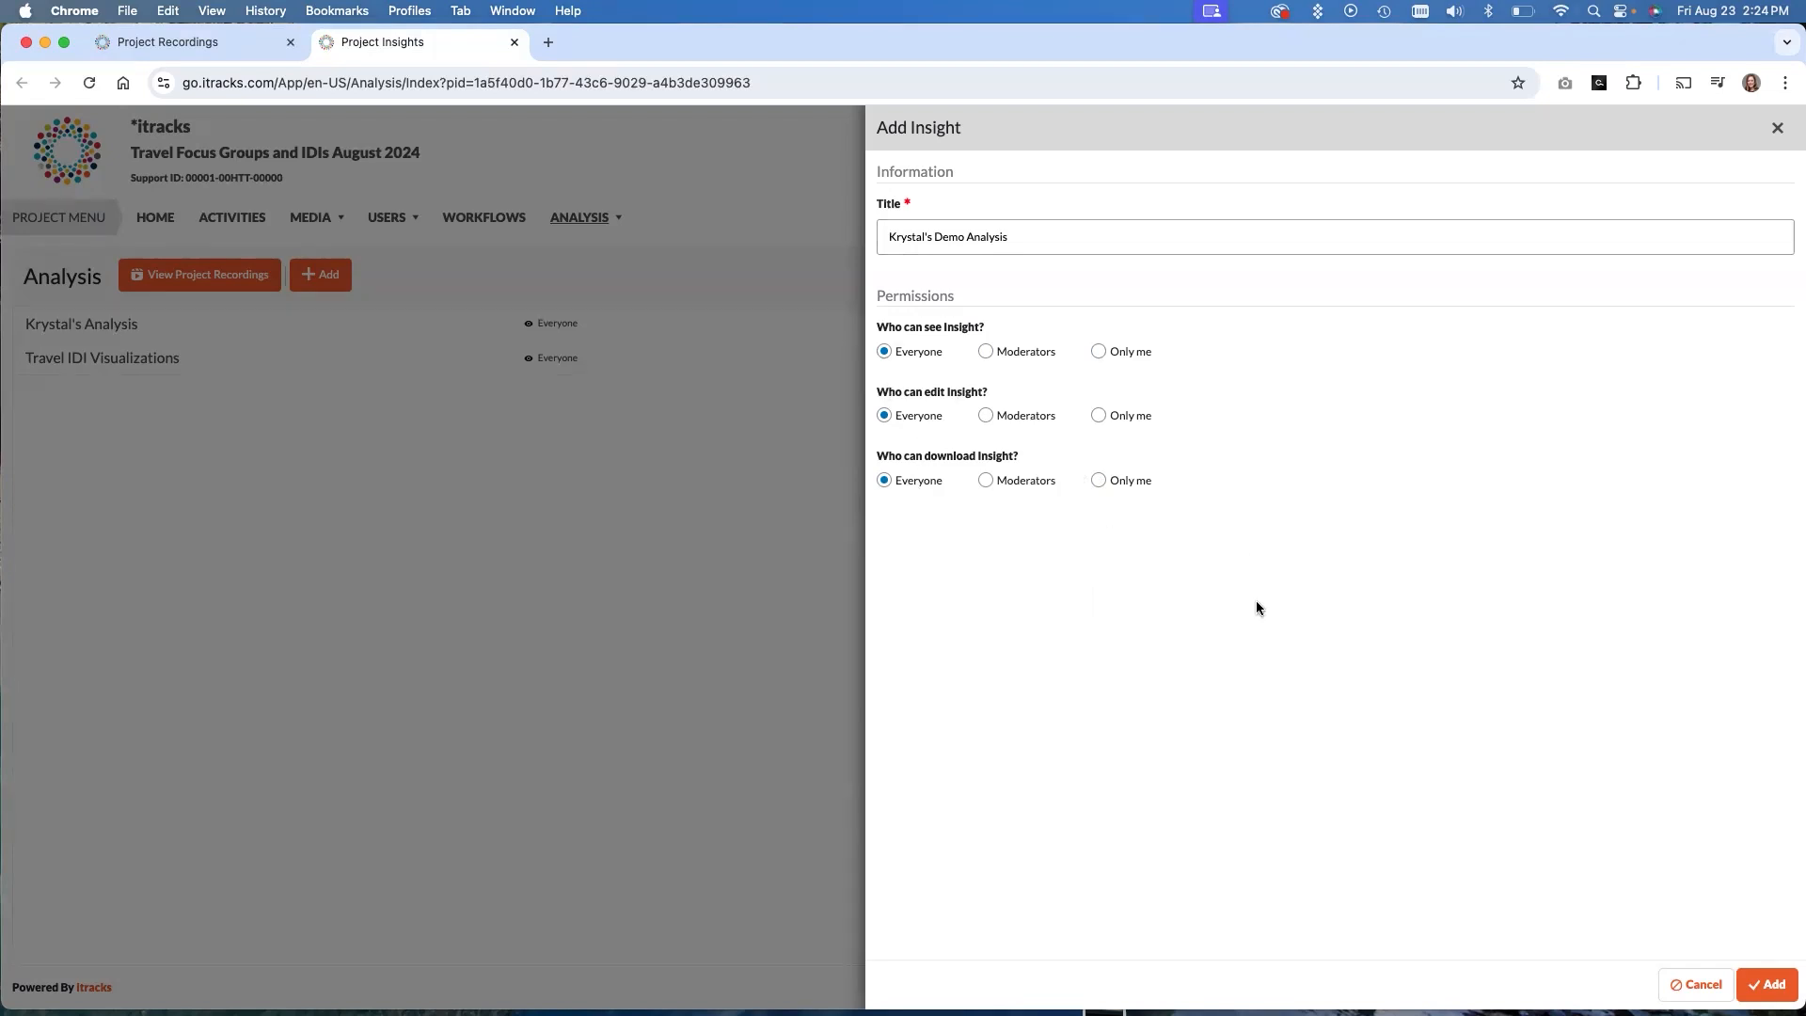
{"action": "mouse_move", "coordinate": [1240, 610]}
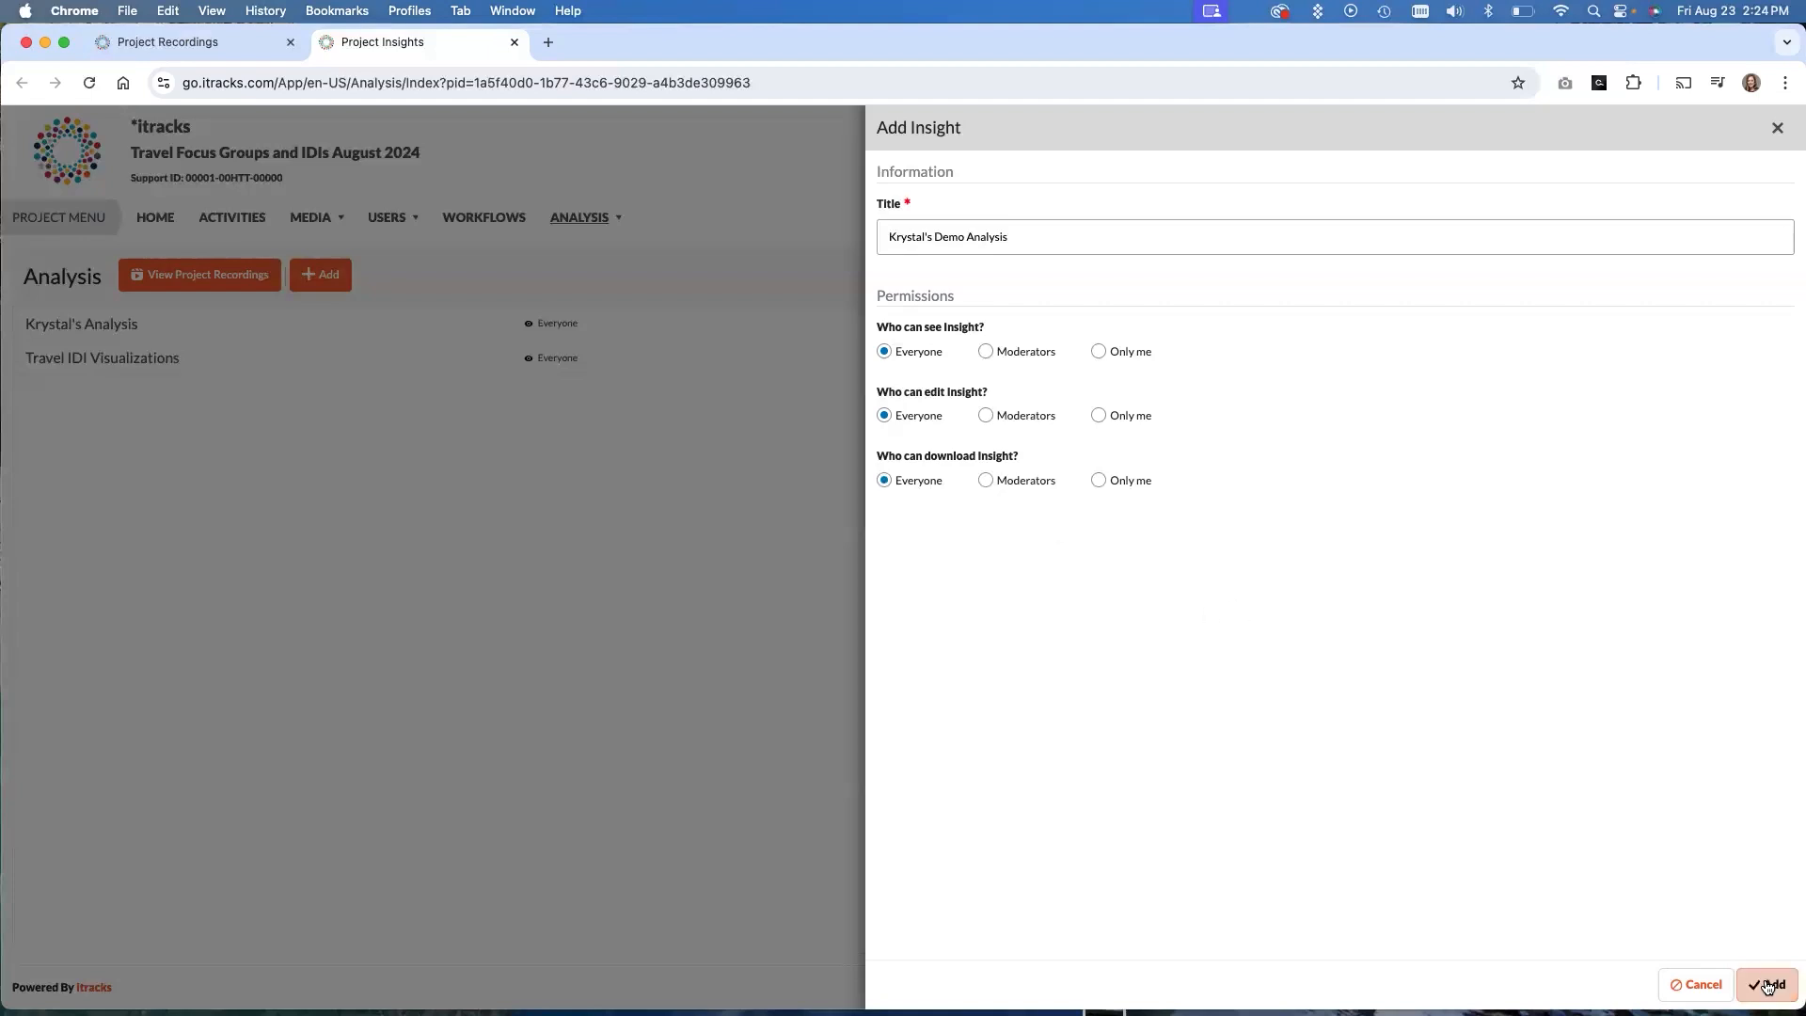
Save Krystal's Demo Analysis insight and open its empty findings page
{"action": "left_click", "coordinate": [1767, 986]}
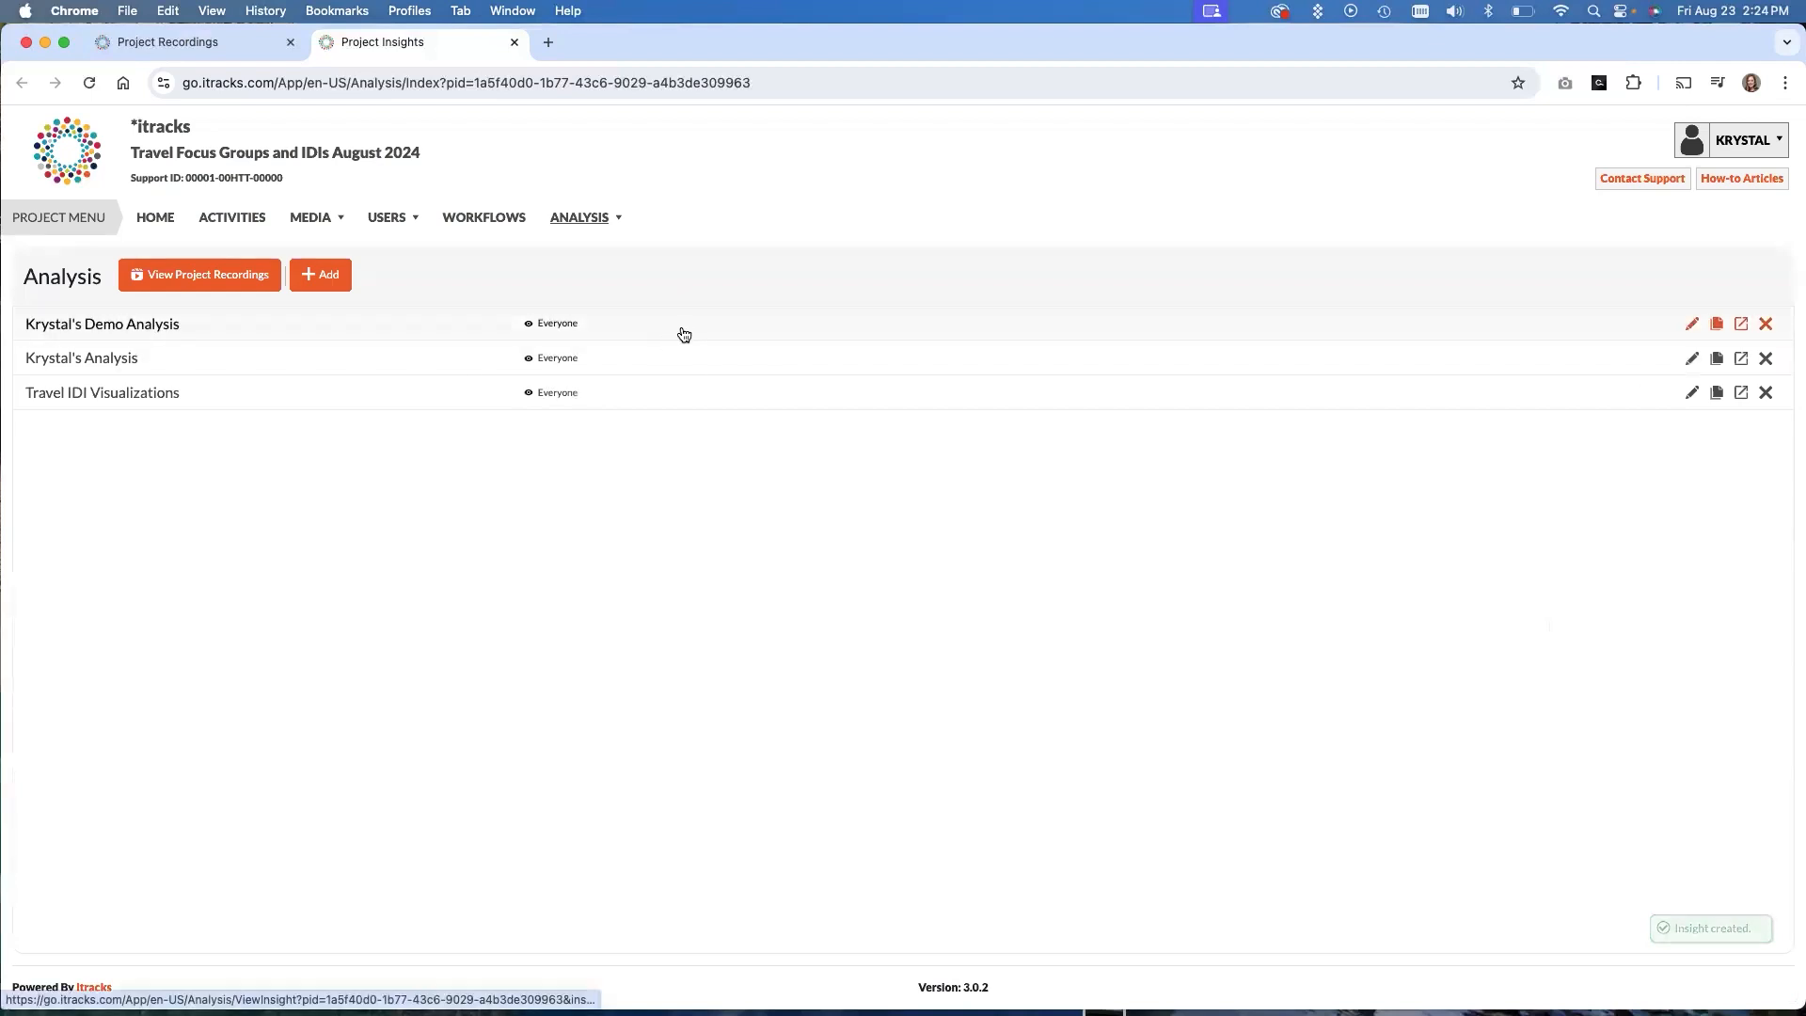
{"action": "left_click", "coordinate": [101, 323]}
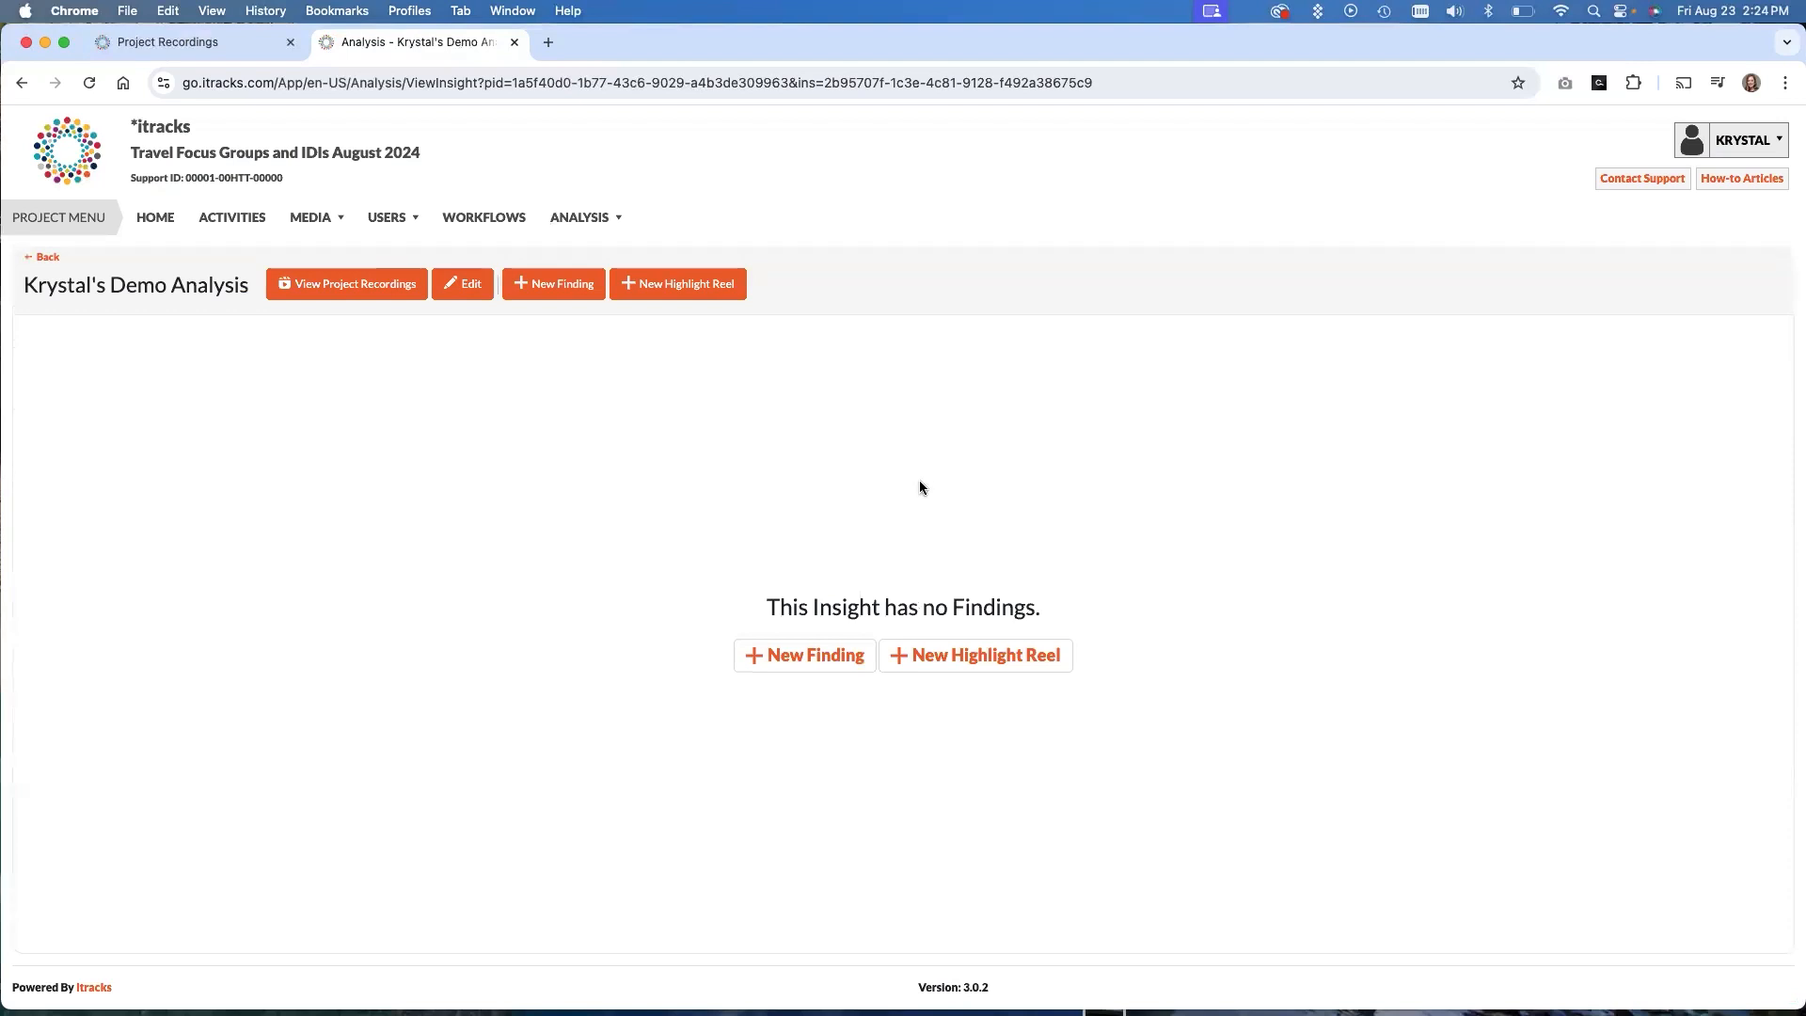
{"action": "mouse_move", "coordinate": [935, 487]}
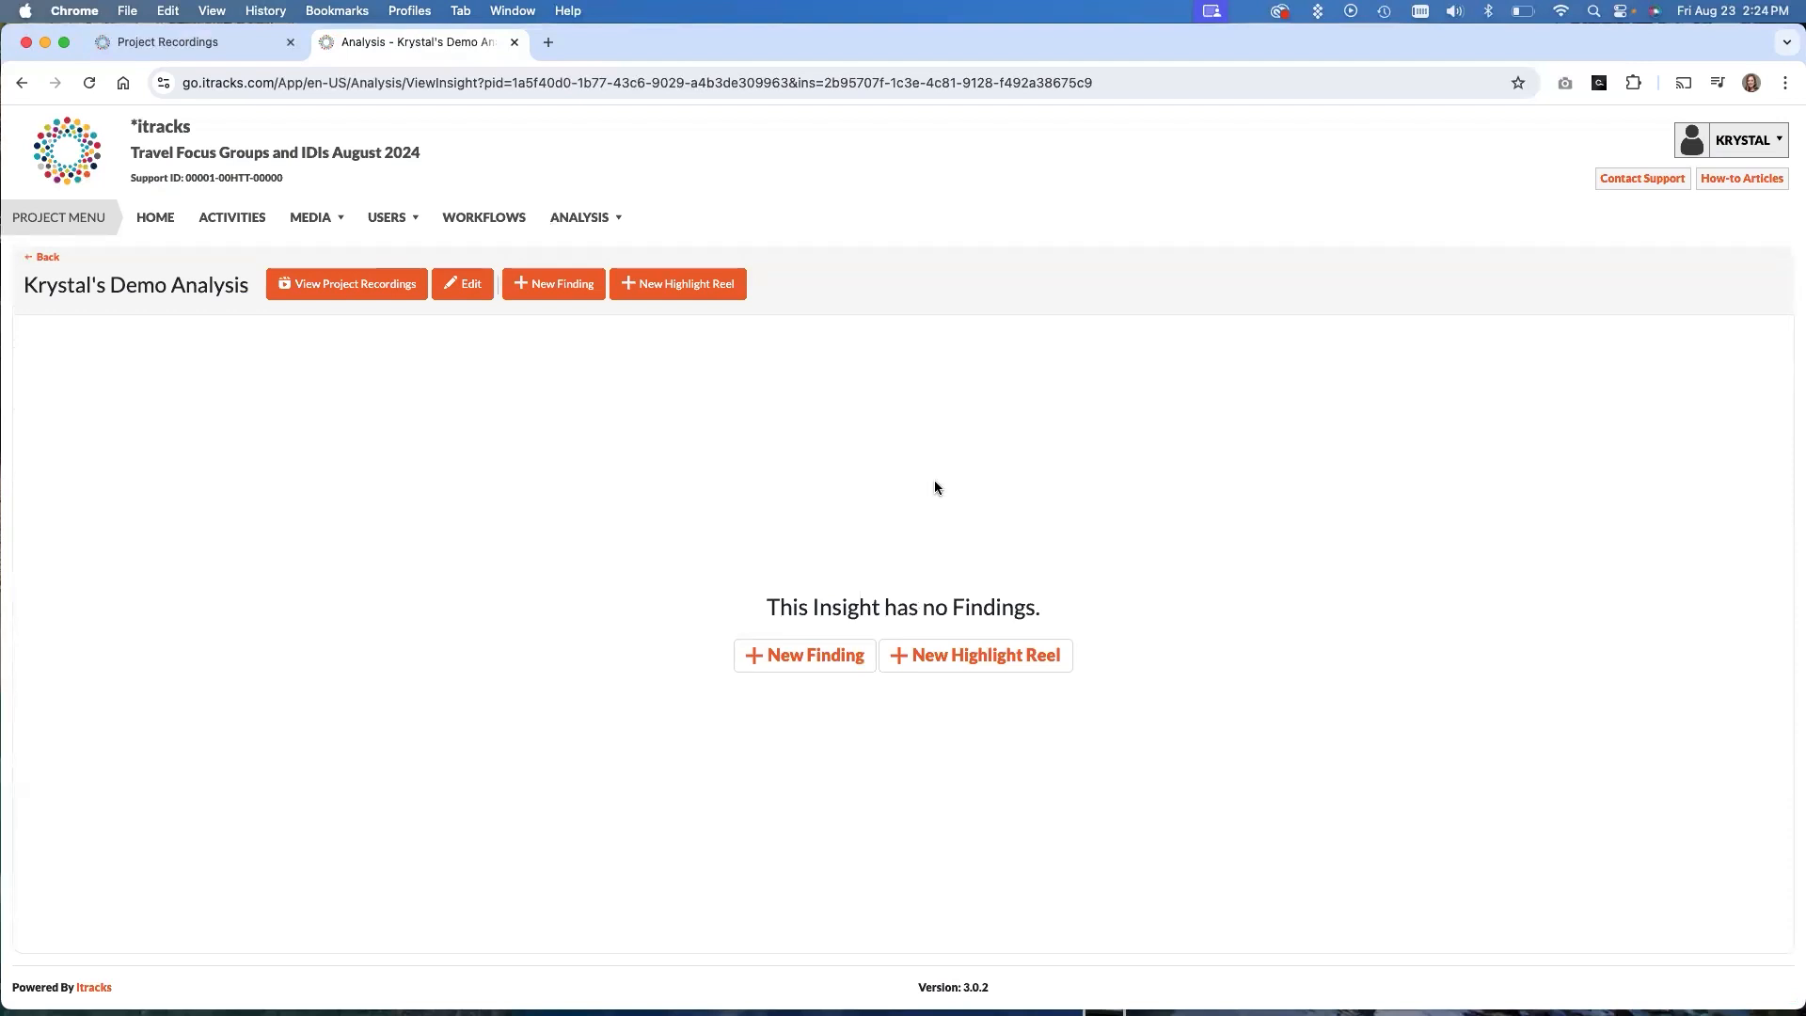
{"action": "mouse_move", "coordinate": [553, 284]}
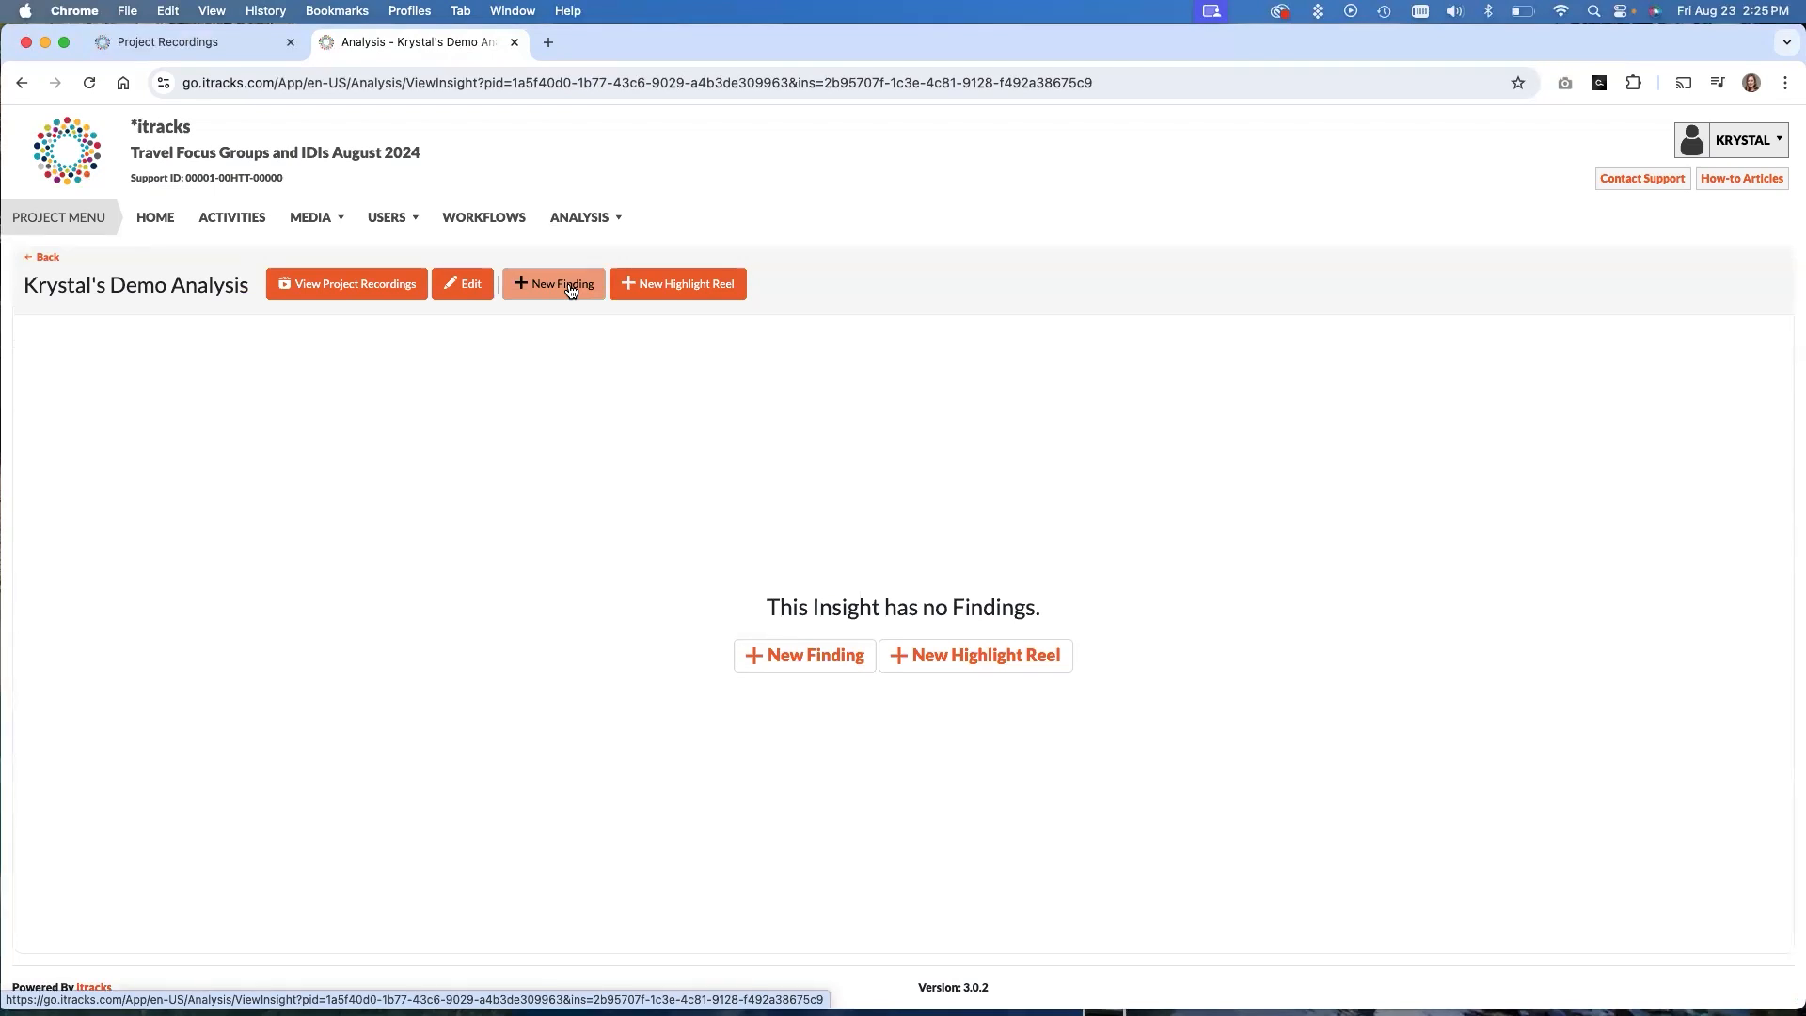
{"action": "mouse_move", "coordinate": [557, 305]}
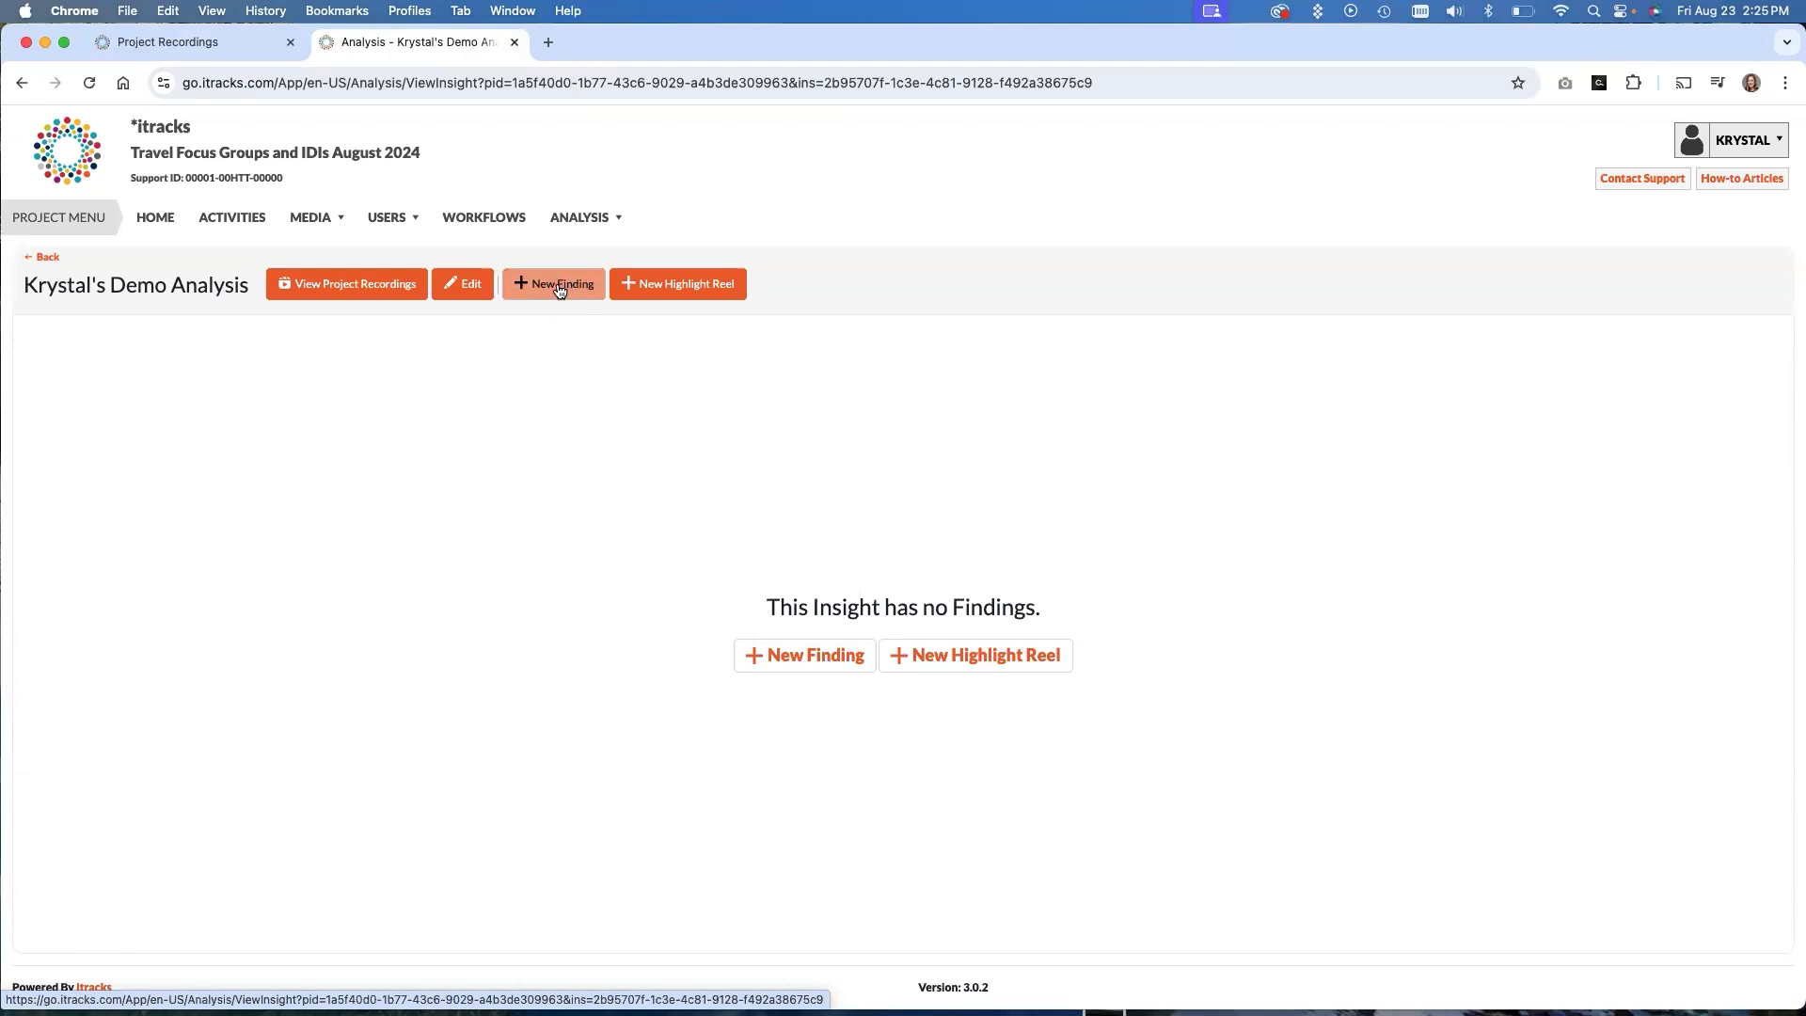
{"action": "mouse_move", "coordinate": [678, 285]}
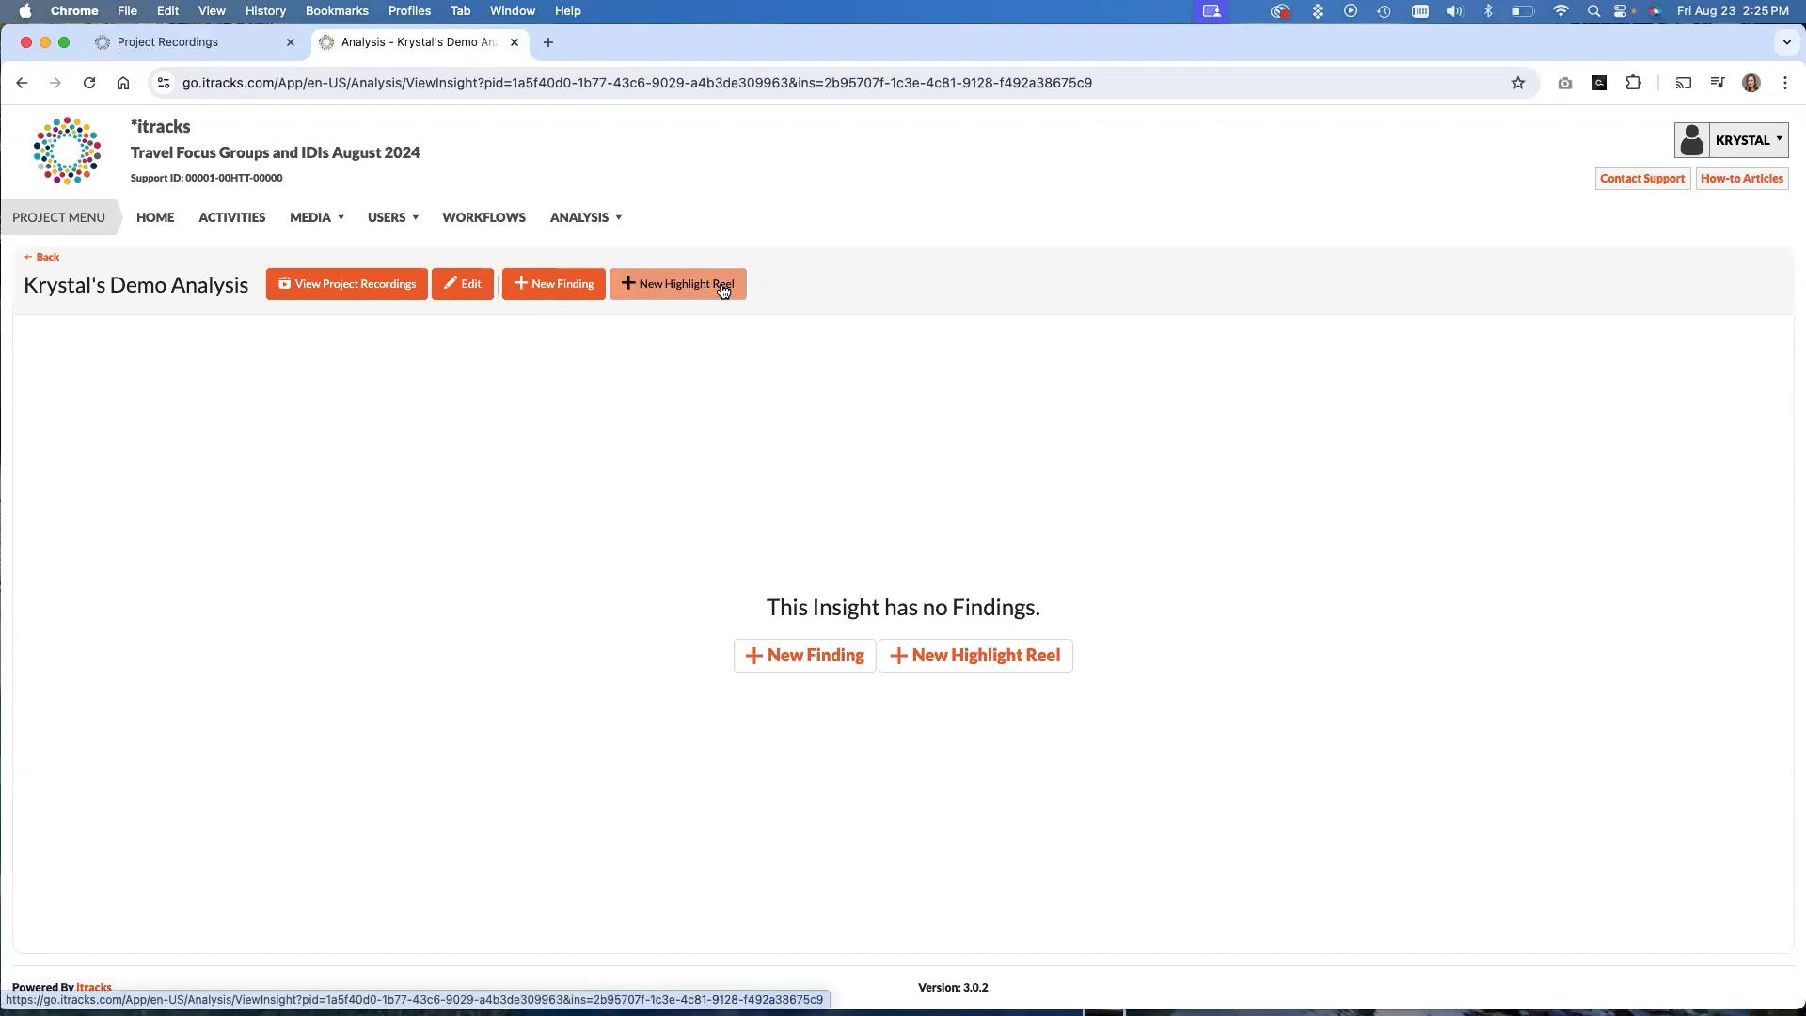
{"action": "mouse_move", "coordinate": [683, 388]}
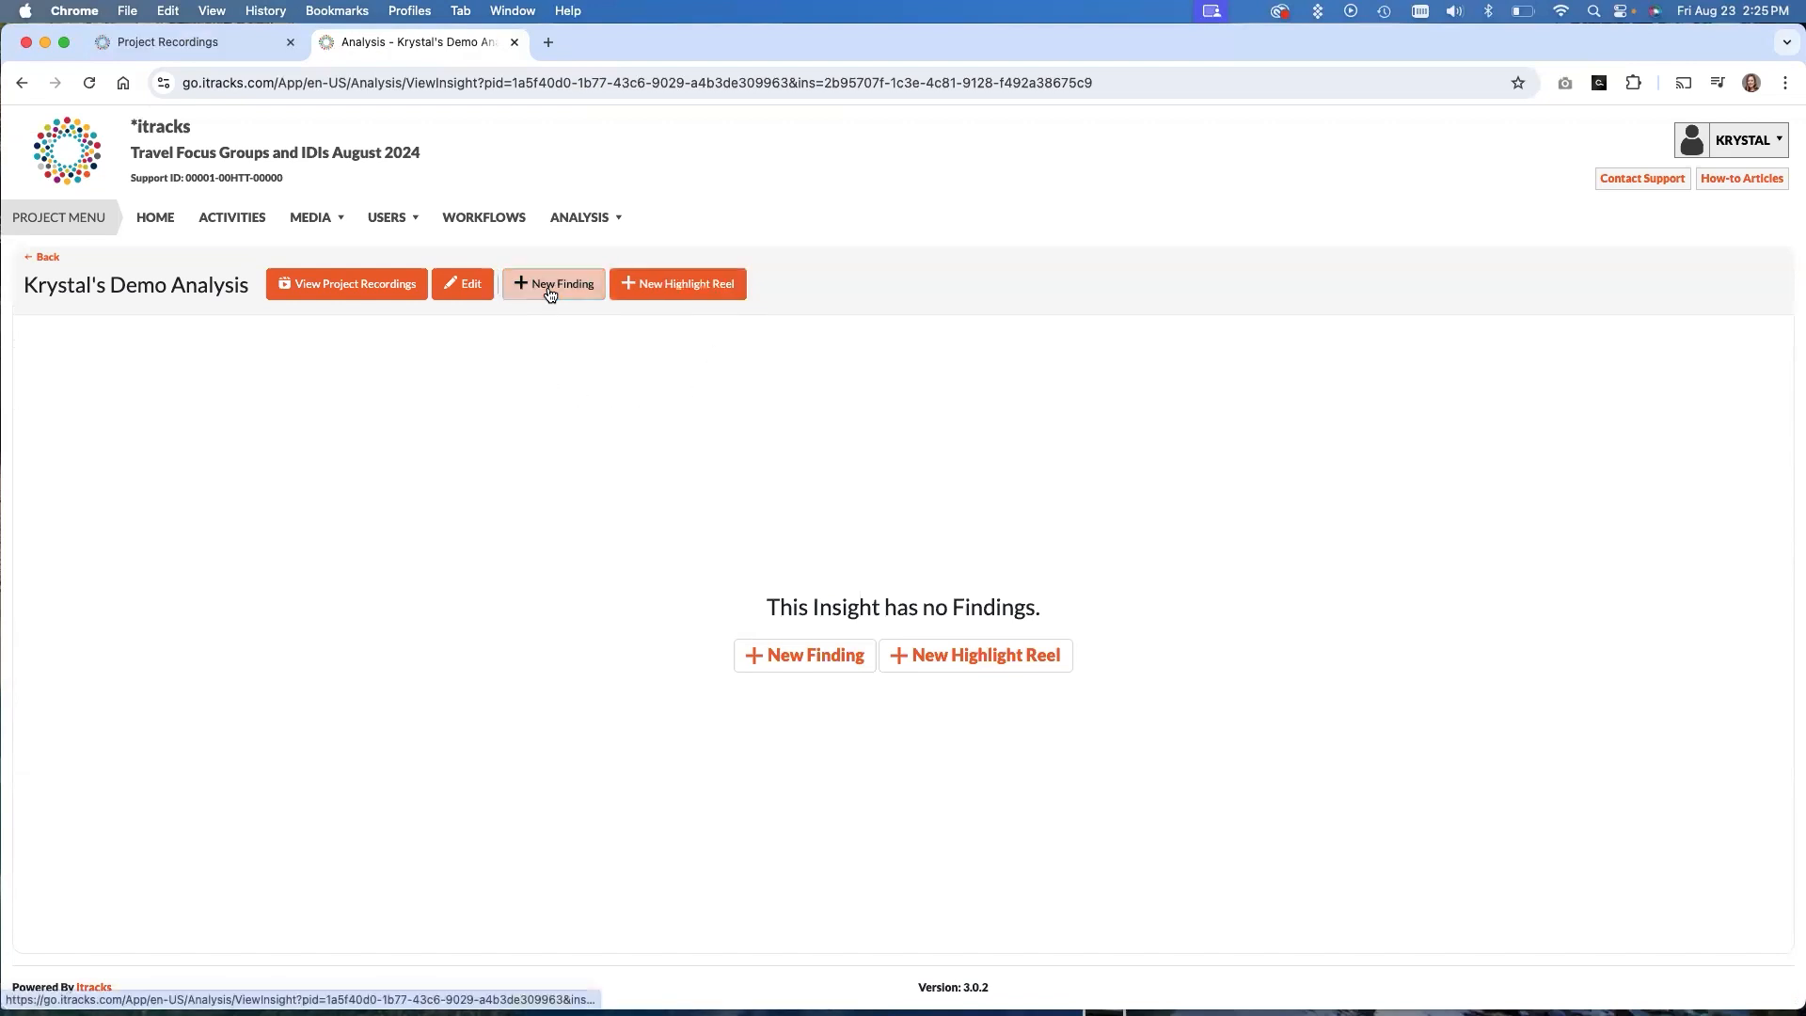
Start a new finding titled "Pie Chart Topics"
{"action": "left_click", "coordinate": [551, 284]}
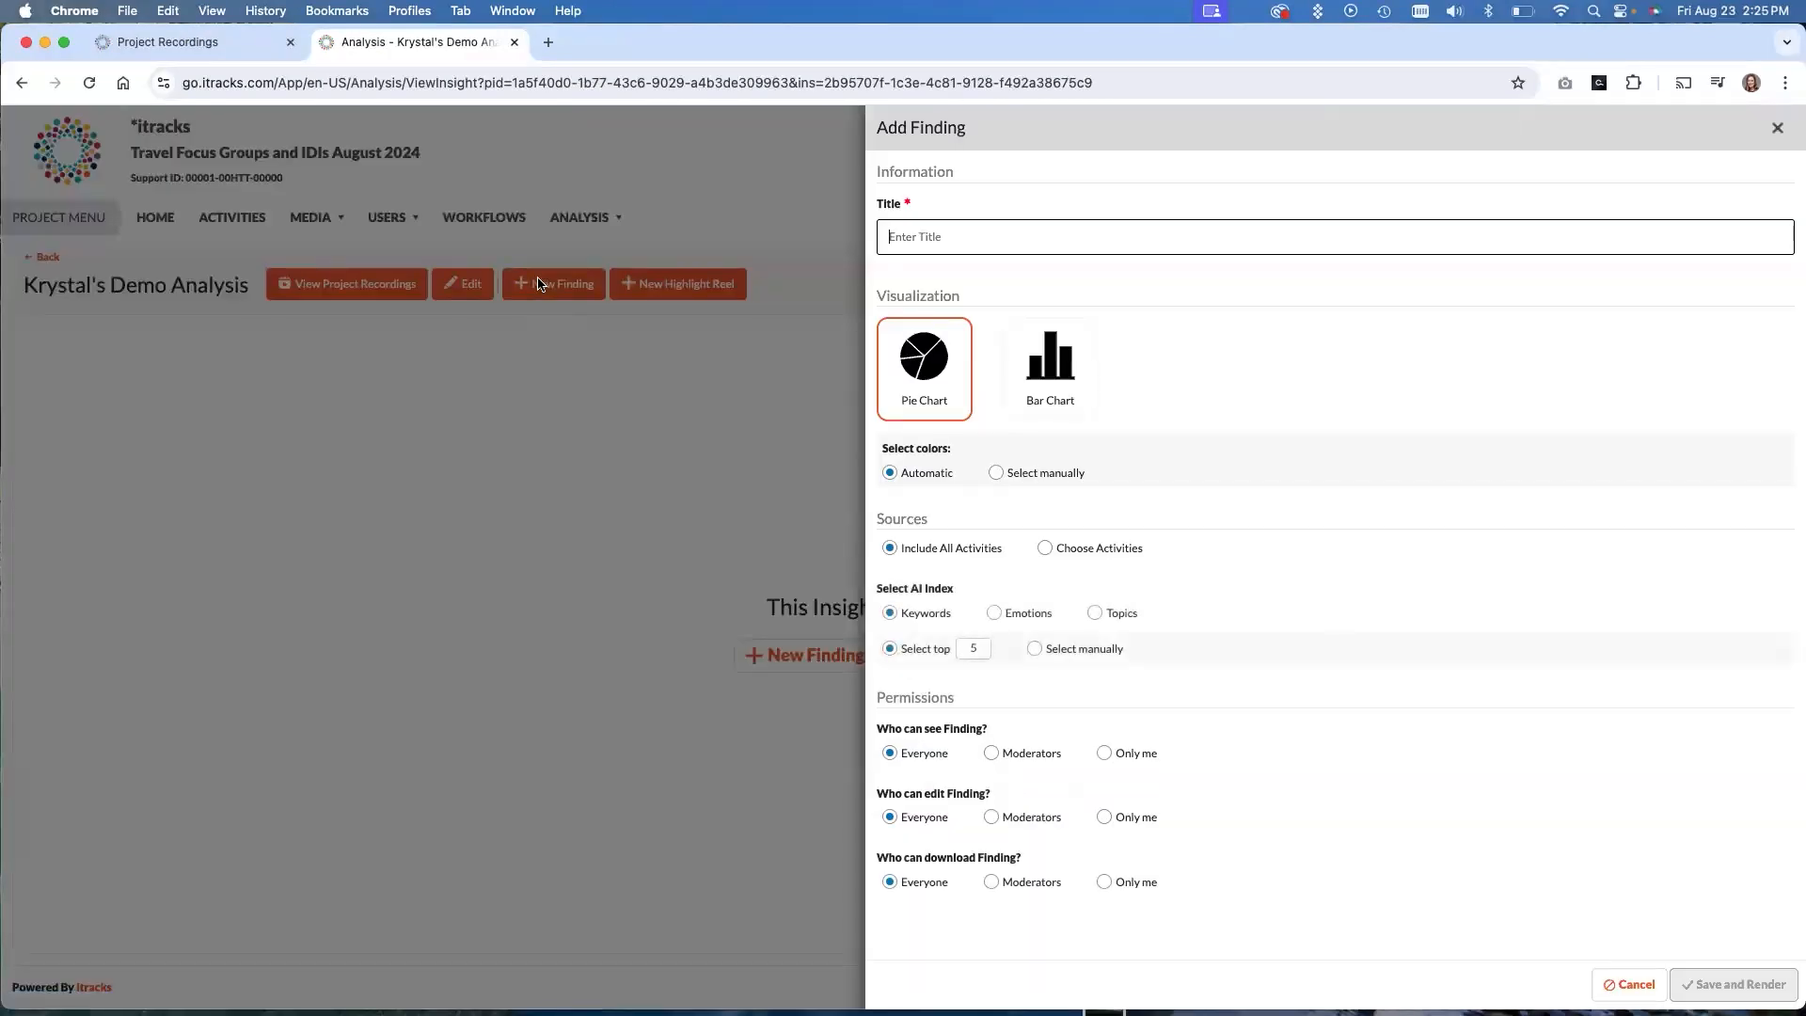
{"action": "type", "text": "p"}
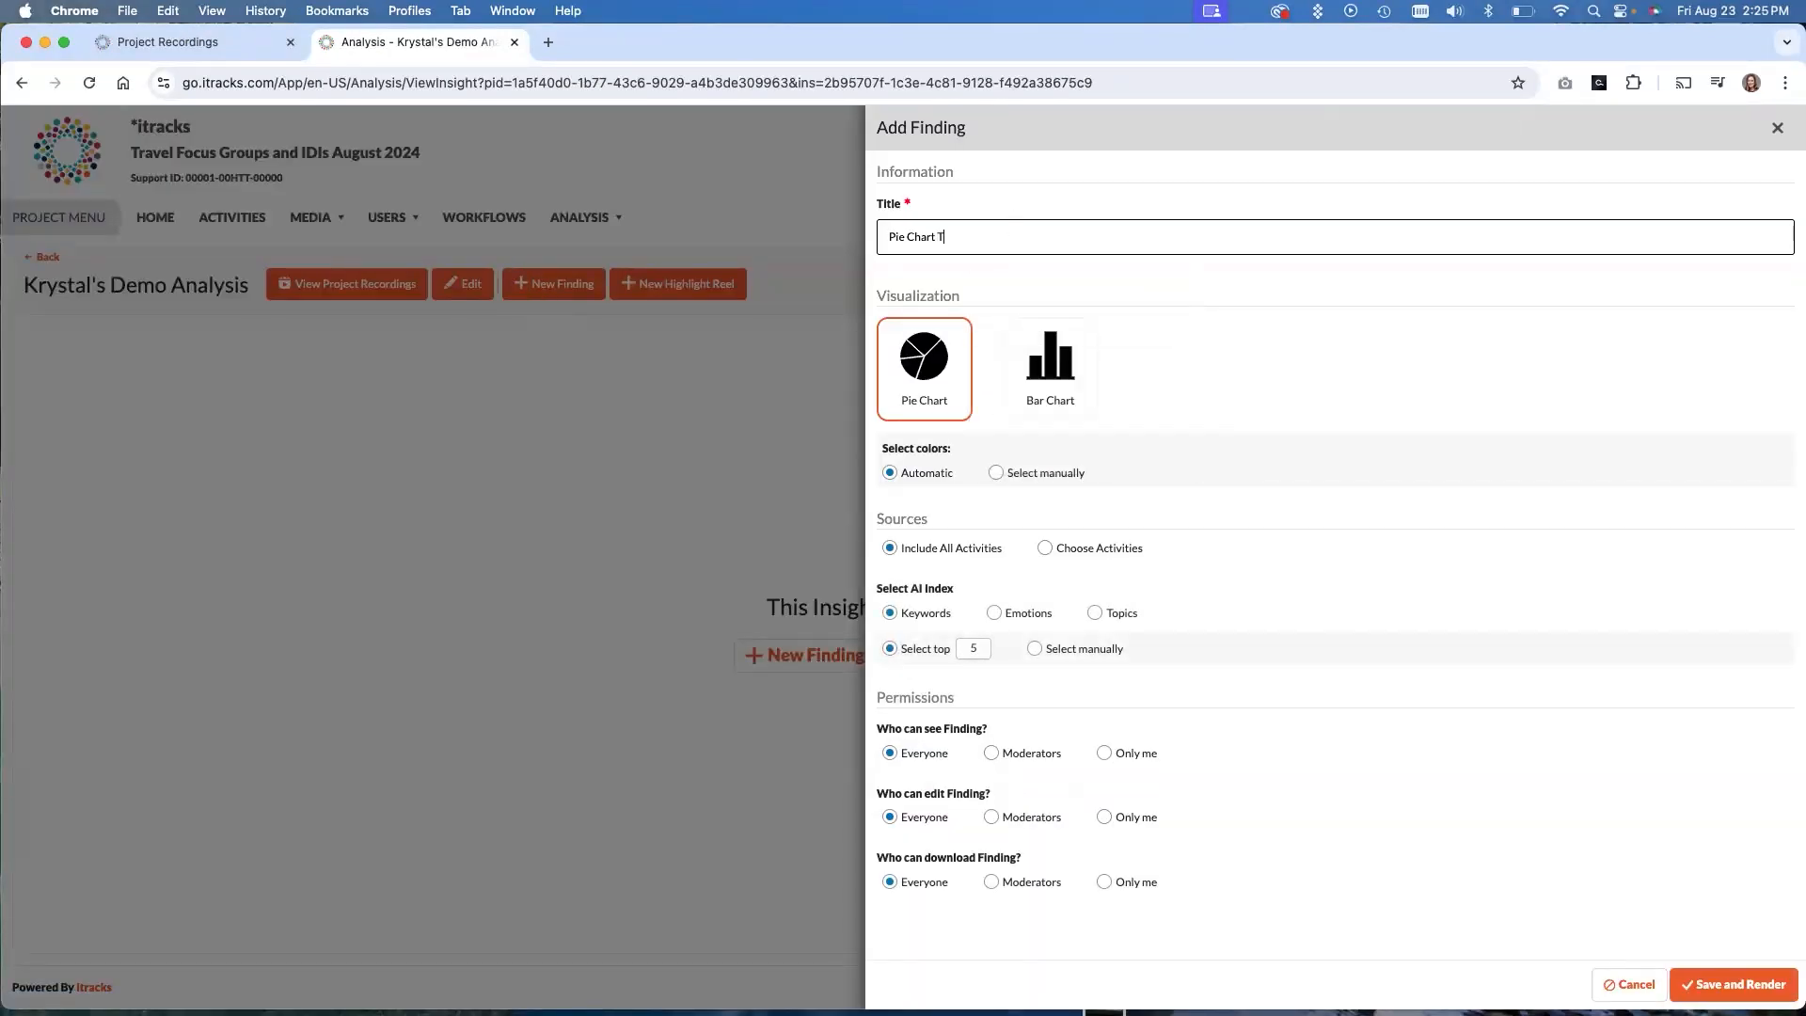
{"action": "type", "text": "opics"}
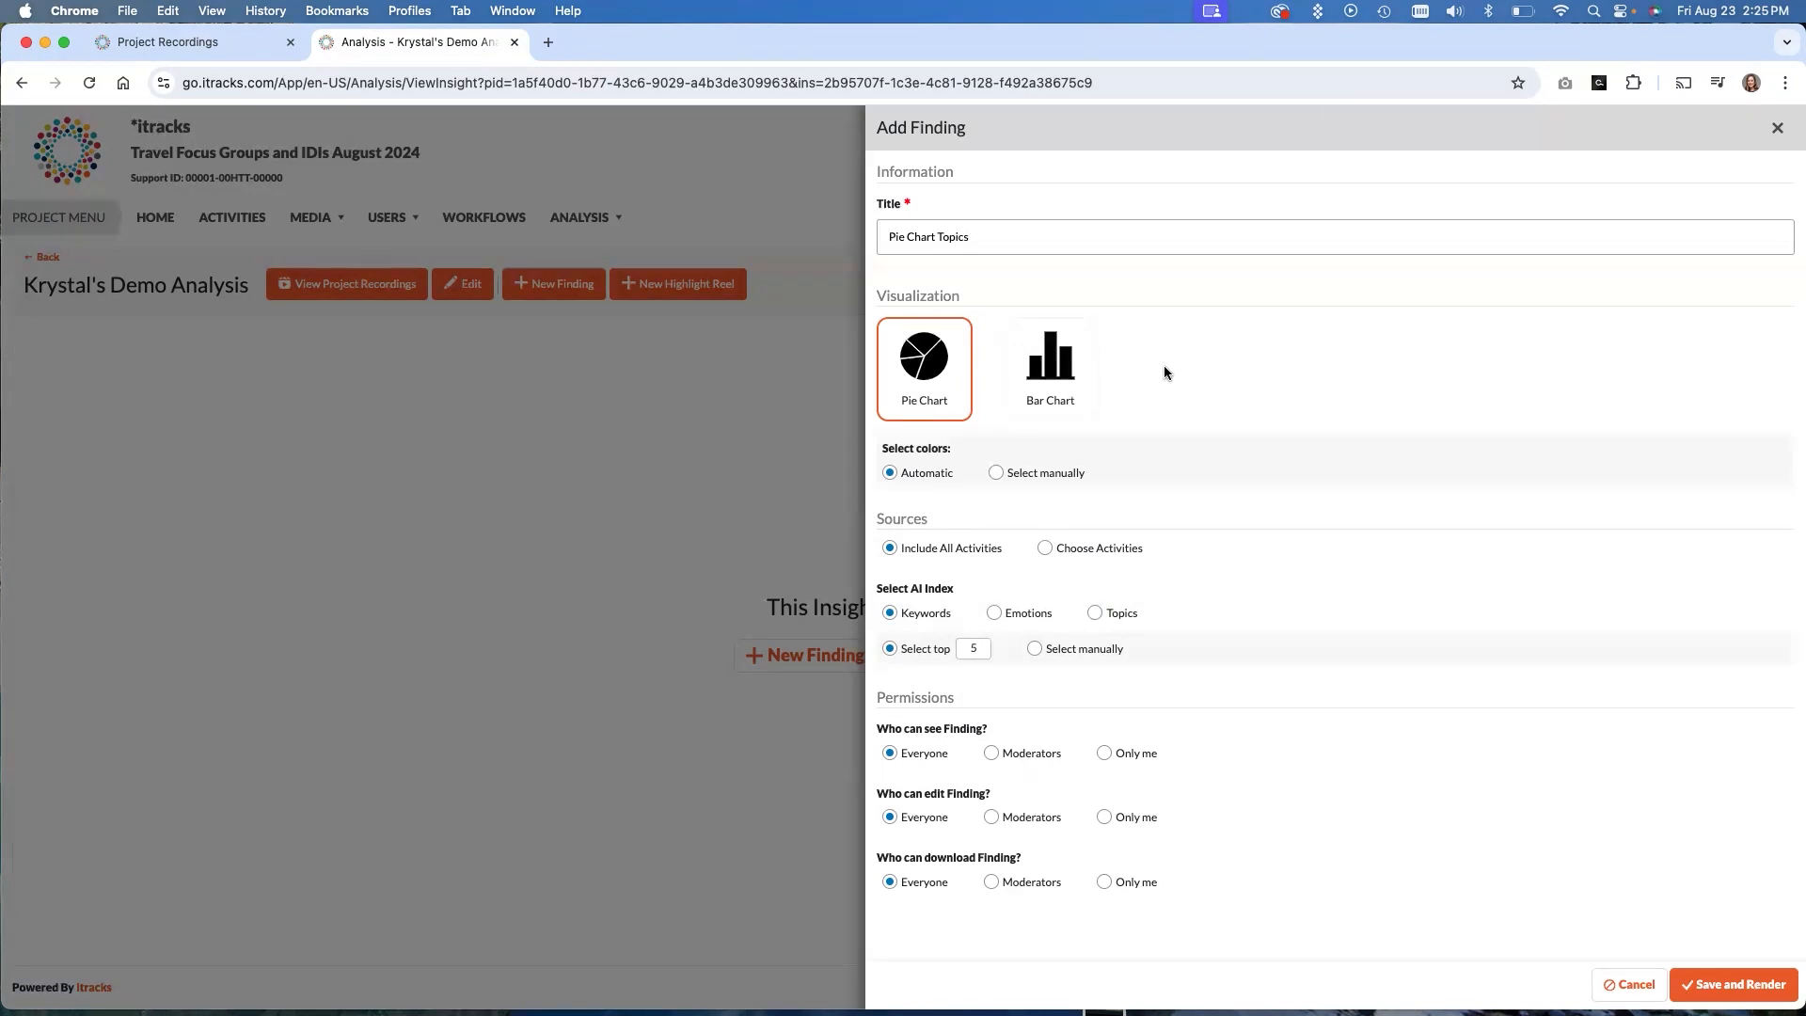
{"action": "mouse_move", "coordinate": [1172, 379]}
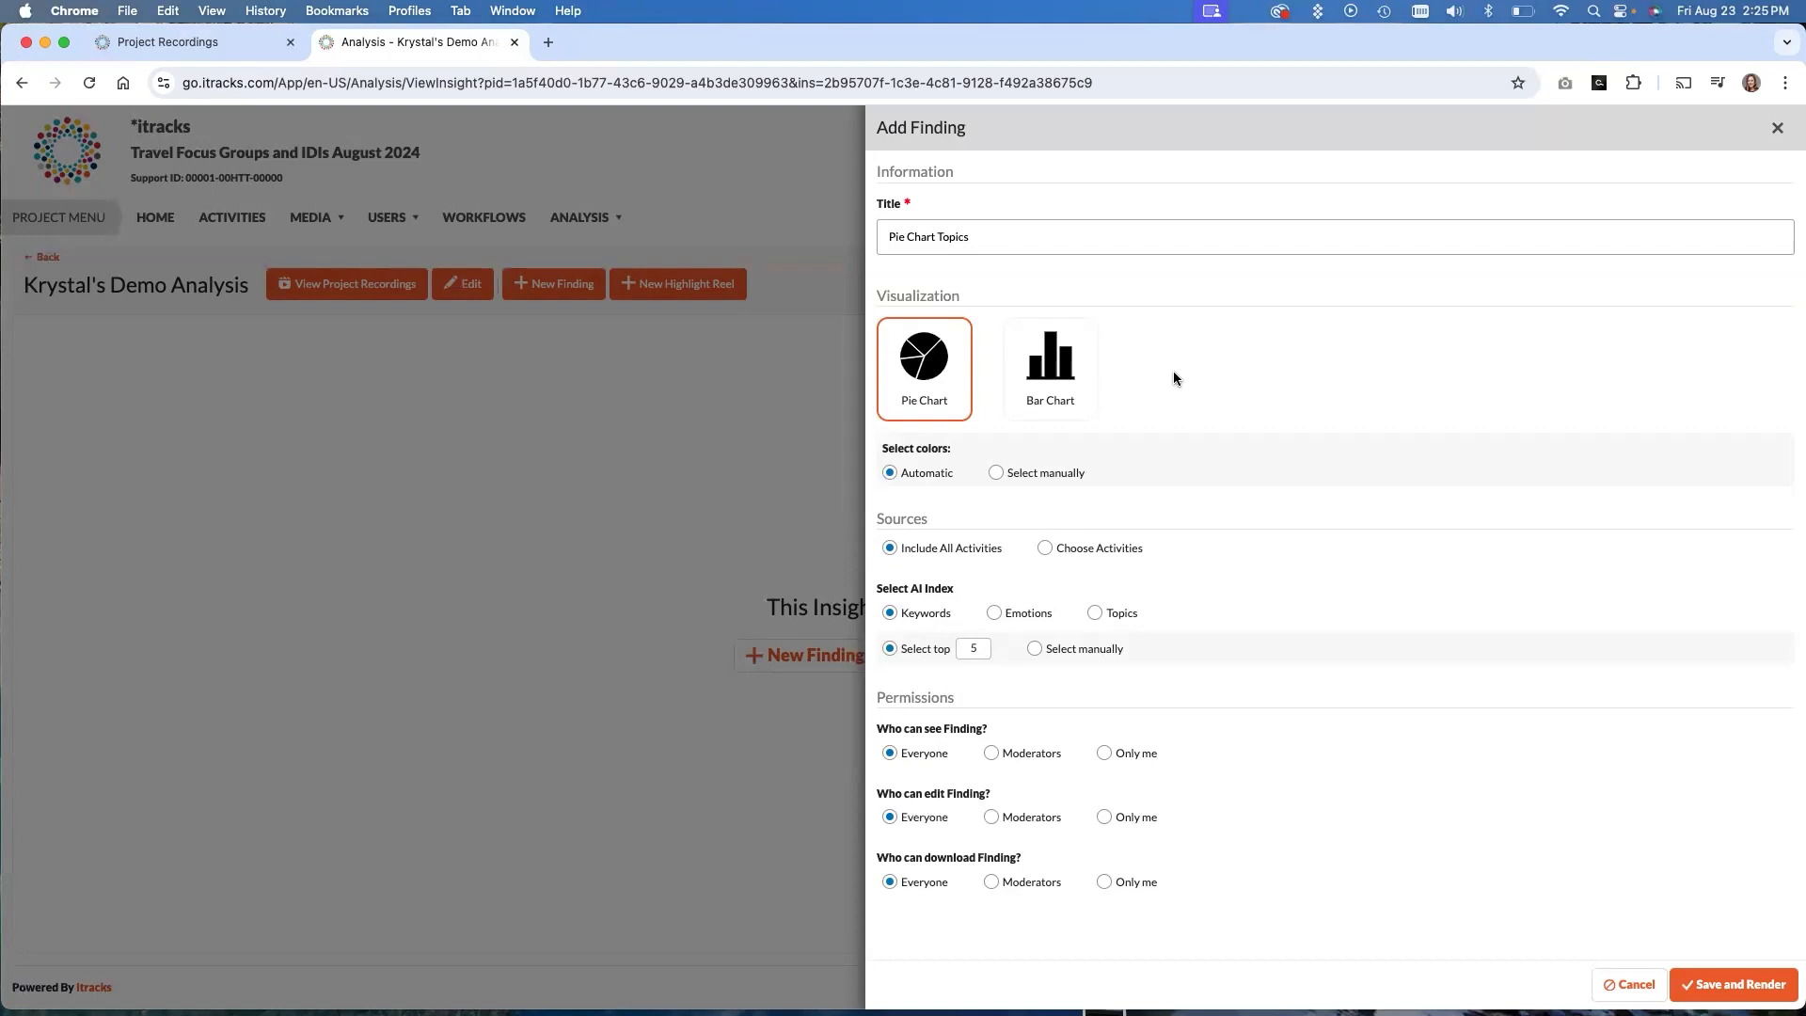
{"action": "mouse_move", "coordinate": [1324, 367]}
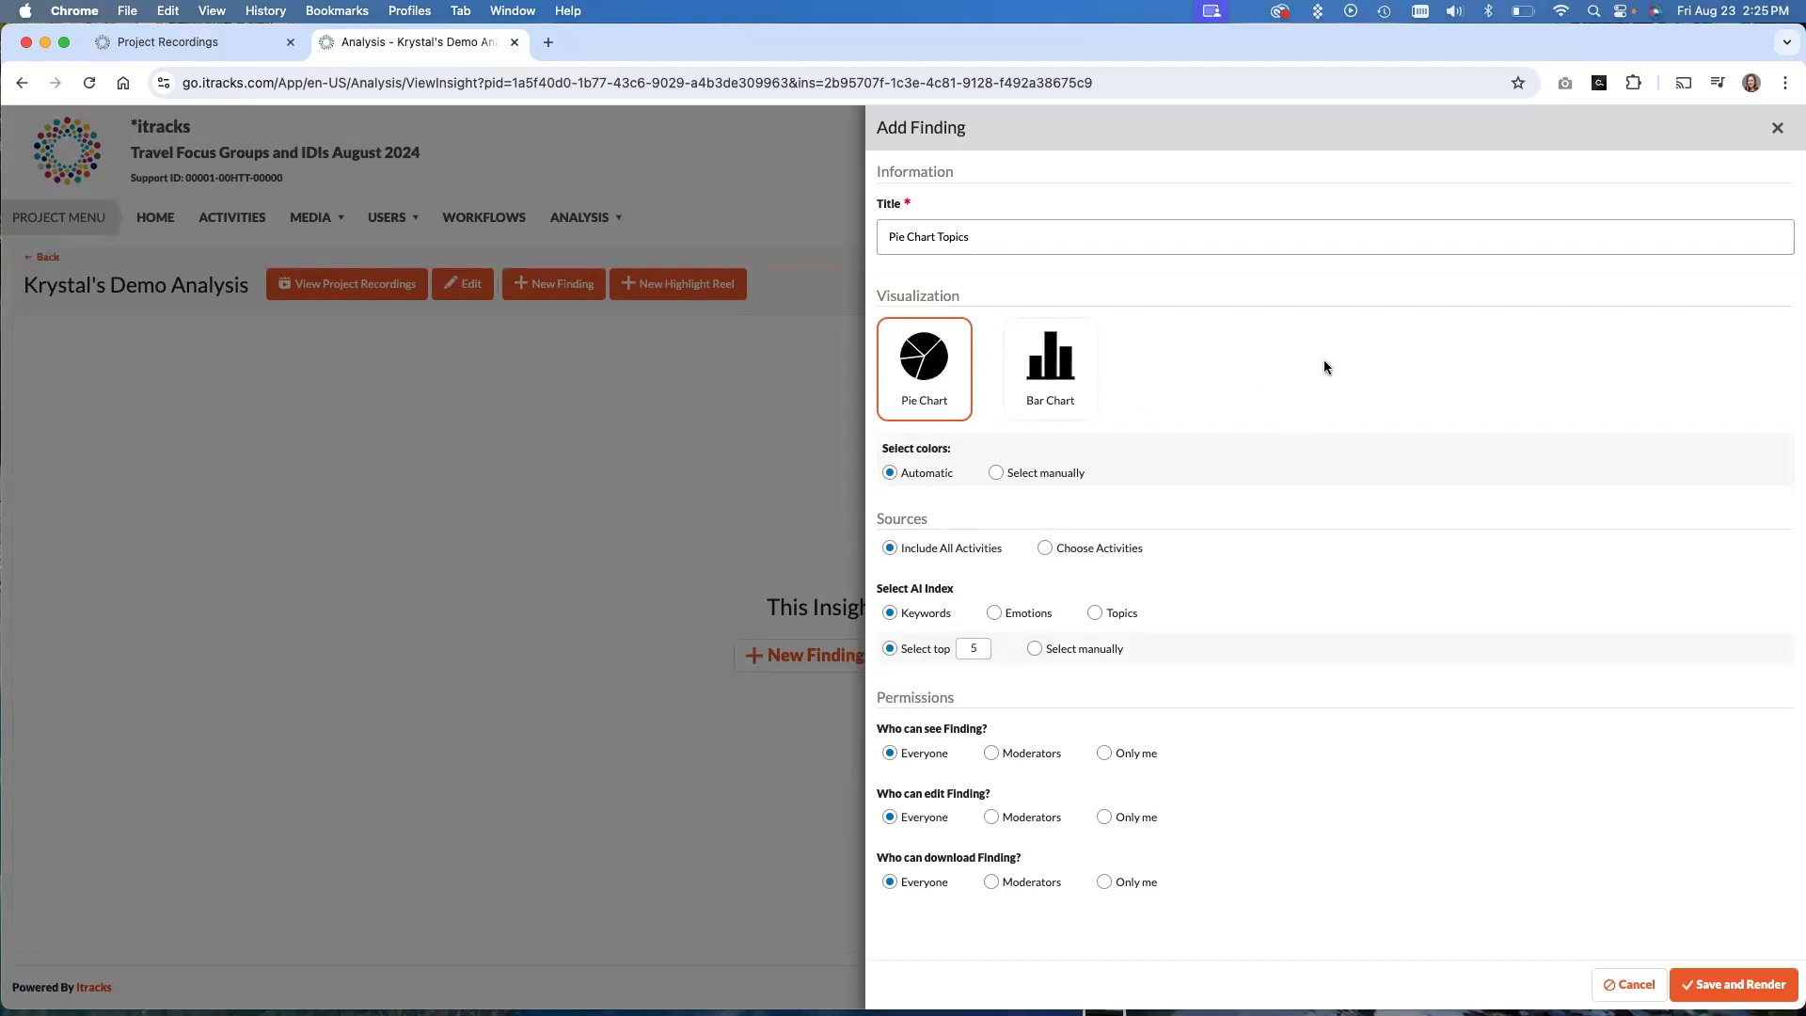
{"action": "mouse_move", "coordinate": [1314, 374]}
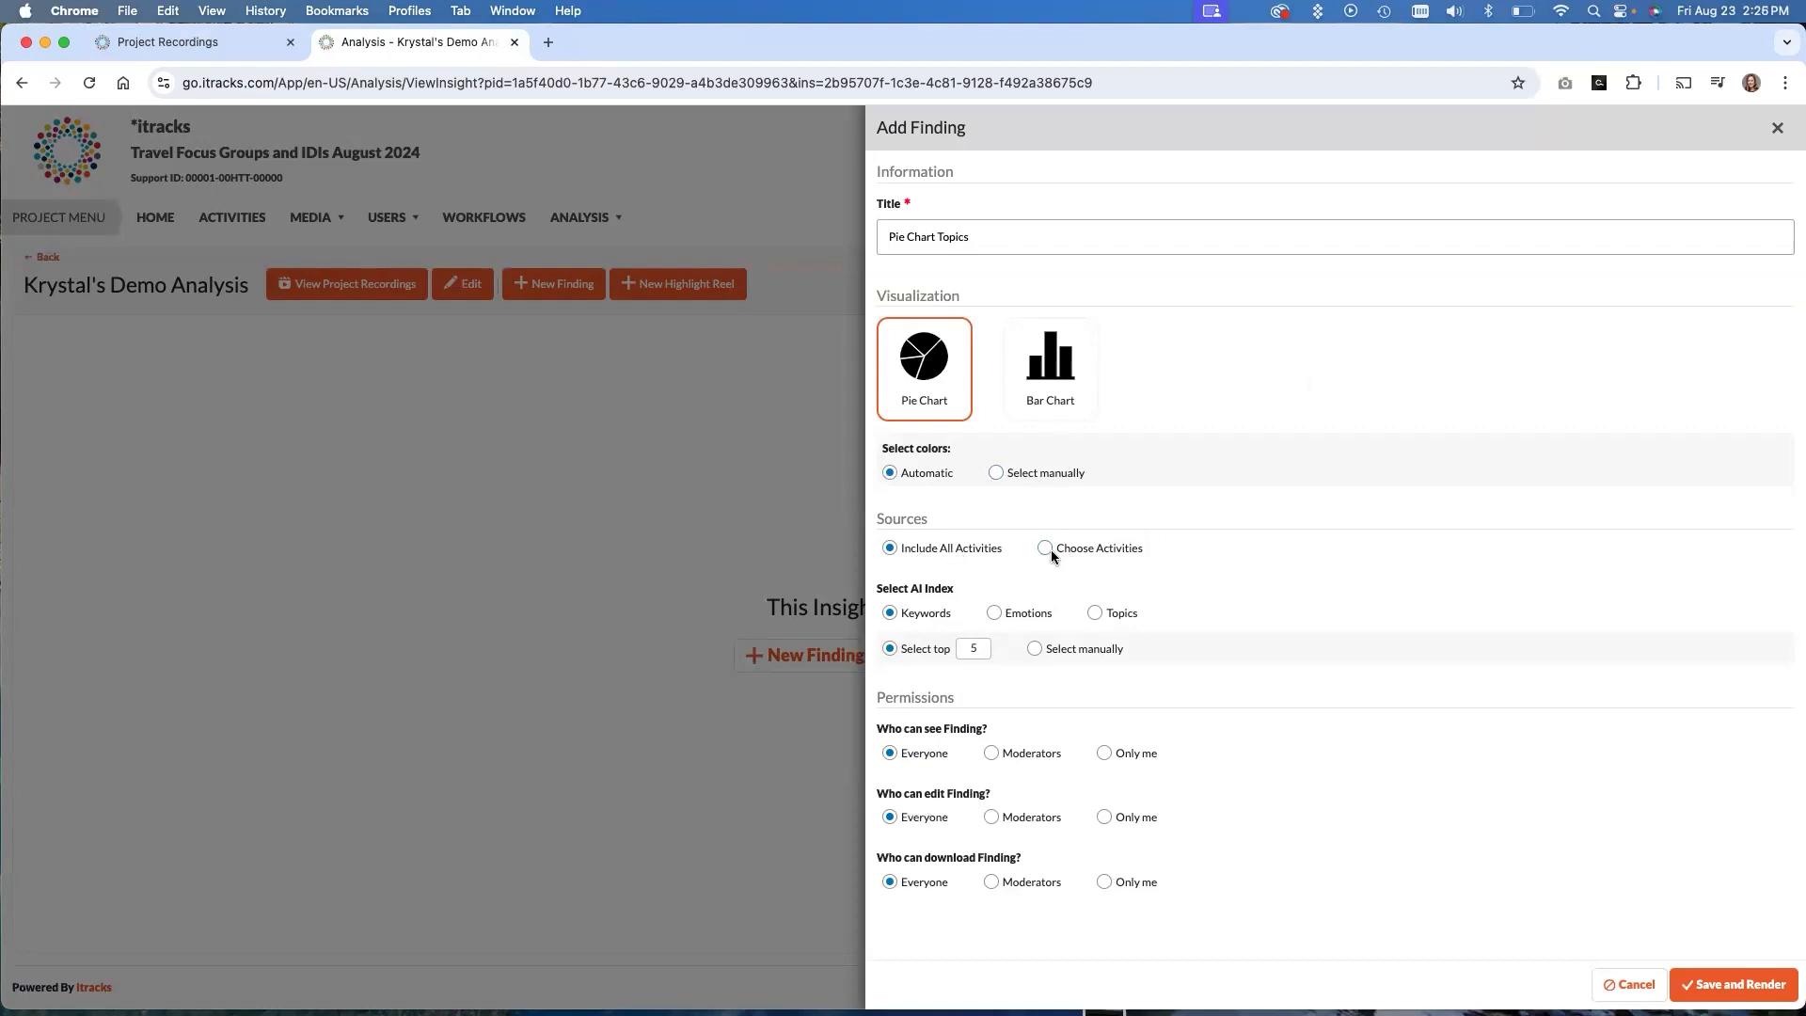
Source the finding from chosen activities: Travel IDI LB, DW, OP and RG
{"action": "left_click", "coordinate": [1046, 548]}
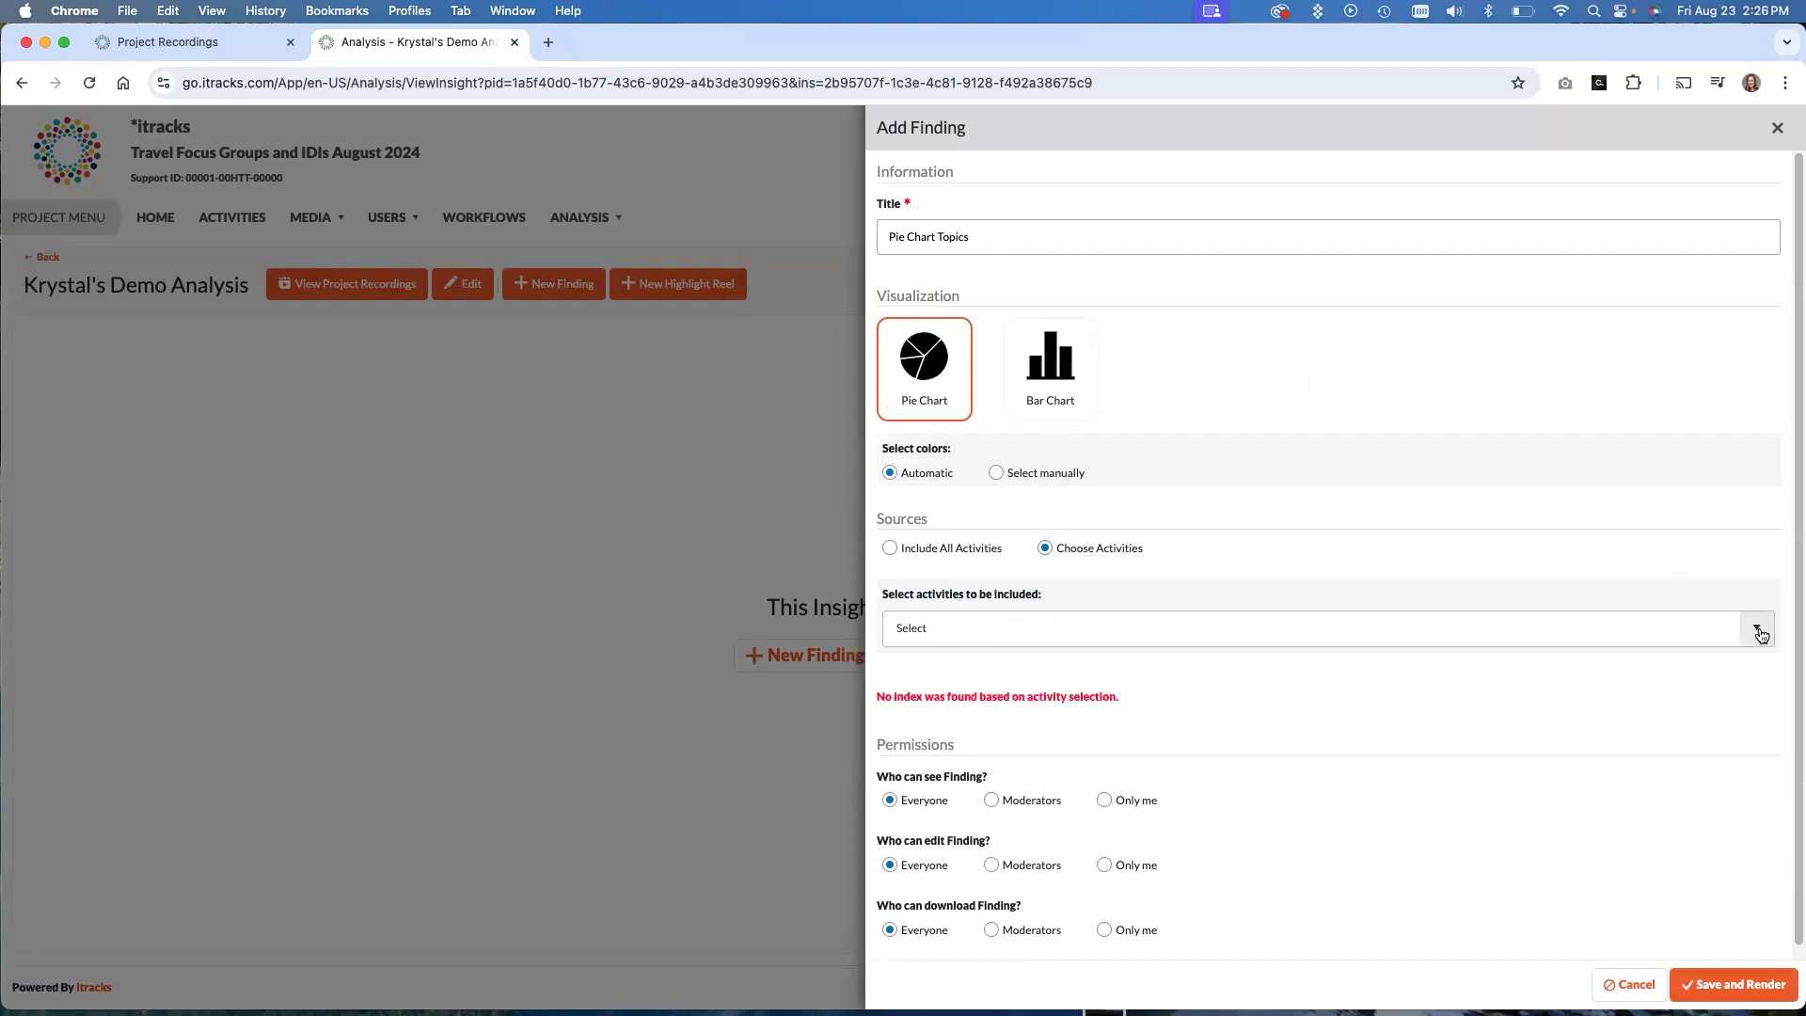
{"action": "mouse_move", "coordinate": [1759, 634]}
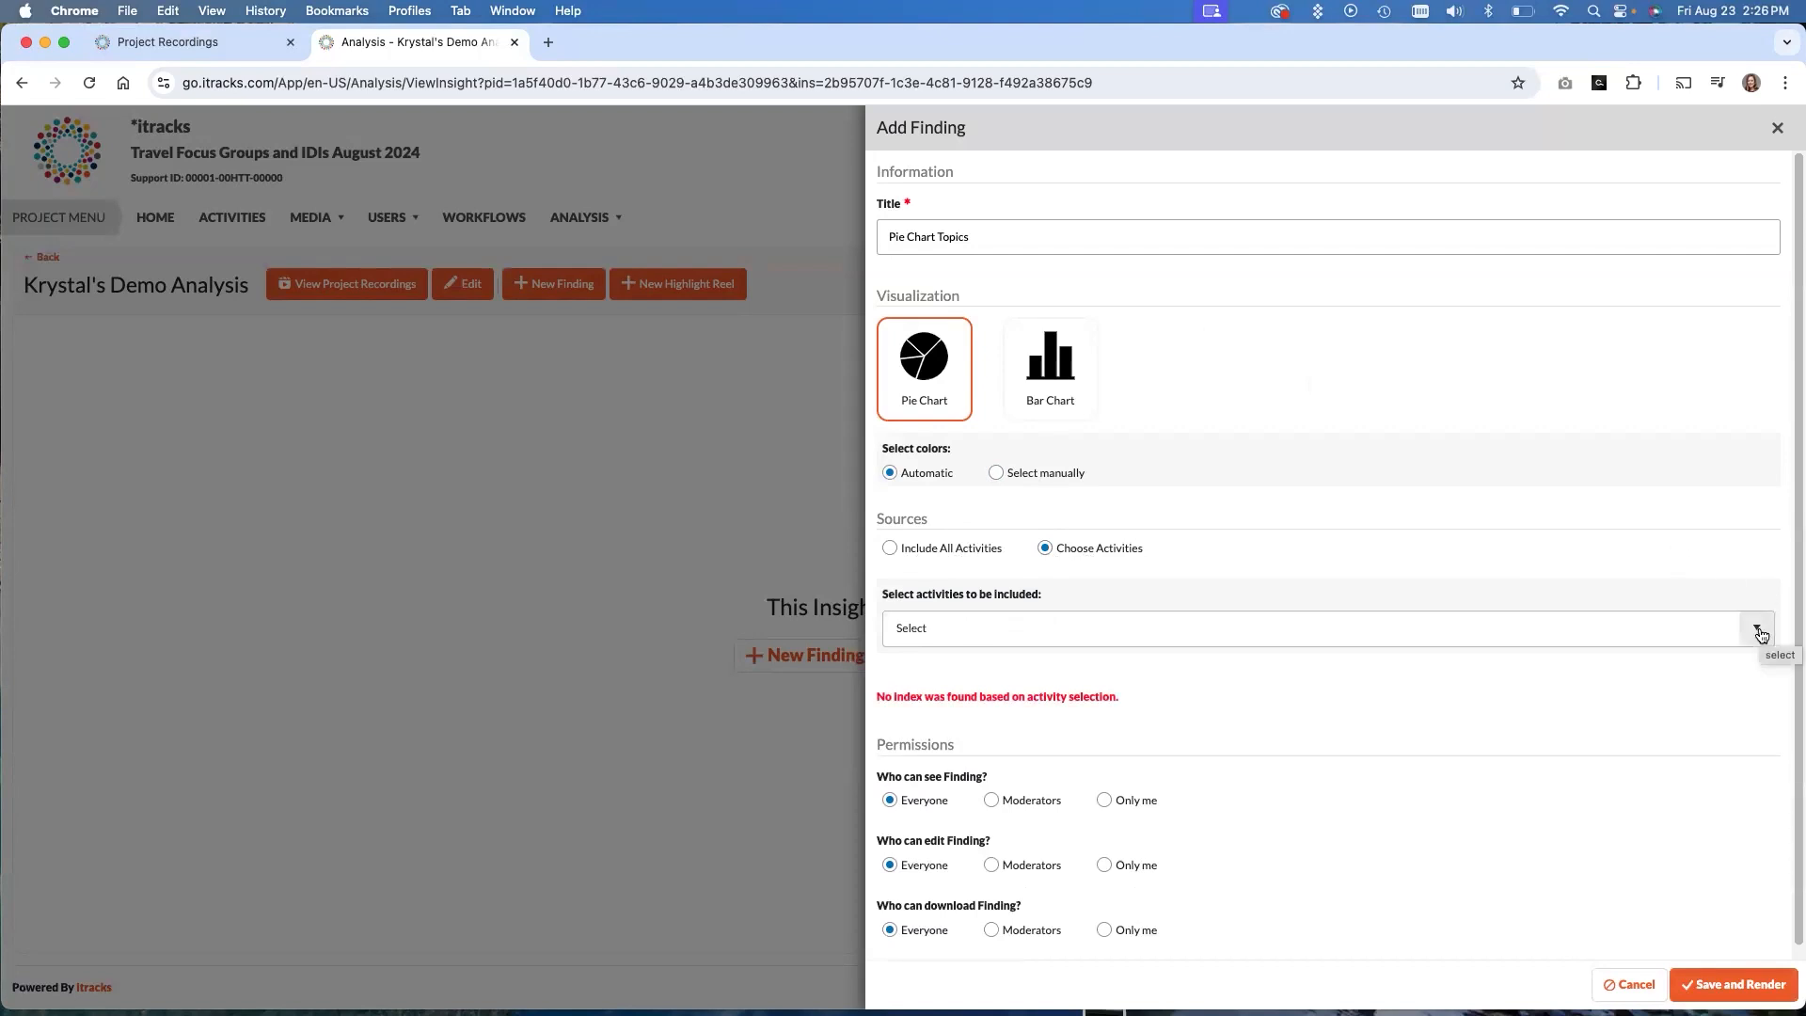
{"action": "left_click", "coordinate": [1759, 628]}
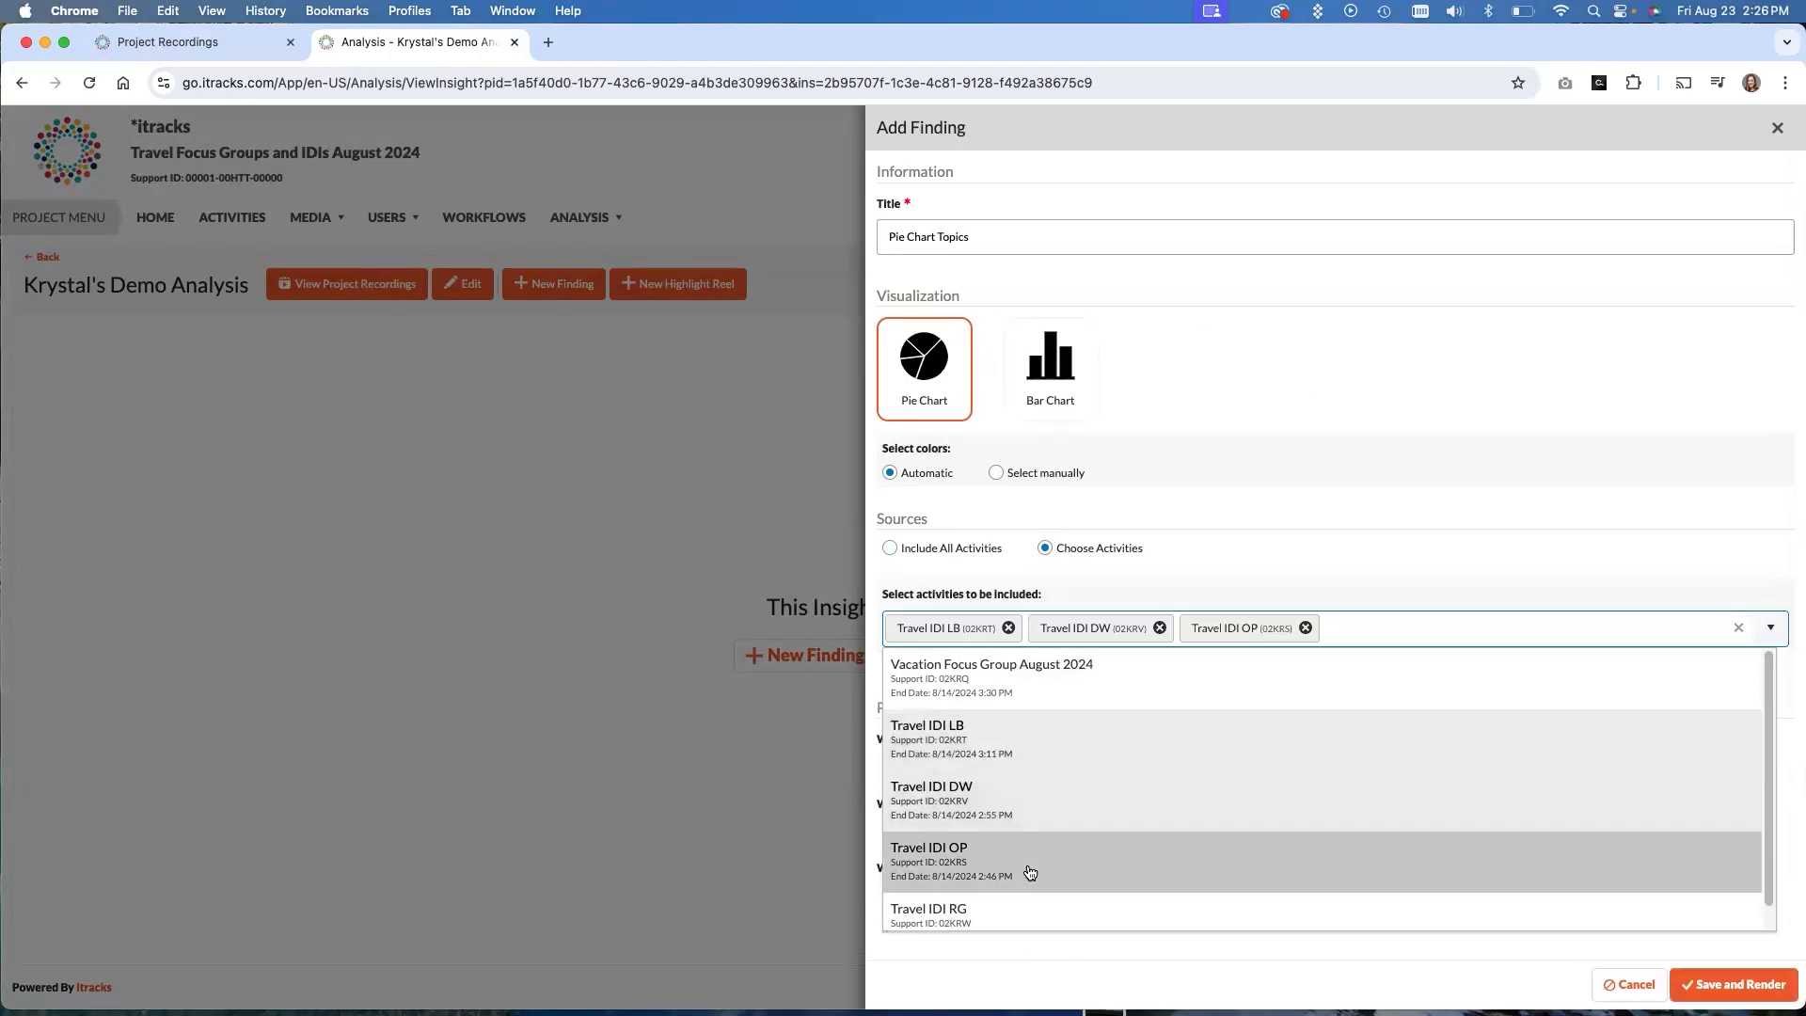
{"action": "left_click", "coordinate": [927, 915]}
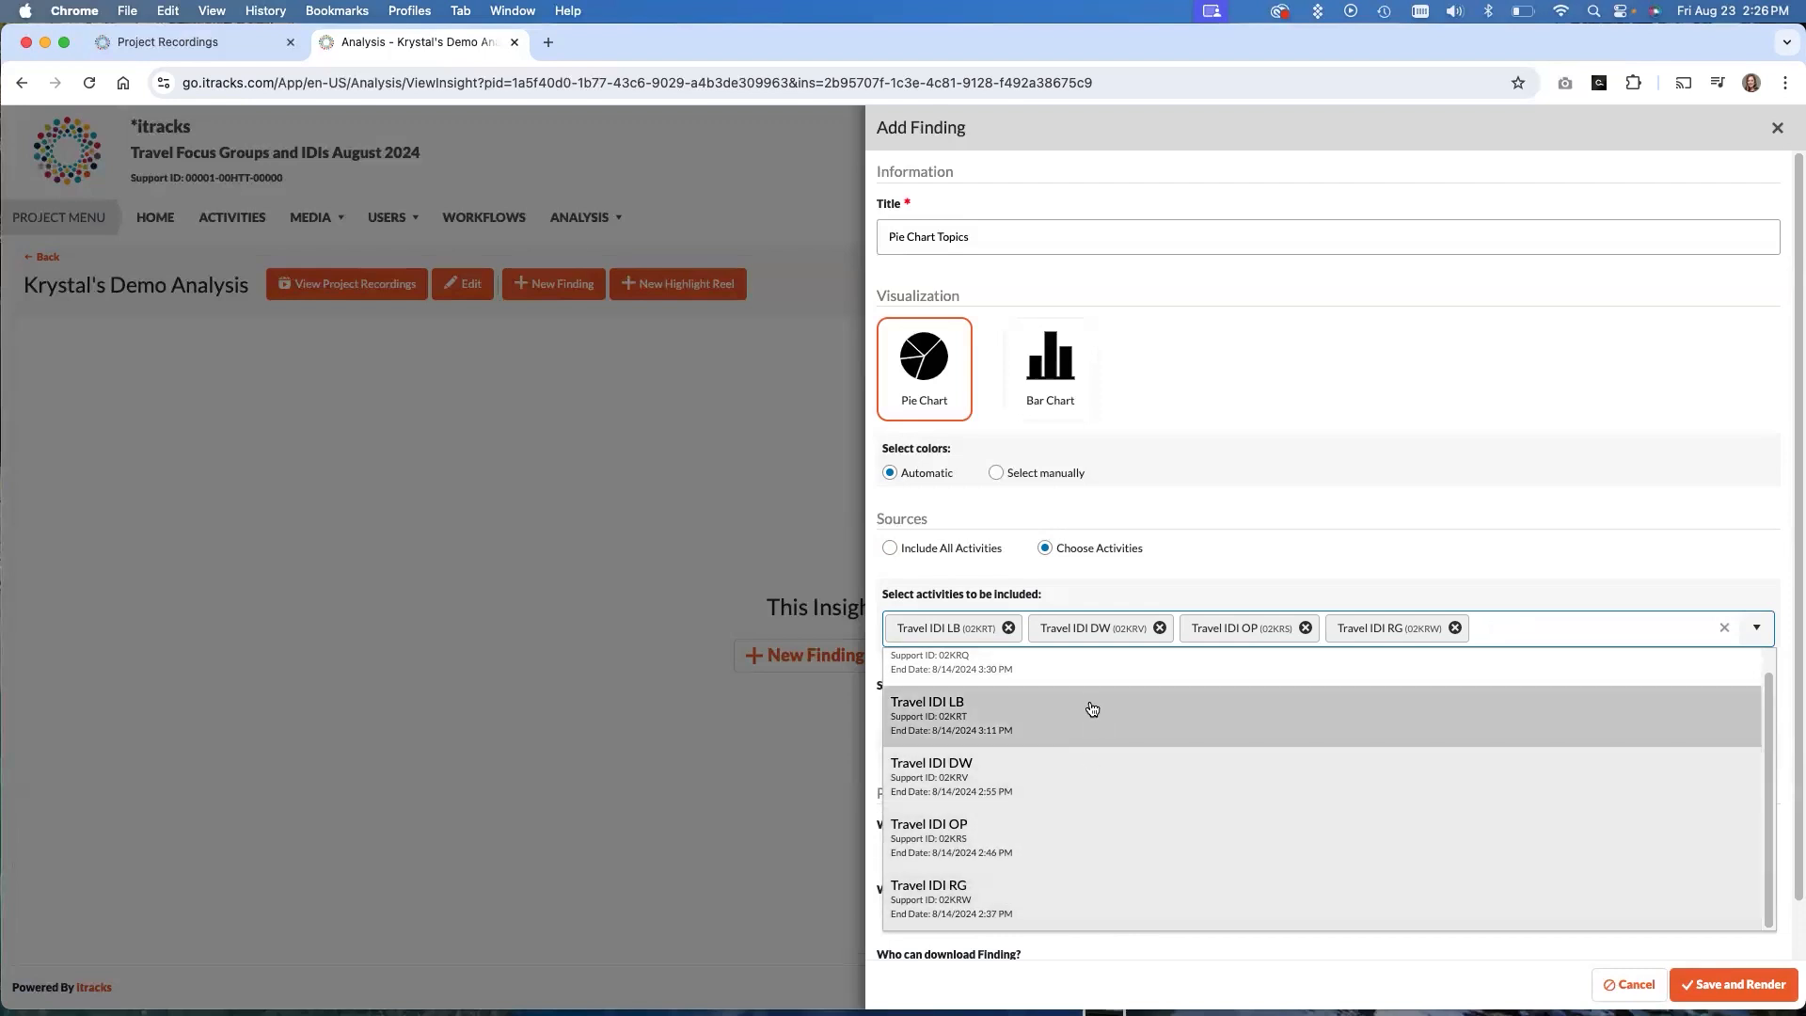
{"action": "mouse_move", "coordinate": [1253, 922]}
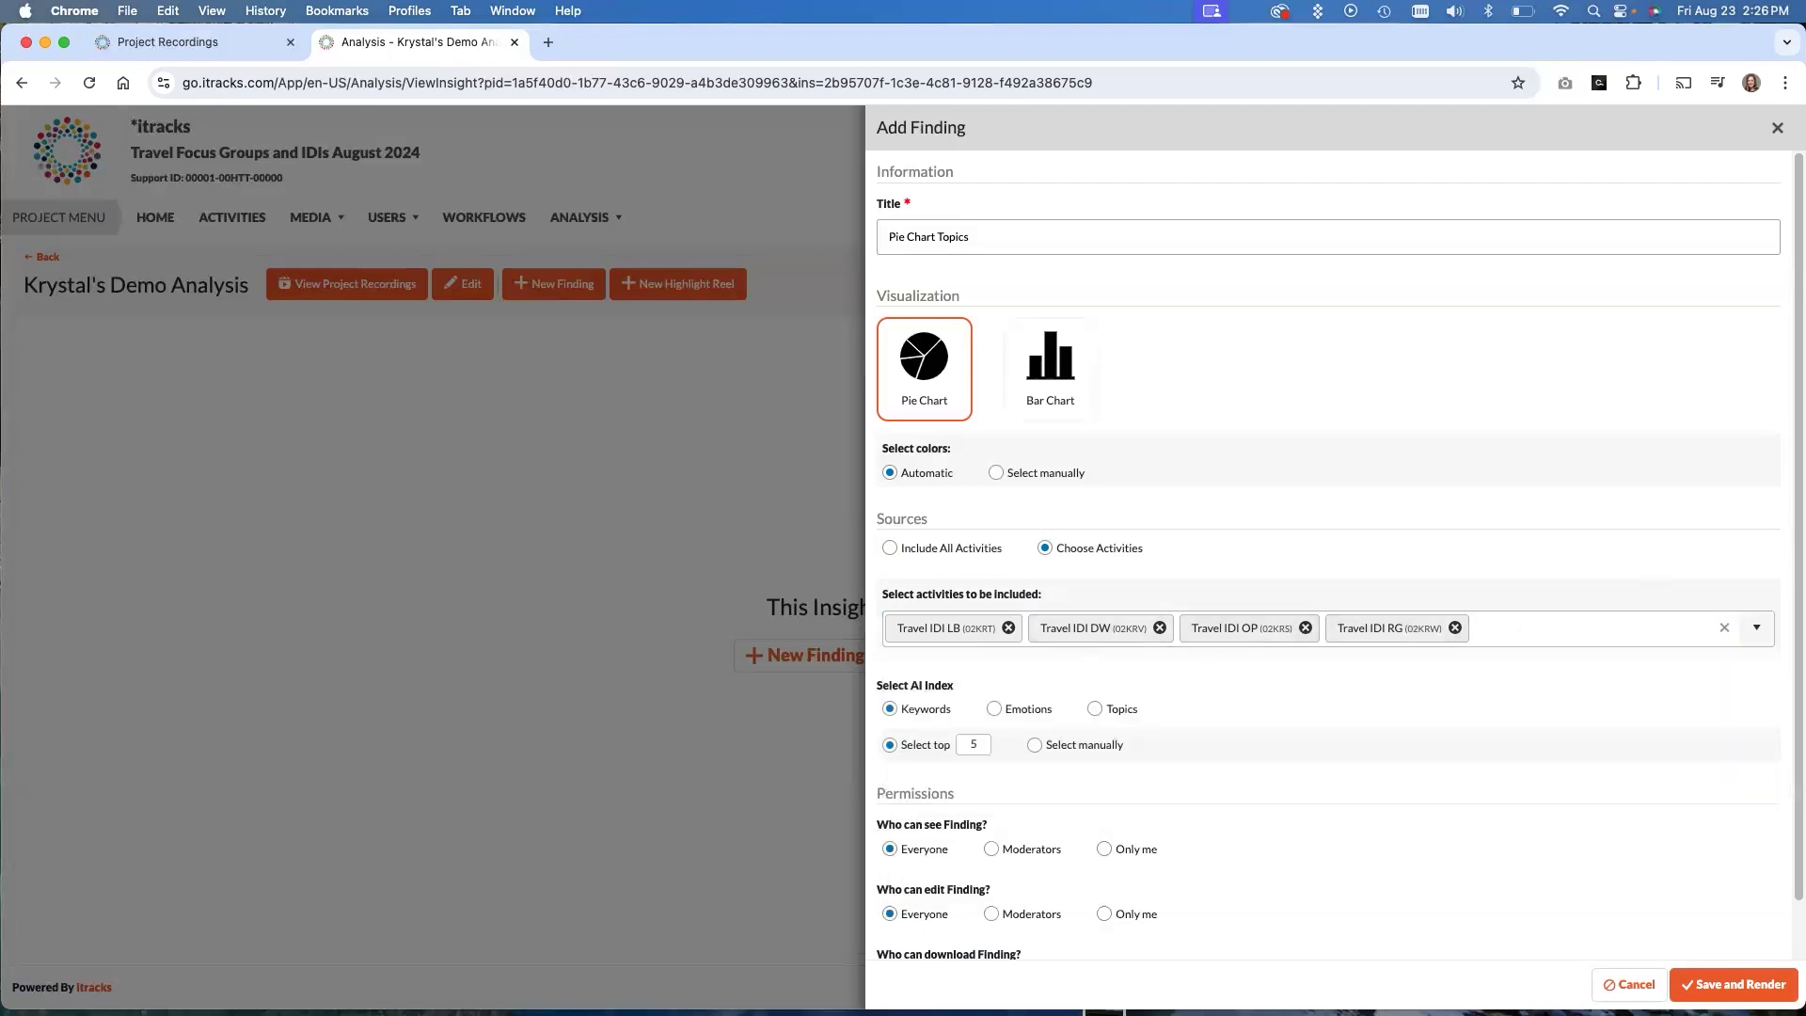
Choose manual index selection and review the available keyword indexes
{"action": "scroll", "scroll_direction": "down", "scroll_amount": 3}
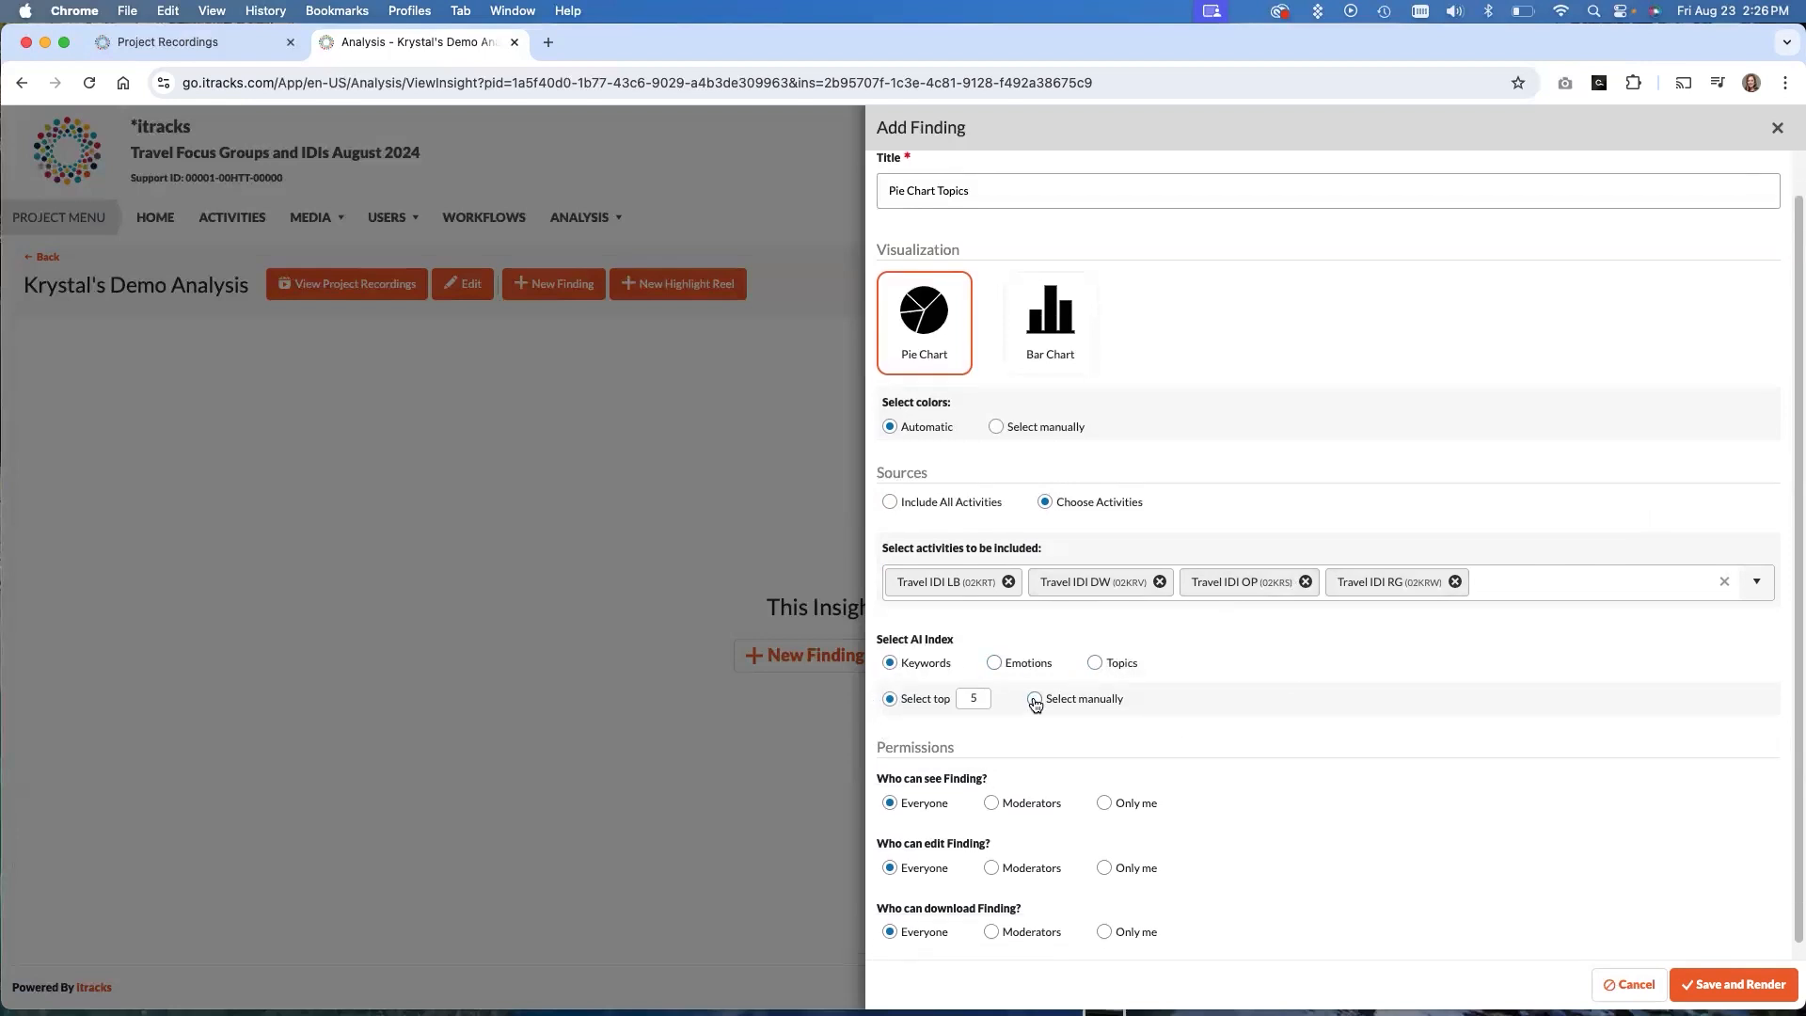
{"action": "left_click", "coordinate": [1033, 698]}
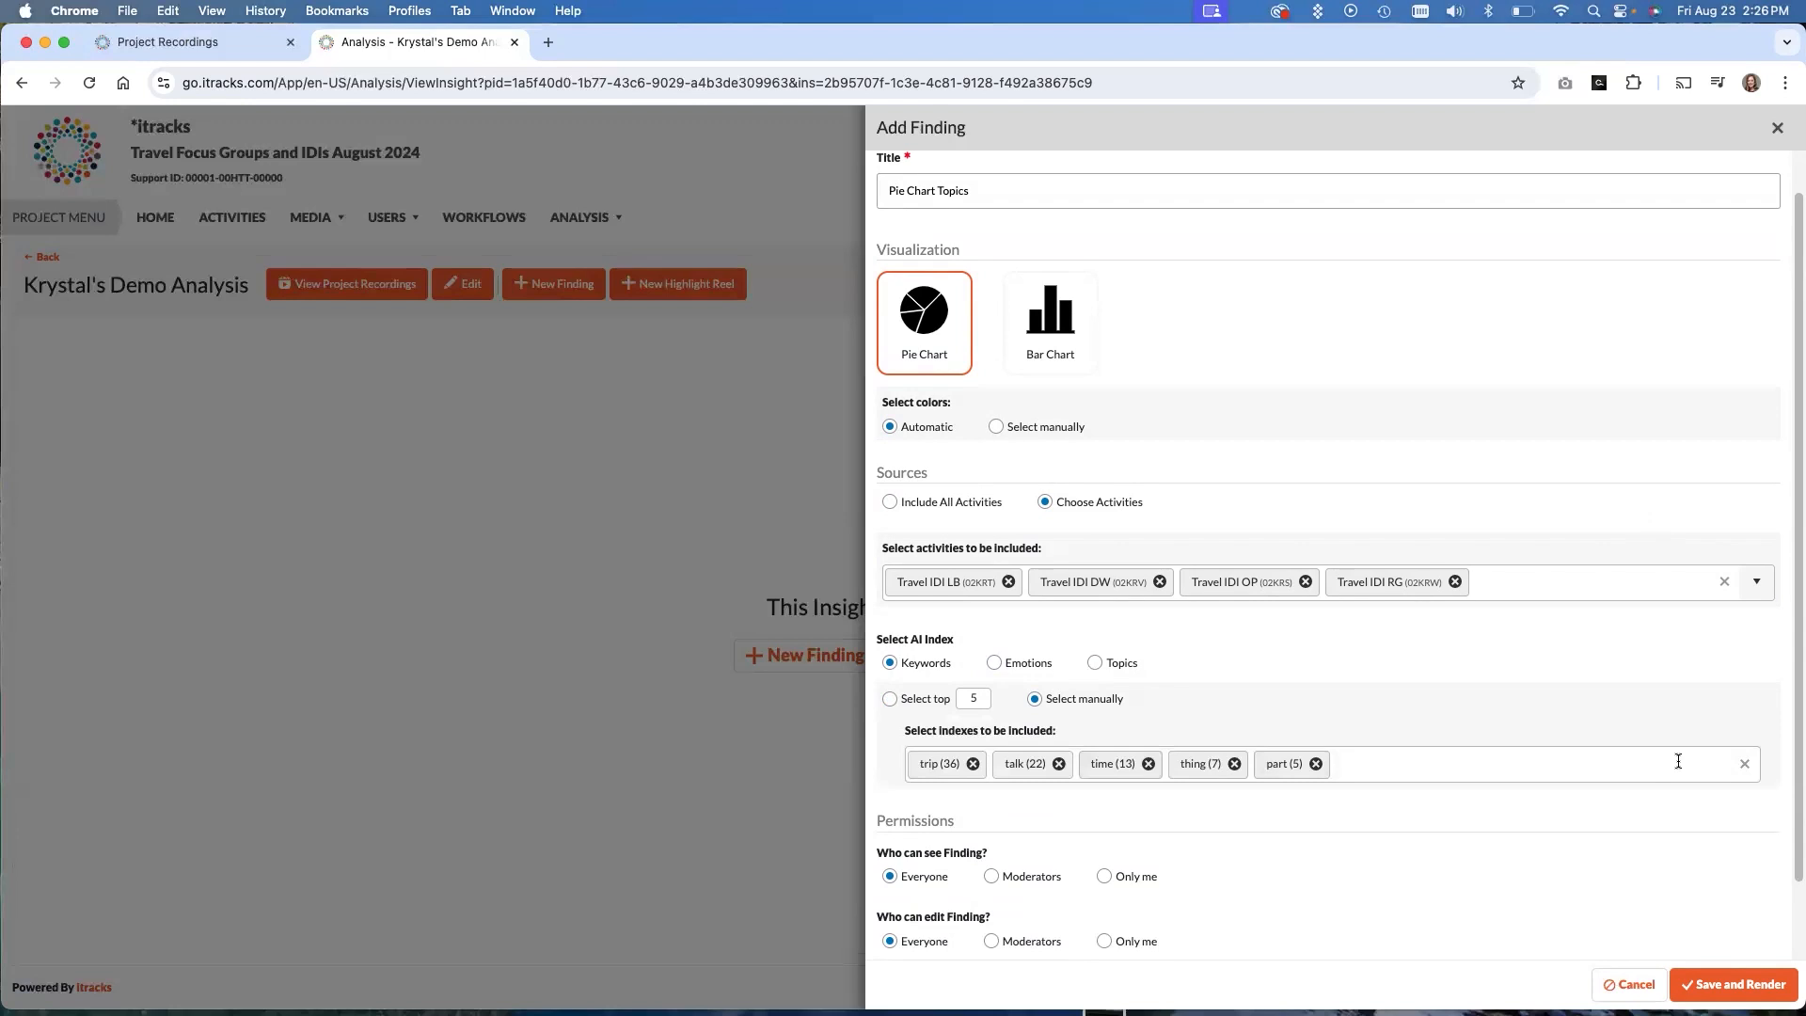
{"action": "left_click", "coordinate": [1498, 764]}
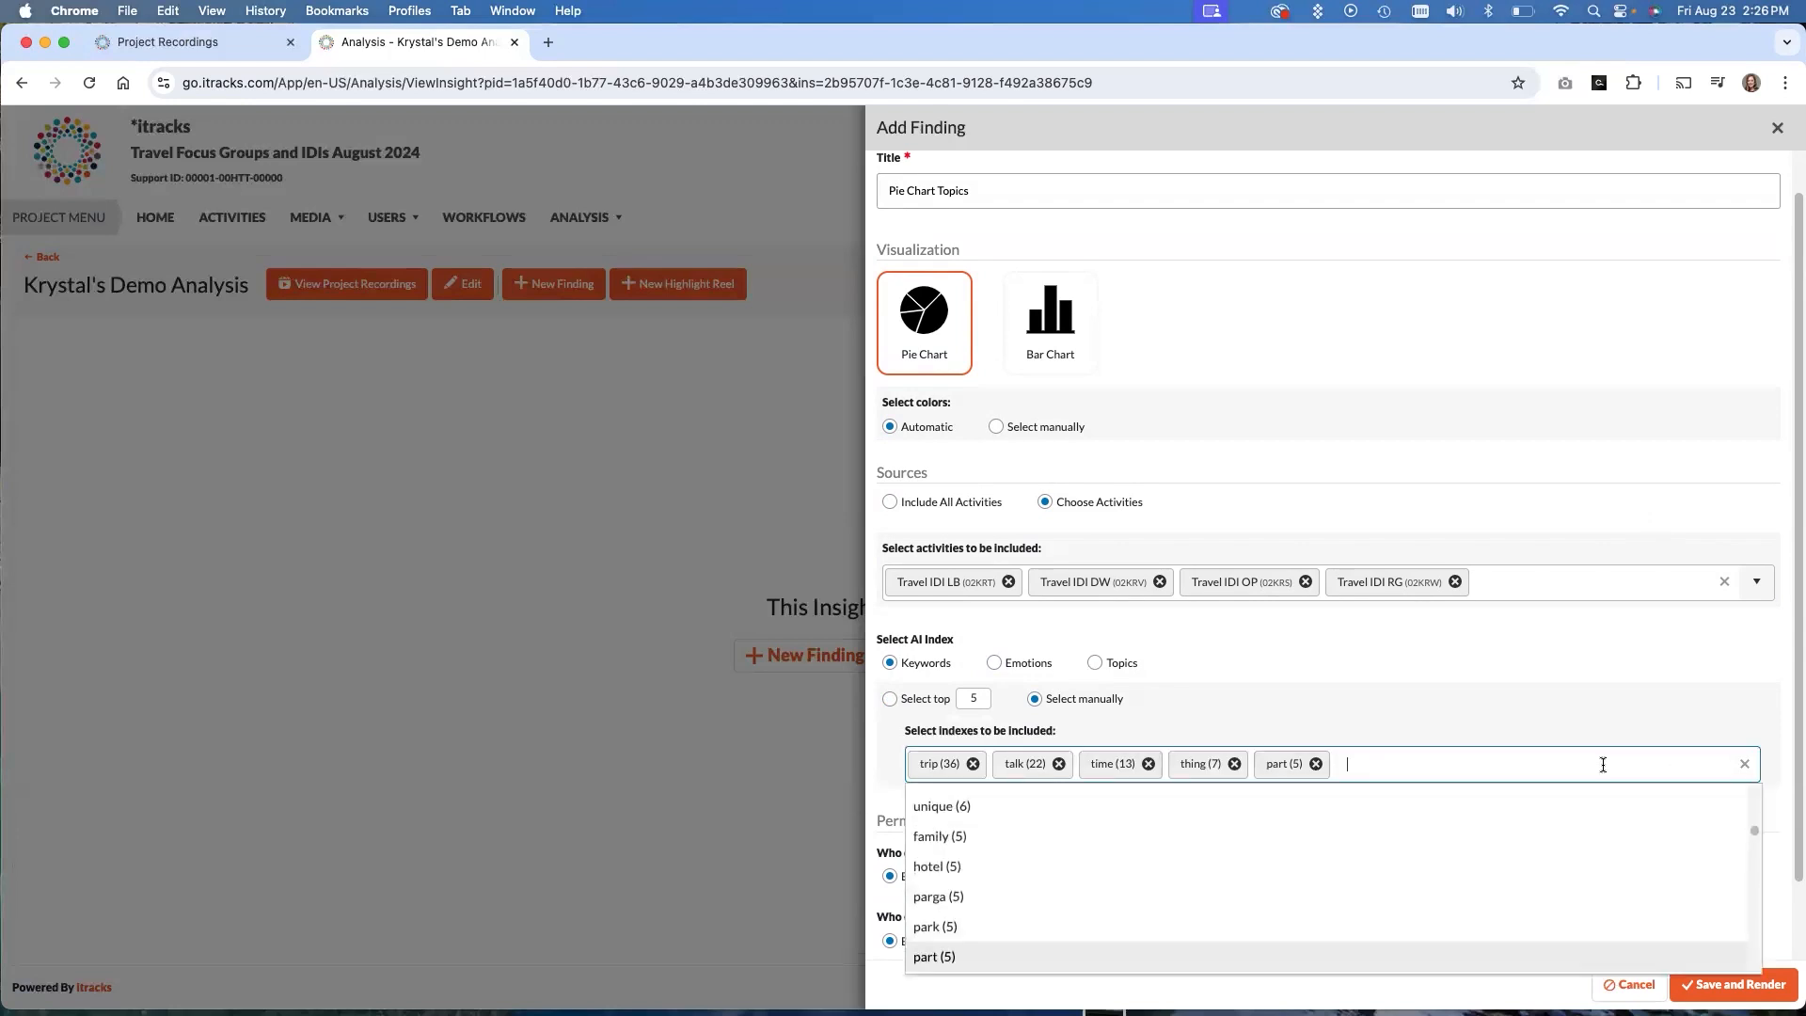
{"action": "scroll", "scroll_direction": "down", "scroll_amount": 3}
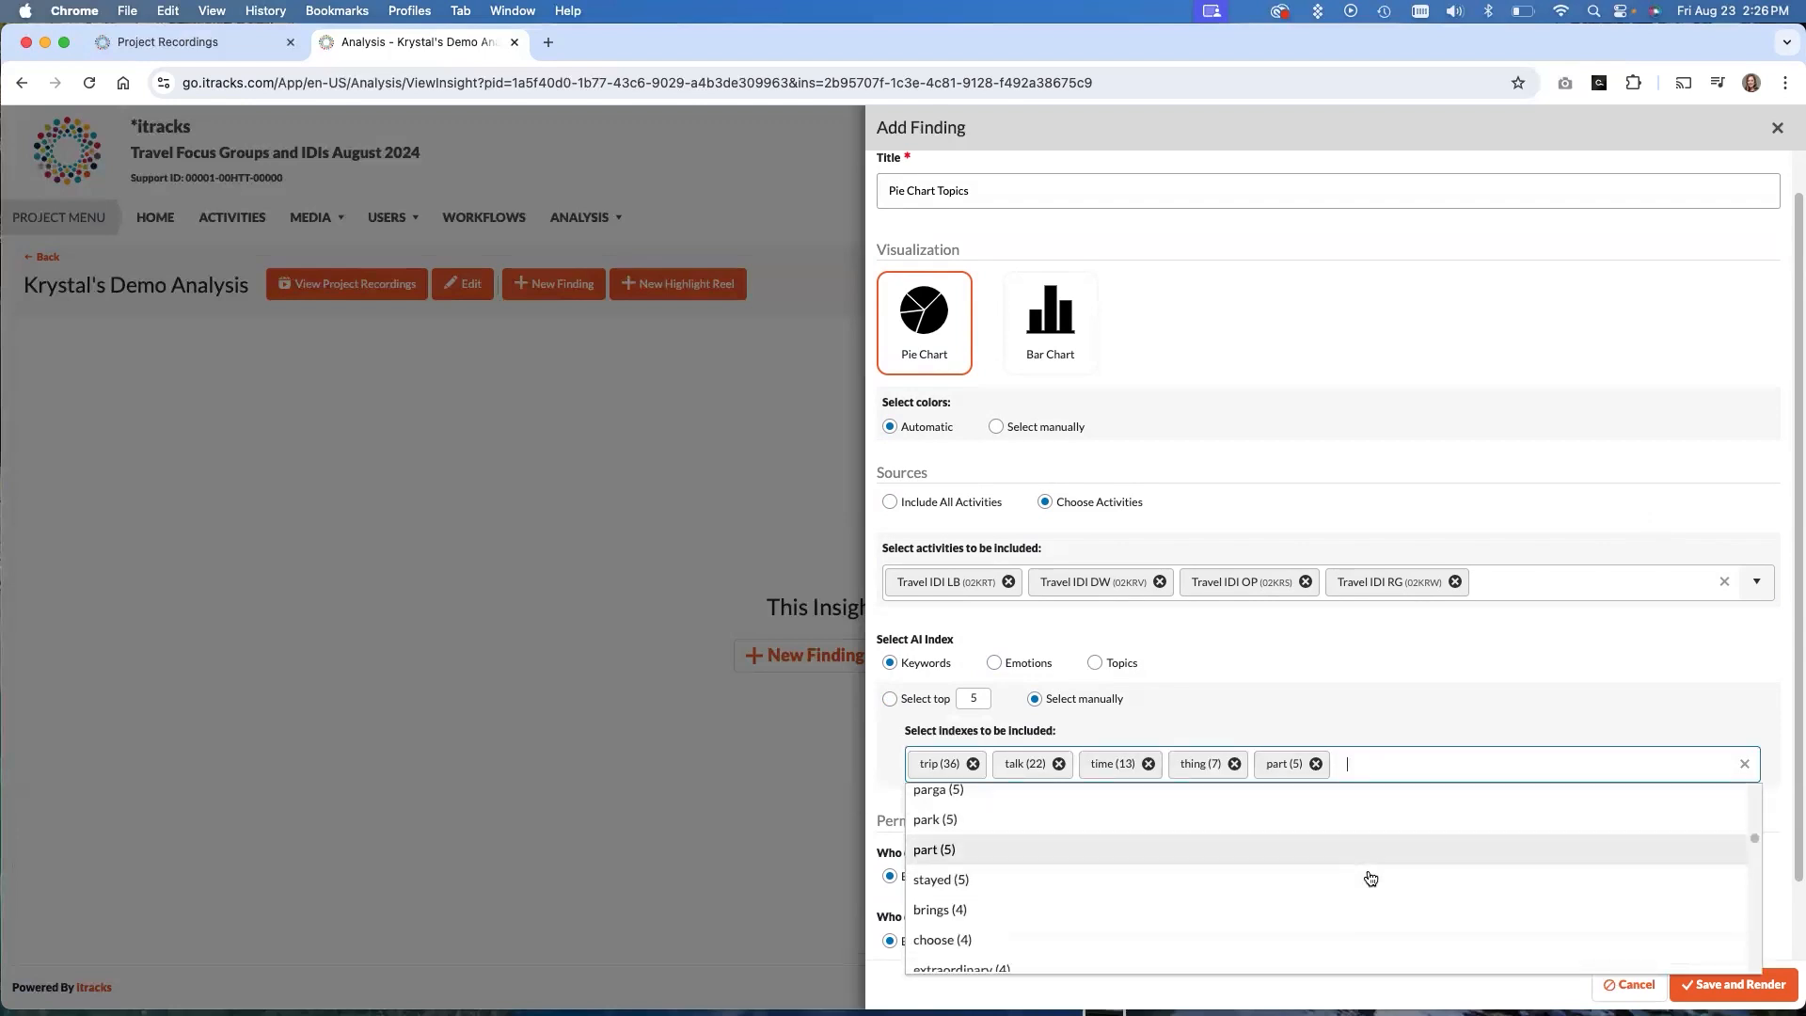
{"action": "scroll", "scroll_direction": "down", "scroll_amount": 3}
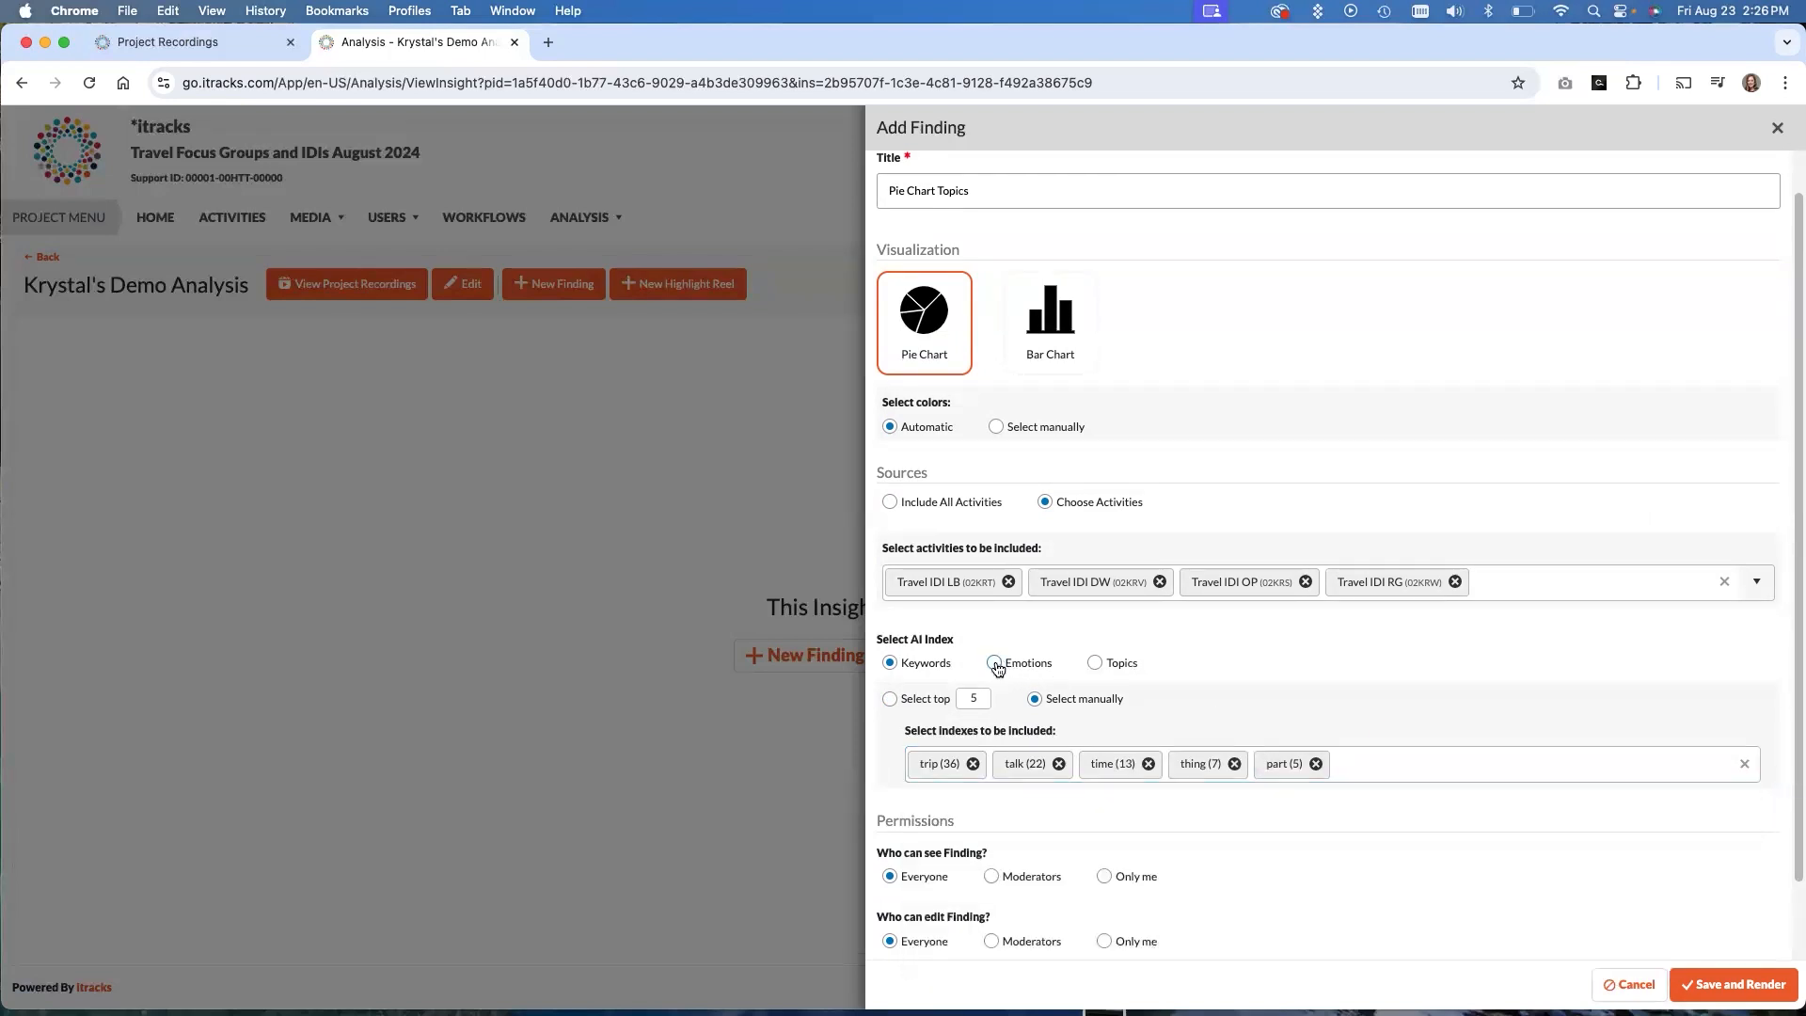
{"action": "left_click", "coordinate": [994, 662]}
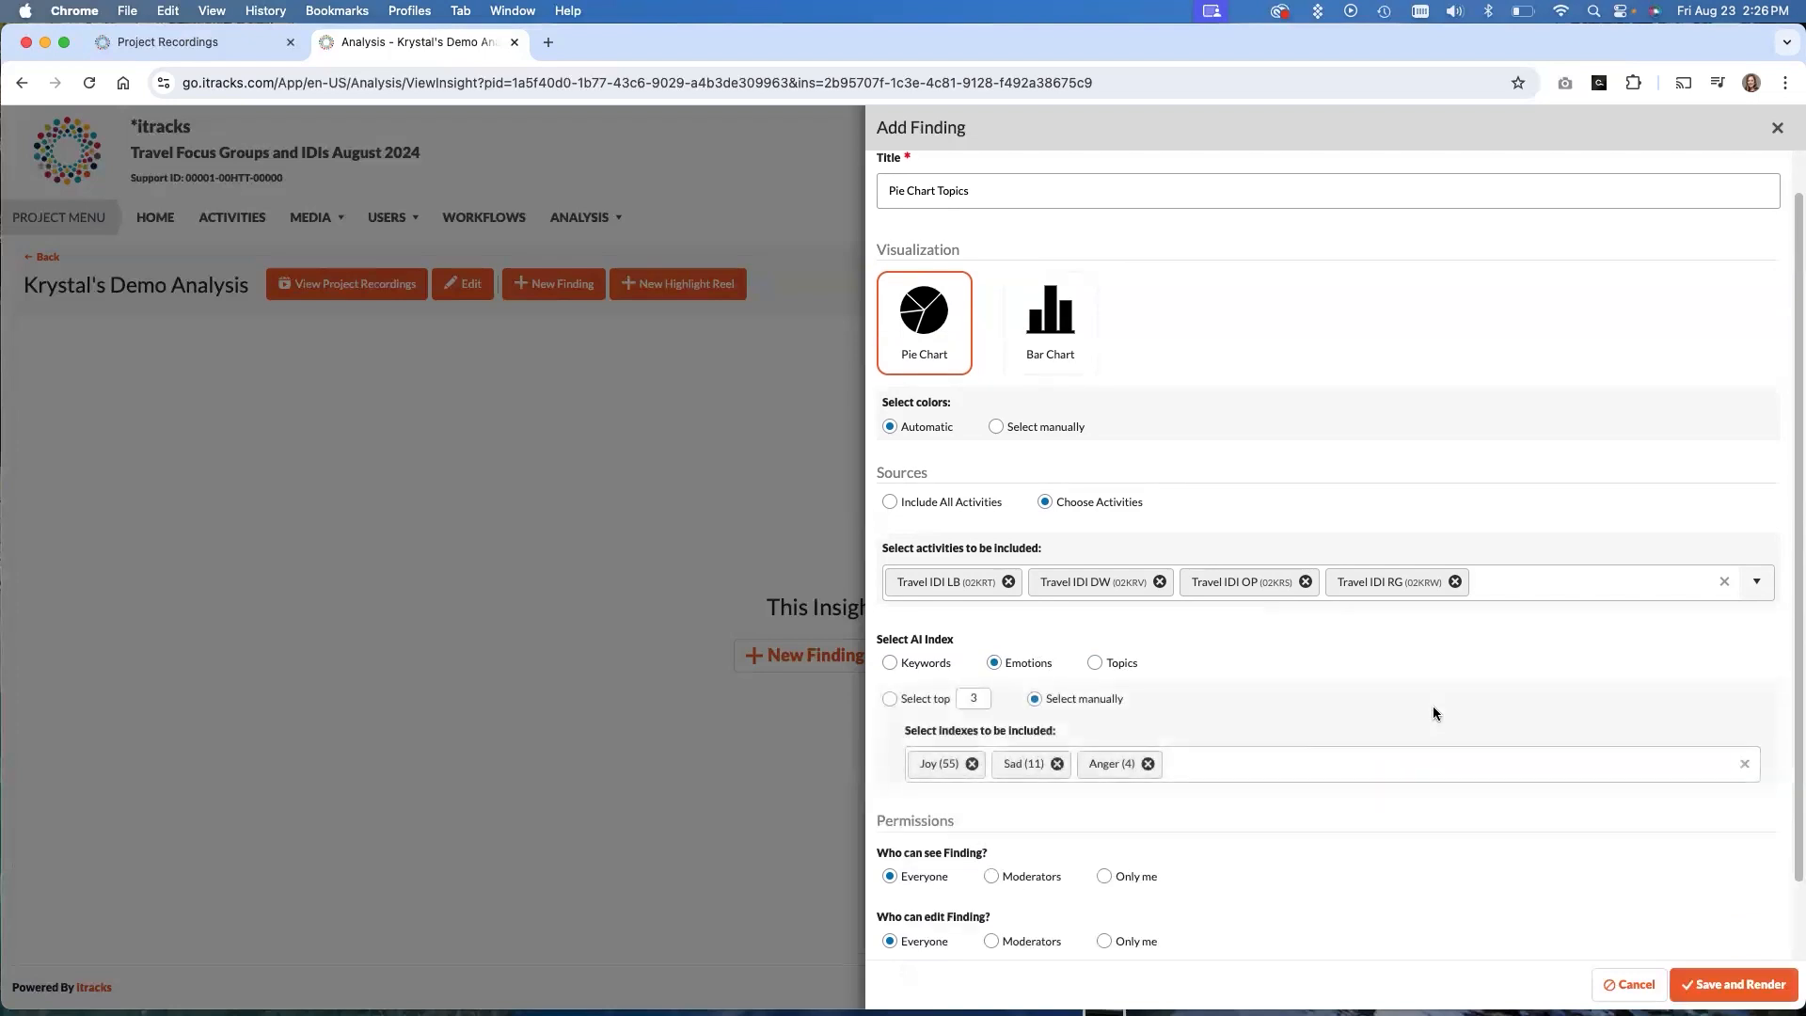
Check the Joy, Sad and Anger emotion indexes, then base the finding on Topics instead
{"action": "left_click", "coordinate": [1439, 764]}
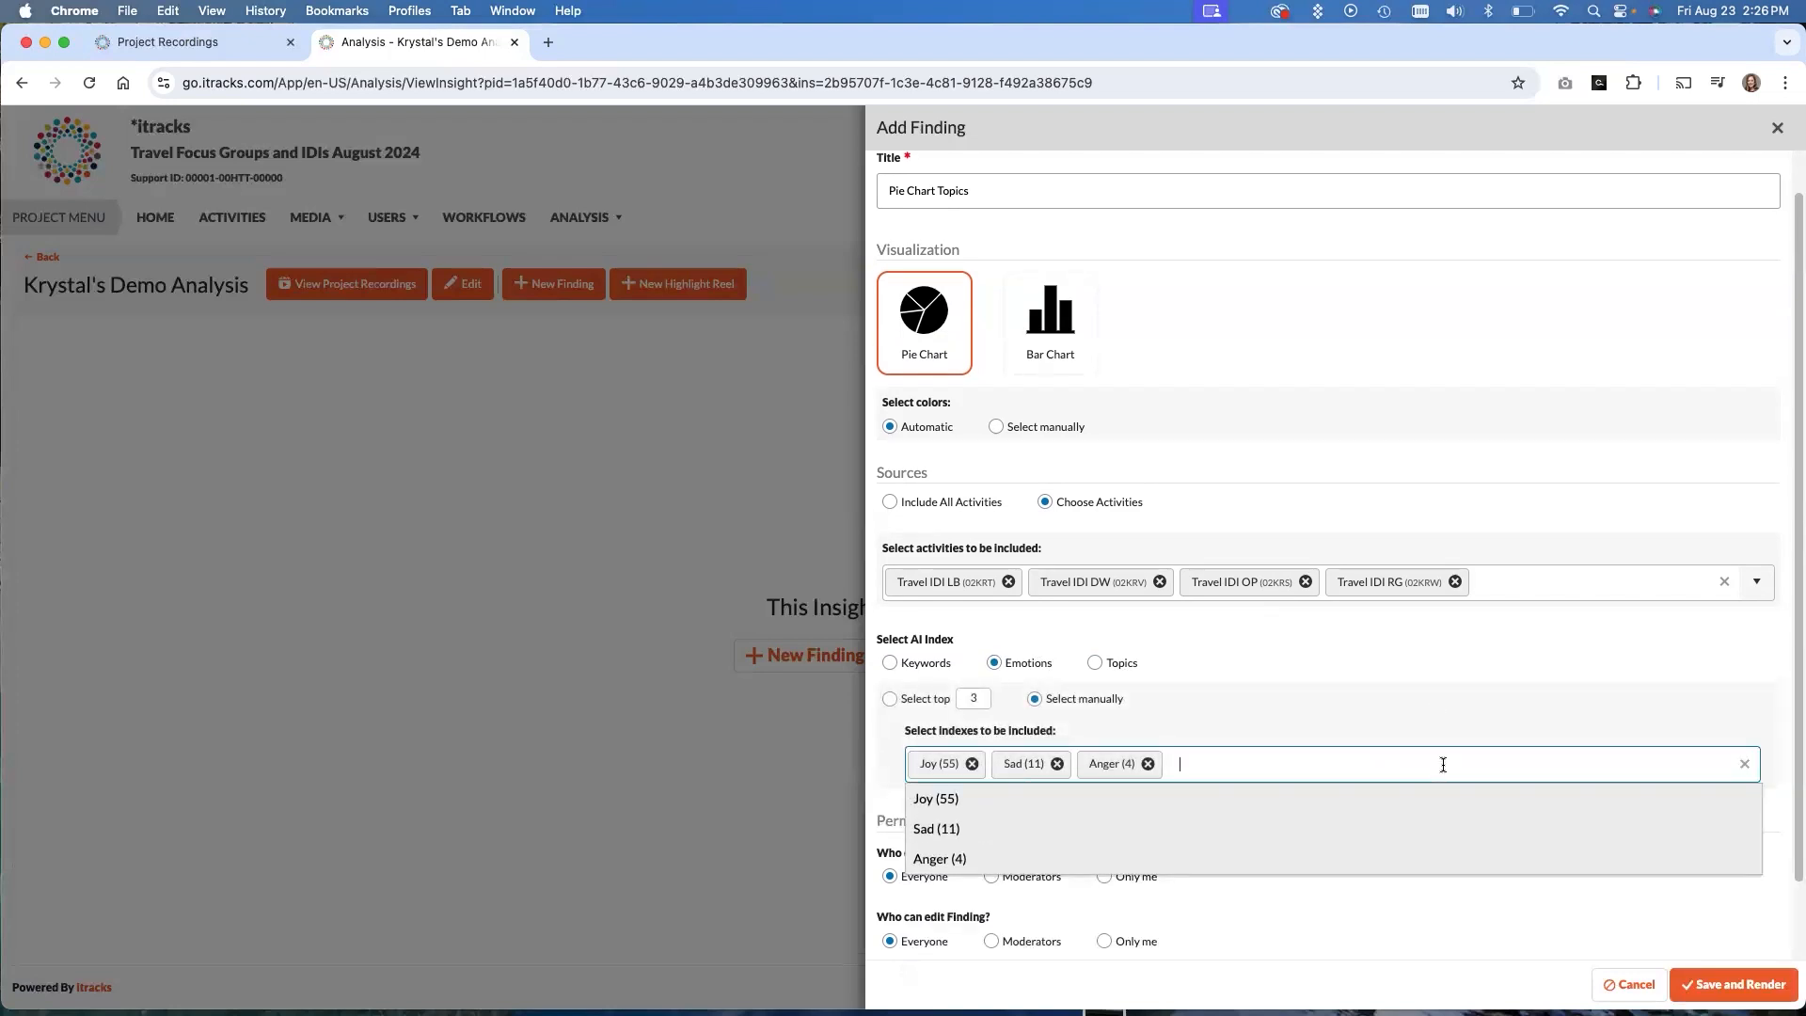
{"action": "mouse_move", "coordinate": [978, 809]}
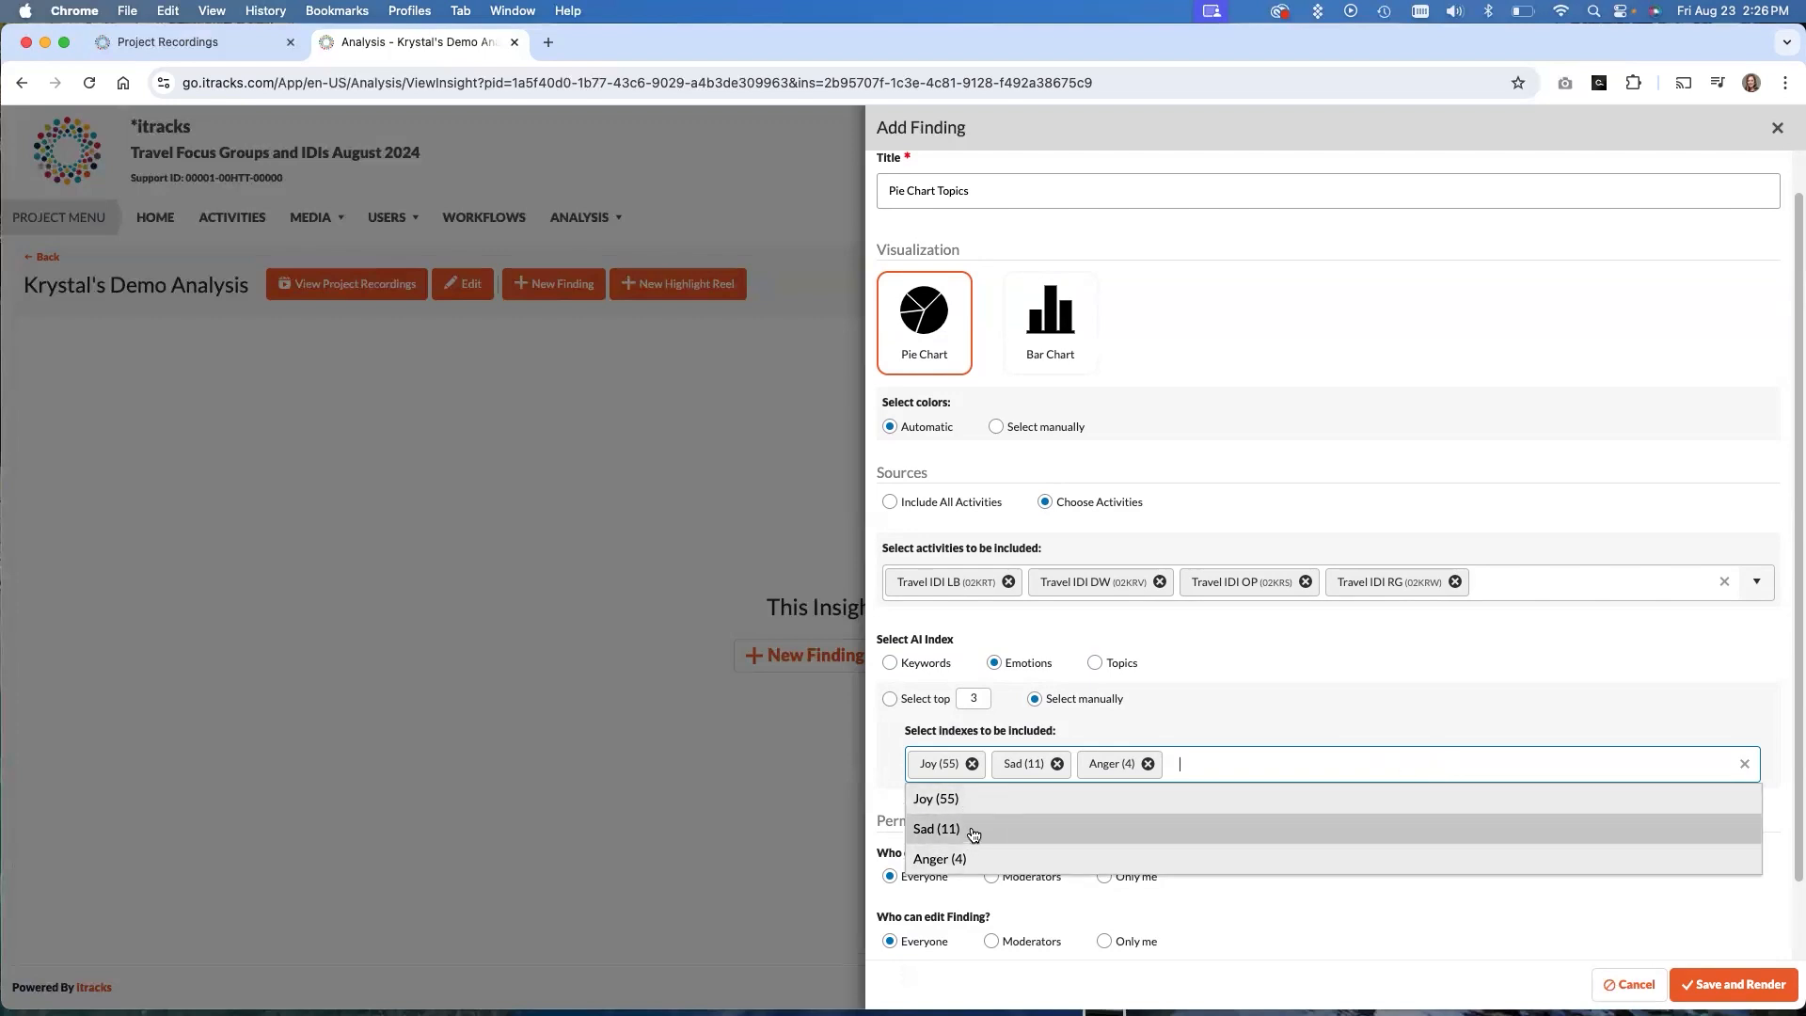
{"action": "left_click", "coordinate": [1293, 692]}
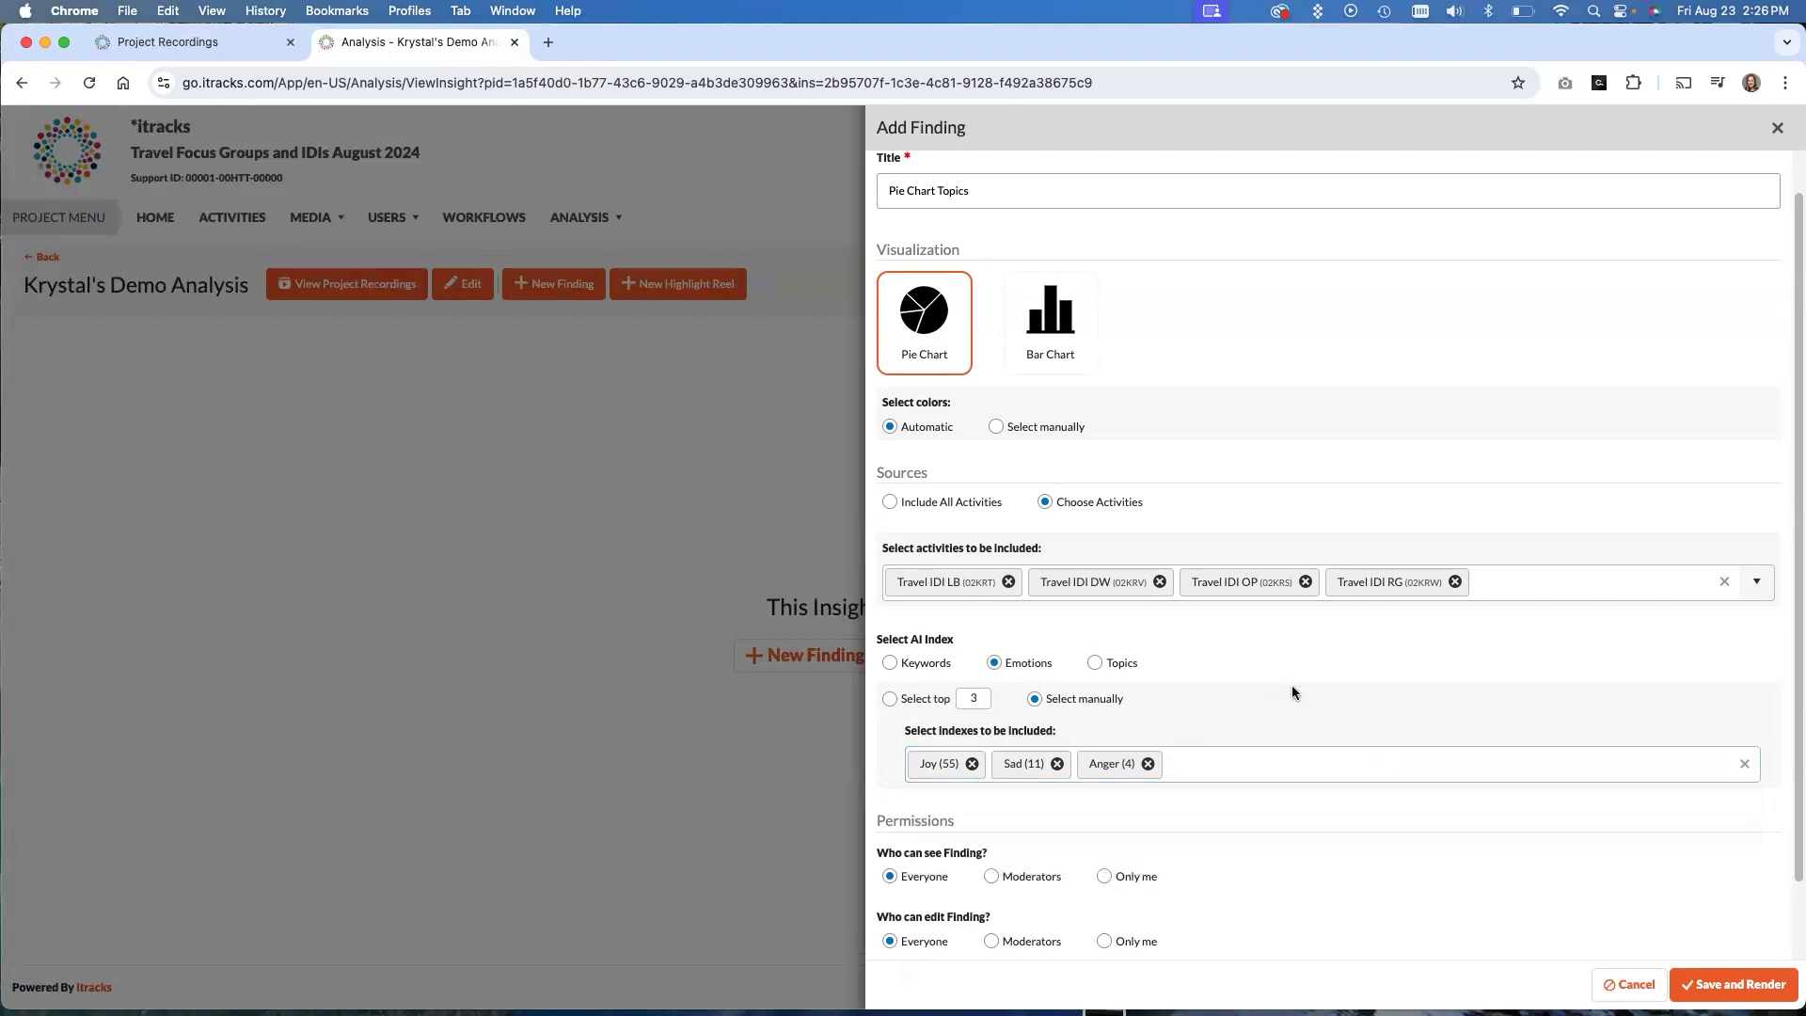
{"action": "mouse_move", "coordinate": [1118, 685]}
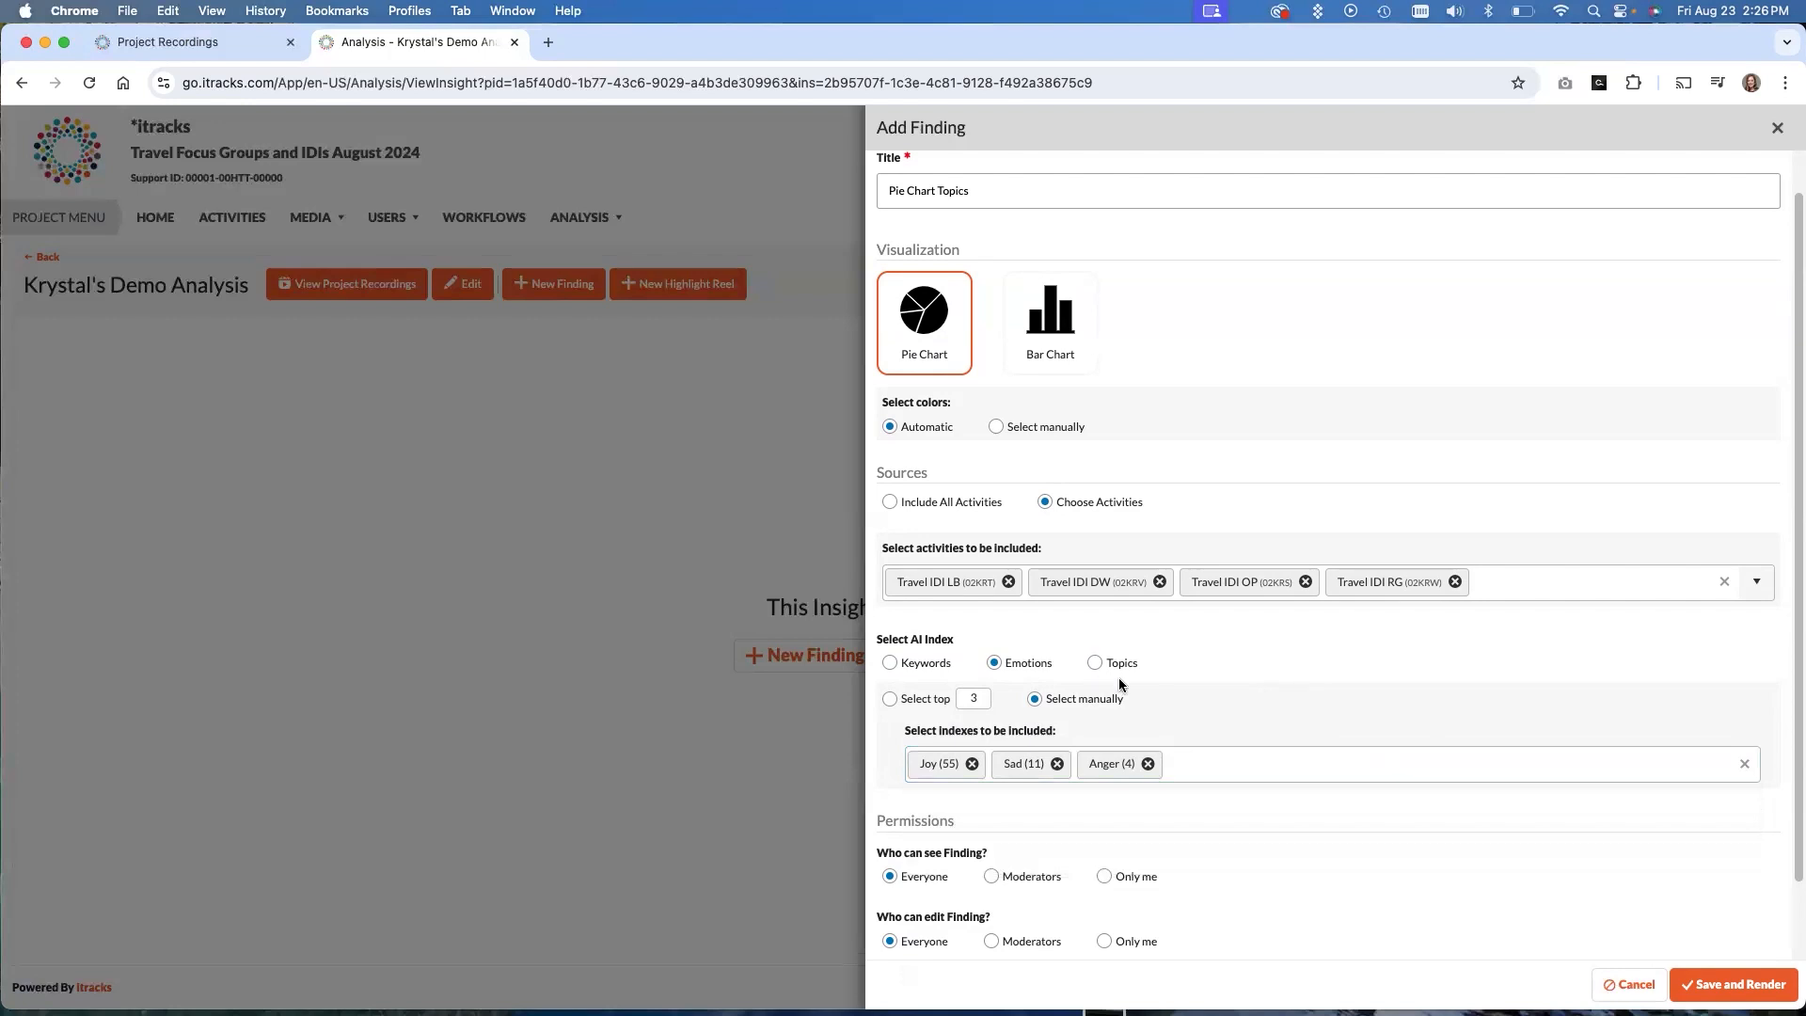
{"action": "left_click", "coordinate": [1095, 663]}
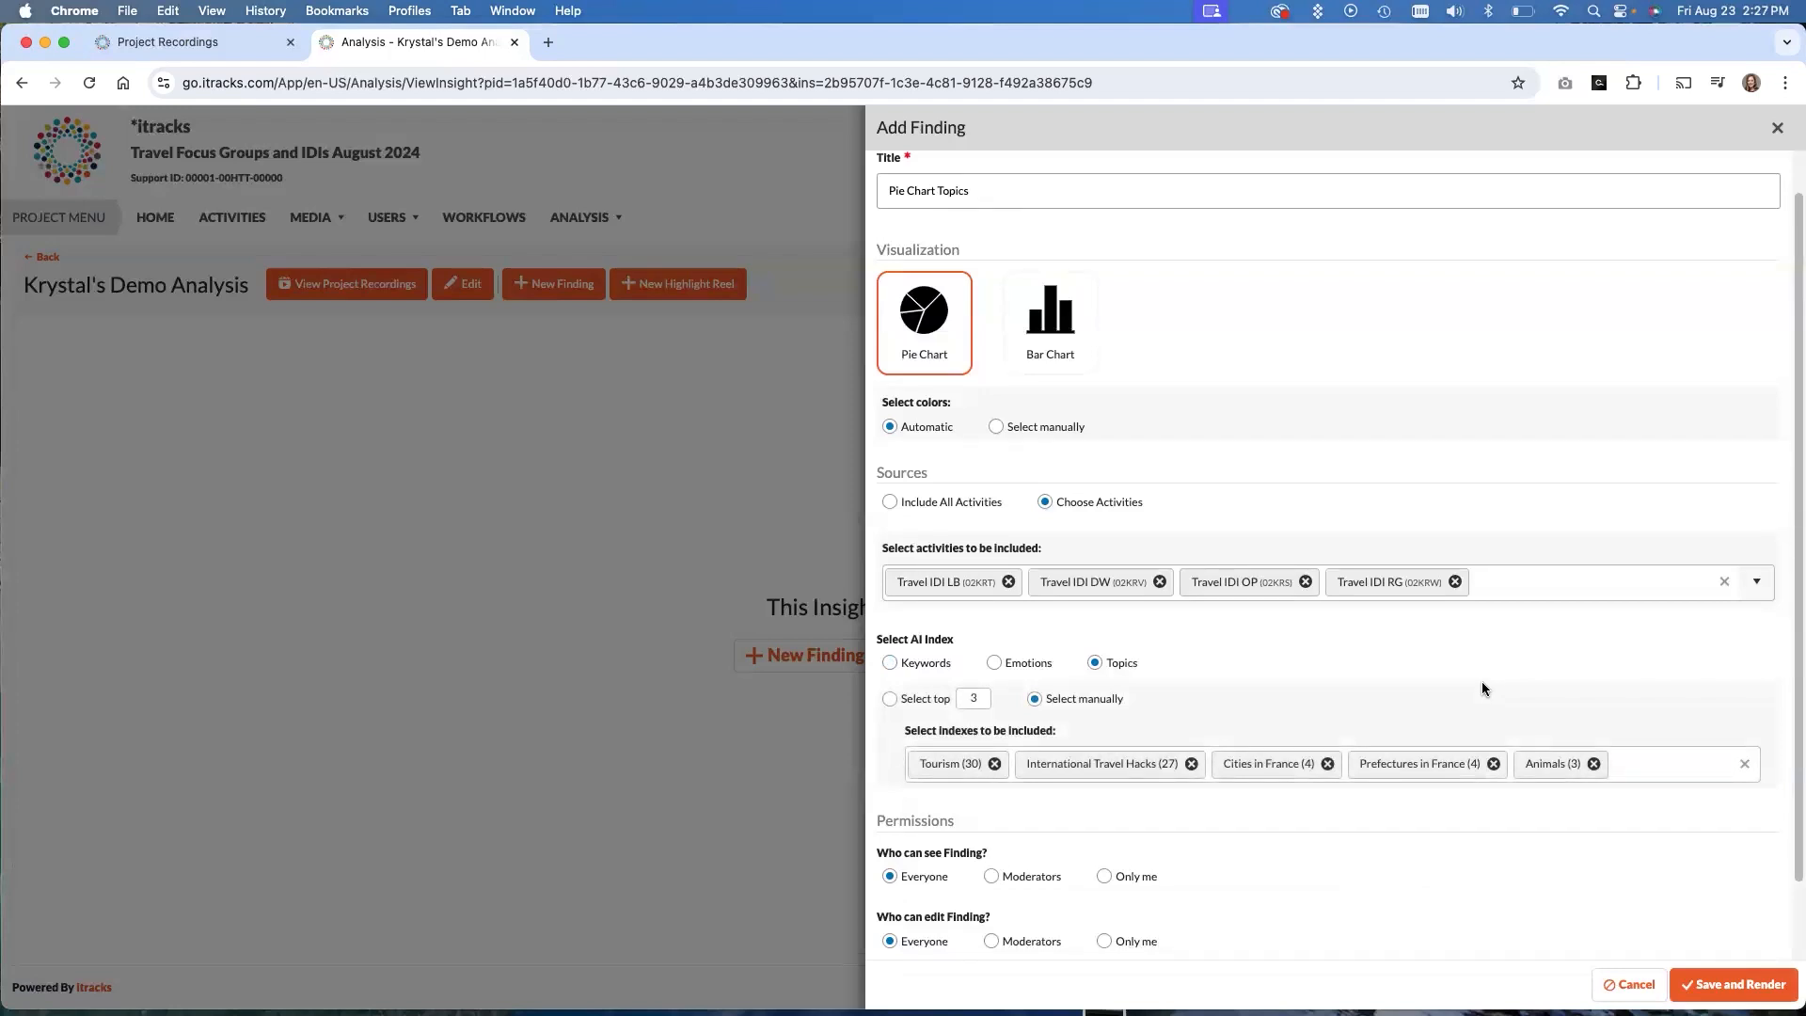
{"action": "mouse_move", "coordinate": [1483, 689]}
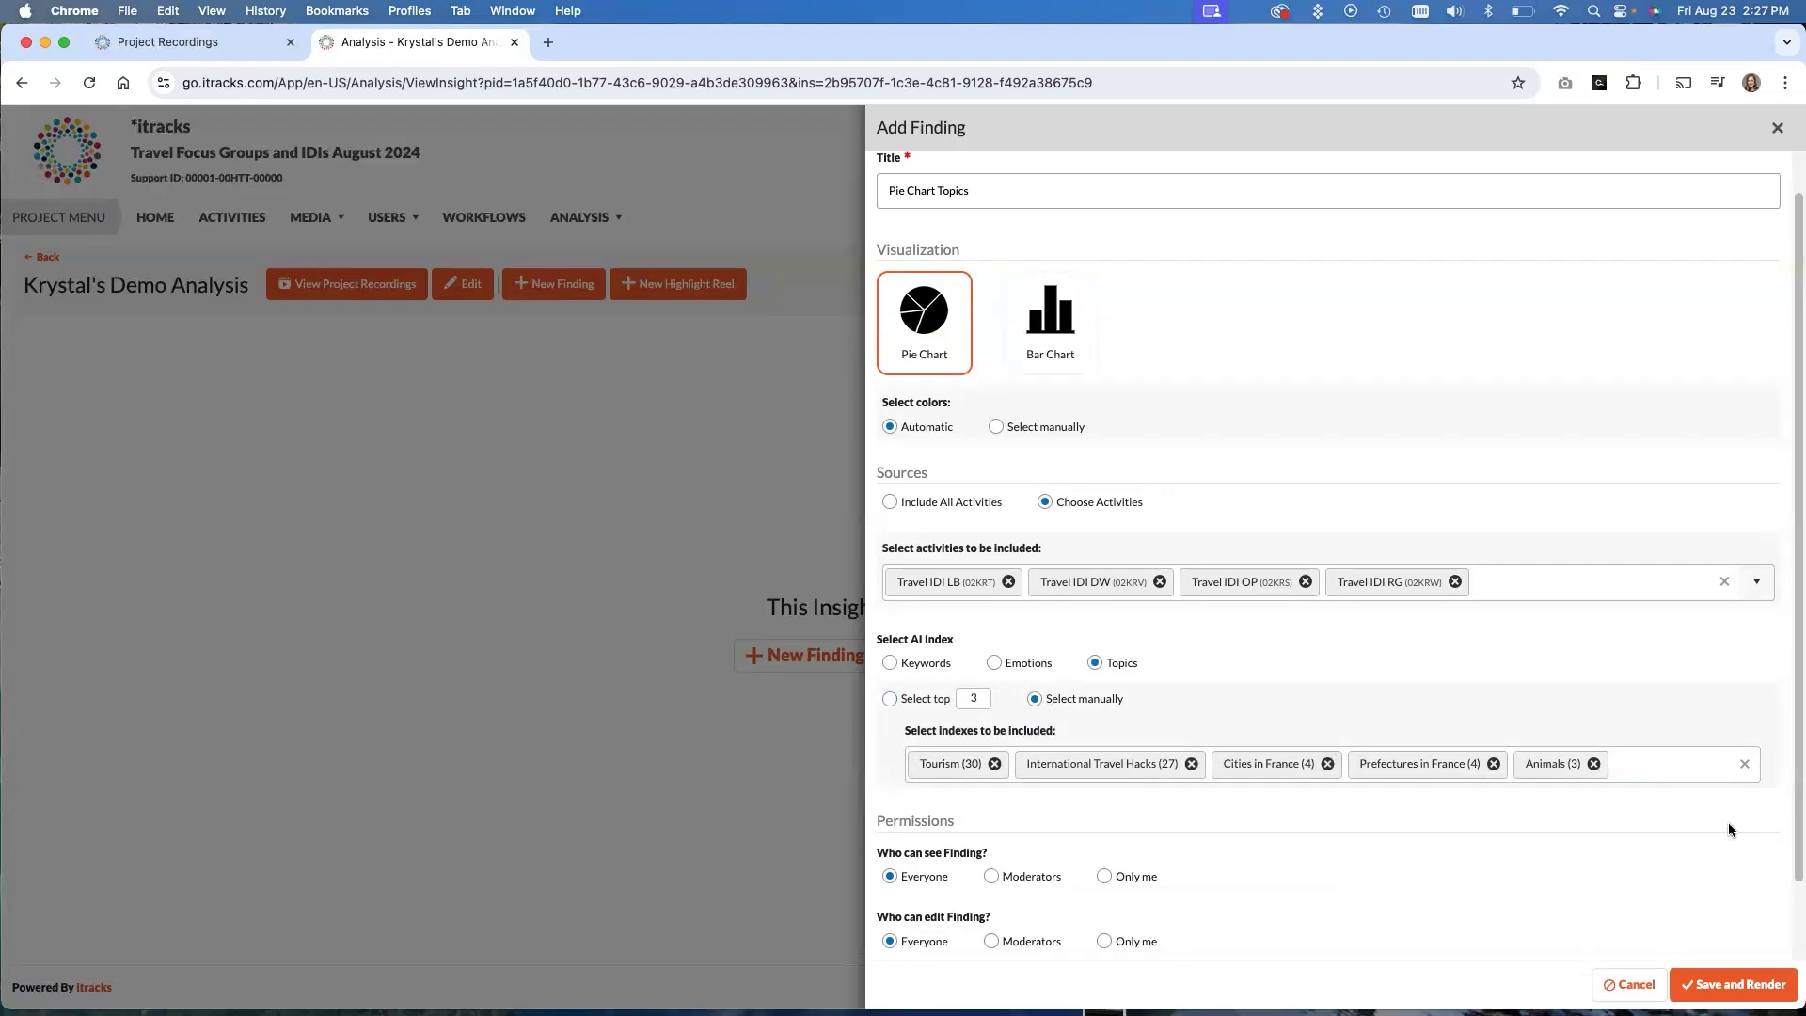
Remove Cities in France and Prefectures in France, leaving Tourism, International Travel Hacks and Animals
{"action": "left_click", "coordinate": [1660, 764]}
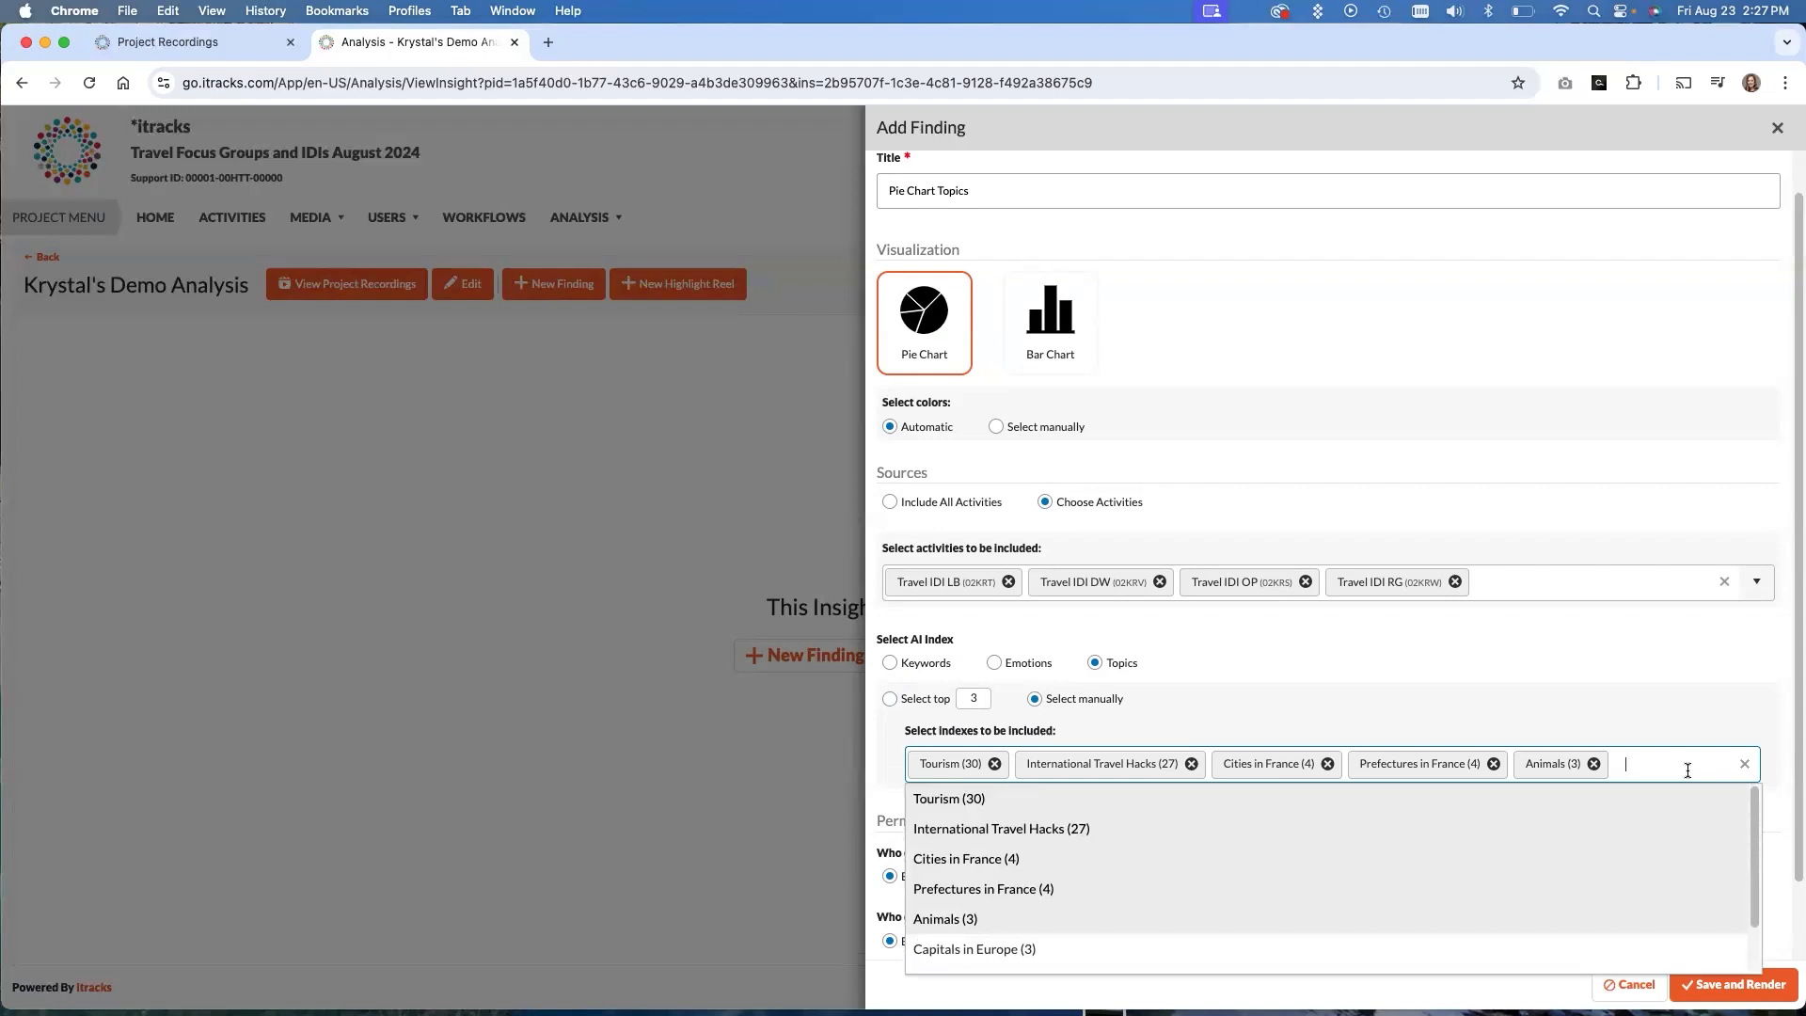
{"action": "left_click", "coordinate": [1669, 719]}
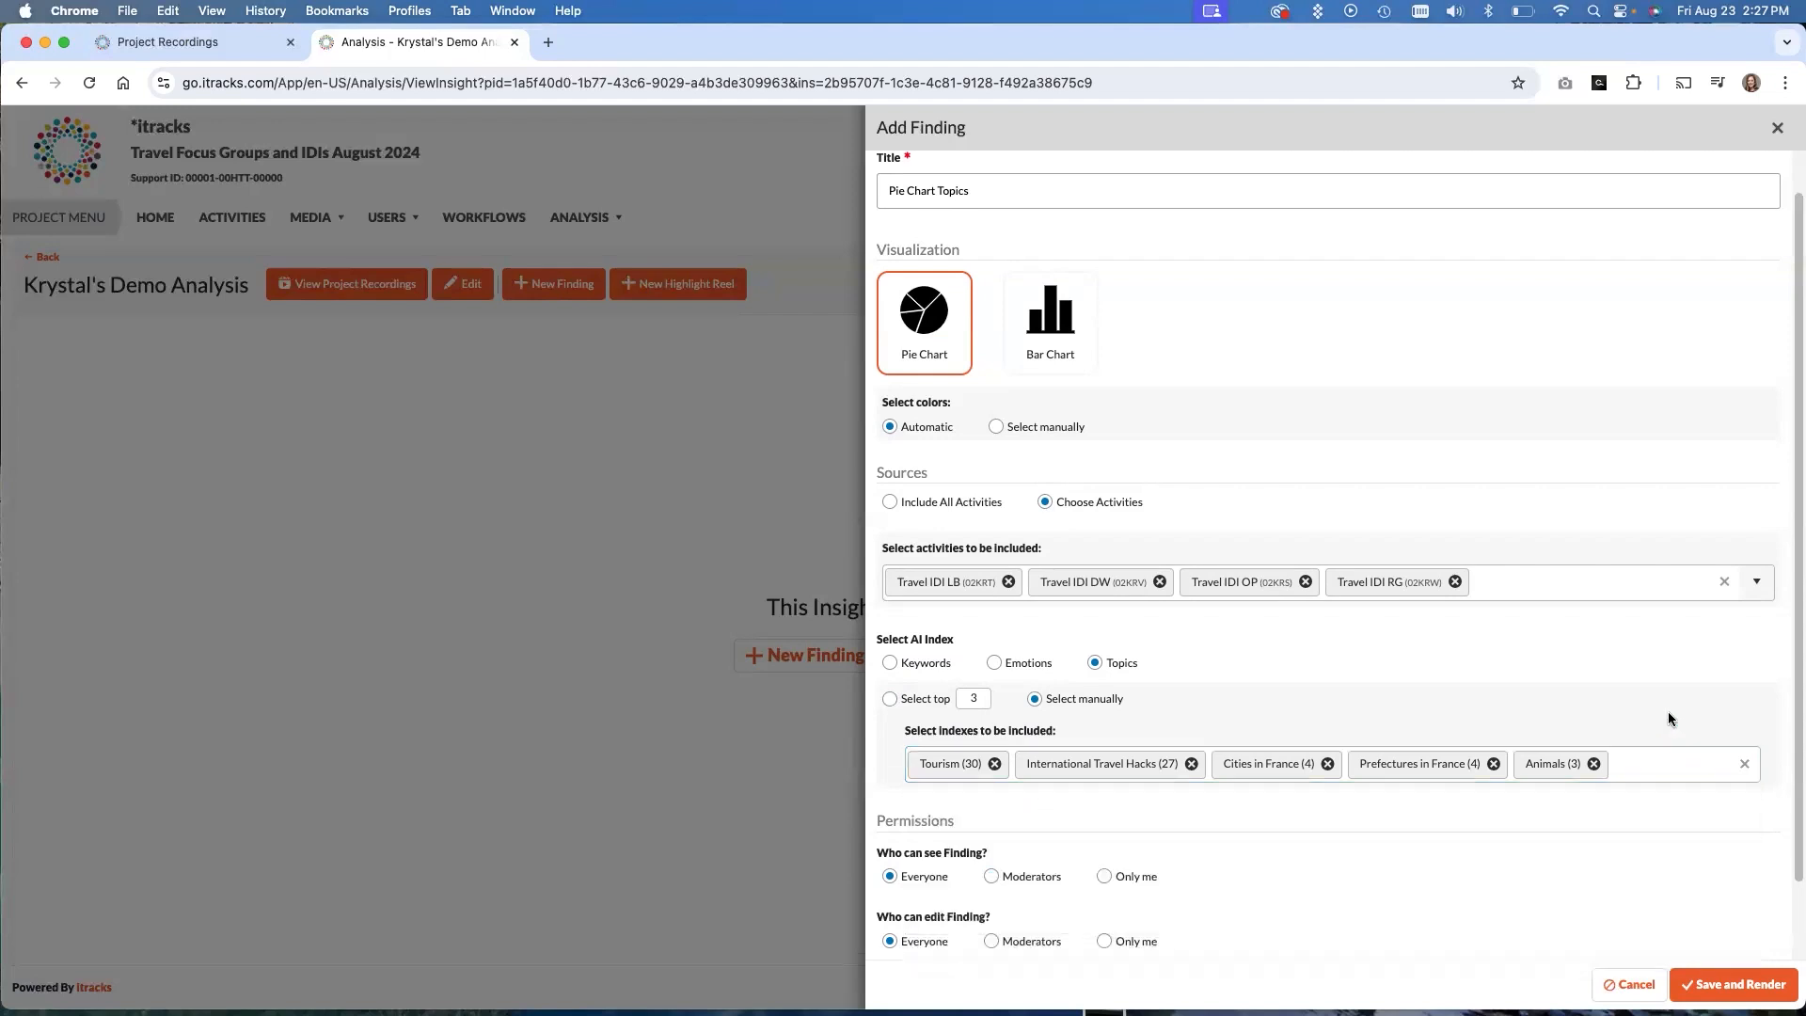
{"action": "mouse_move", "coordinate": [1140, 764]}
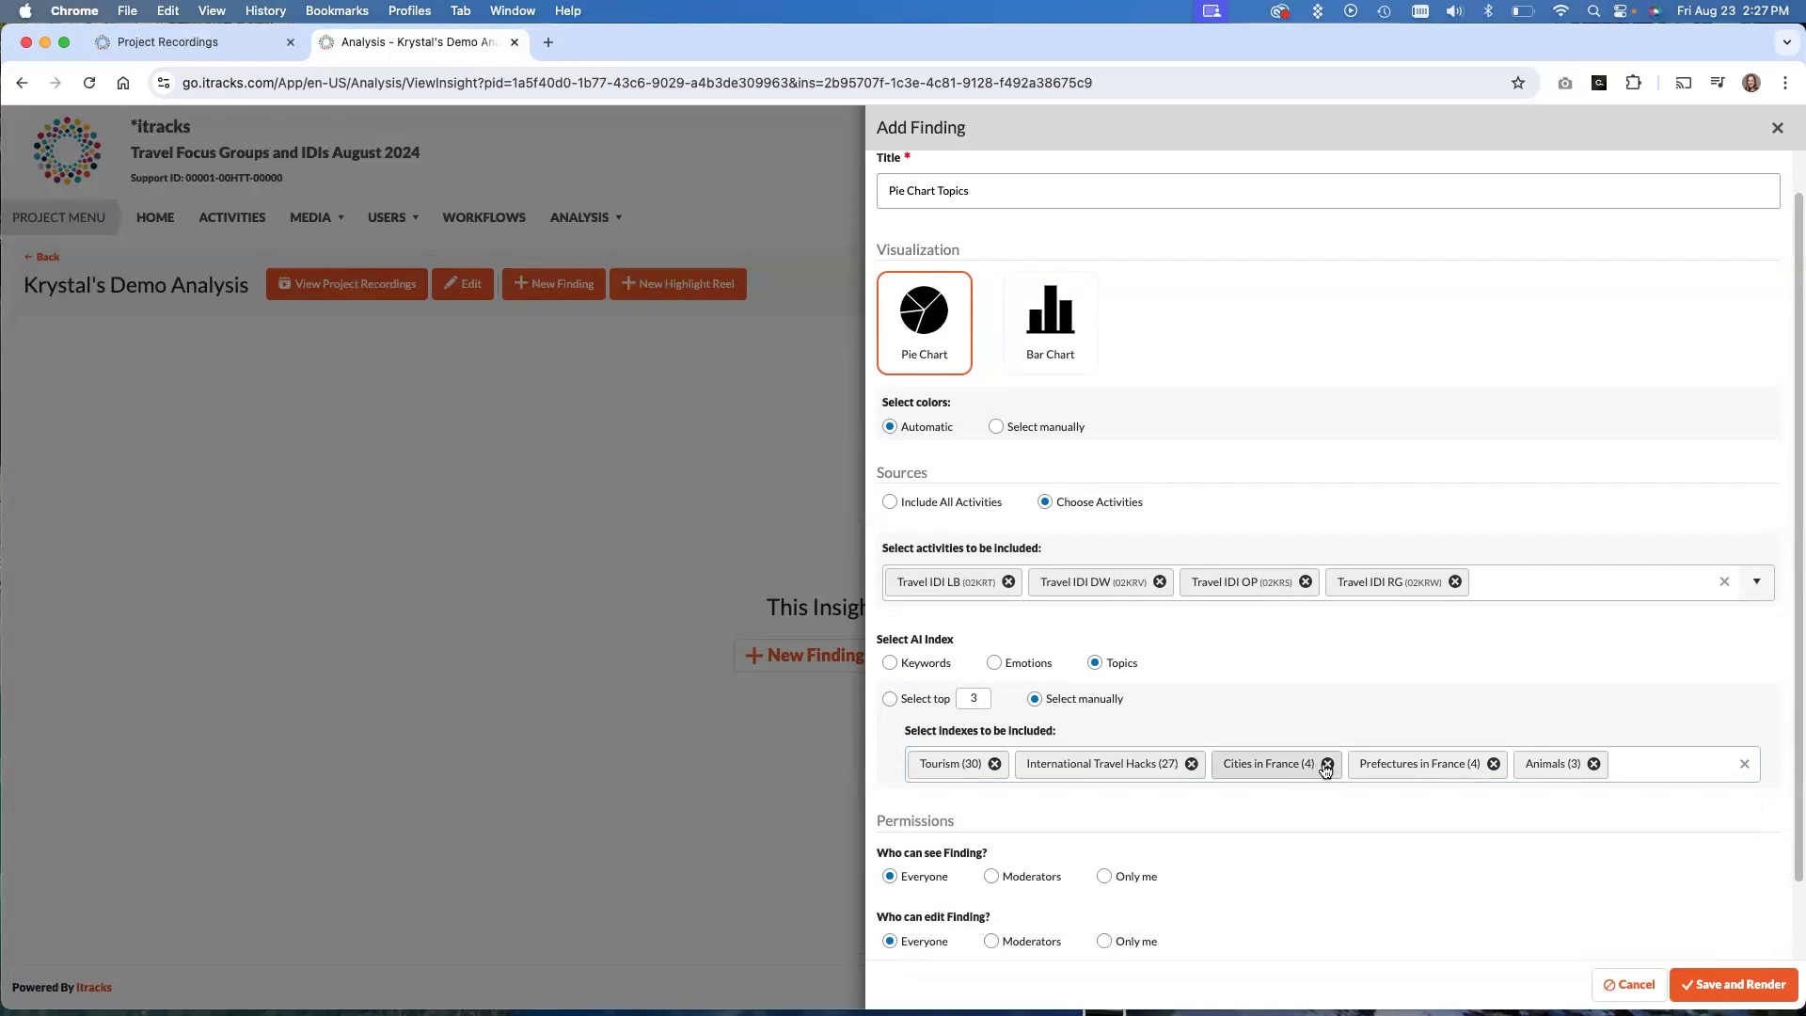
{"action": "left_click", "coordinate": [1328, 764]}
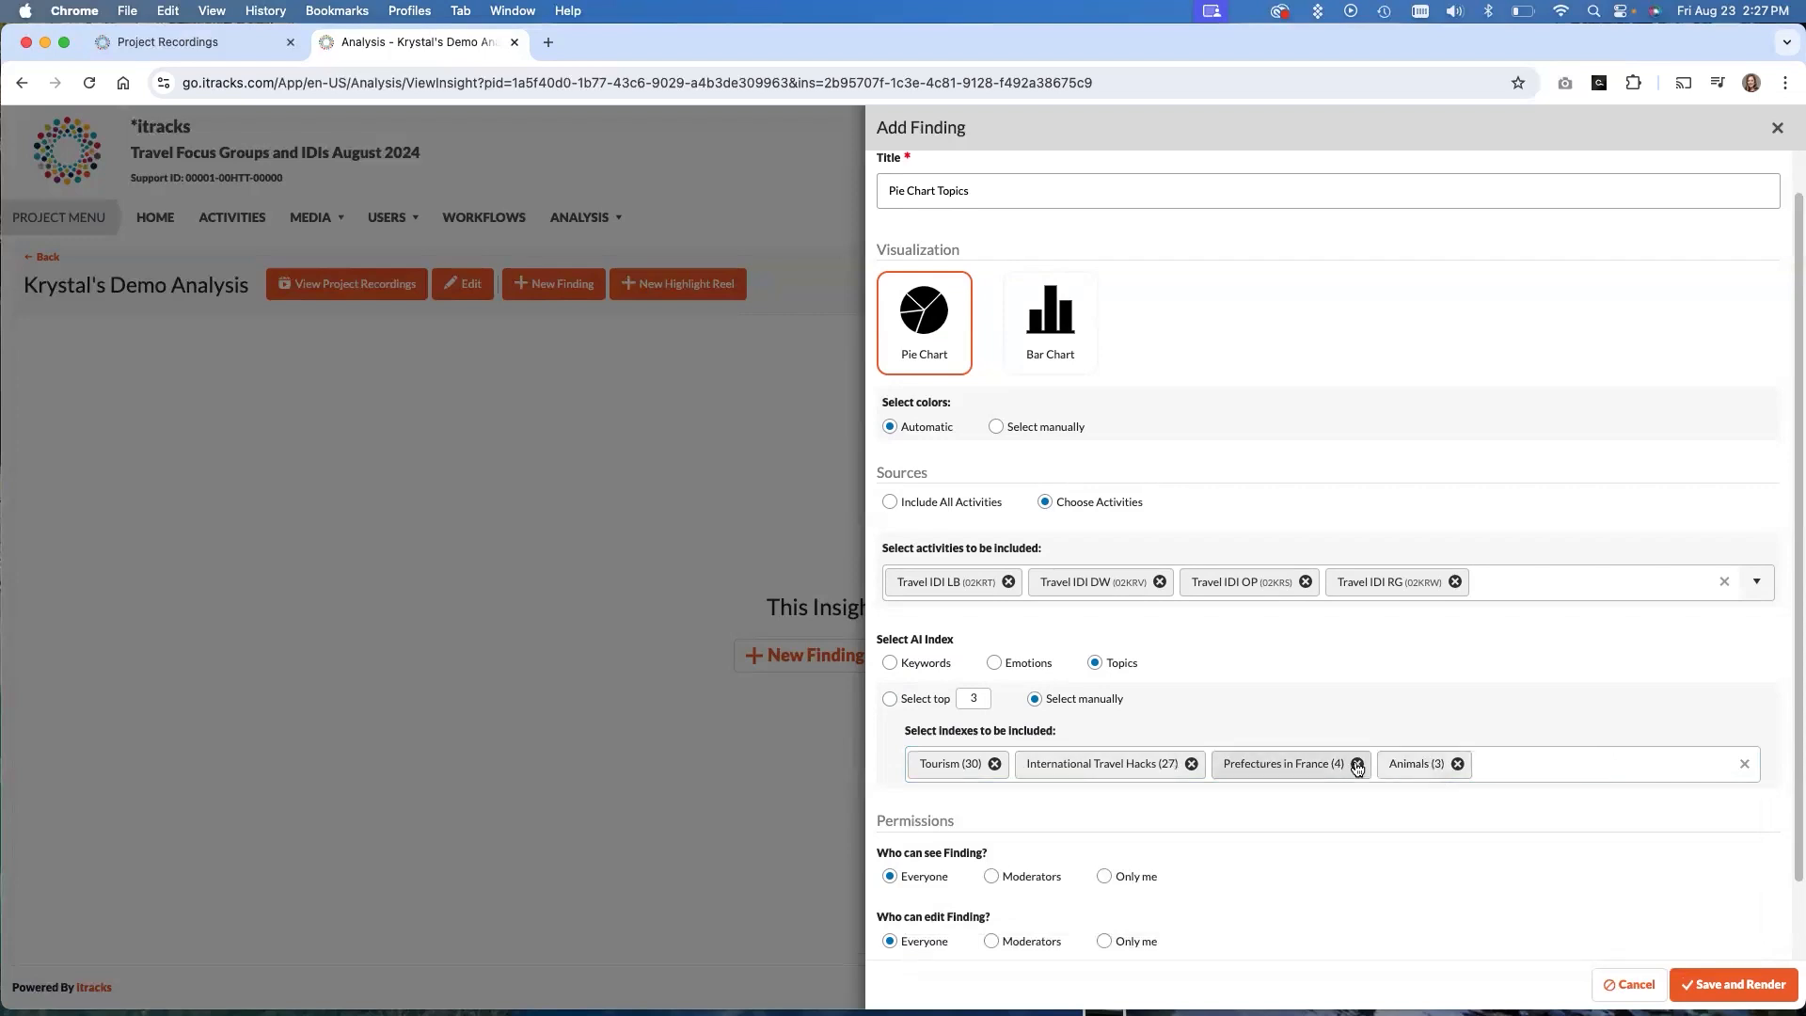
{"action": "left_click", "coordinate": [1357, 764]}
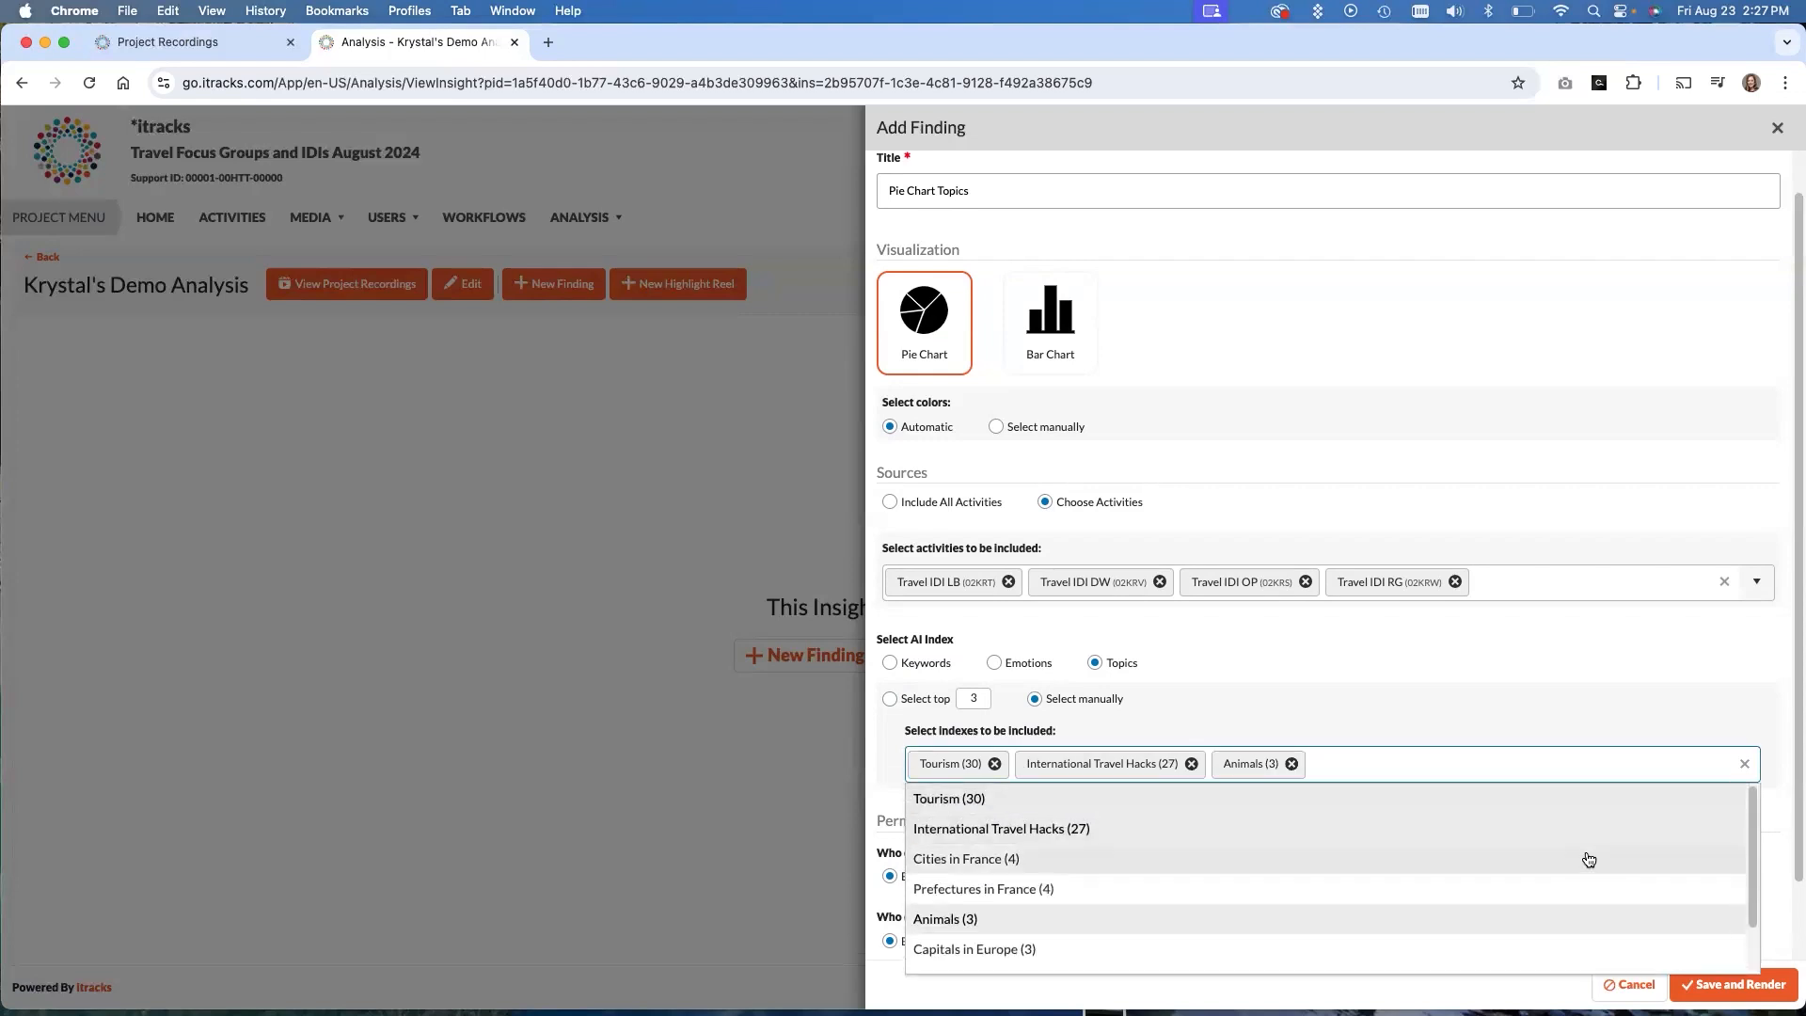
{"action": "scroll", "scroll_direction": "down", "scroll_amount": 3}
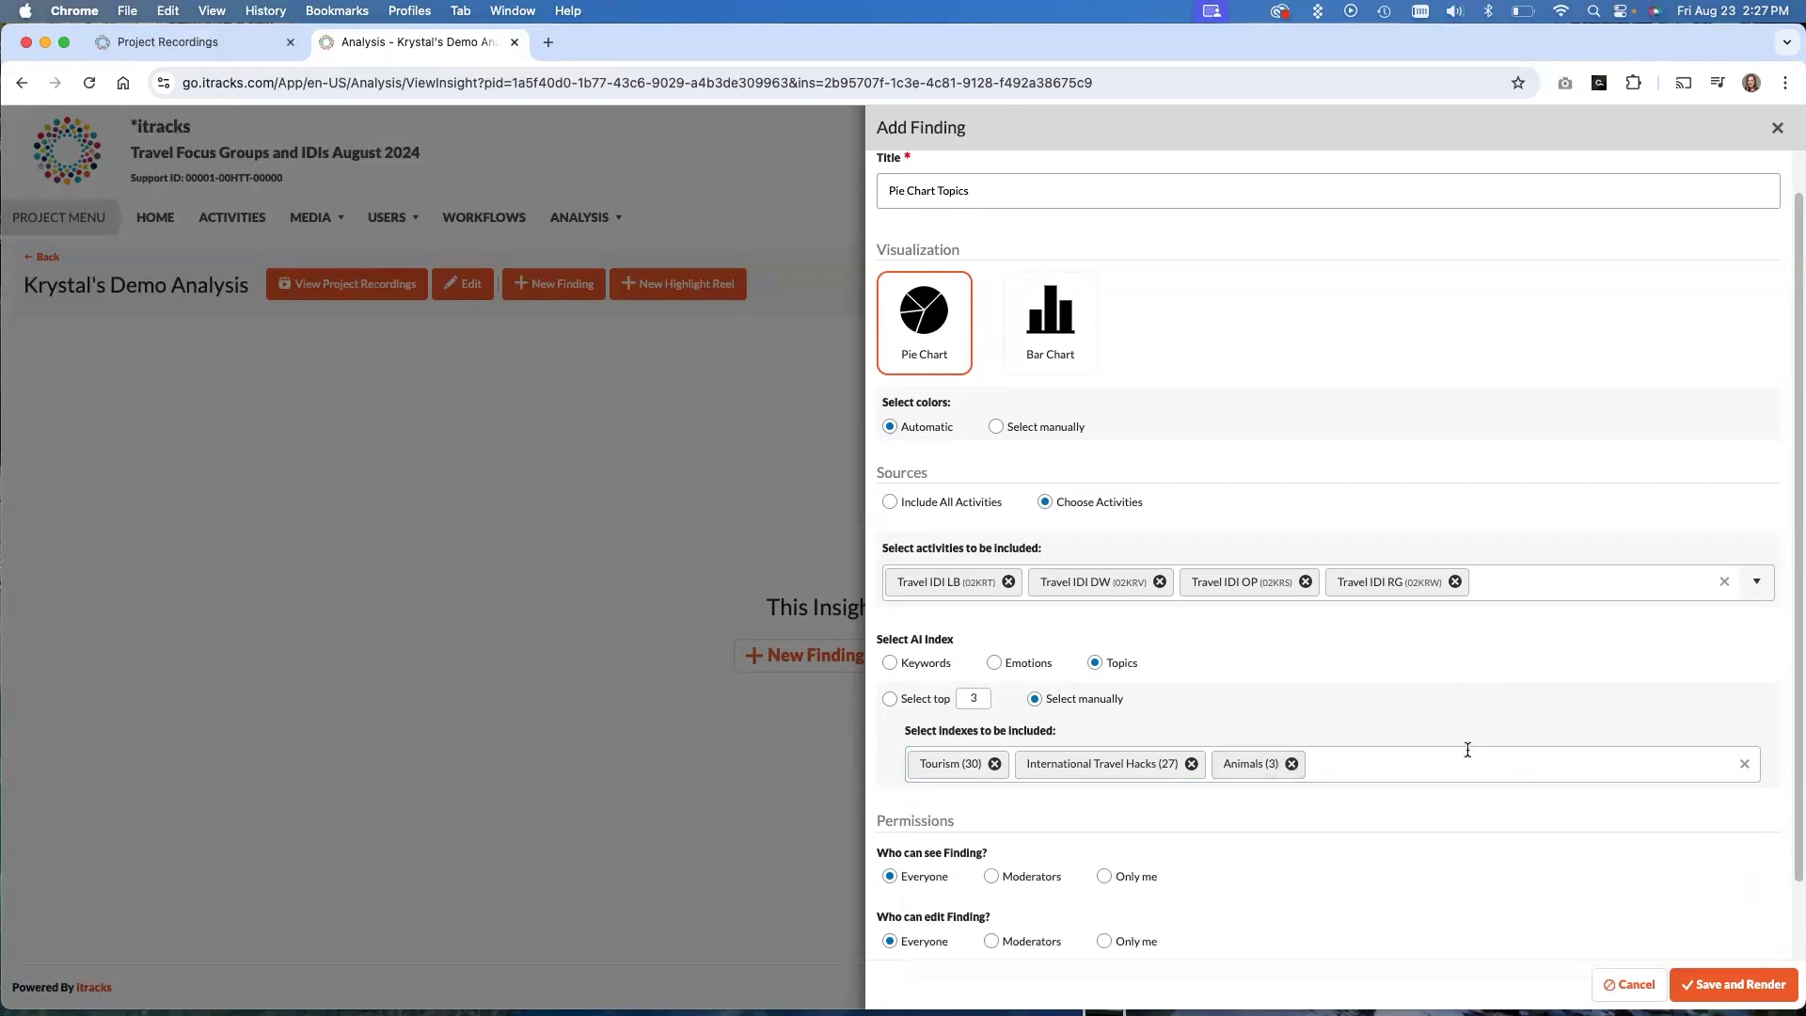
{"action": "mouse_move", "coordinate": [1579, 798]}
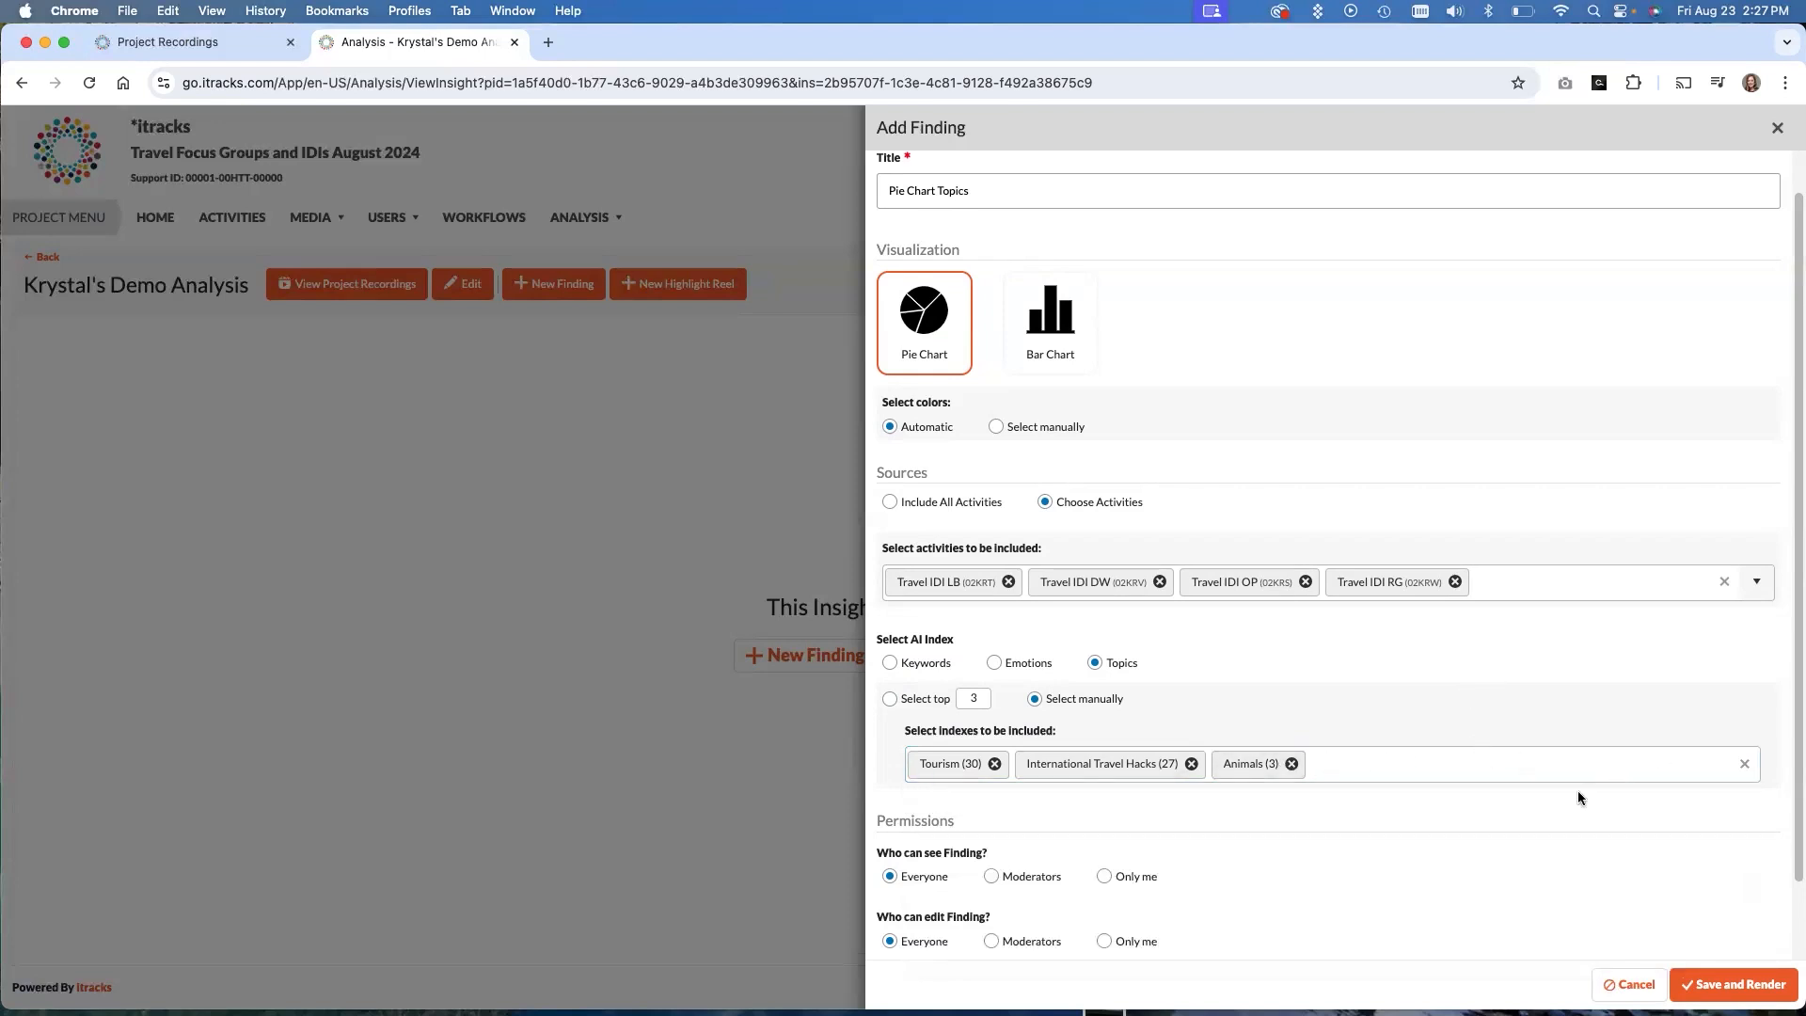
Set Who can see, edit and download the finding to Only me under Permissions
{"action": "scroll", "scroll_direction": "down", "scroll_amount": 3}
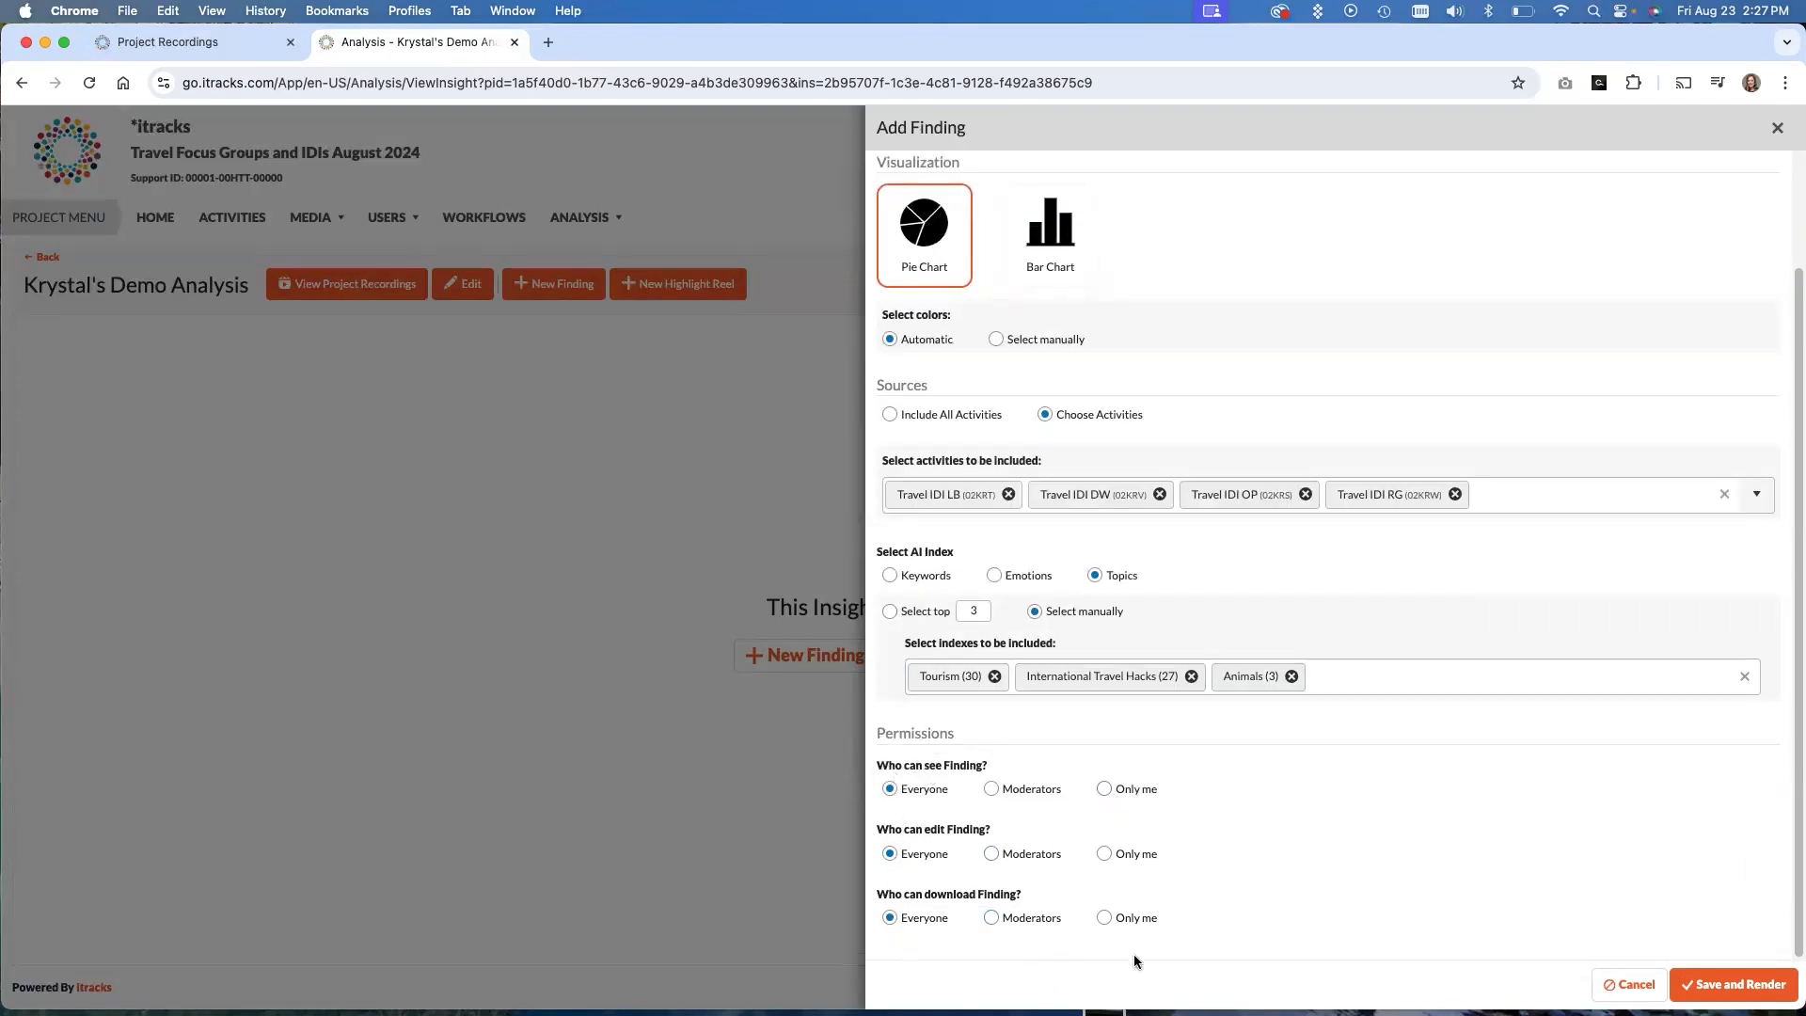
{"action": "mouse_move", "coordinate": [1148, 957]}
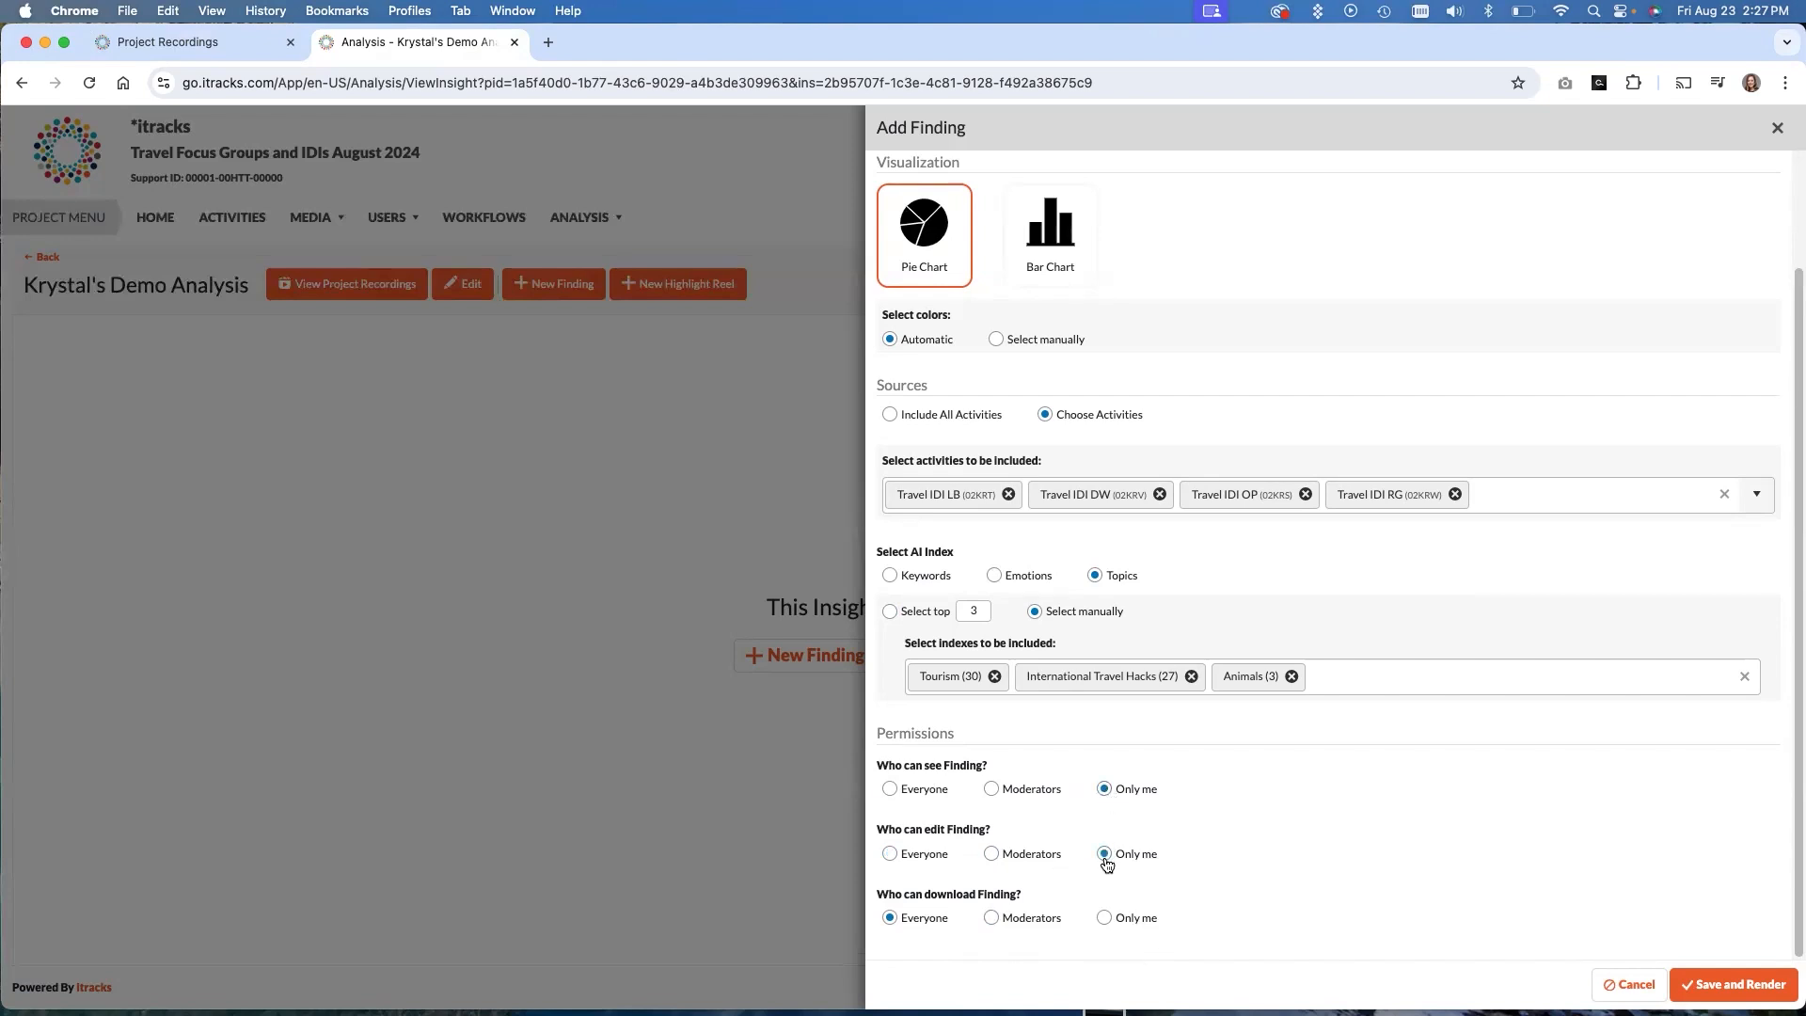
{"action": "left_click", "coordinate": [1104, 917]}
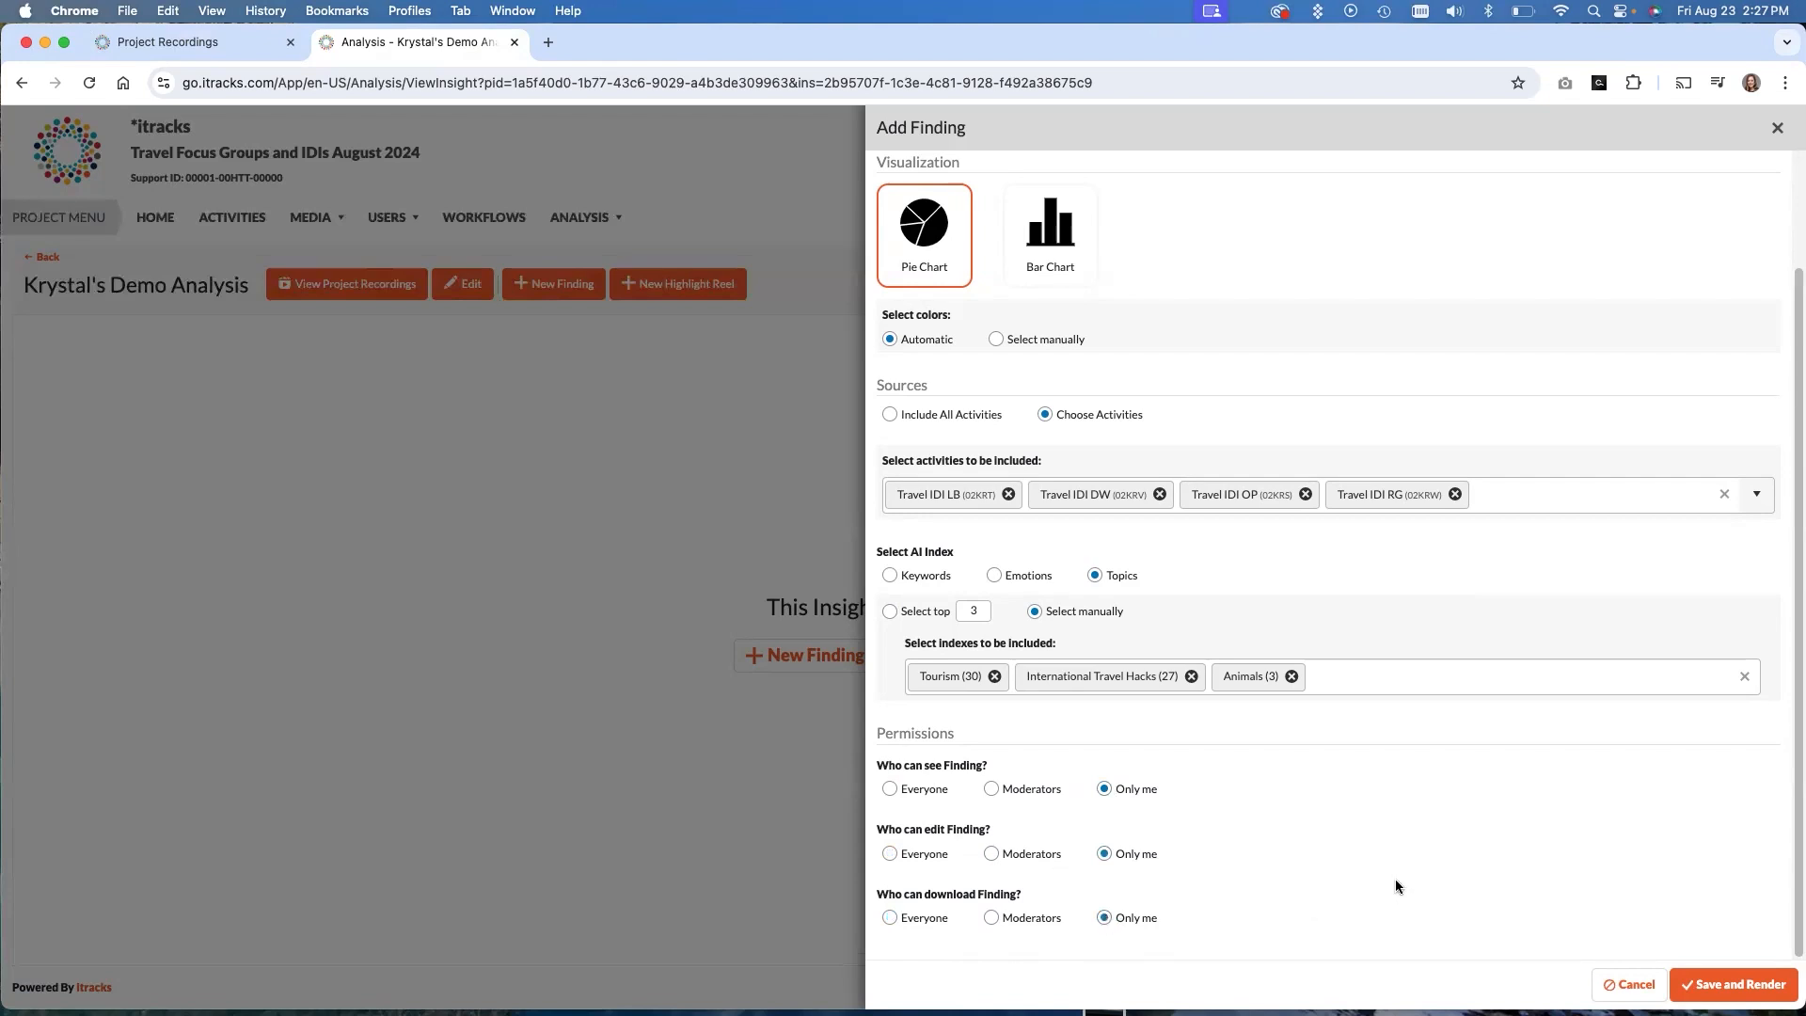
{"action": "mouse_move", "coordinate": [1413, 845]}
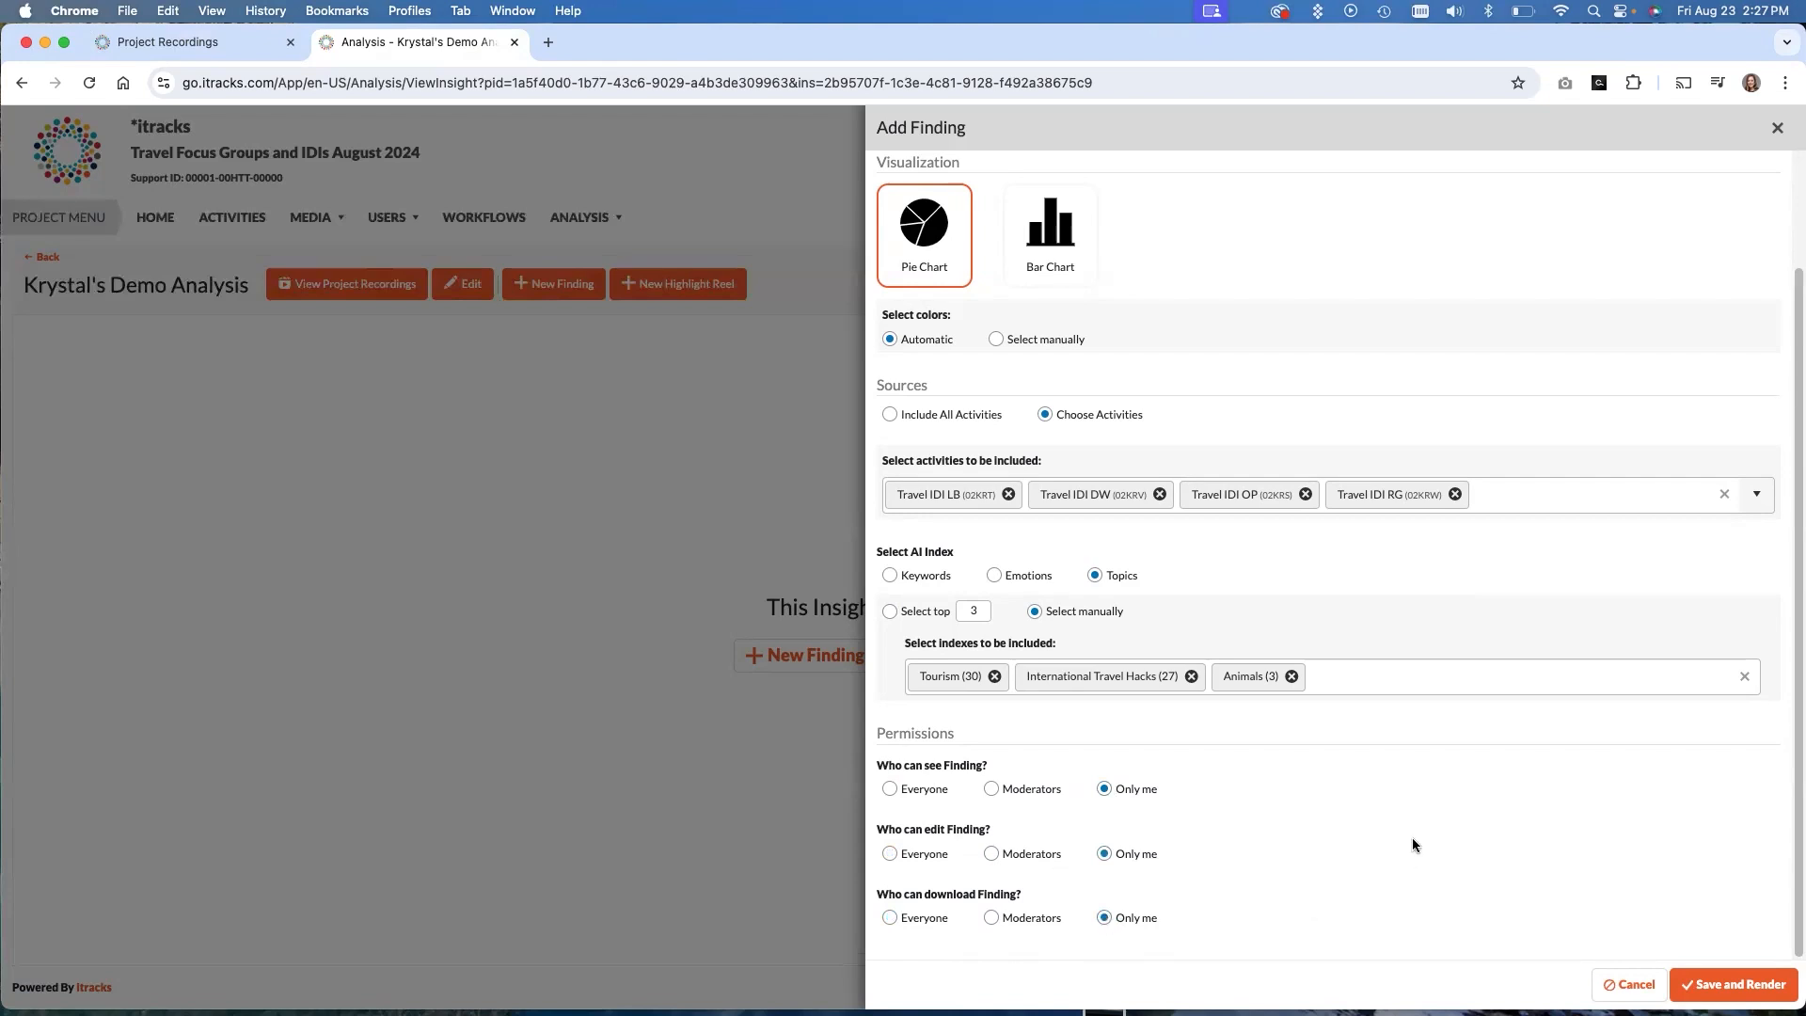
{"action": "mouse_move", "coordinate": [1428, 896]}
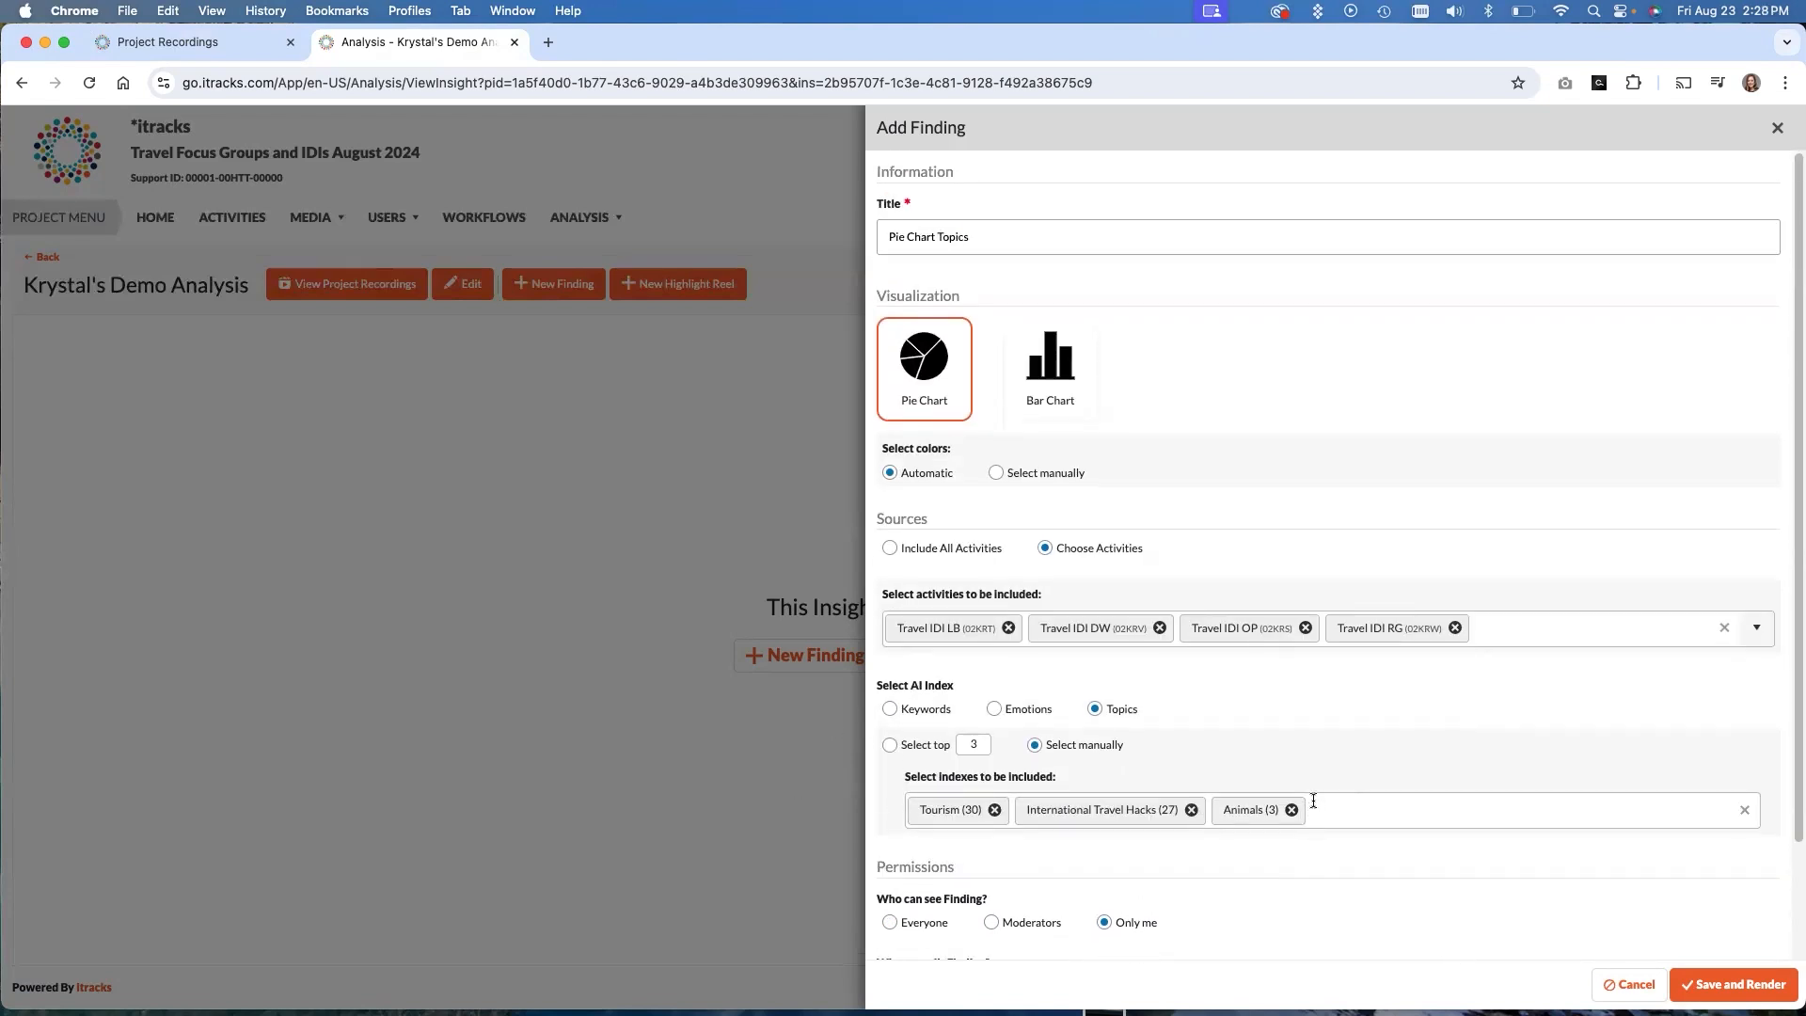
{"action": "mouse_move", "coordinate": [993, 484]}
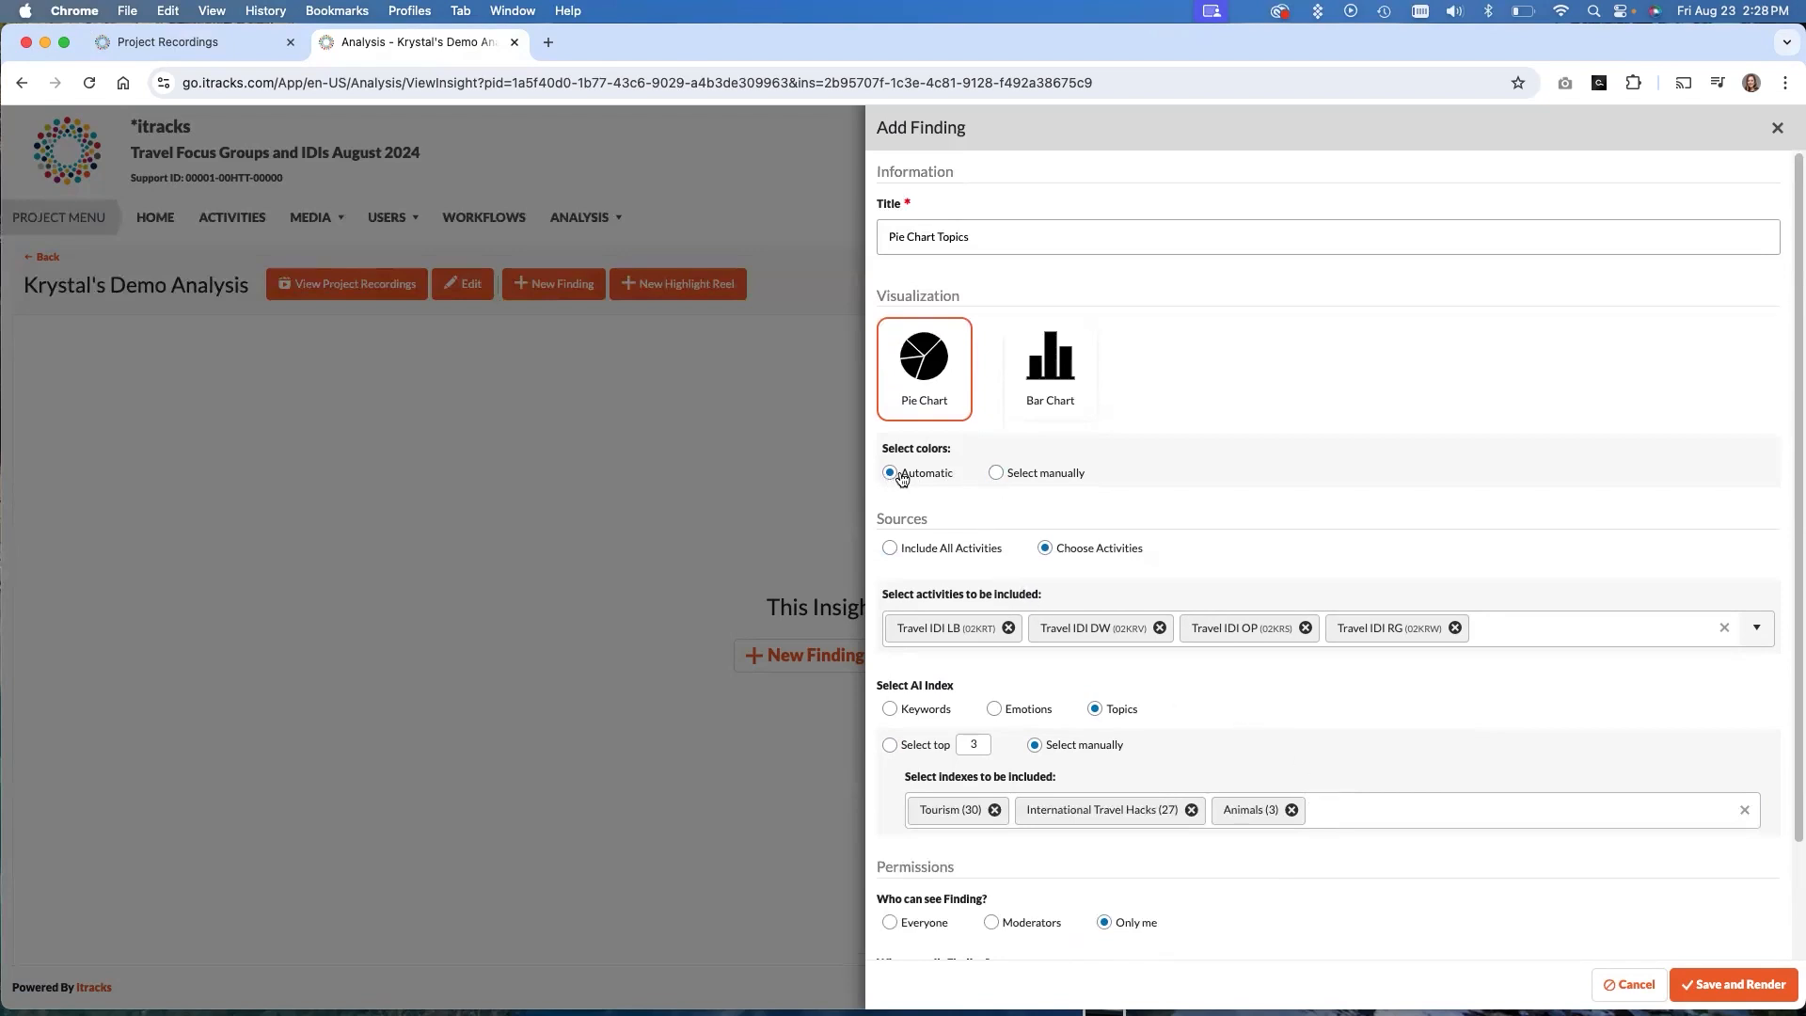
Switch the pie chart to manual colour selection and add the first two colours
{"action": "left_click", "coordinate": [995, 475]}
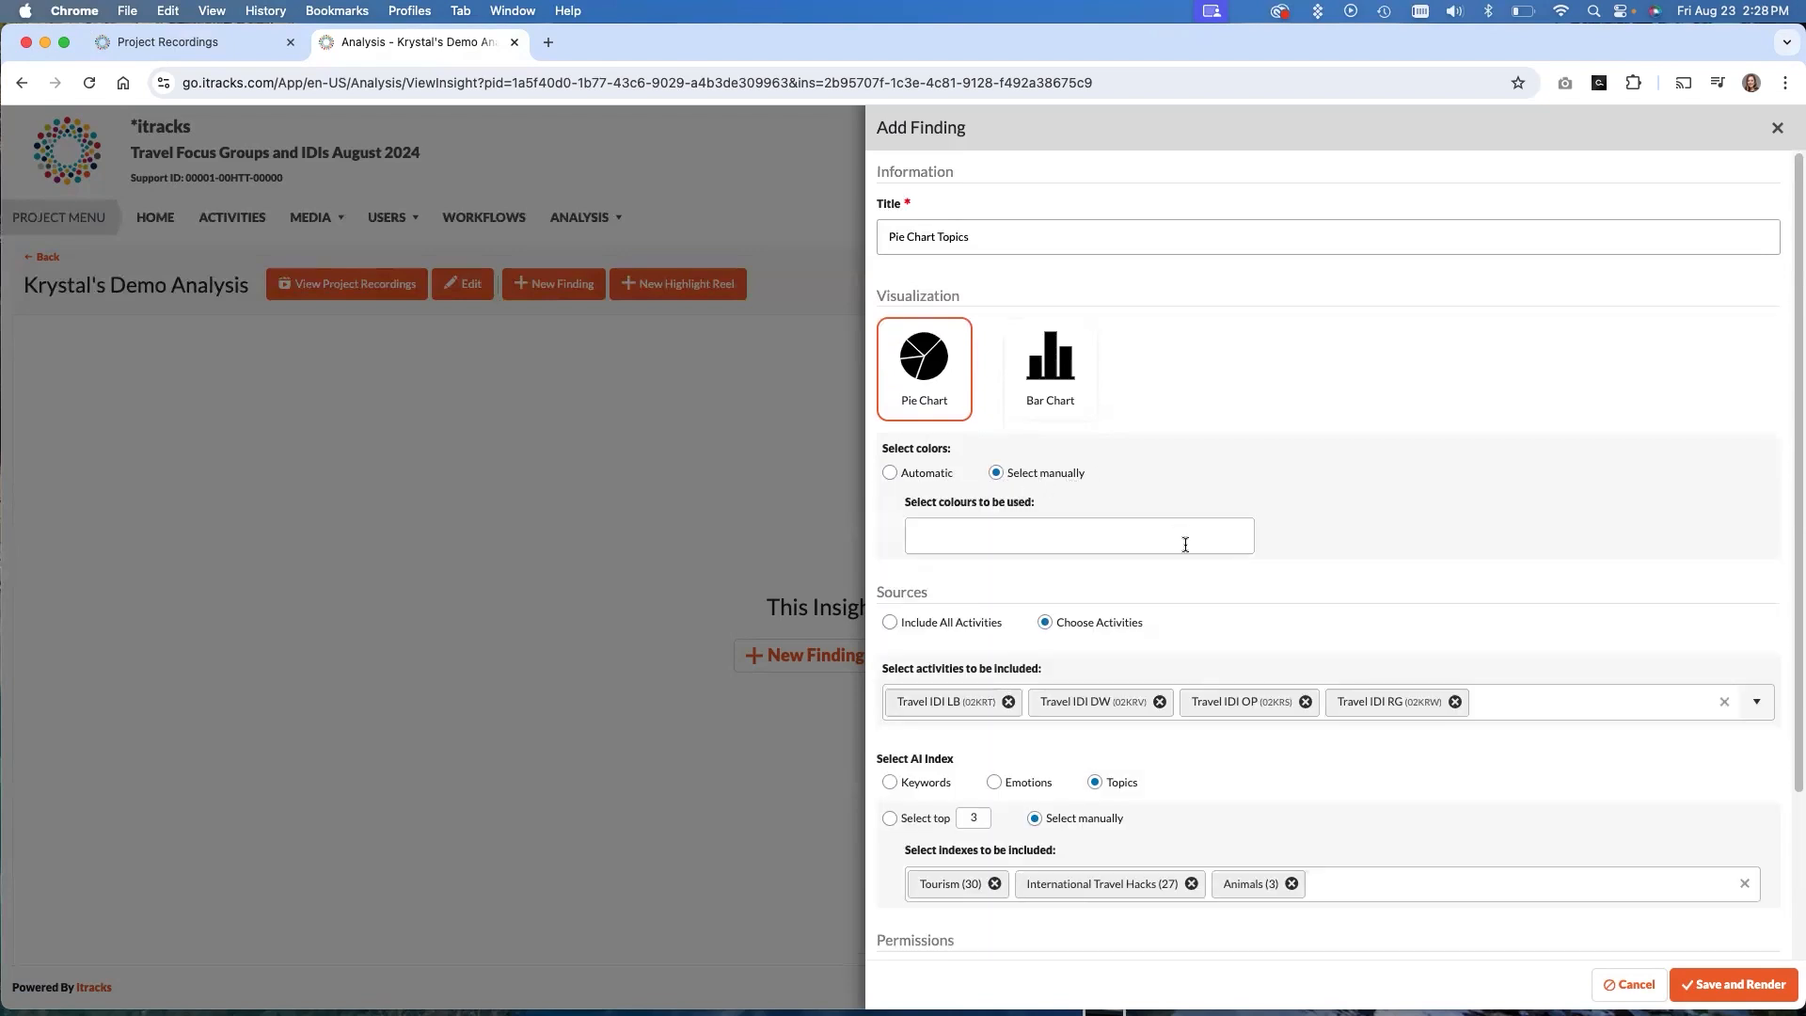
{"action": "left_click", "coordinate": [1078, 535]}
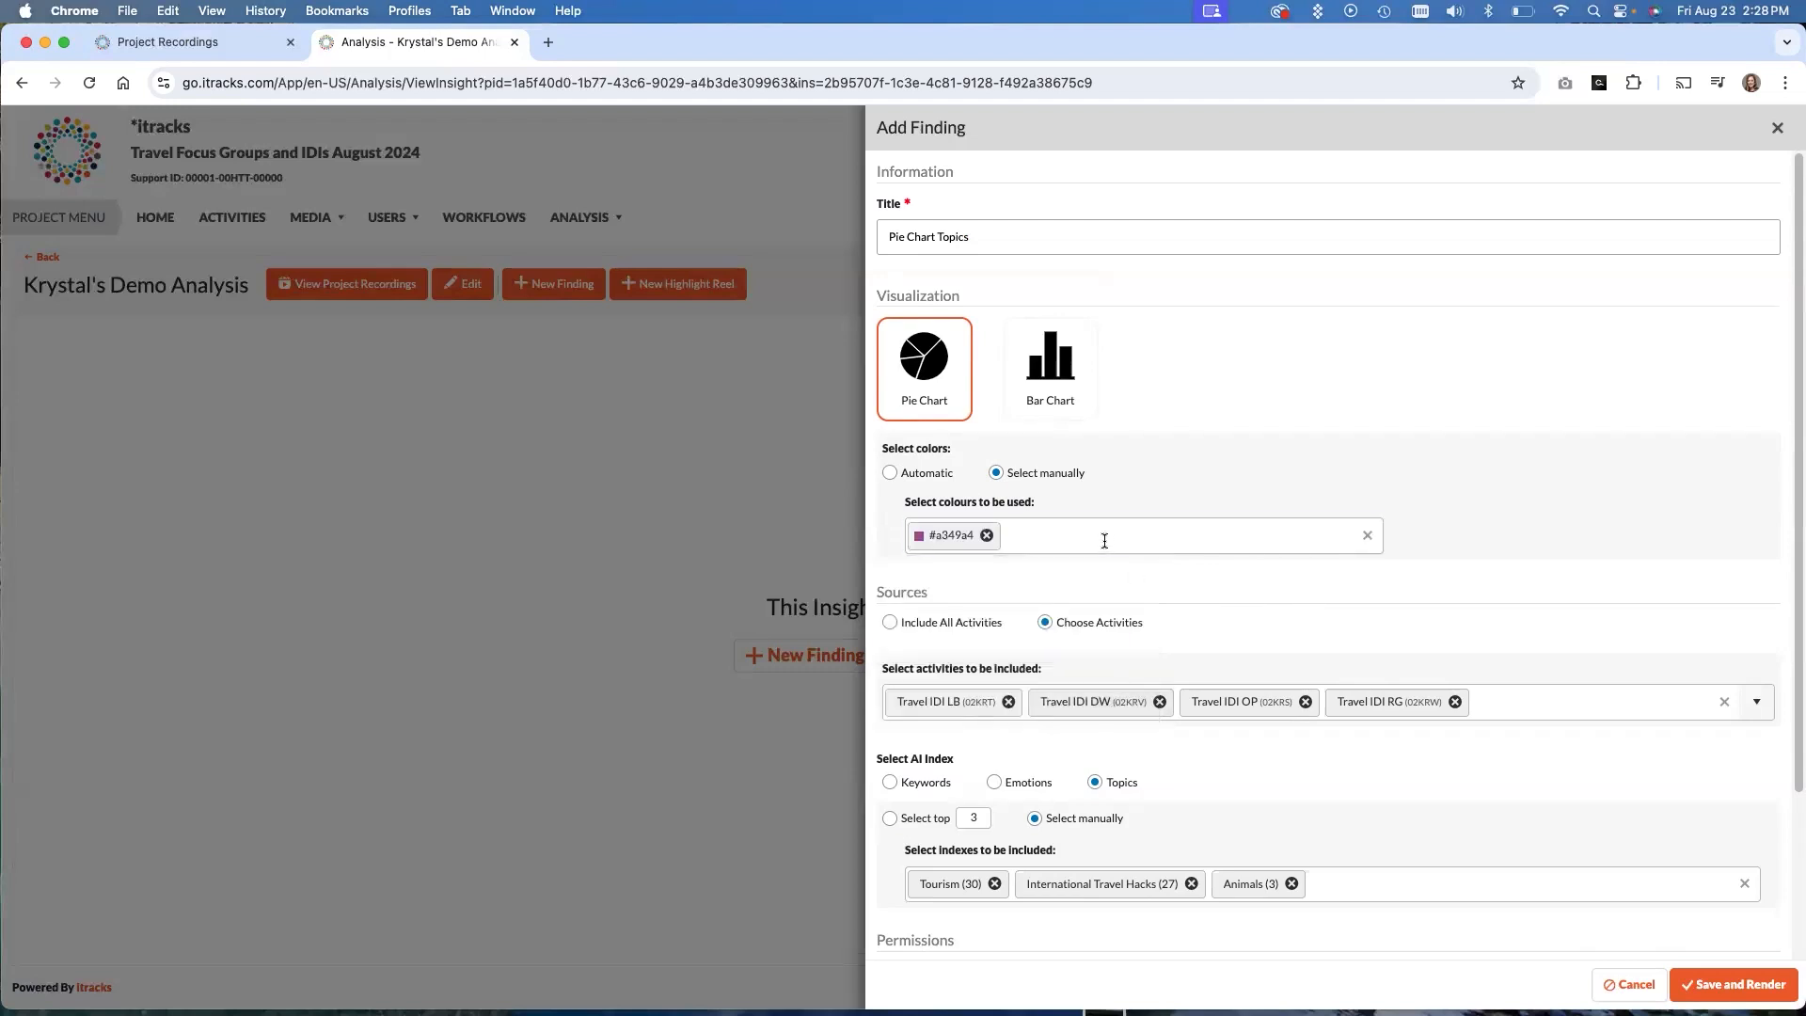
{"action": "left_click", "coordinate": [1151, 534]}
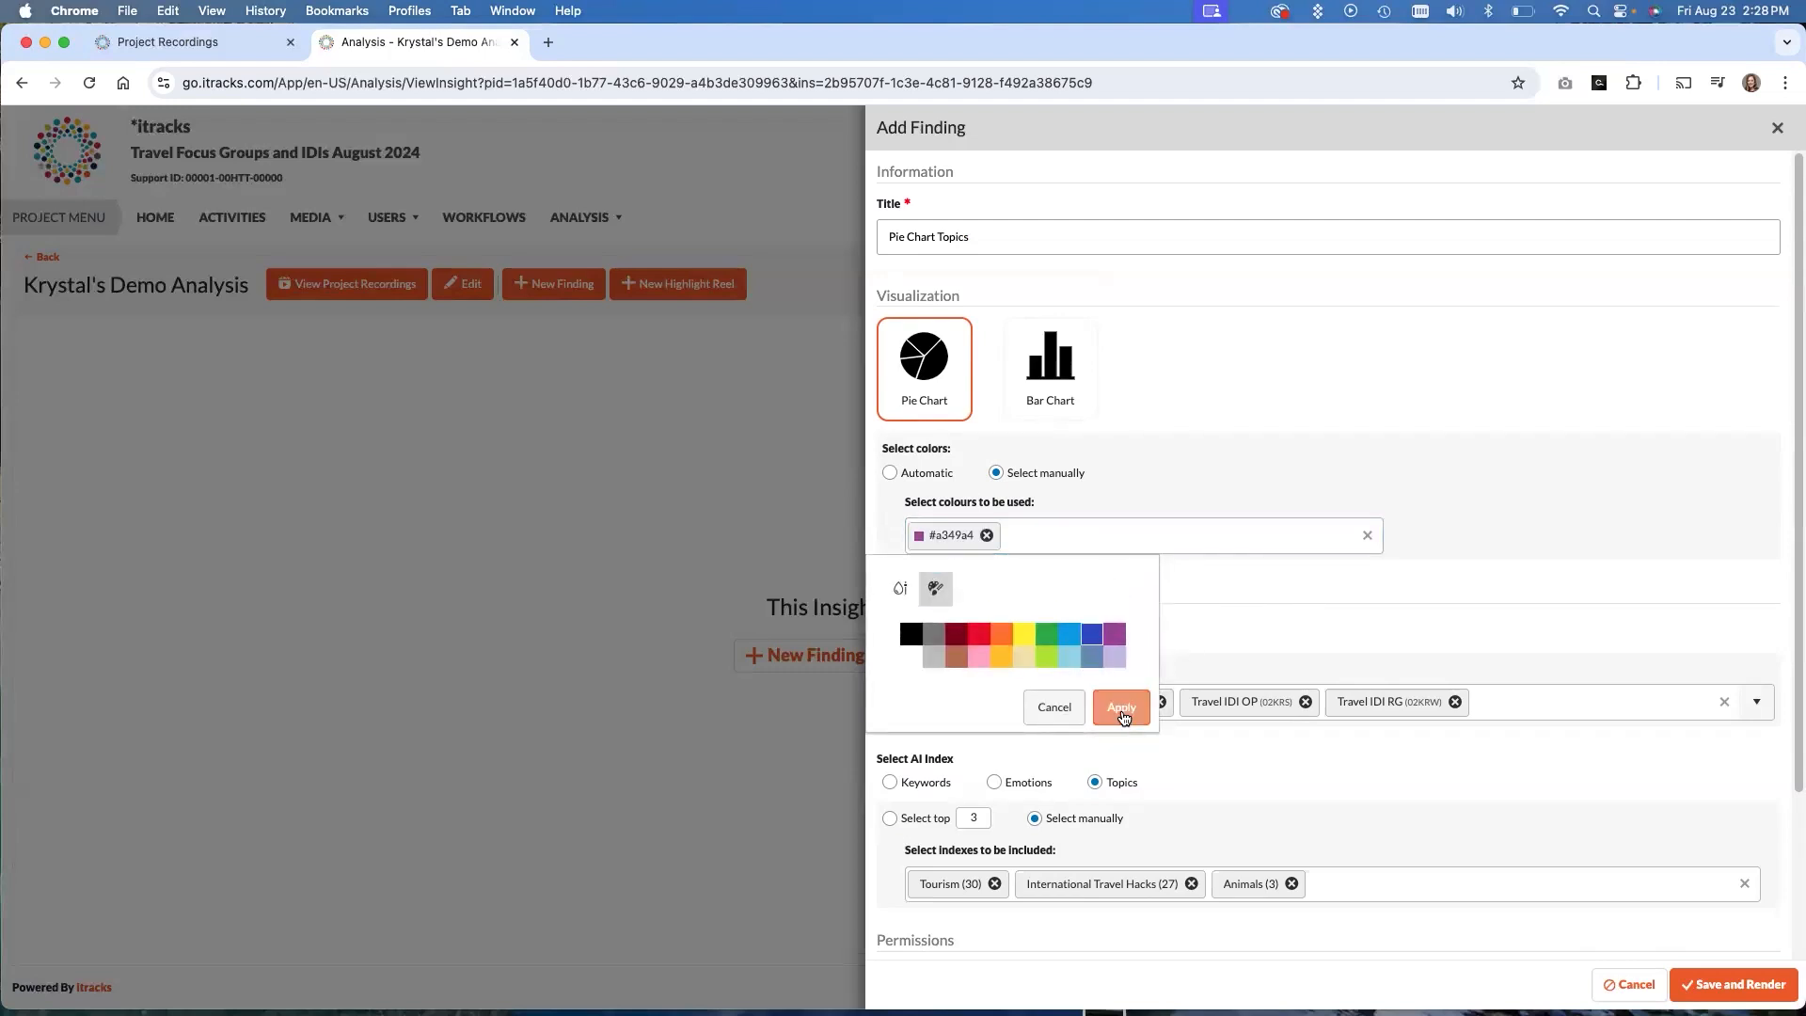
{"action": "left_click", "coordinate": [1117, 706]}
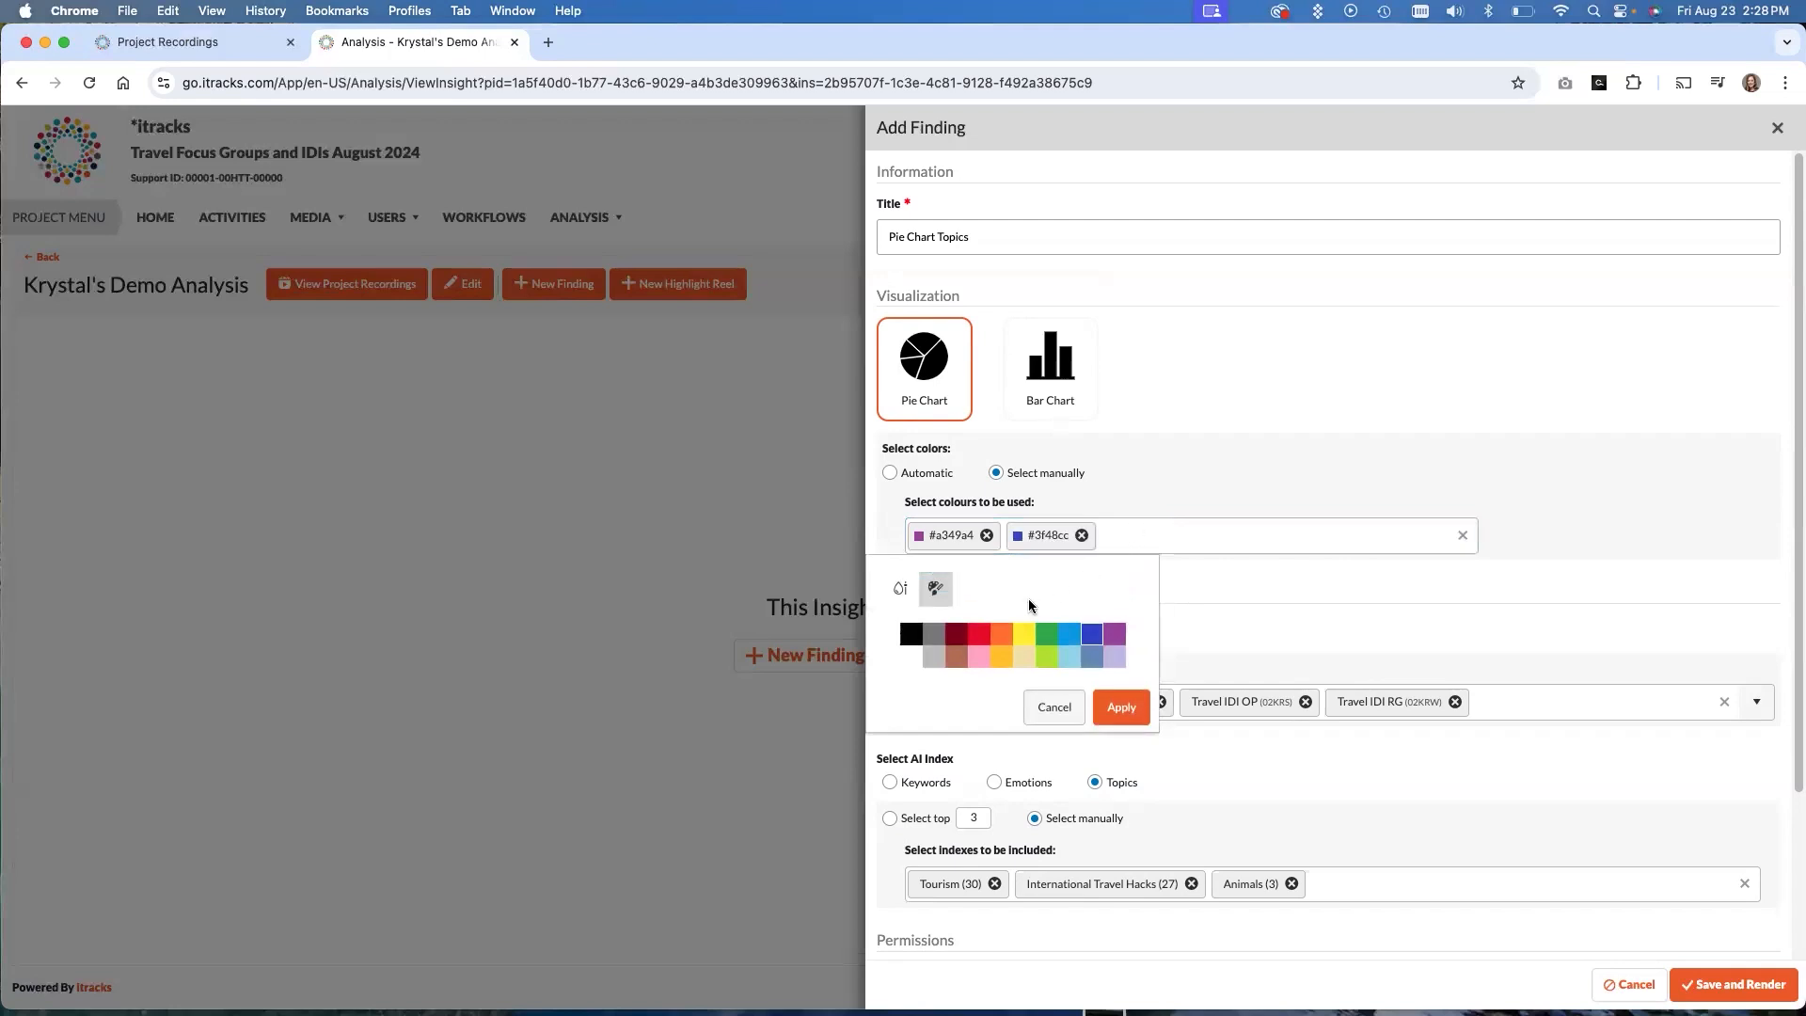
{"action": "mouse_move", "coordinate": [1040, 598]}
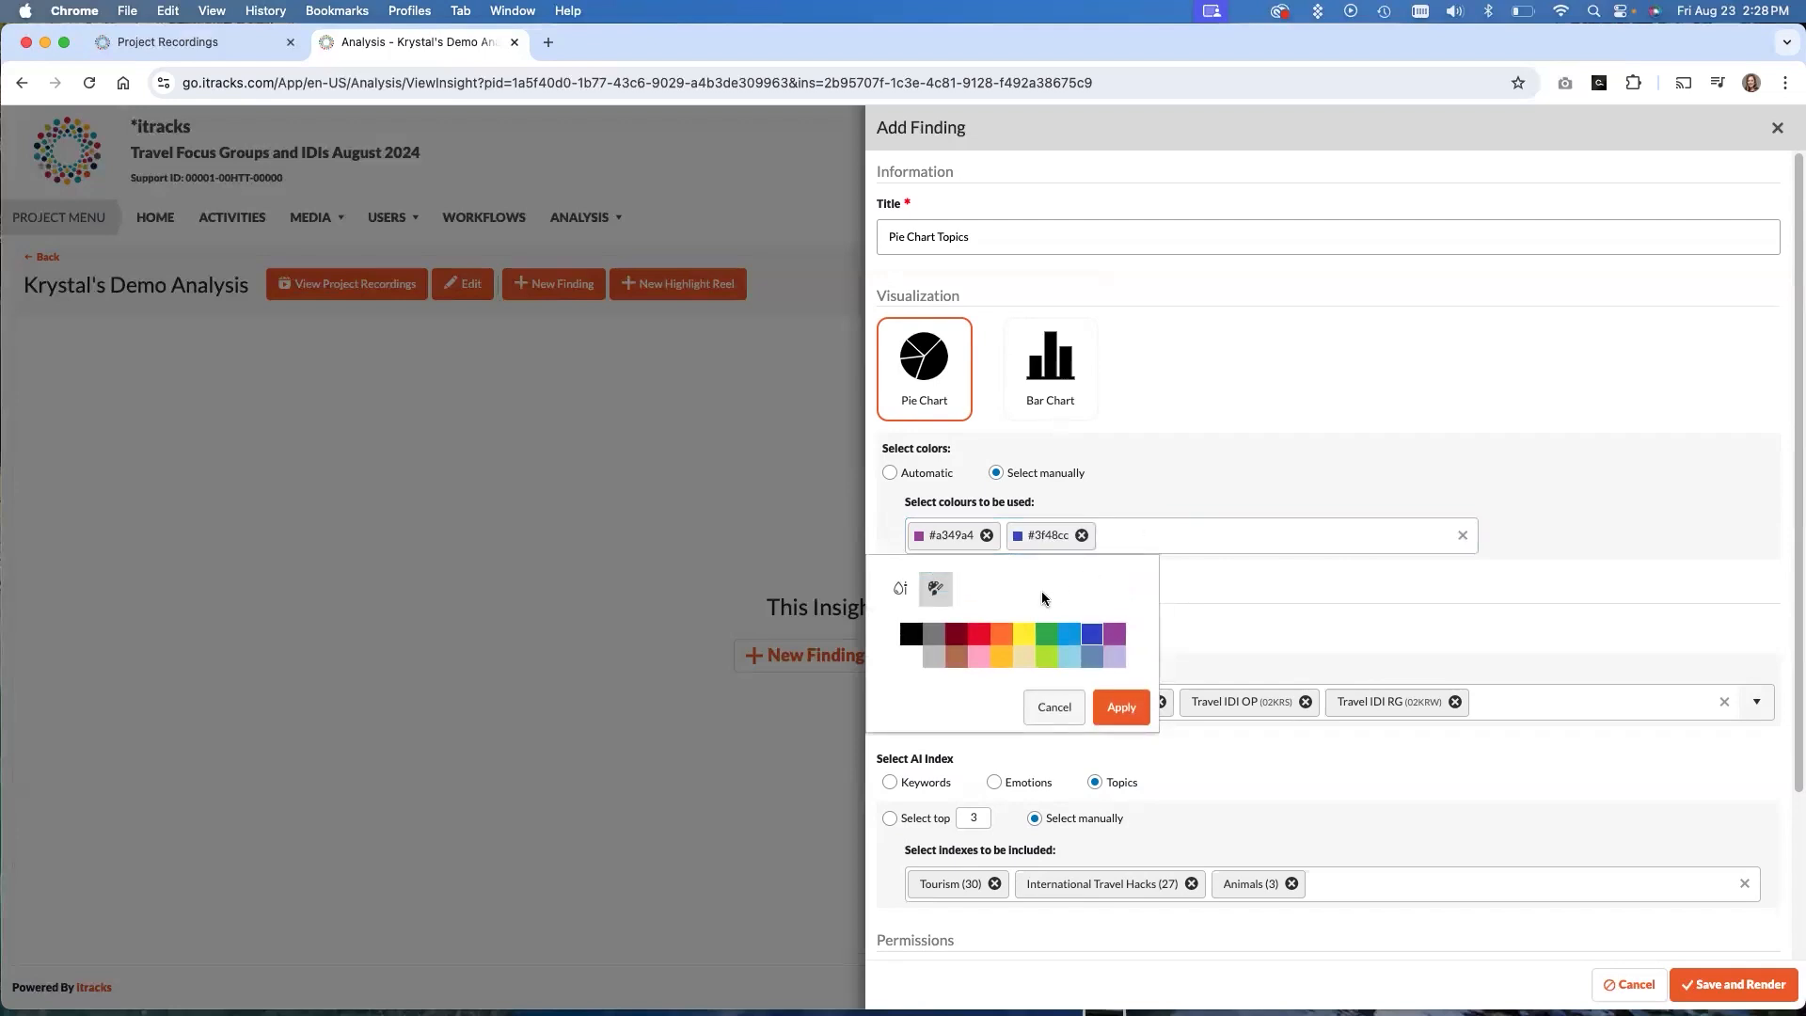
{"action": "mouse_move", "coordinate": [1037, 604]}
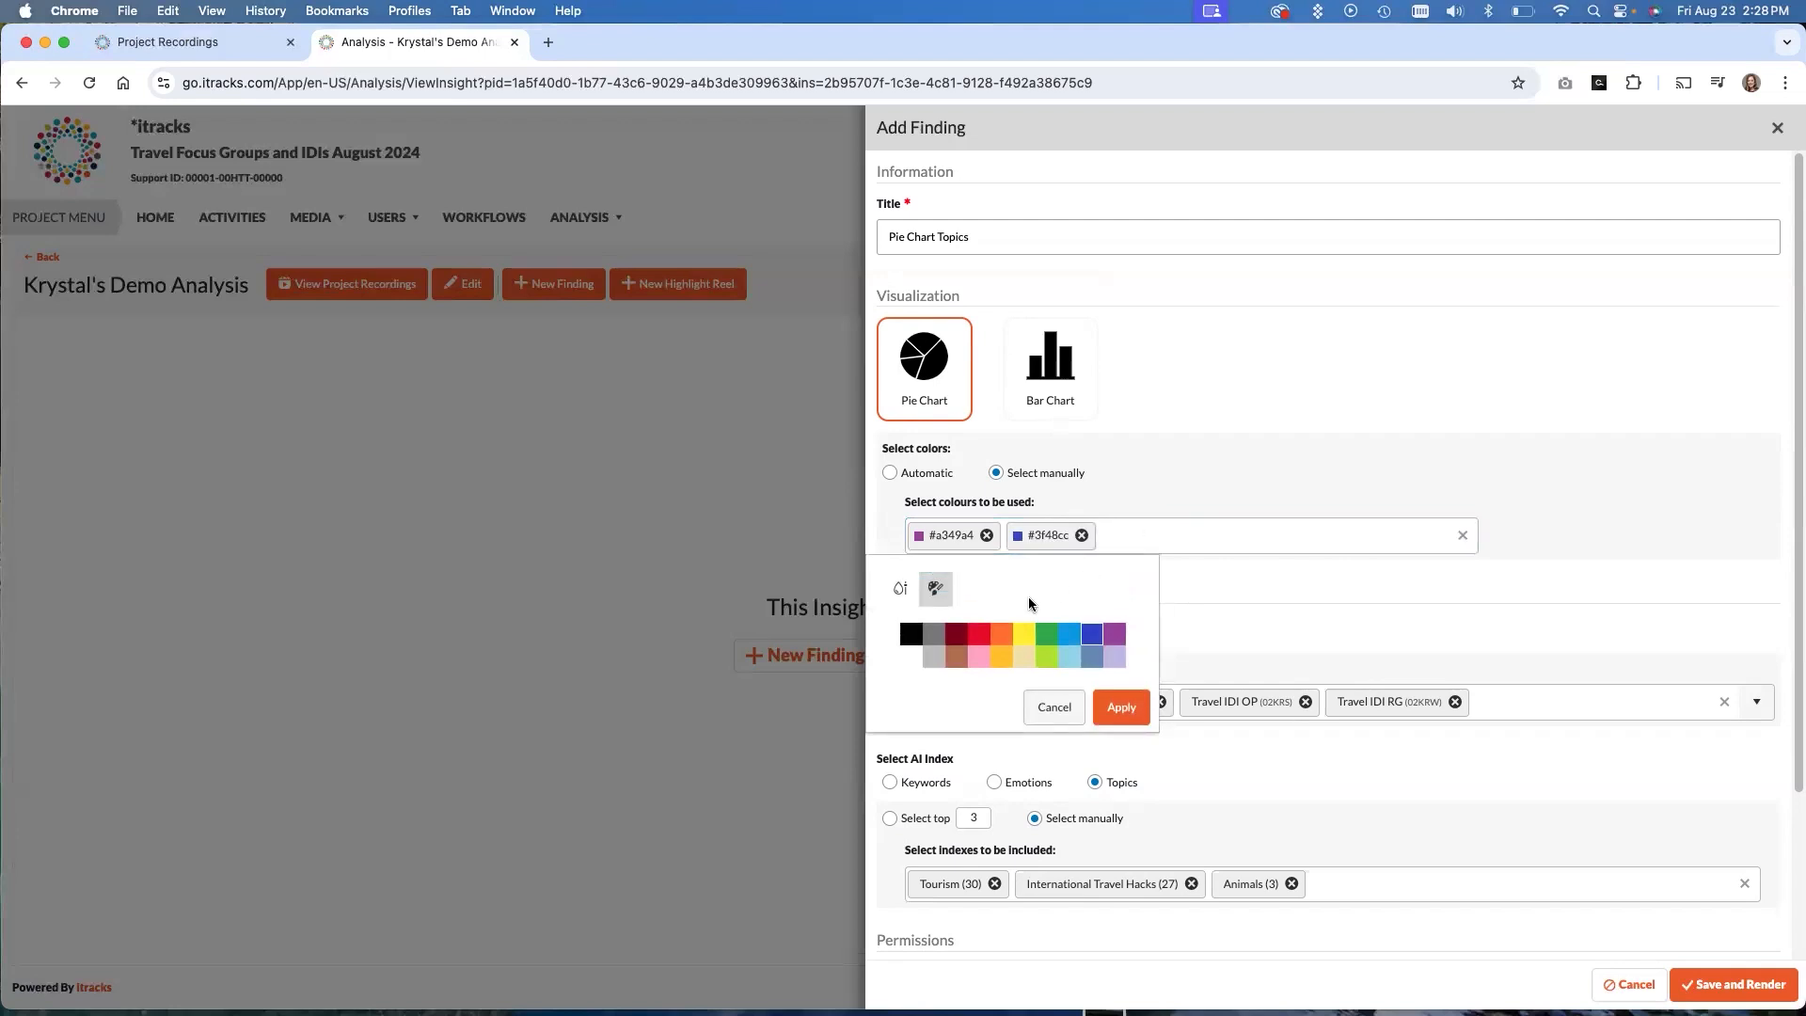
Add a third chart colour as the custom hex value #e05026
{"action": "left_click", "coordinate": [901, 589]}
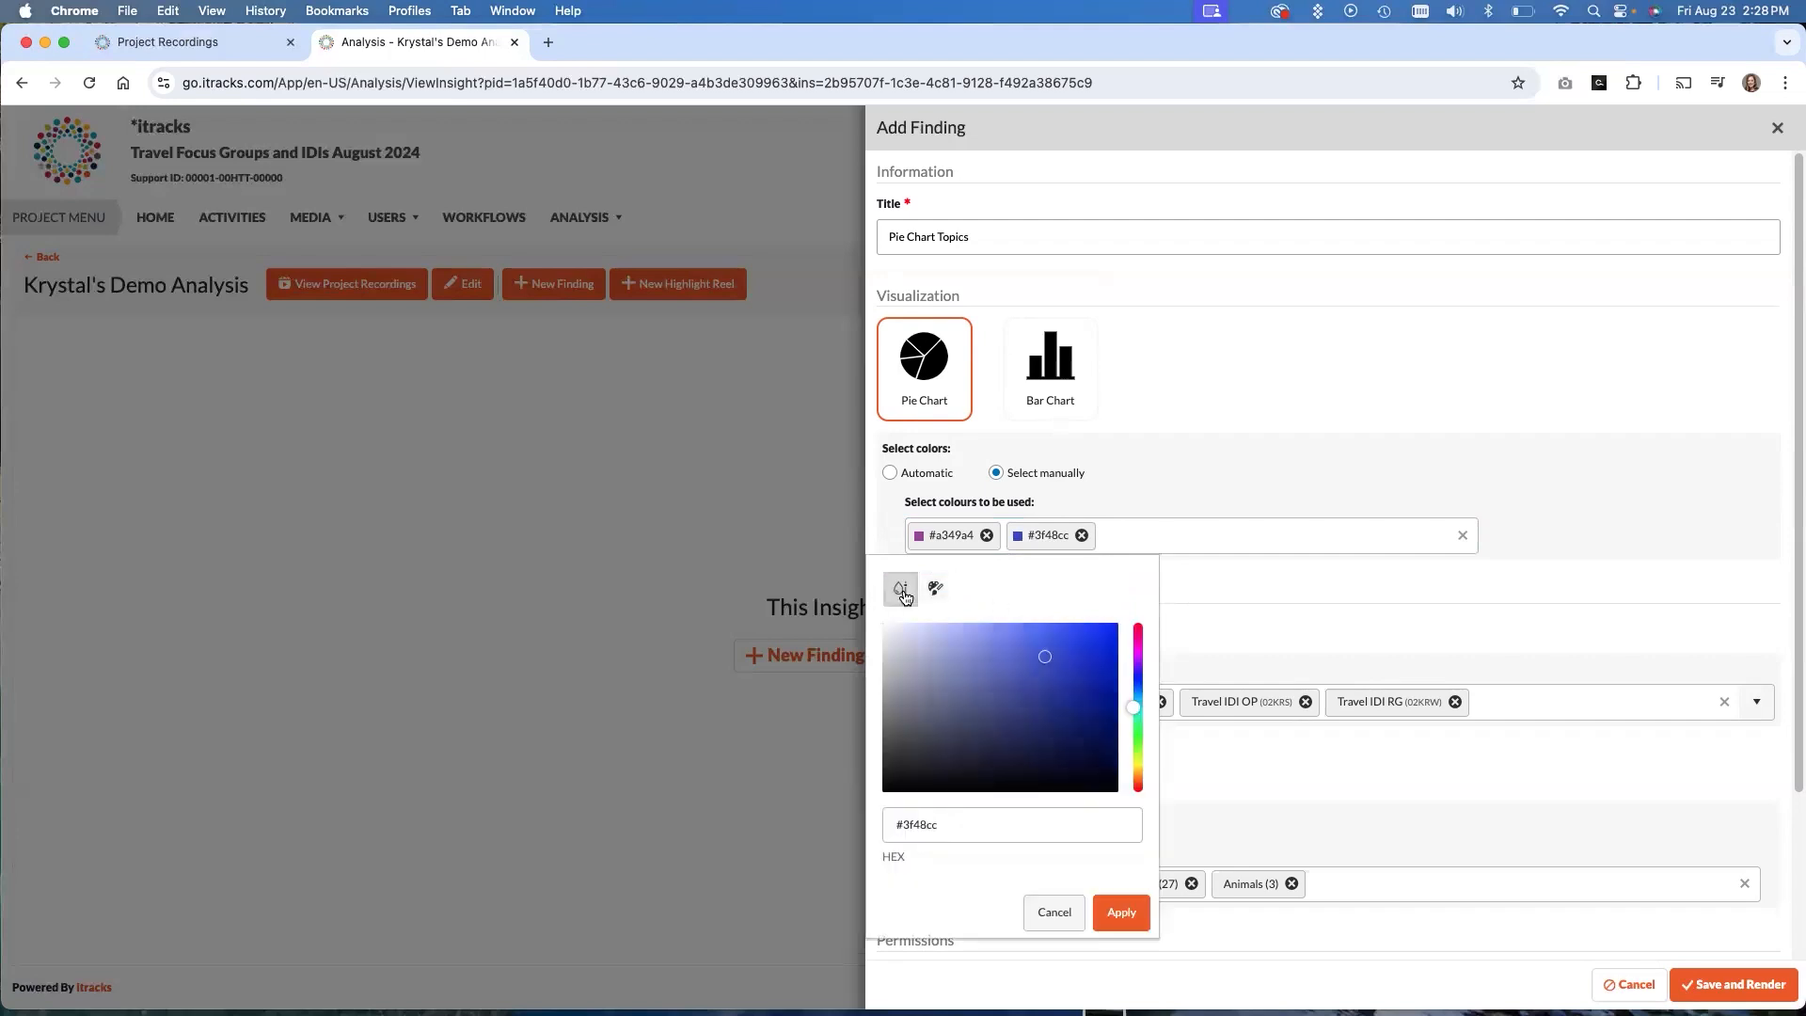
{"action": "double_click", "coordinate": [916, 824]}
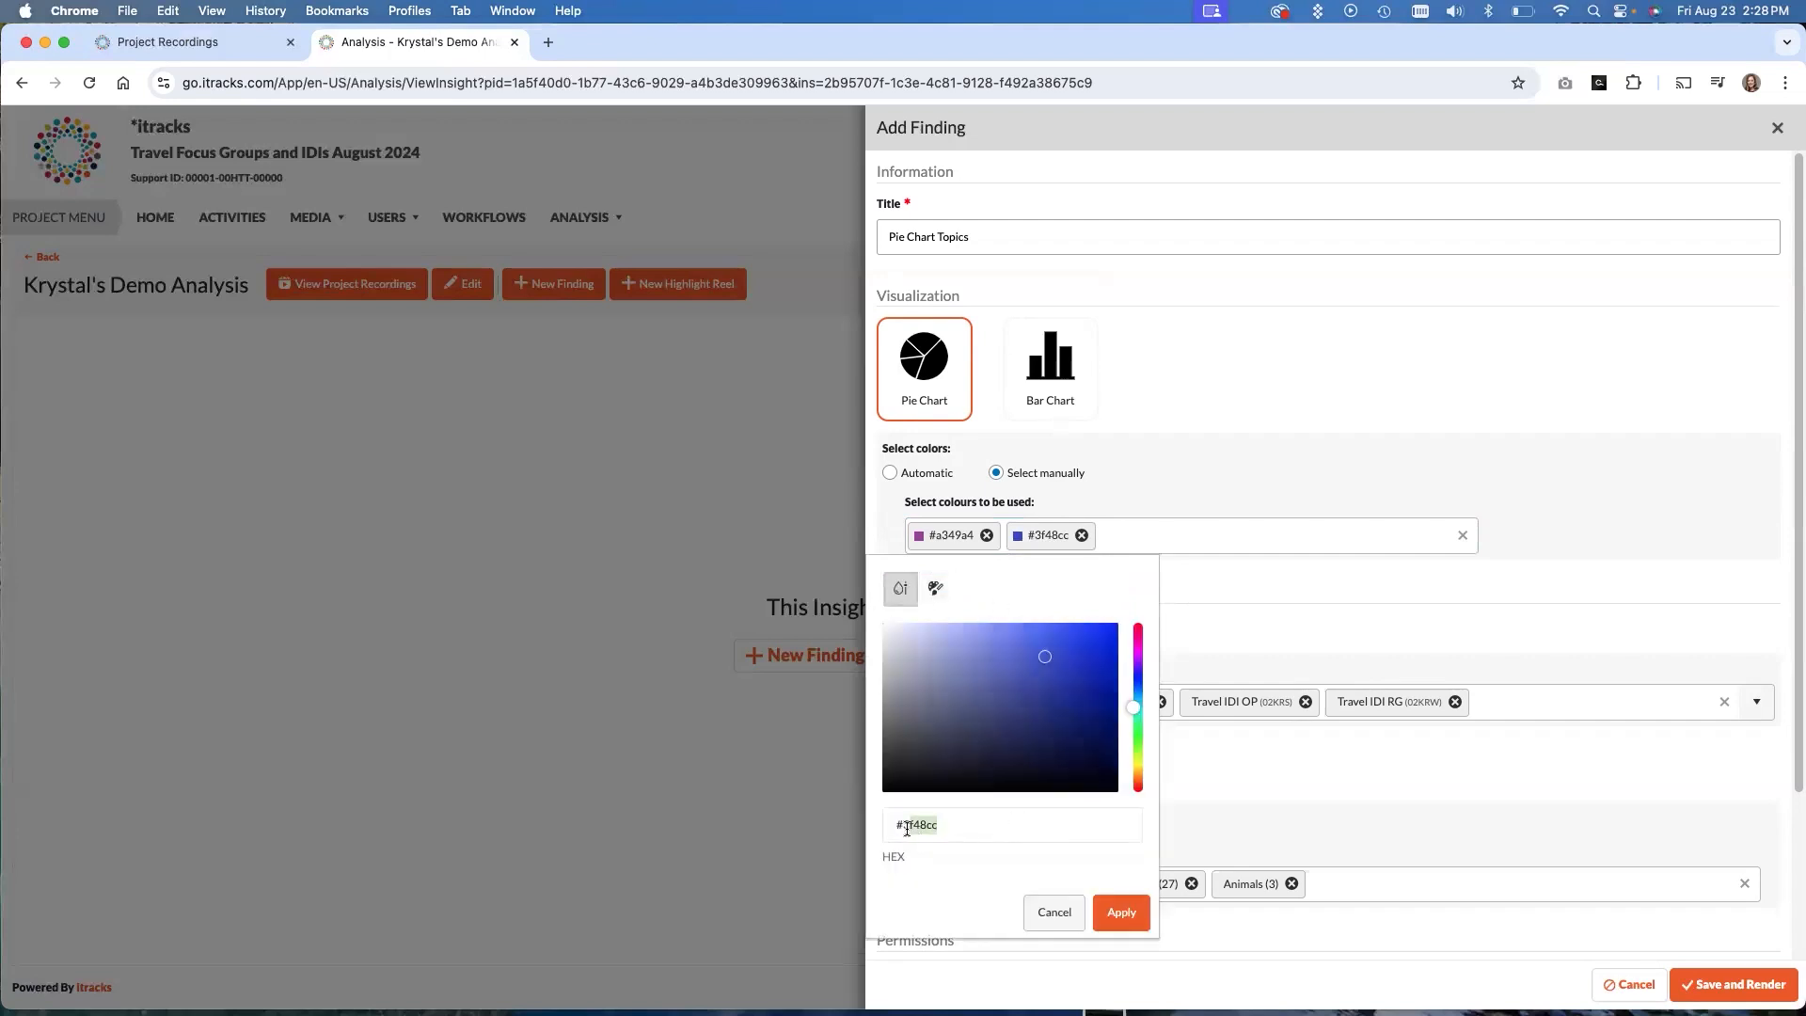
{"action": "left_click", "coordinate": [1012, 824]}
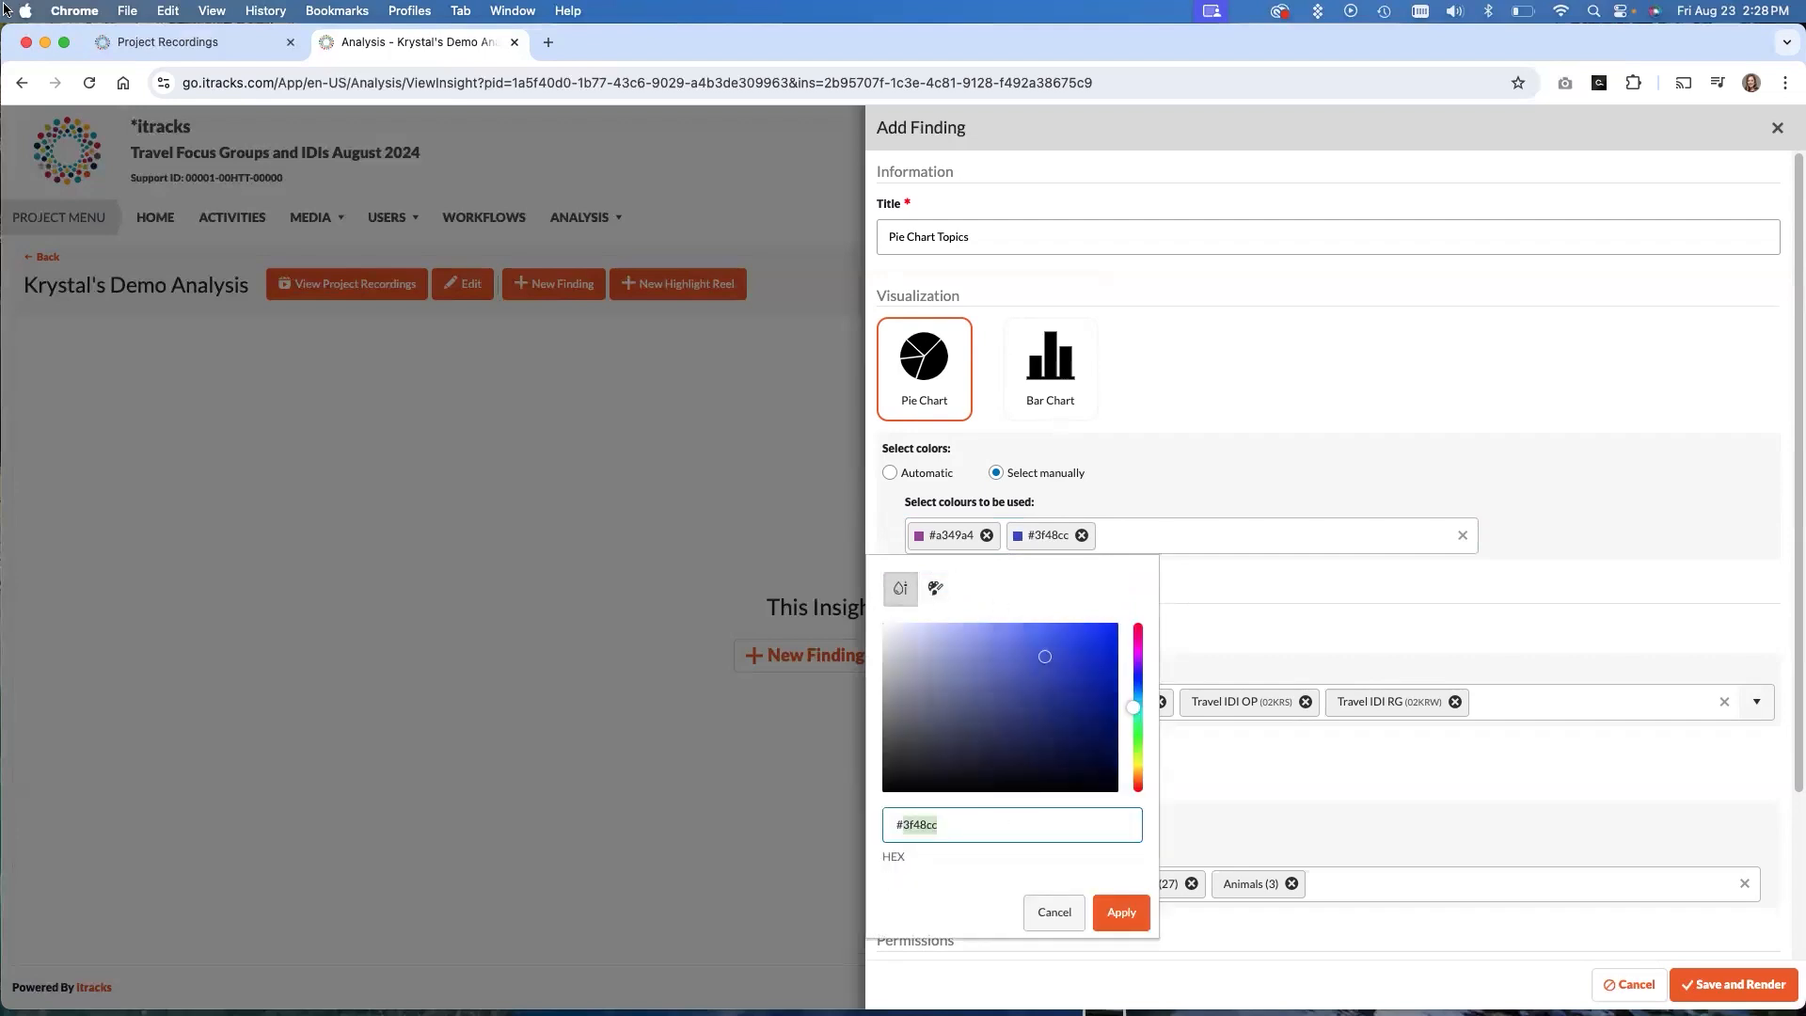
{"action": "type", "text": "e0502"}
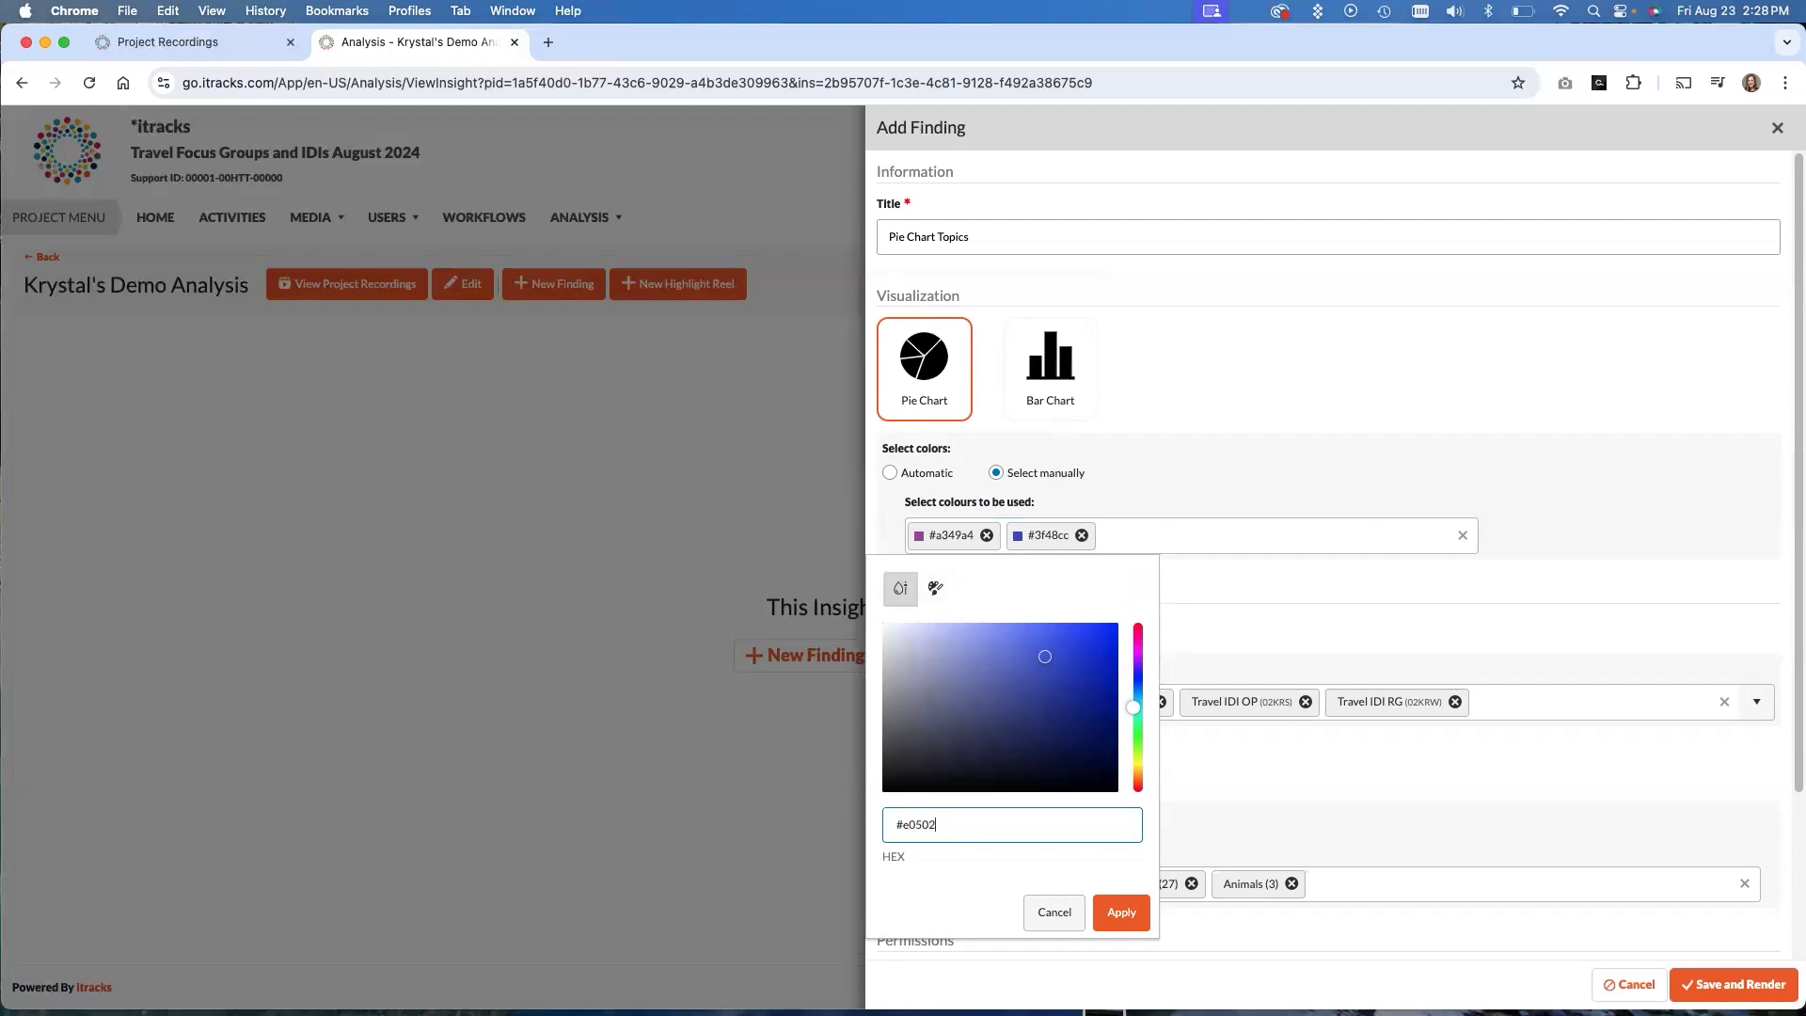
{"action": "type", "text": "6"}
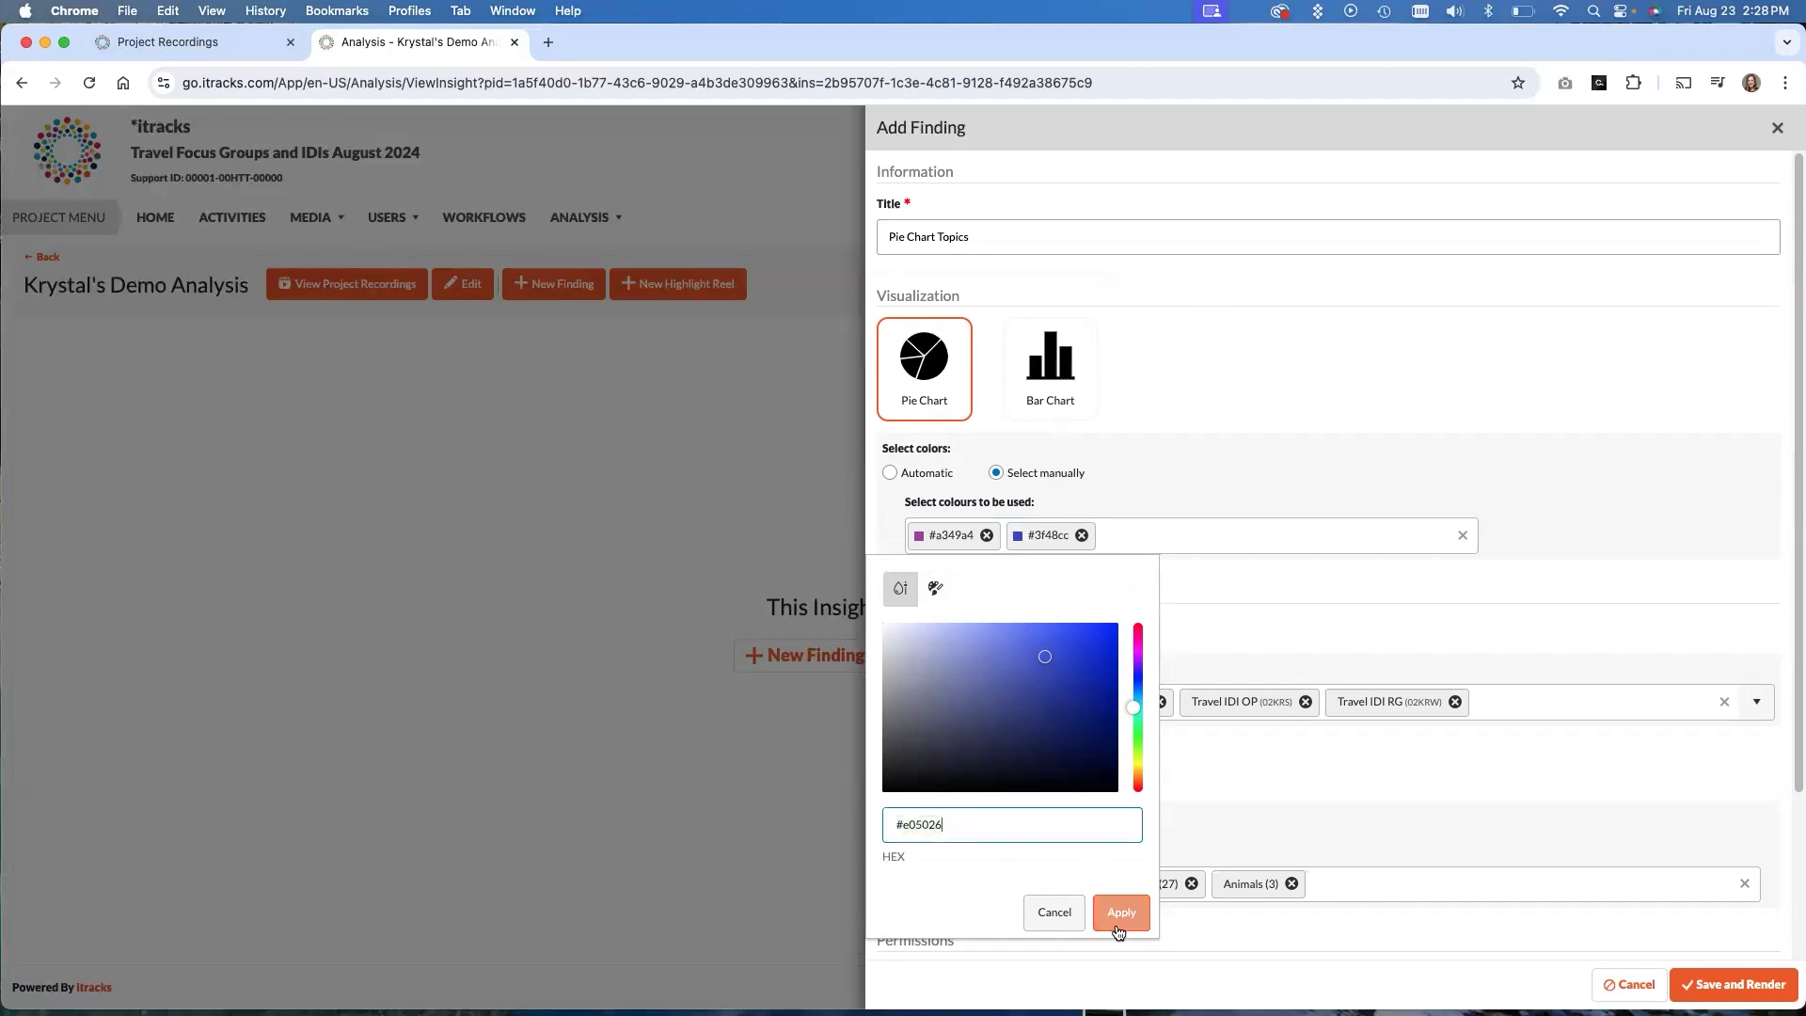
{"action": "left_click", "coordinate": [1118, 911]}
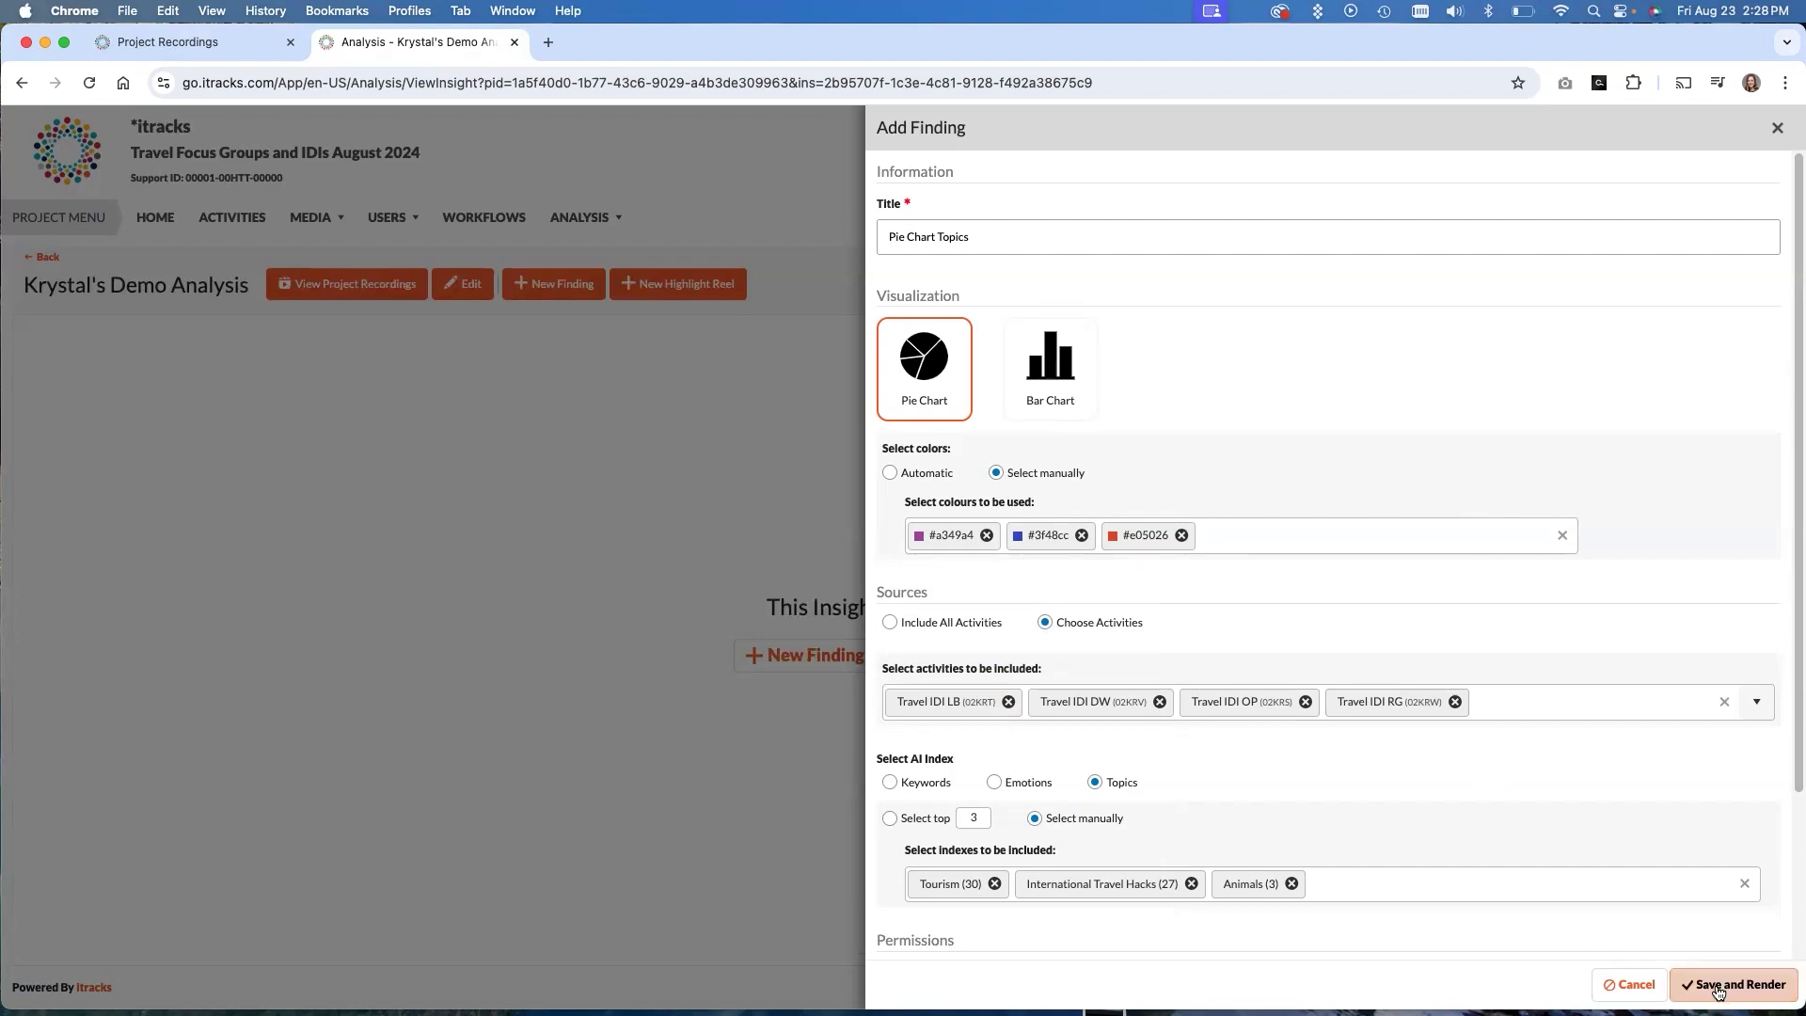
Save and render Pie Chart Topics and show it as Total Time Discussed per topic
{"action": "left_click", "coordinate": [1733, 984]}
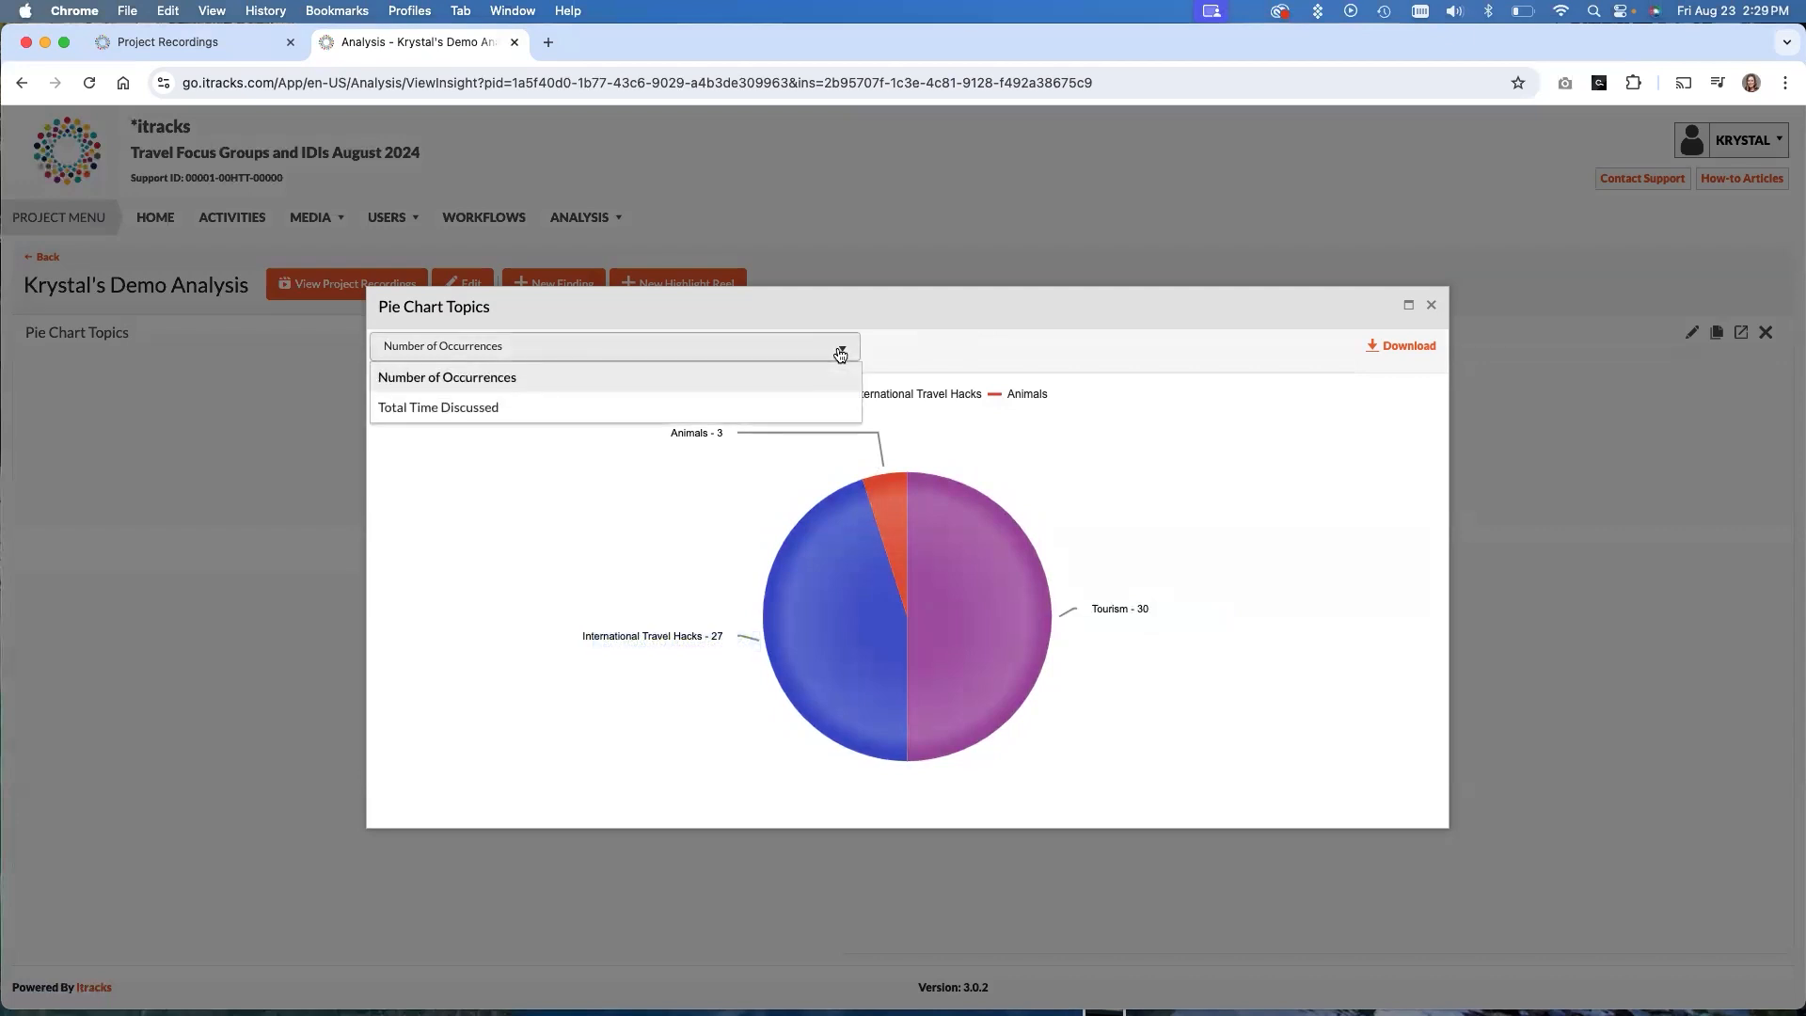
{"action": "left_click", "coordinate": [438, 407]}
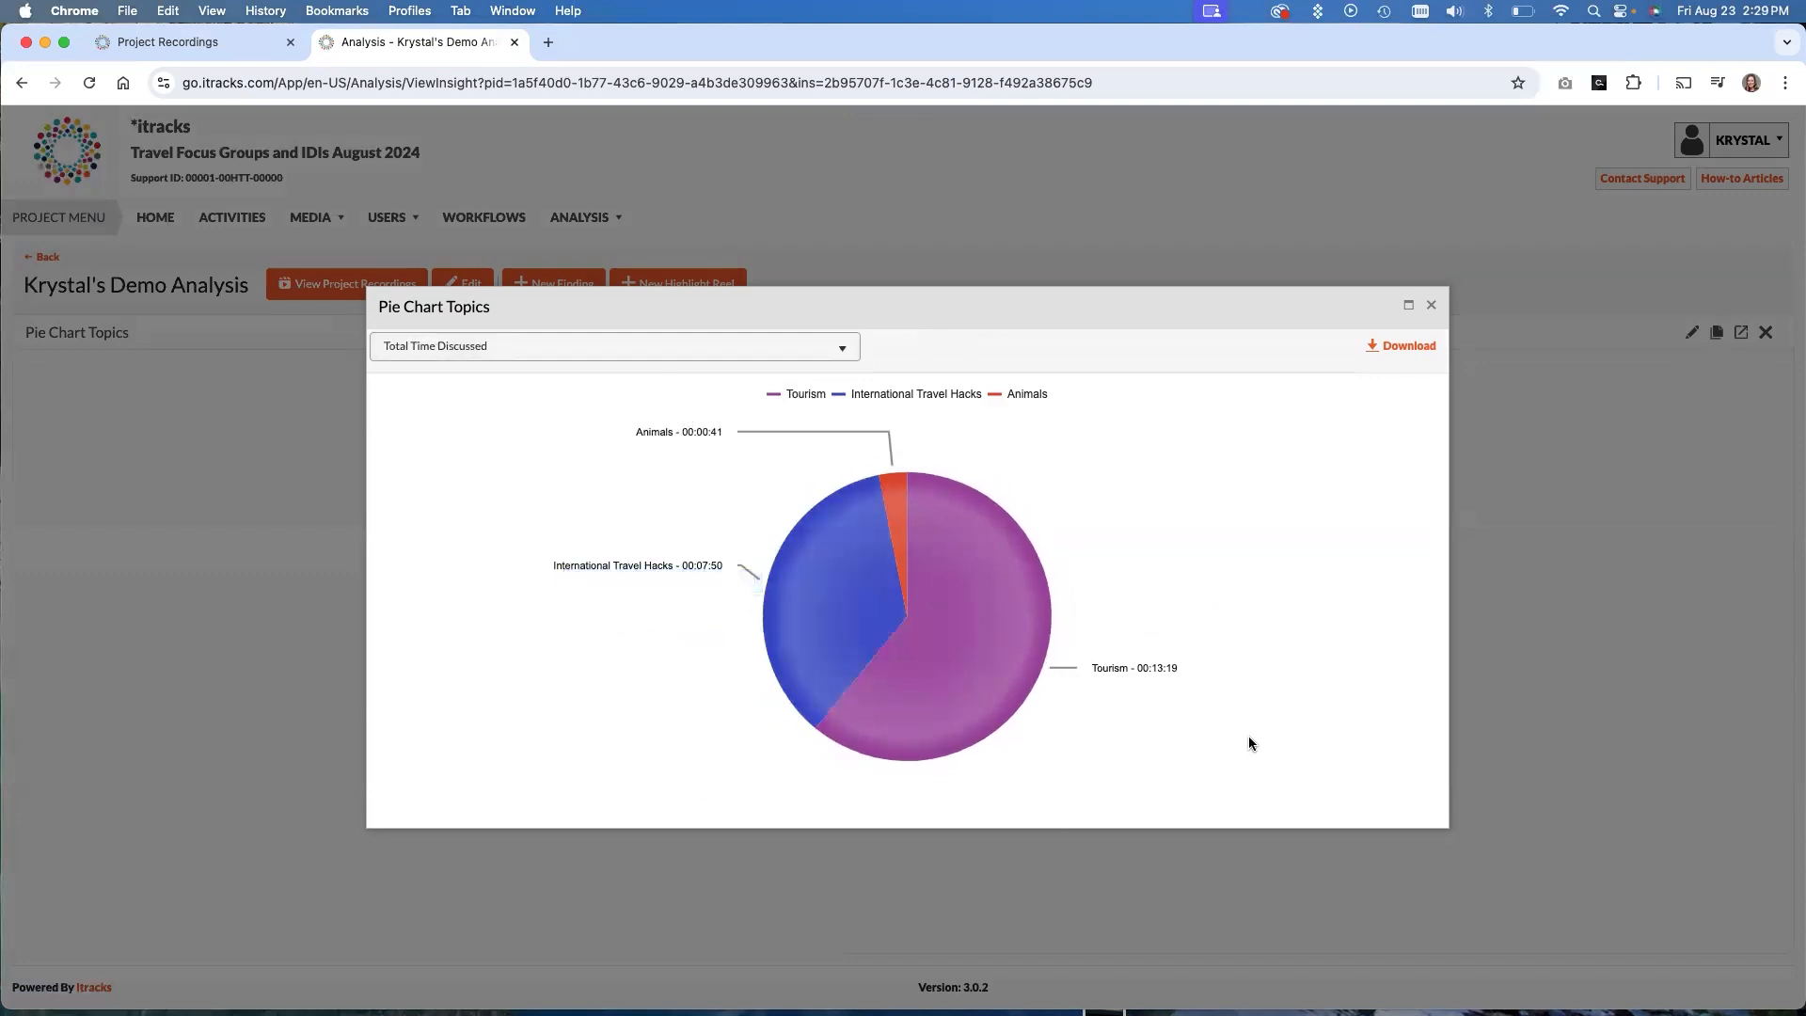
{"action": "mouse_move", "coordinate": [1230, 737]}
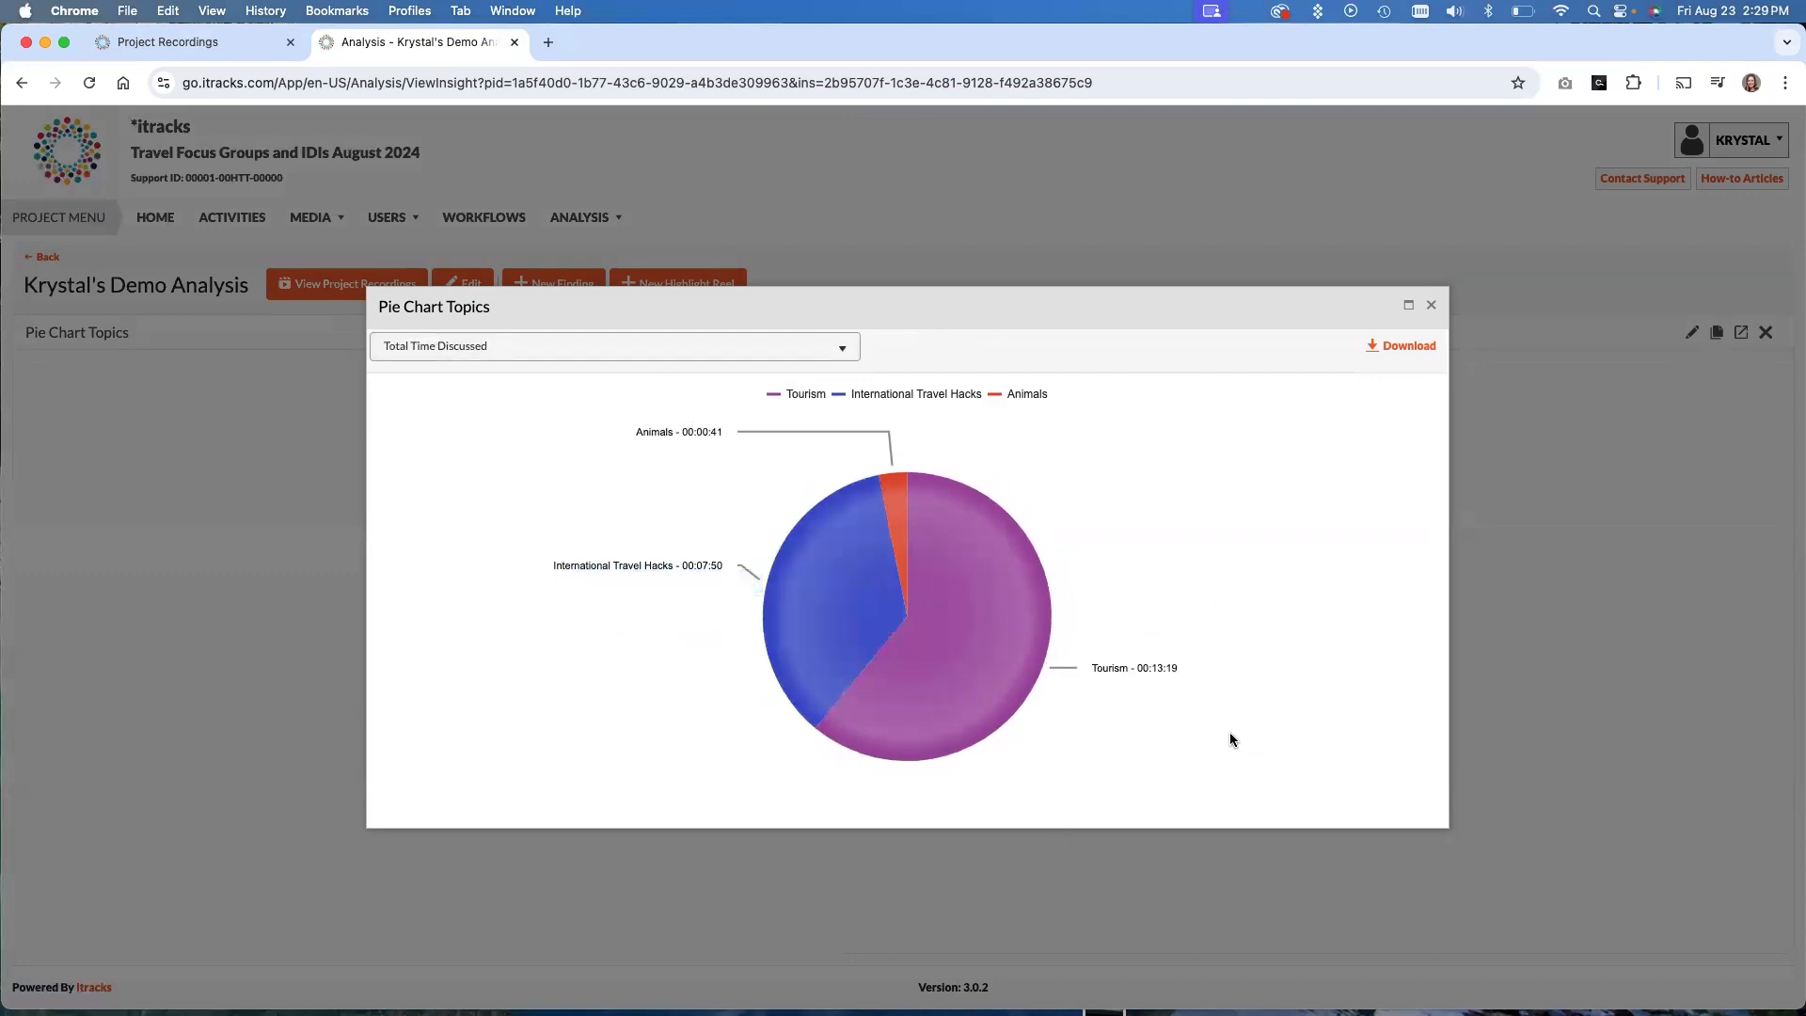
{"action": "mouse_move", "coordinate": [901, 681]}
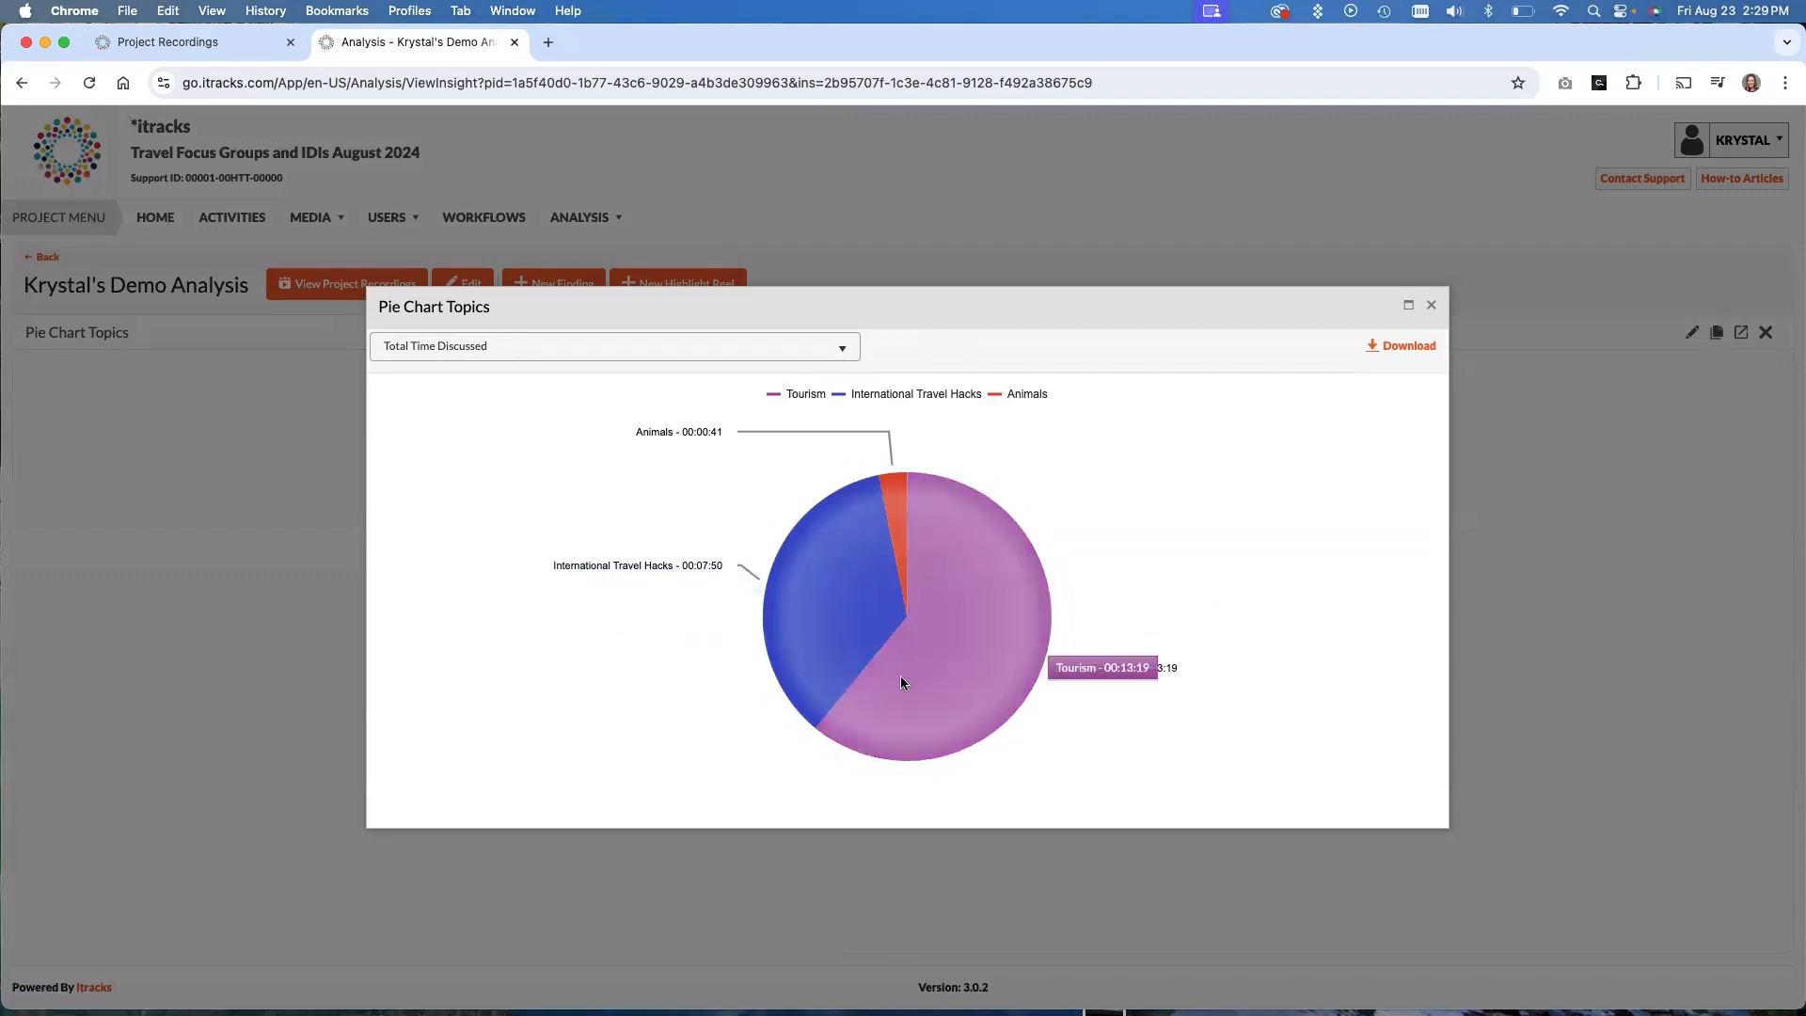
{"action": "mouse_move", "coordinate": [1338, 472]}
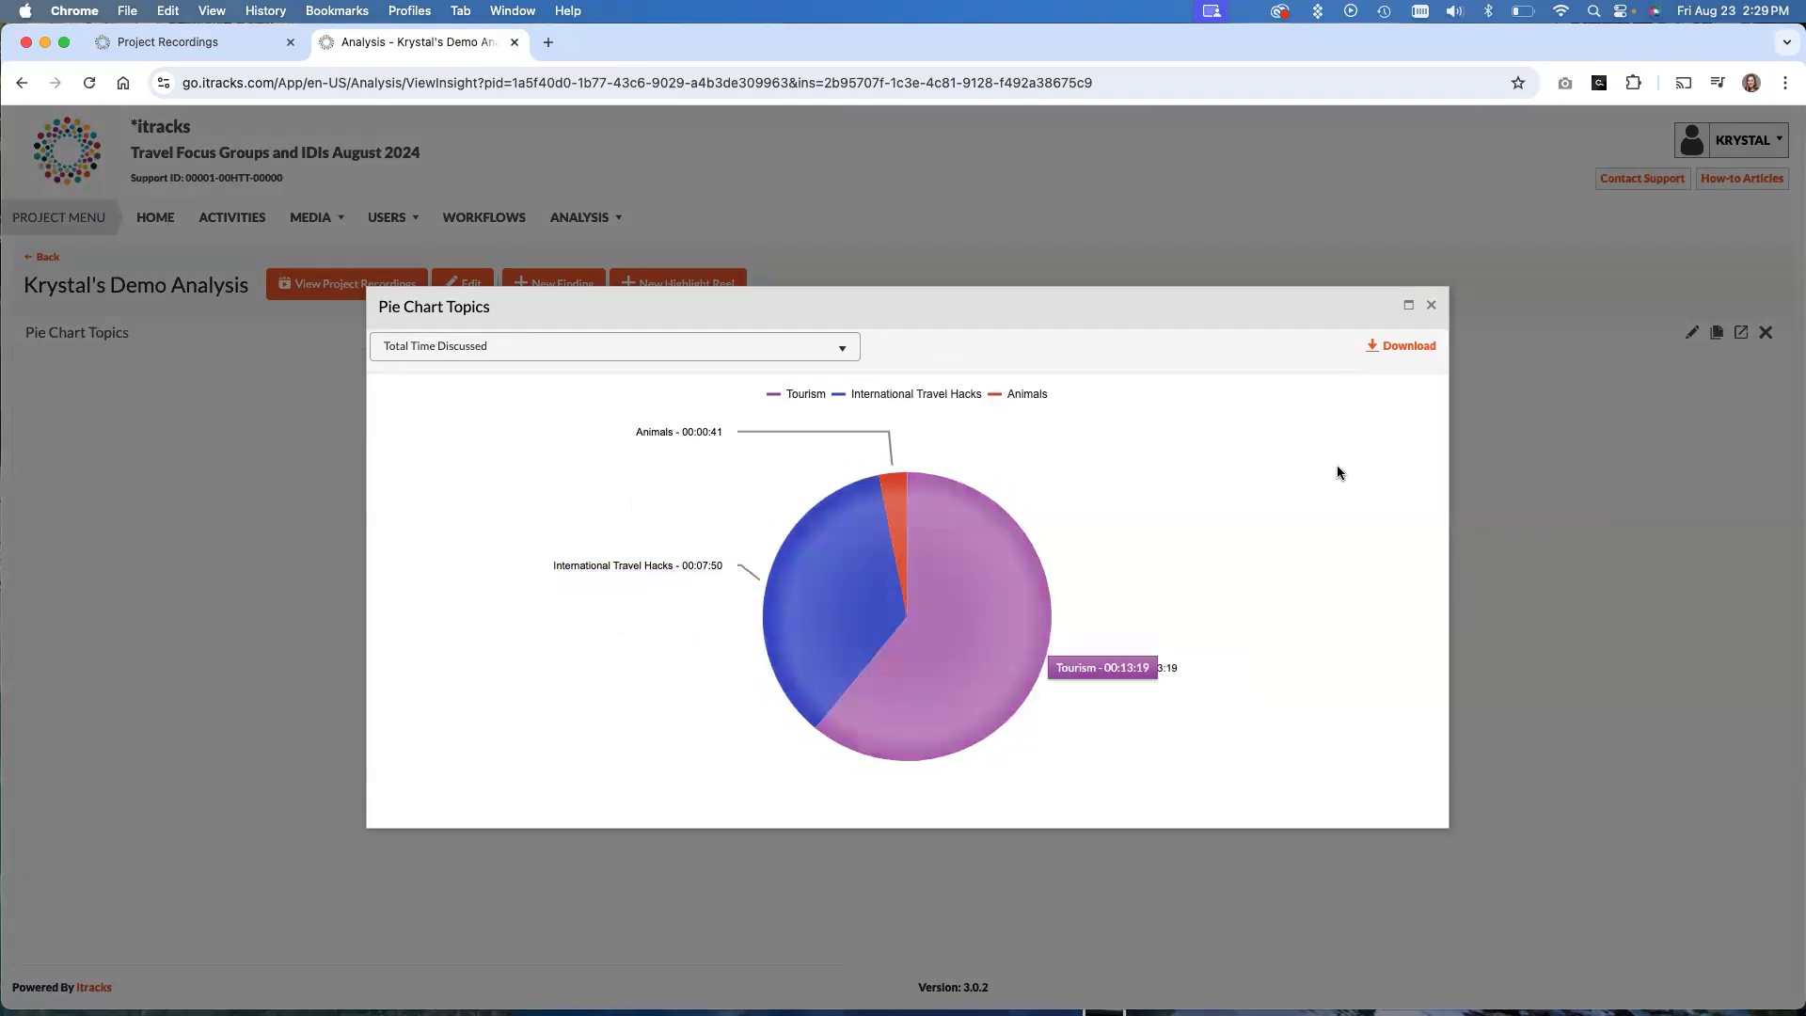
{"action": "mouse_move", "coordinate": [1253, 566]}
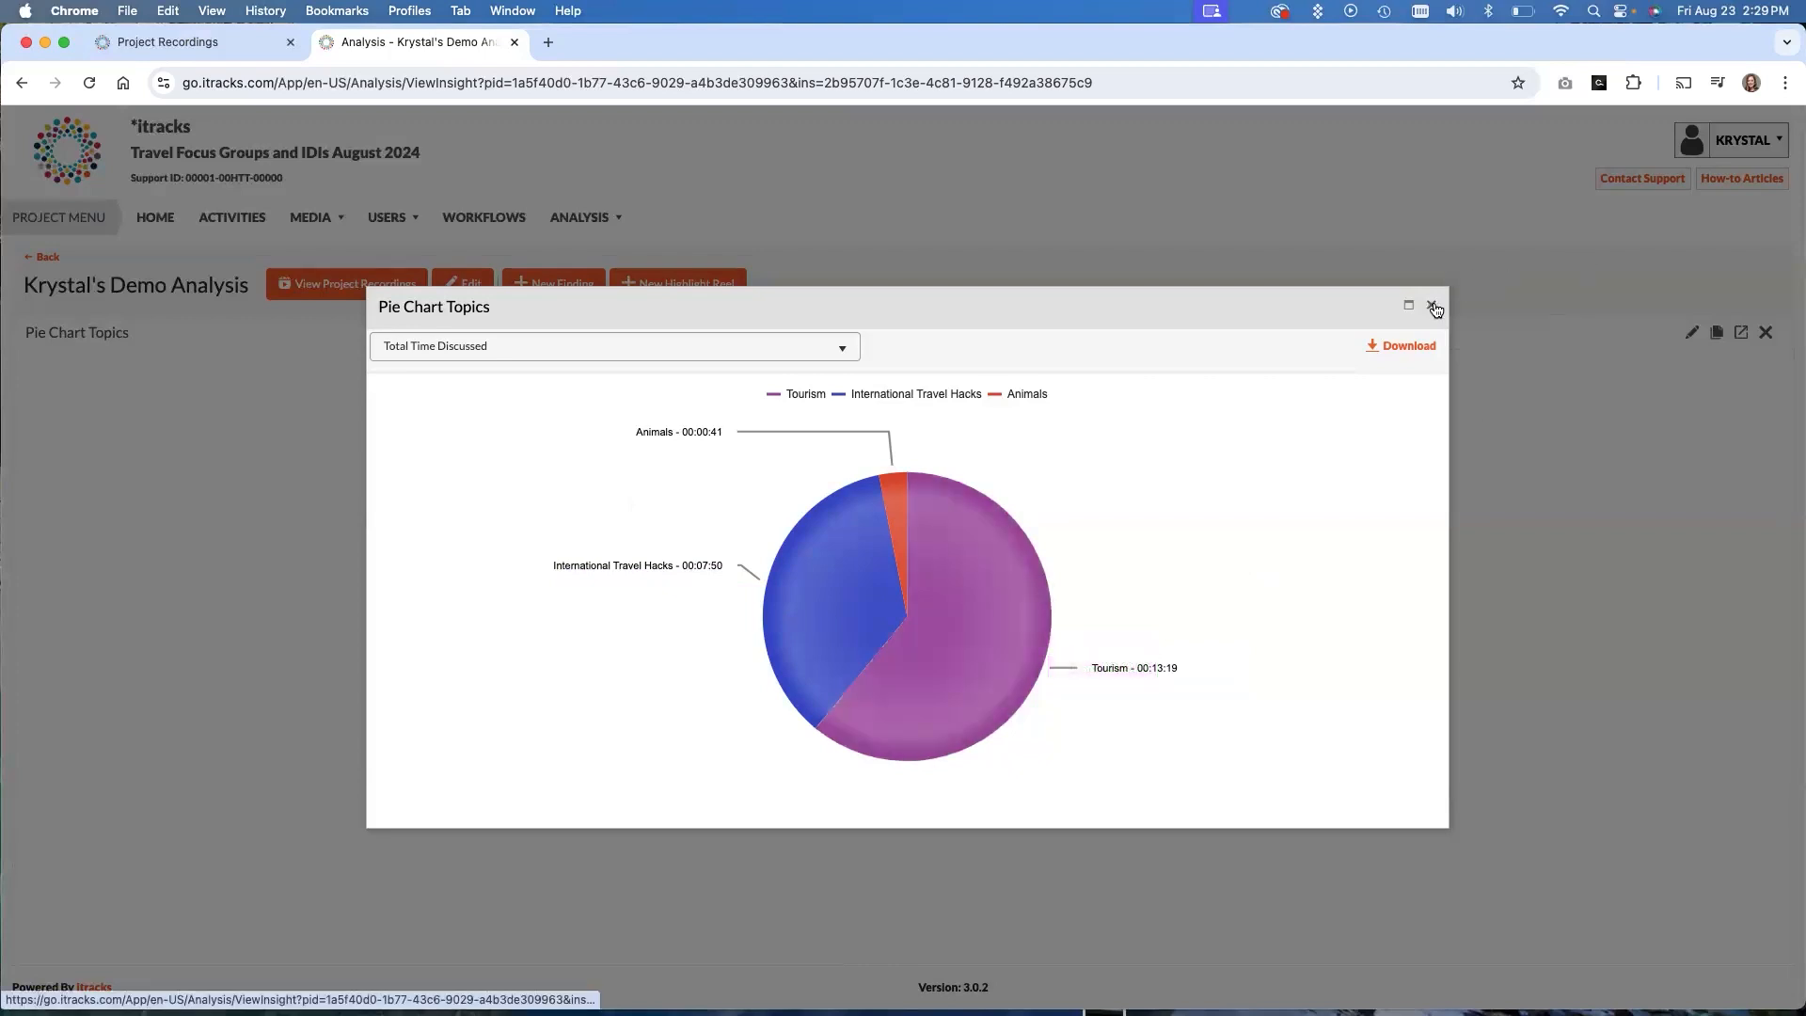
Edit Pie Chart Topics to use #a349a4, #e05026 and #fff200, then save and render again
{"action": "left_click", "coordinate": [1435, 307]}
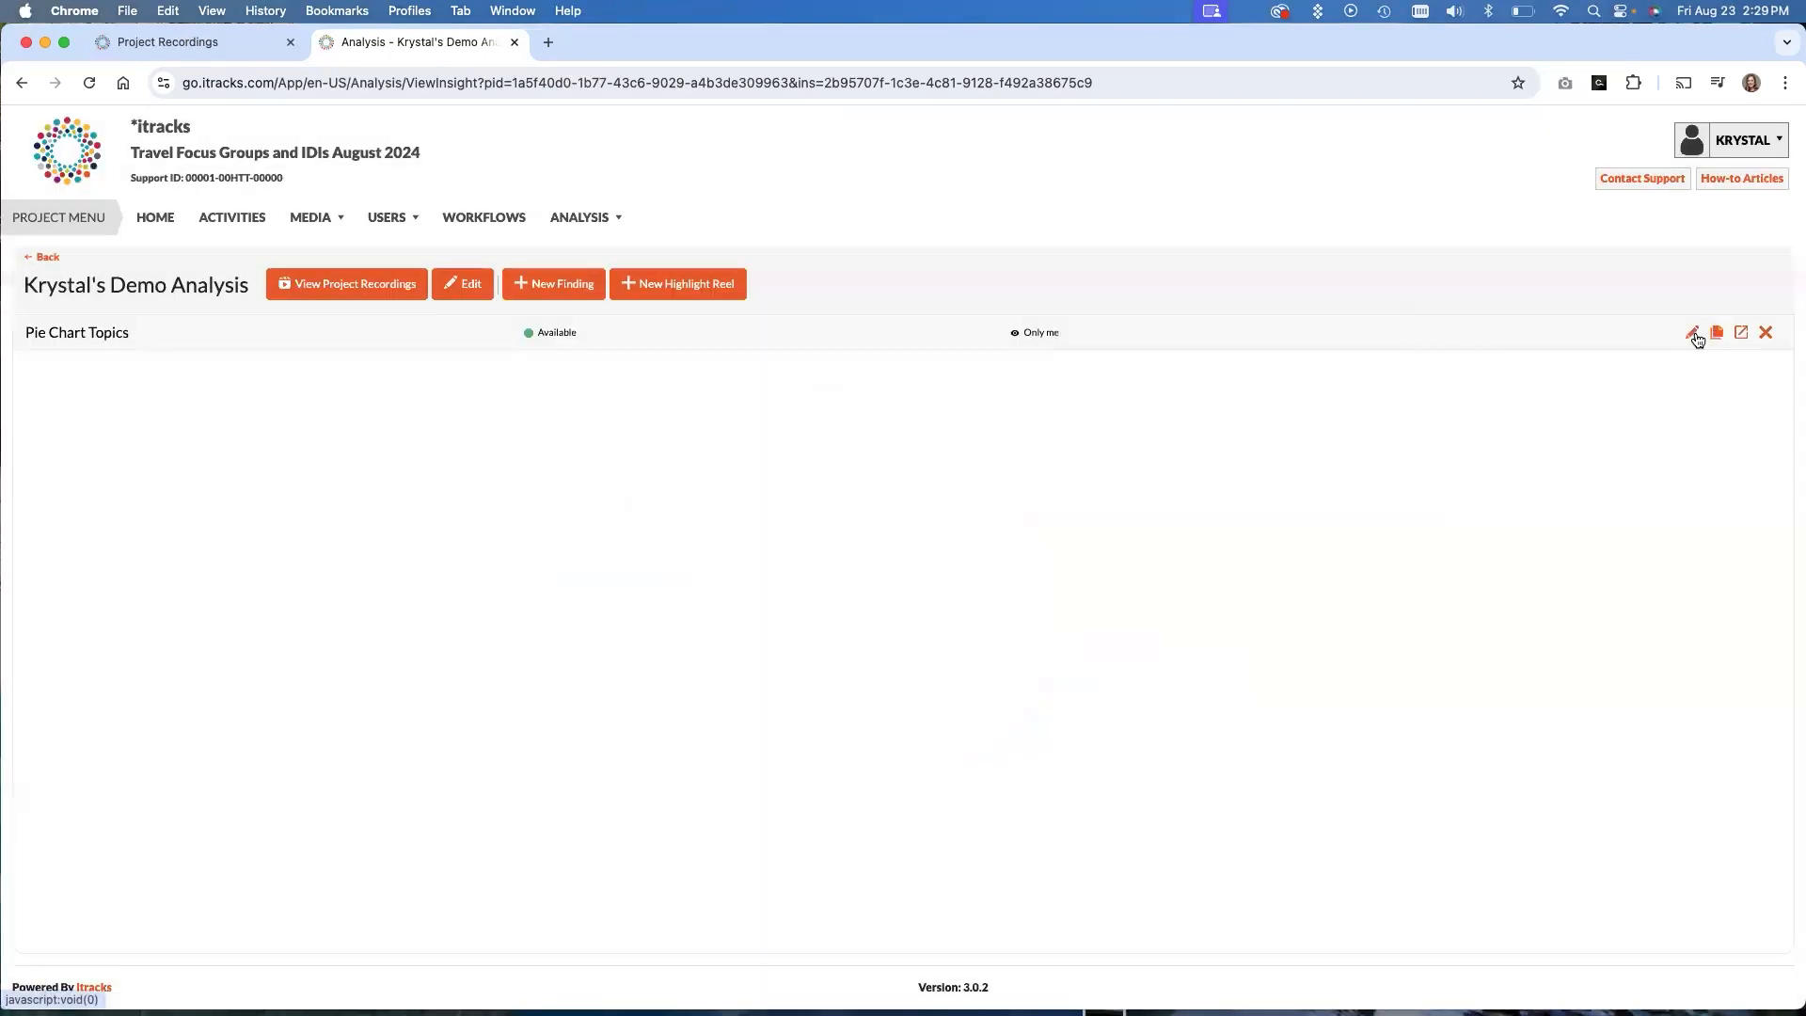
{"action": "left_click", "coordinate": [1693, 333]}
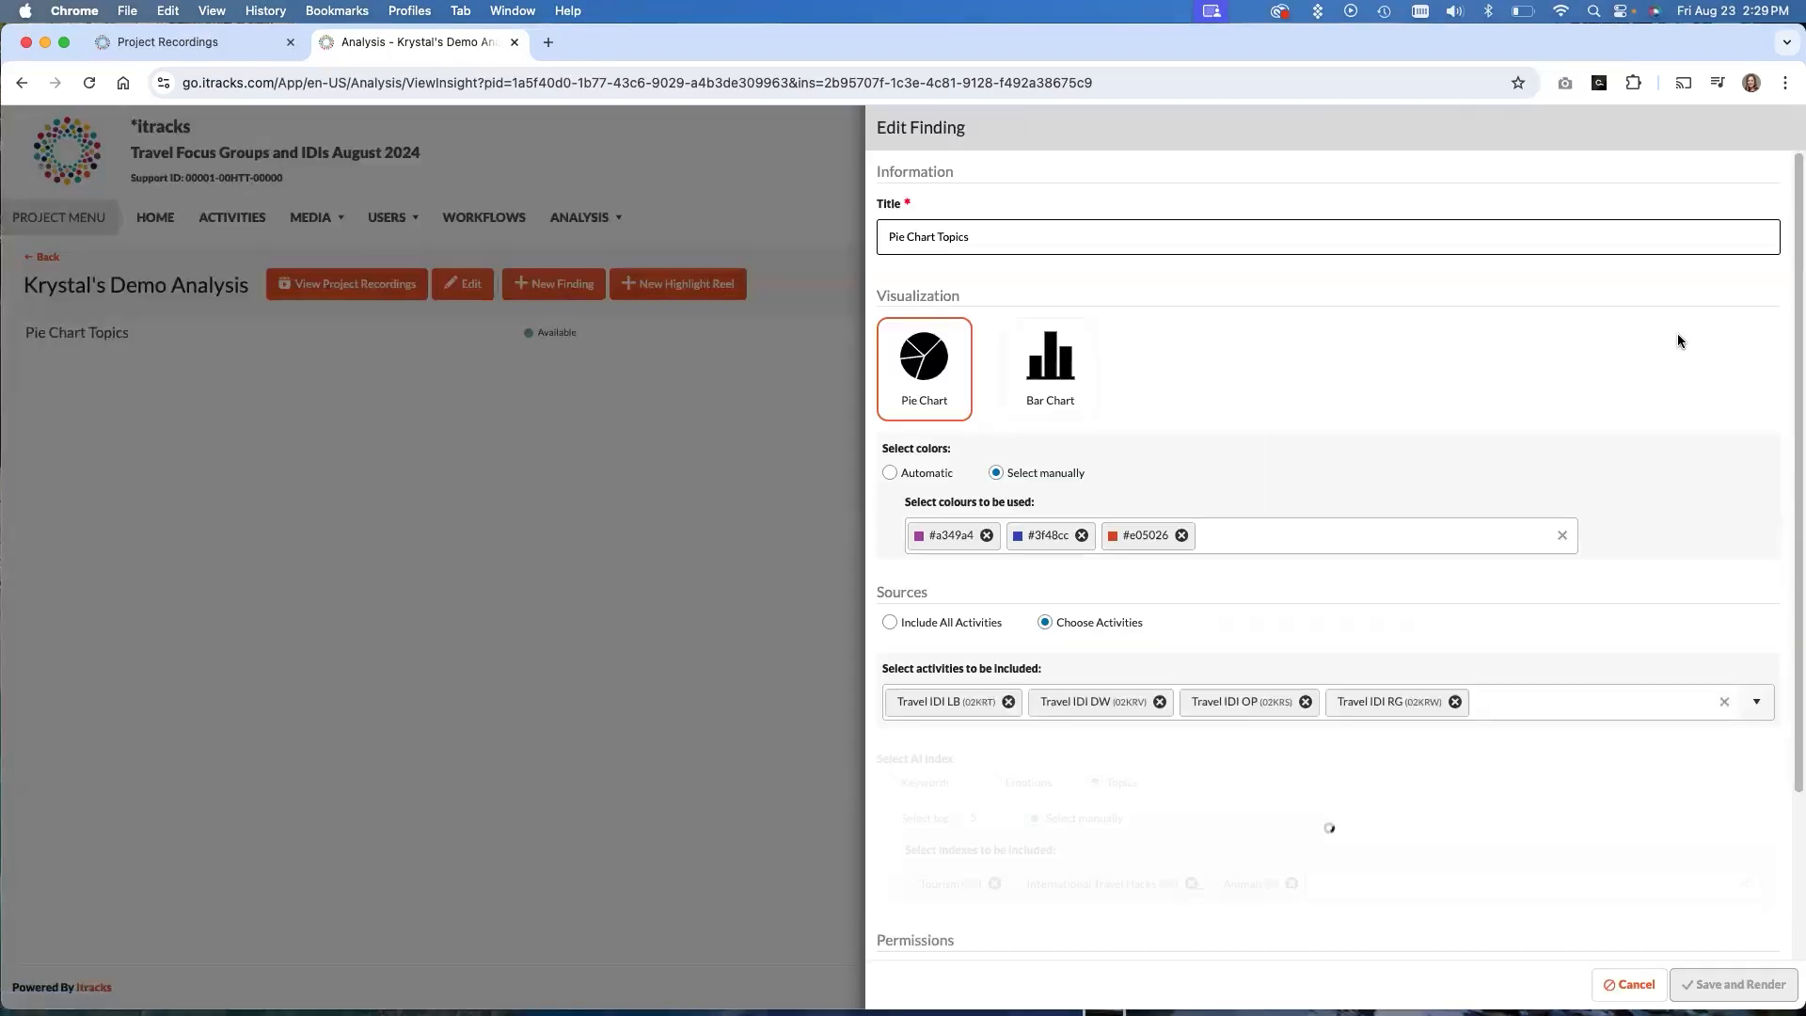
{"action": "left_click", "coordinate": [1080, 535]}
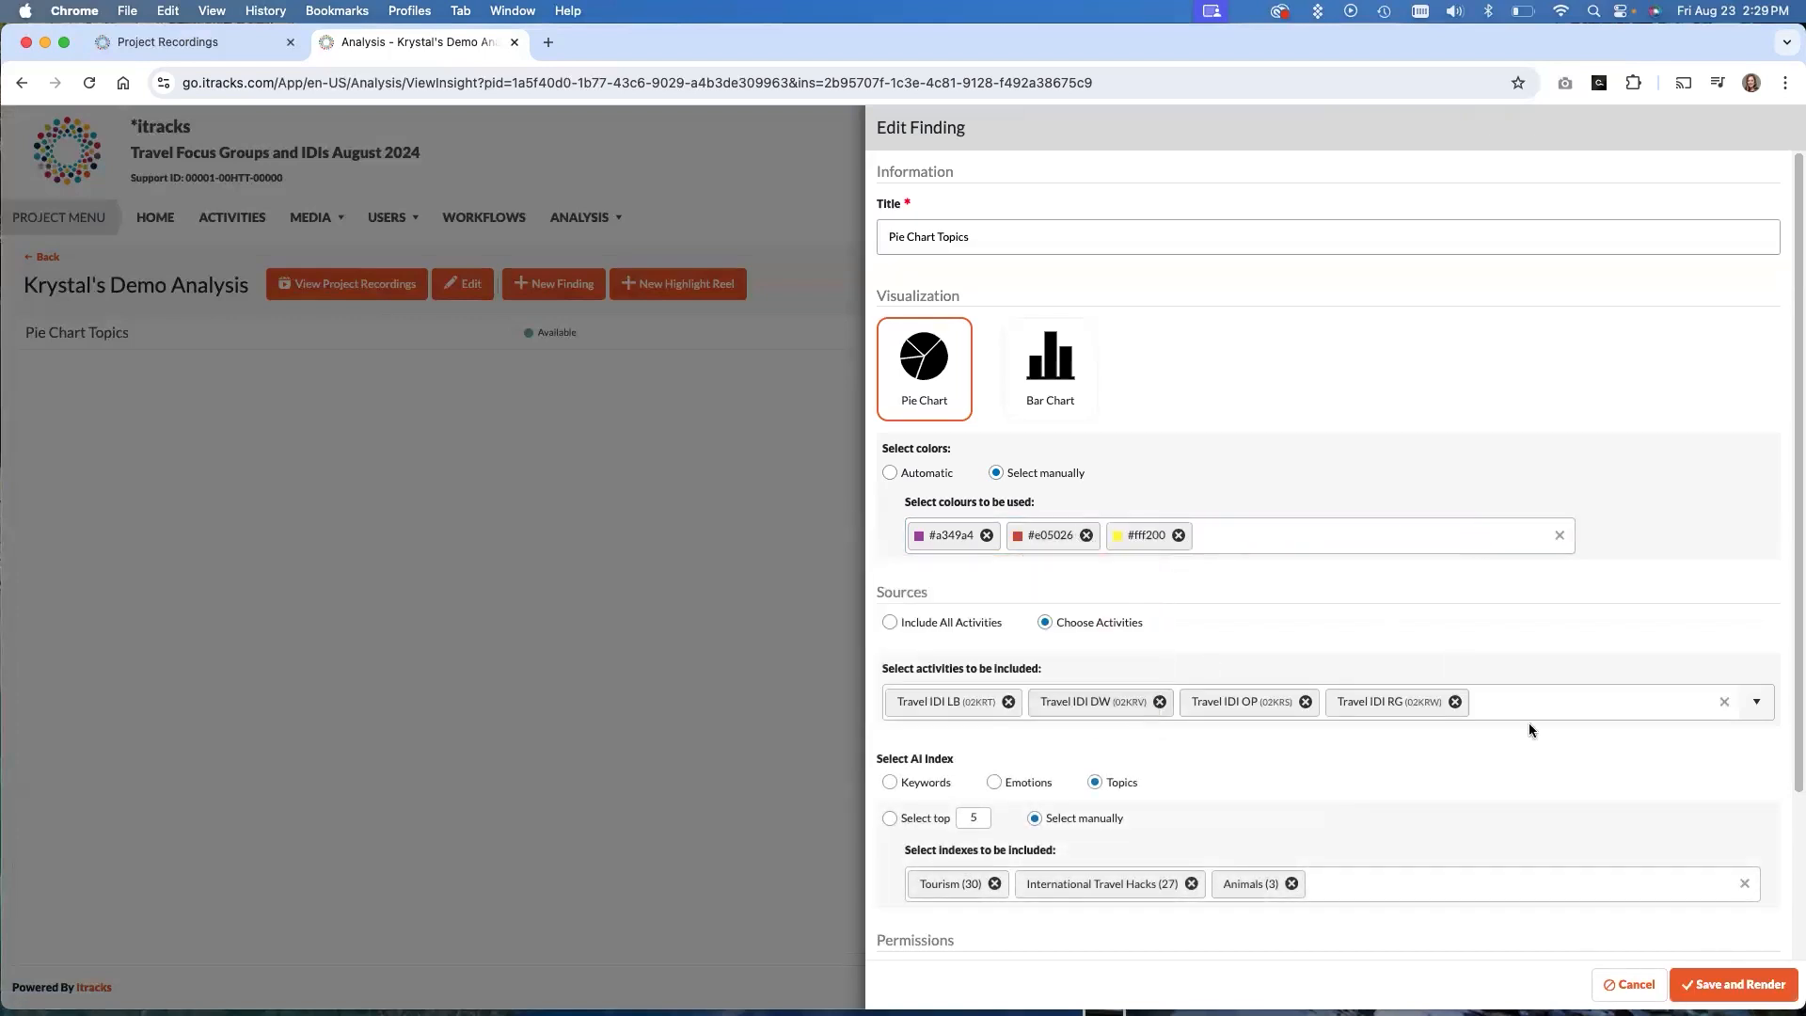
{"action": "left_click", "coordinate": [1733, 984]}
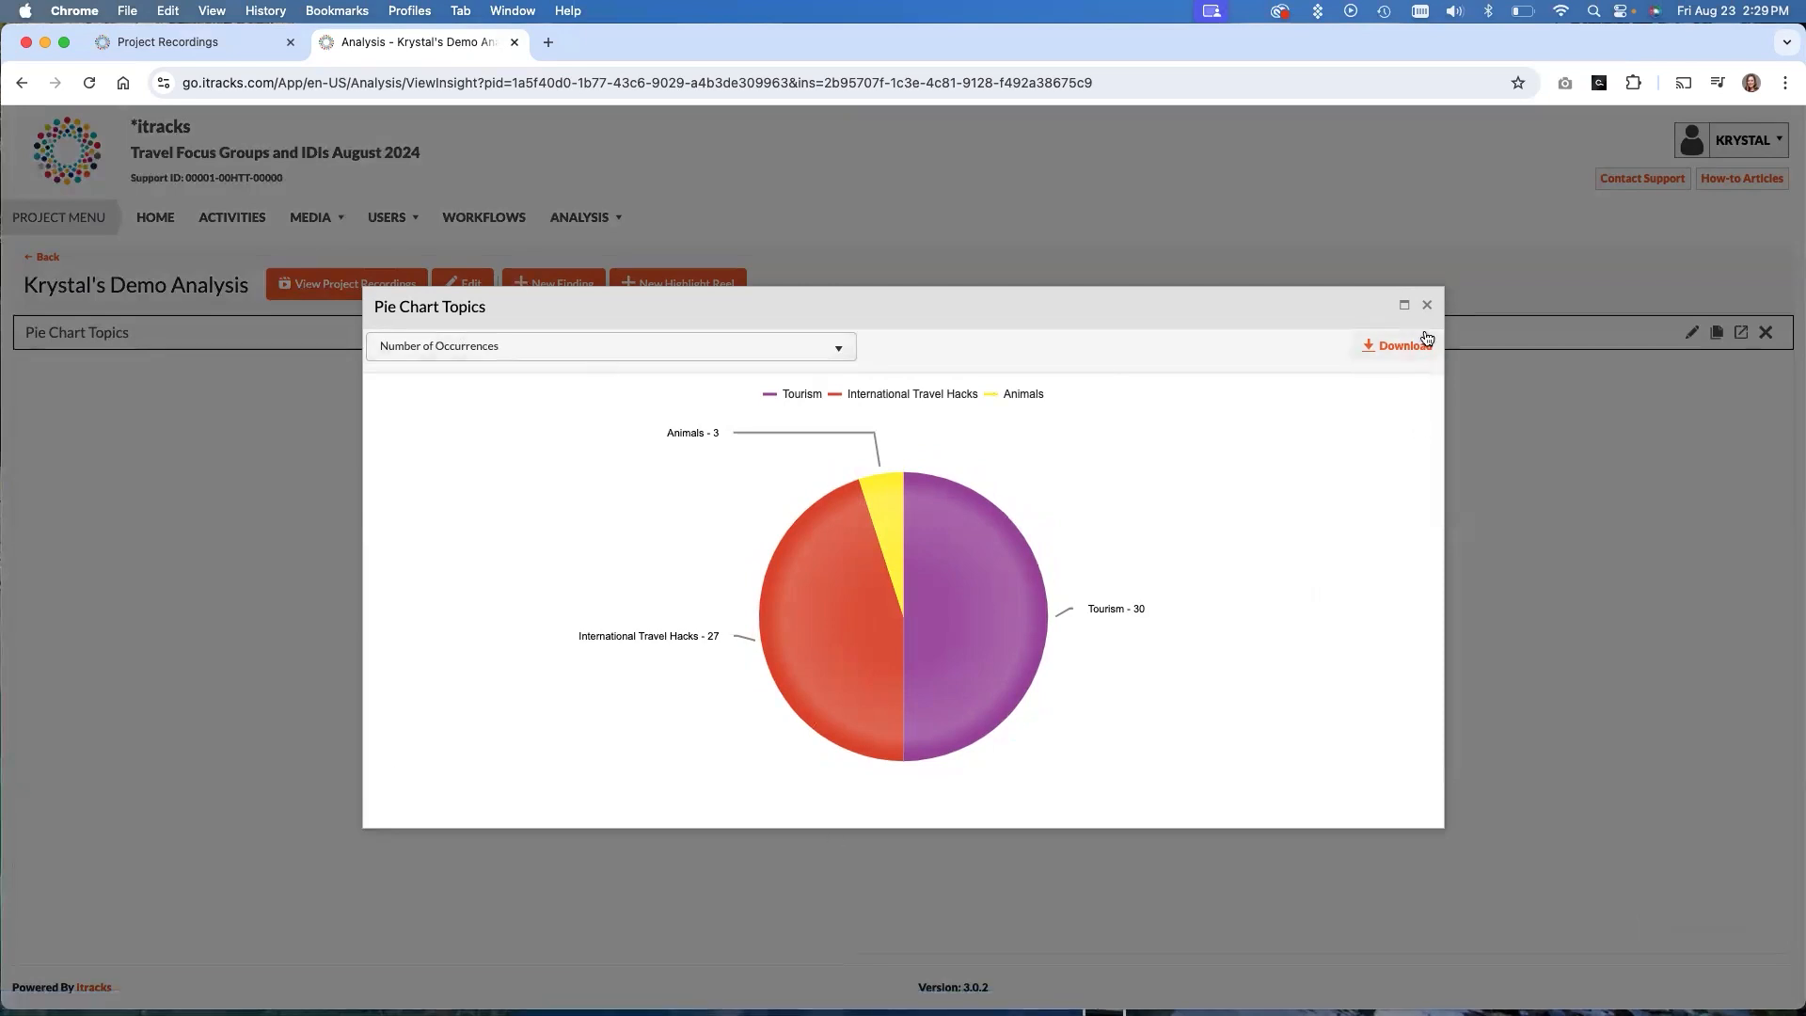
Close the recoloured chart preview, leaving Pie Chart Topics rendering in the list
{"action": "left_click", "coordinate": [1428, 305]}
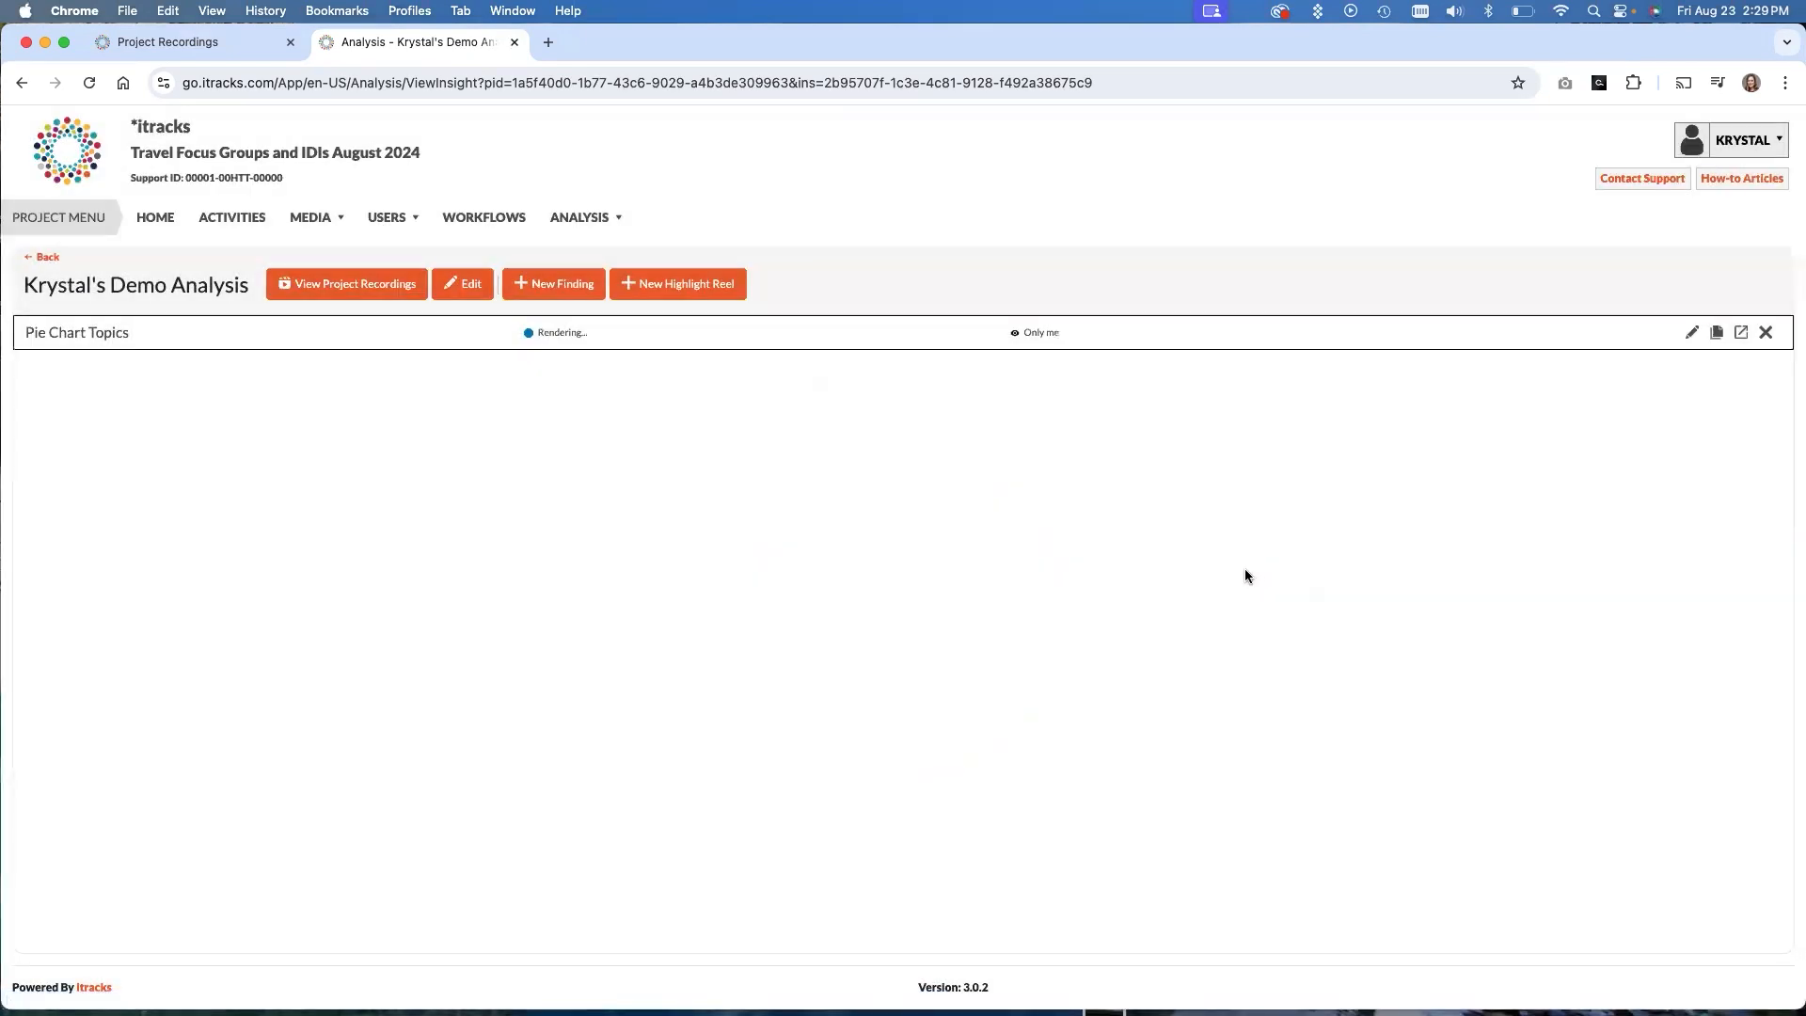
{"action": "mouse_move", "coordinate": [547, 555]}
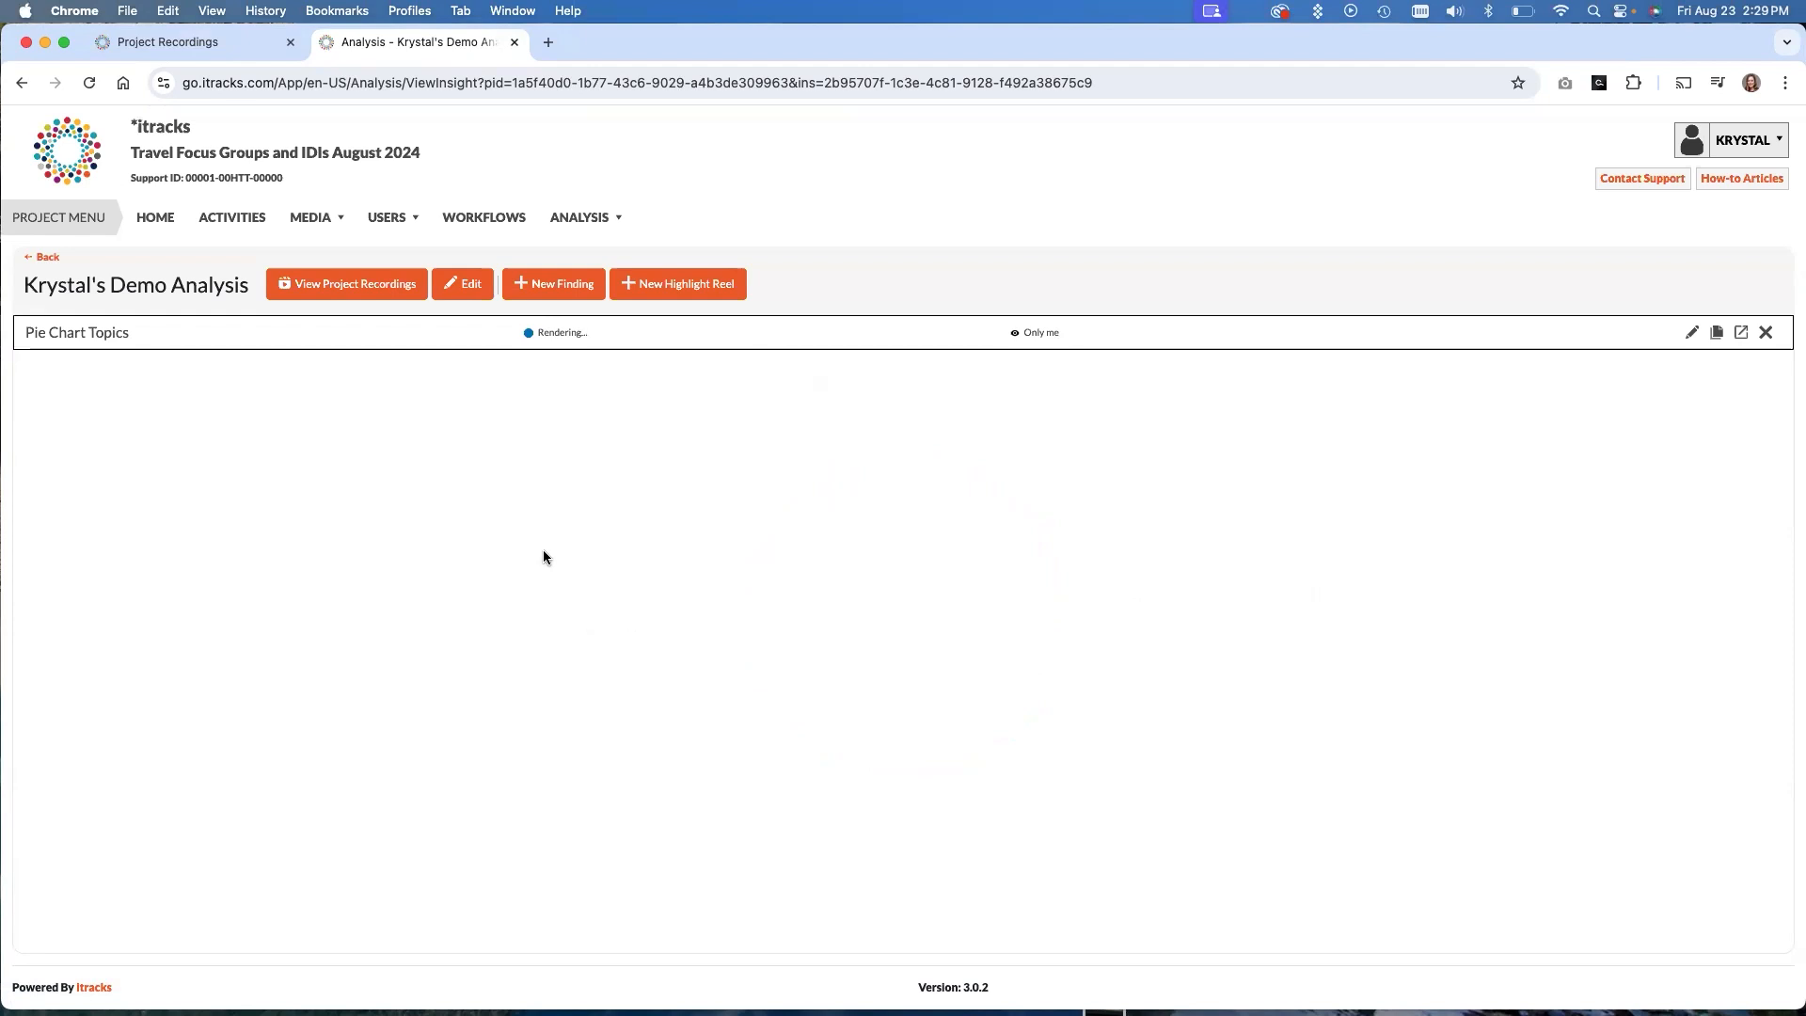
{"action": "mouse_move", "coordinate": [576, 572]}
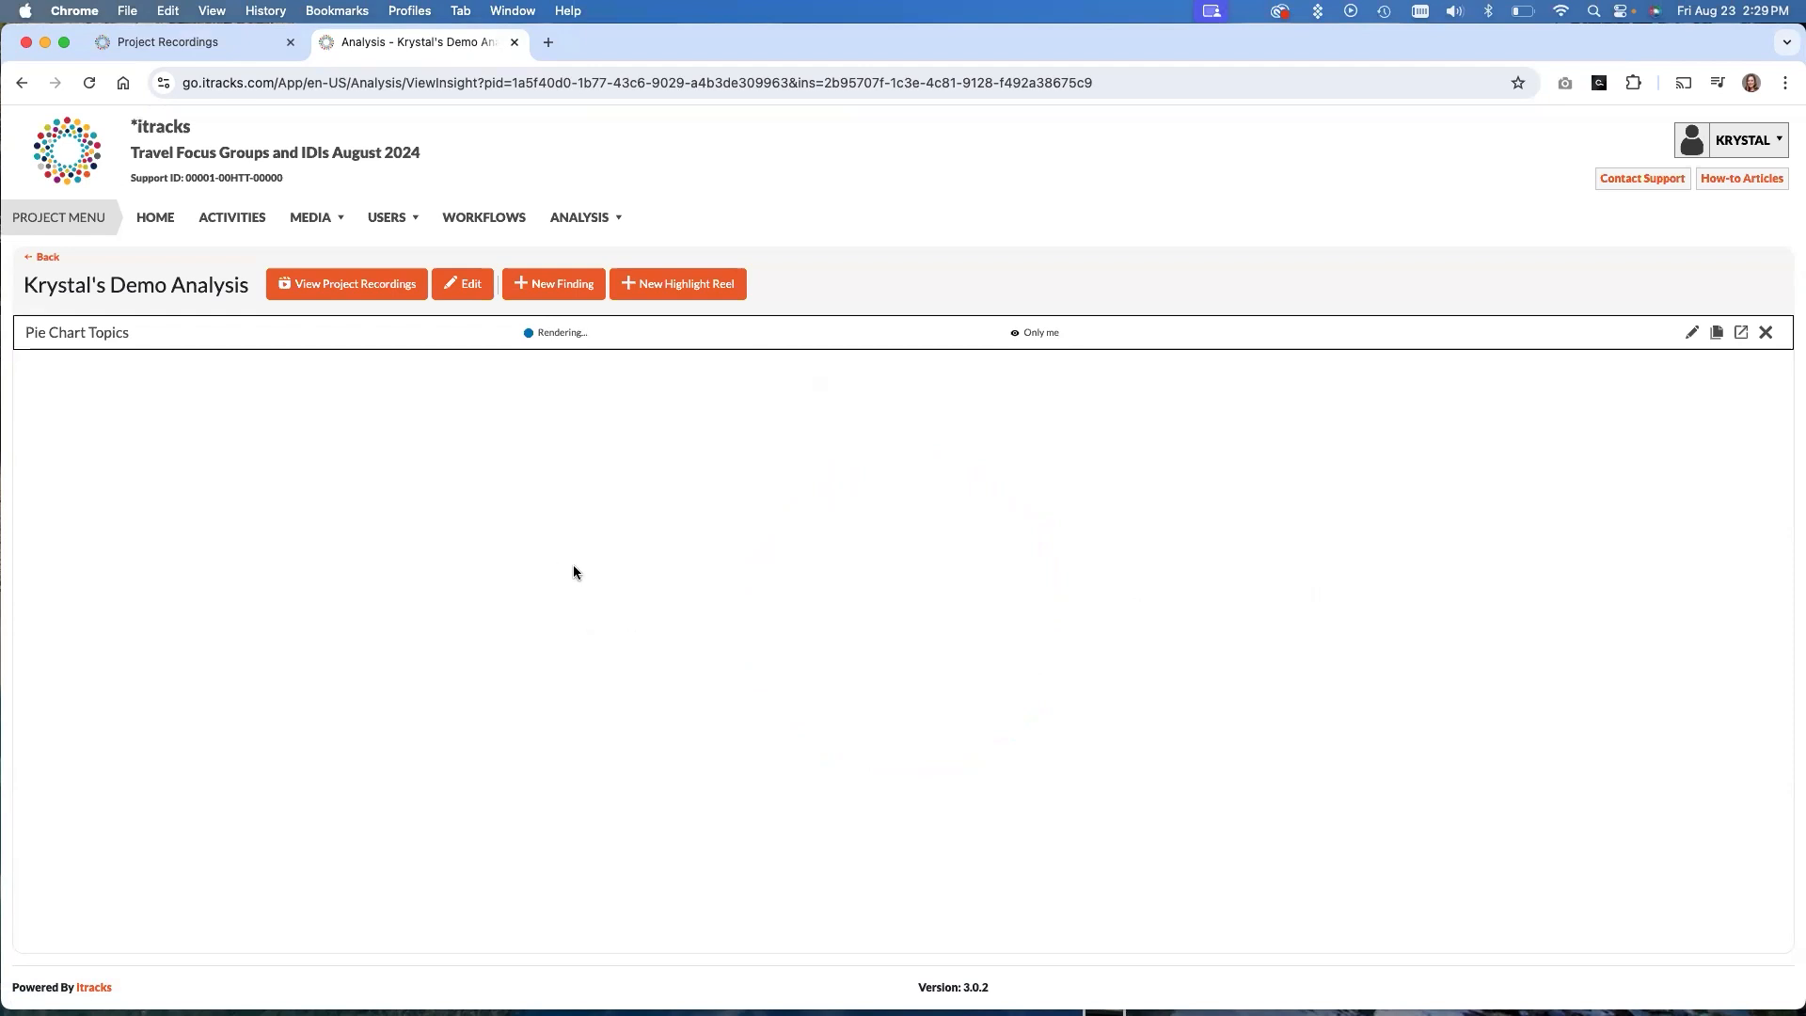
{"action": "mouse_move", "coordinate": [745, 378]}
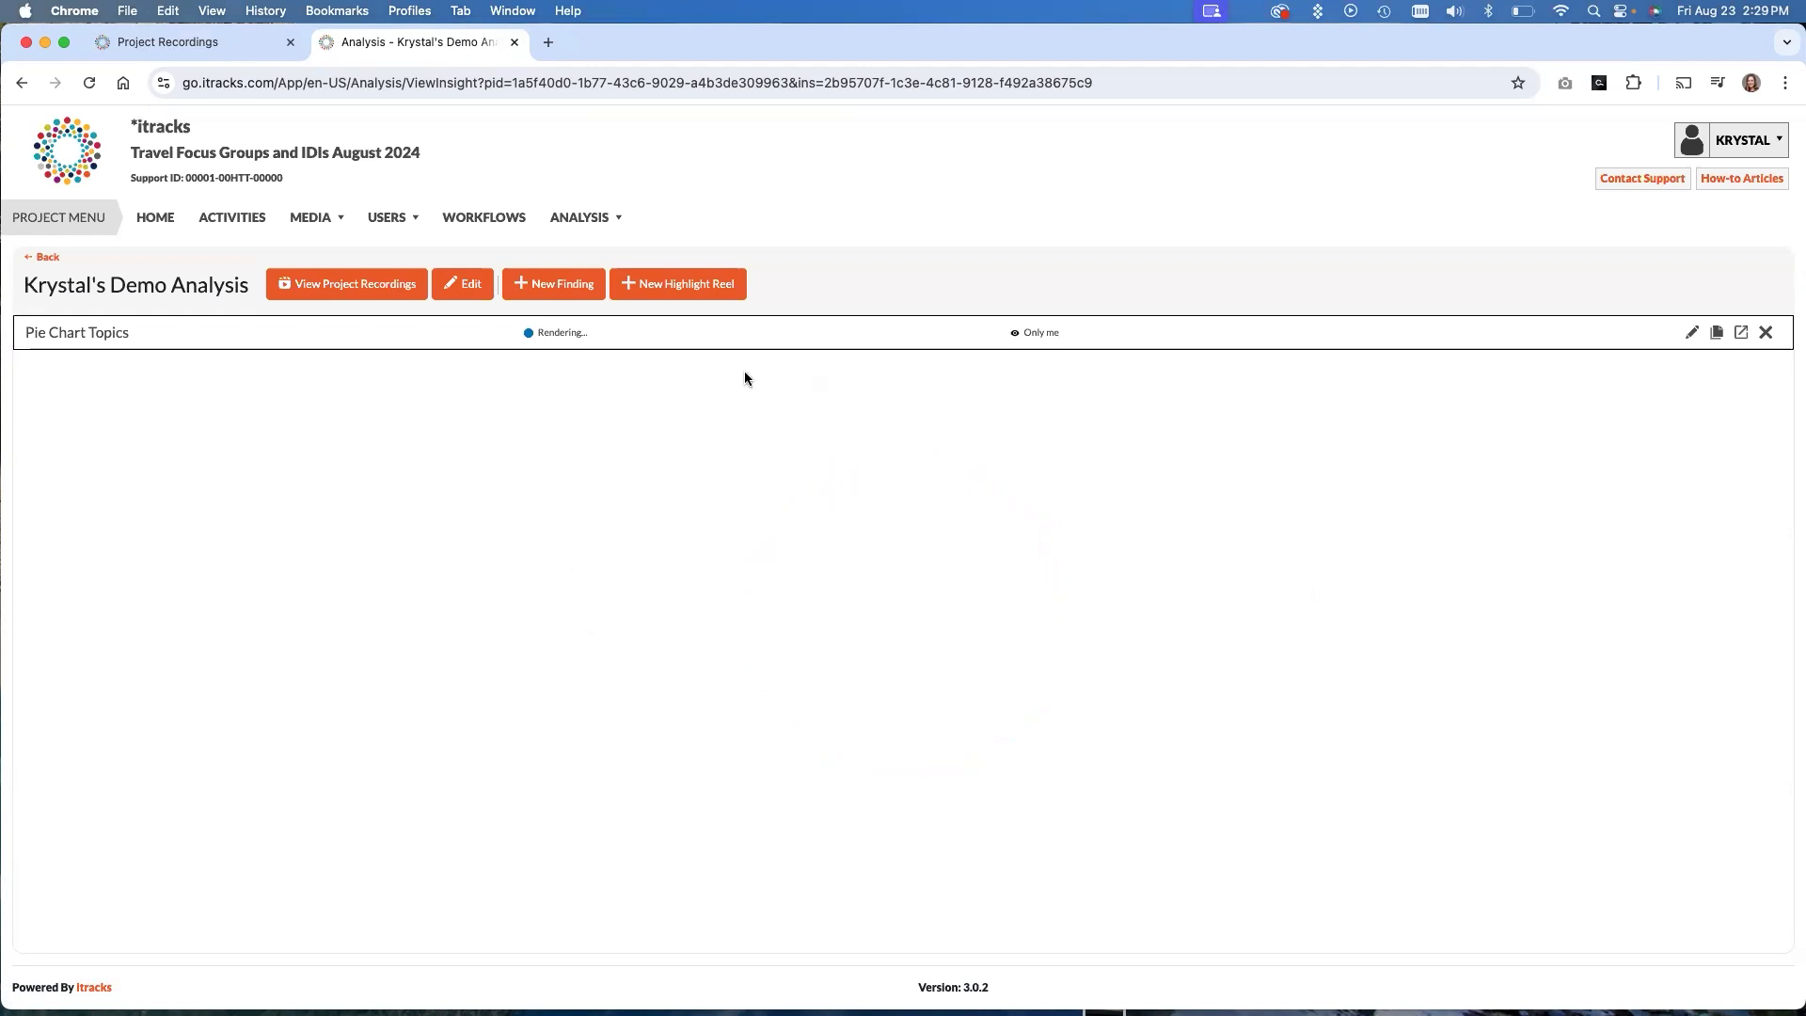
Start a new highlight reel finding titled "Krystal's Highlight Reel Demo"
{"action": "left_click", "coordinate": [677, 284]}
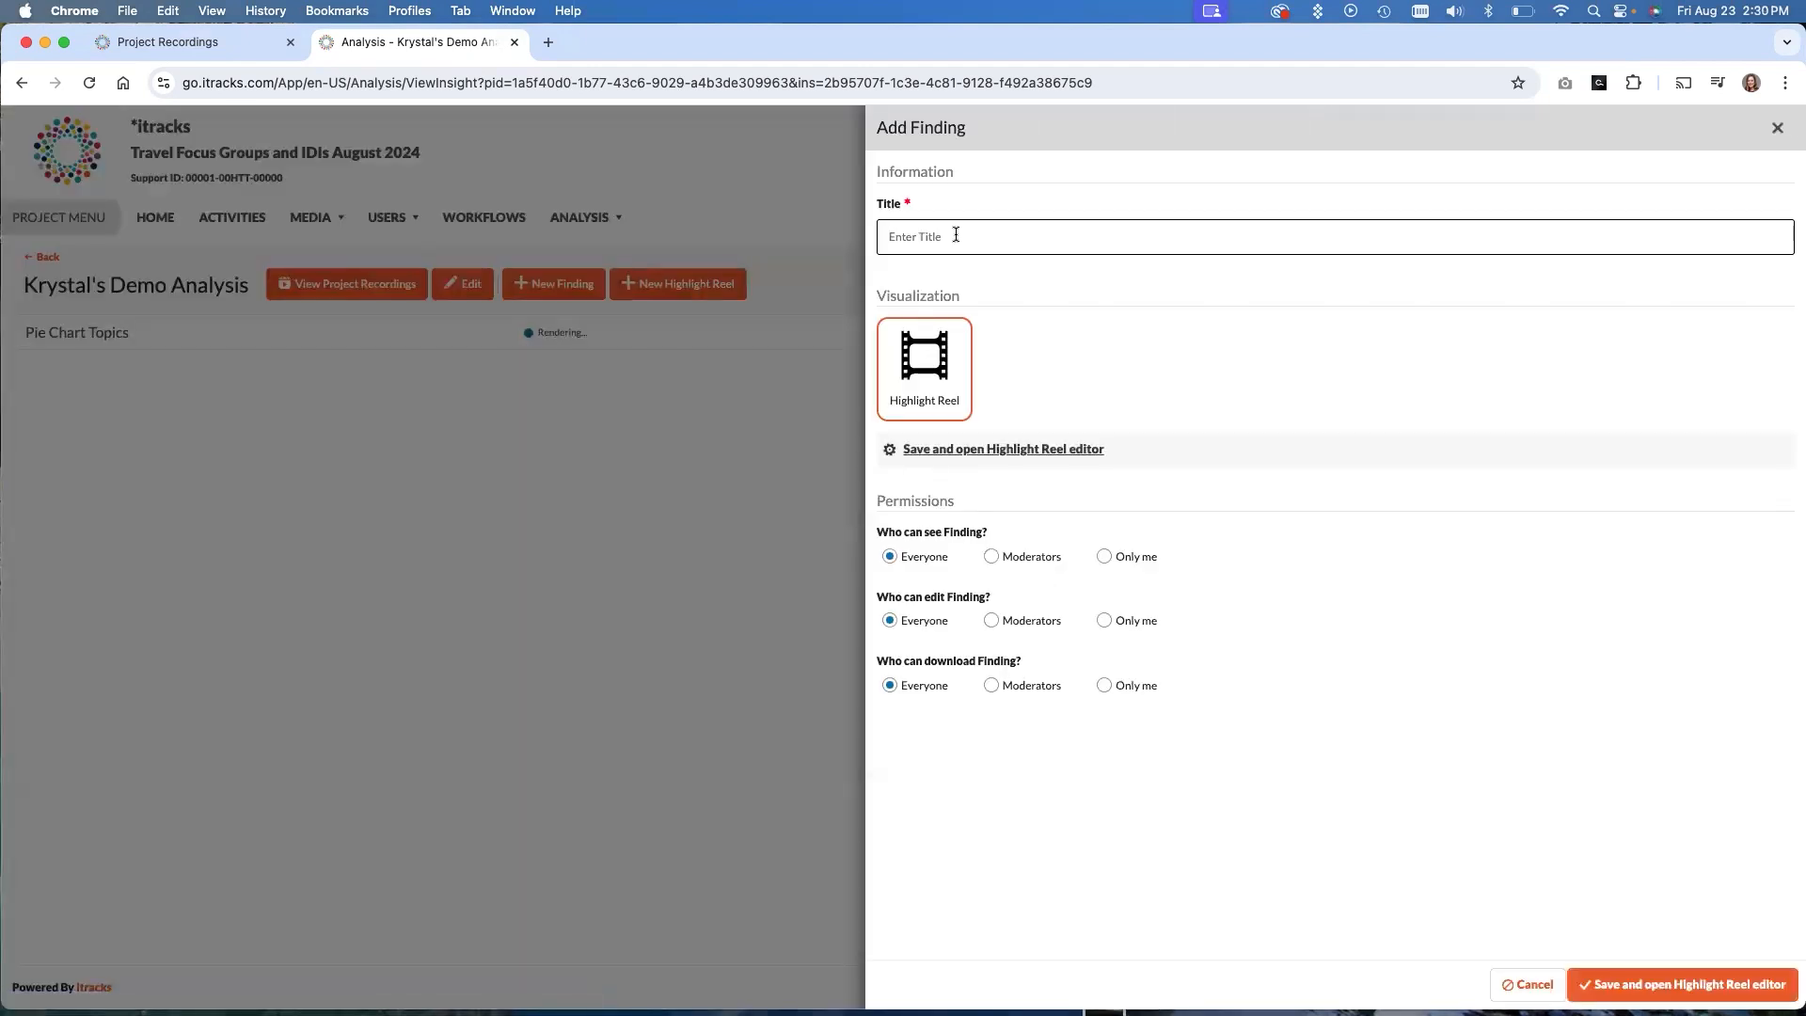
{"action": "type", "text": "Krystal"}
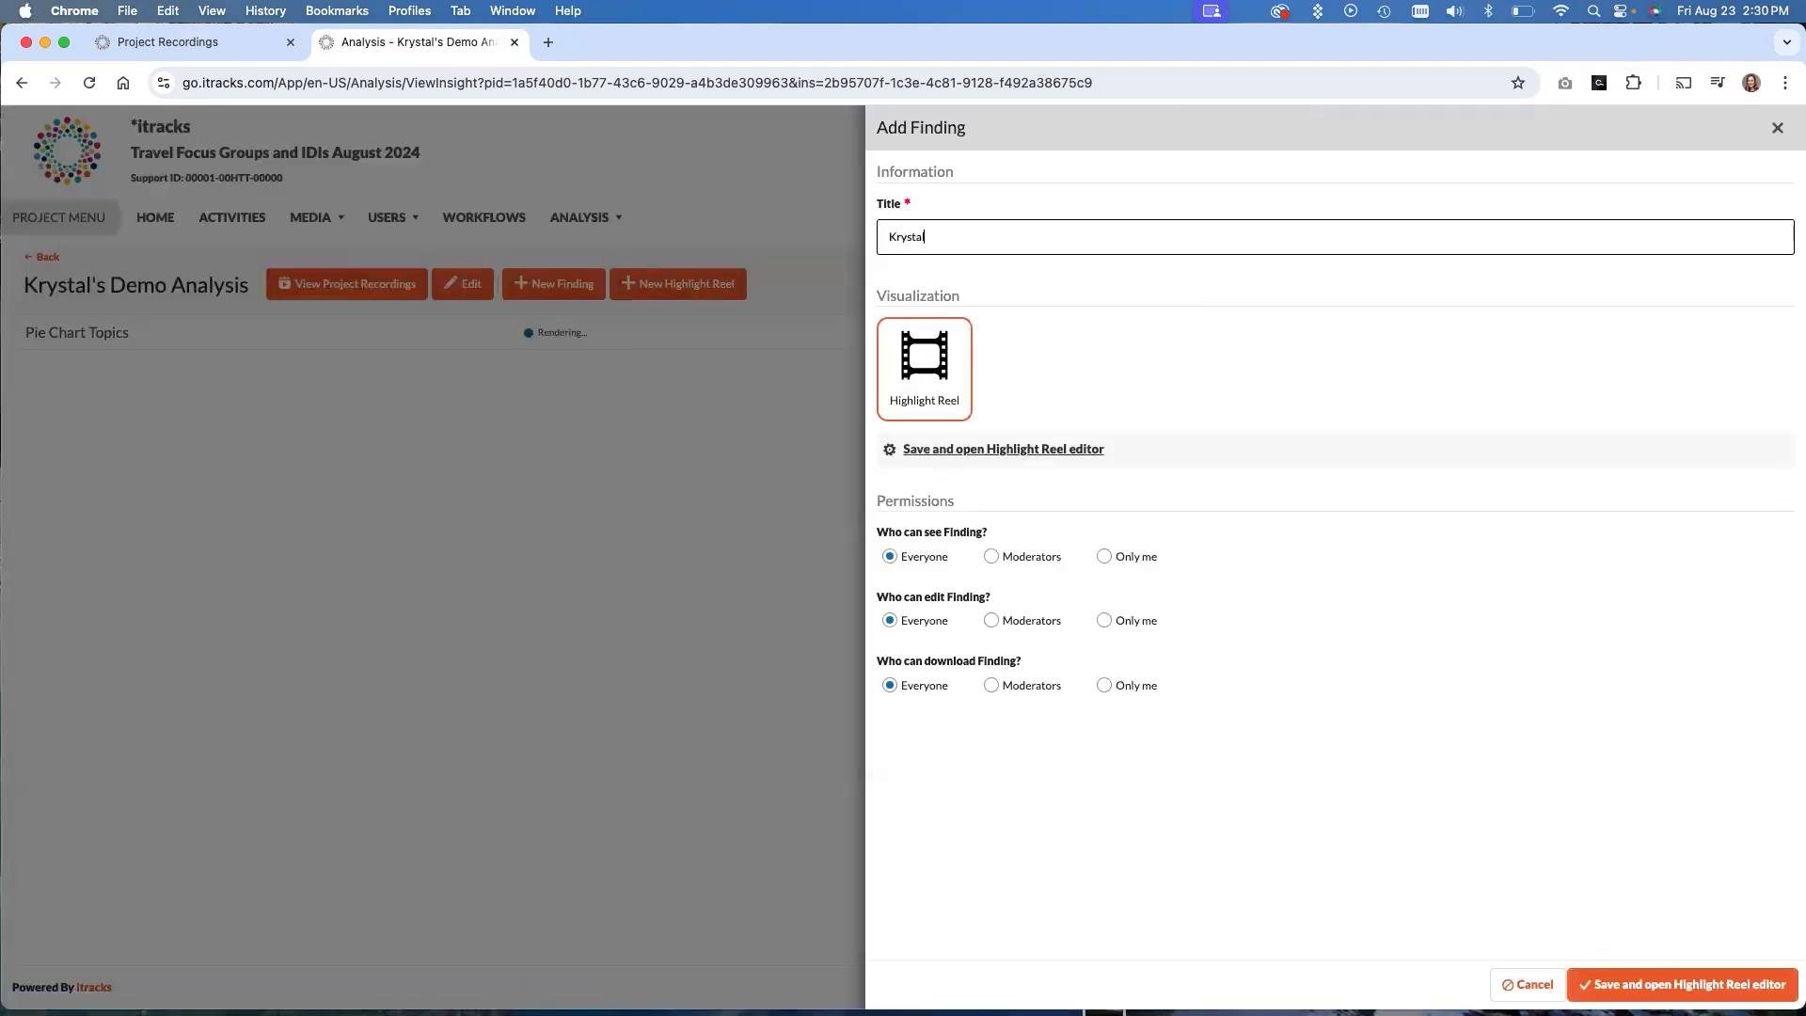
{"action": "type", "text": "'s Highlight Reel Demo"}
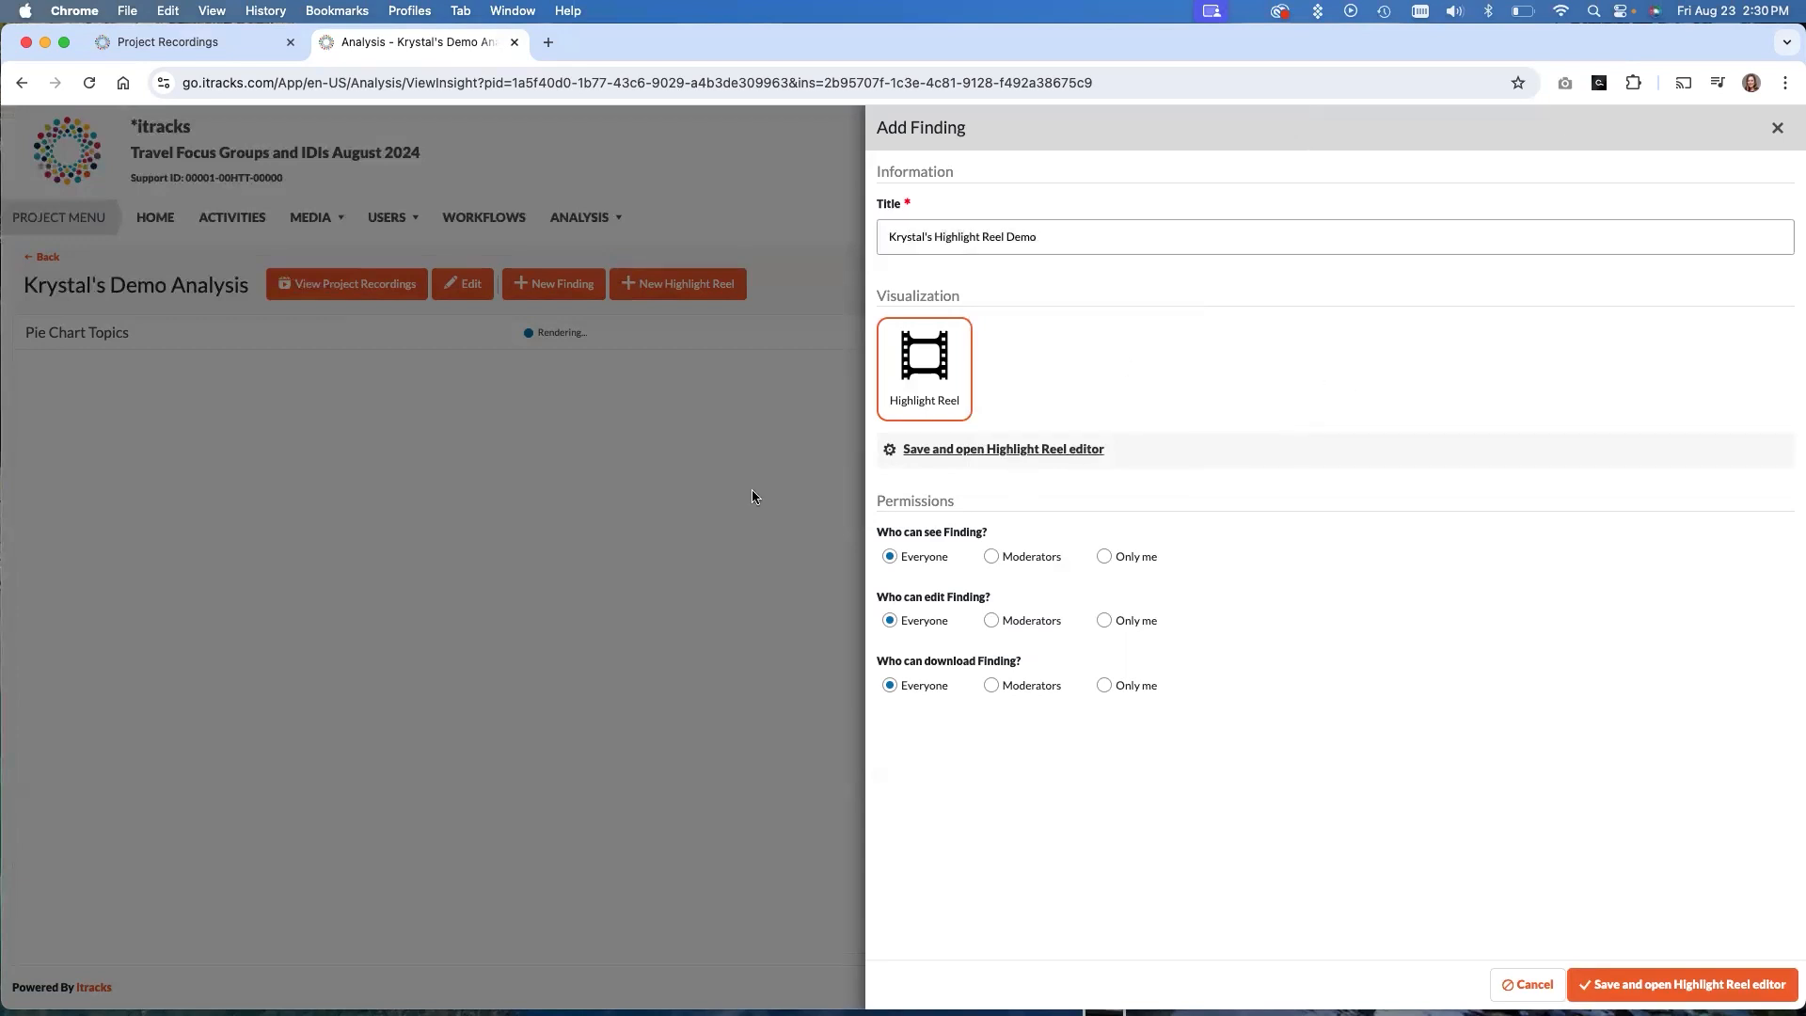
{"action": "mouse_move", "coordinate": [923, 369]}
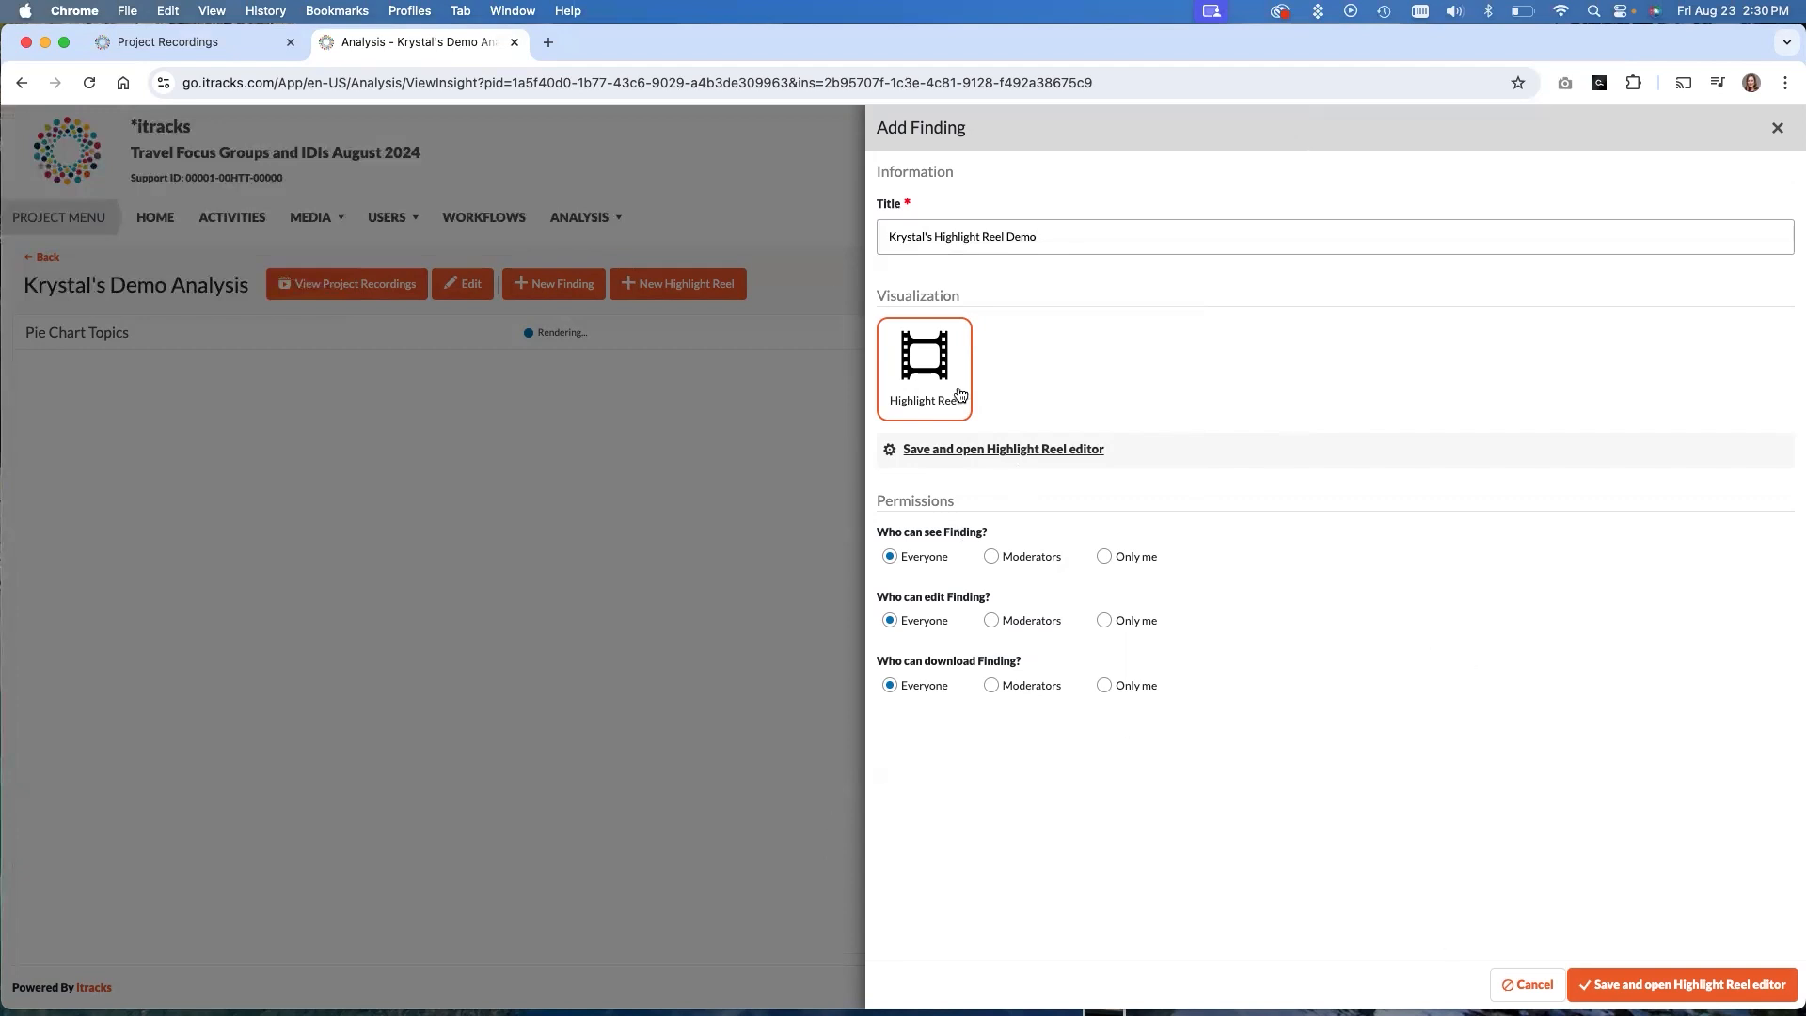
{"action": "mouse_move", "coordinate": [971, 459]}
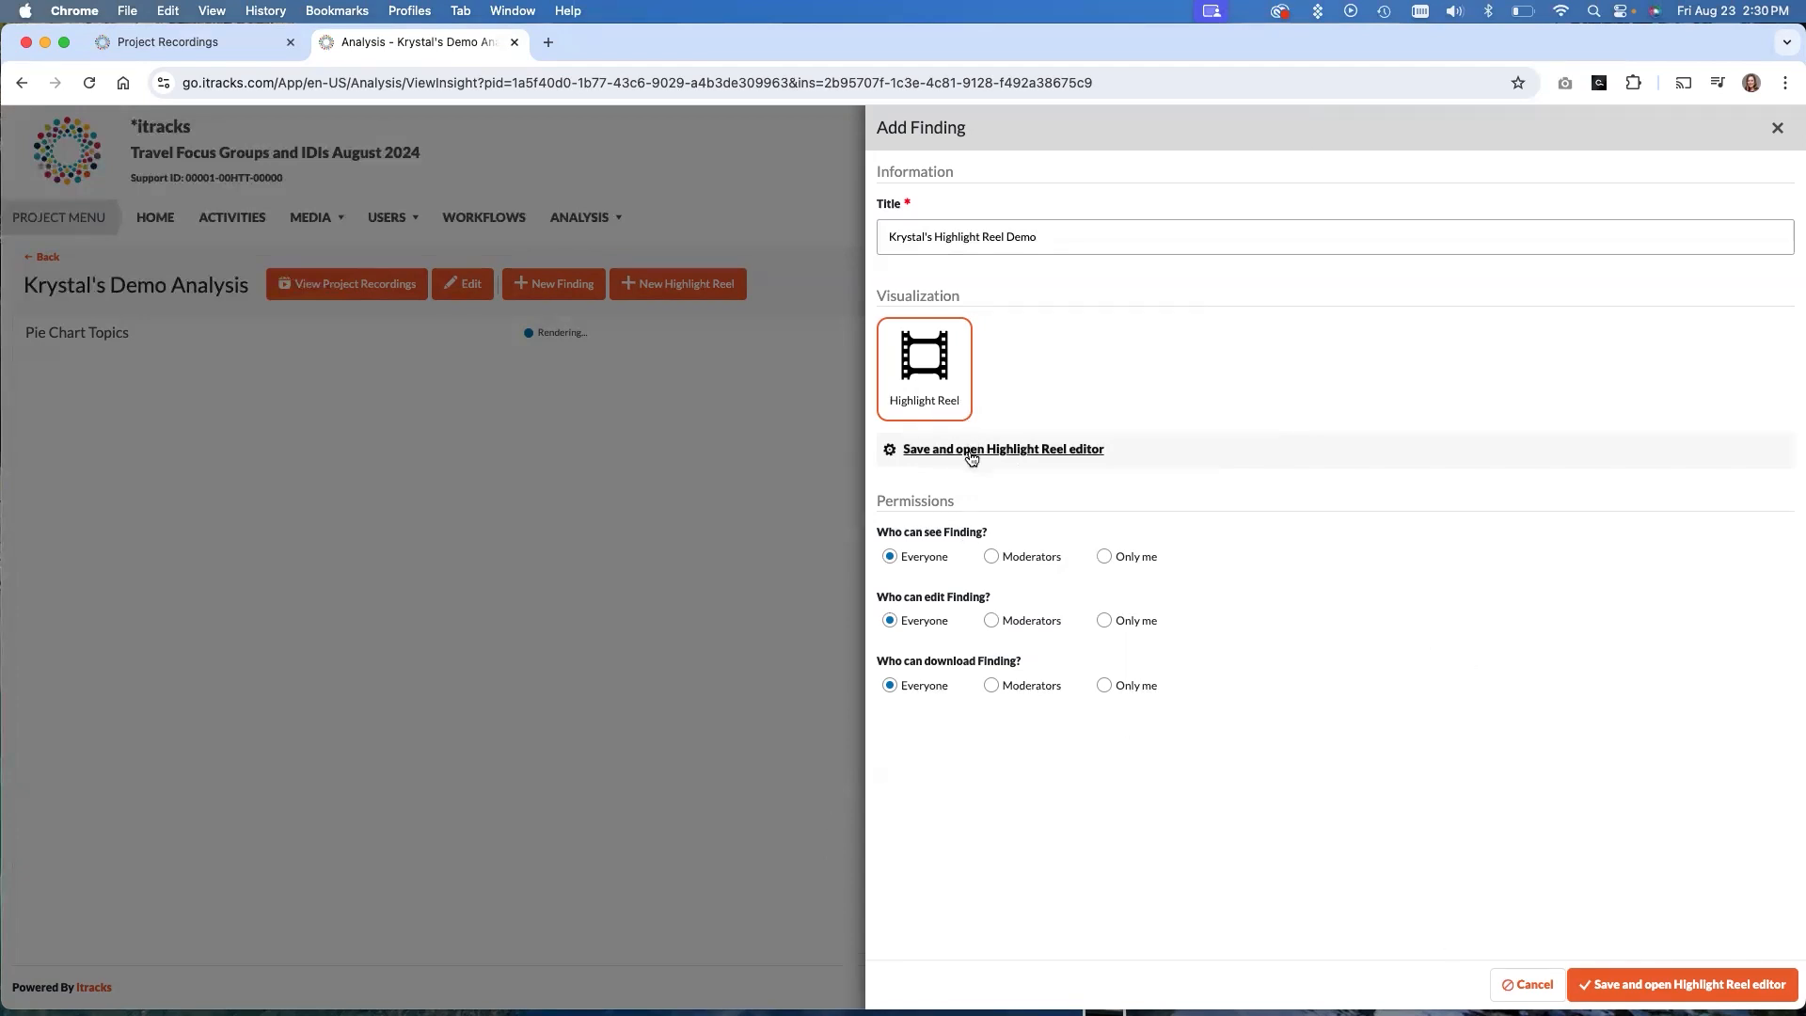
{"action": "mouse_move", "coordinate": [971, 450]}
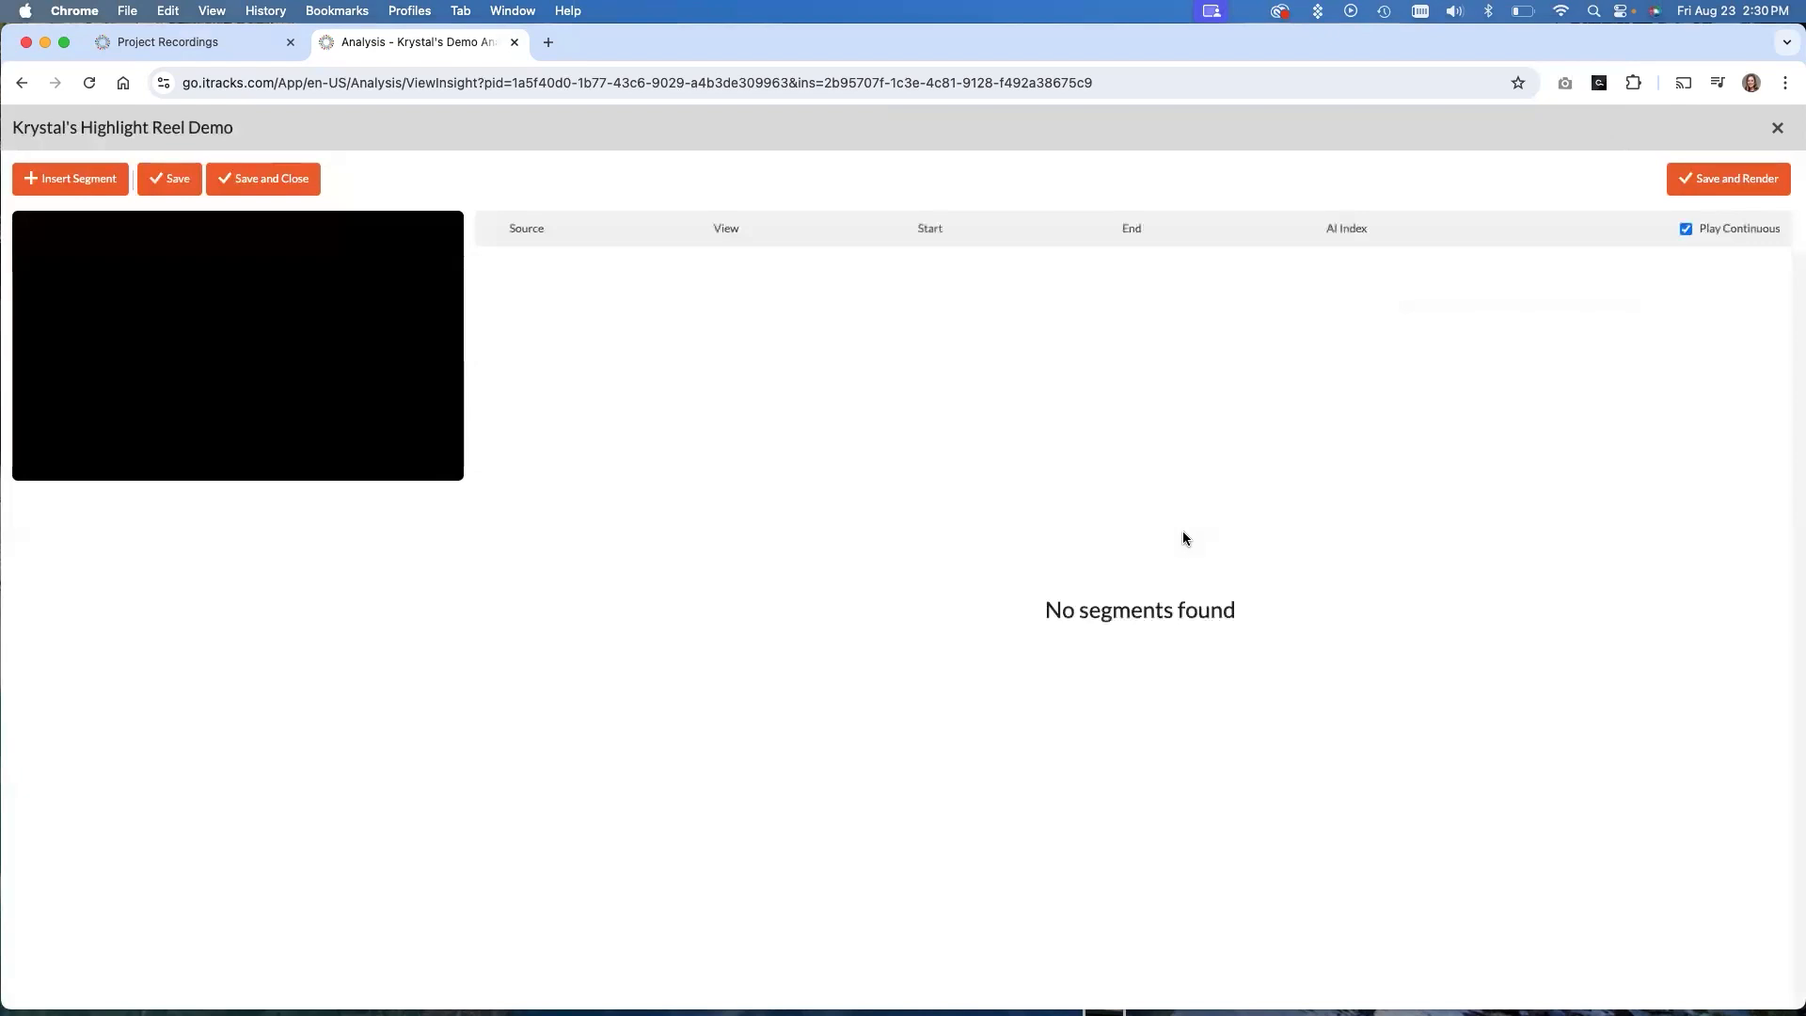
{"action": "mouse_move", "coordinate": [1006, 623]}
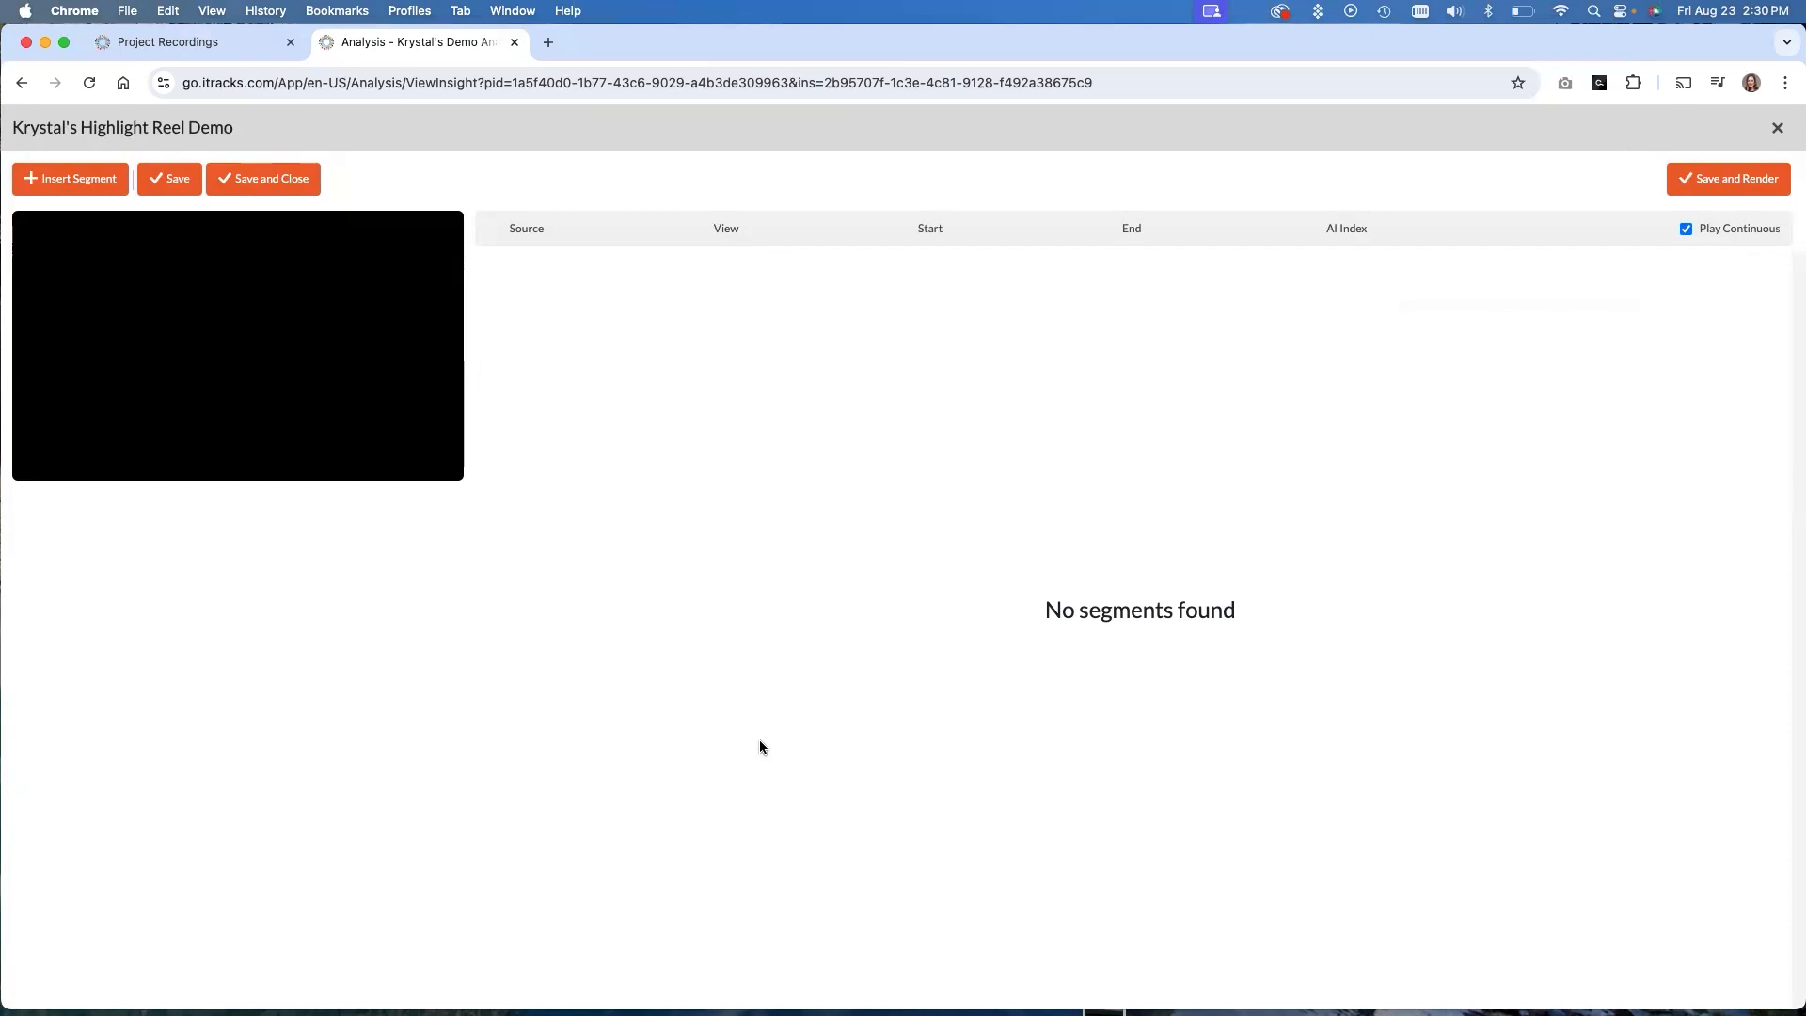
{"action": "mouse_move", "coordinate": [777, 750]}
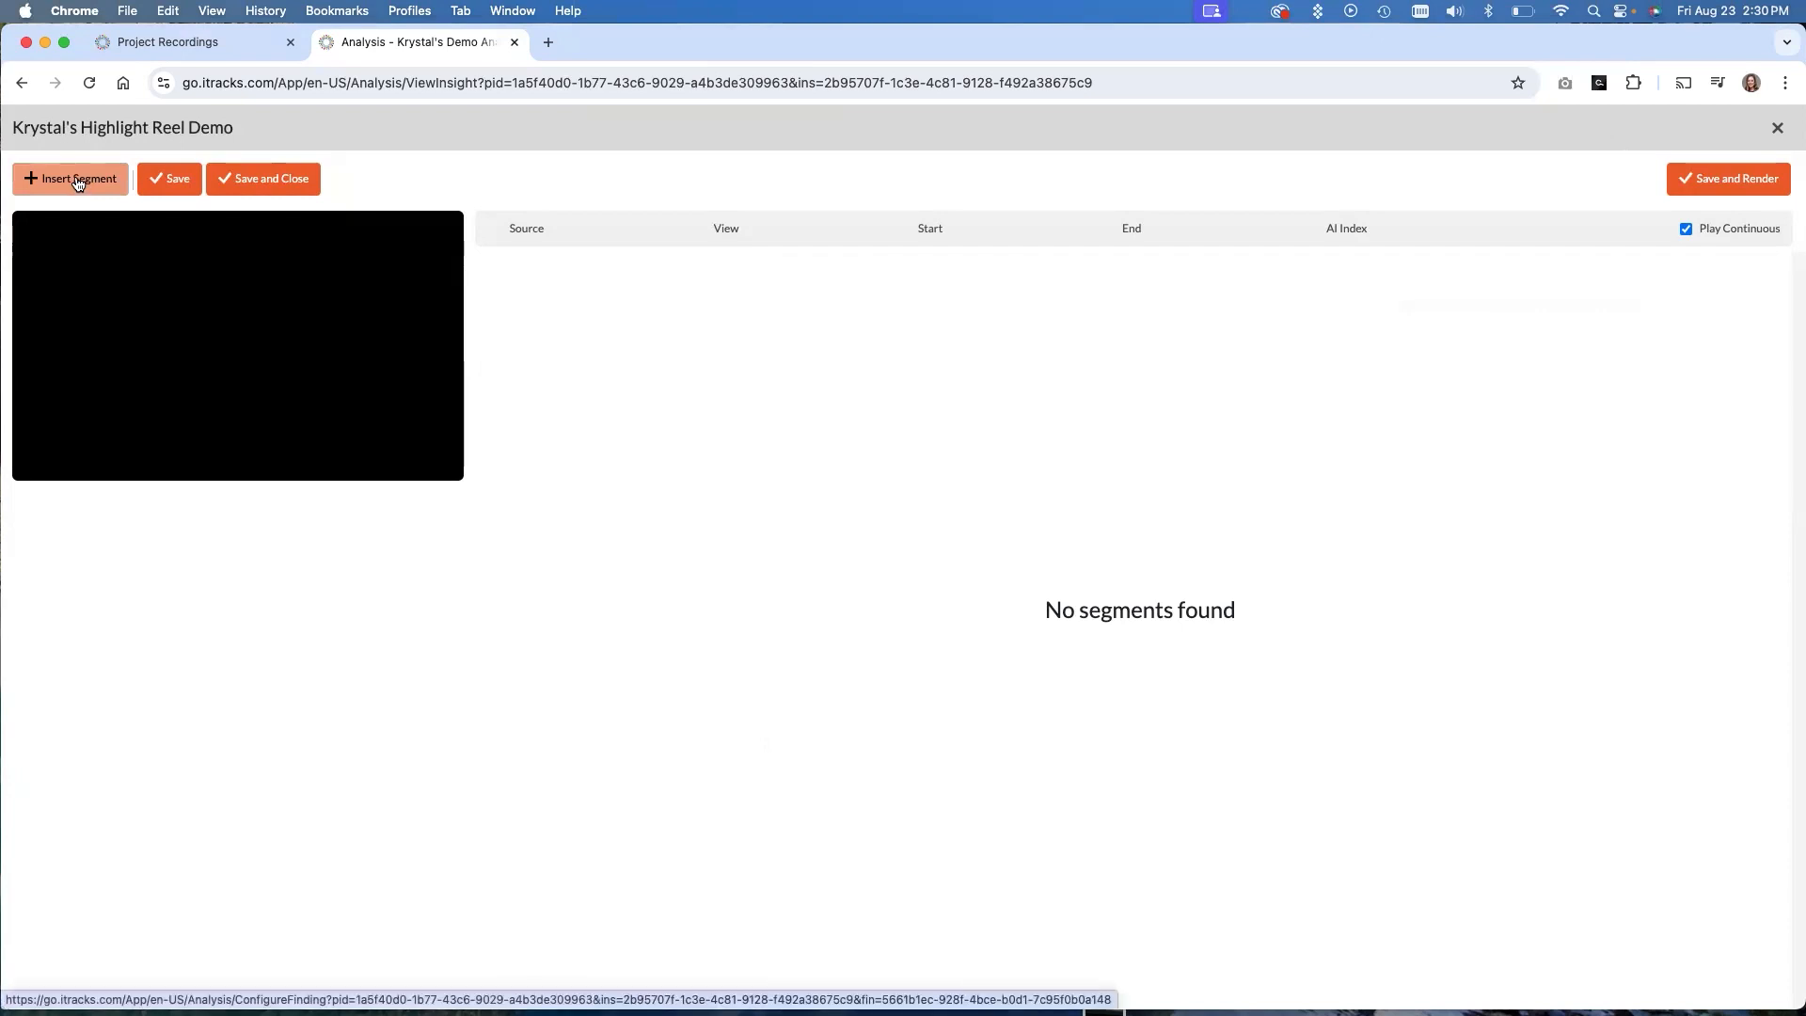
{"action": "left_click", "coordinate": [70, 179]}
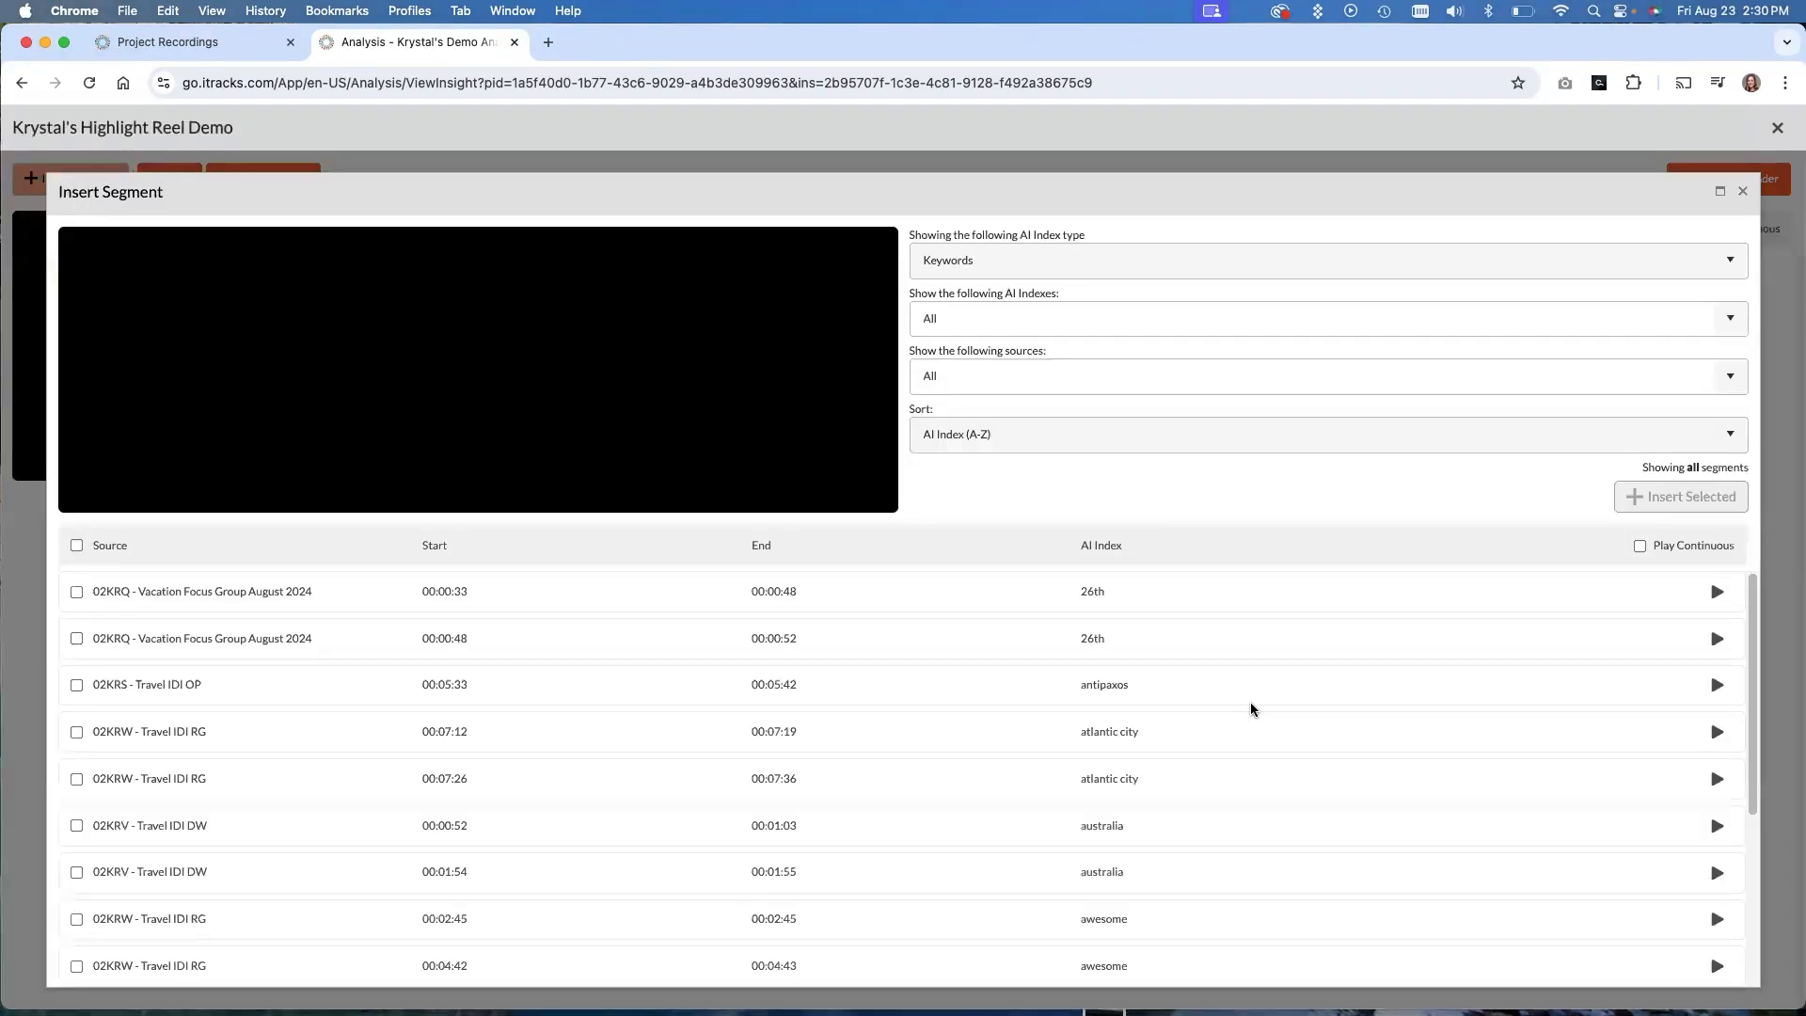
{"action": "mouse_move", "coordinate": [1067, 532]}
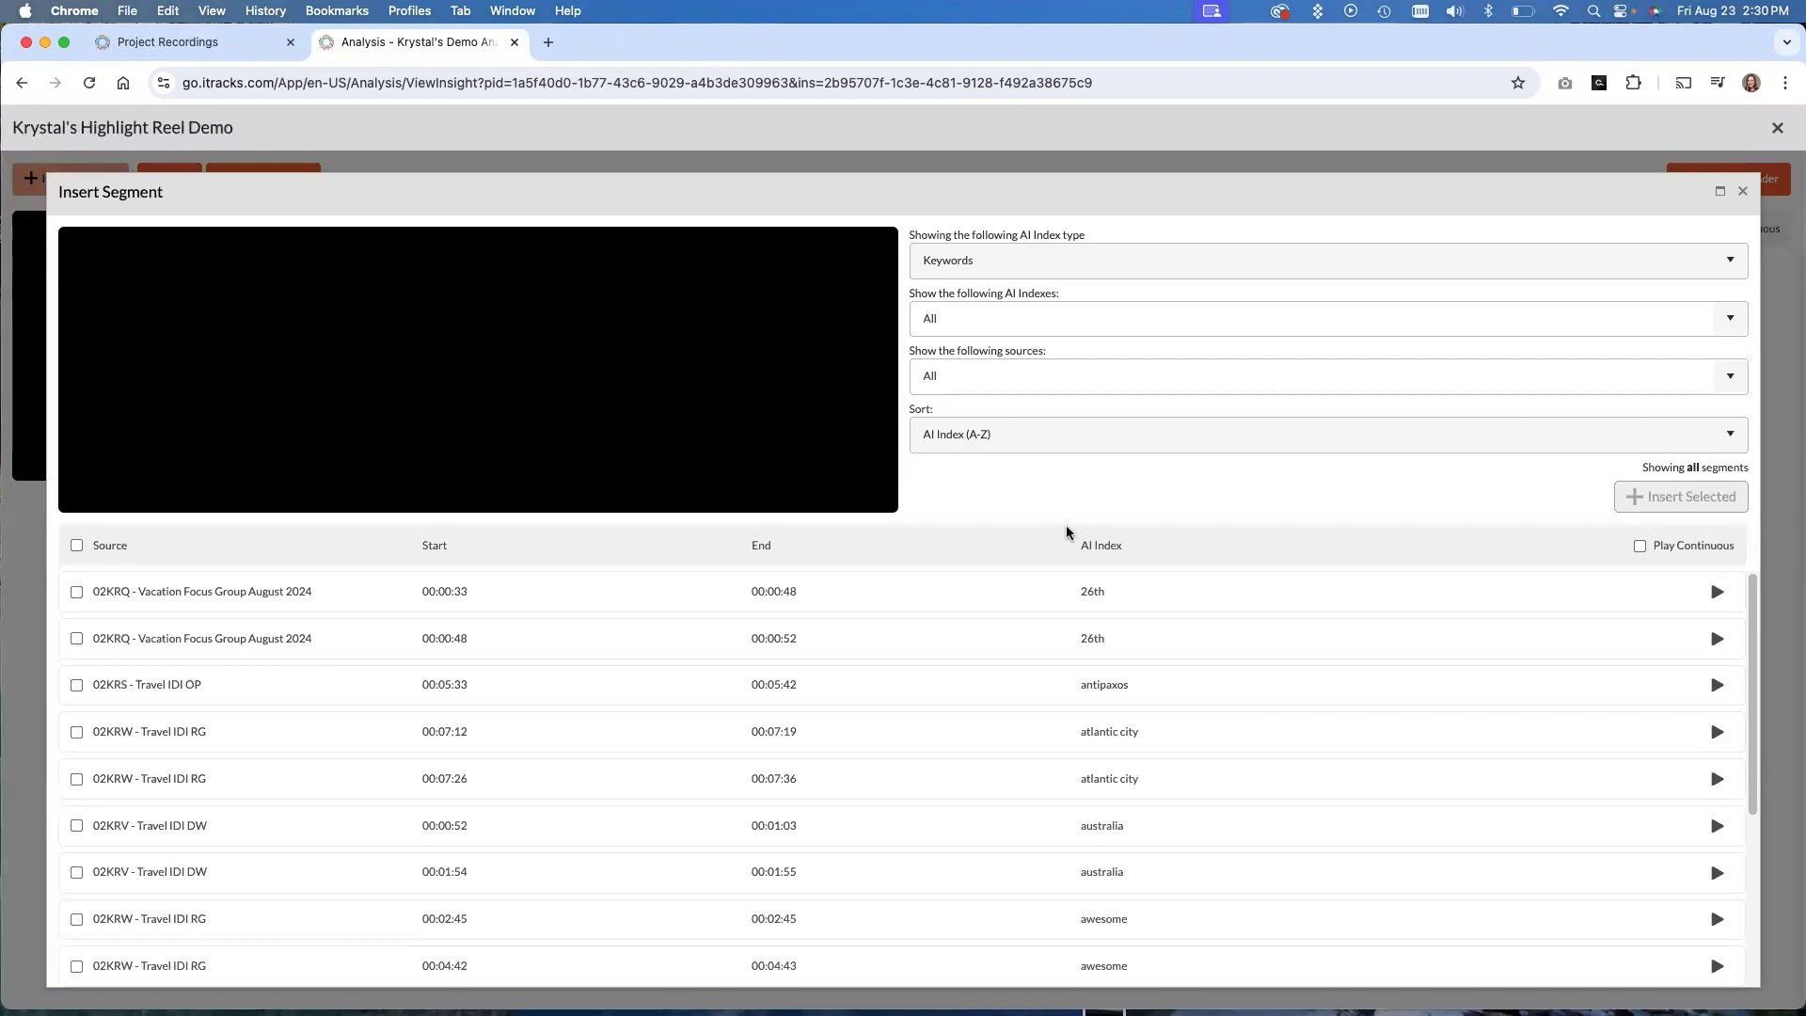
{"action": "mouse_move", "coordinate": [1064, 530]}
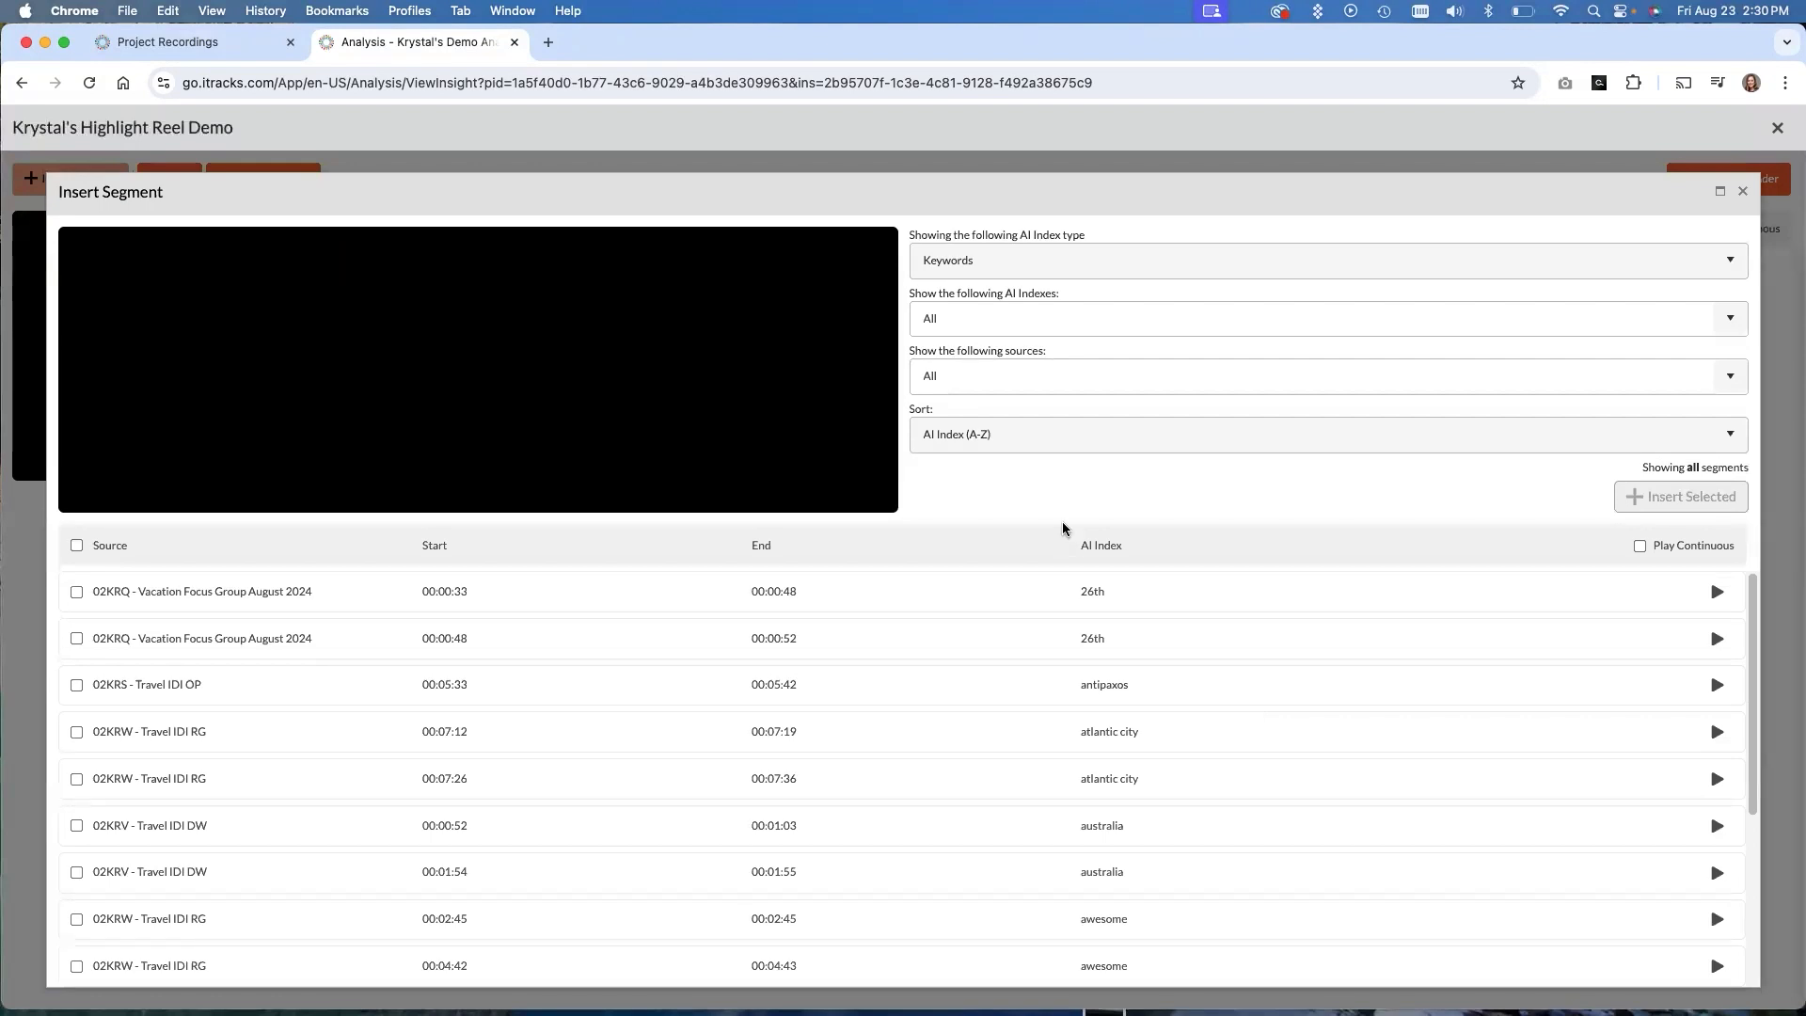
{"action": "mouse_move", "coordinate": [1069, 530]}
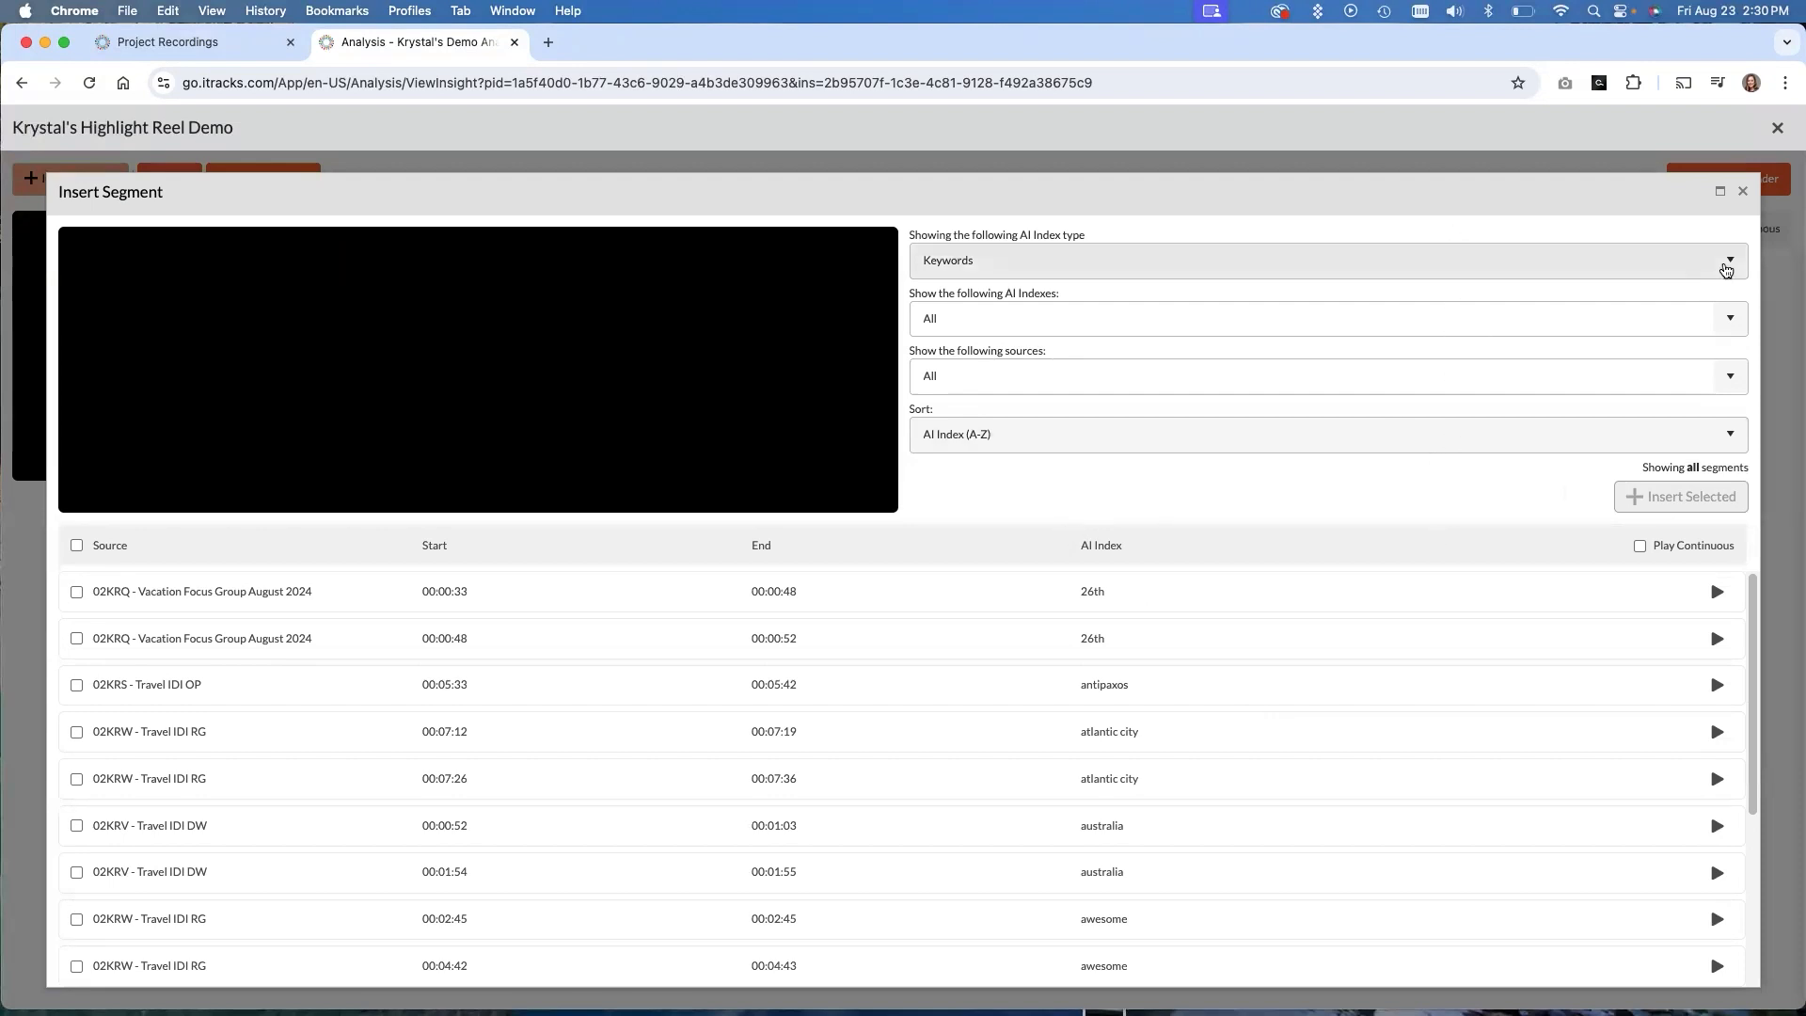
{"action": "left_click", "coordinate": [1727, 260]}
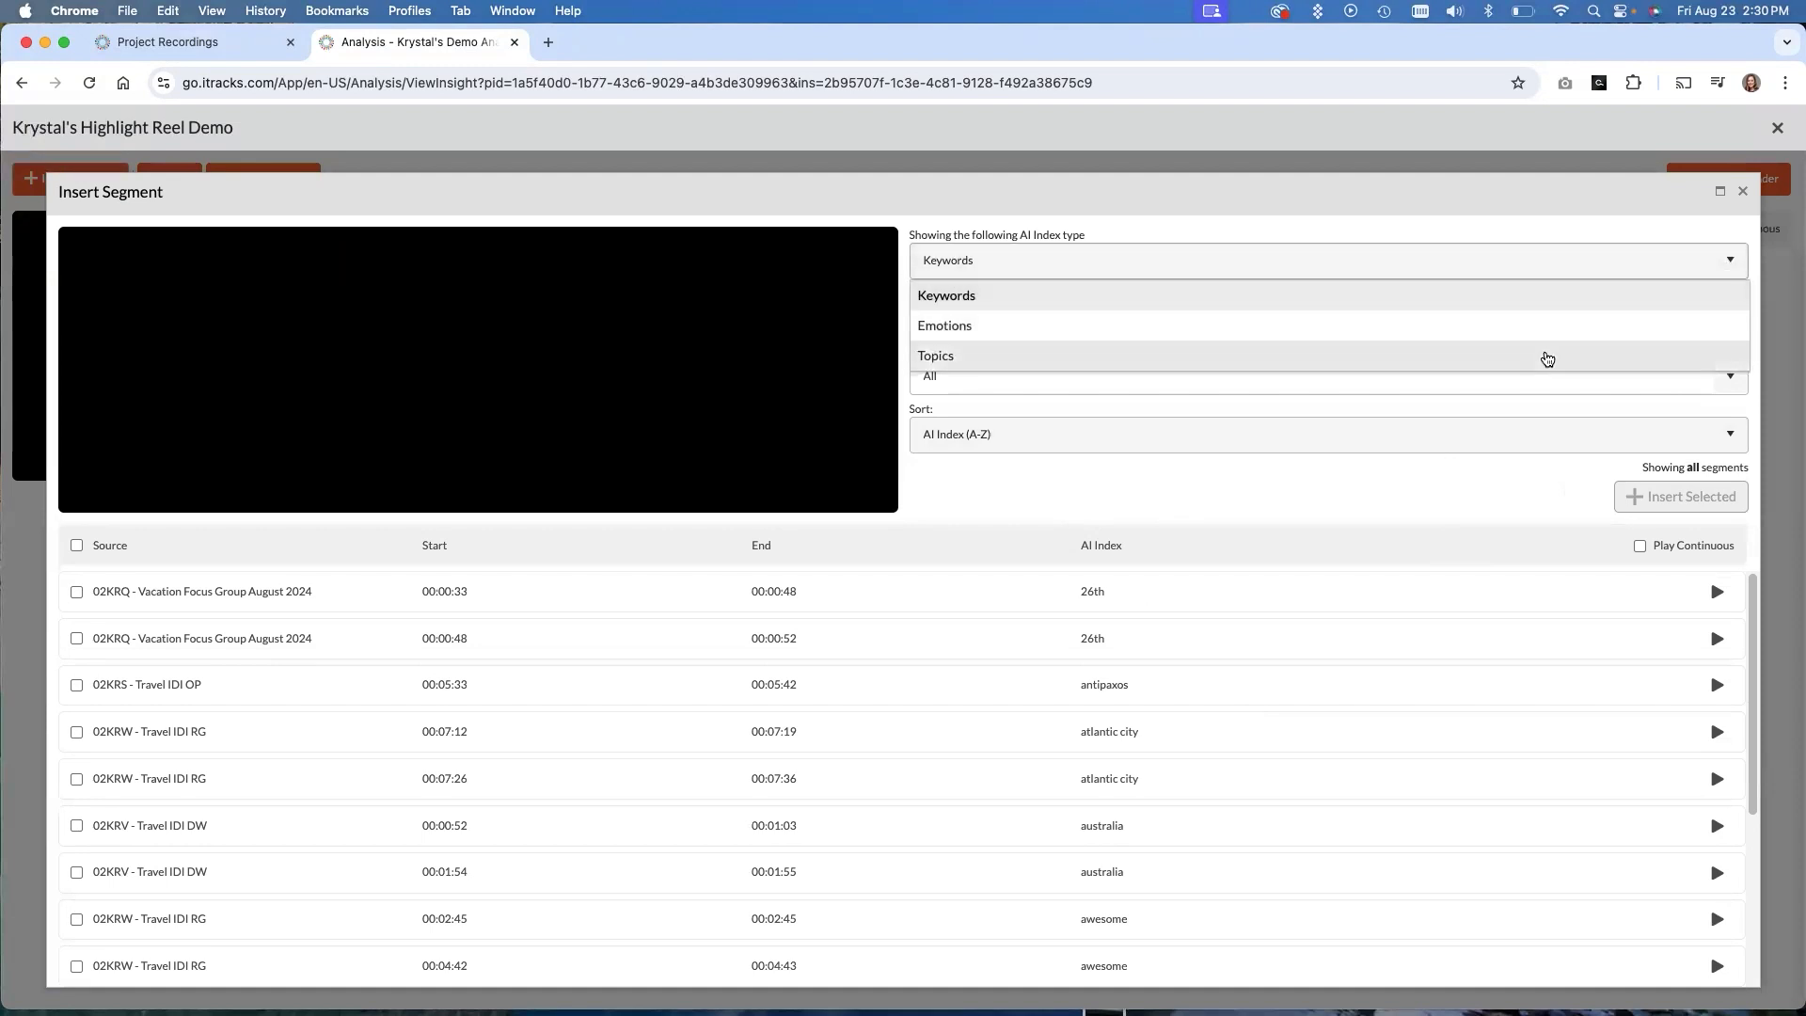
{"action": "left_click", "coordinate": [946, 295]}
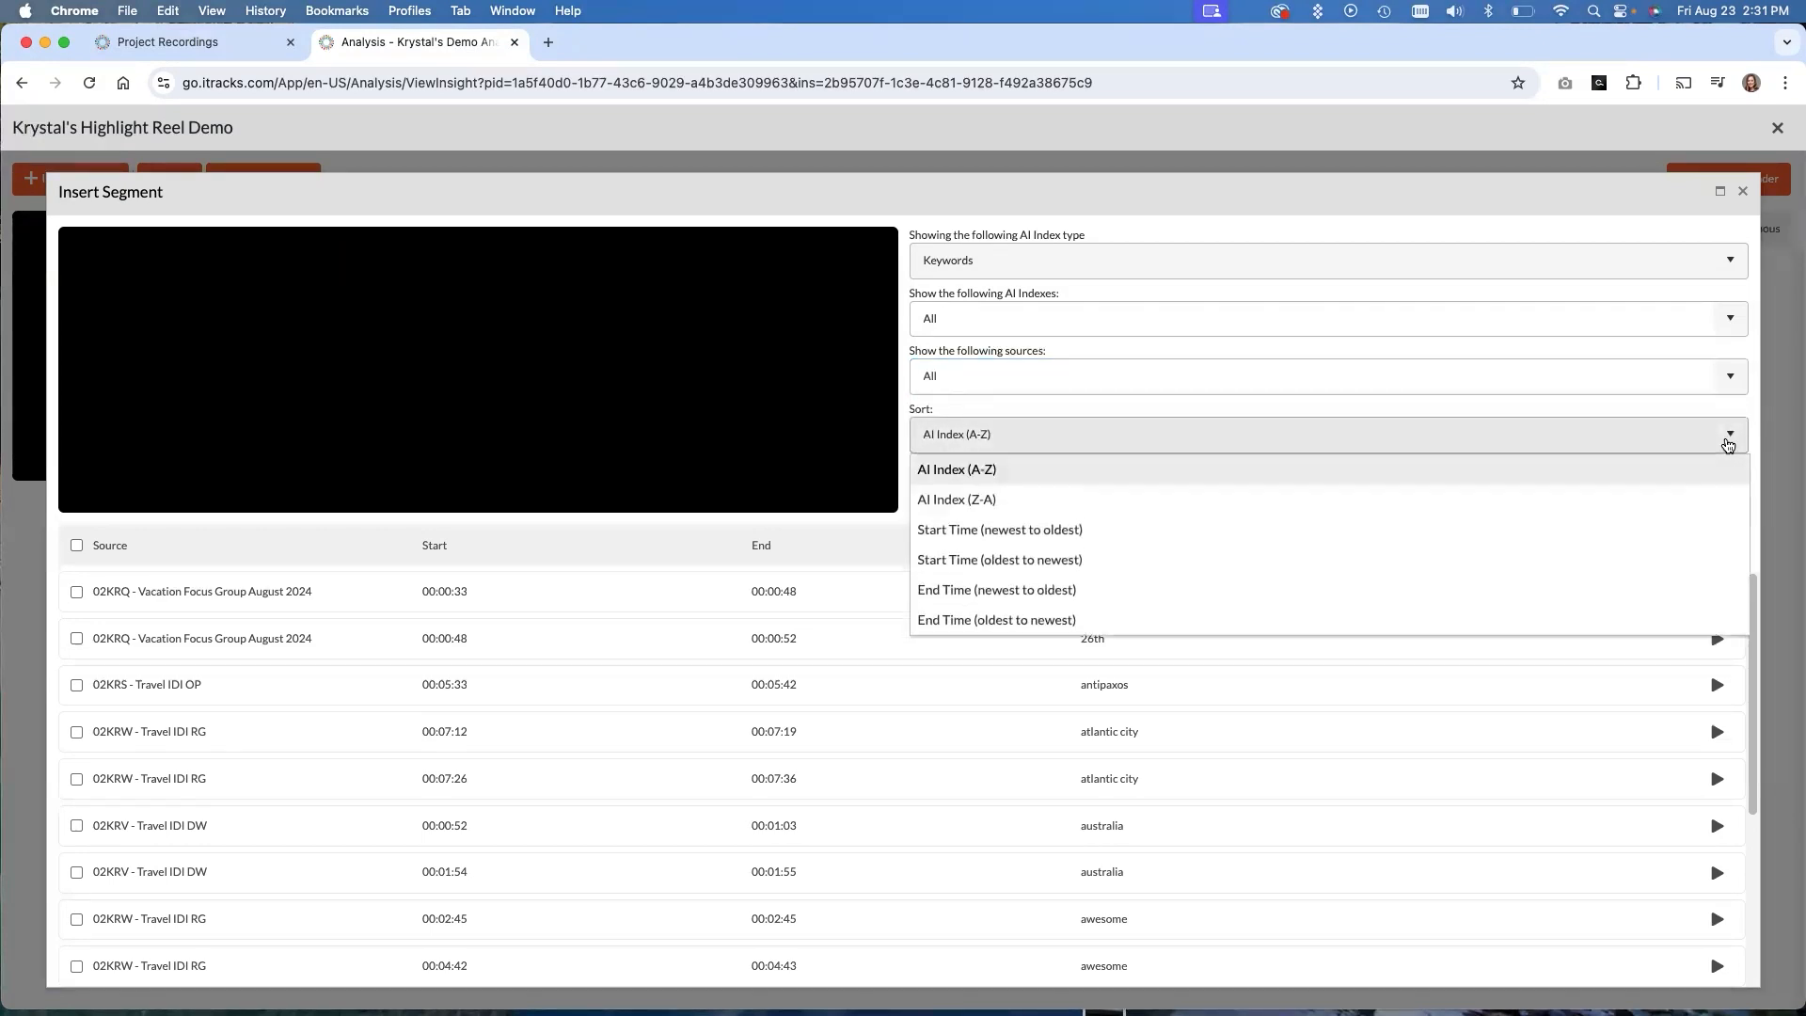
{"action": "mouse_move", "coordinate": [1362, 465]}
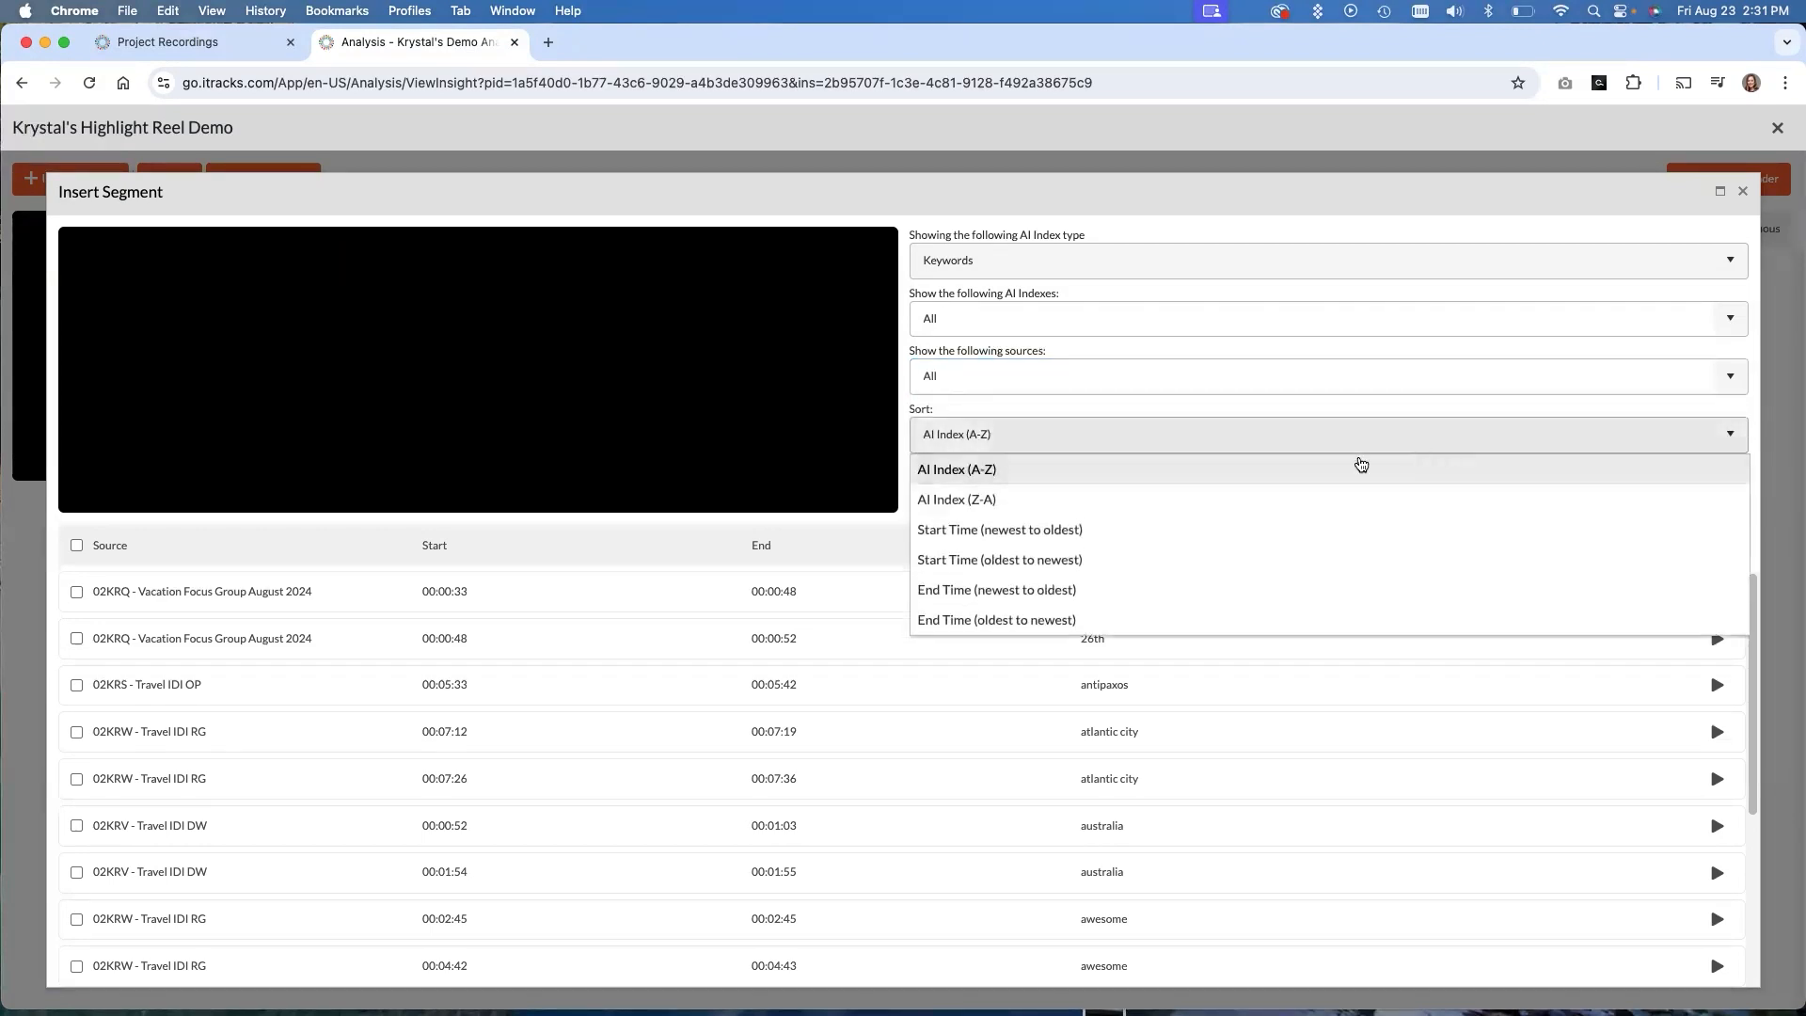
{"action": "mouse_move", "coordinate": [1146, 480]}
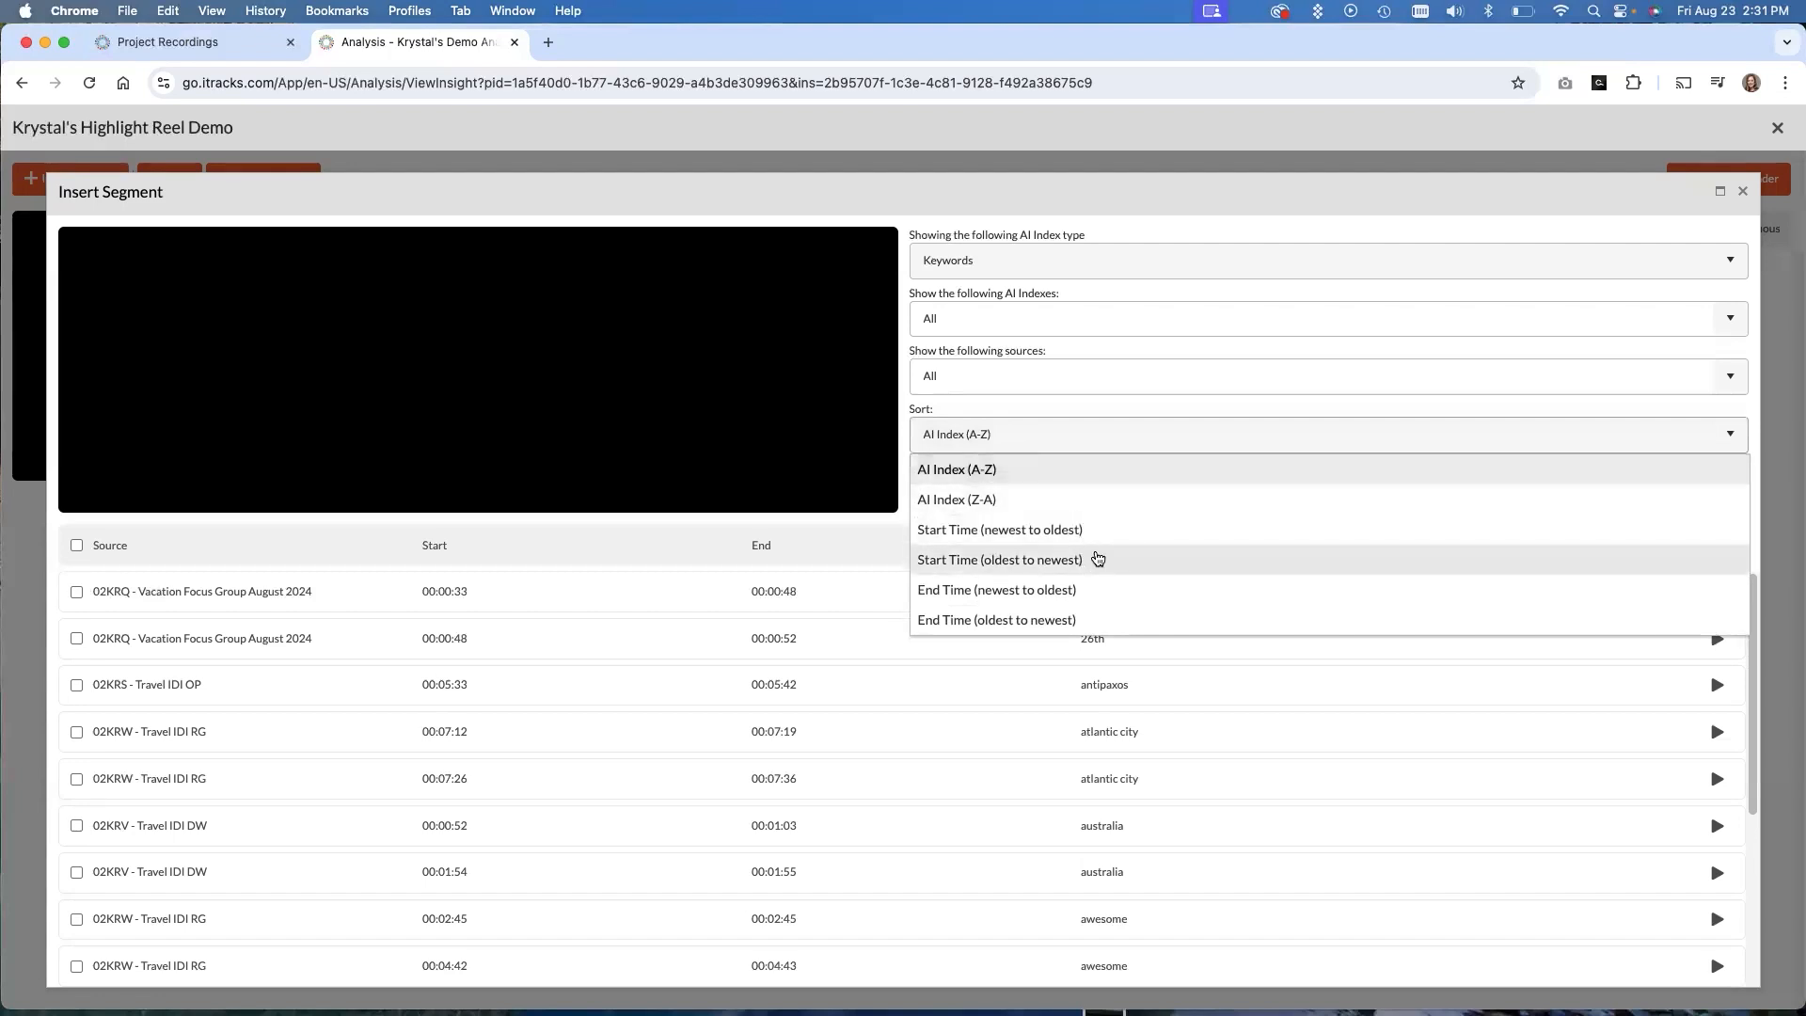
{"action": "mouse_move", "coordinate": [1091, 579]}
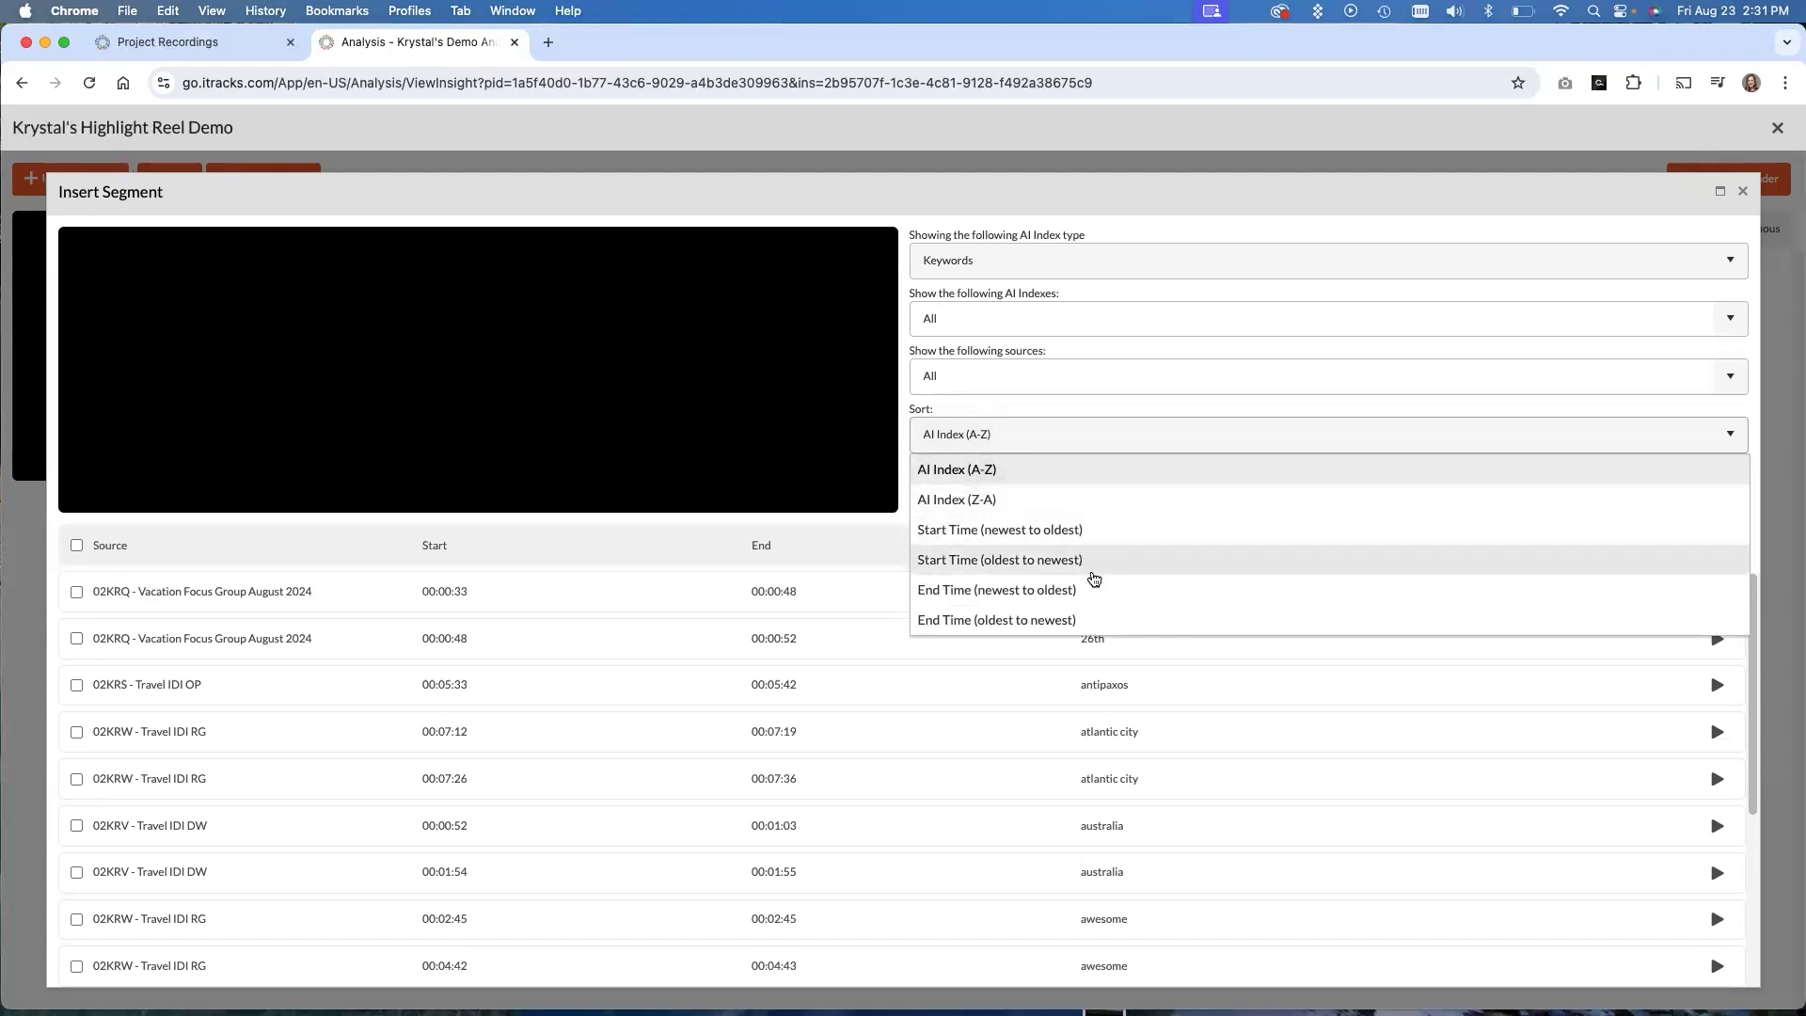
{"action": "mouse_move", "coordinate": [1240, 406]}
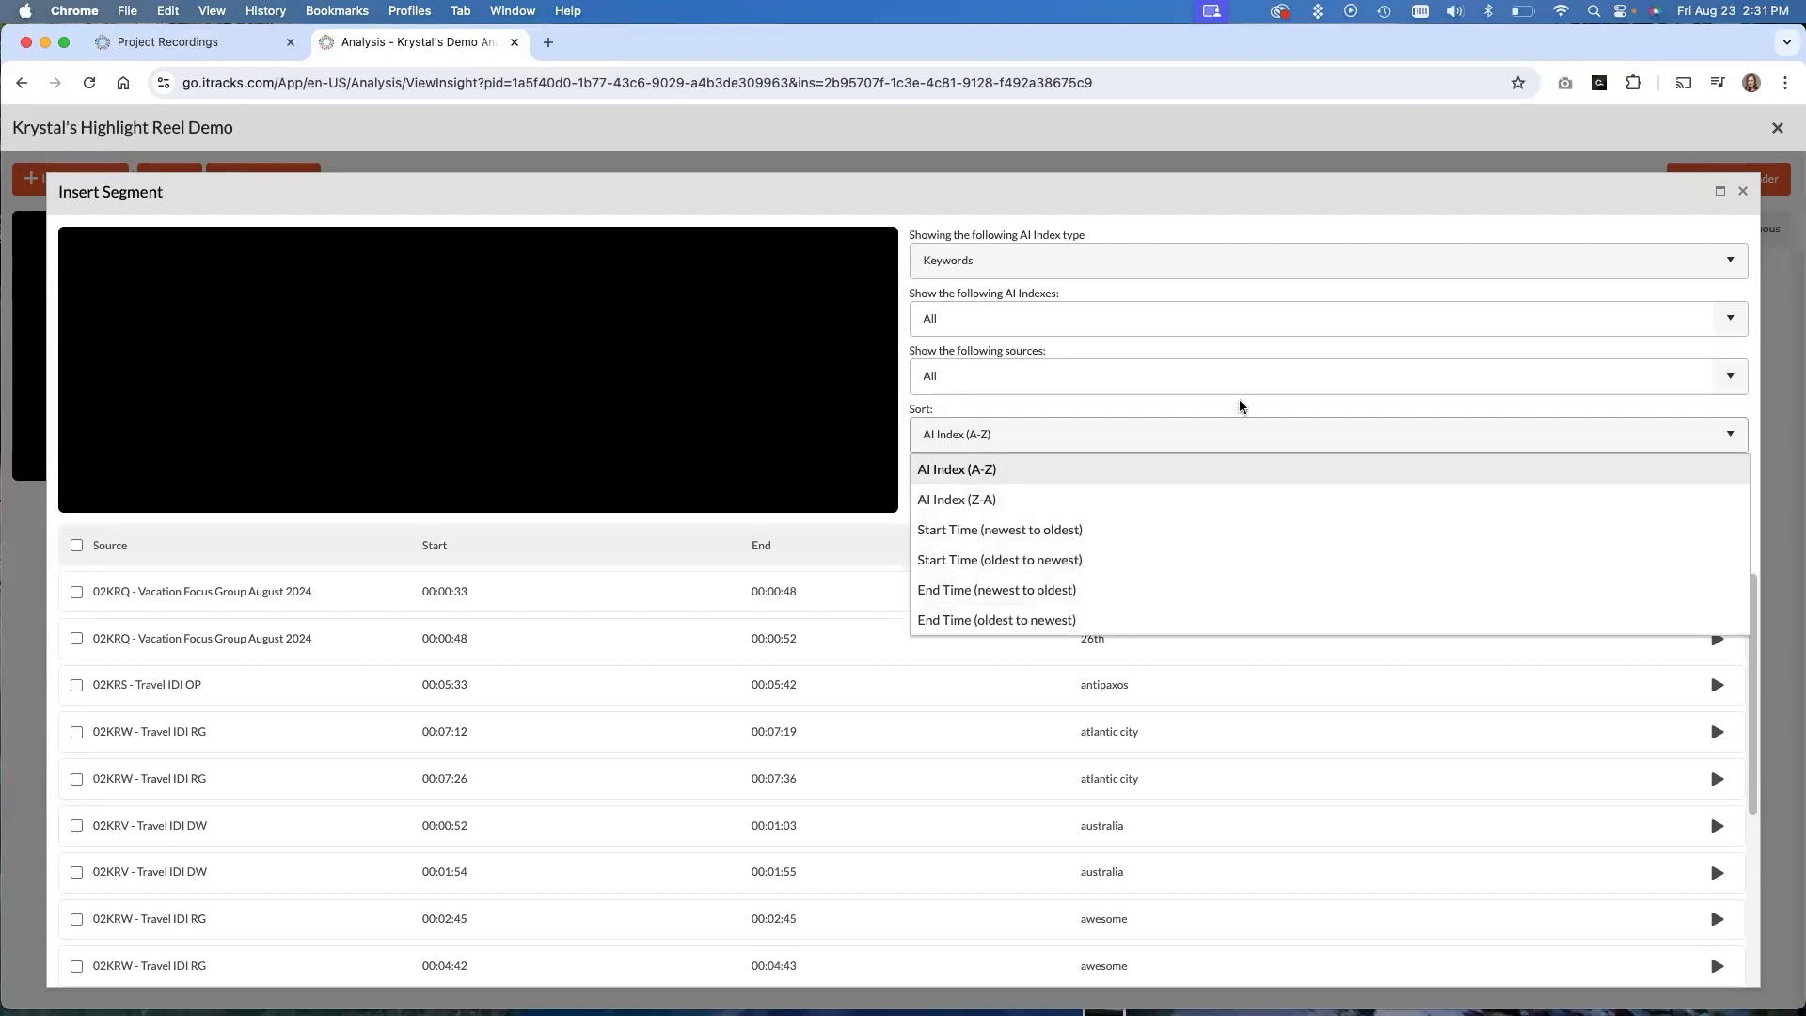
{"action": "left_click", "coordinate": [956, 469]}
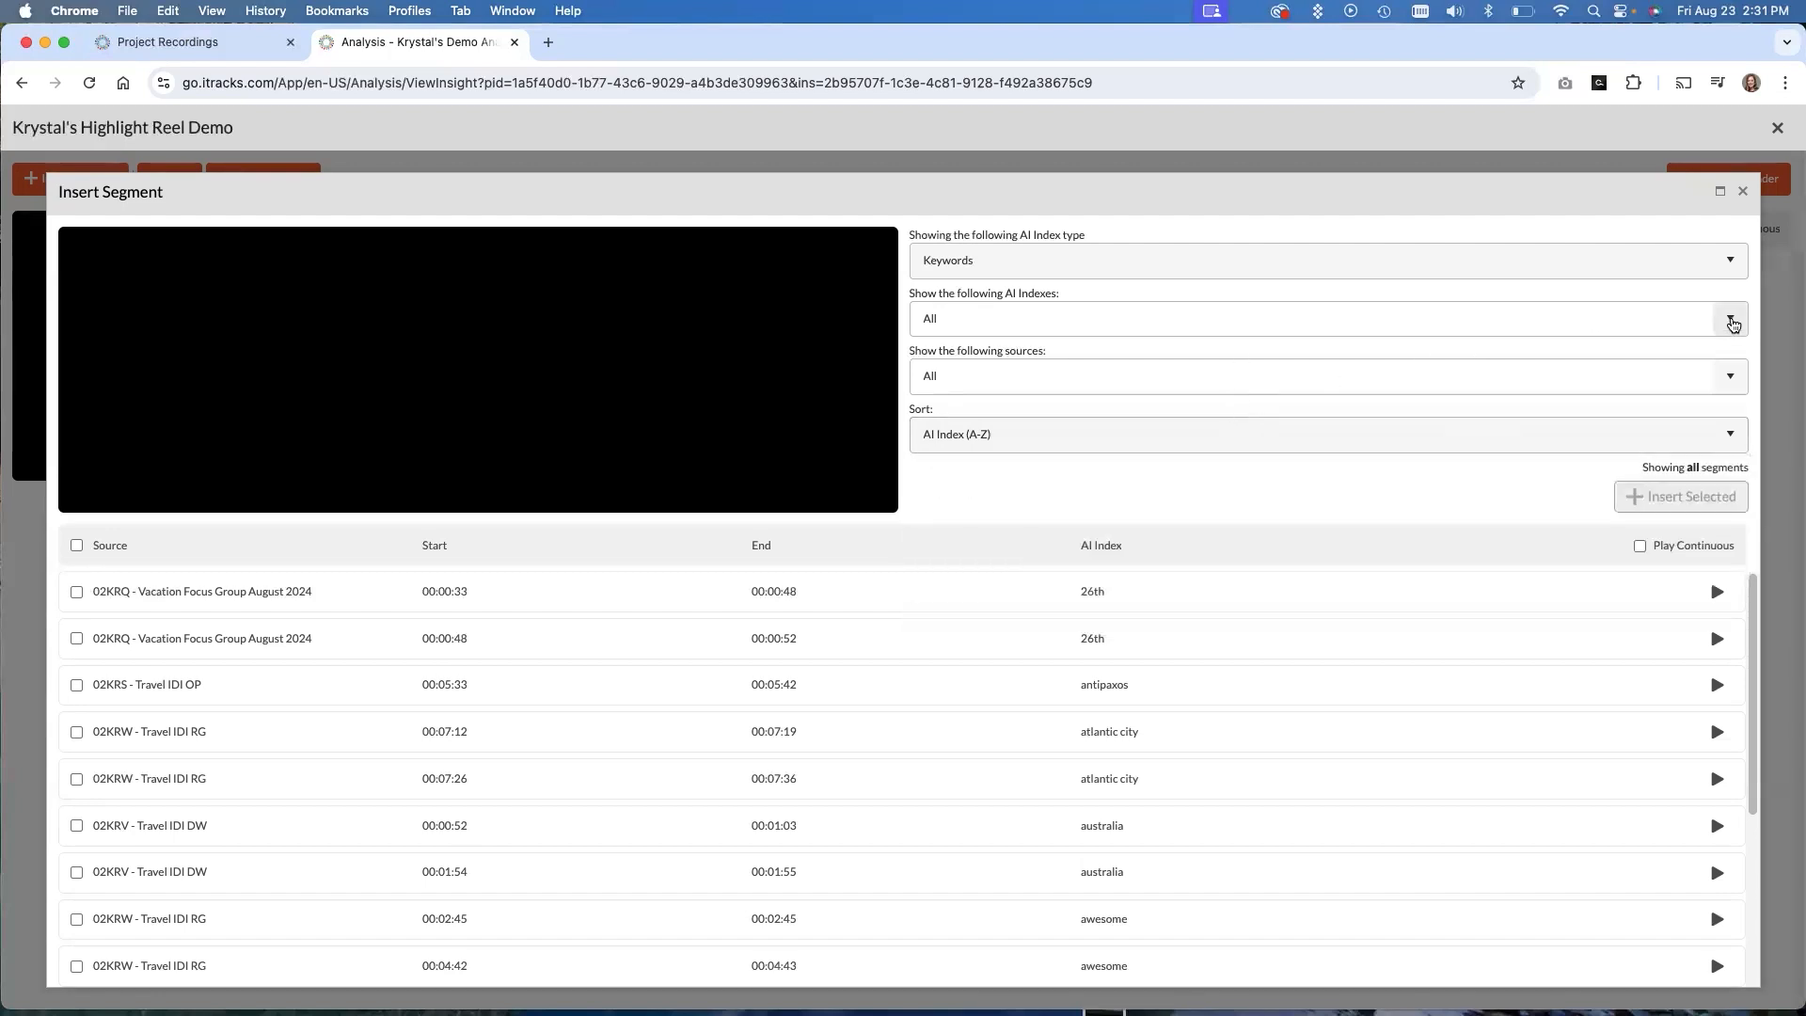
Filter the AI keyword indexes to the favorite part keyword
{"action": "left_click", "coordinate": [1729, 319]}
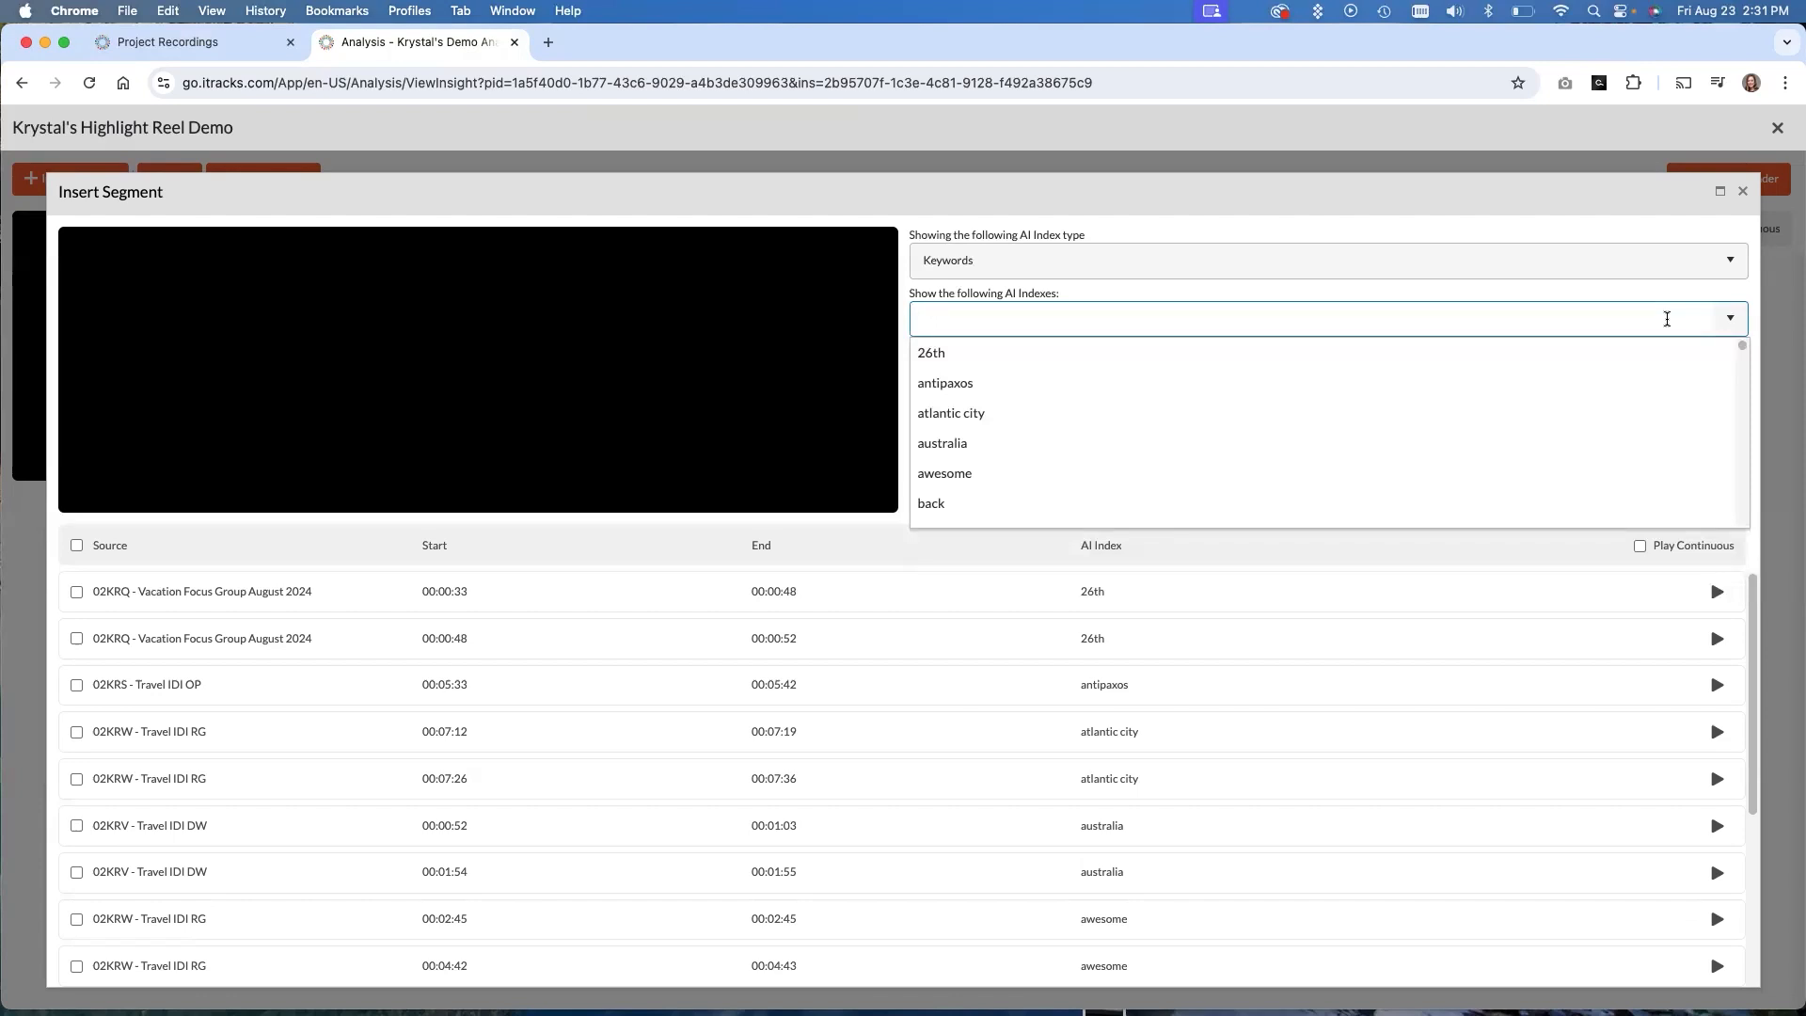
{"action": "type", "text": "favo"}
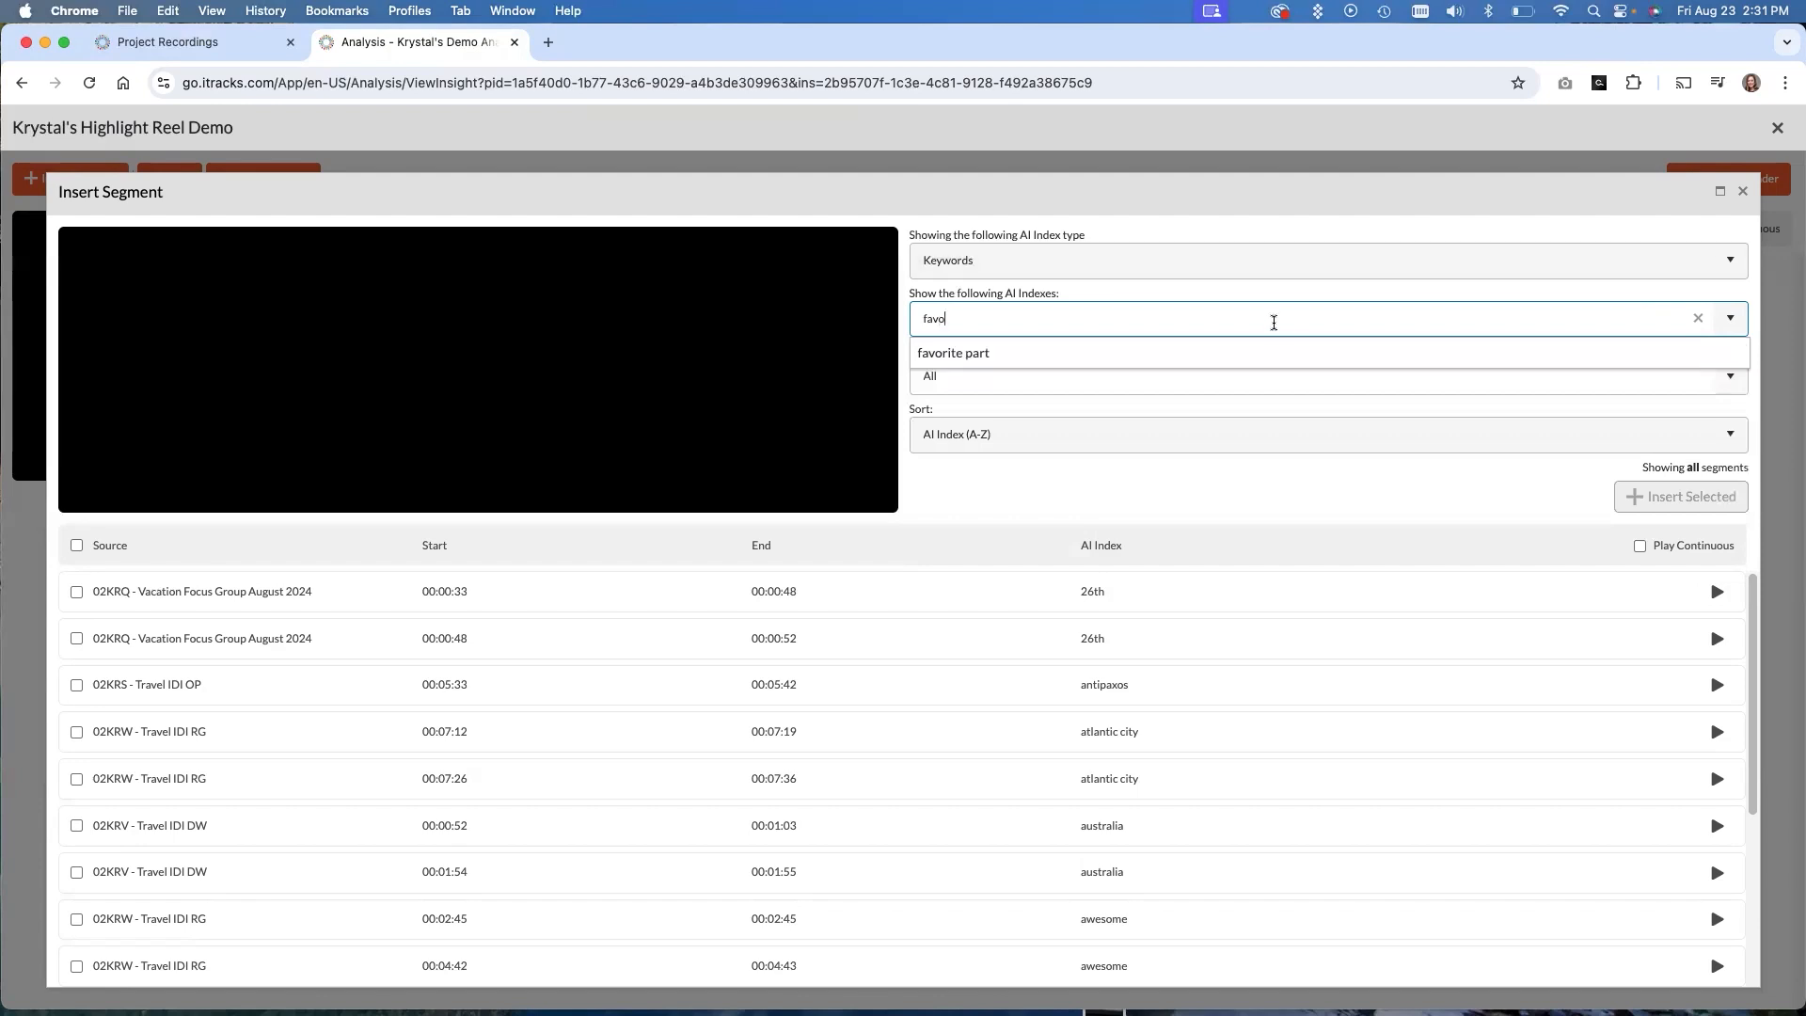
{"action": "mouse_move", "coordinate": [1273, 365]}
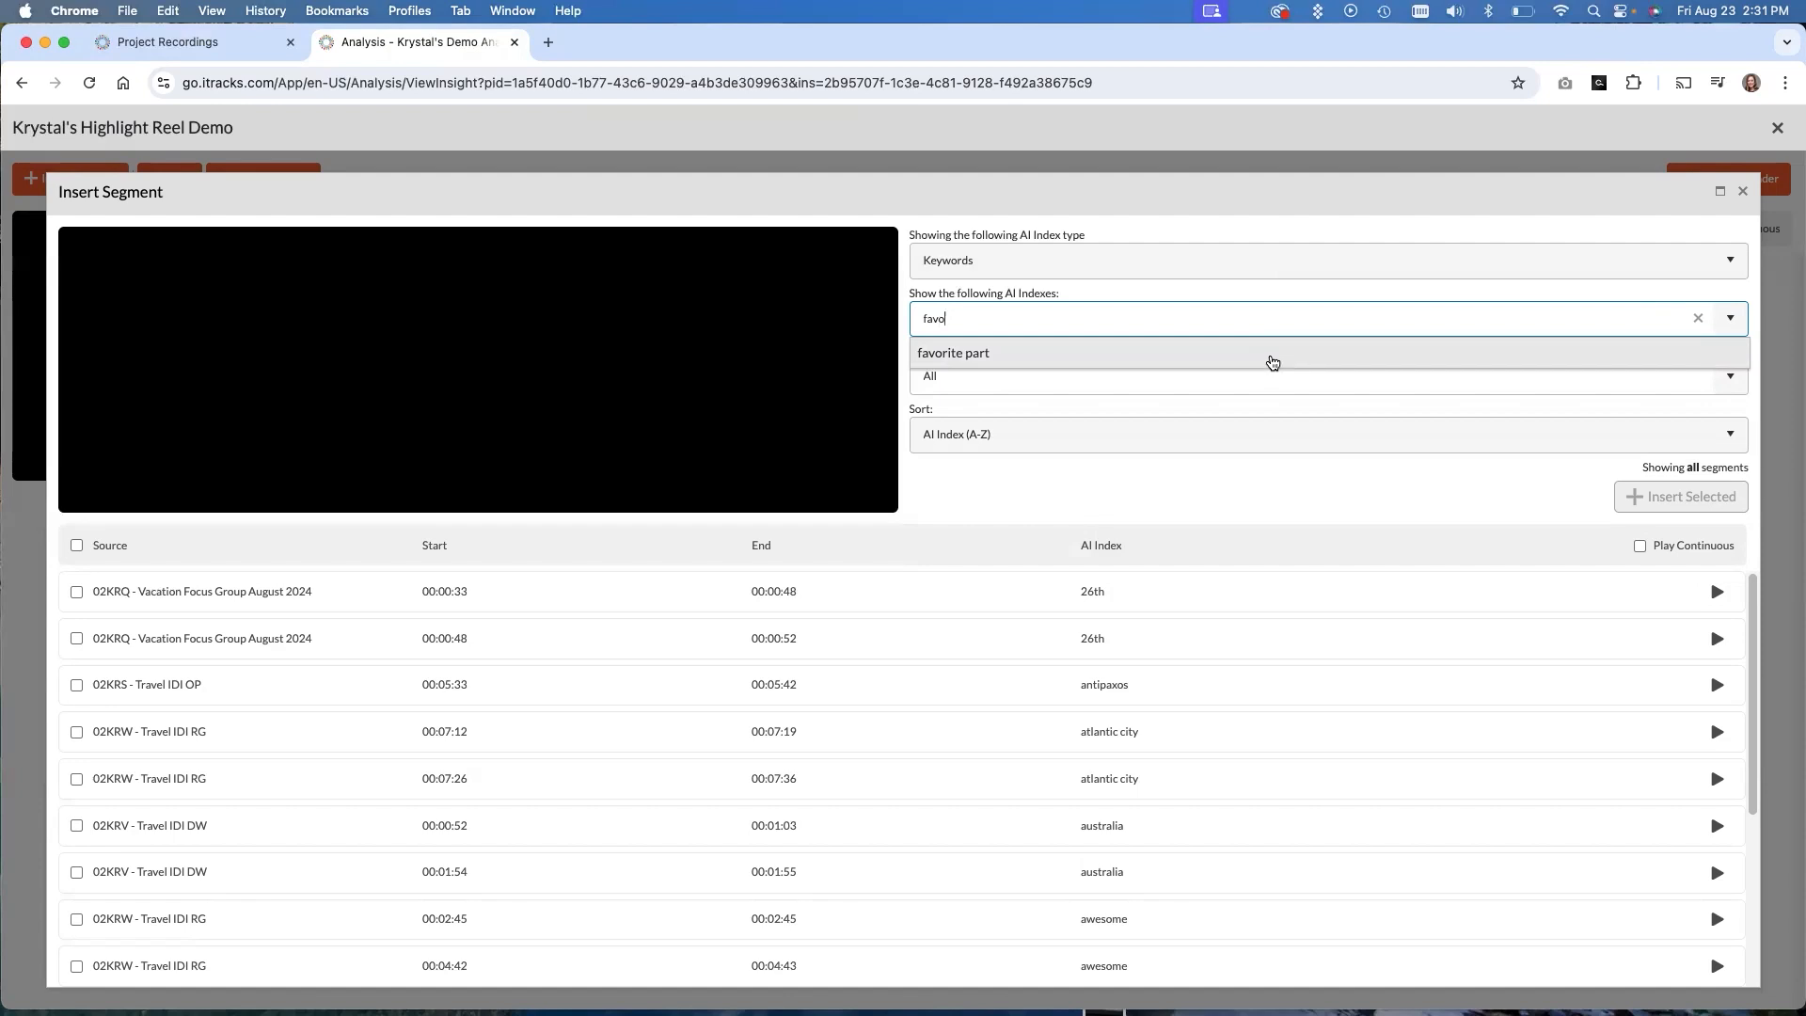
{"action": "left_click", "coordinate": [952, 351]}
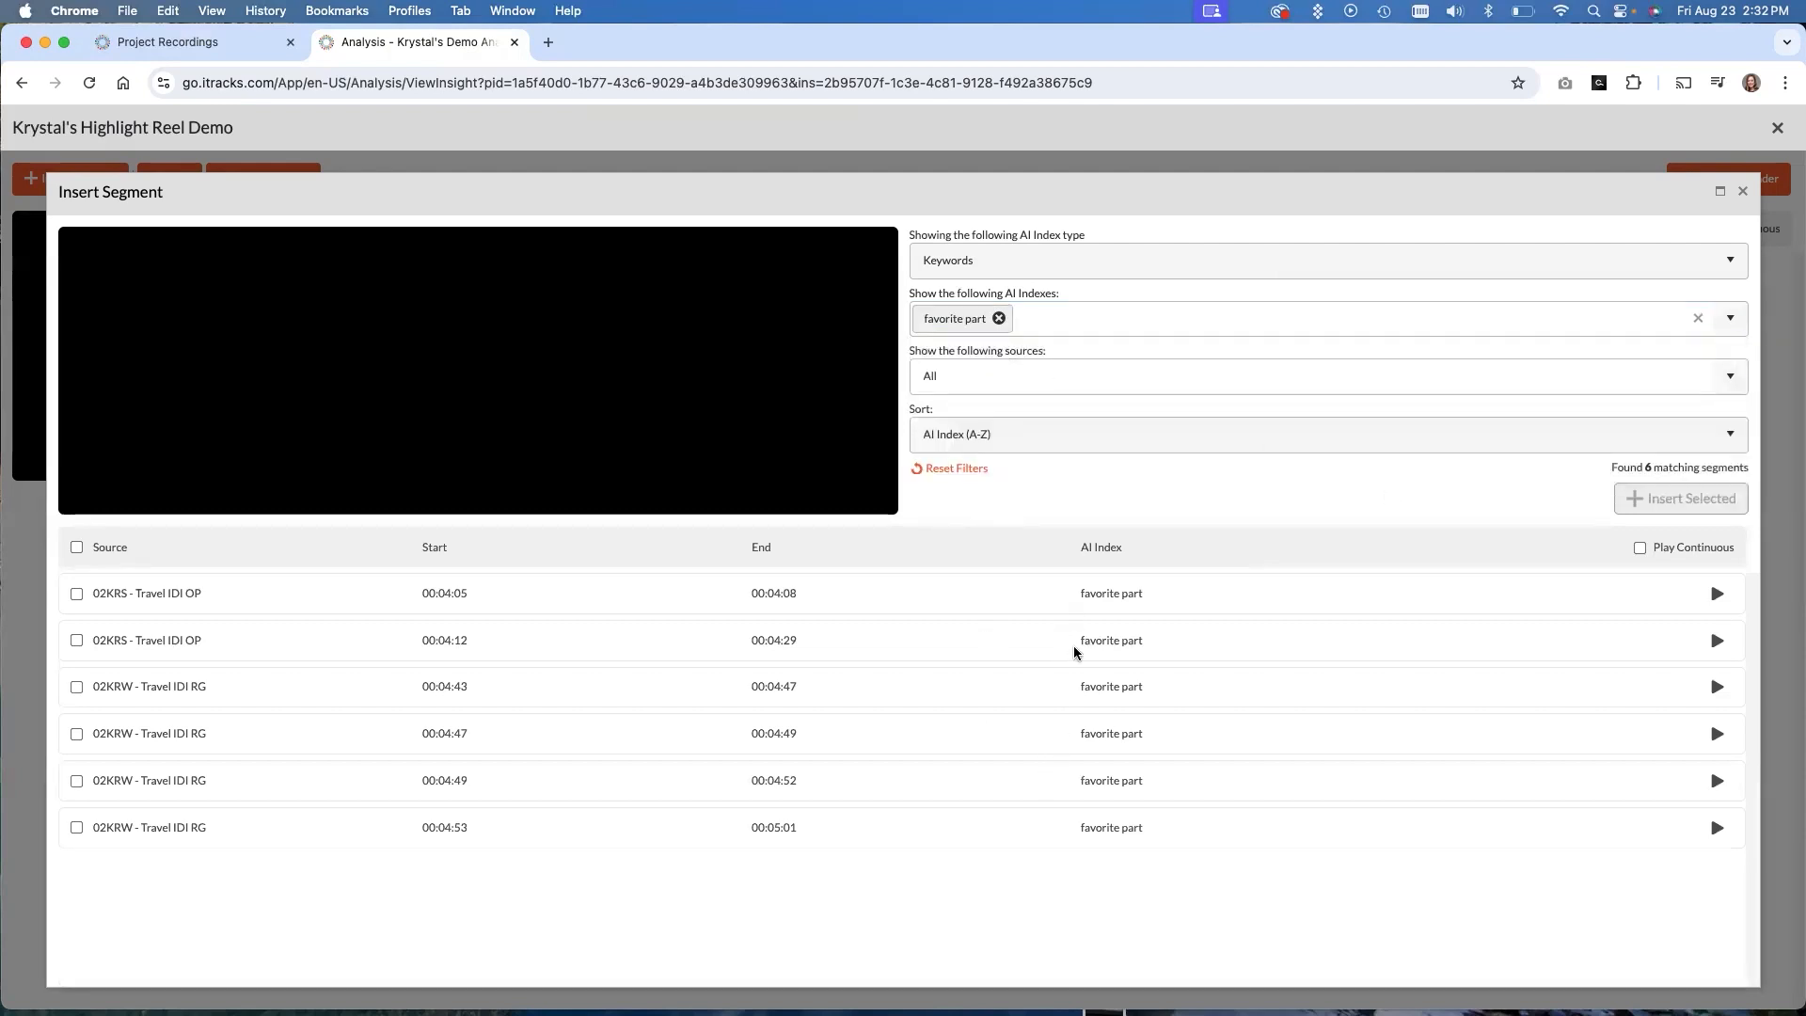
{"action": "mouse_move", "coordinate": [1127, 868]}
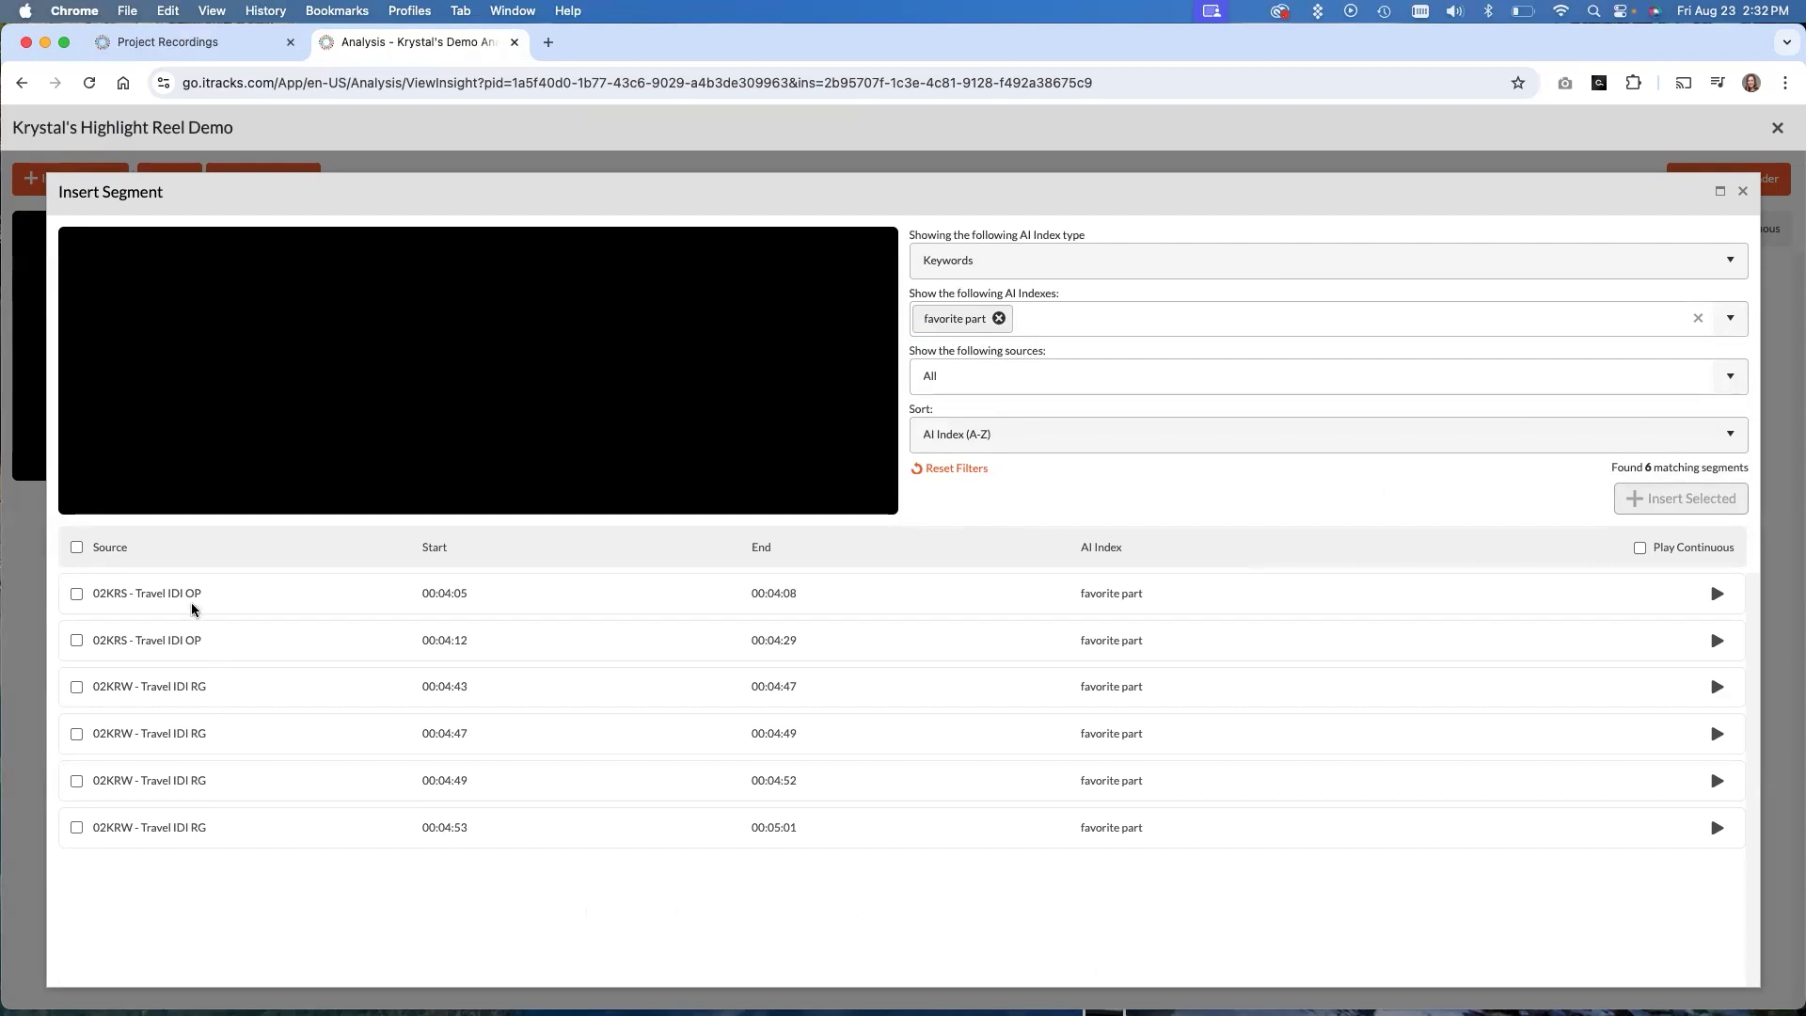
{"action": "mouse_move", "coordinate": [499, 593]}
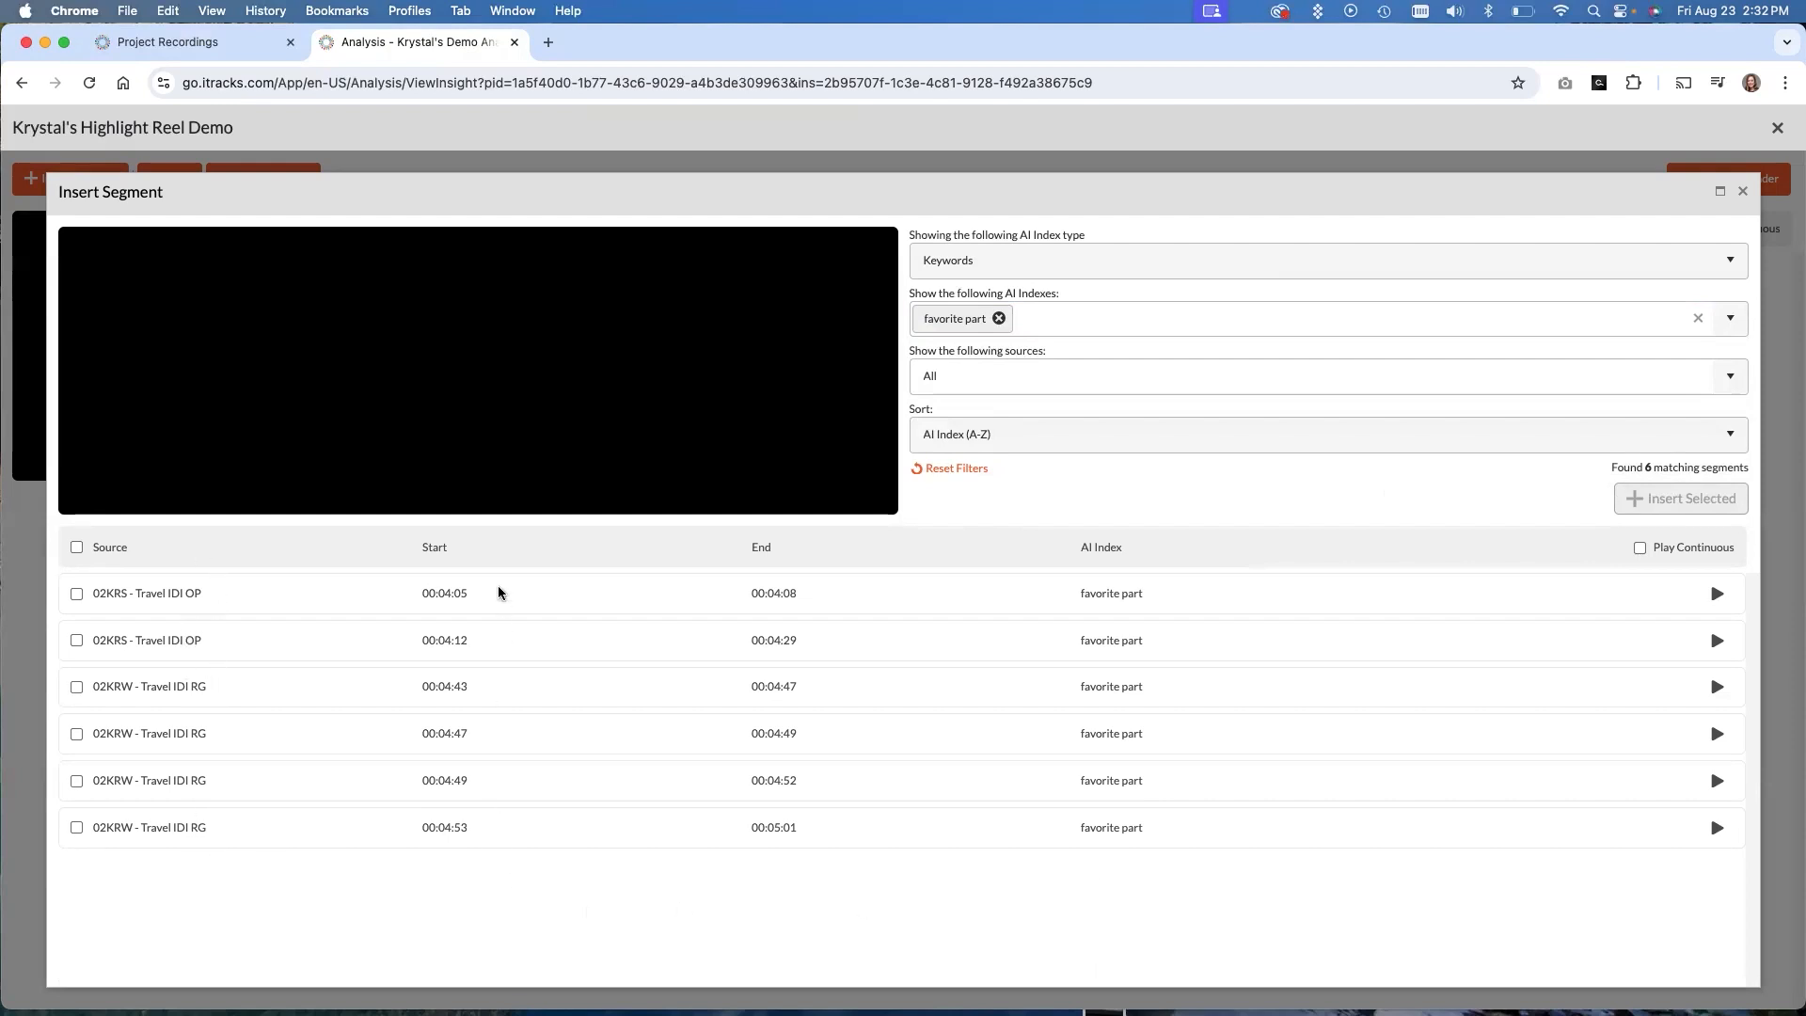
{"action": "mouse_move", "coordinate": [792, 848]}
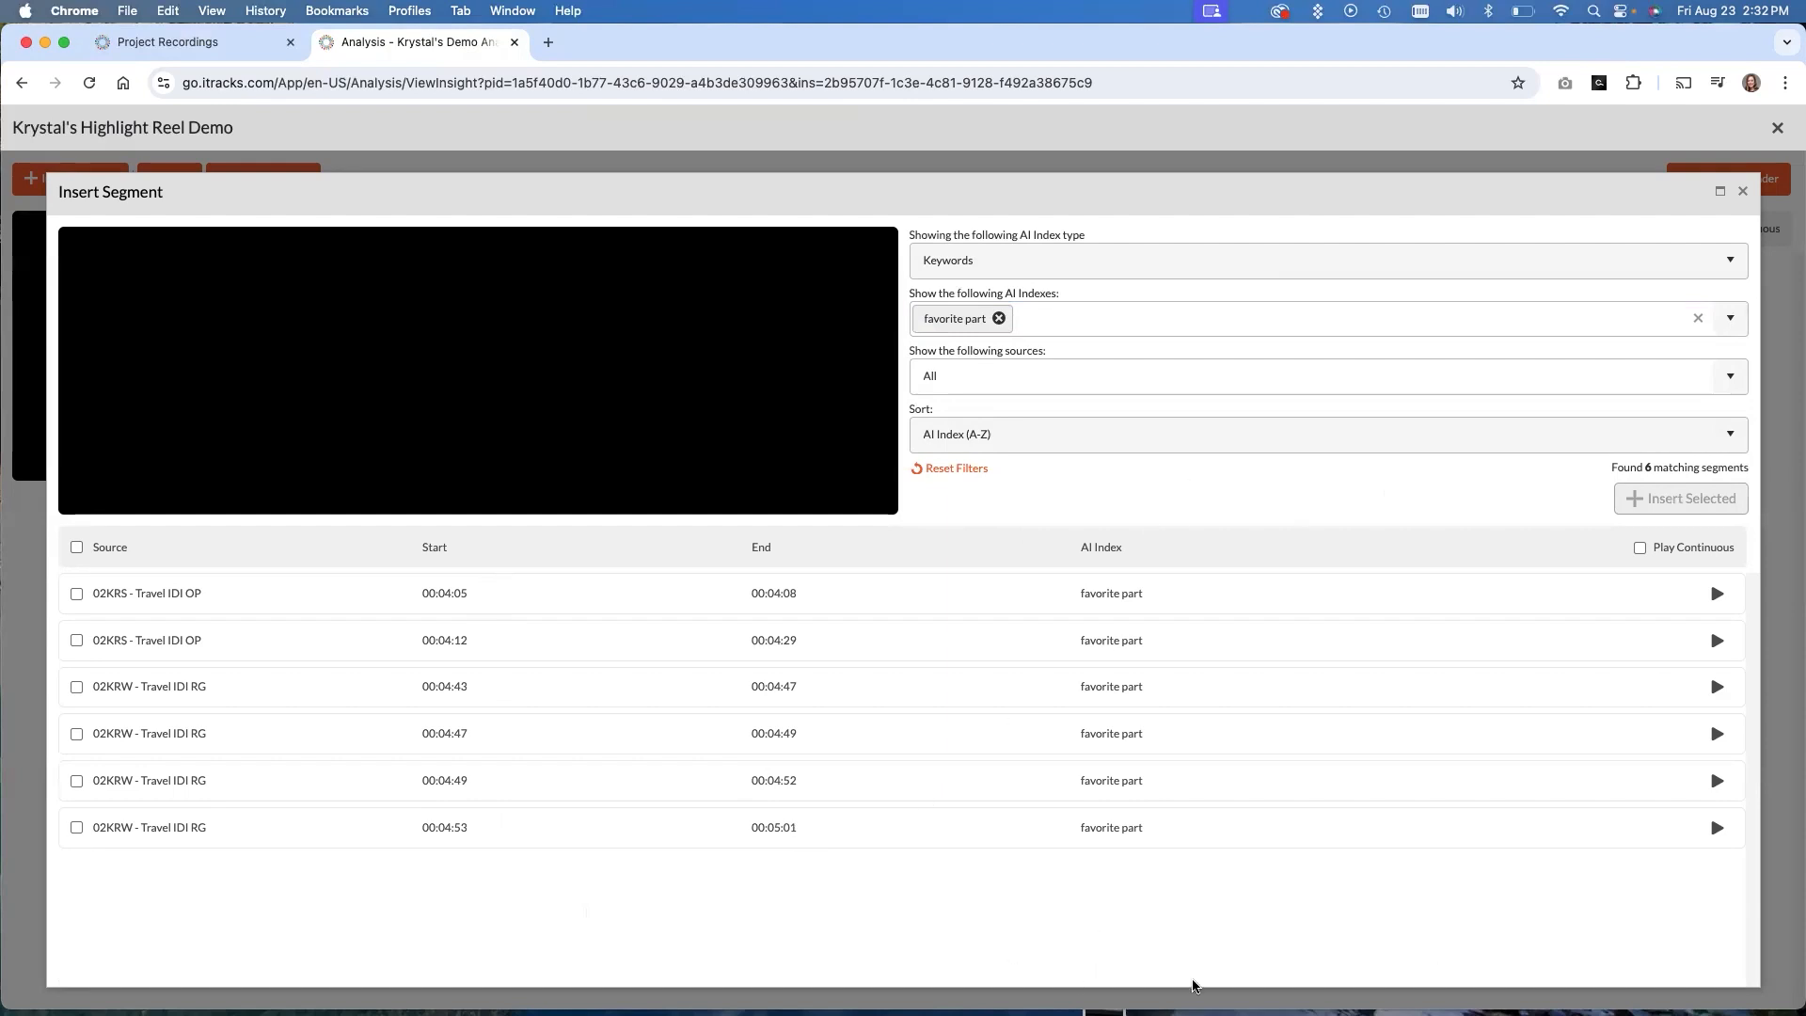
{"action": "mouse_move", "coordinate": [1157, 943]}
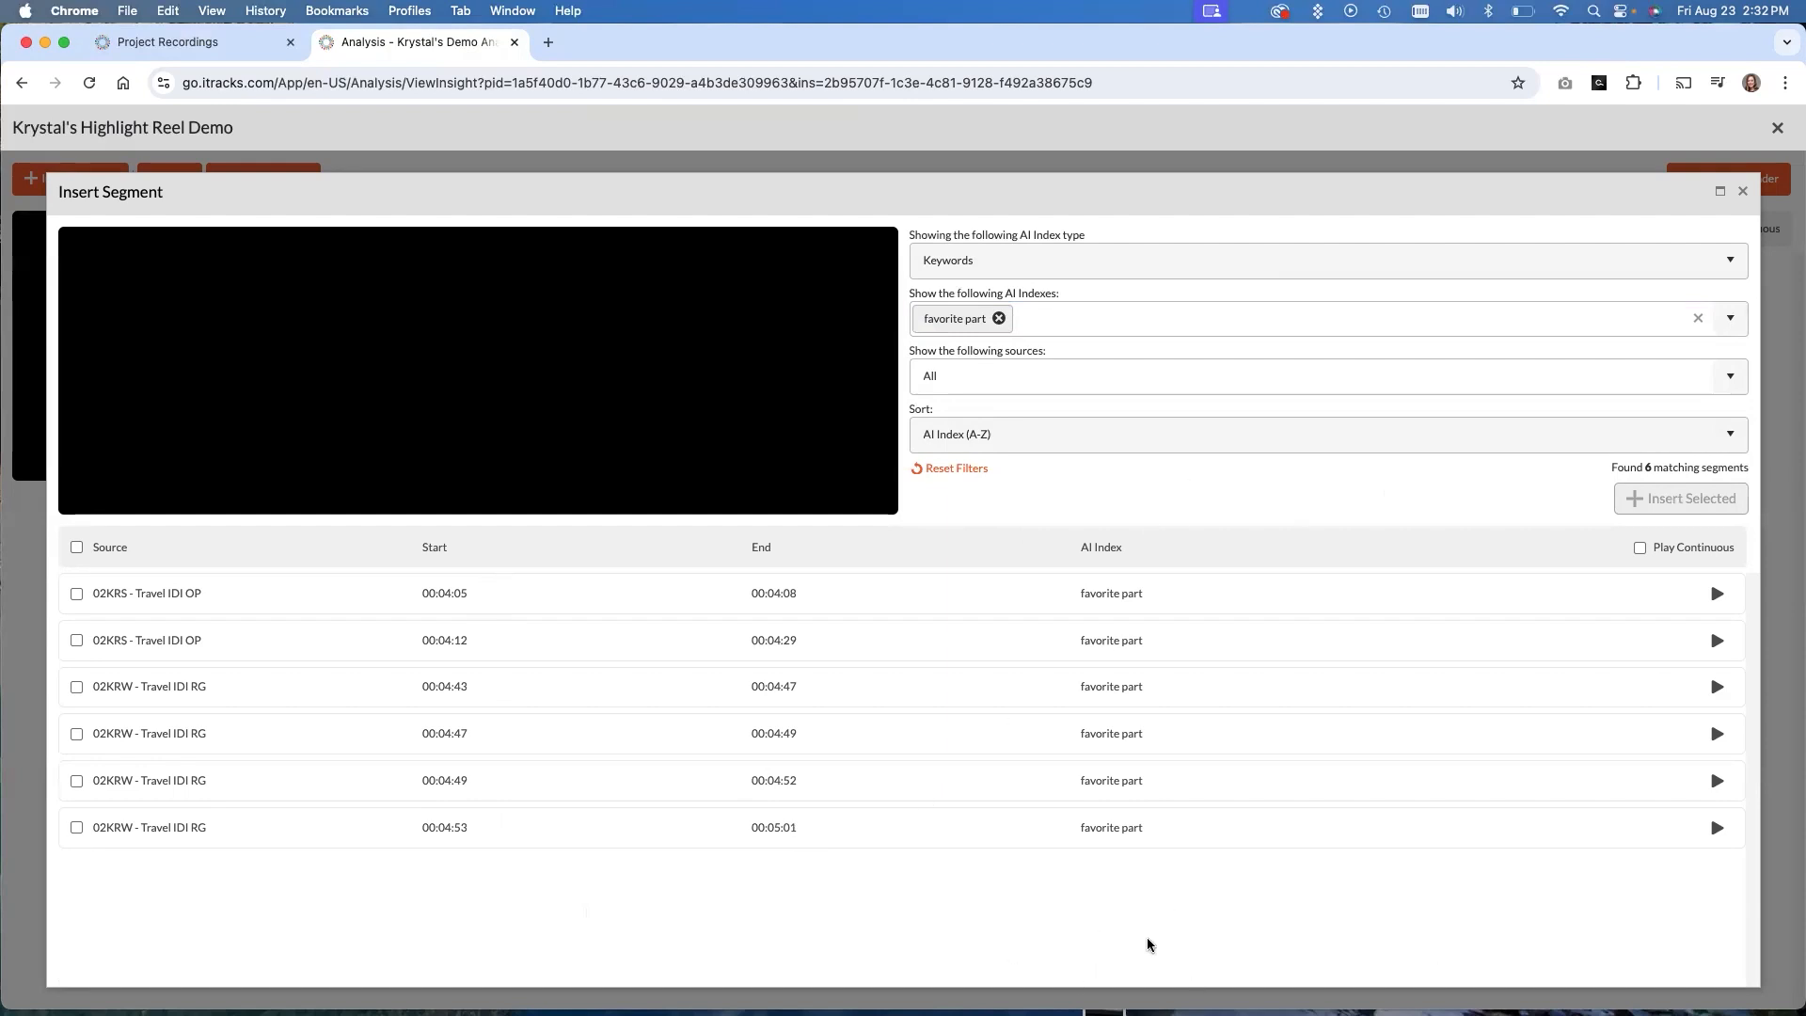
{"action": "mouse_move", "coordinate": [124, 920]}
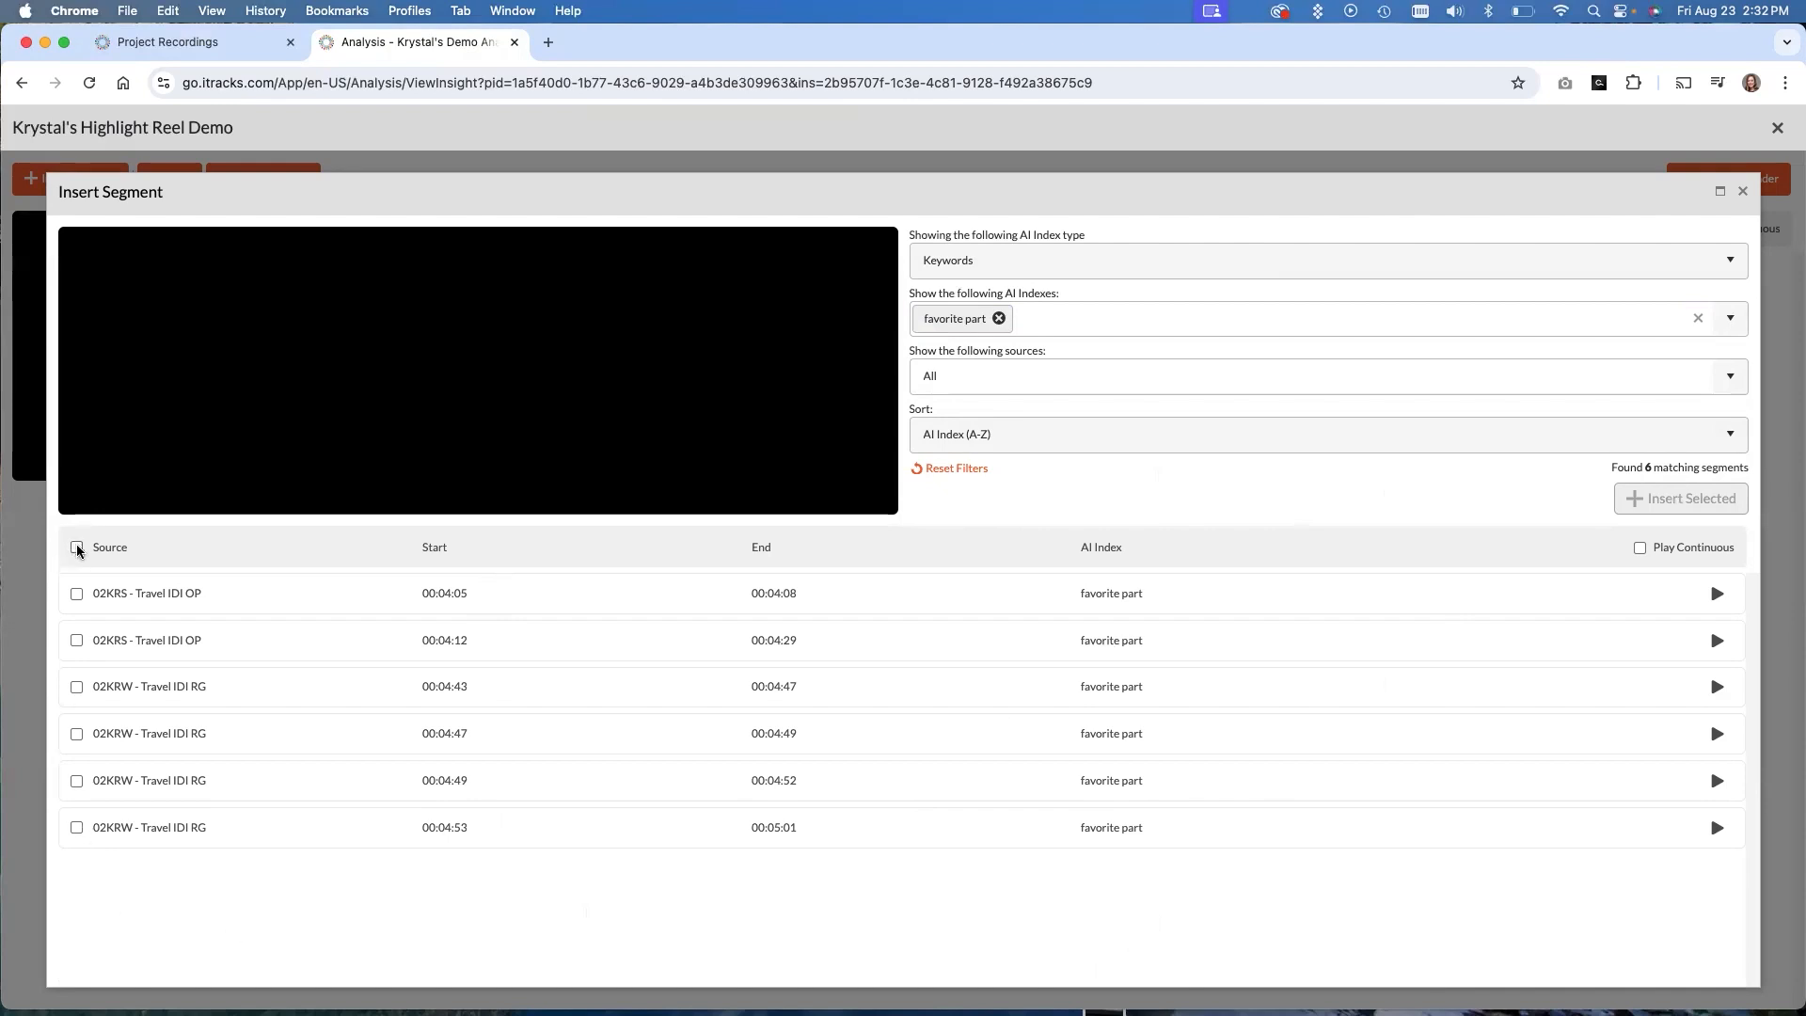
Select all six favorite part segments and insert them into the highlight reel
{"action": "left_click", "coordinate": [76, 547]}
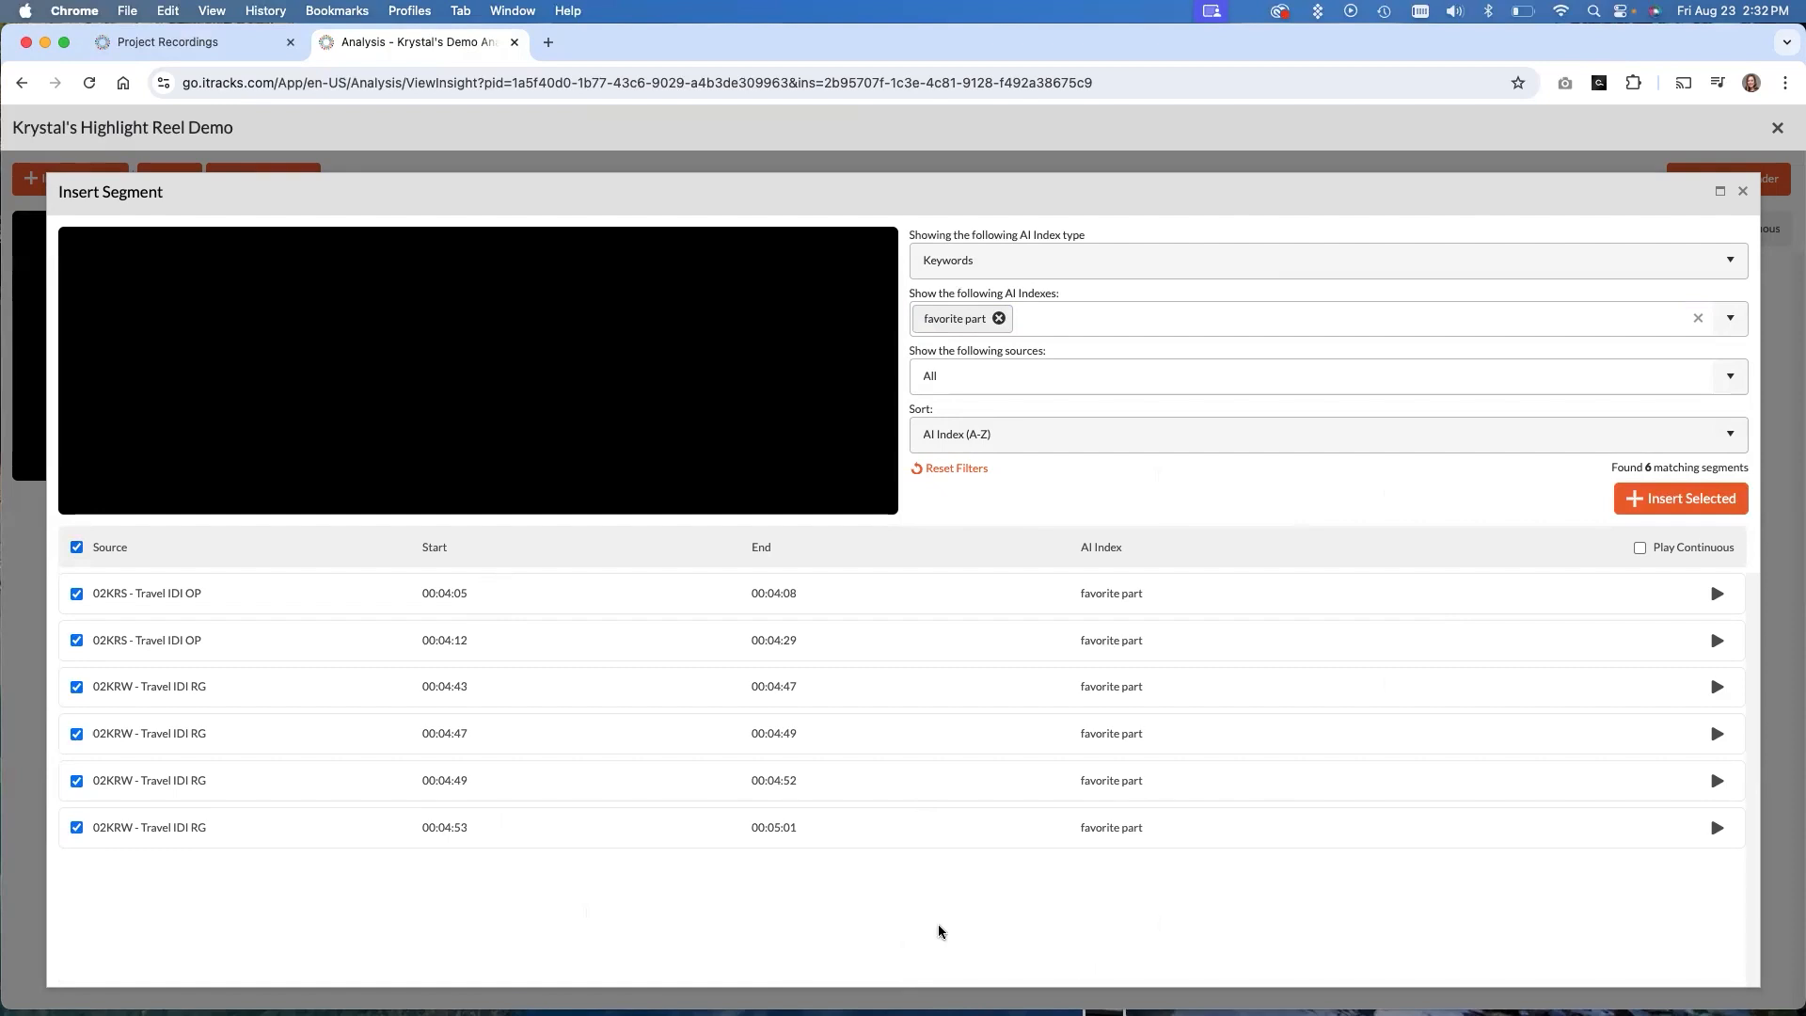
{"action": "mouse_move", "coordinate": [293, 828]}
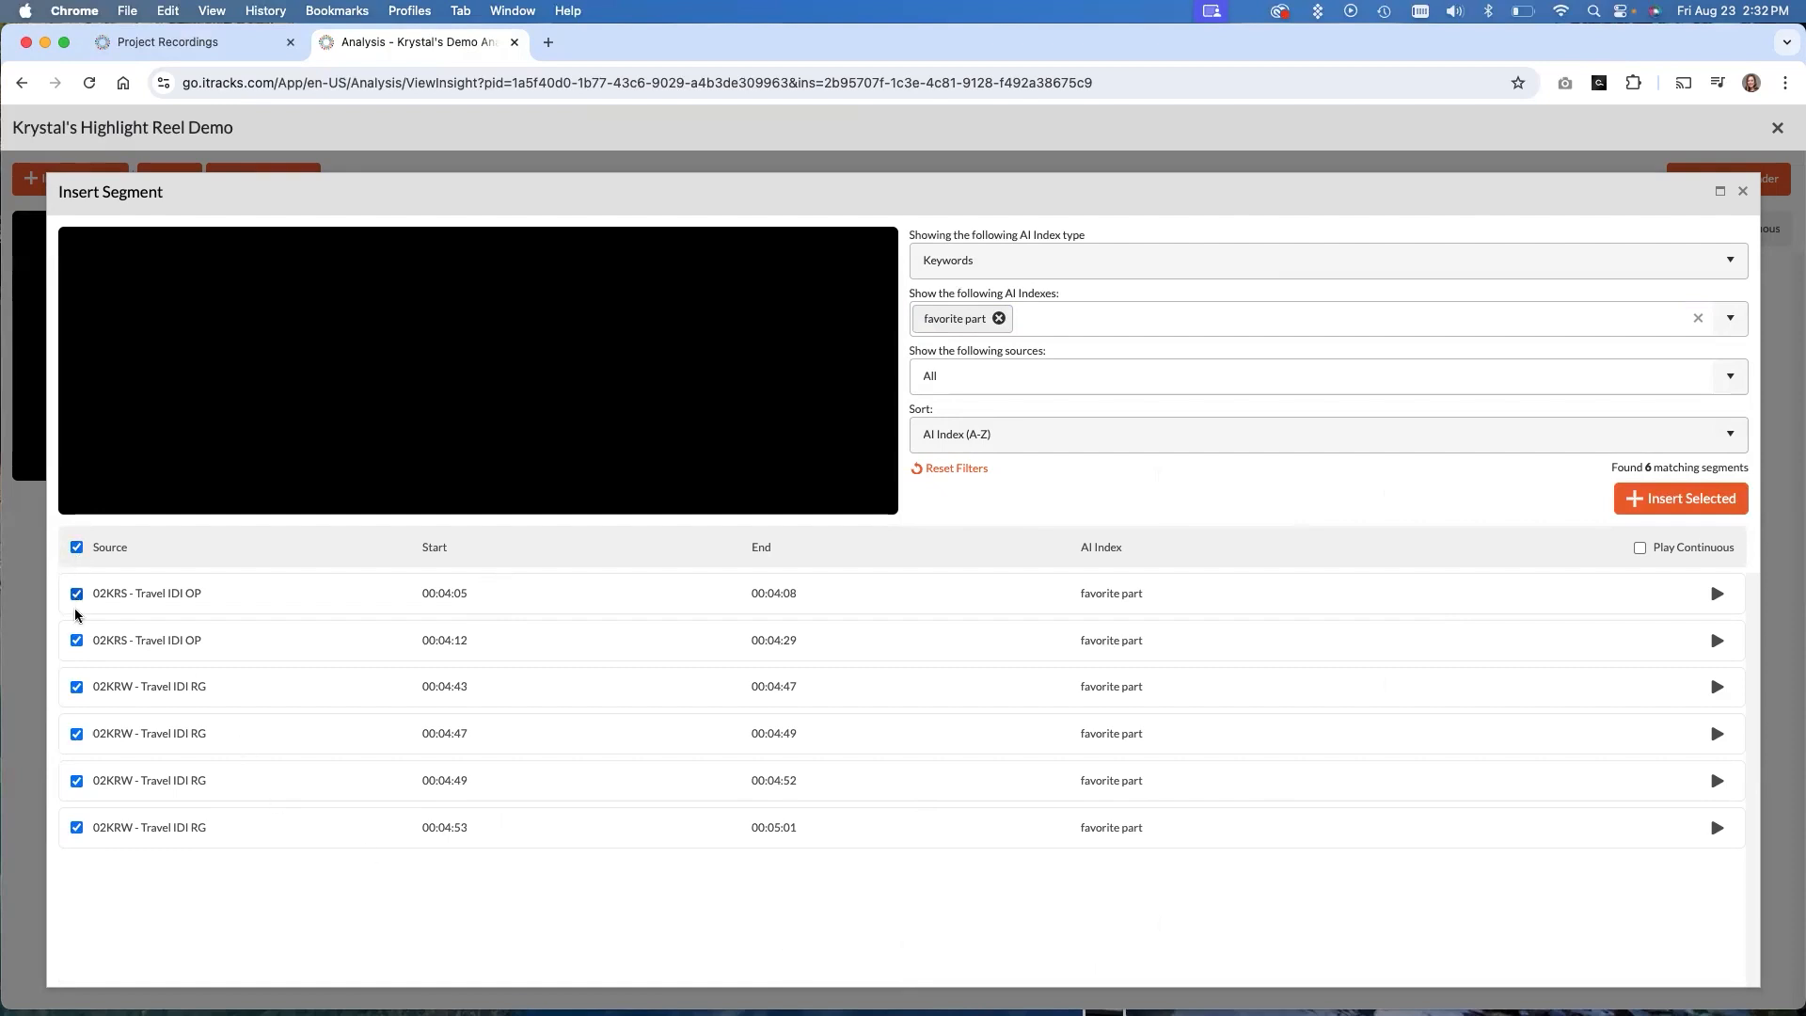
{"action": "left_click", "coordinate": [75, 546]}
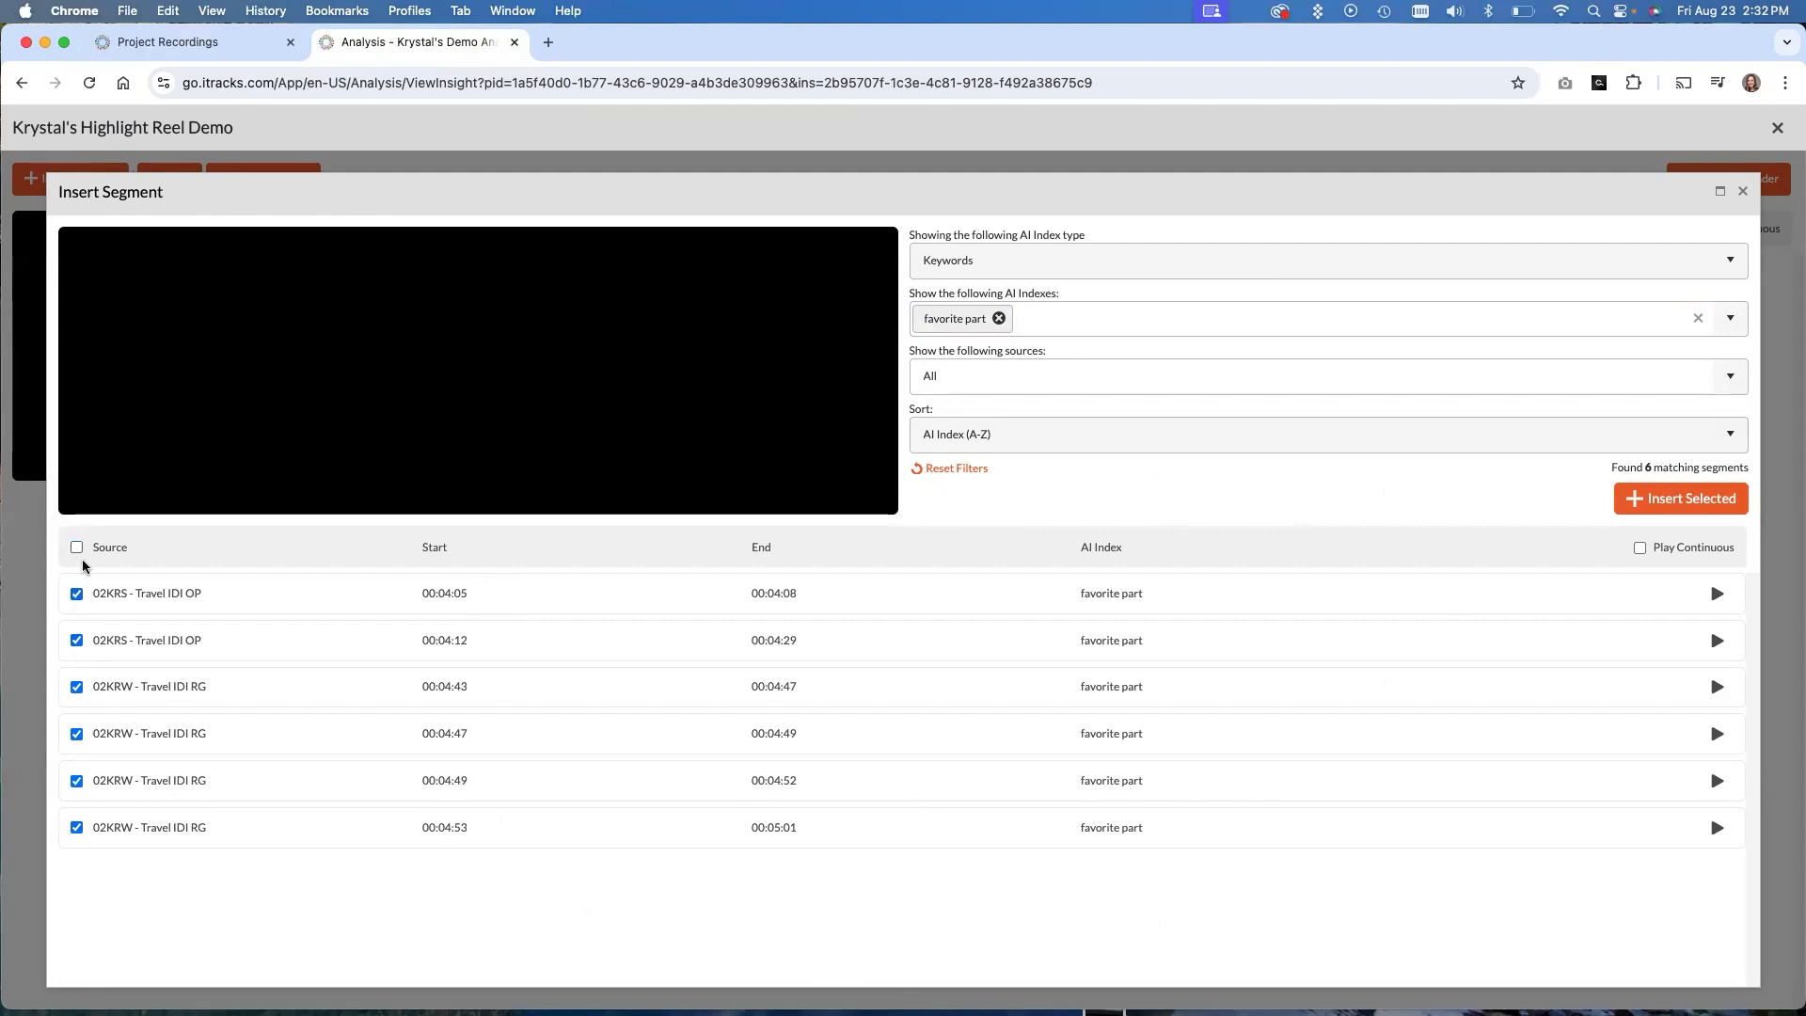
{"action": "left_click", "coordinate": [75, 547]}
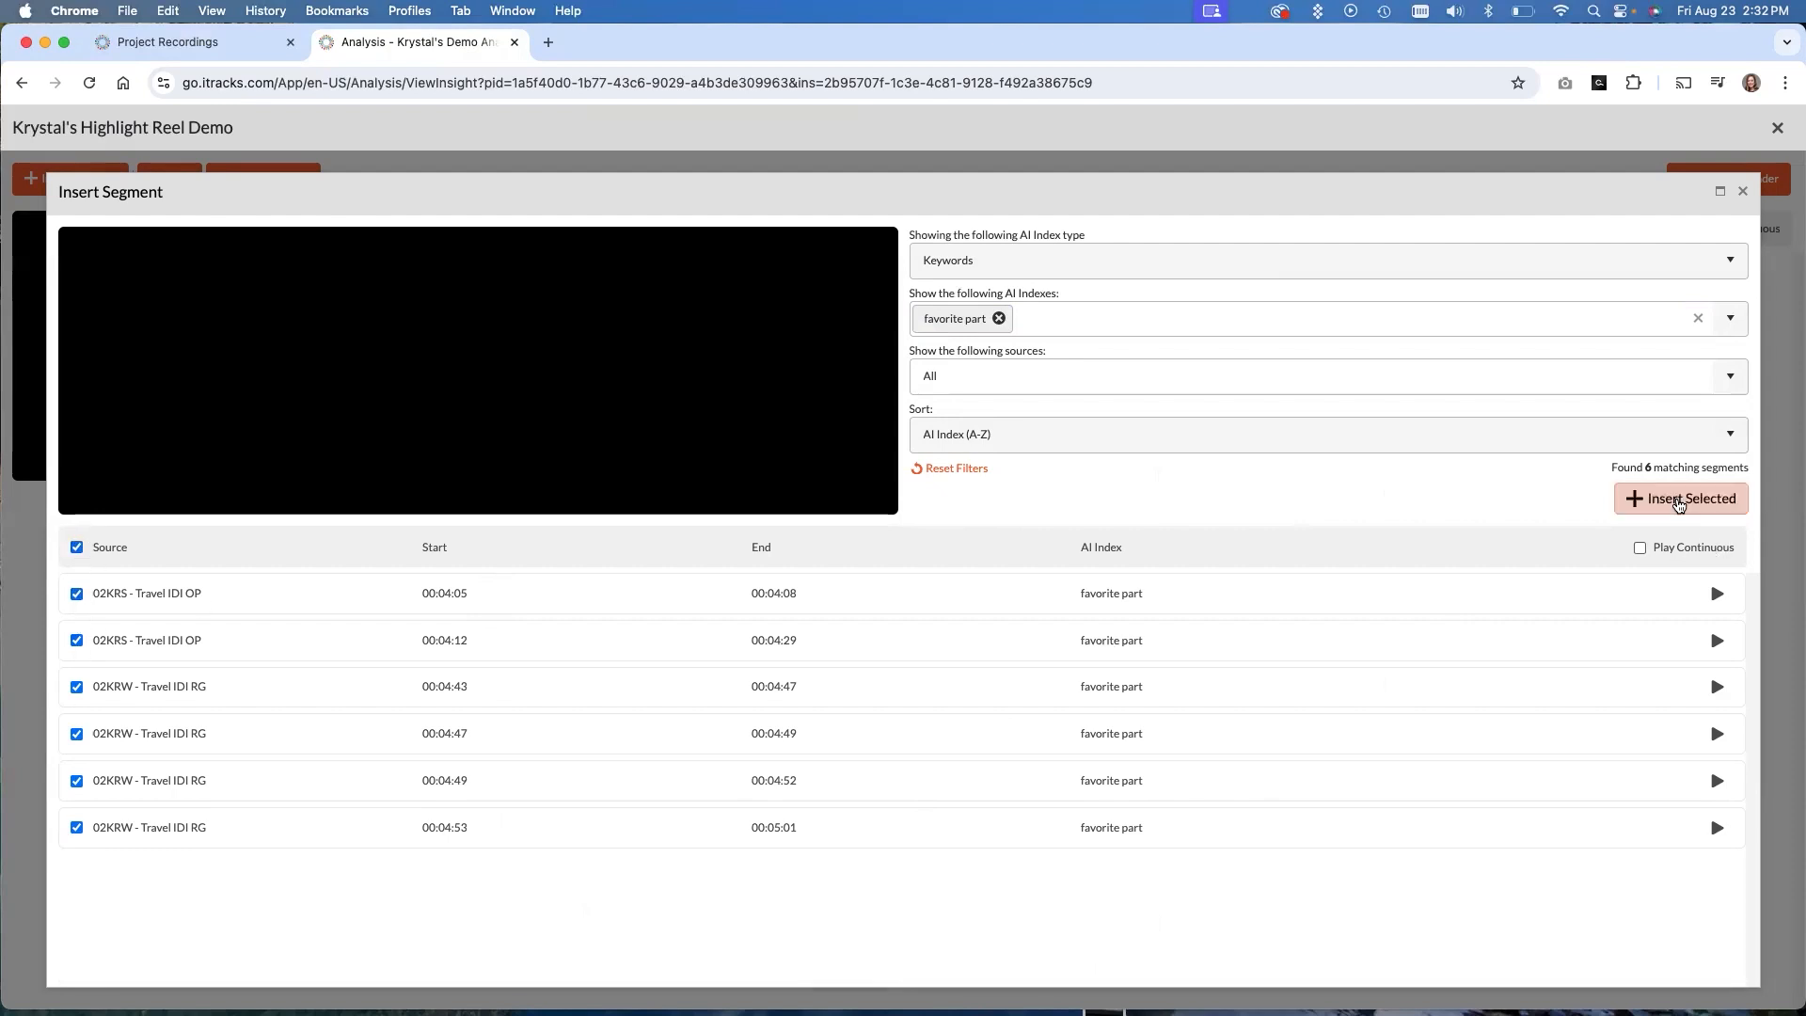
{"action": "left_click", "coordinate": [1680, 497]}
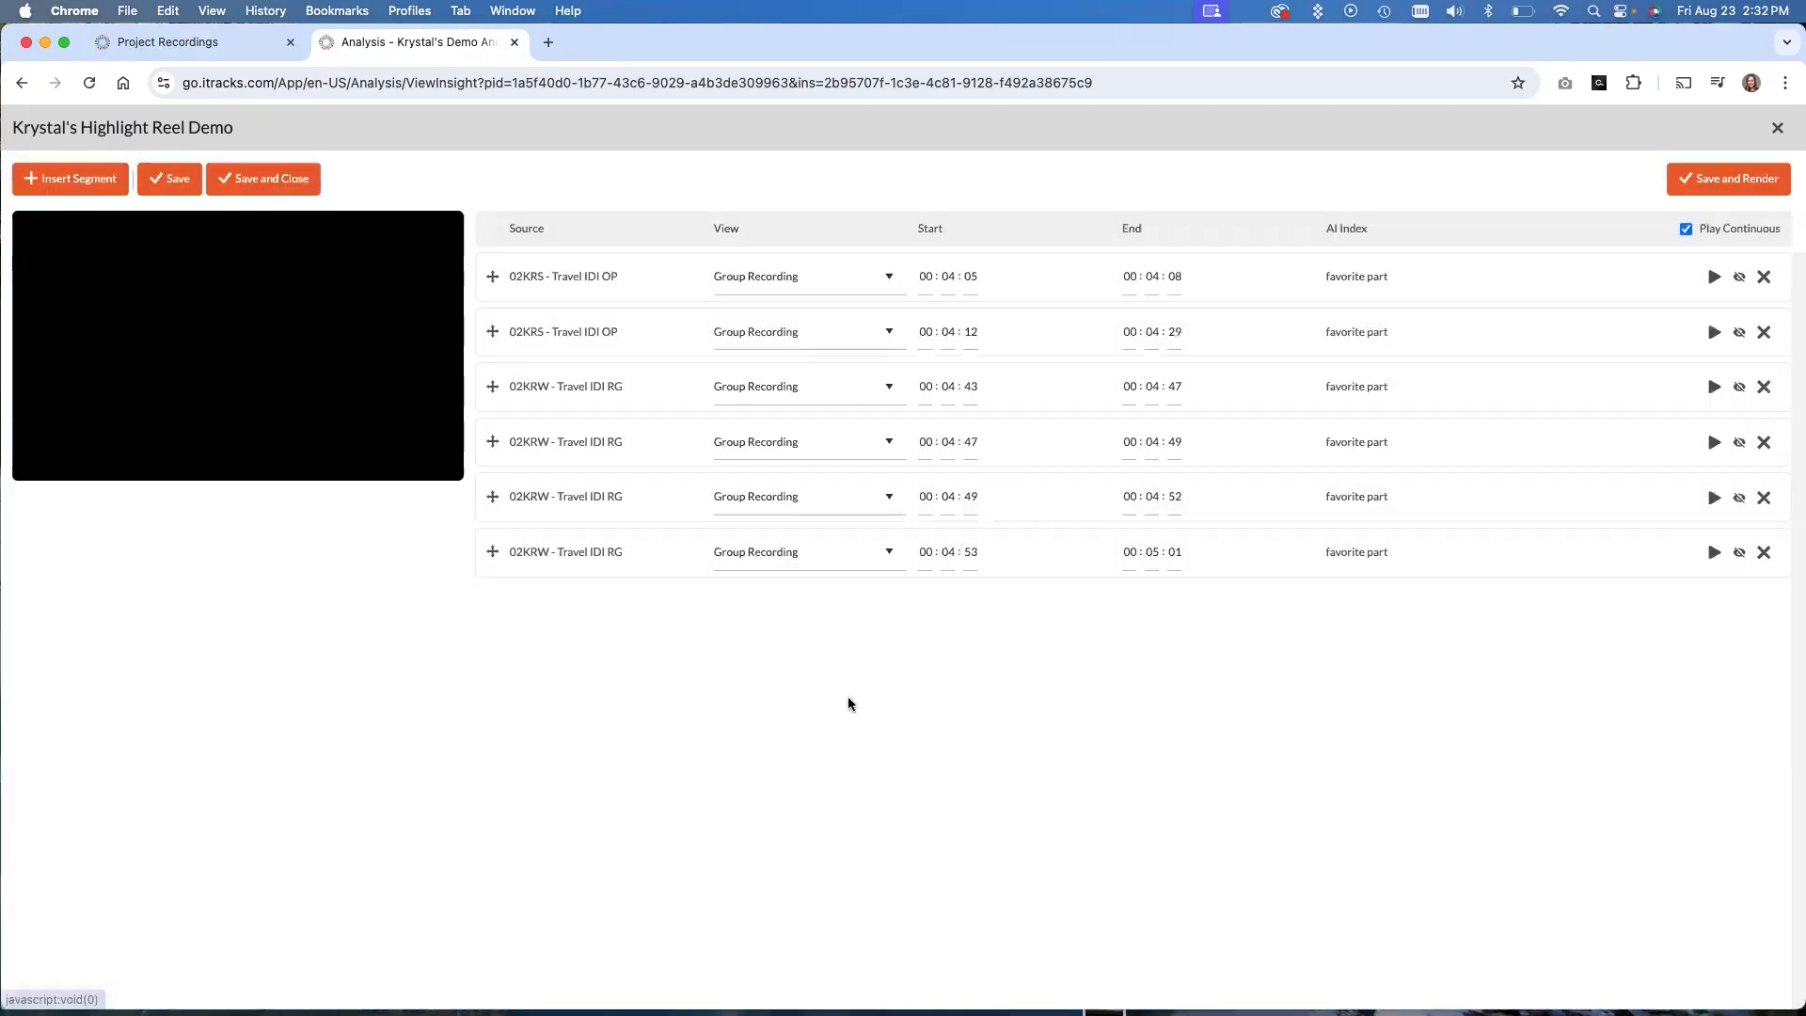
{"action": "mouse_move", "coordinate": [836, 704]}
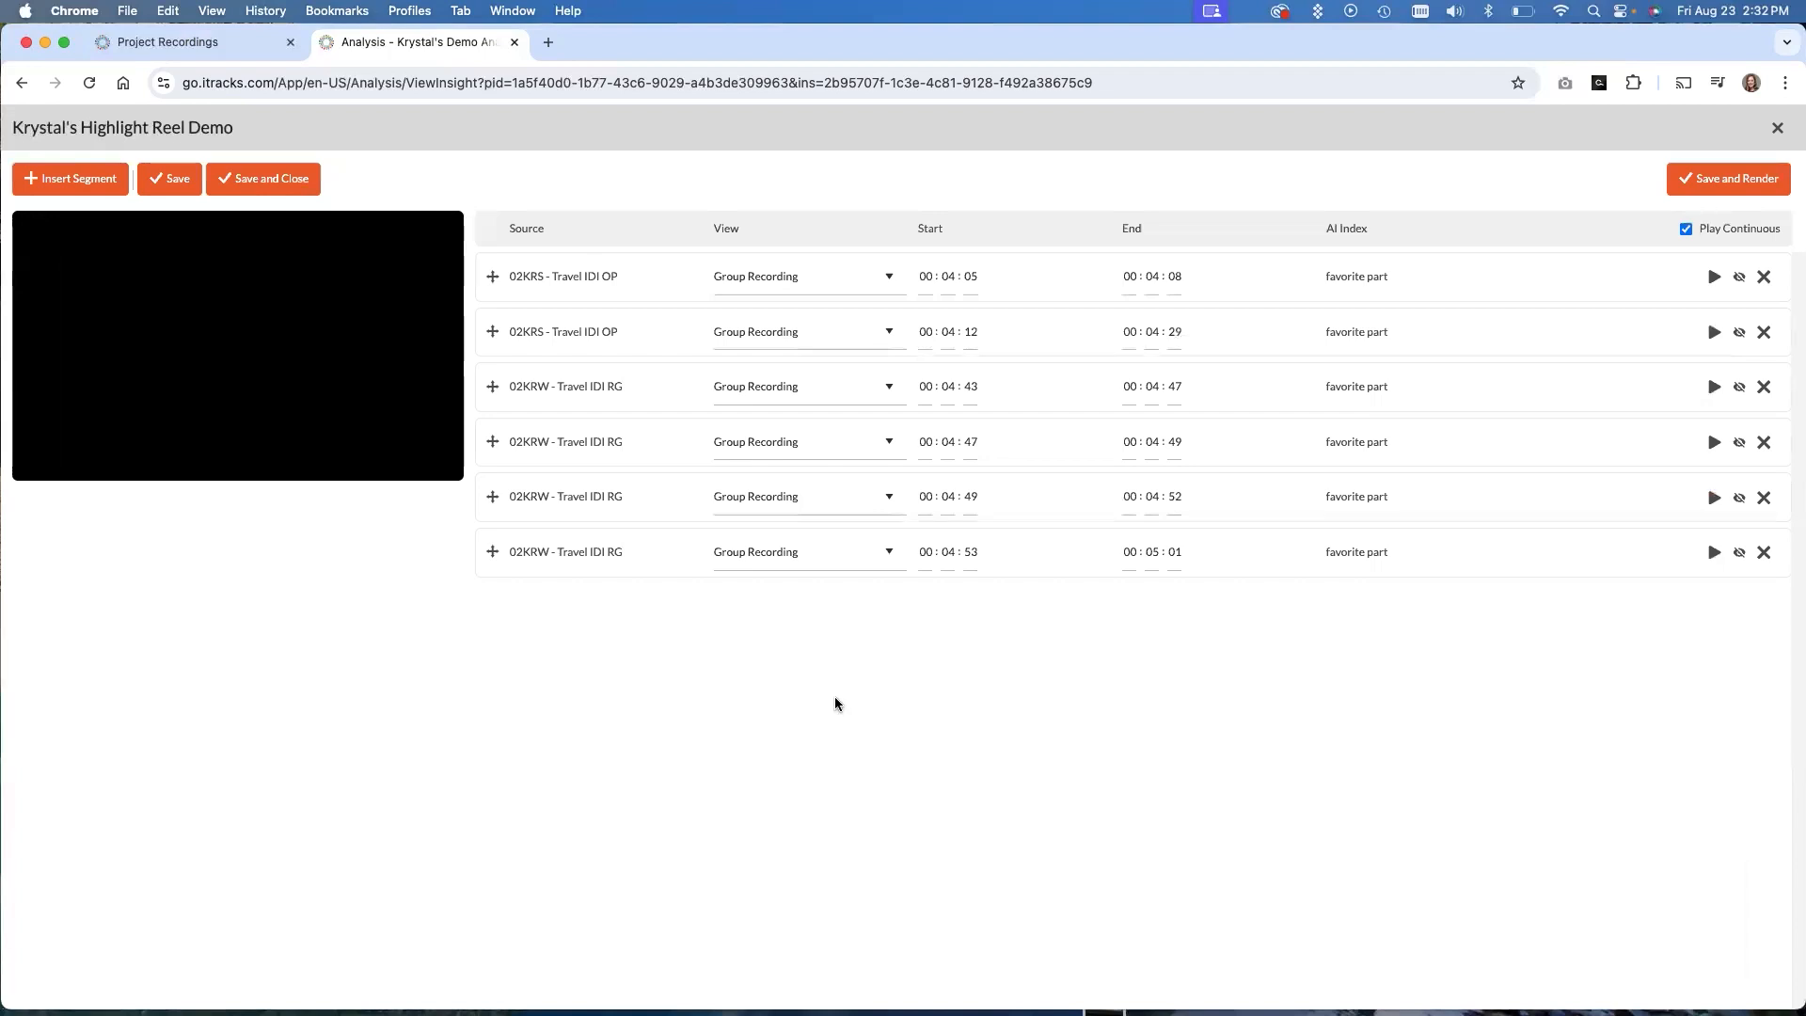
{"action": "mouse_move", "coordinate": [730, 714]}
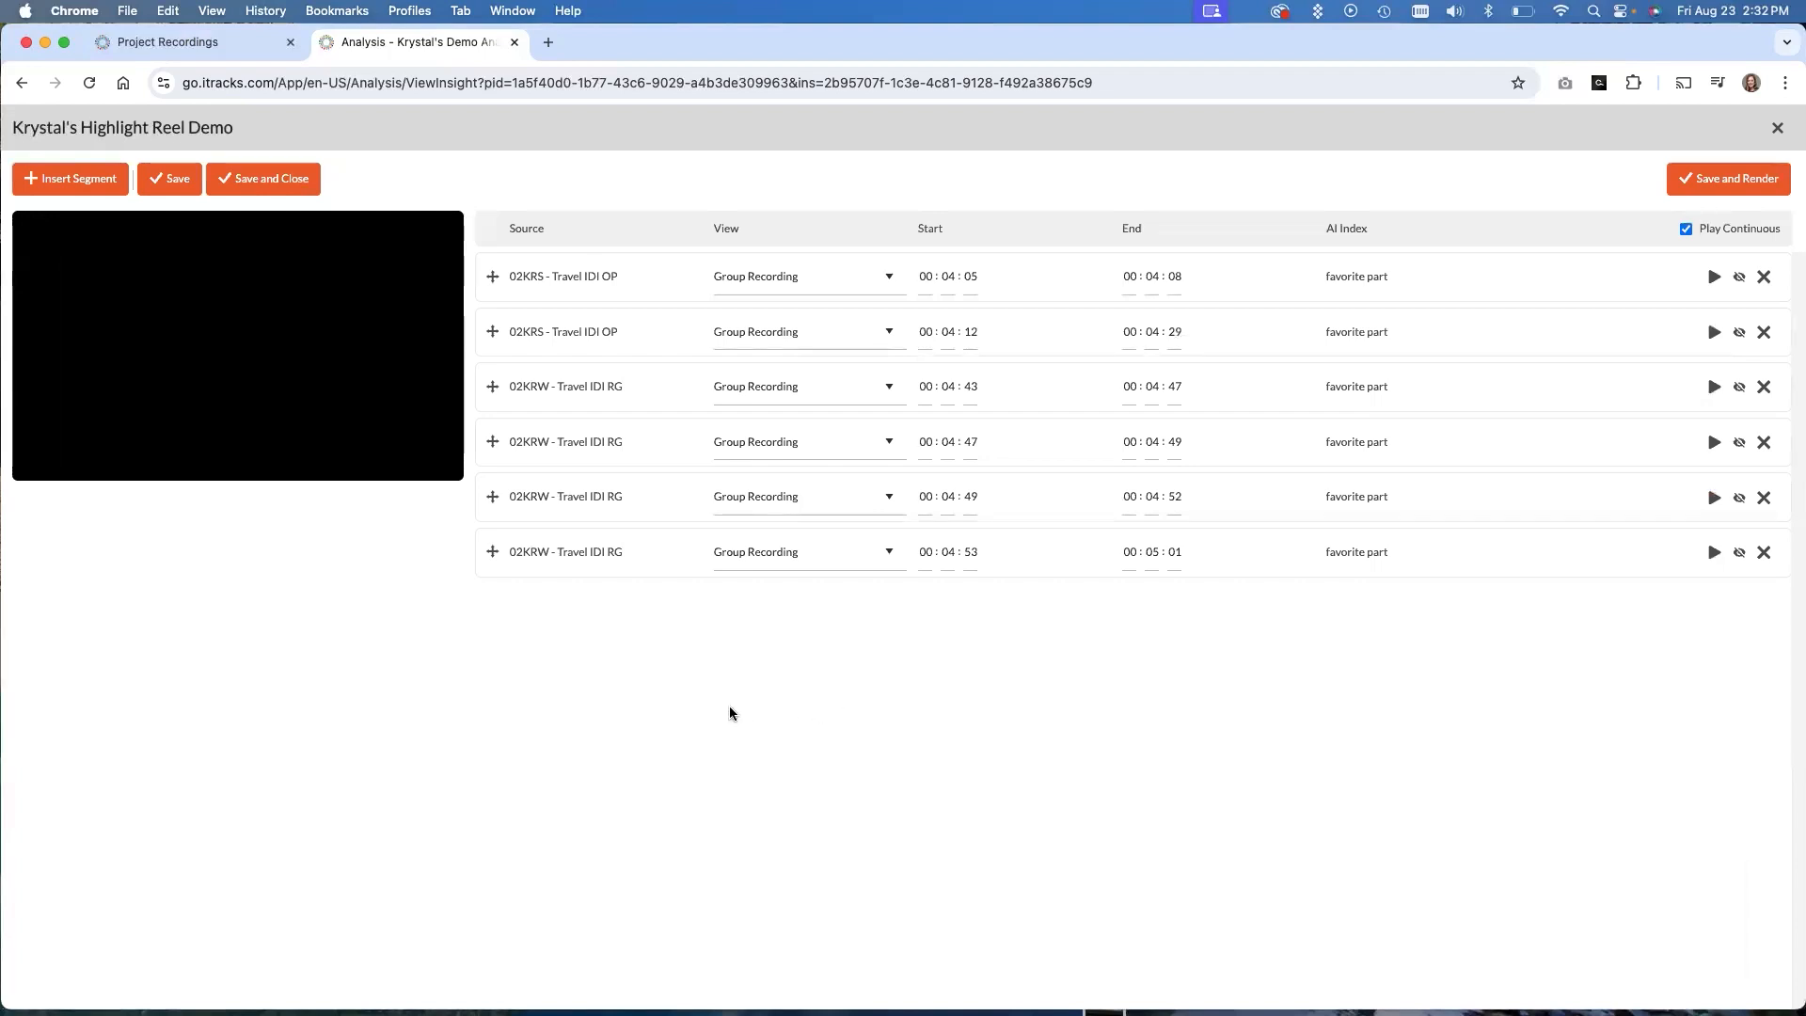
{"action": "mouse_move", "coordinate": [563, 229]}
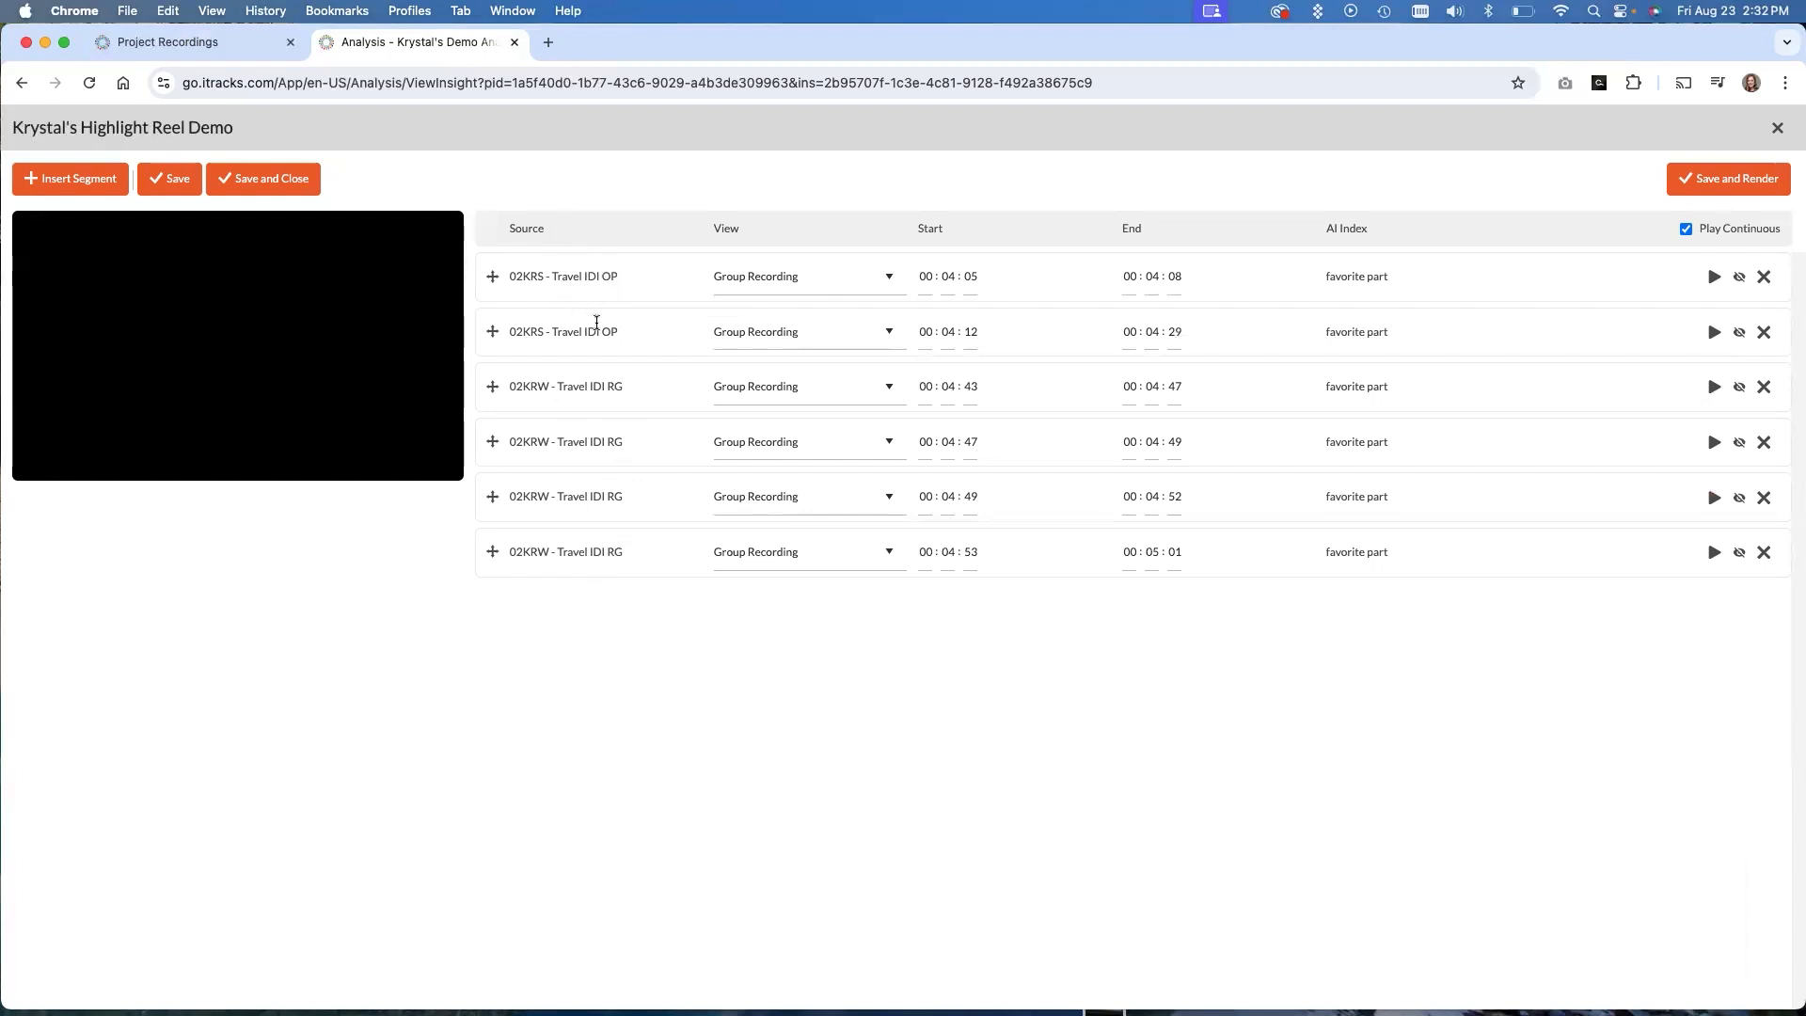
{"action": "mouse_move", "coordinate": [833, 850]}
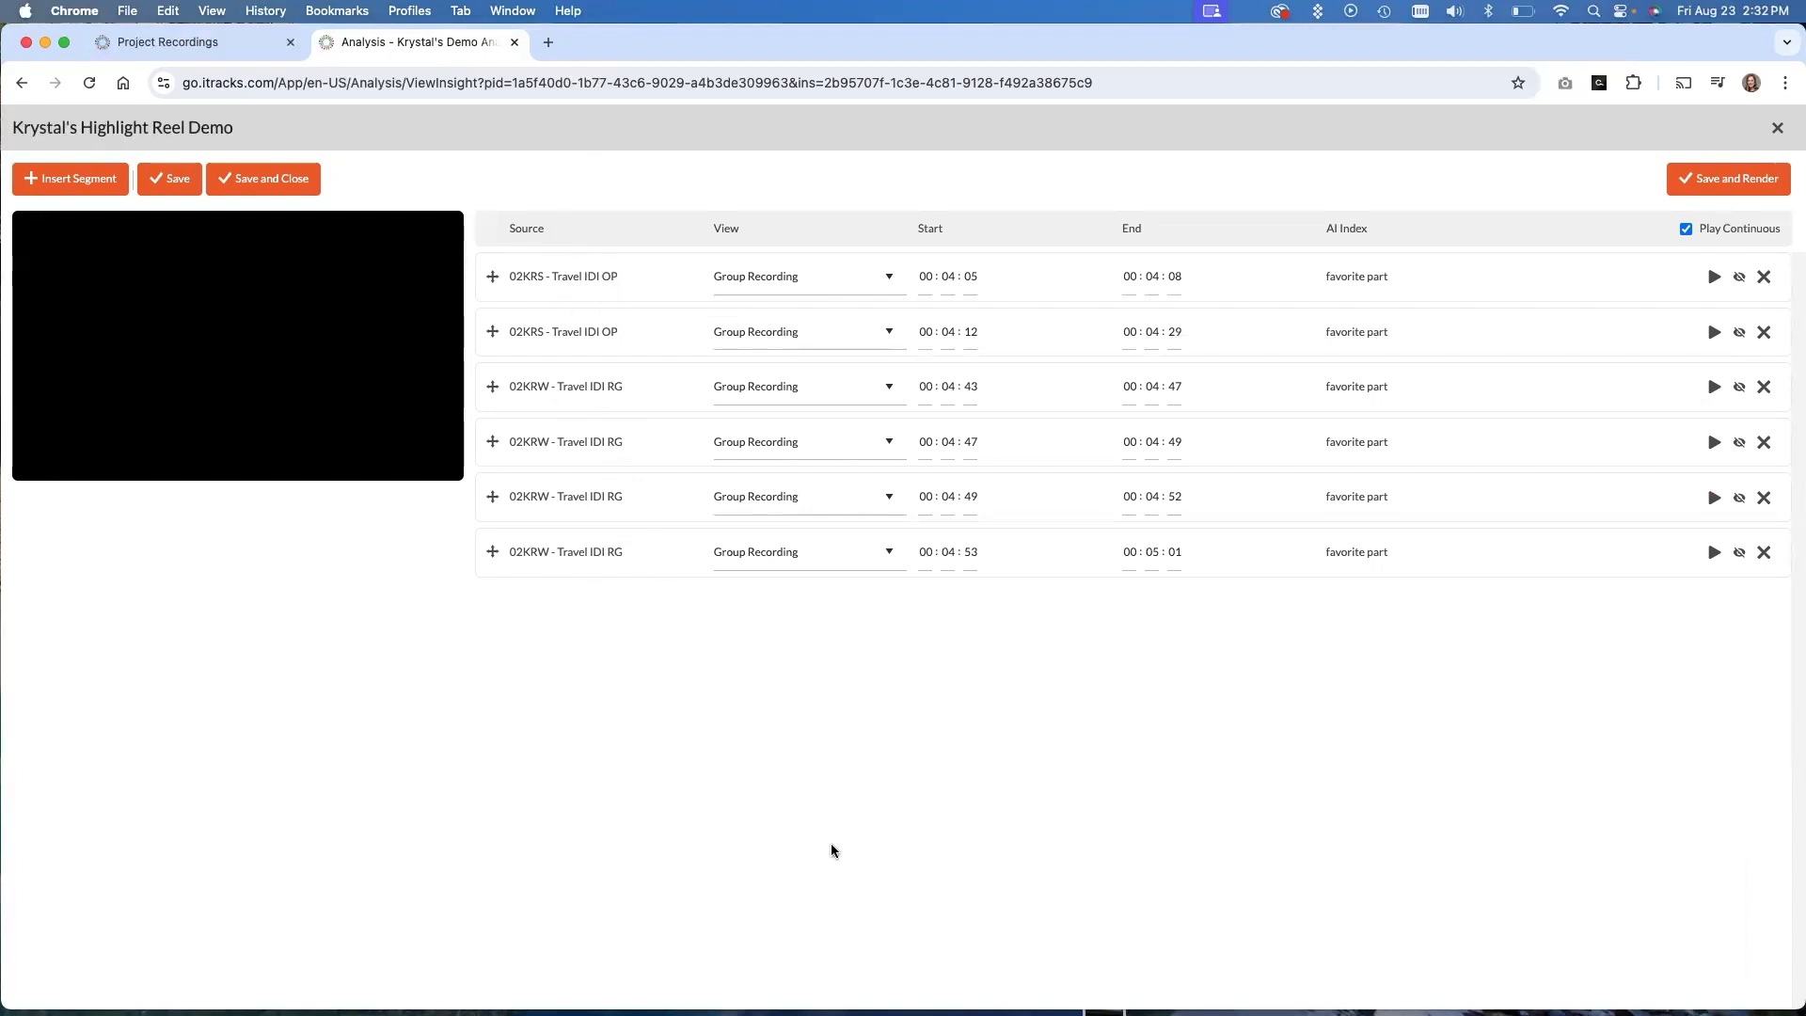
{"action": "mouse_move", "coordinate": [872, 582]}
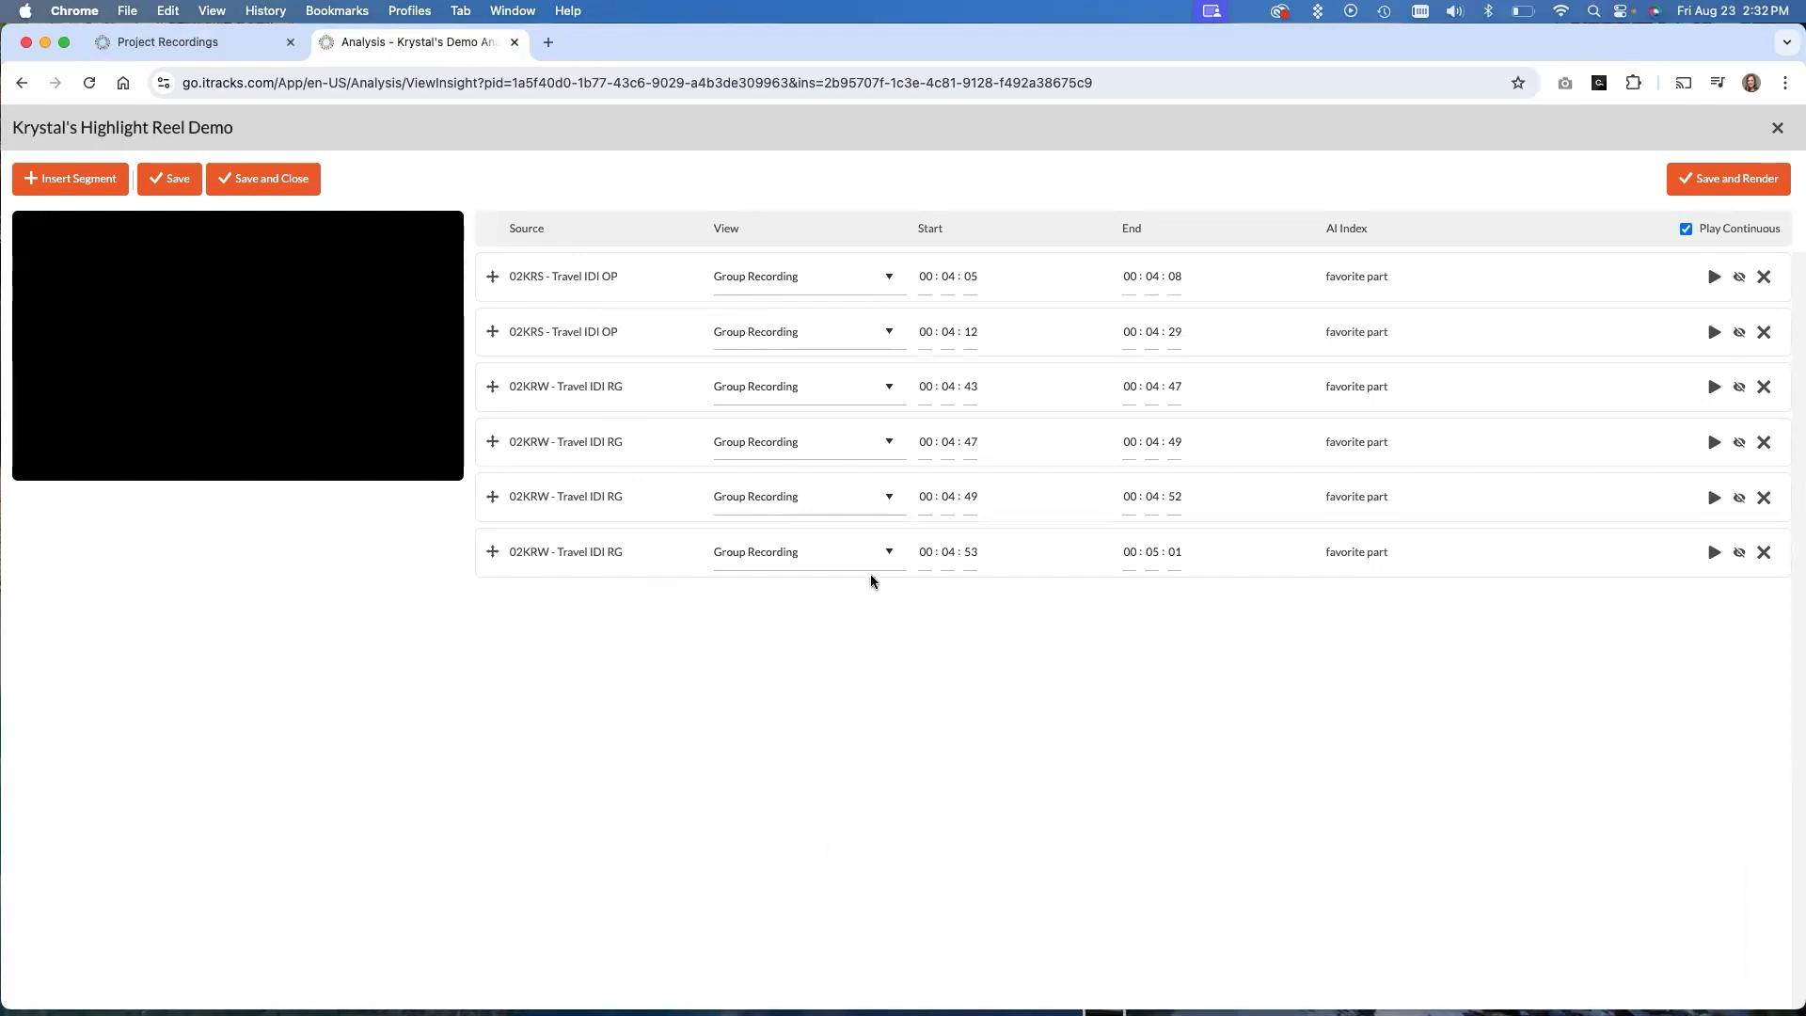
{"action": "mouse_move", "coordinate": [1140, 335]}
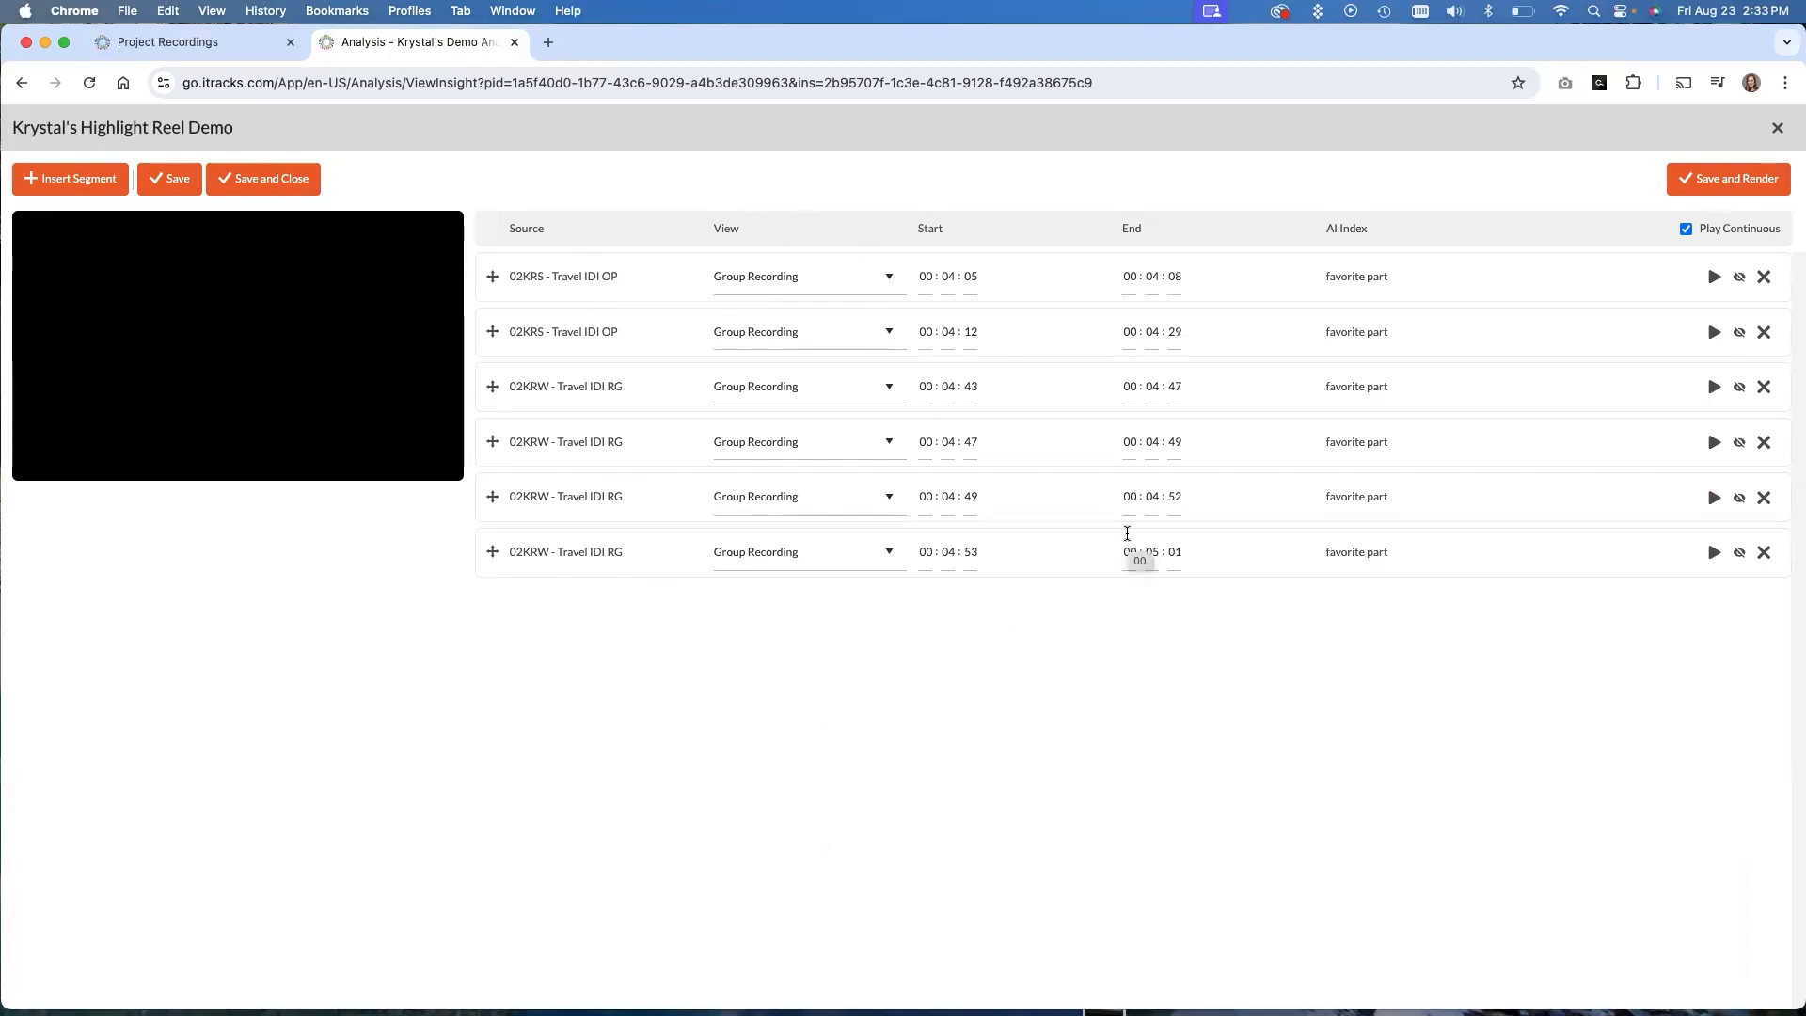
{"action": "mouse_move", "coordinate": [1124, 544]}
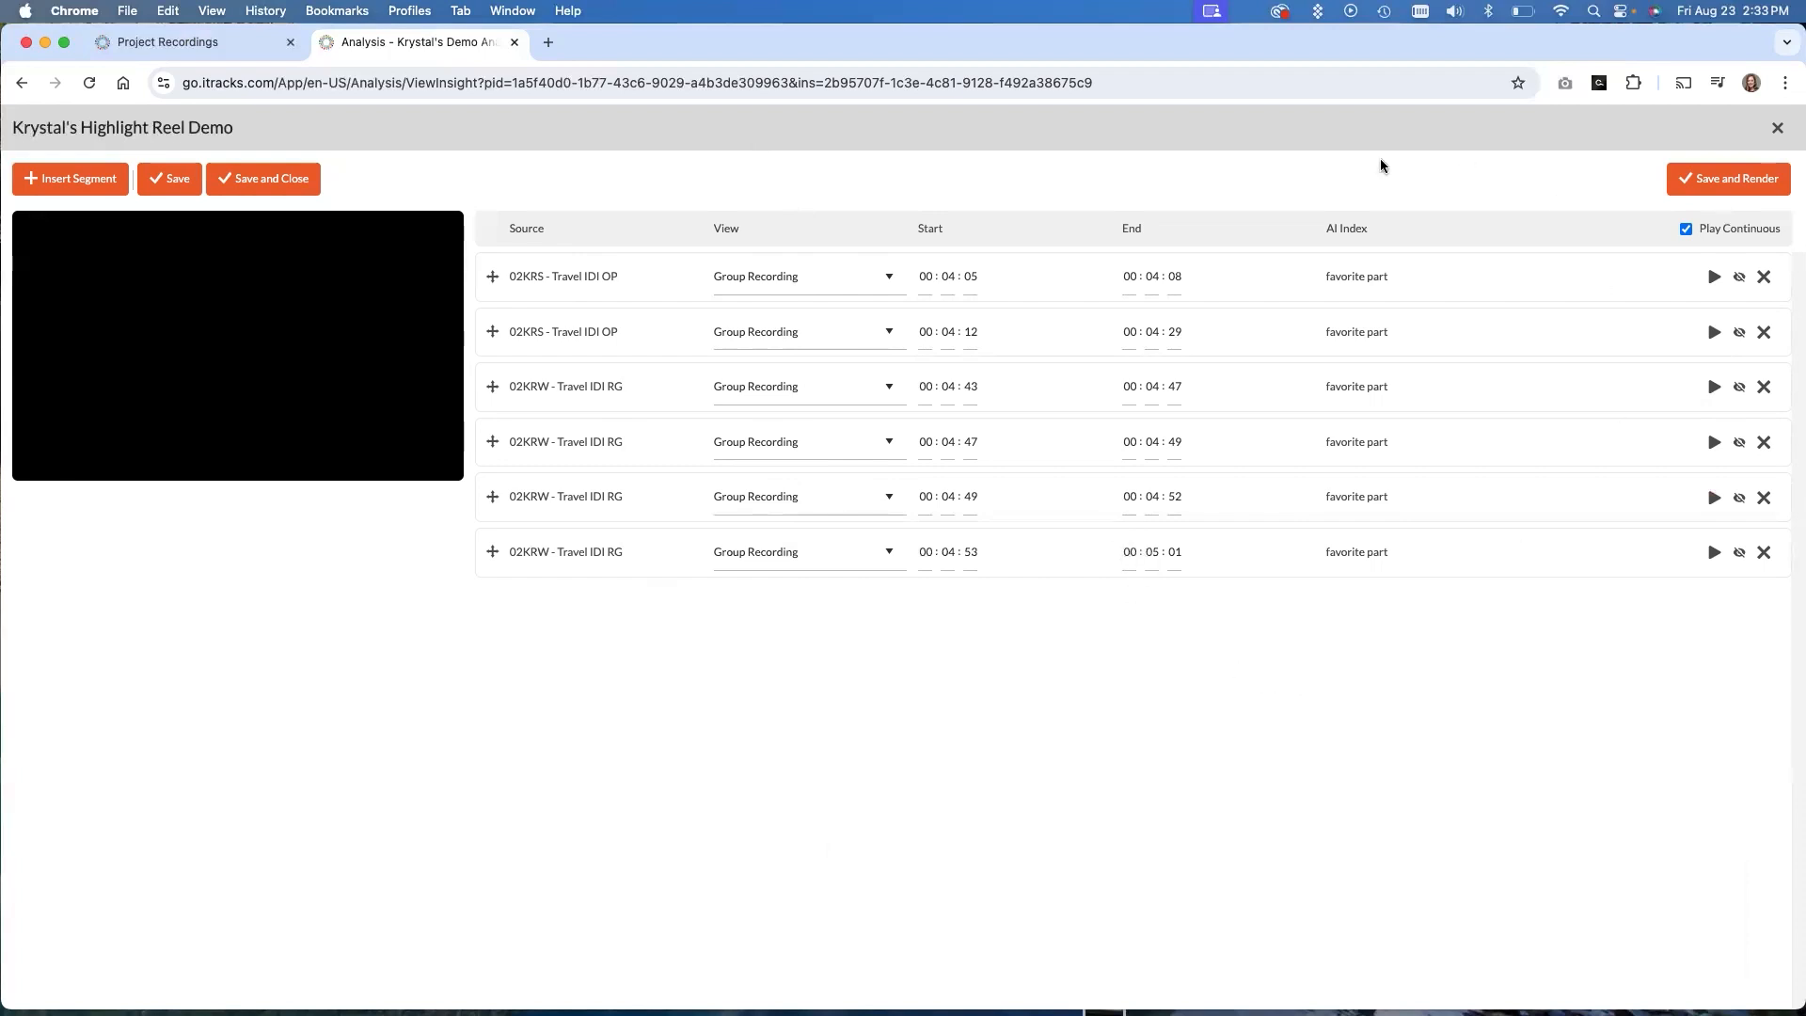
{"action": "mouse_move", "coordinate": [1411, 758]}
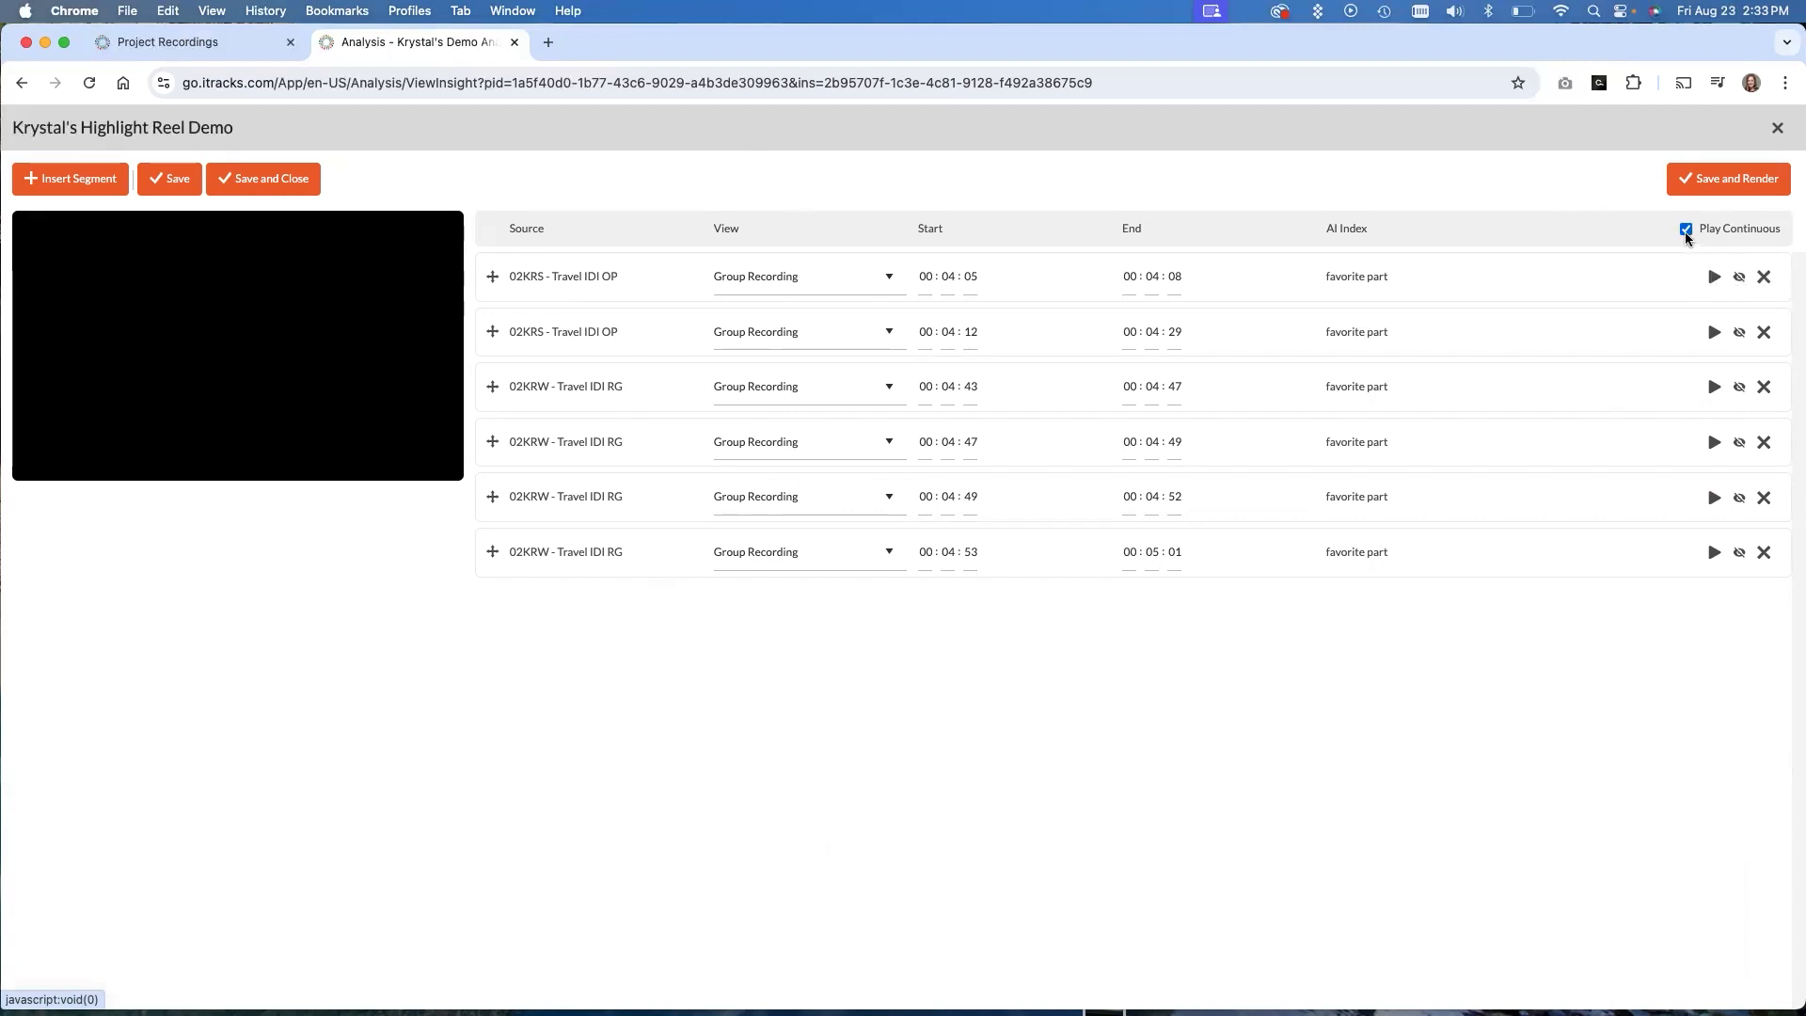
Turn off continuous playback and preview, then pause, the first favorite part clip
{"action": "left_click", "coordinate": [1684, 227]}
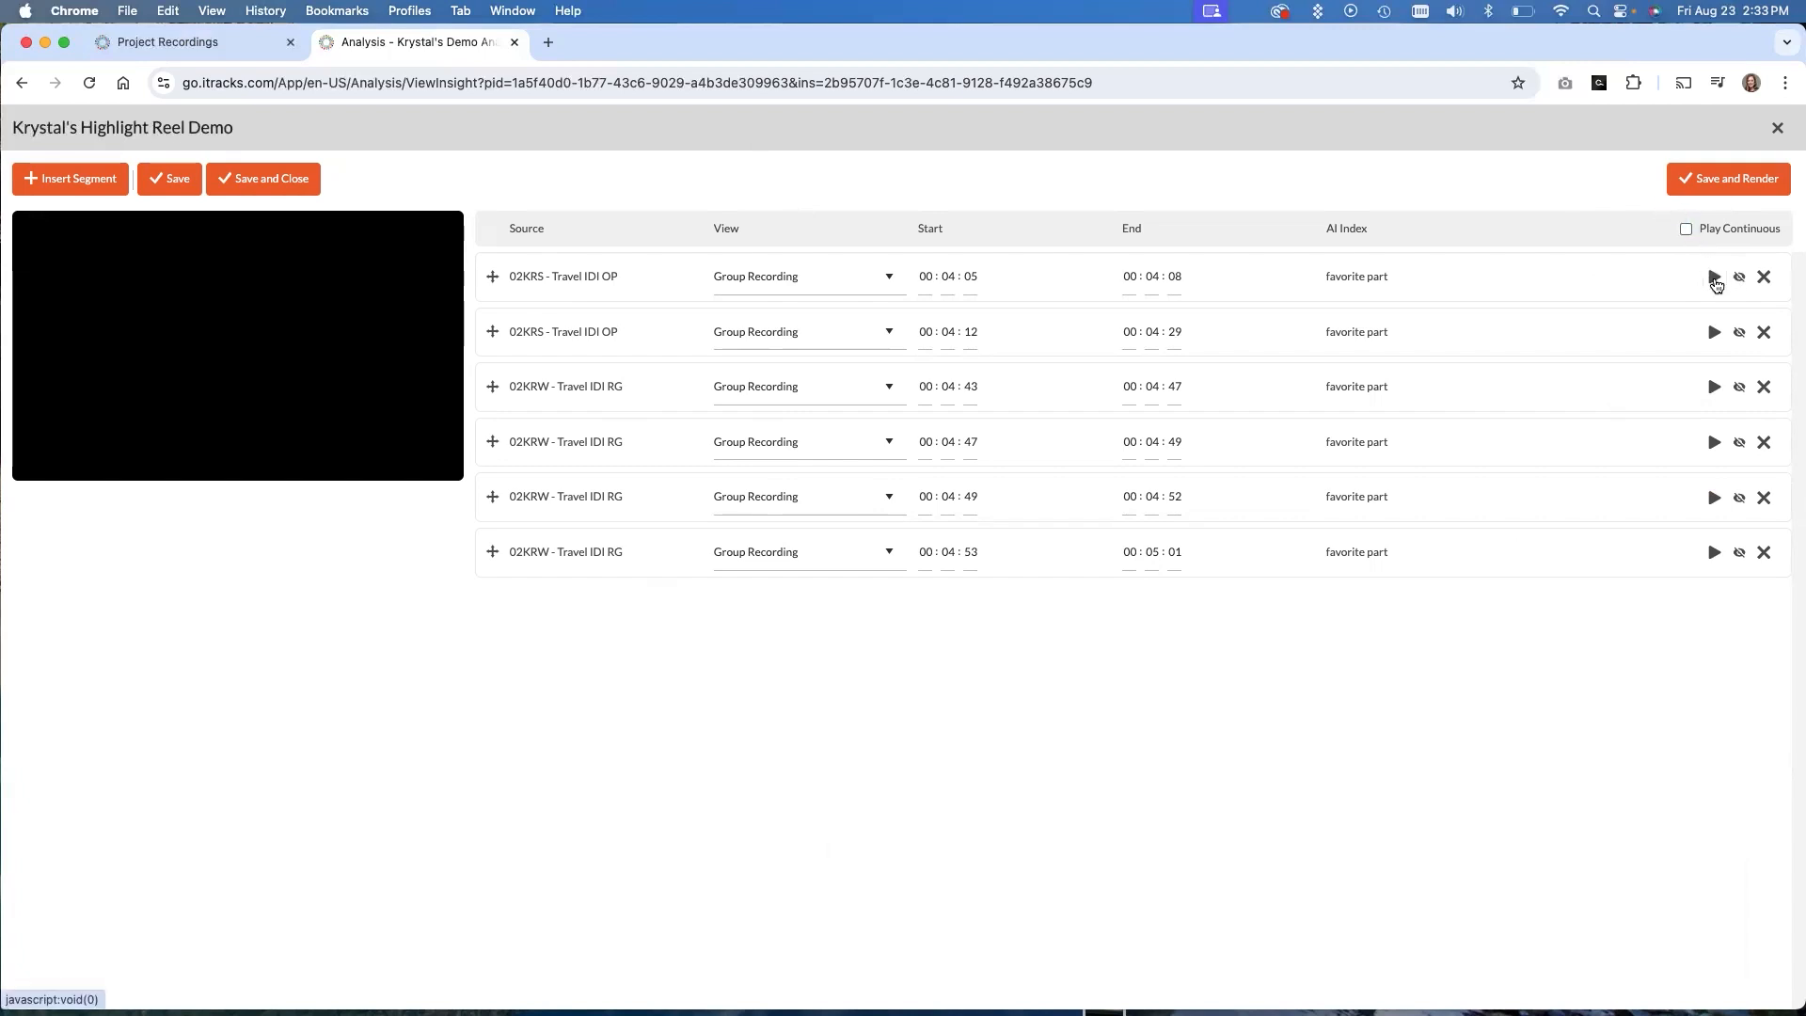
{"action": "left_click", "coordinate": [1714, 276]}
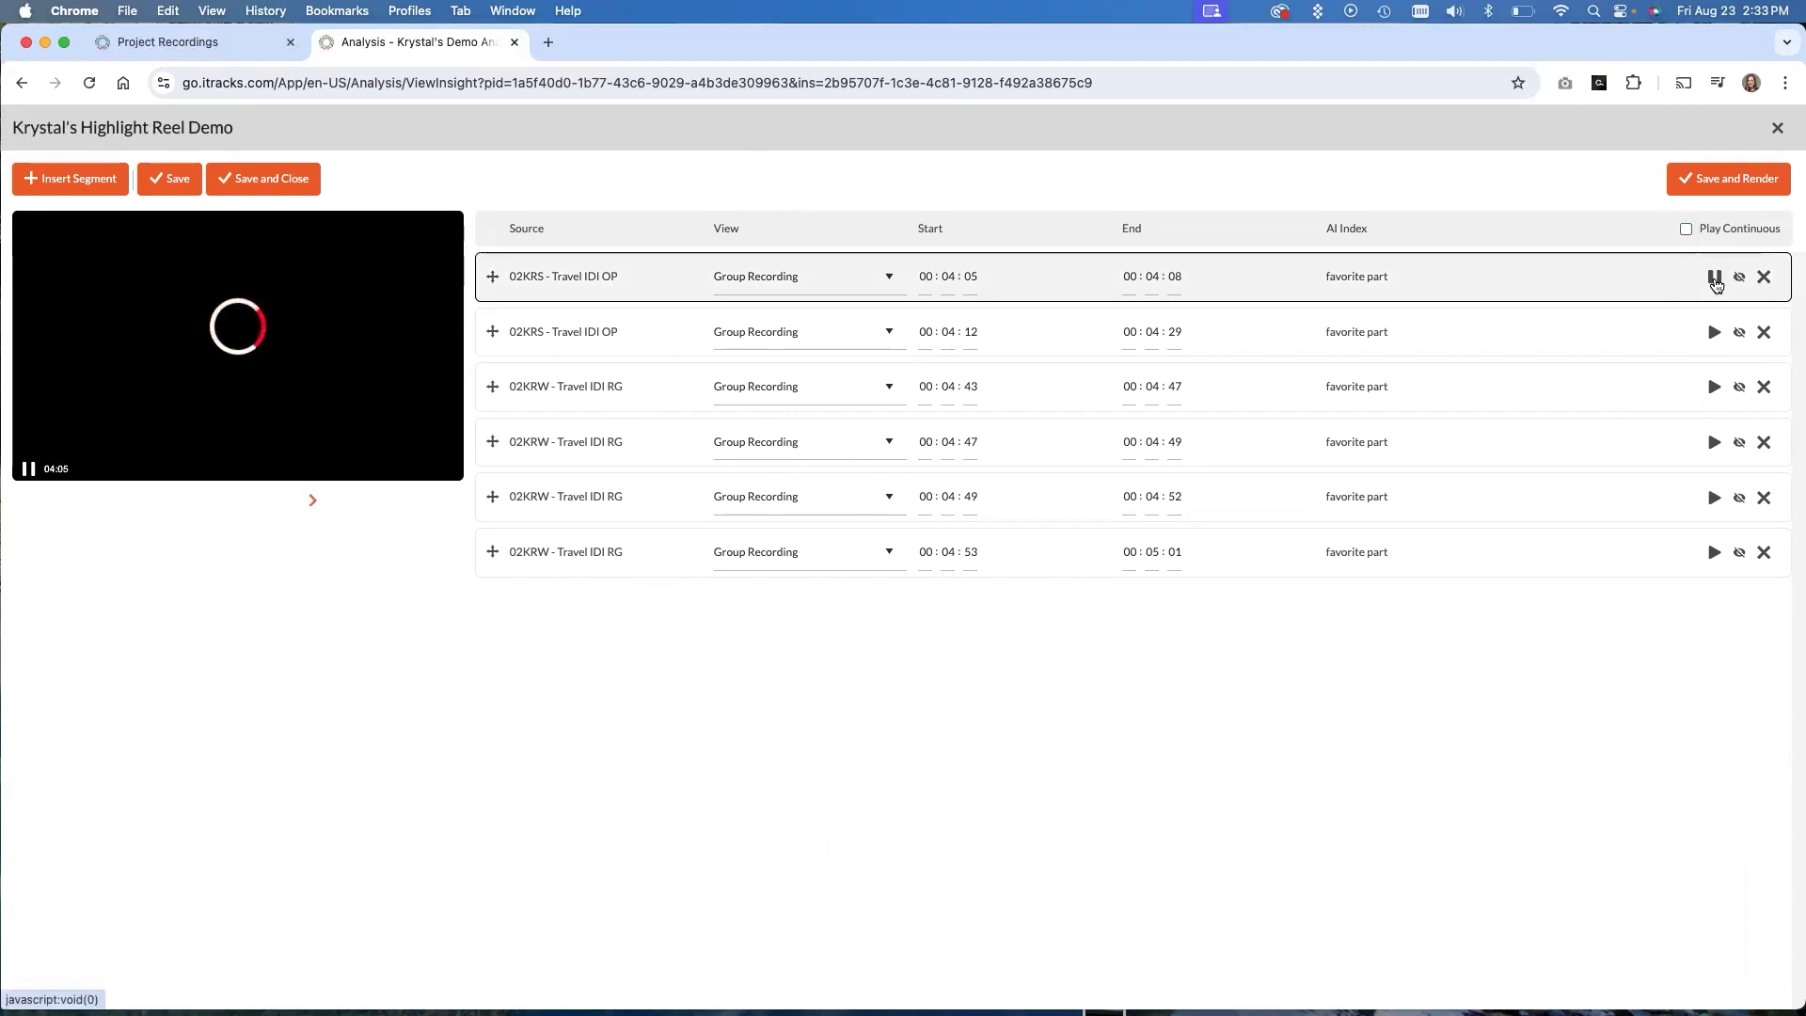
{"action": "left_click", "coordinate": [1714, 276]}
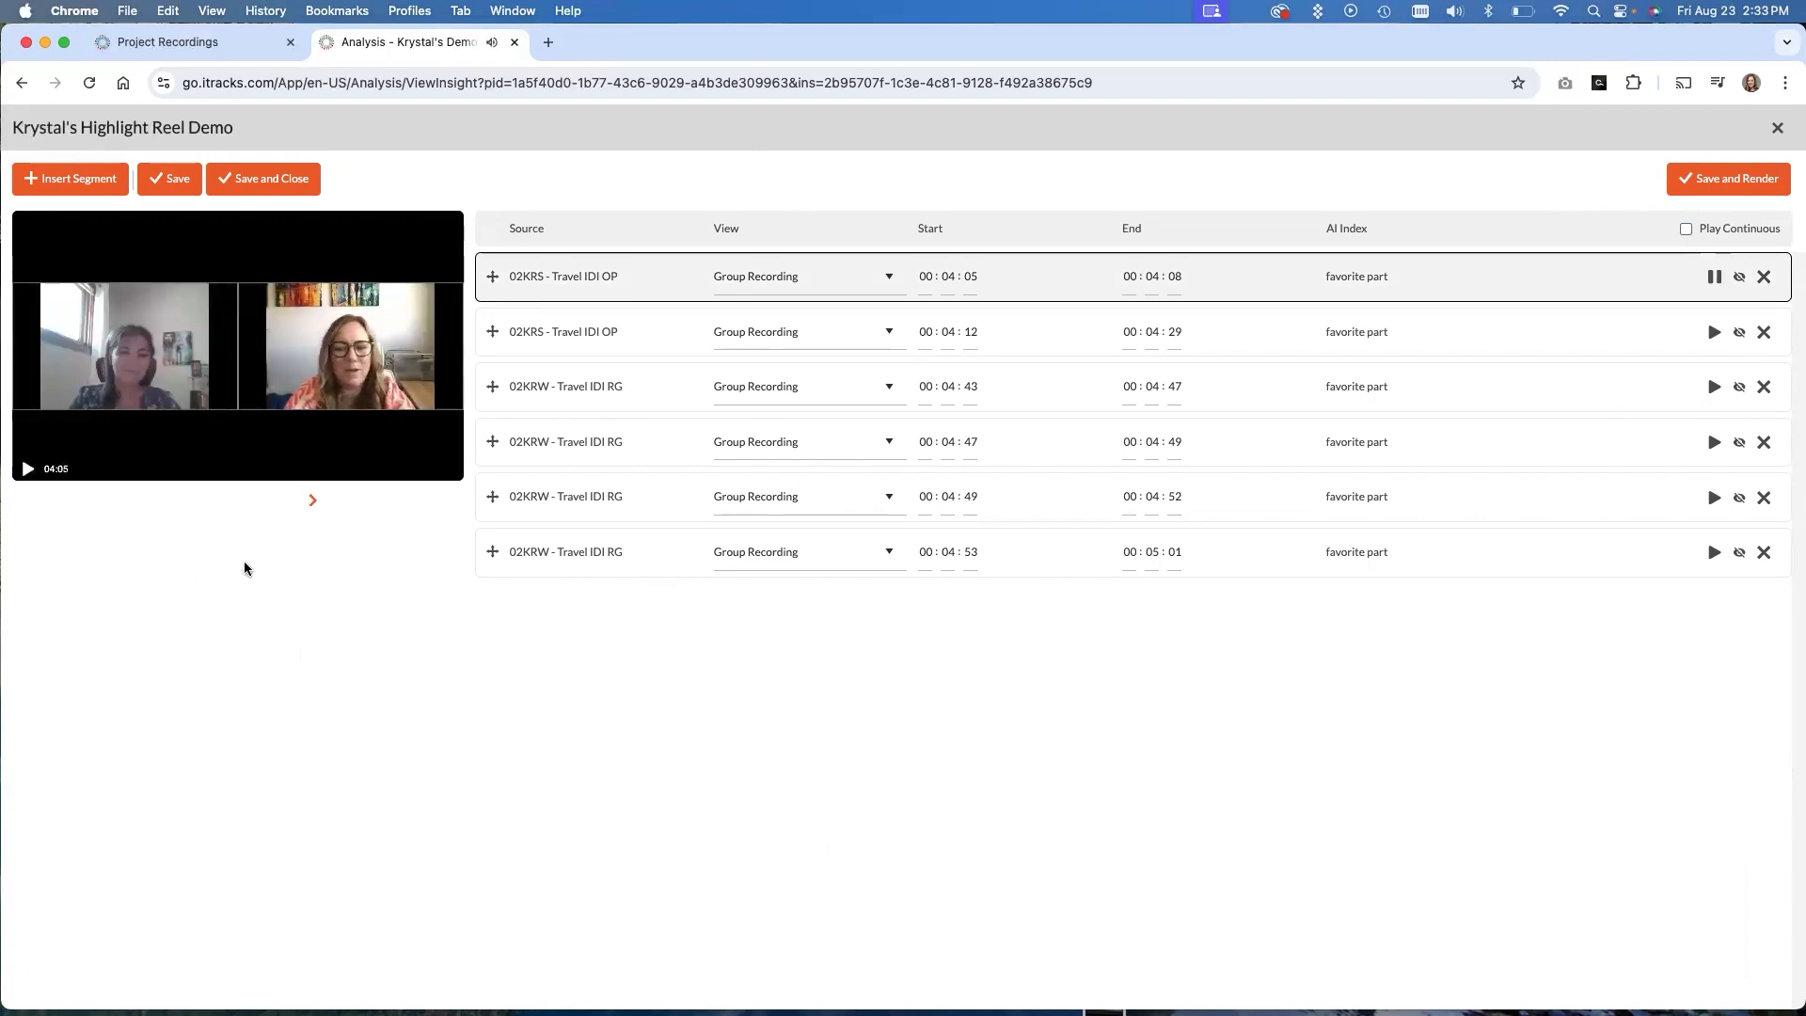
{"action": "mouse_move", "coordinate": [982, 768]}
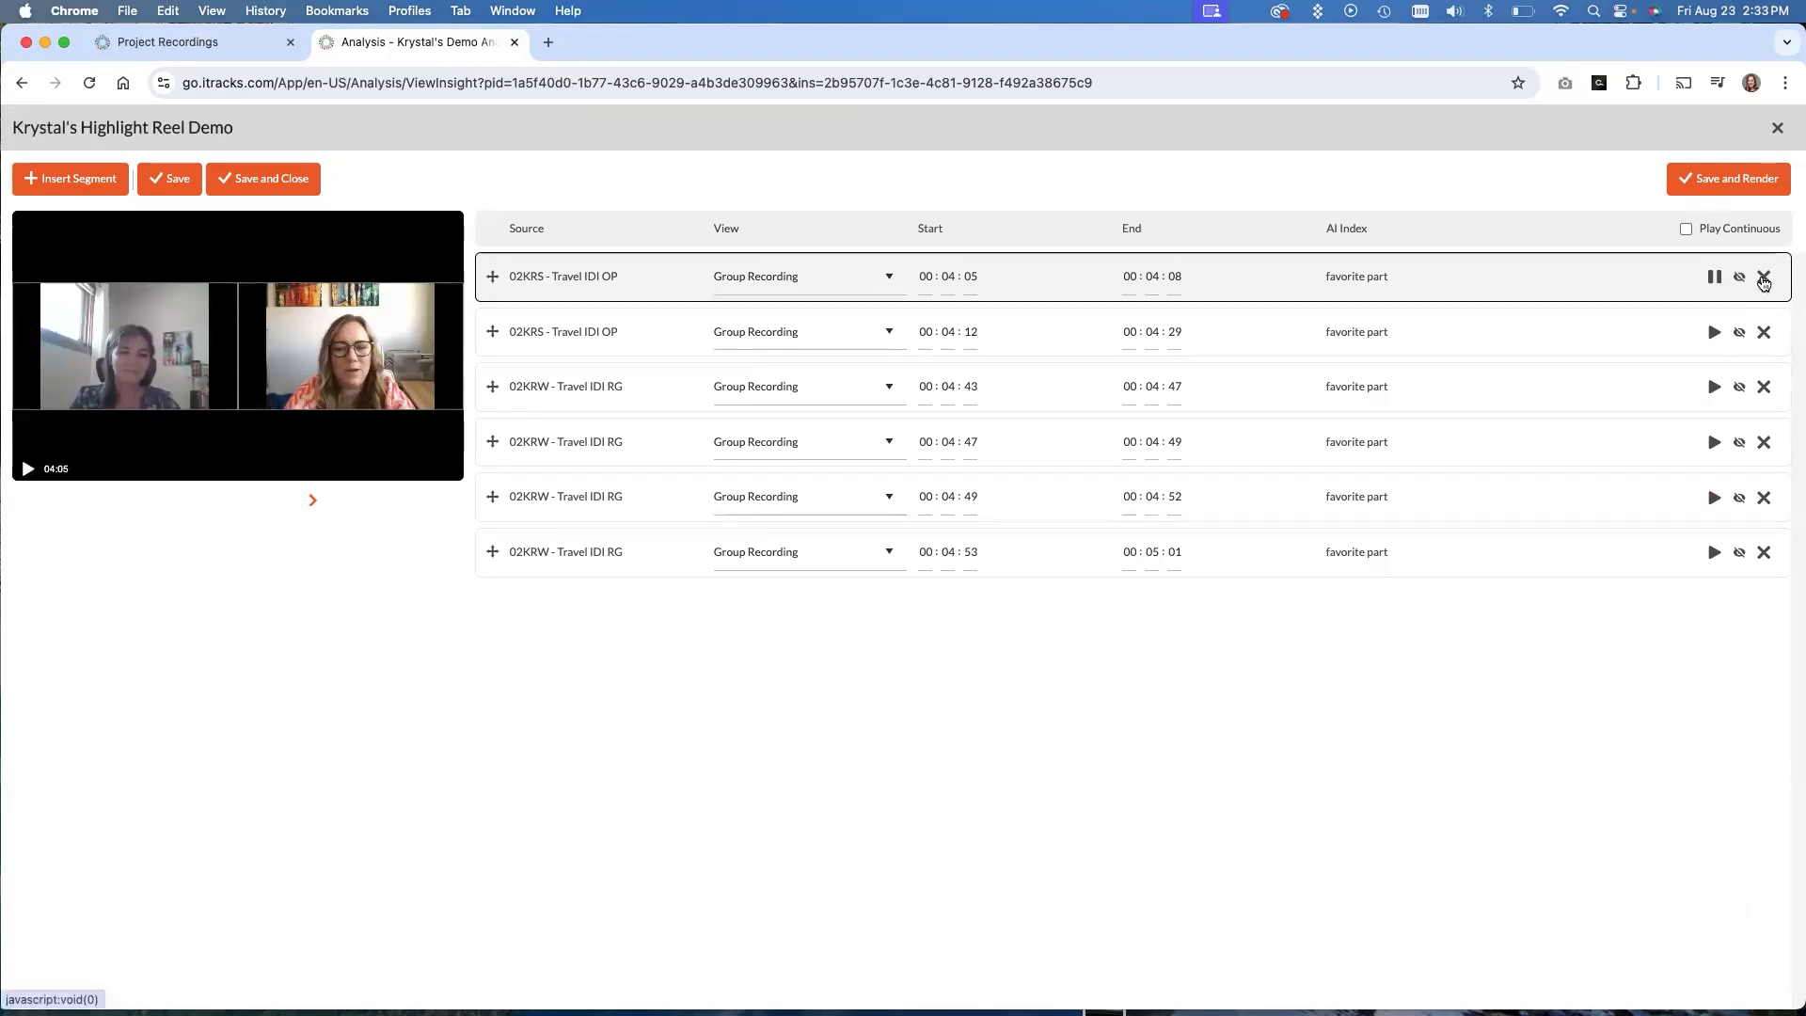
{"action": "left_click", "coordinate": [1714, 277]}
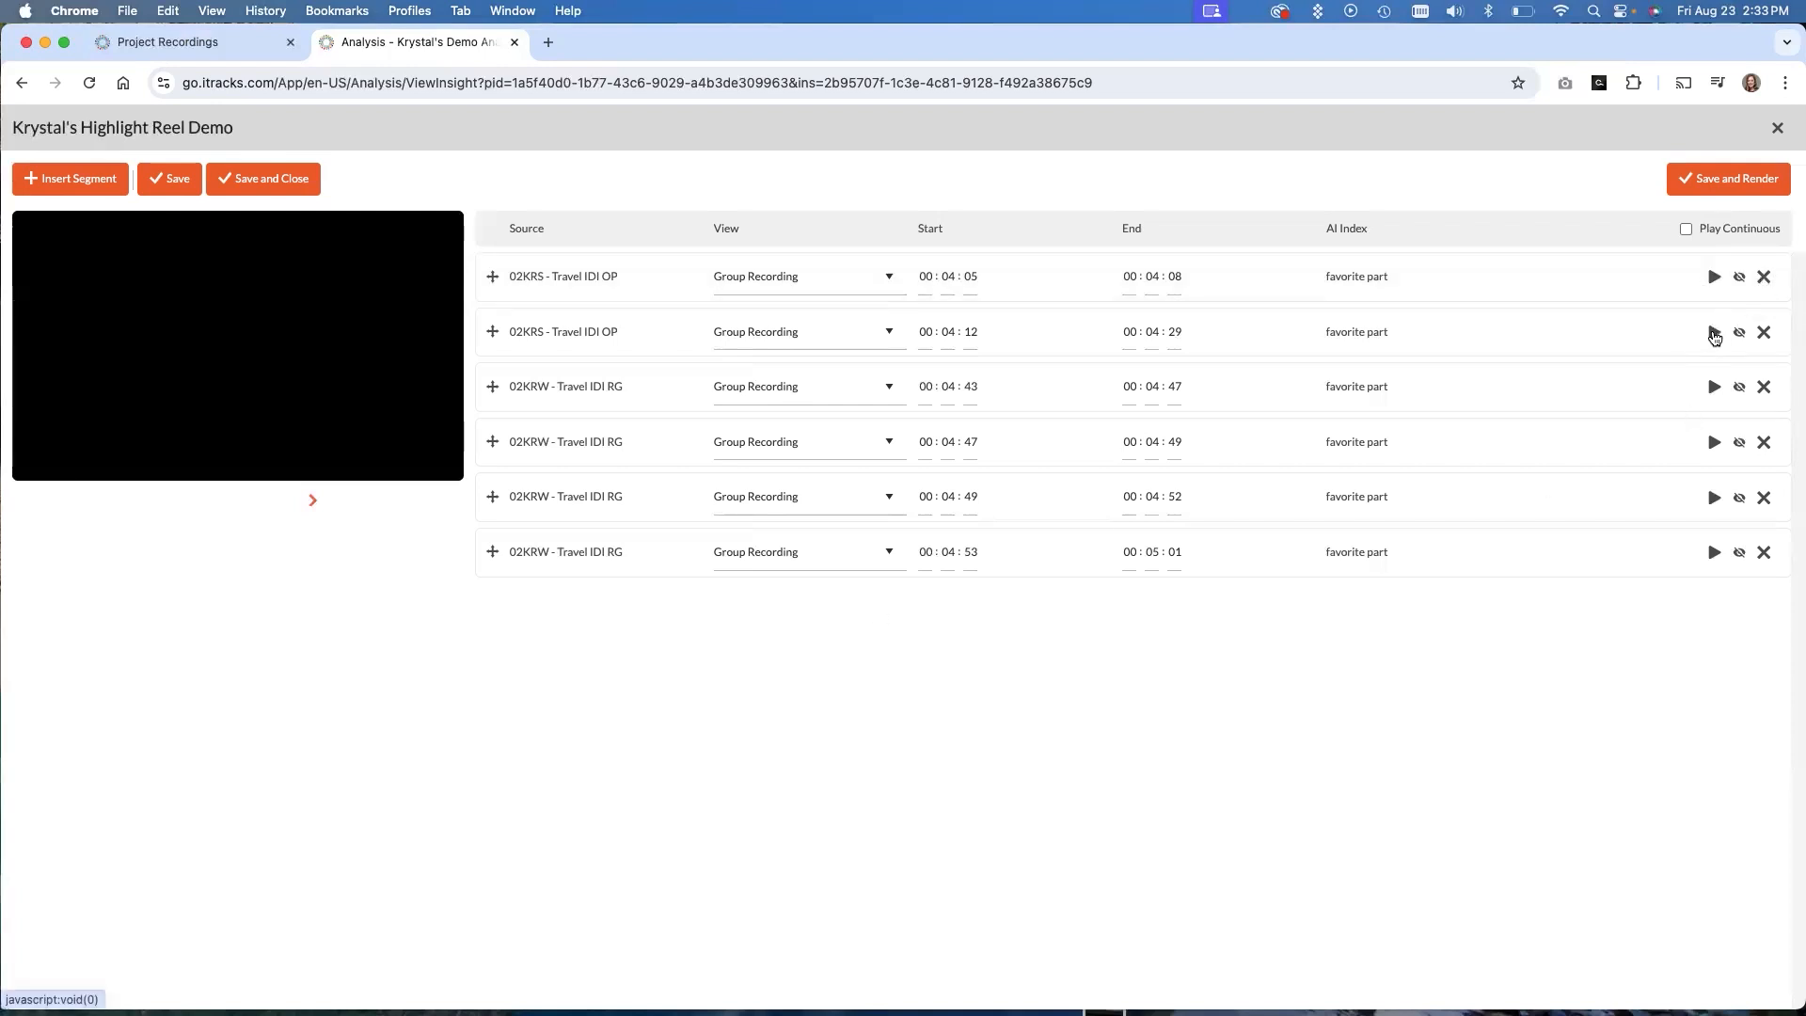
Preview the second favorite part clip and pause it partway through
{"action": "left_click", "coordinate": [1713, 331]}
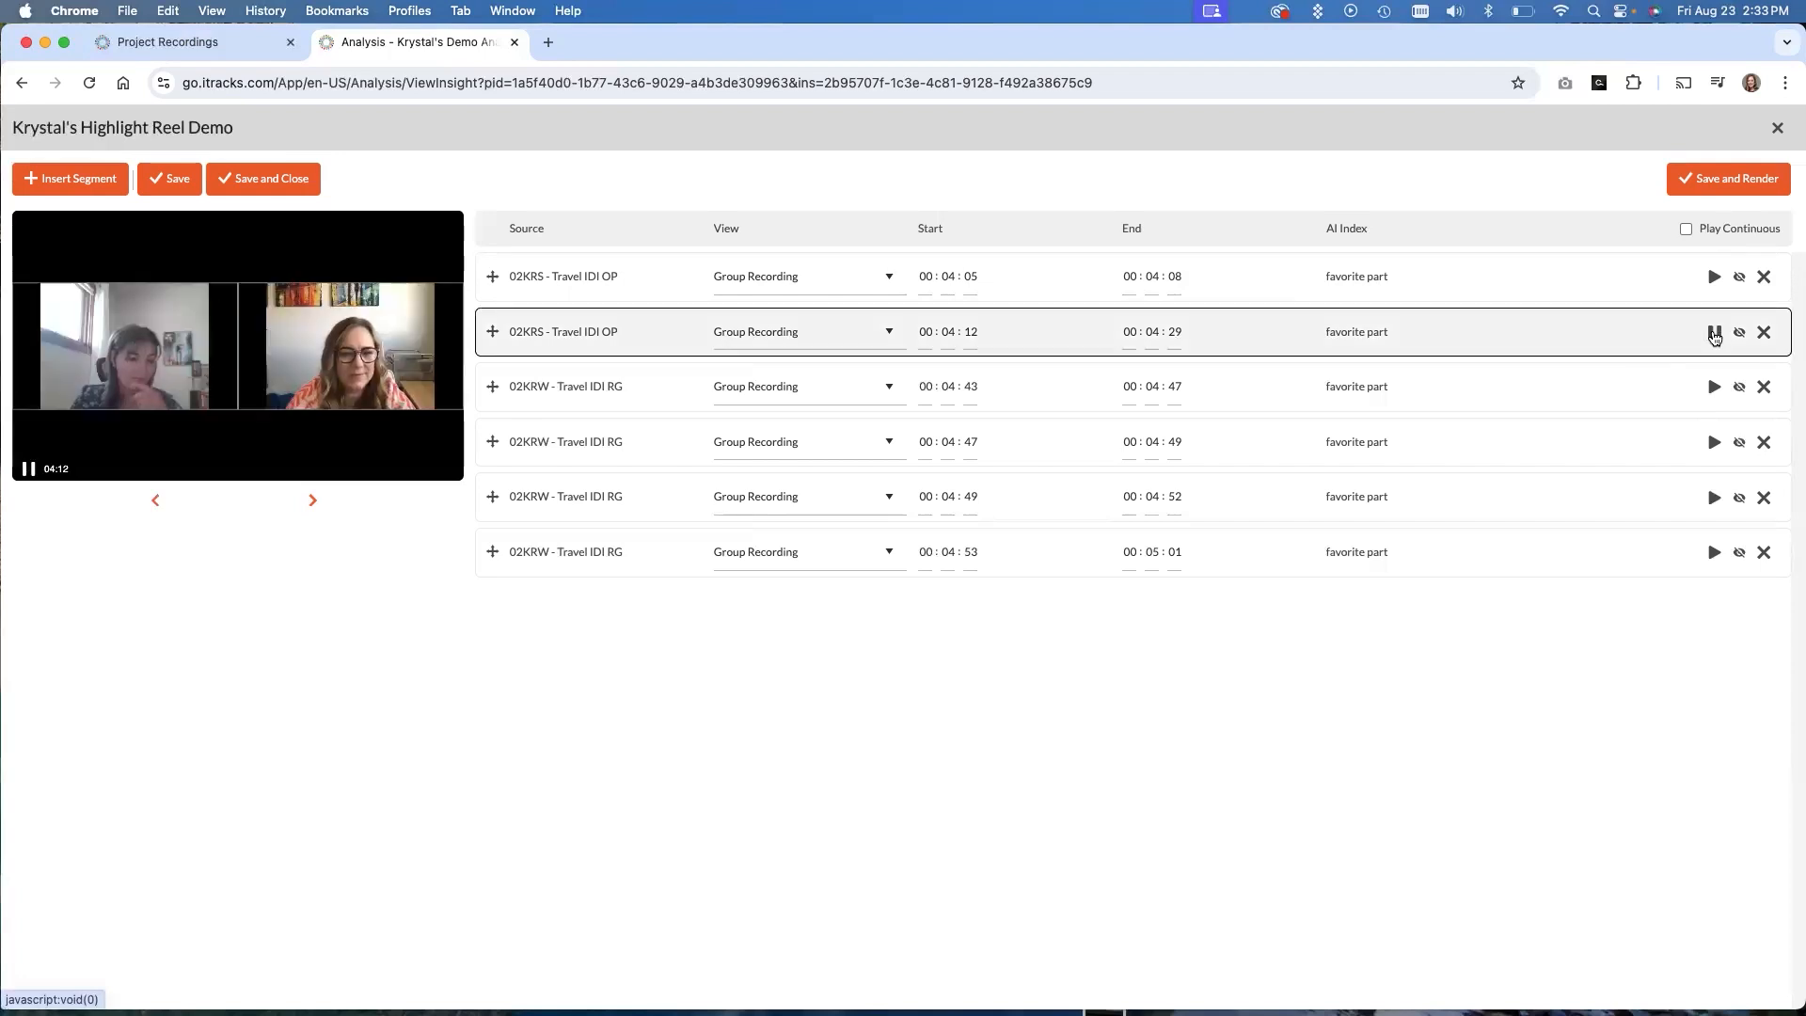
{"action": "left_click", "coordinate": [1714, 331]}
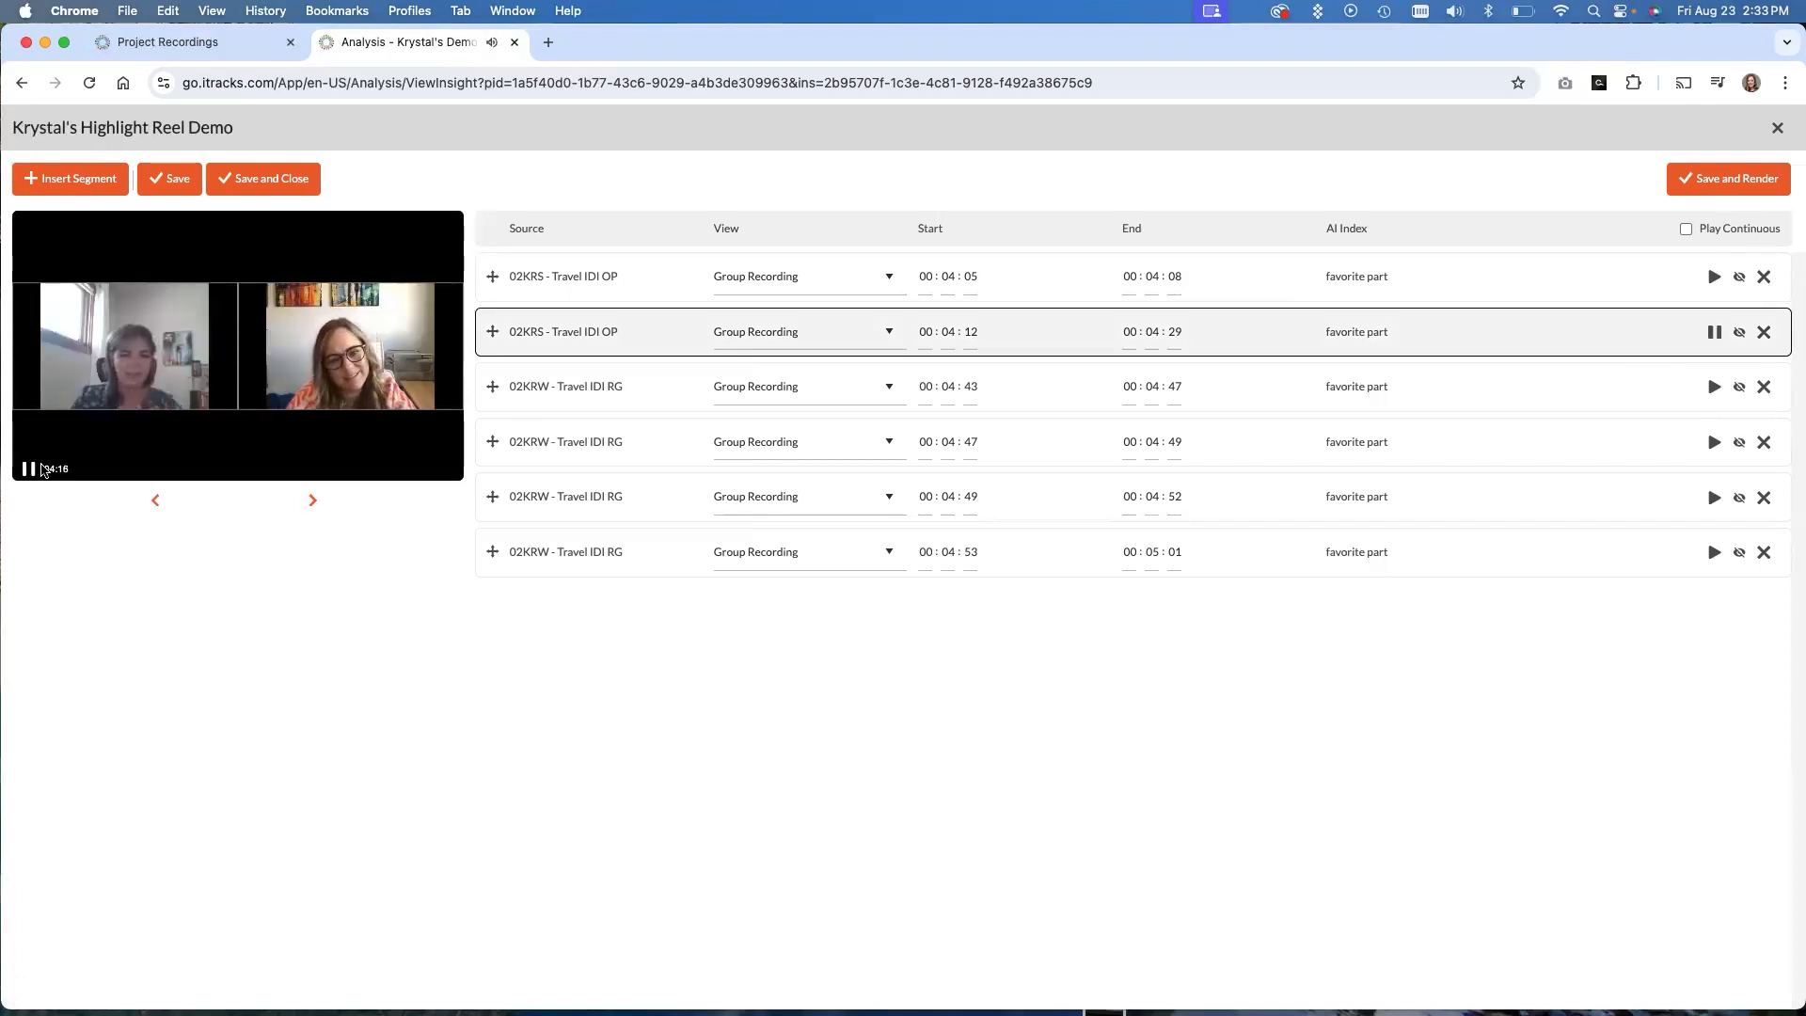
{"action": "left_click", "coordinate": [28, 468]}
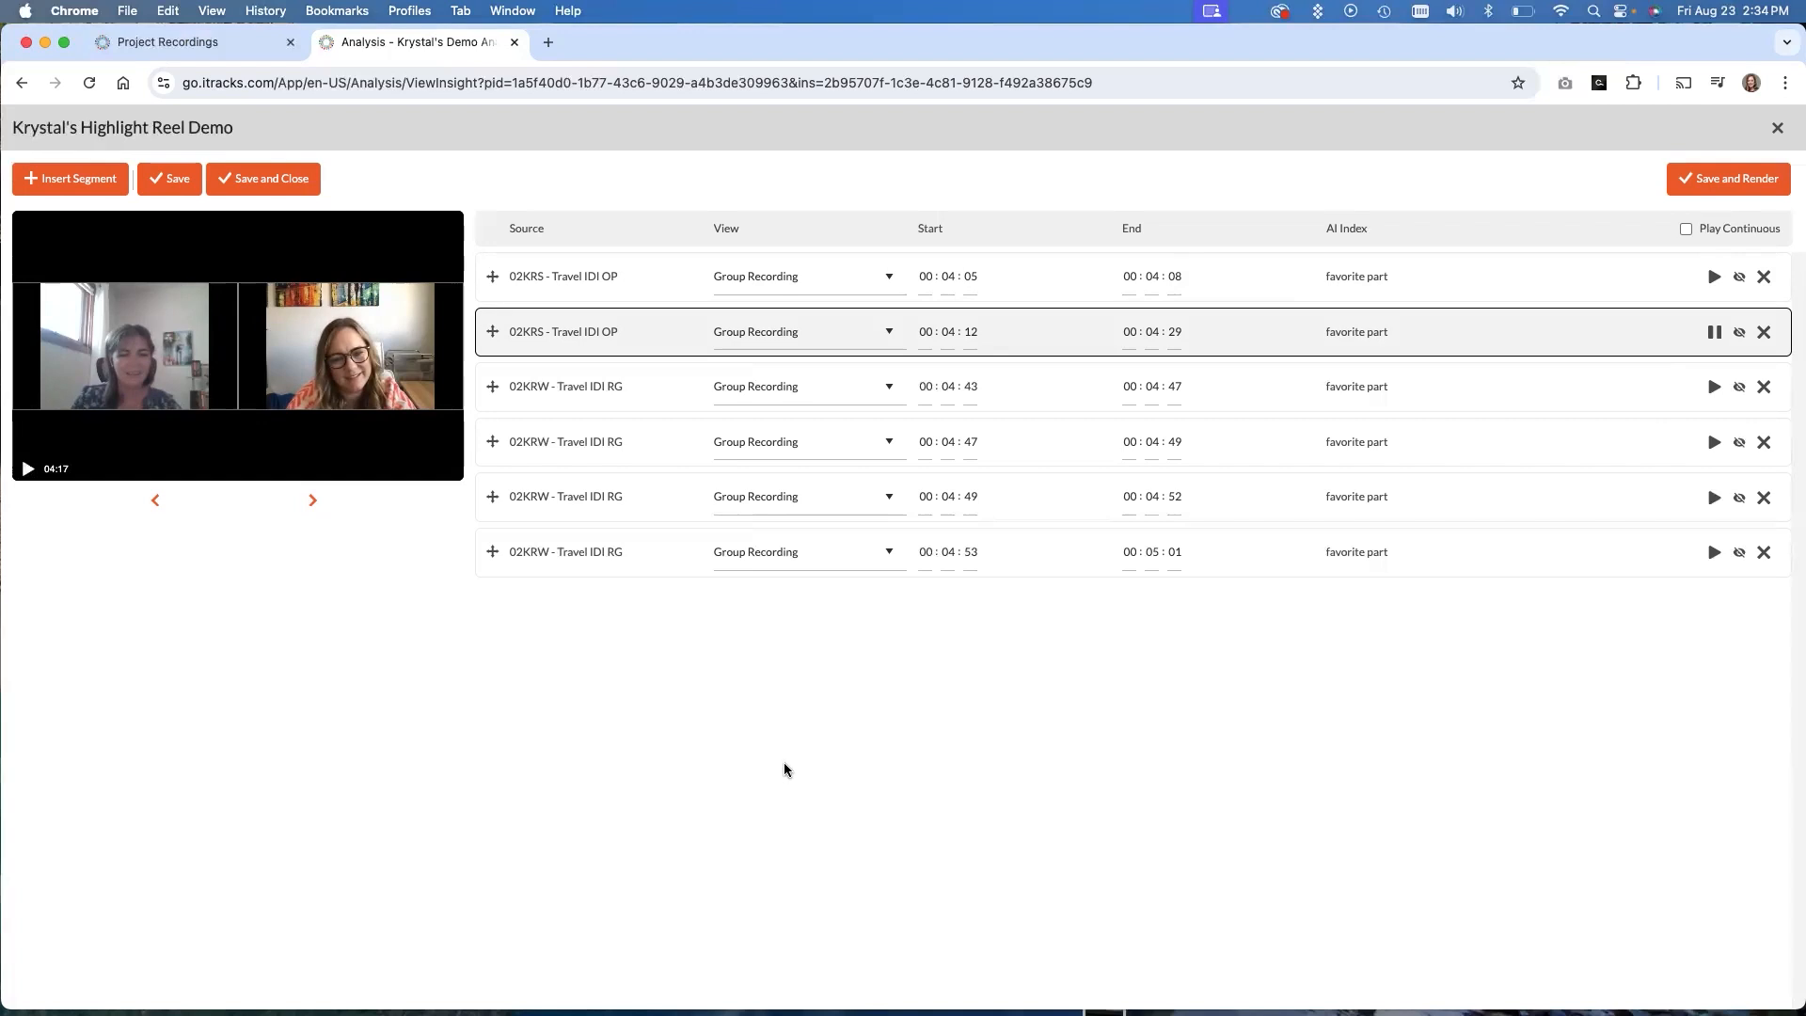
{"action": "mouse_move", "coordinate": [775, 771]}
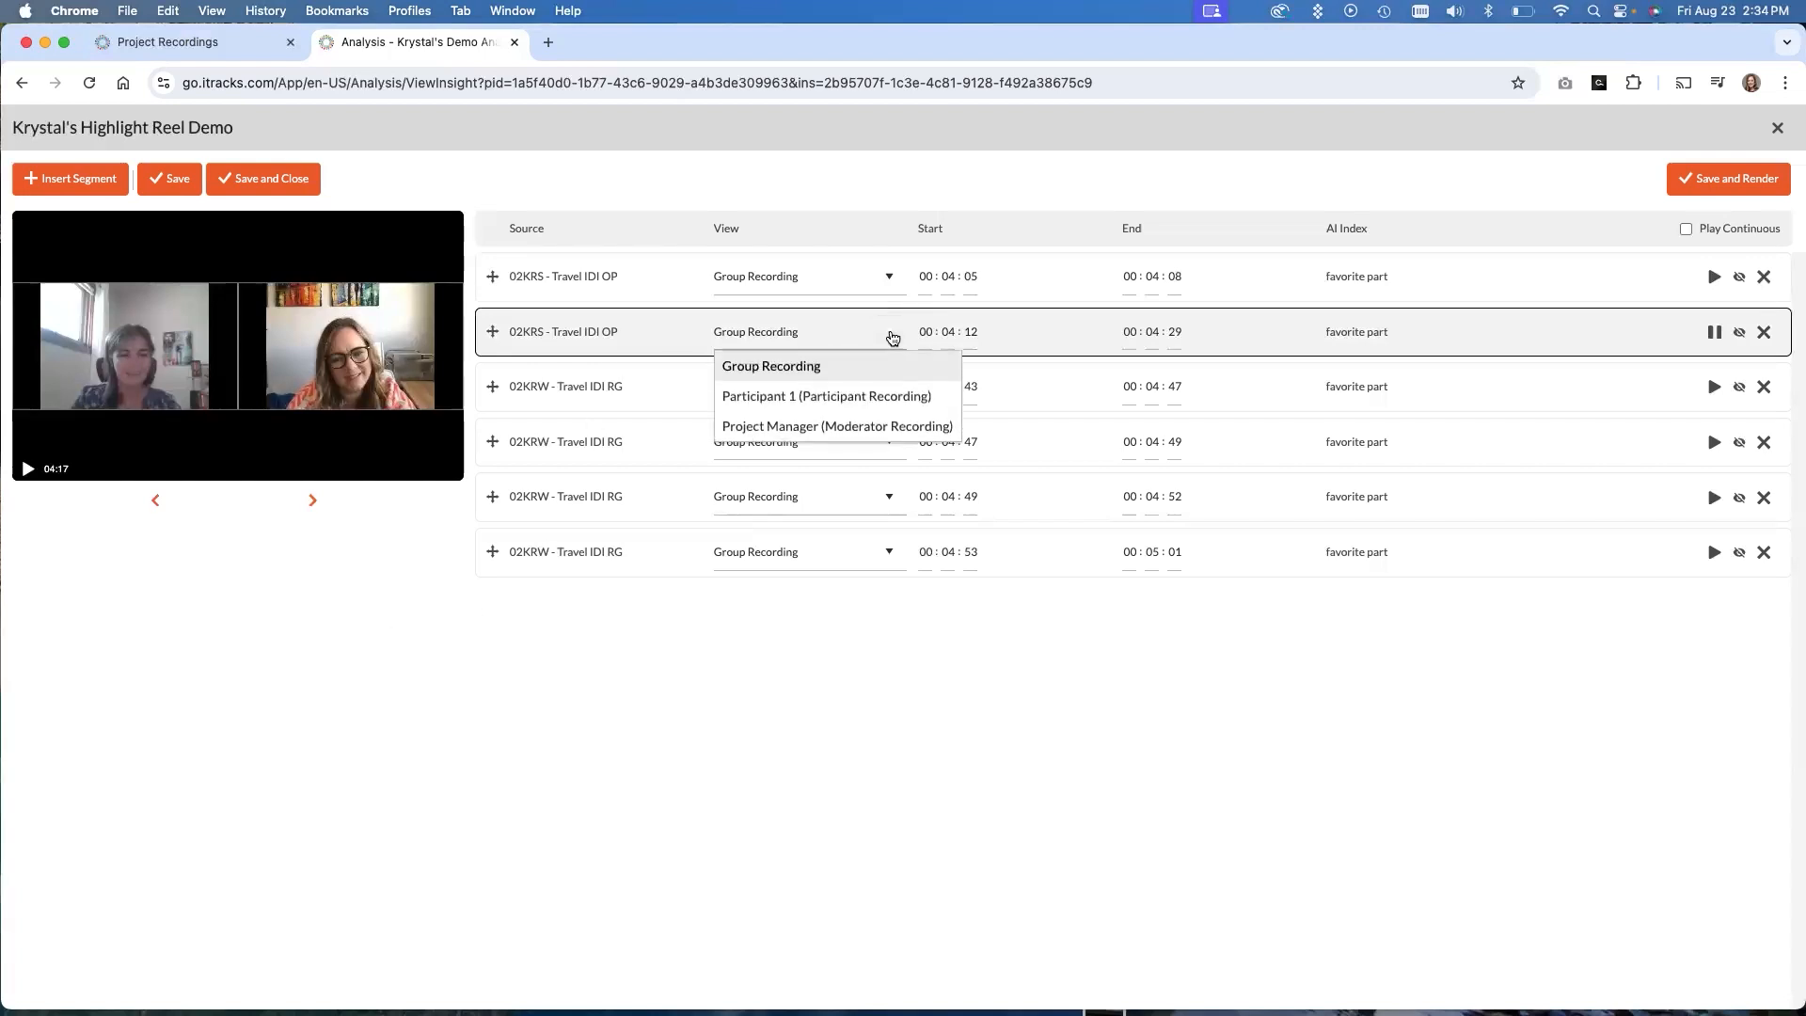
{"action": "mouse_move", "coordinate": [826, 395]}
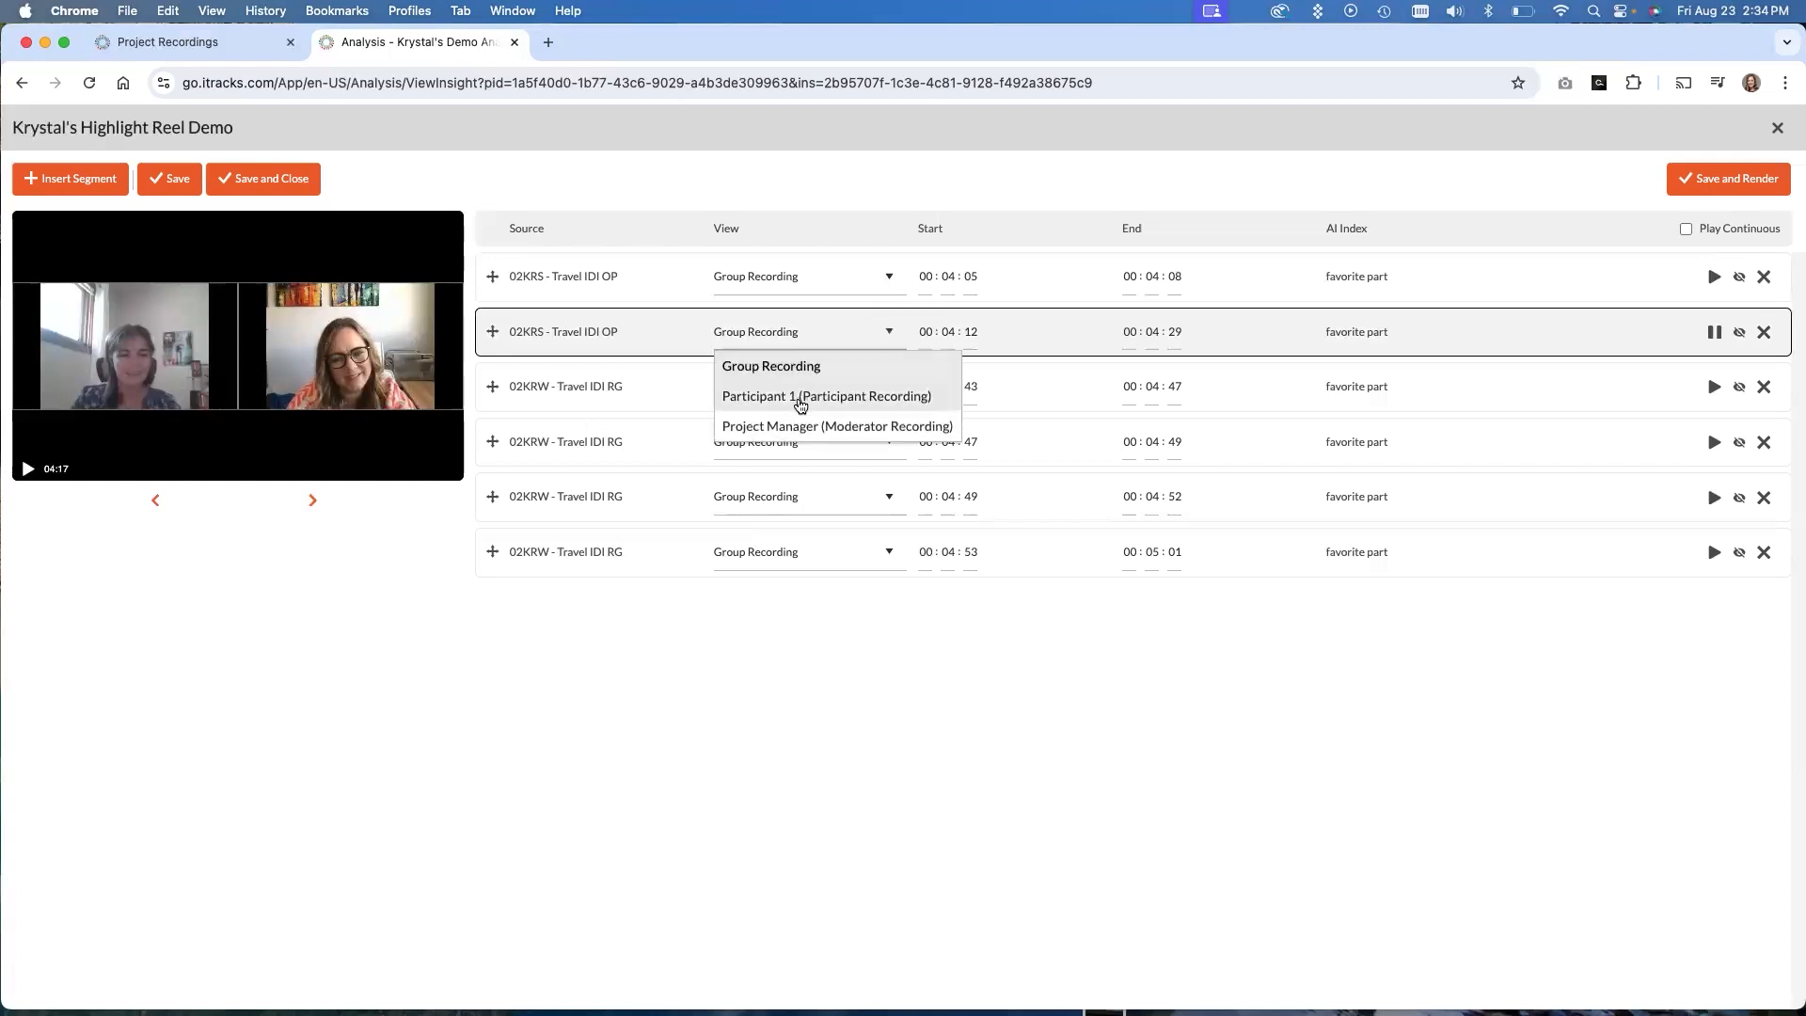
Set the second clip's view to Participant 1 (Participant Recording) and preview it
{"action": "left_click", "coordinate": [826, 395]}
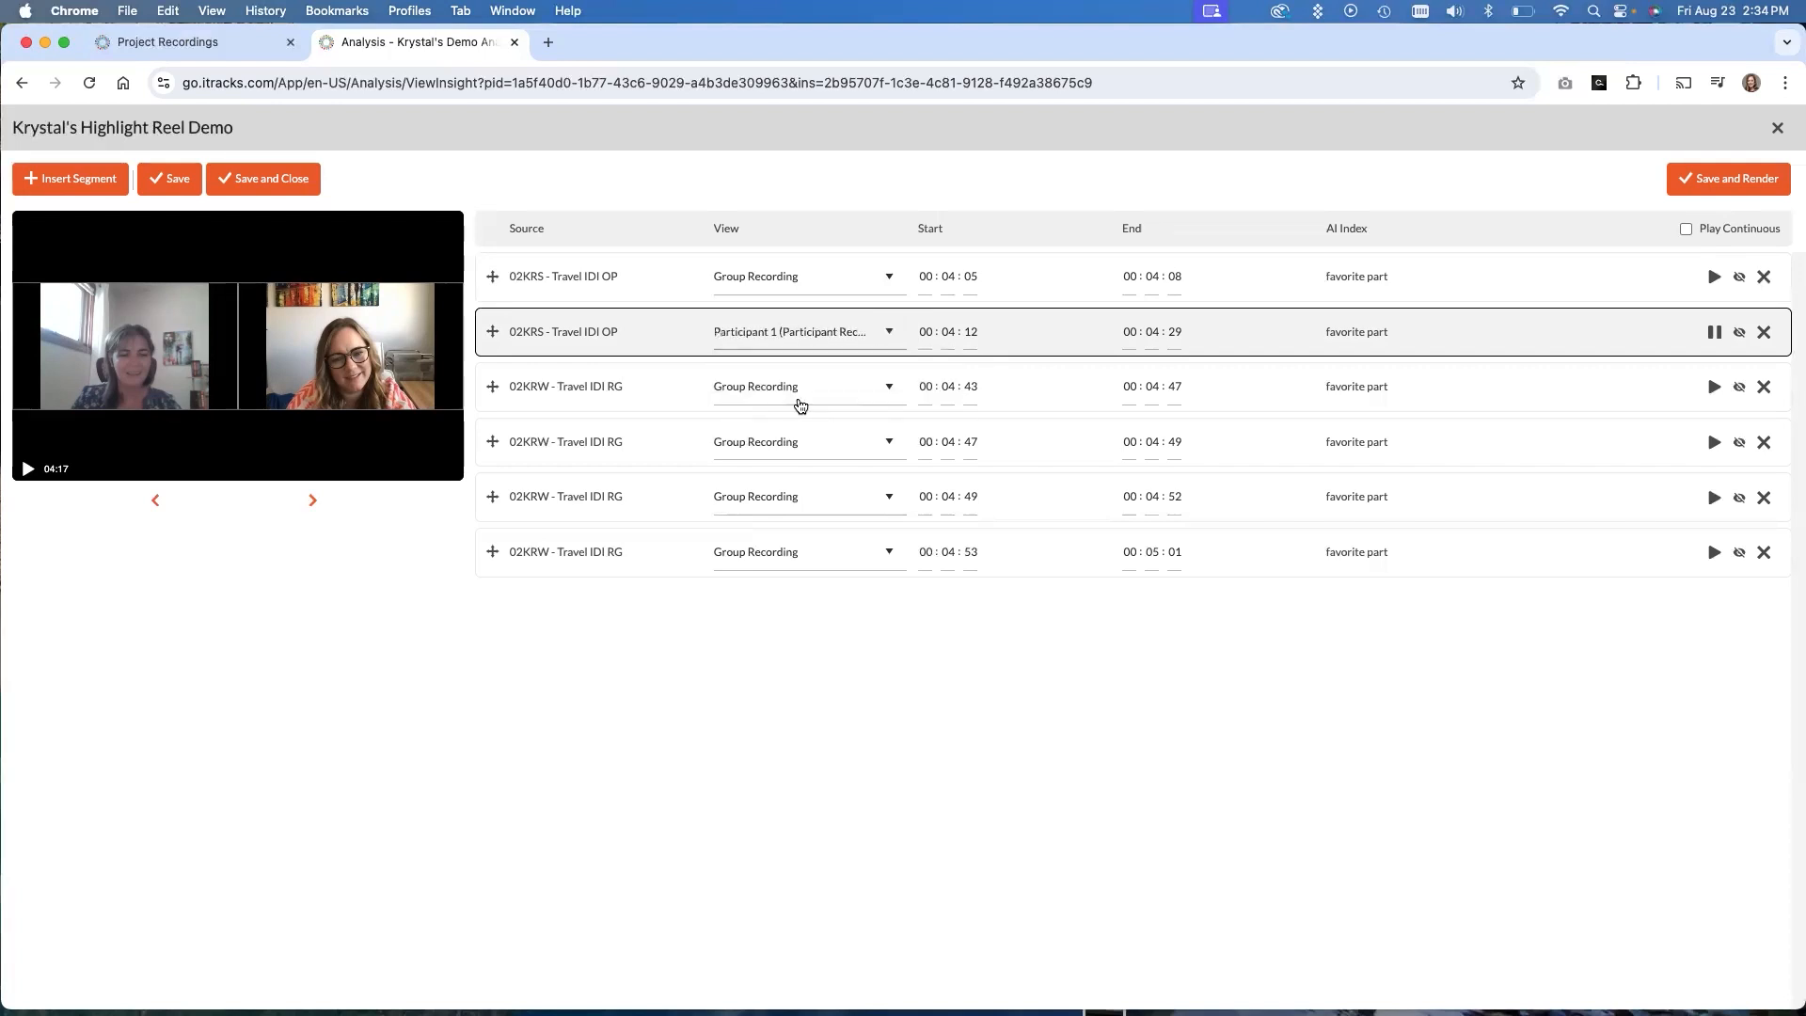
{"action": "mouse_move", "coordinate": [1294, 807]}
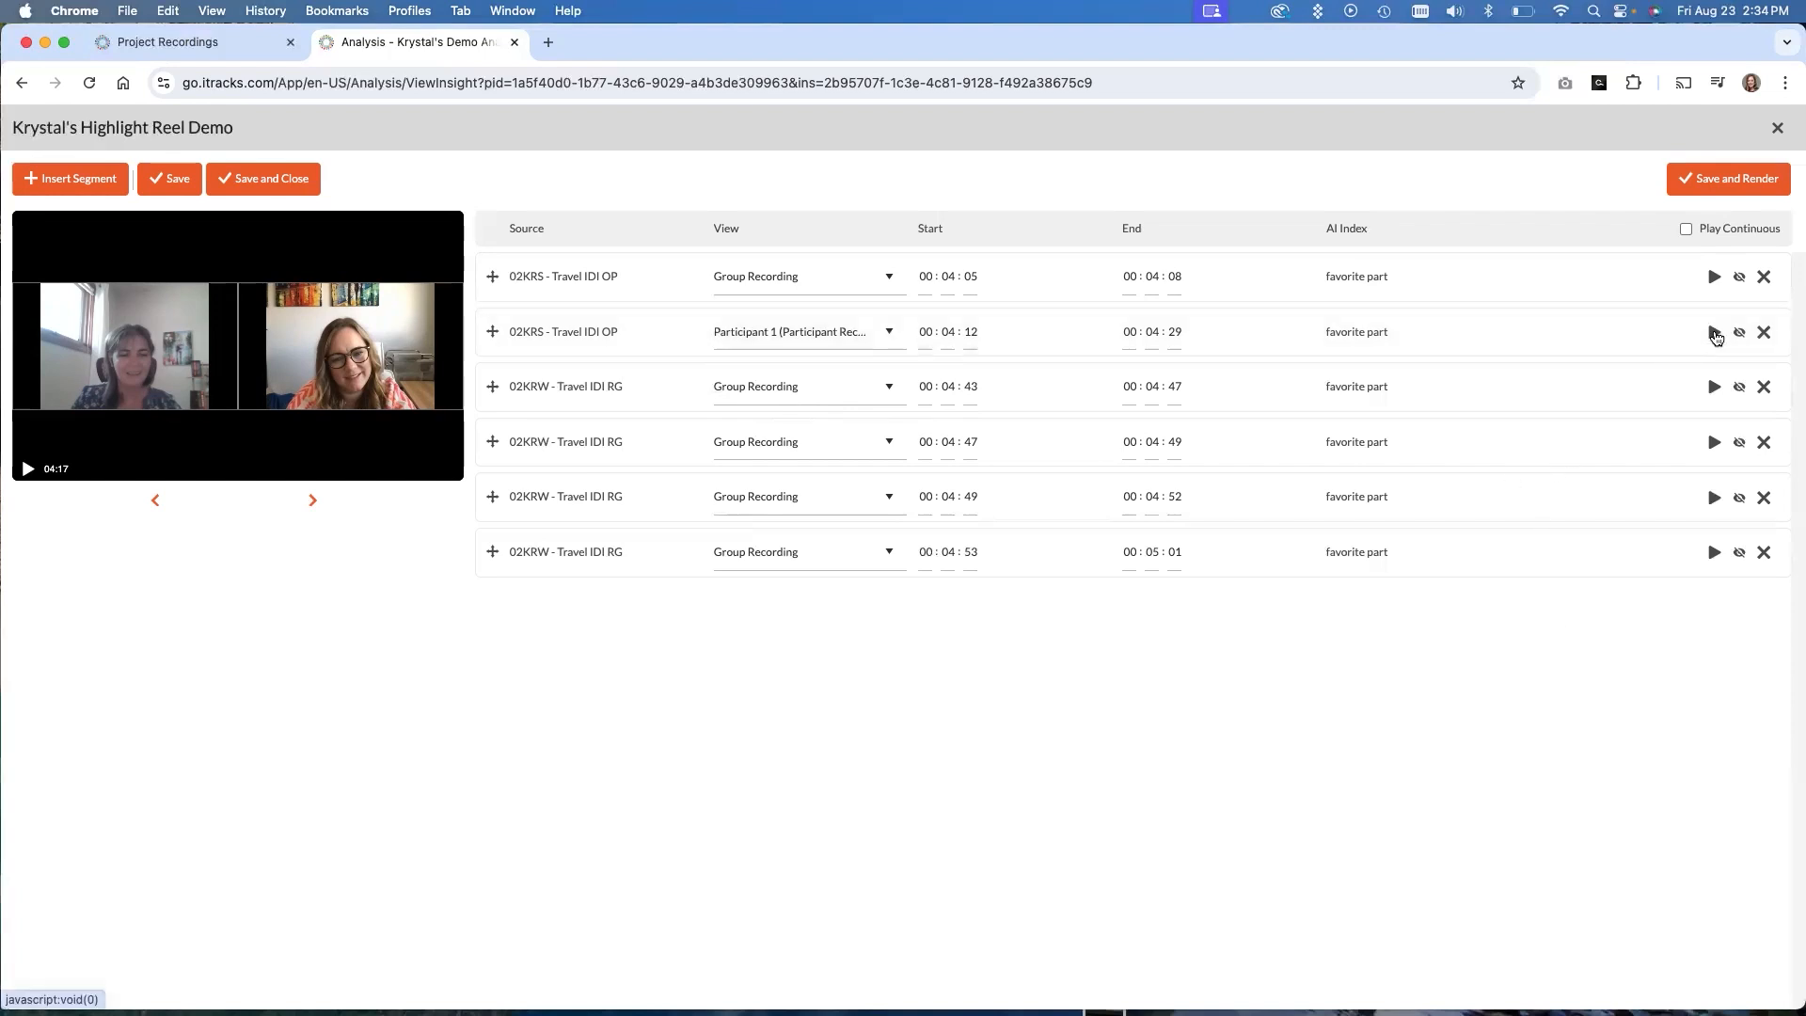
{"action": "left_click", "coordinate": [1714, 332]}
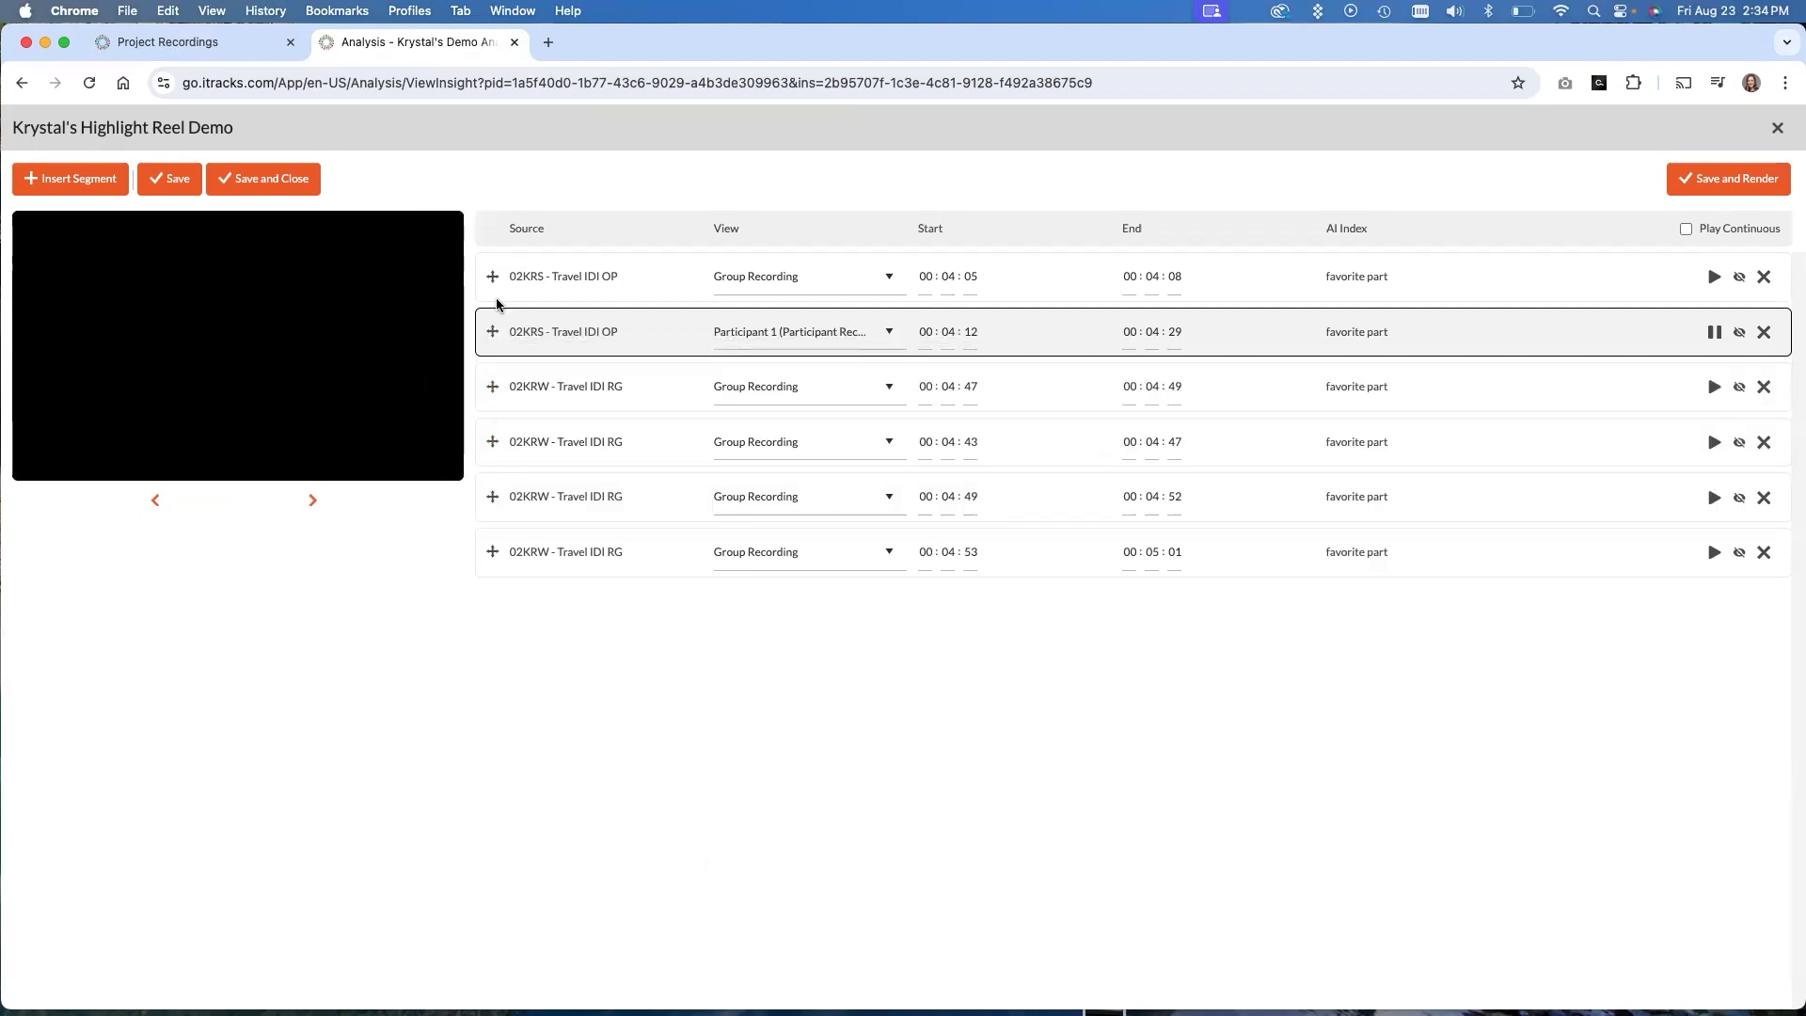
{"action": "mouse_move", "coordinate": [1424, 457]}
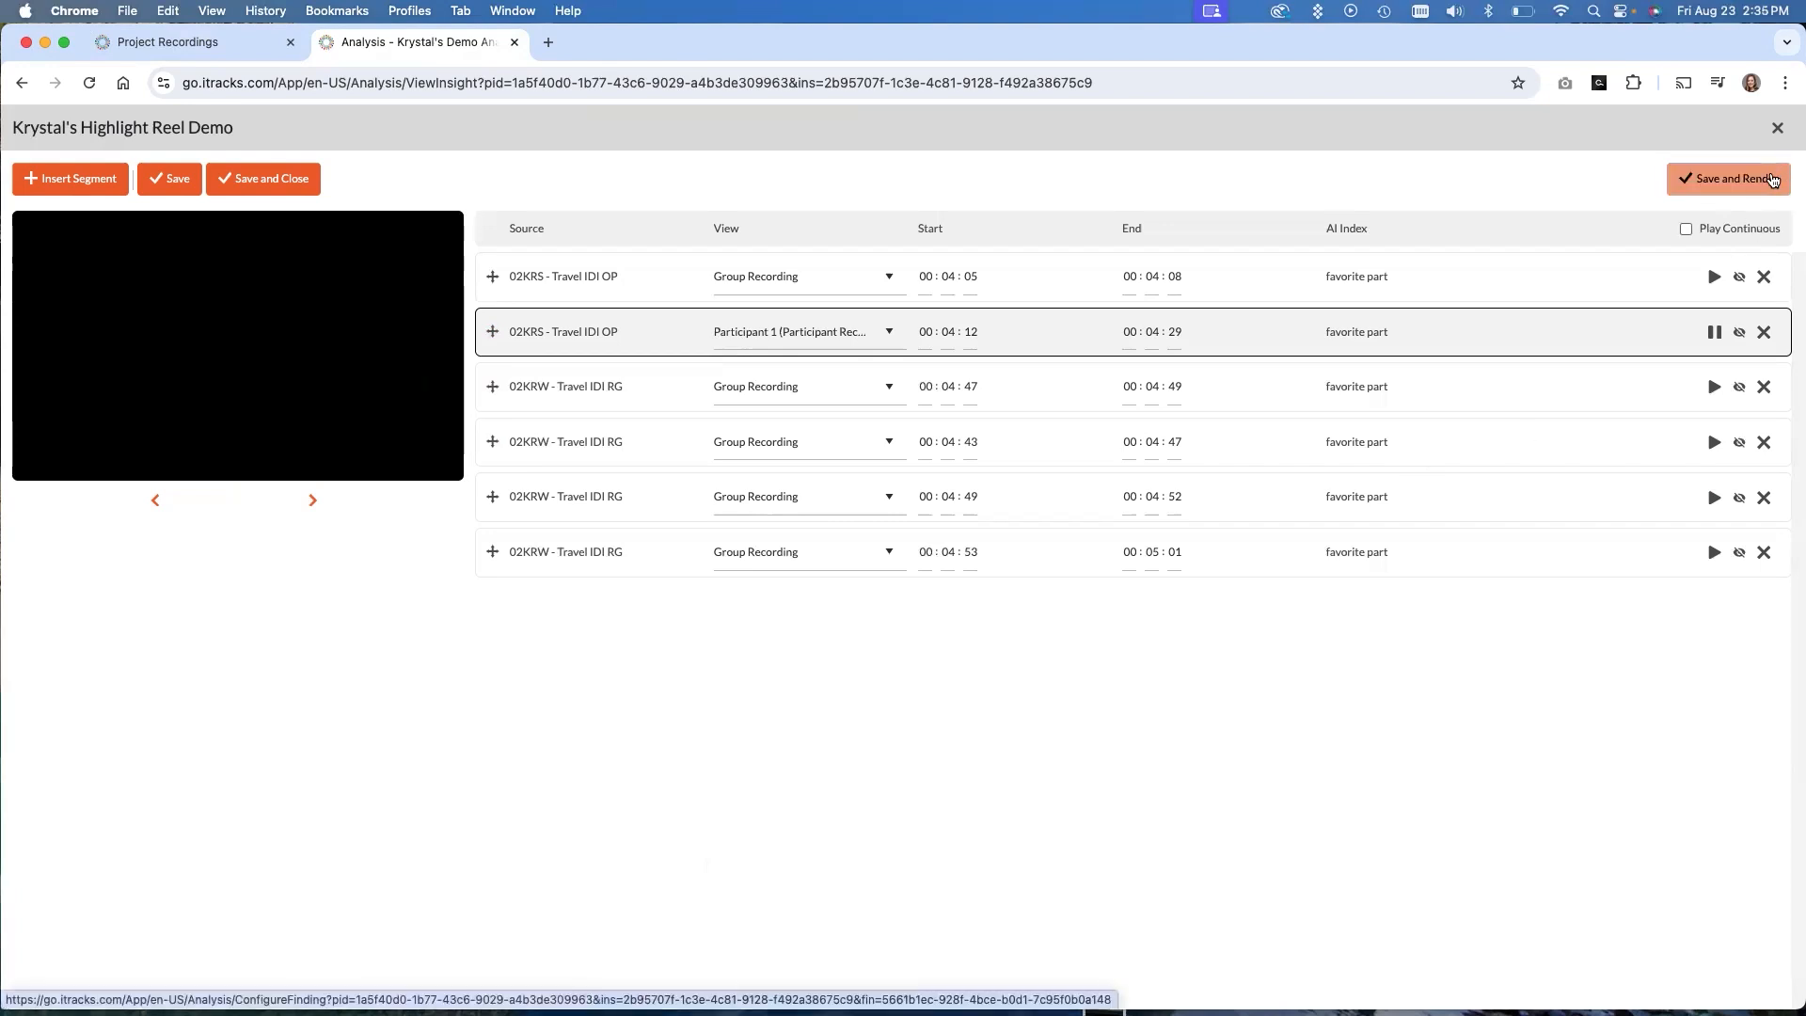
{"action": "mouse_move", "coordinate": [1605, 680]}
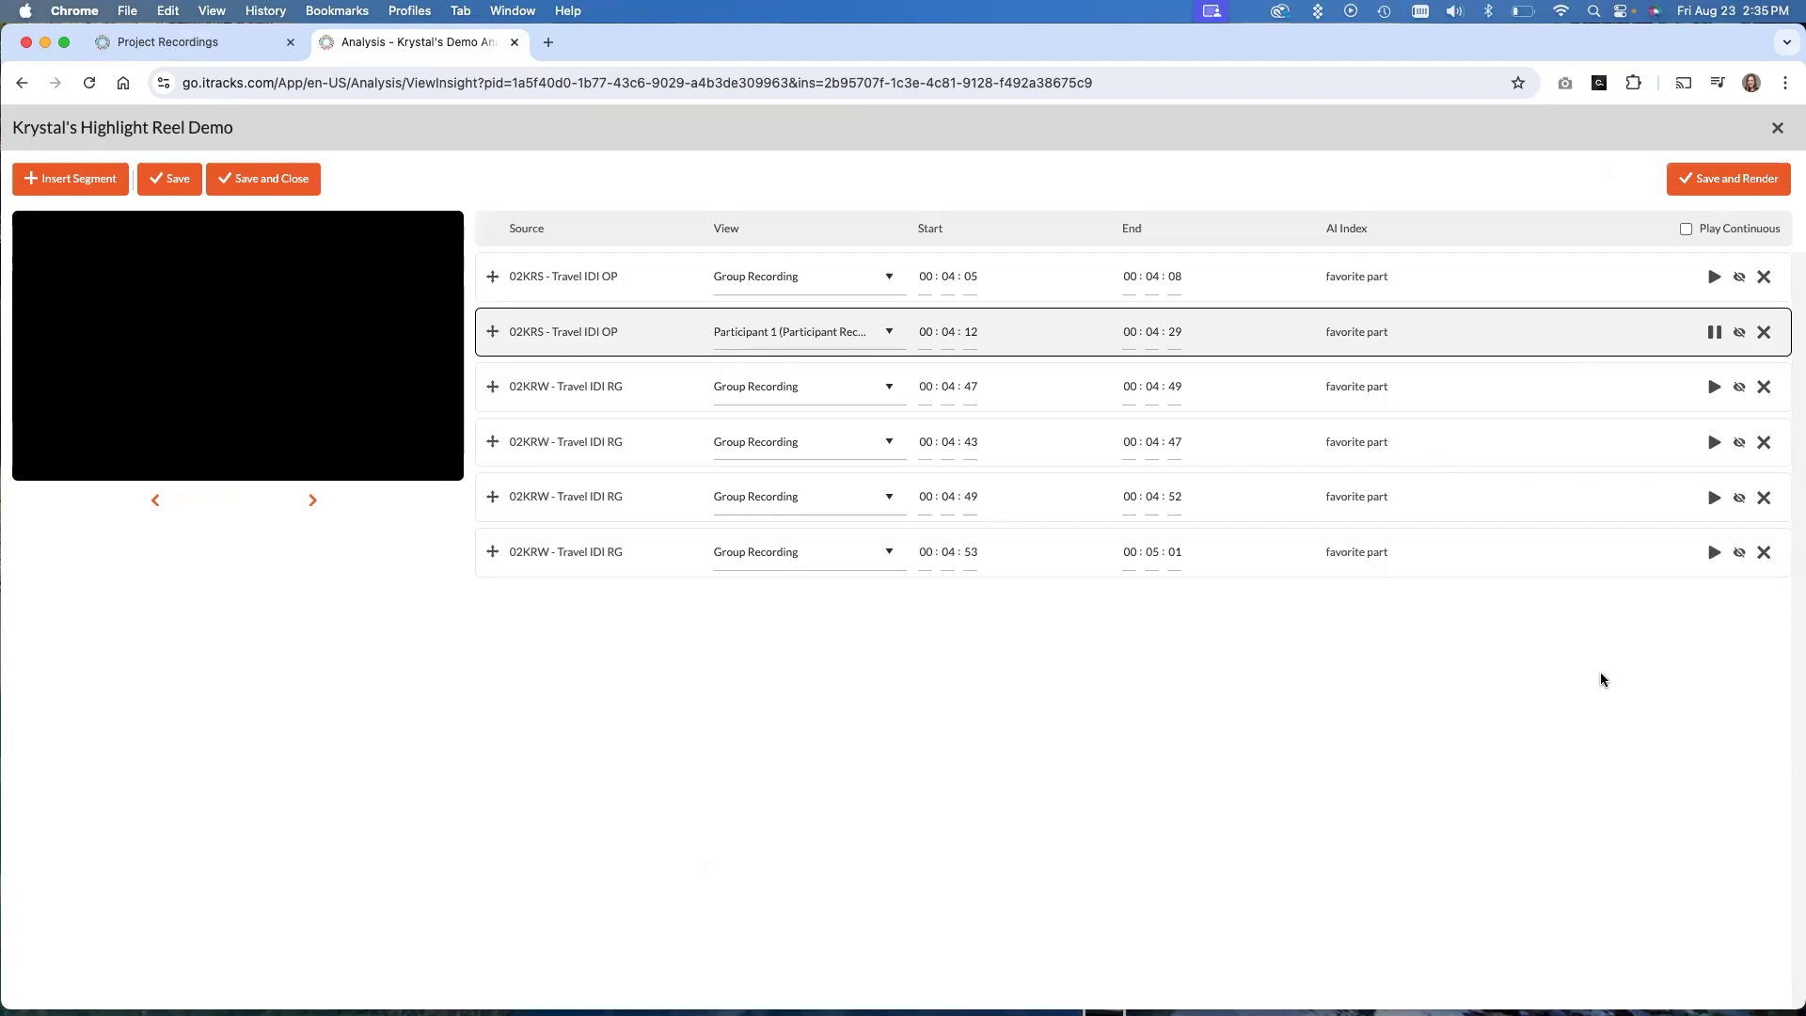
{"action": "mouse_move", "coordinate": [1541, 666]}
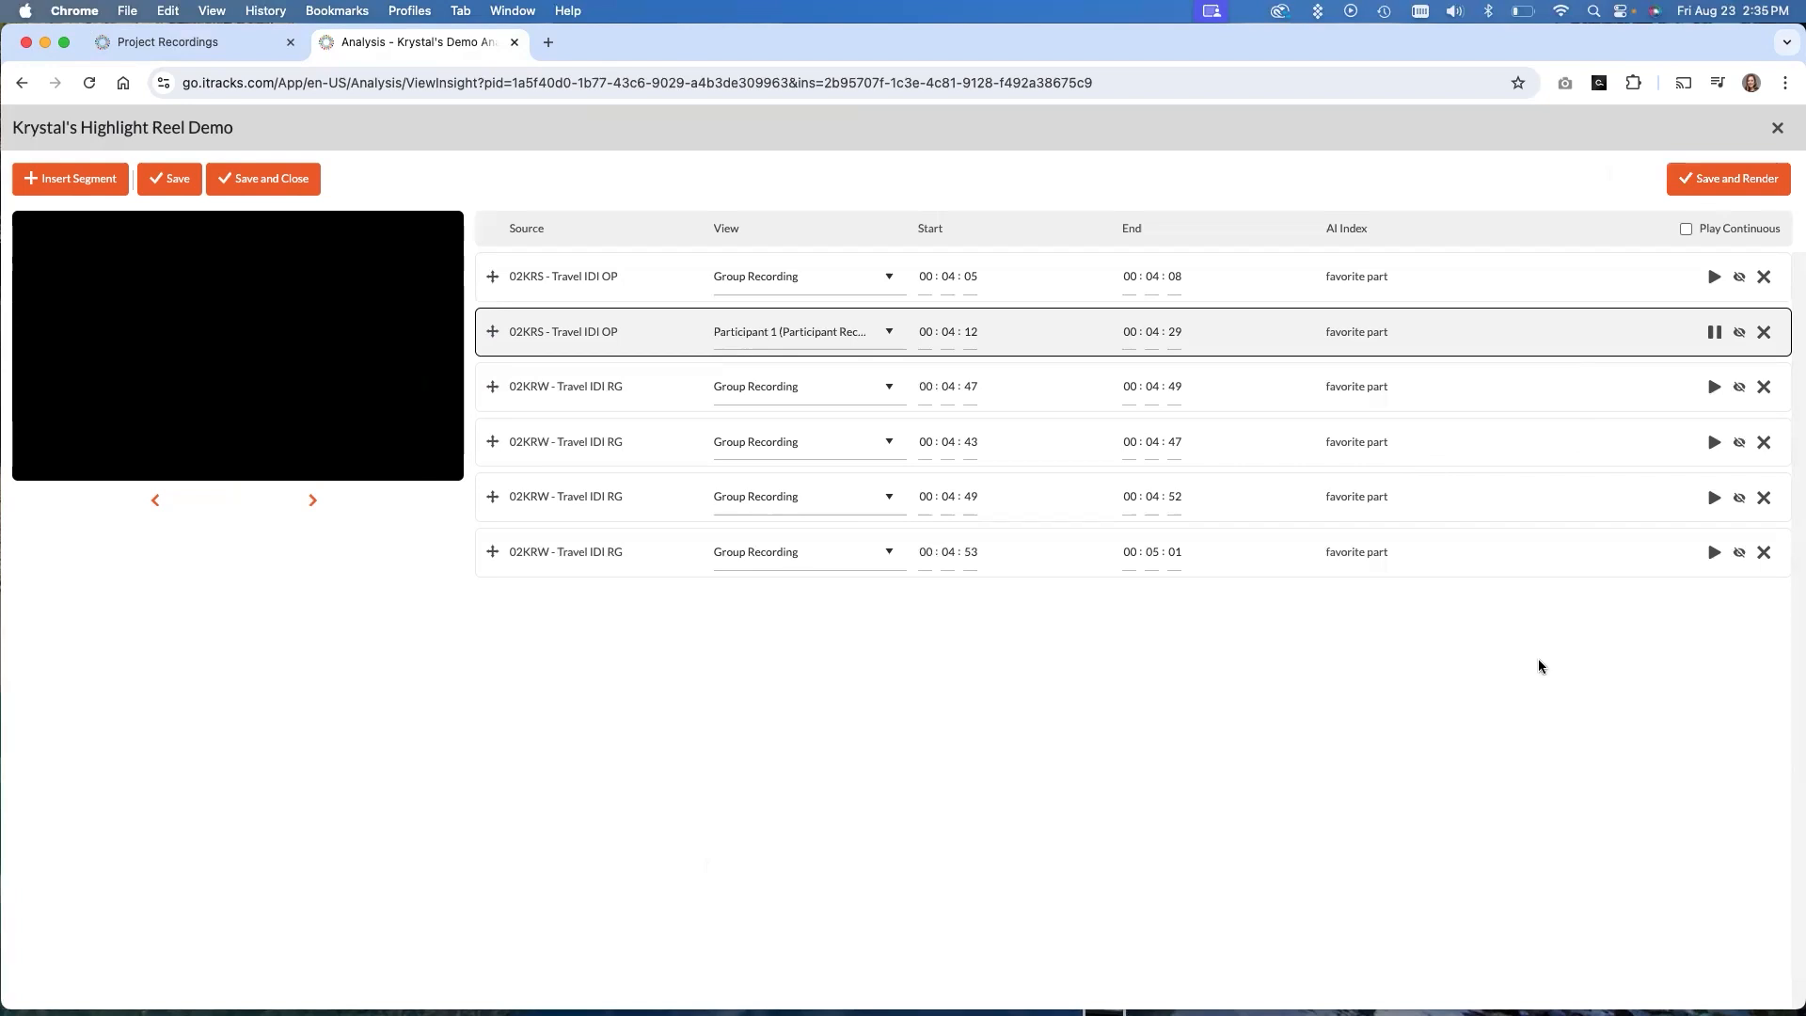
{"action": "mouse_move", "coordinate": [1528, 668]}
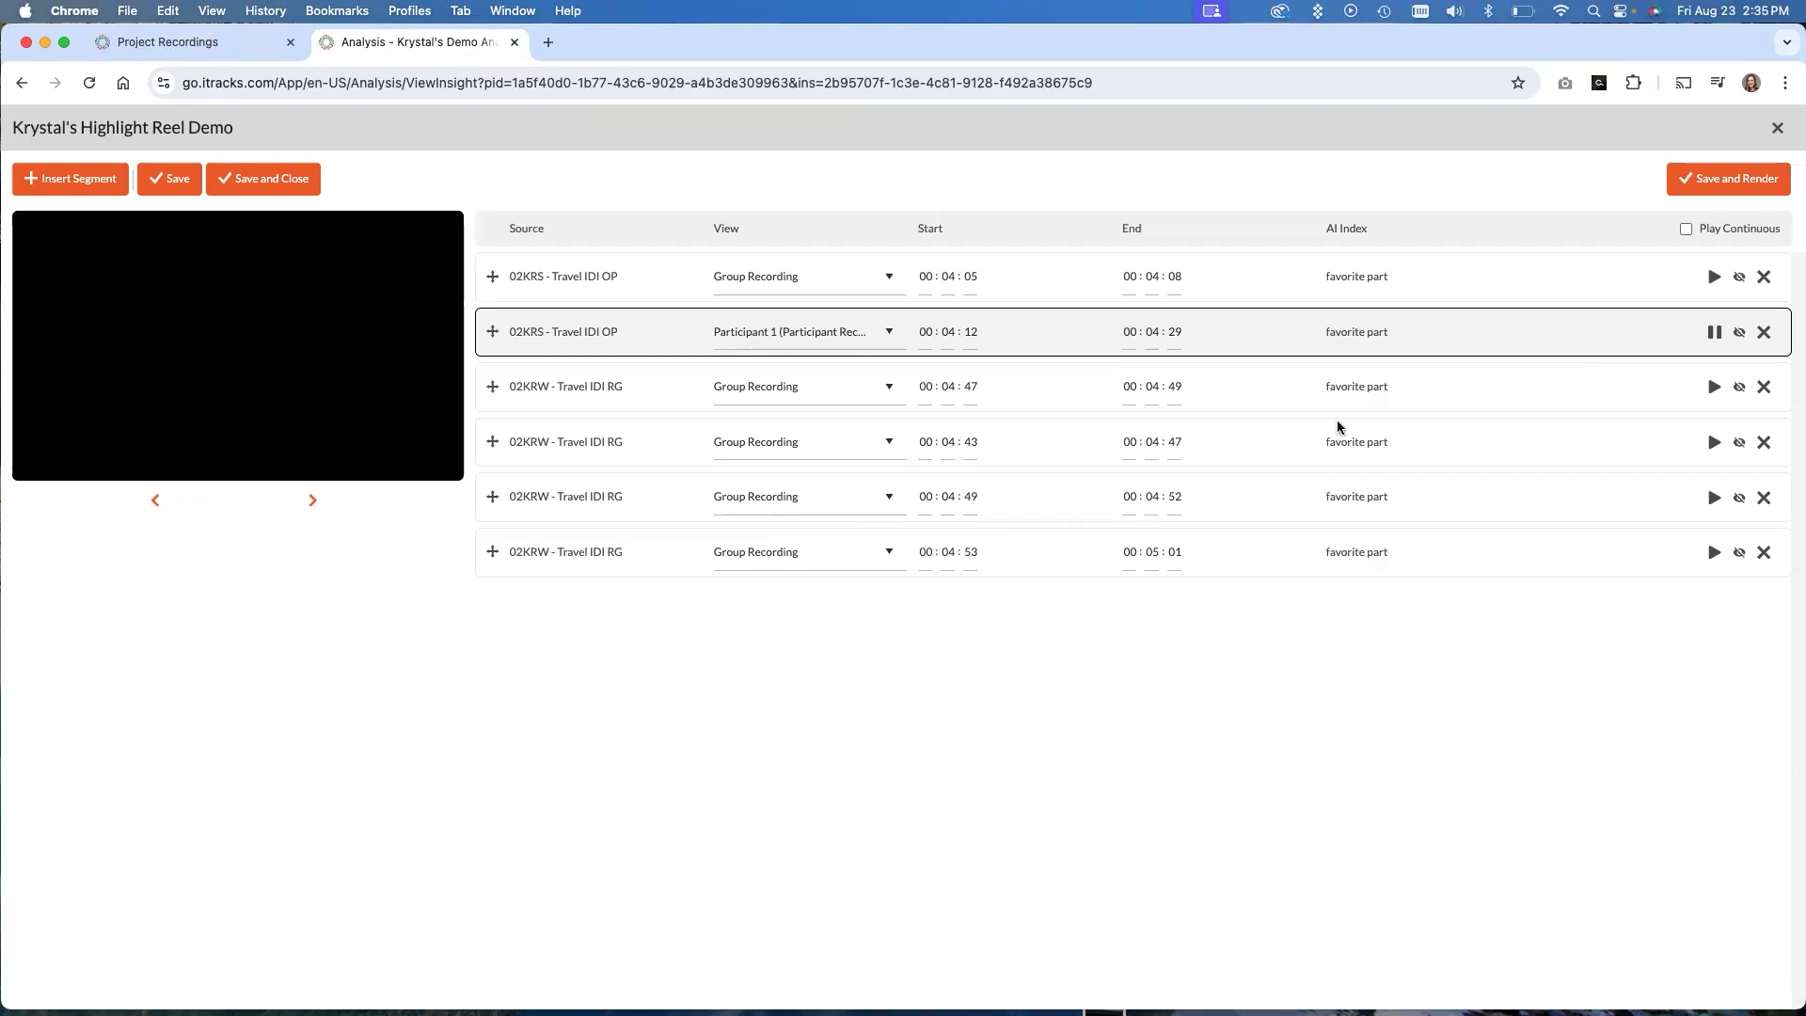
{"action": "mouse_move", "coordinate": [1484, 439]}
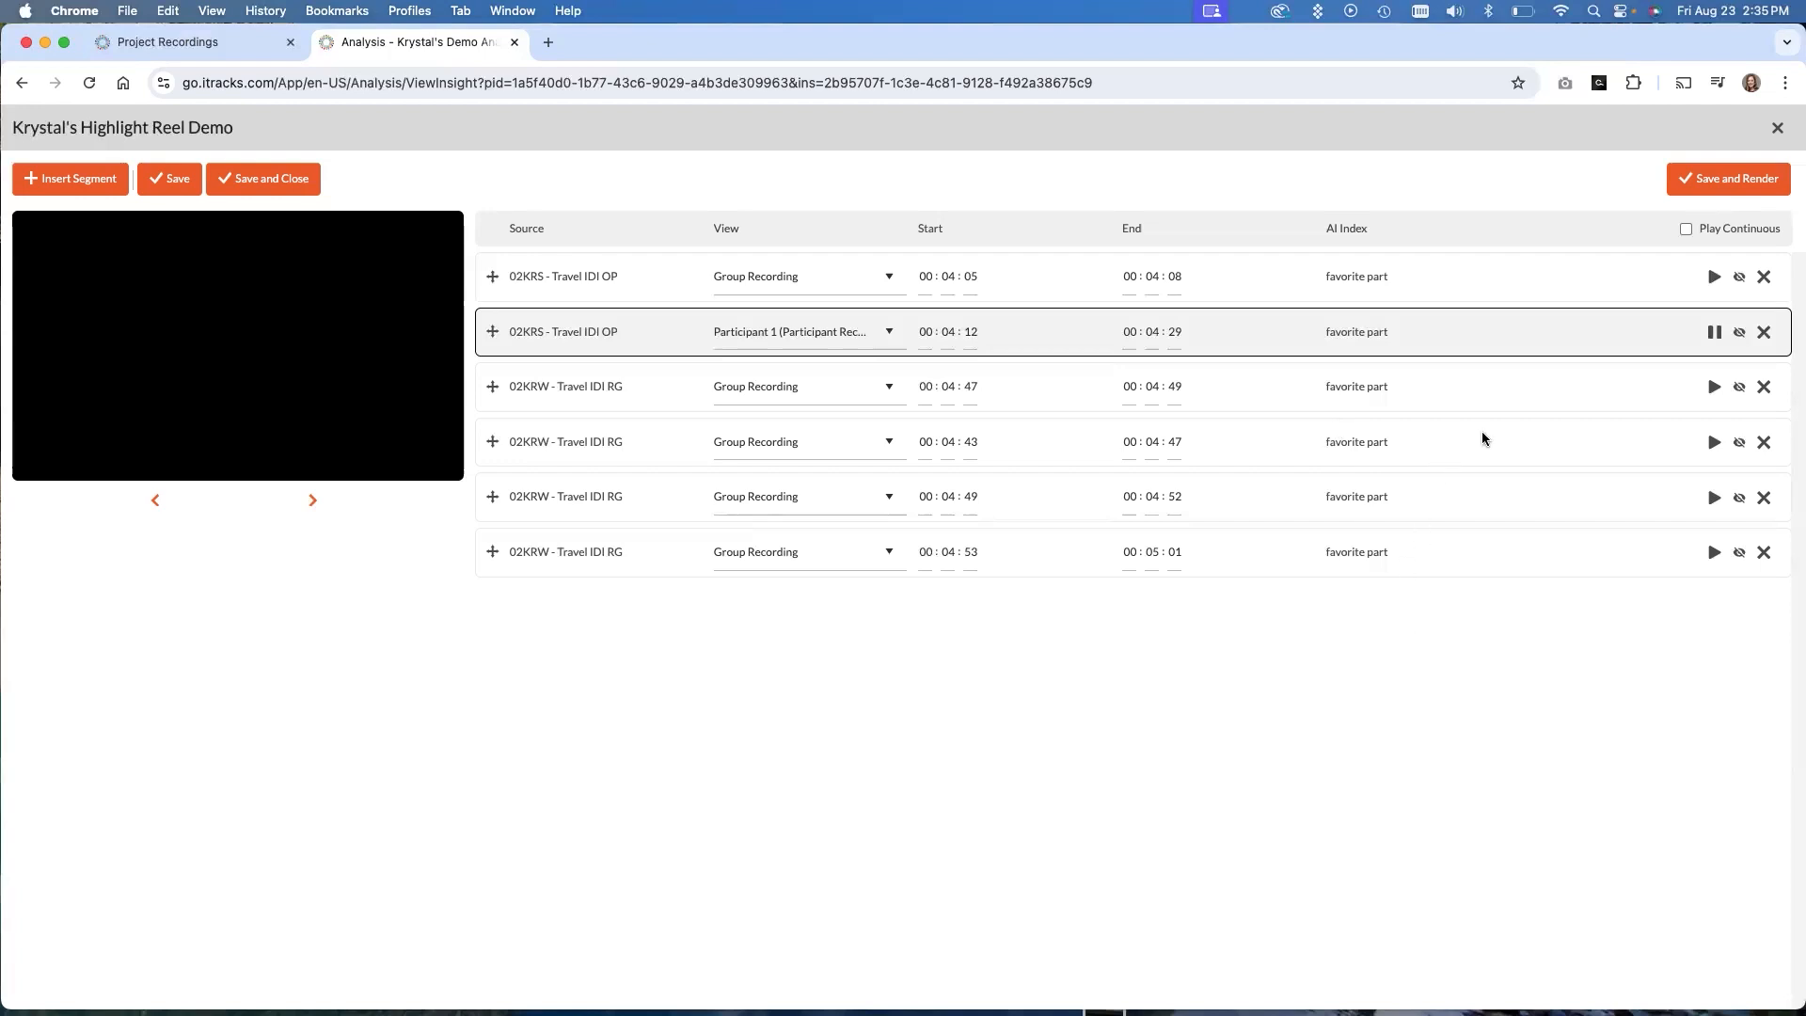
{"action": "mouse_move", "coordinate": [1418, 881]}
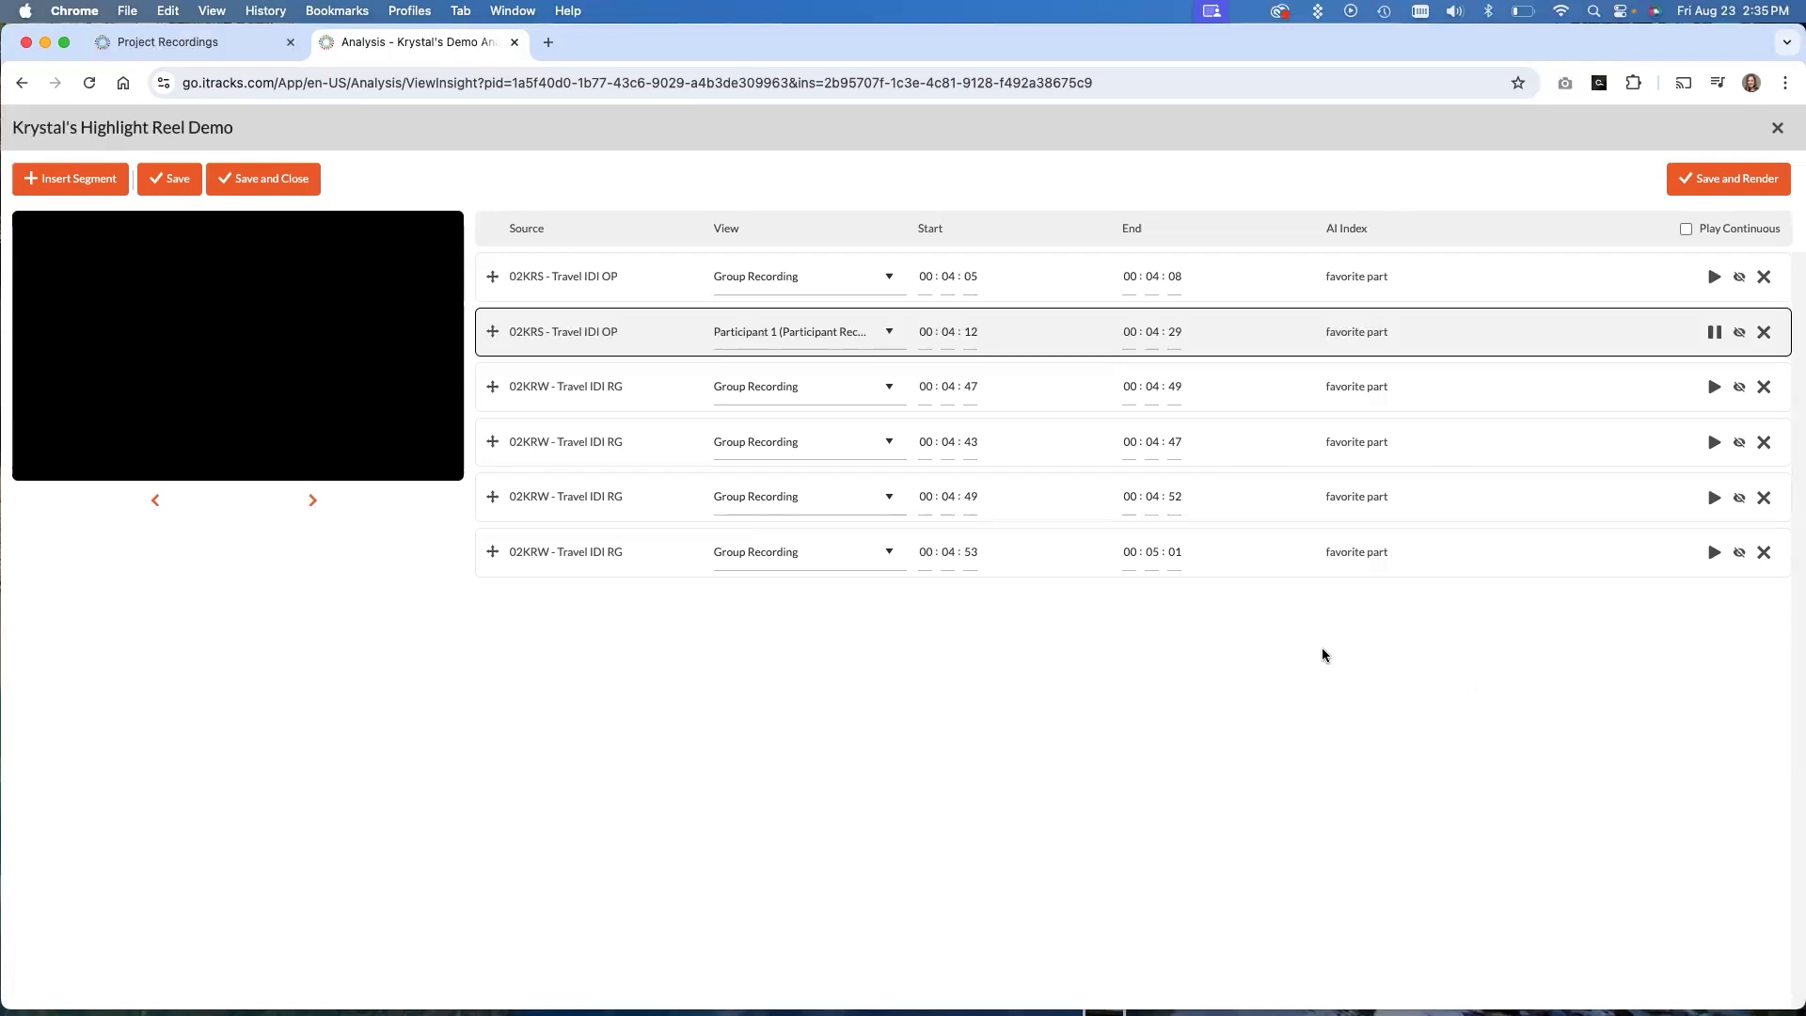
{"action": "mouse_move", "coordinate": [1320, 653]}
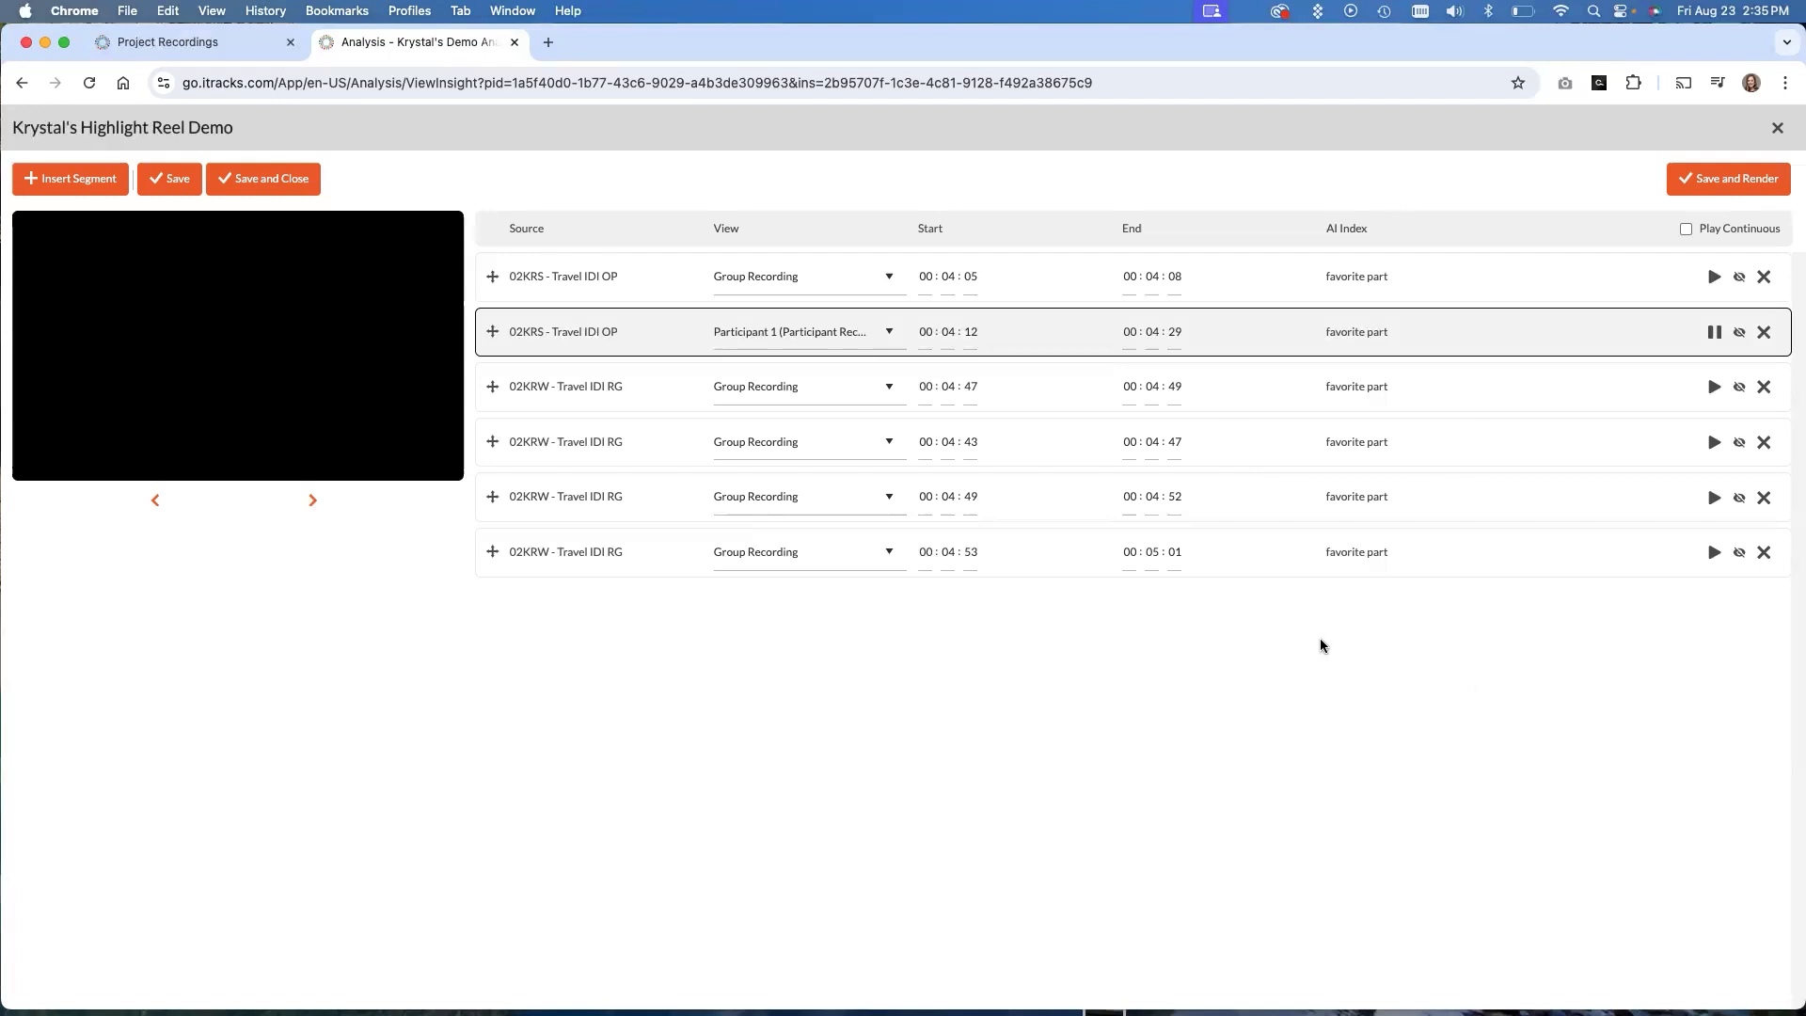
{"action": "mouse_move", "coordinate": [1322, 643]}
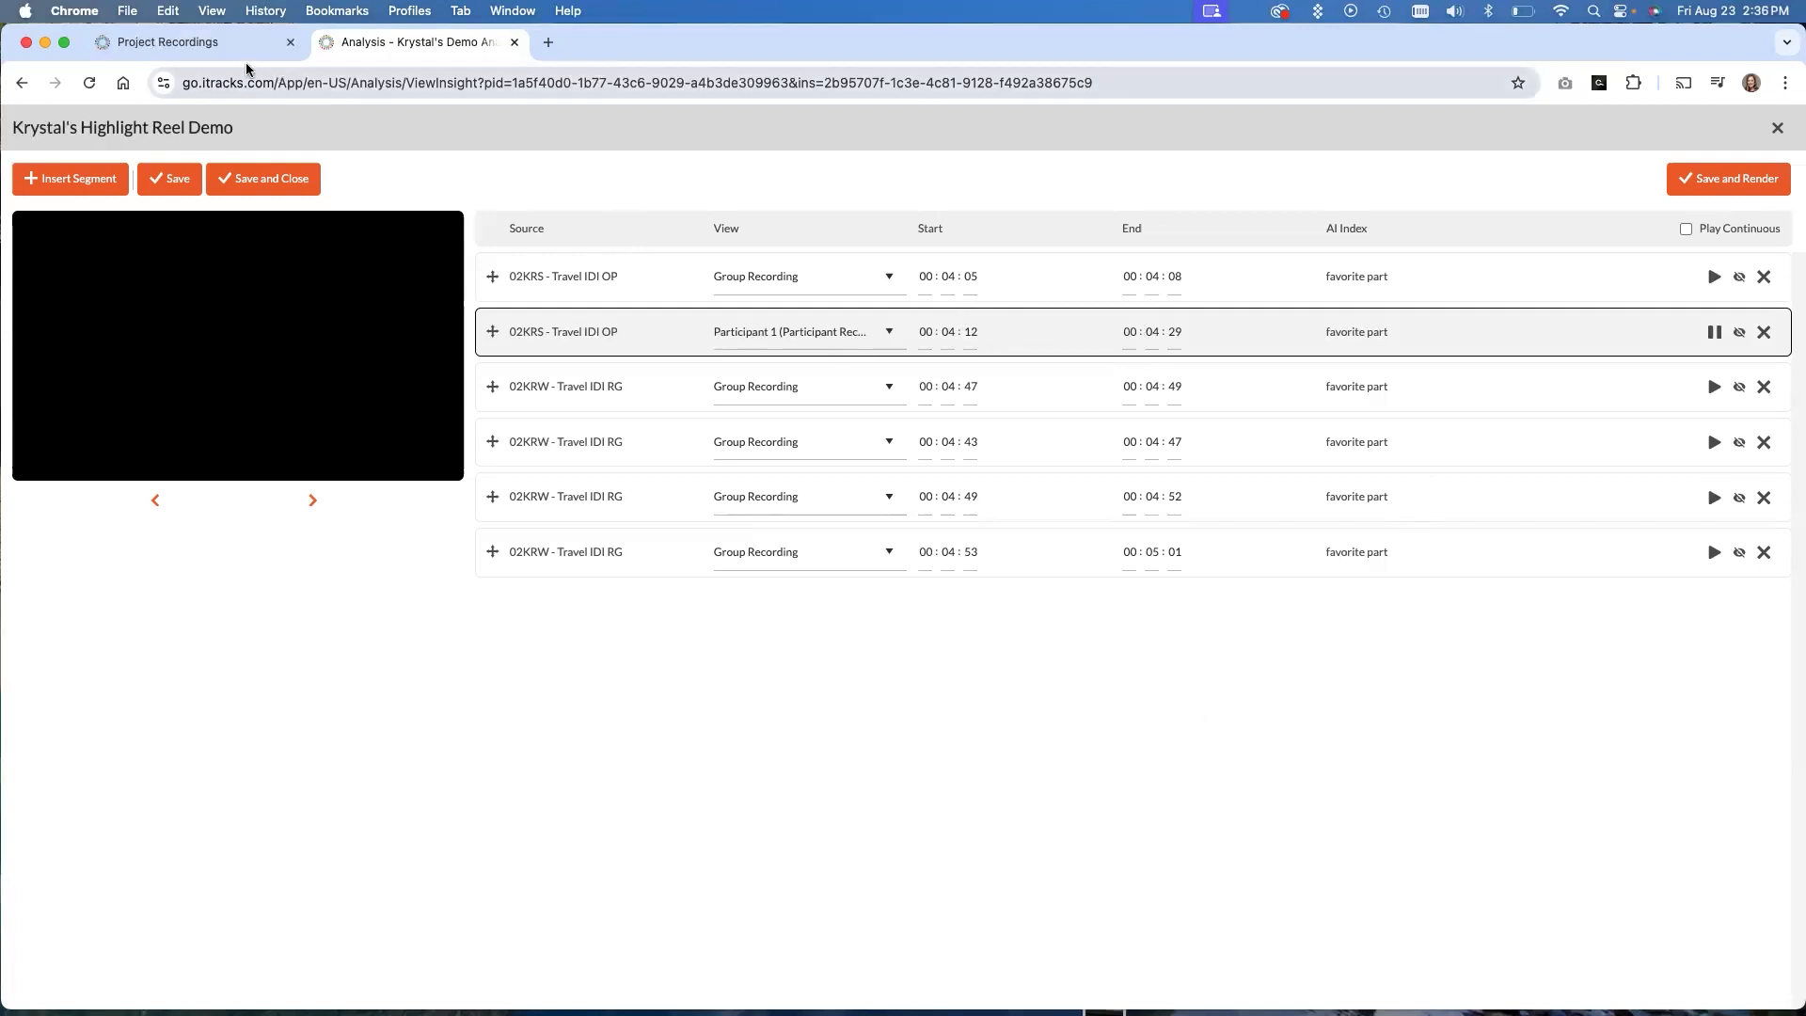
From Project Recordings, launch NEW: Analyze this Video for the Travel IDI RG recording
{"action": "left_click", "coordinate": [168, 41]}
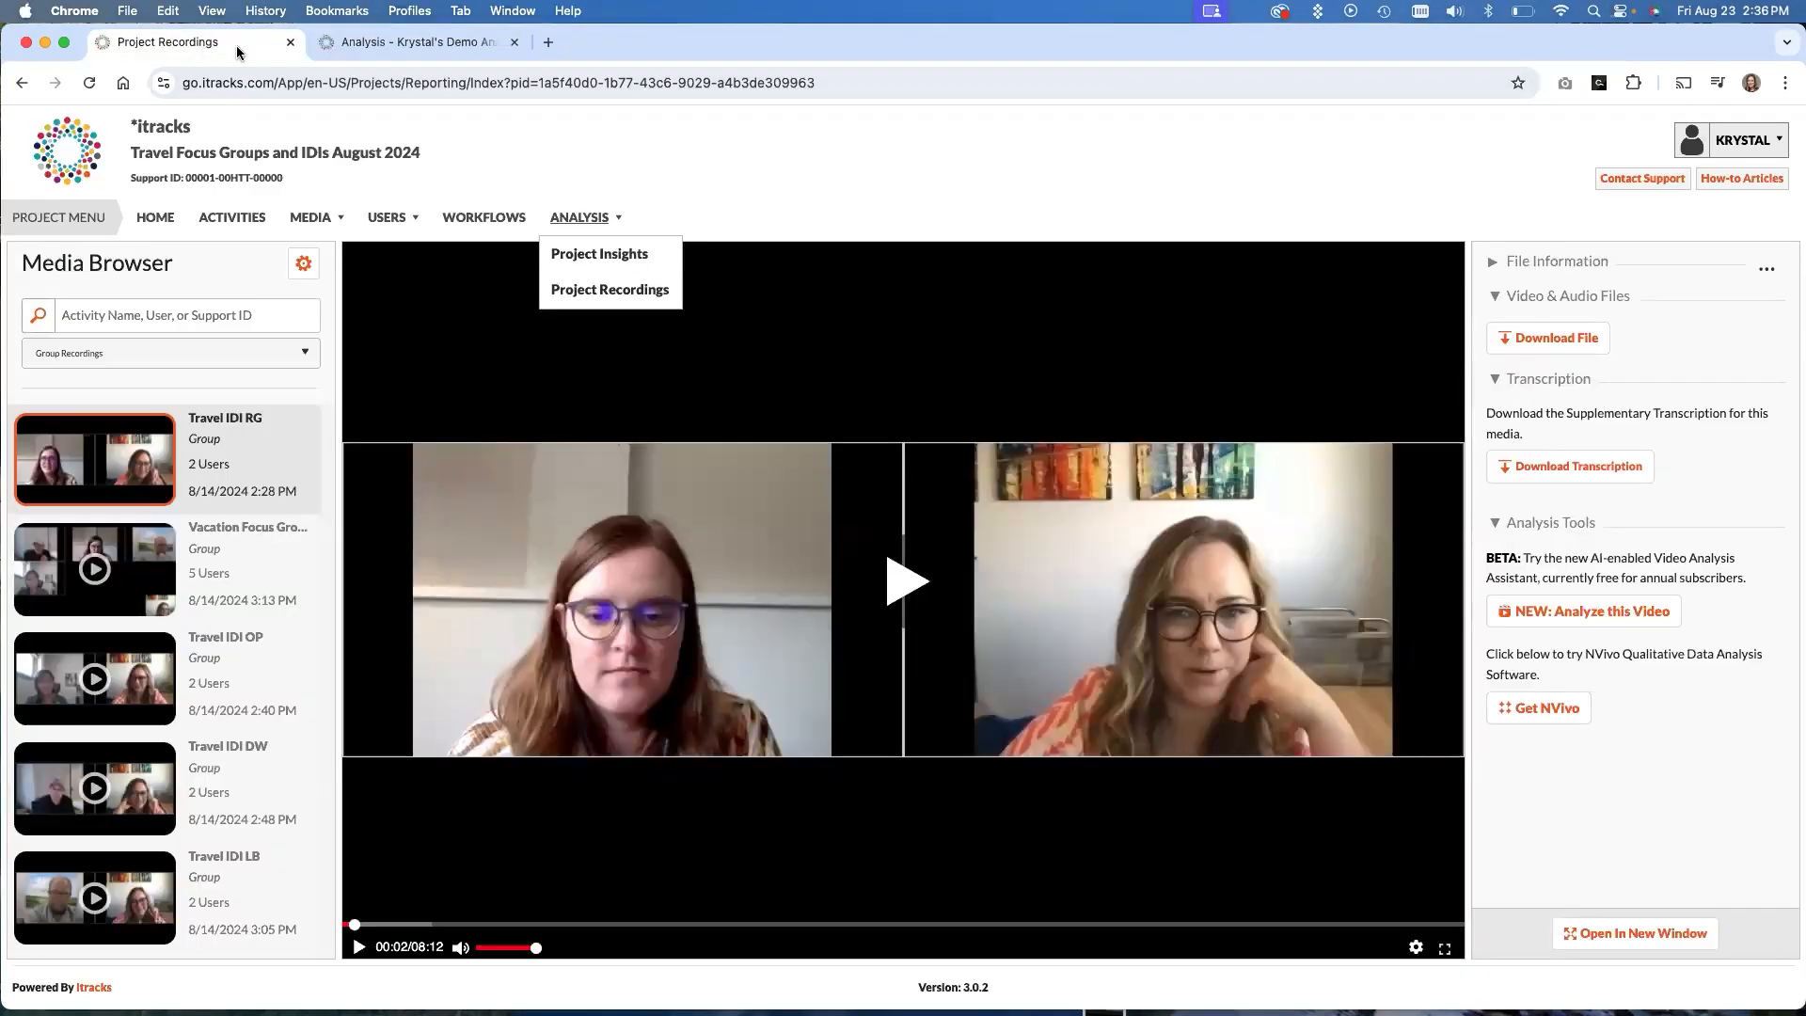
{"action": "left_click", "coordinate": [1725, 736]}
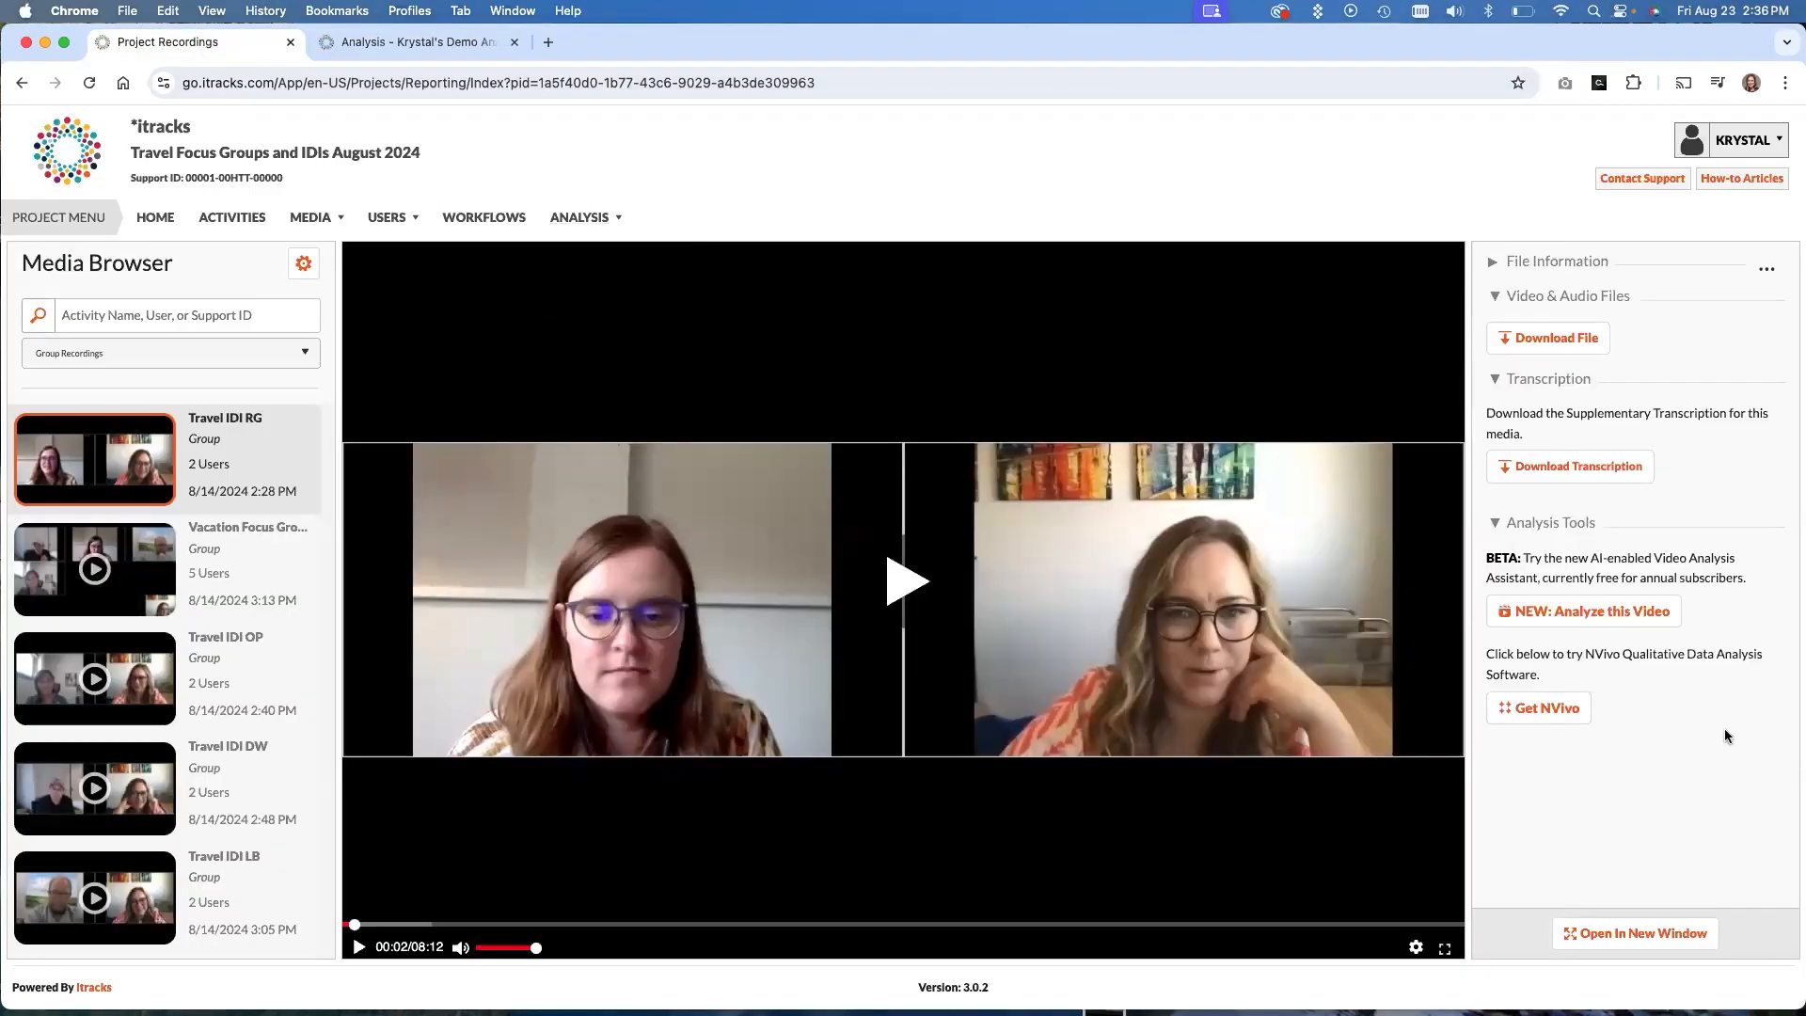
{"action": "mouse_move", "coordinate": [1592, 609]}
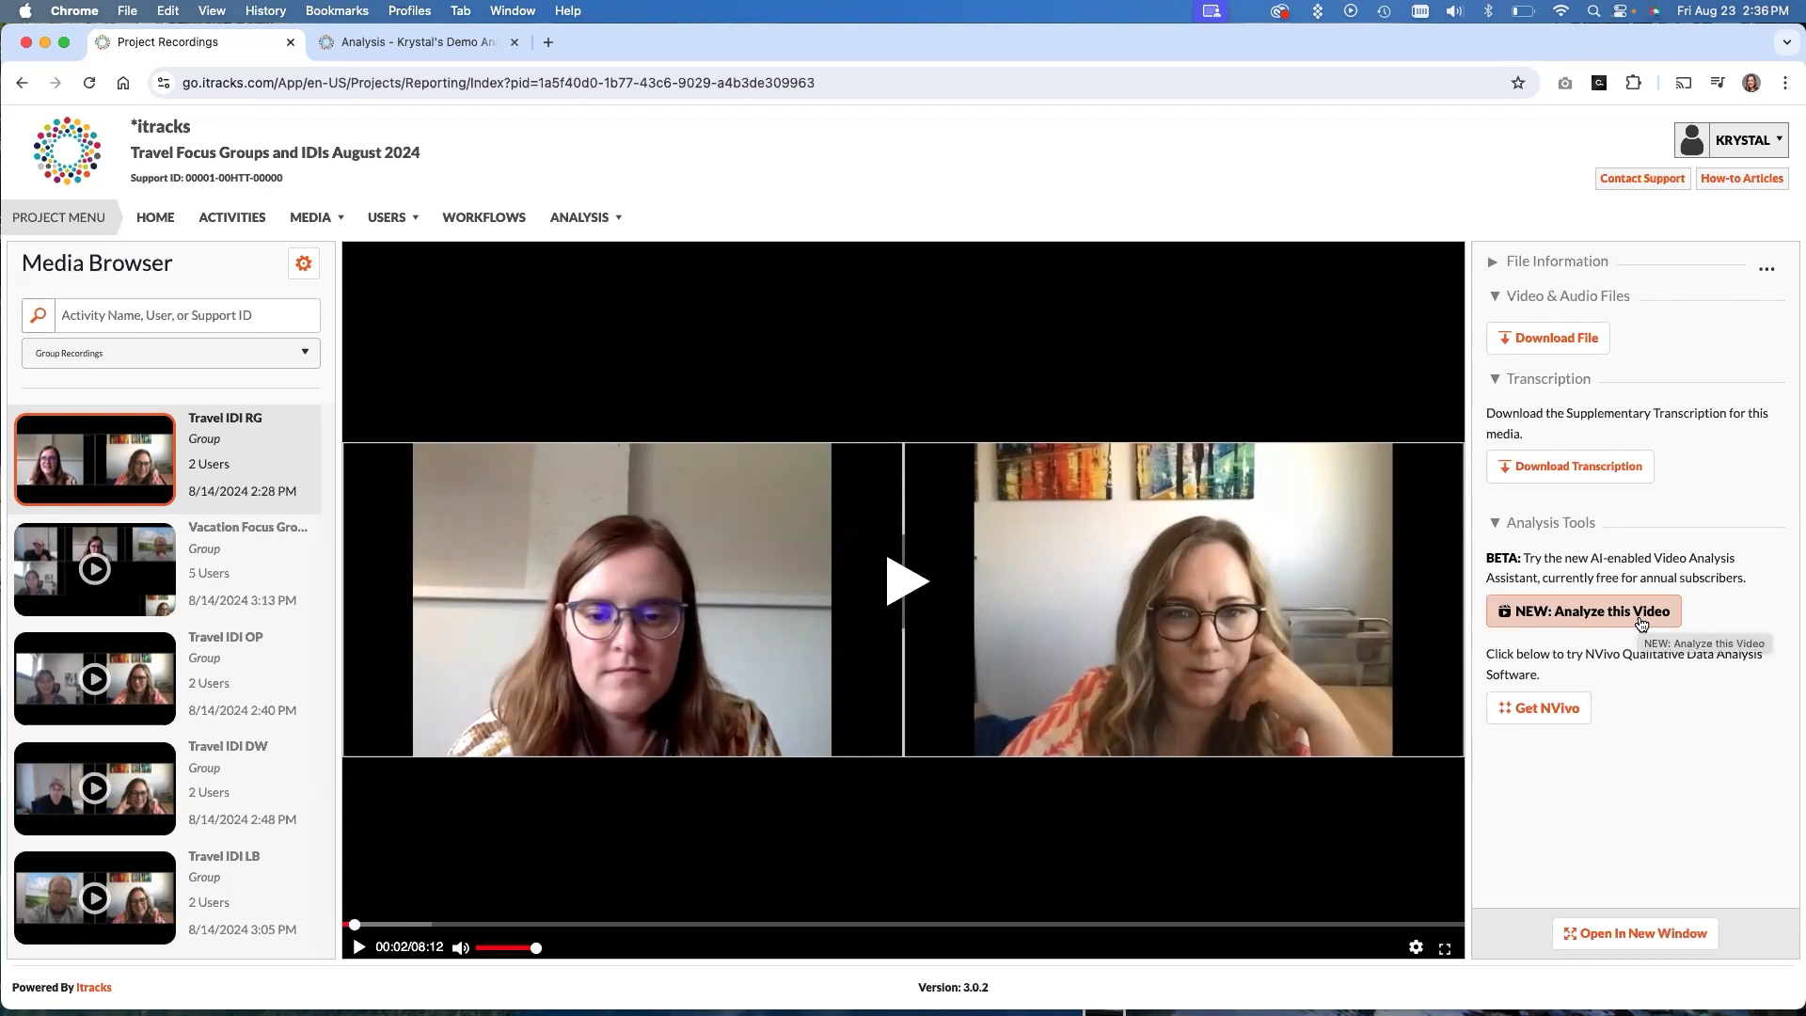
{"action": "left_click", "coordinate": [1585, 610]}
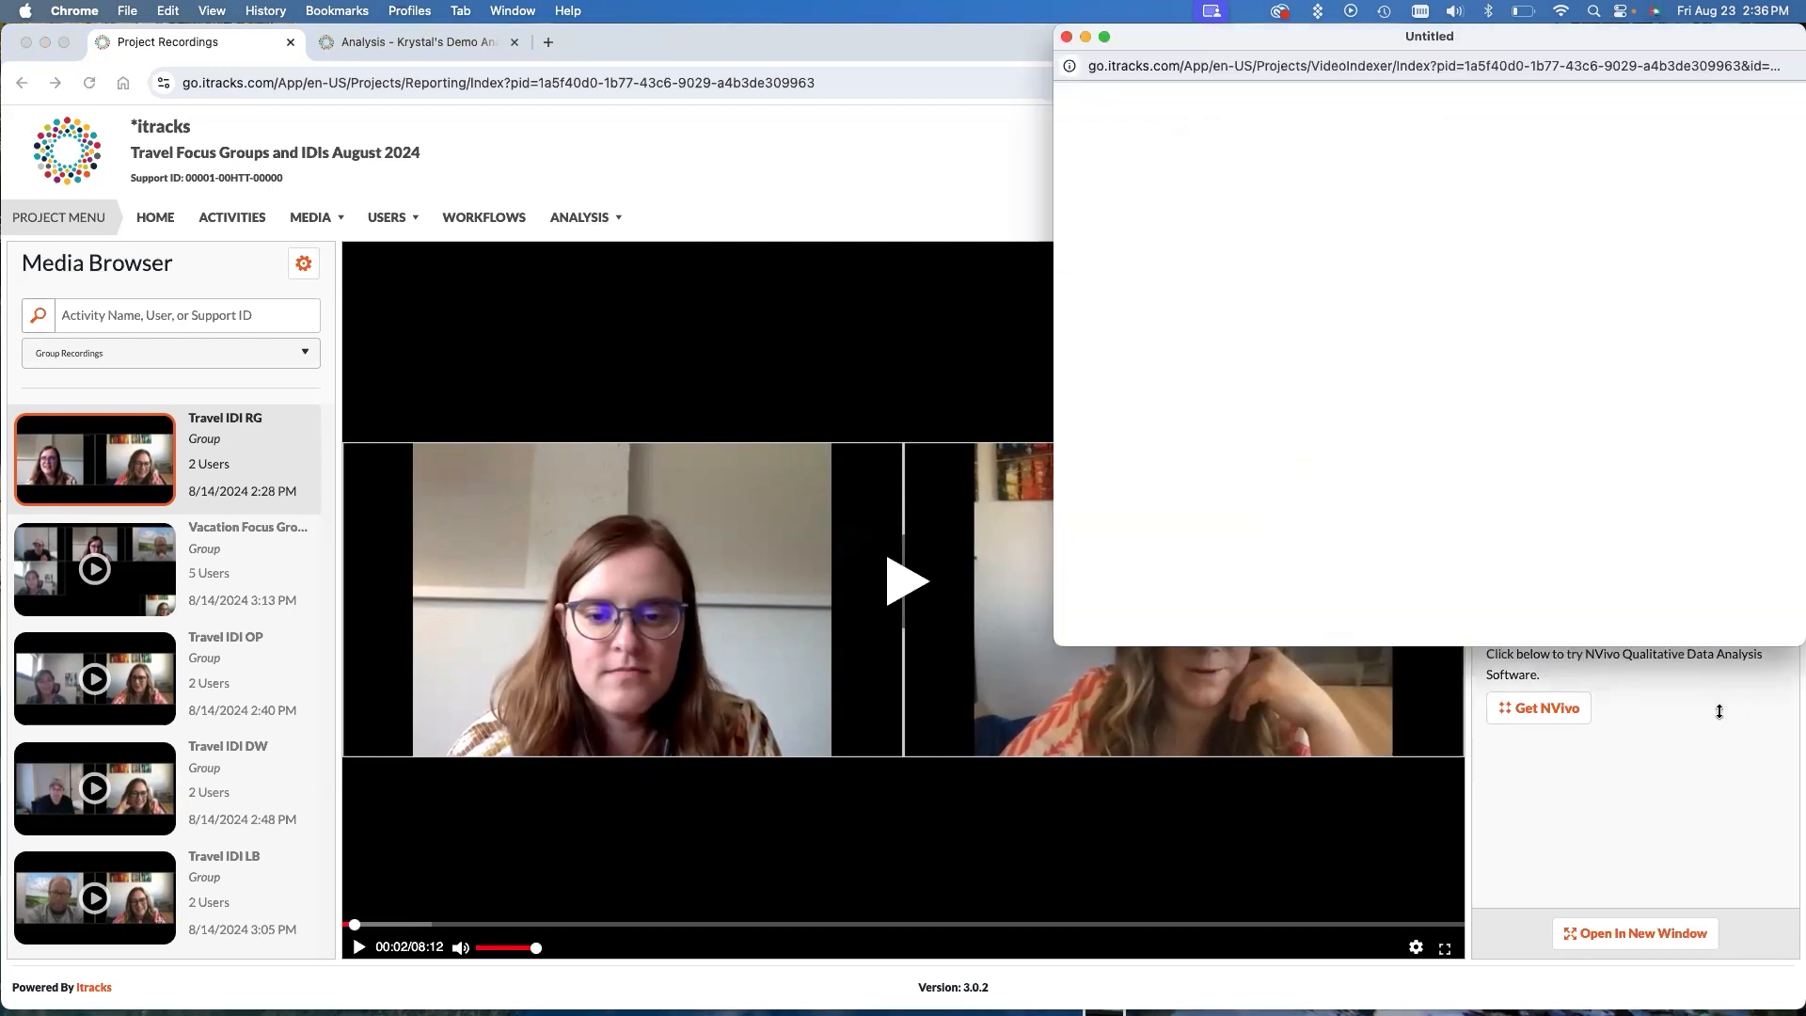
Reopen Krystal's Highlight Reel Demo from the analysis list with continuous playback switched on
{"action": "left_click", "coordinate": [418, 42]}
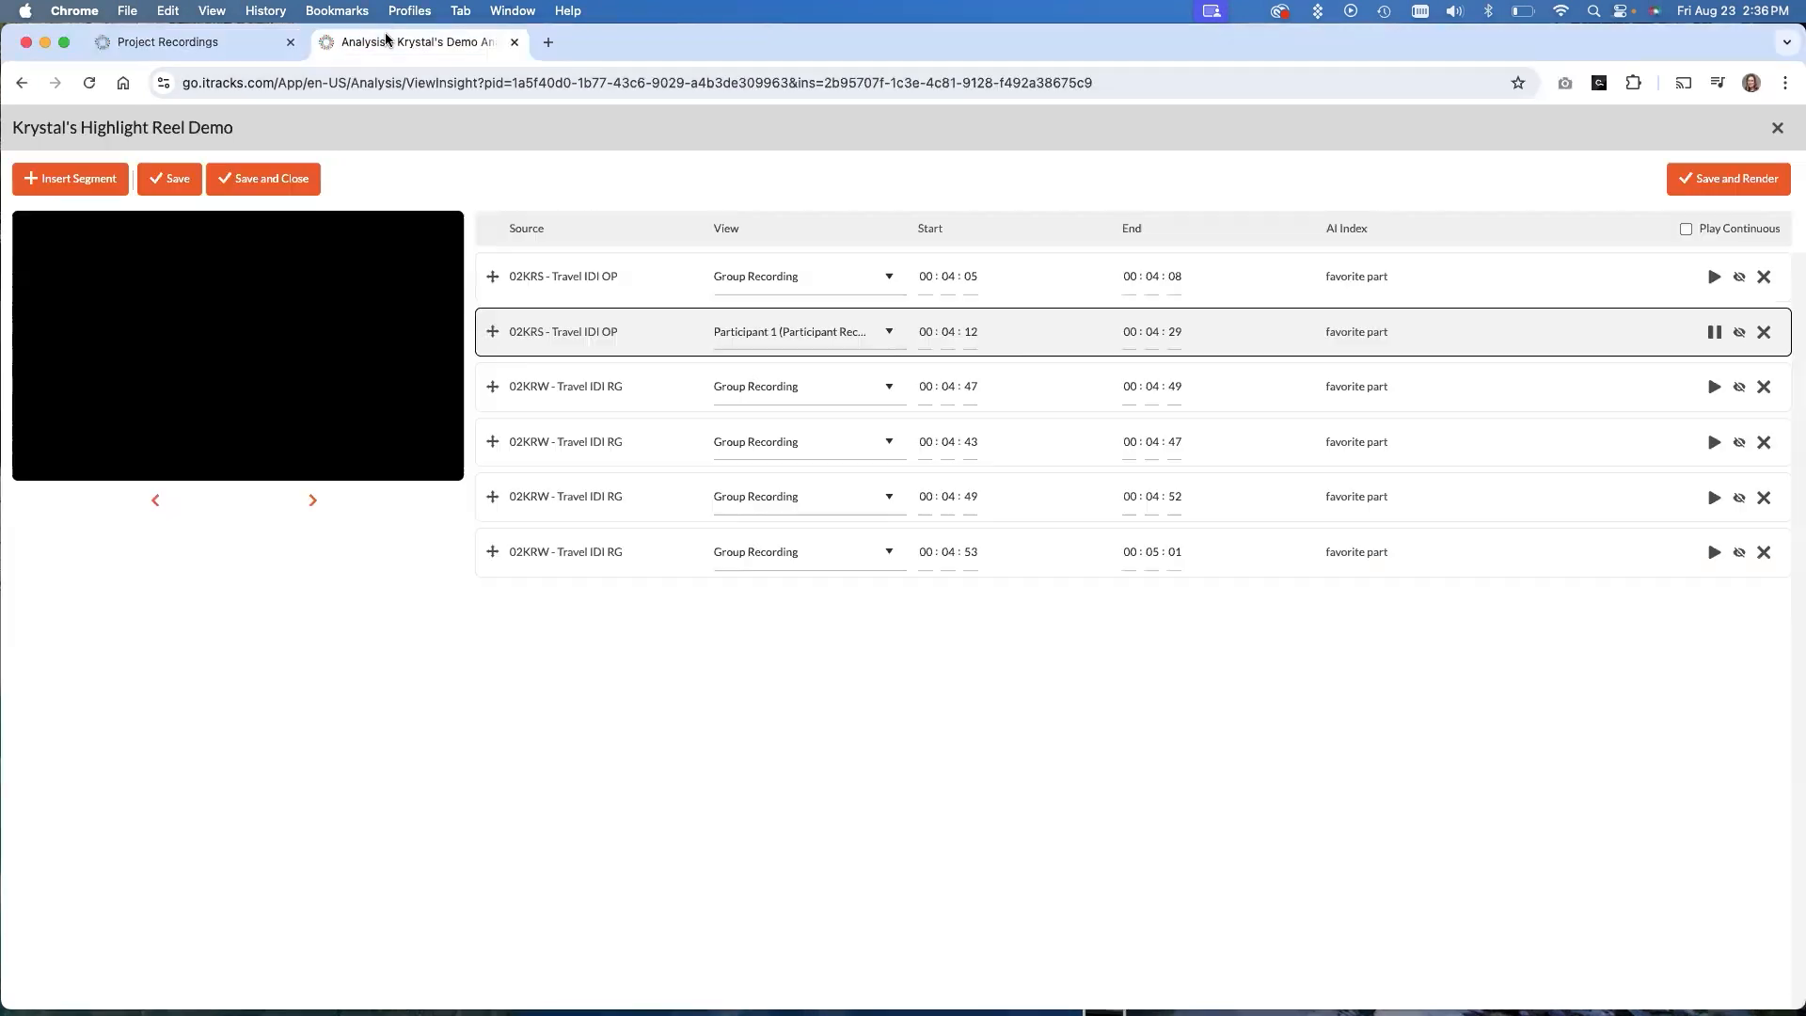
{"action": "mouse_move", "coordinate": [466, 266]}
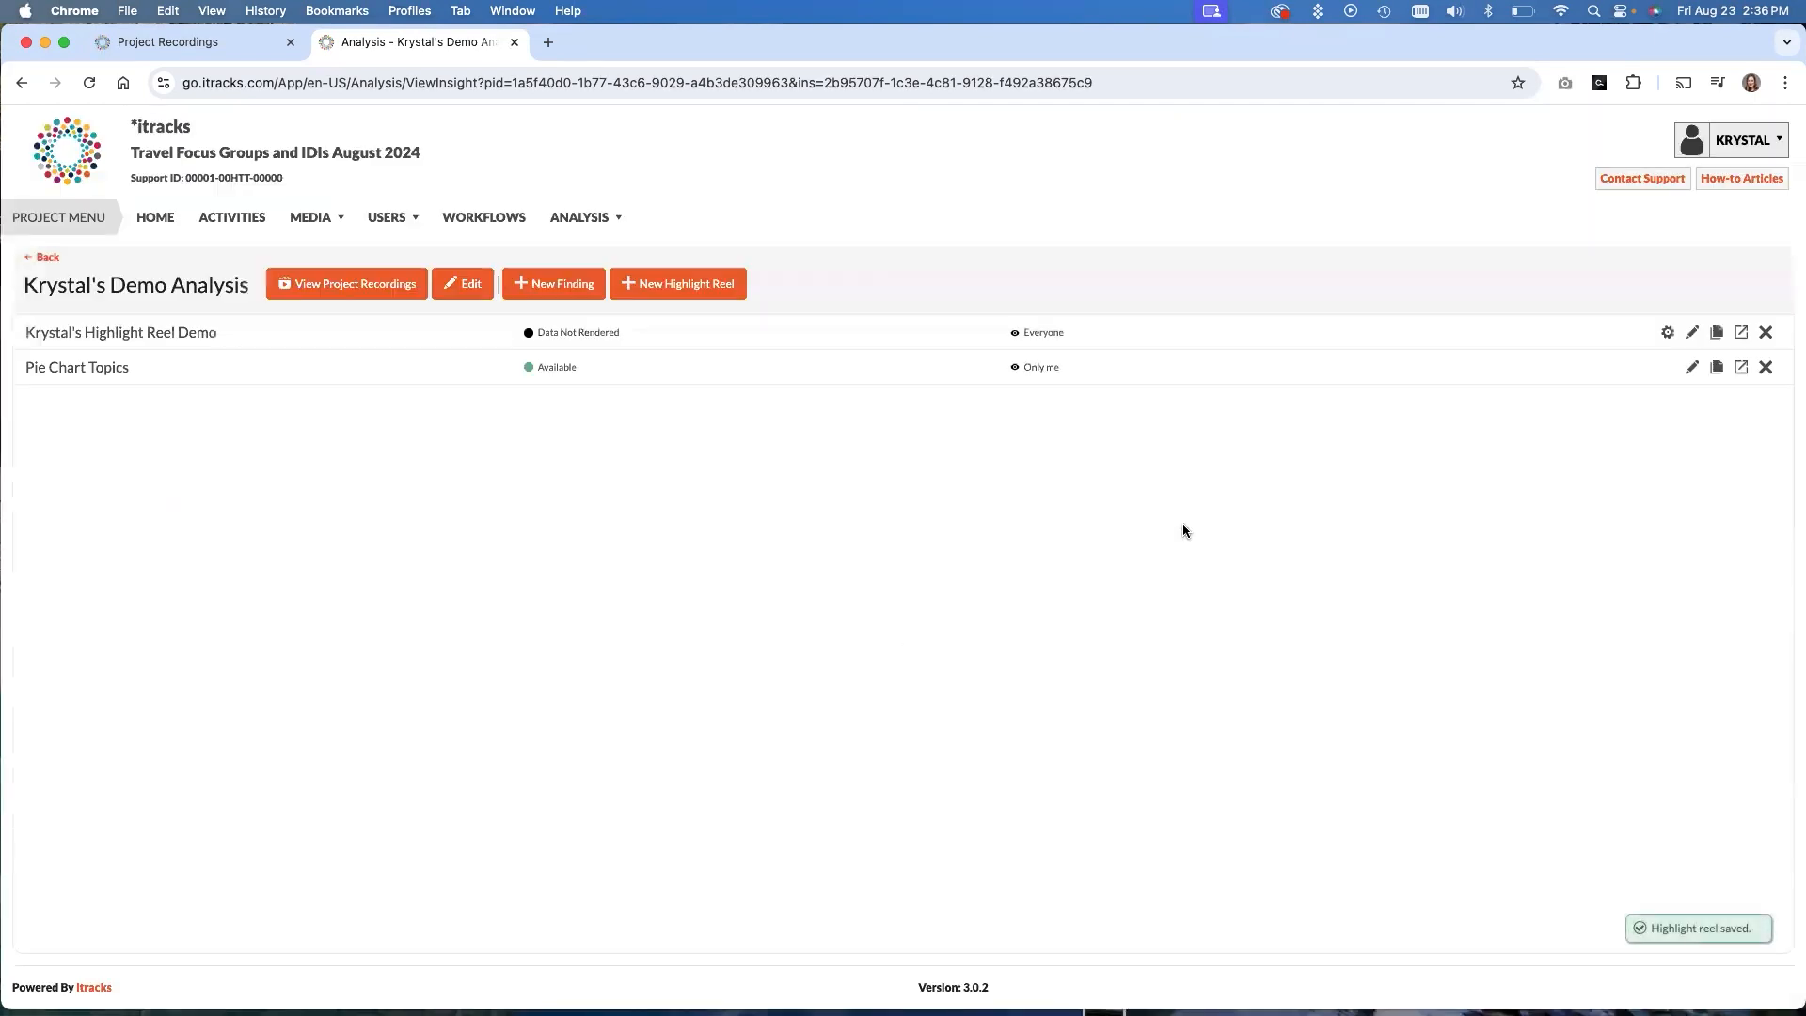
{"action": "left_click", "coordinate": [120, 331]}
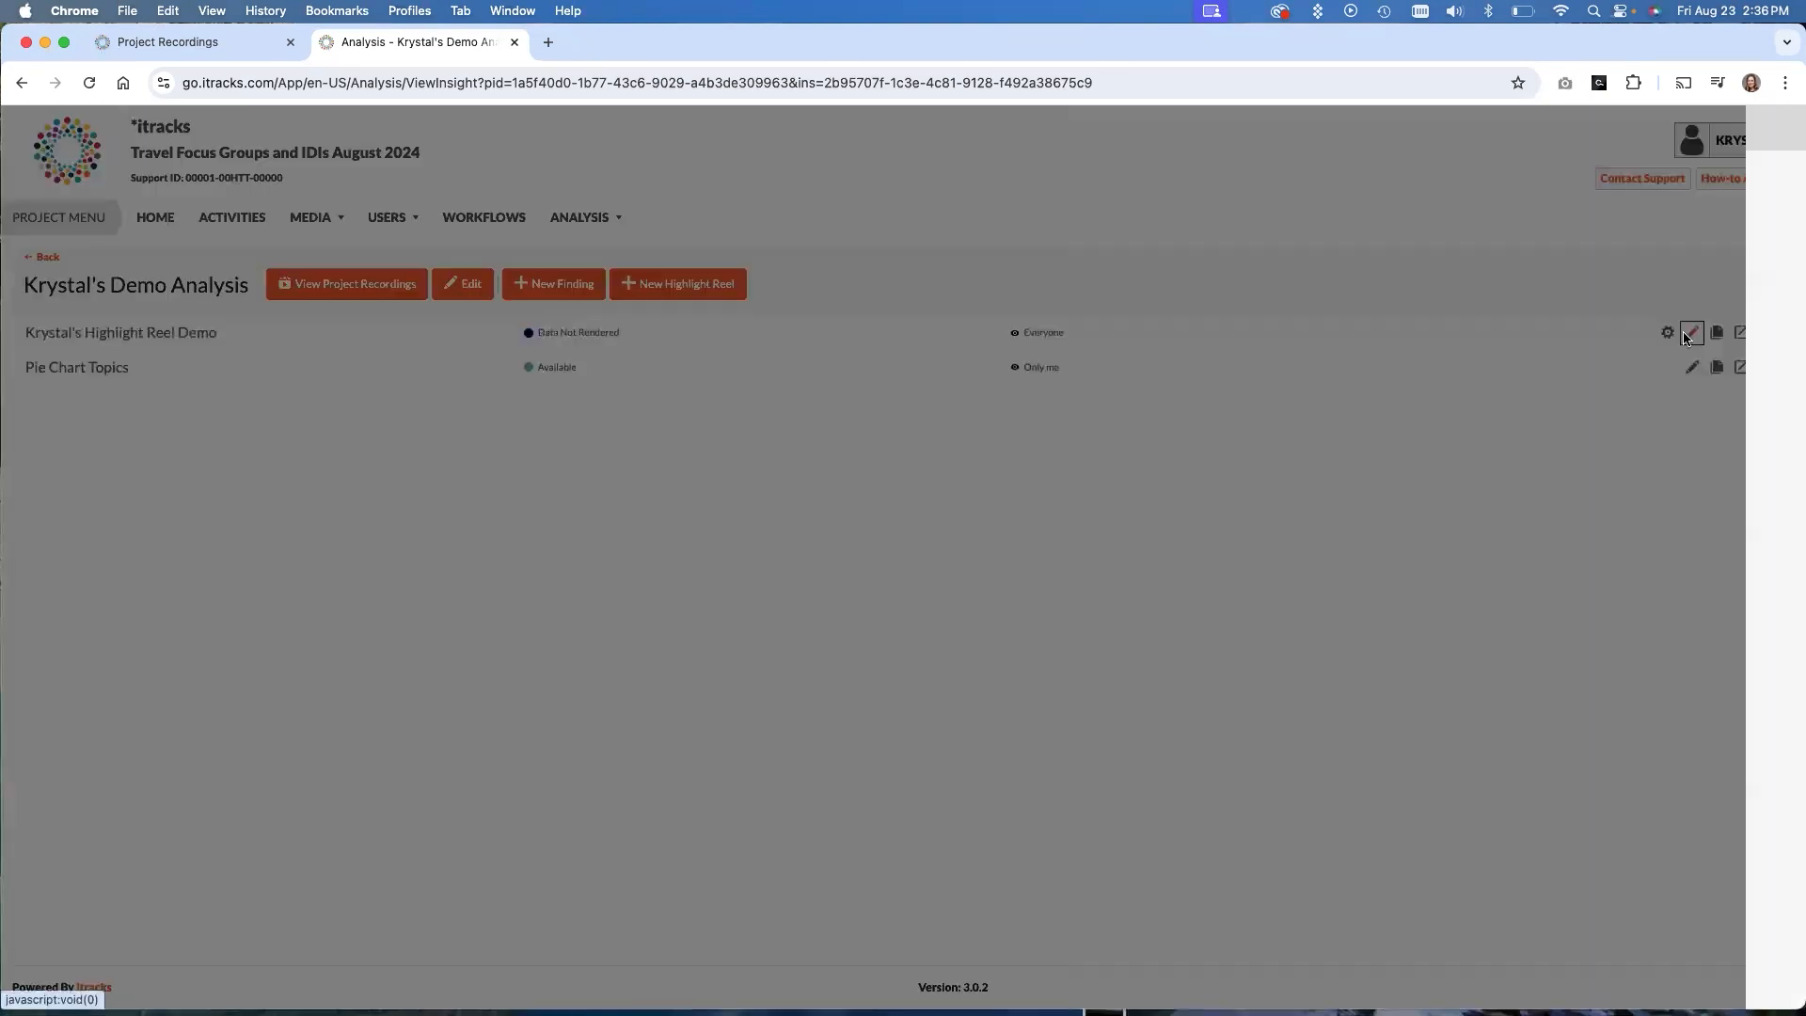
{"action": "left_click", "coordinate": [1691, 333]}
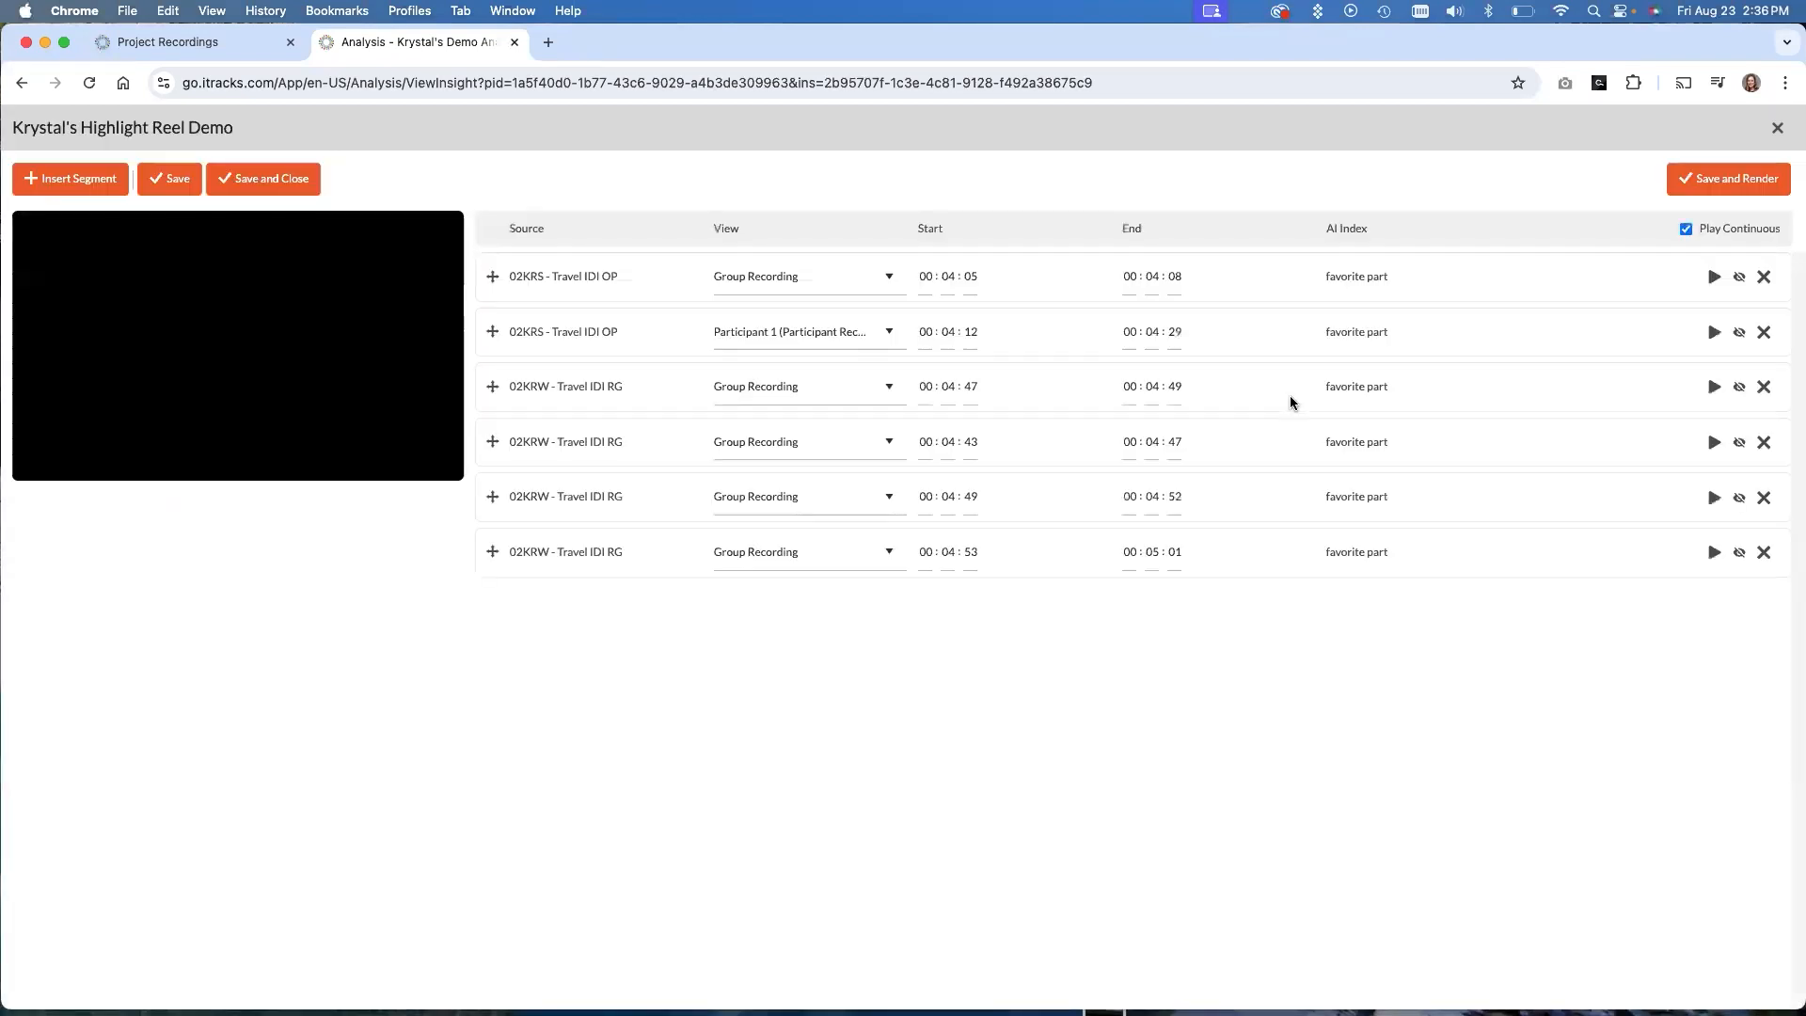
{"action": "mouse_move", "coordinate": [598, 410]}
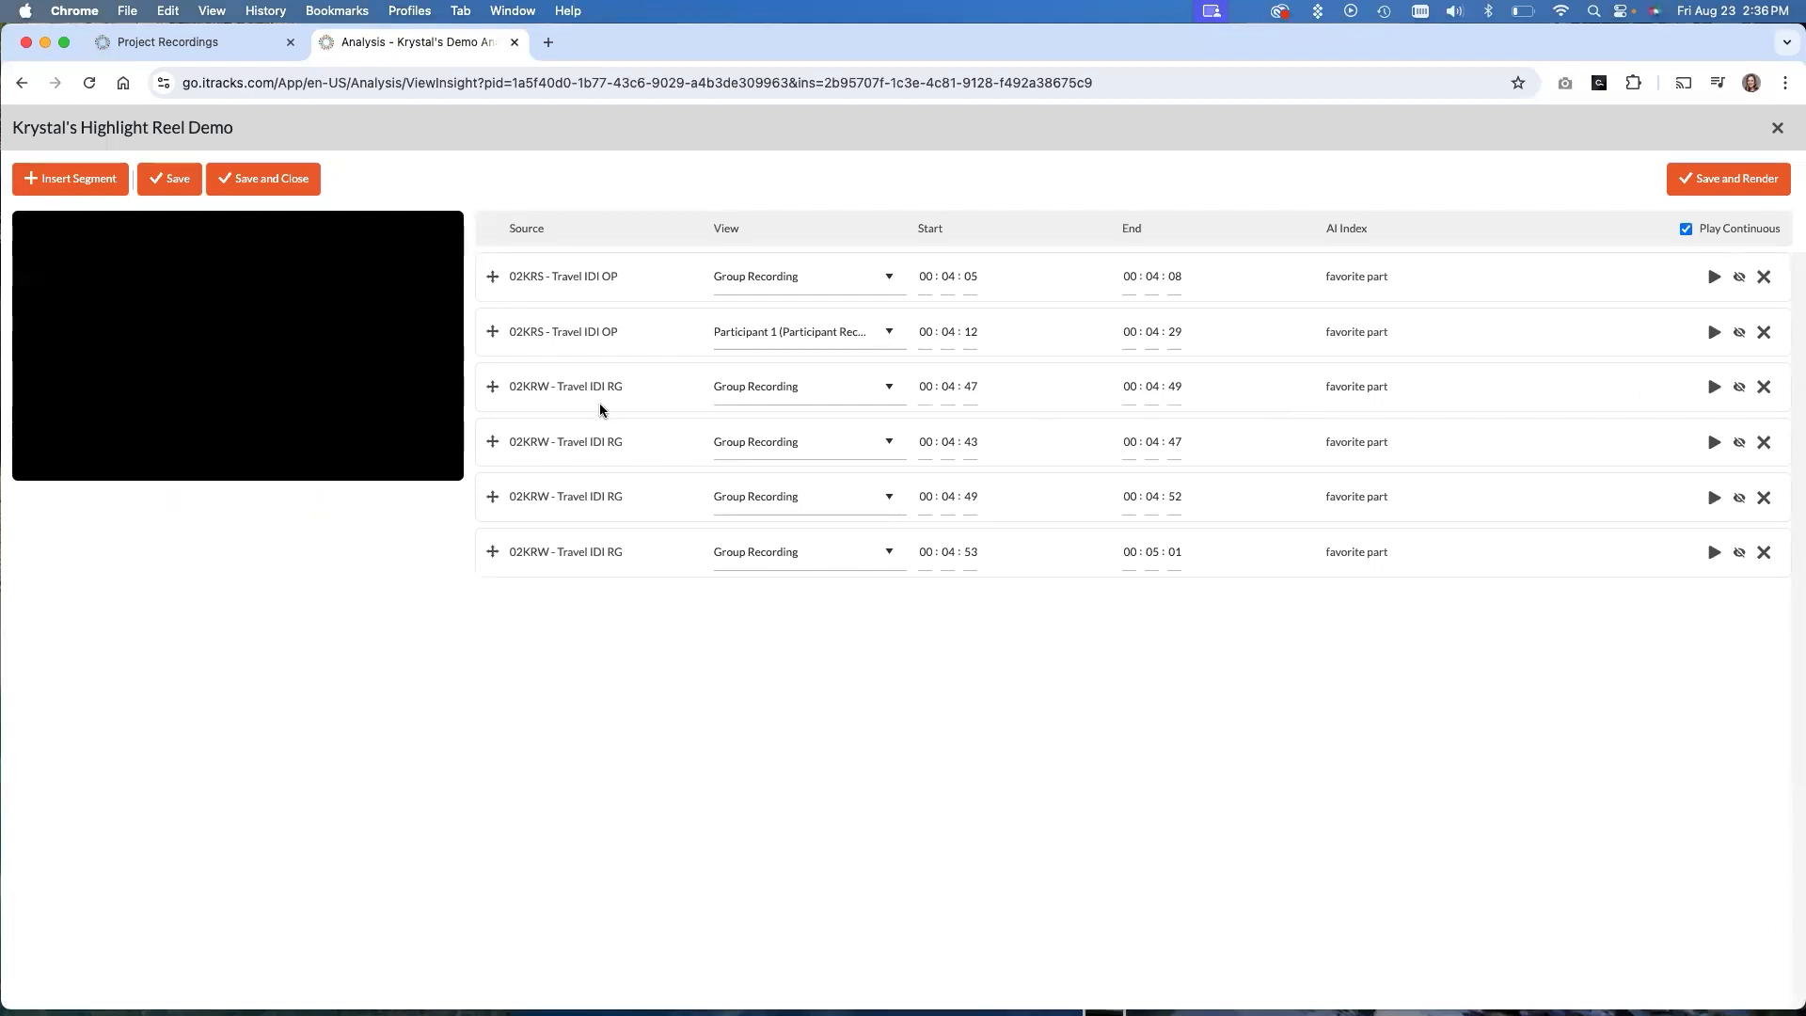
{"action": "mouse_move", "coordinate": [559, 399]}
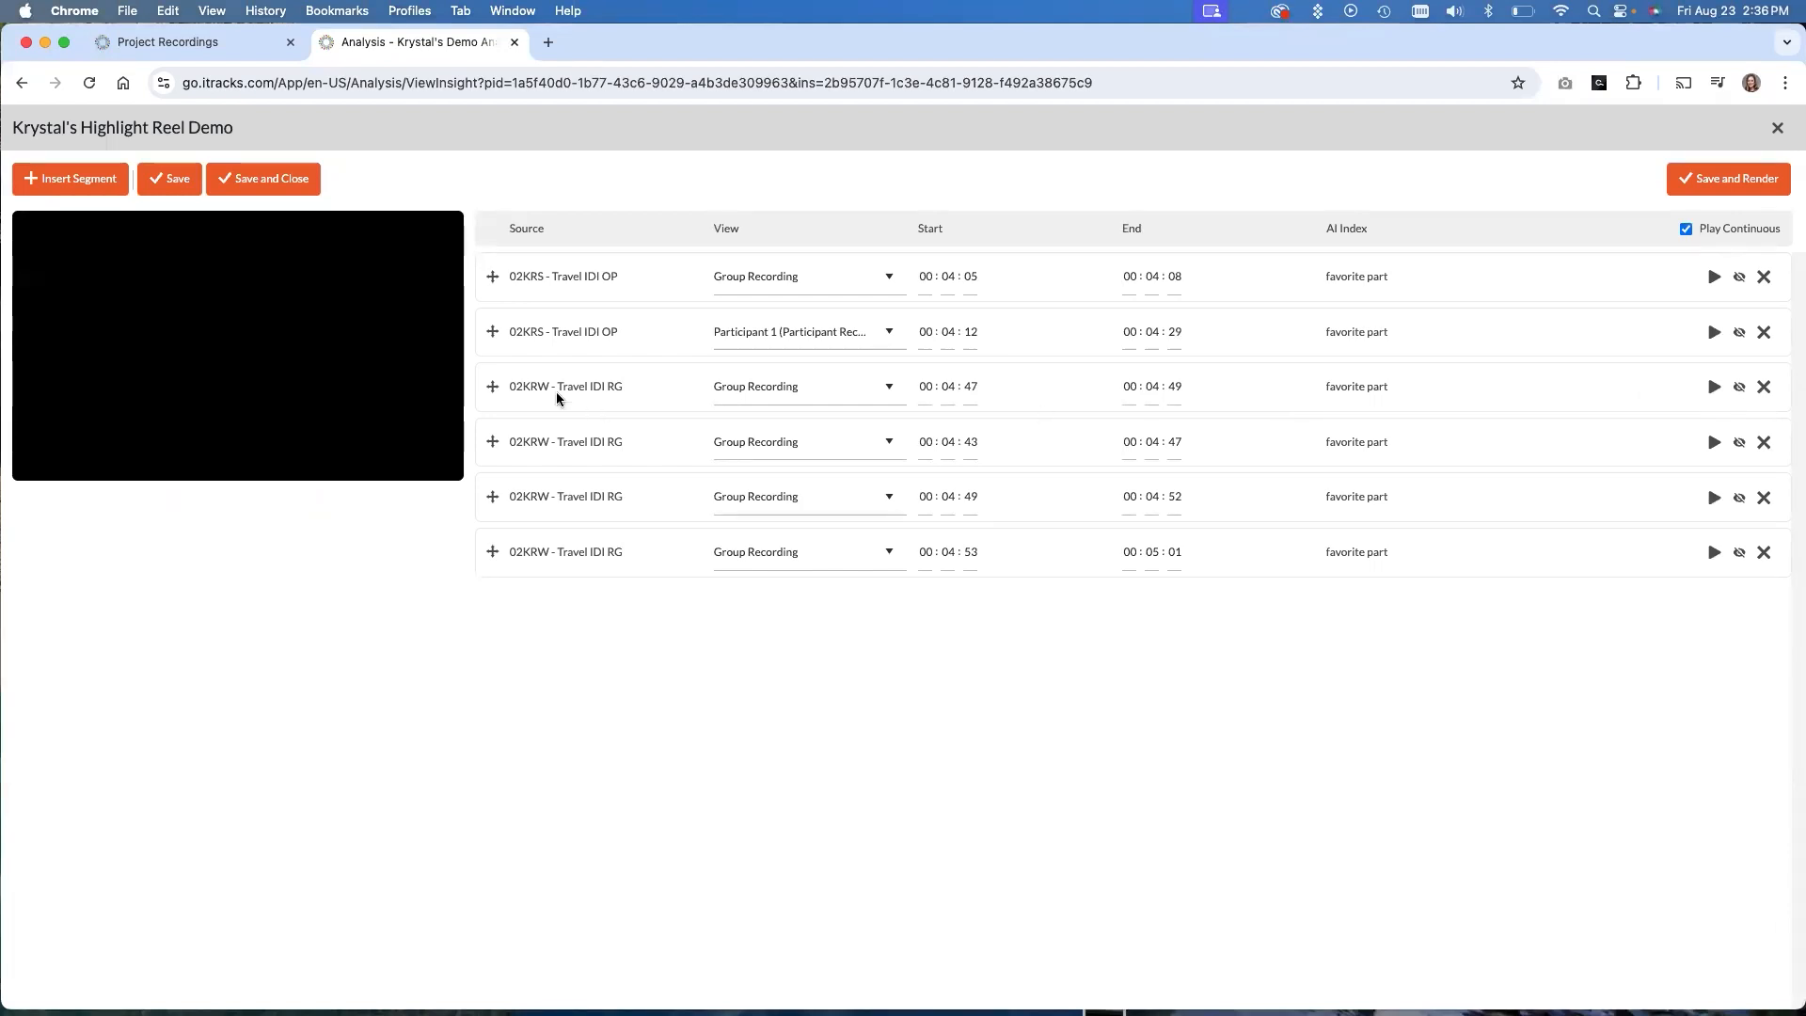
In Insert Segment, filter AI Indexes by 'eagle', find no match, and clear the filter
{"action": "left_click", "coordinate": [69, 178]}
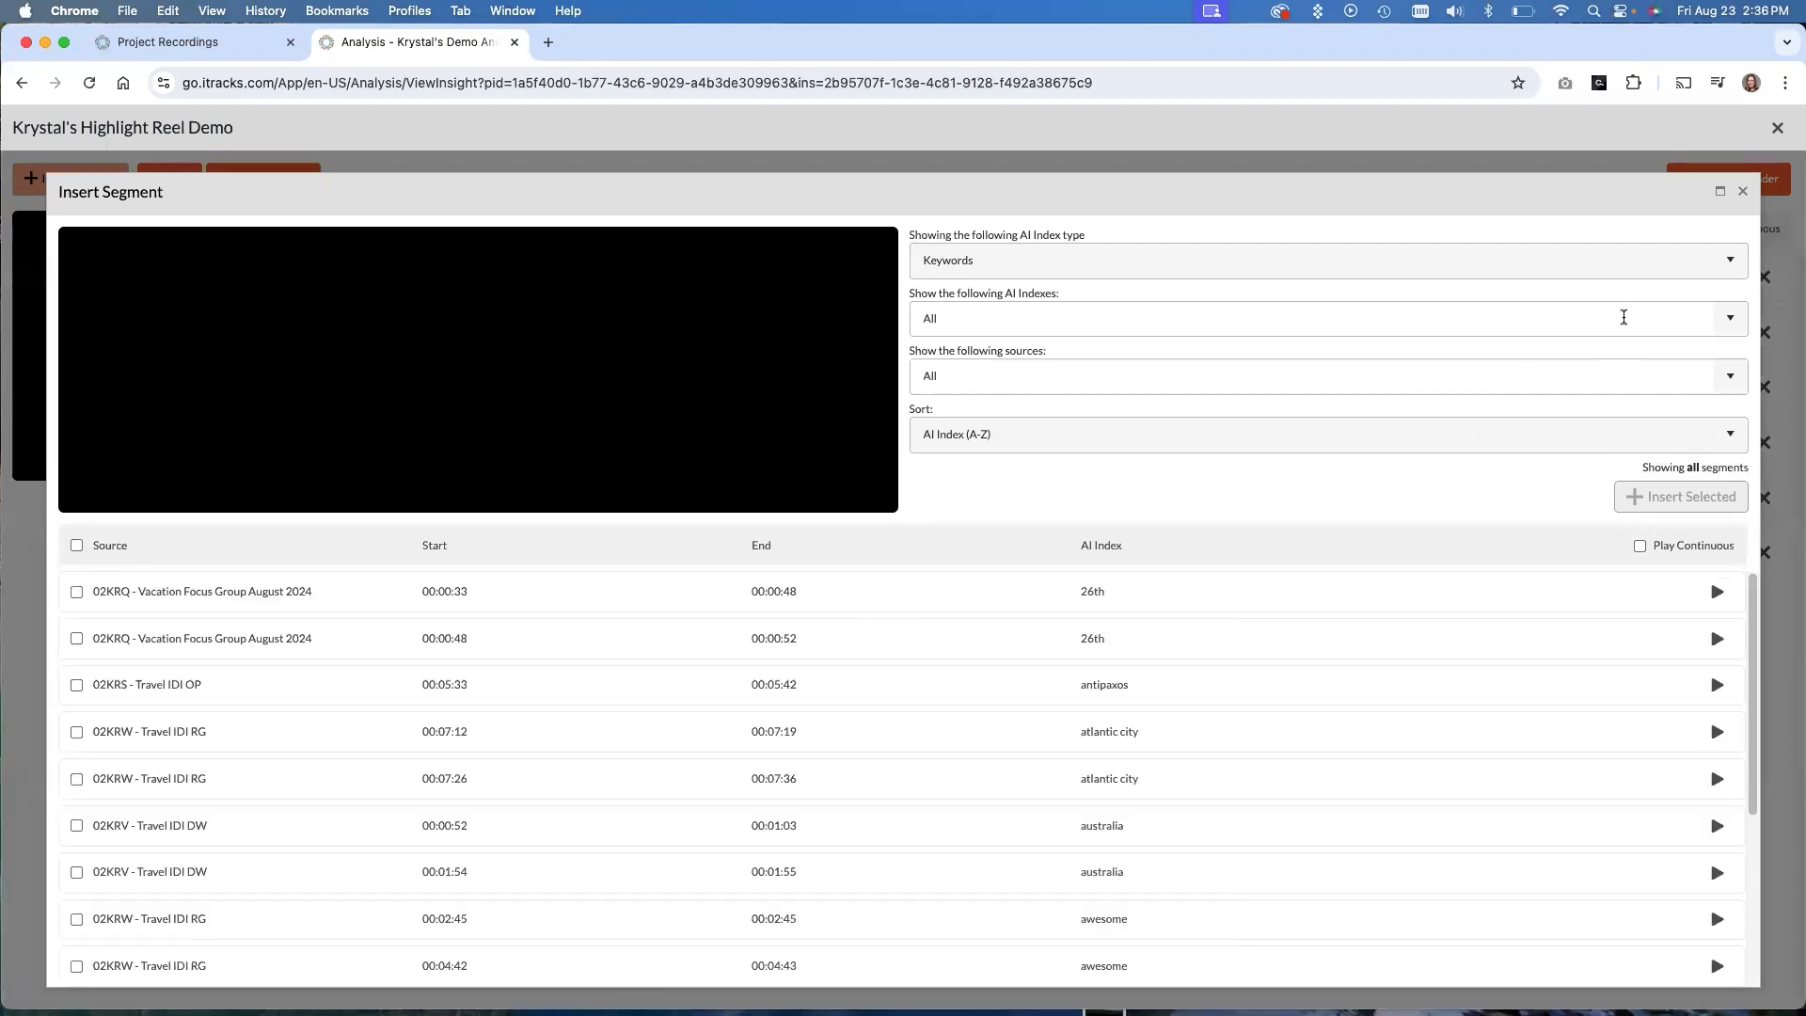
{"action": "left_click", "coordinate": [1325, 318]}
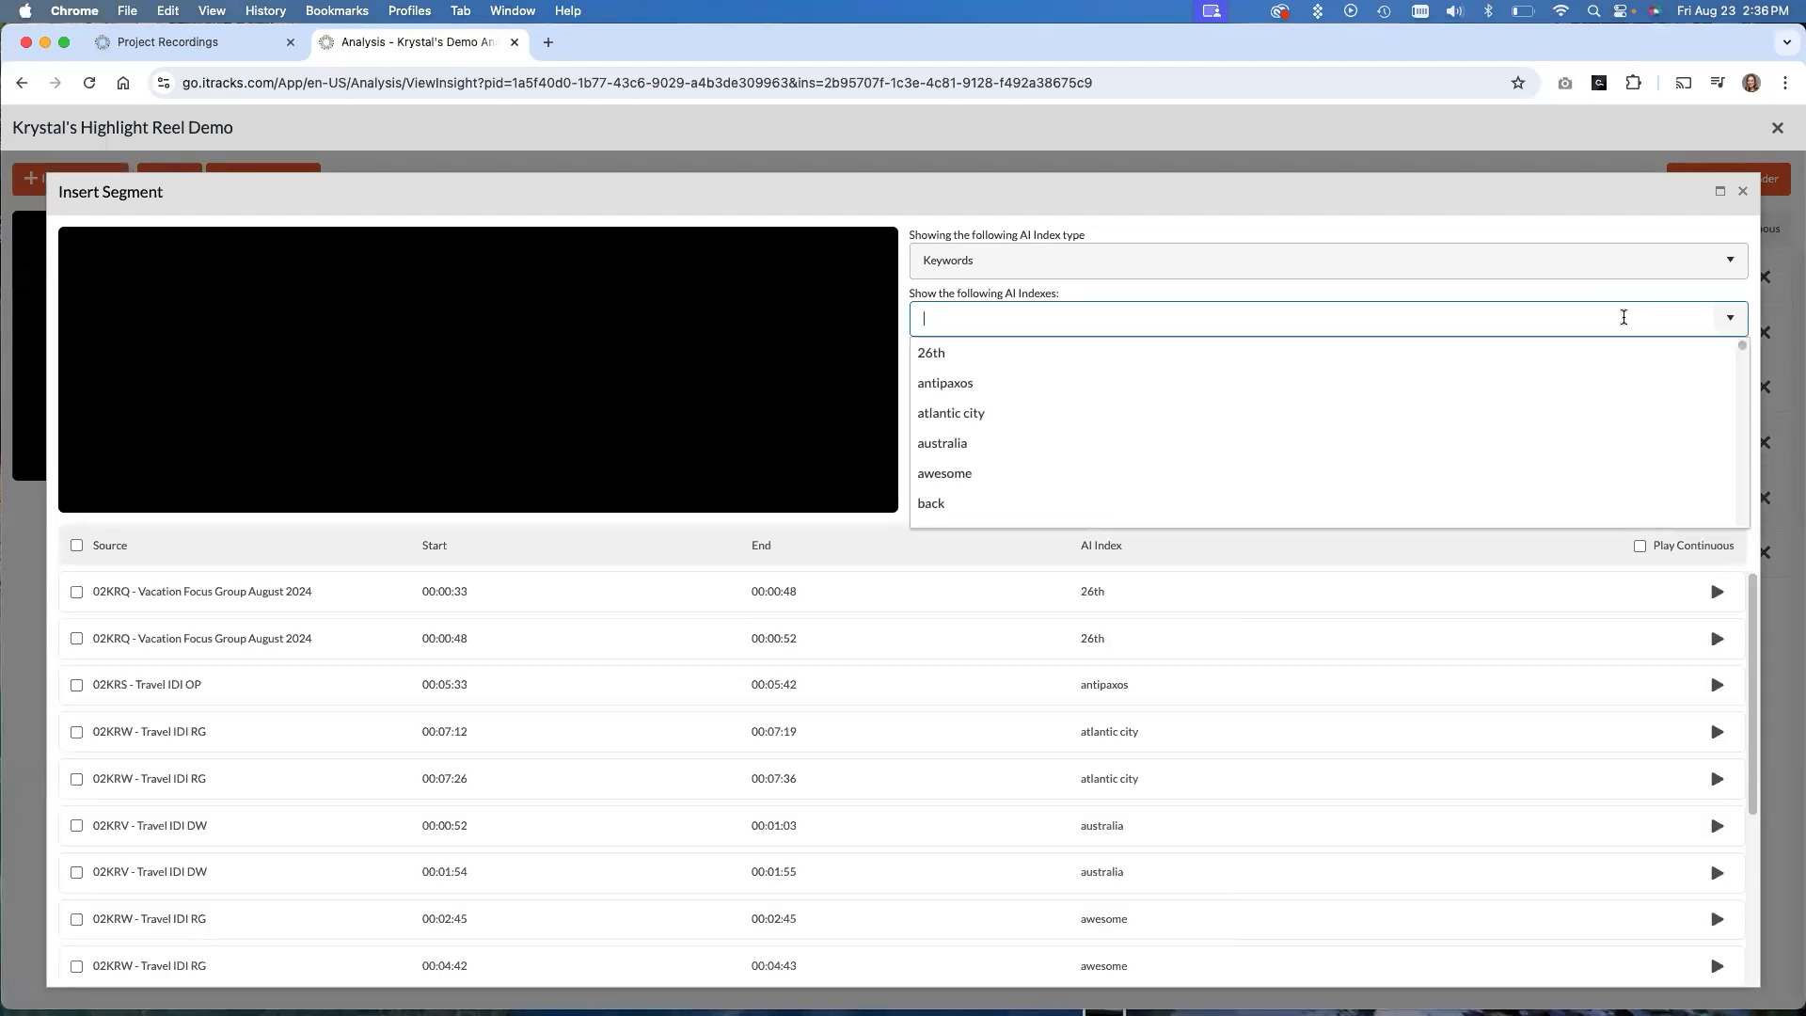
{"action": "type", "text": "eagle"}
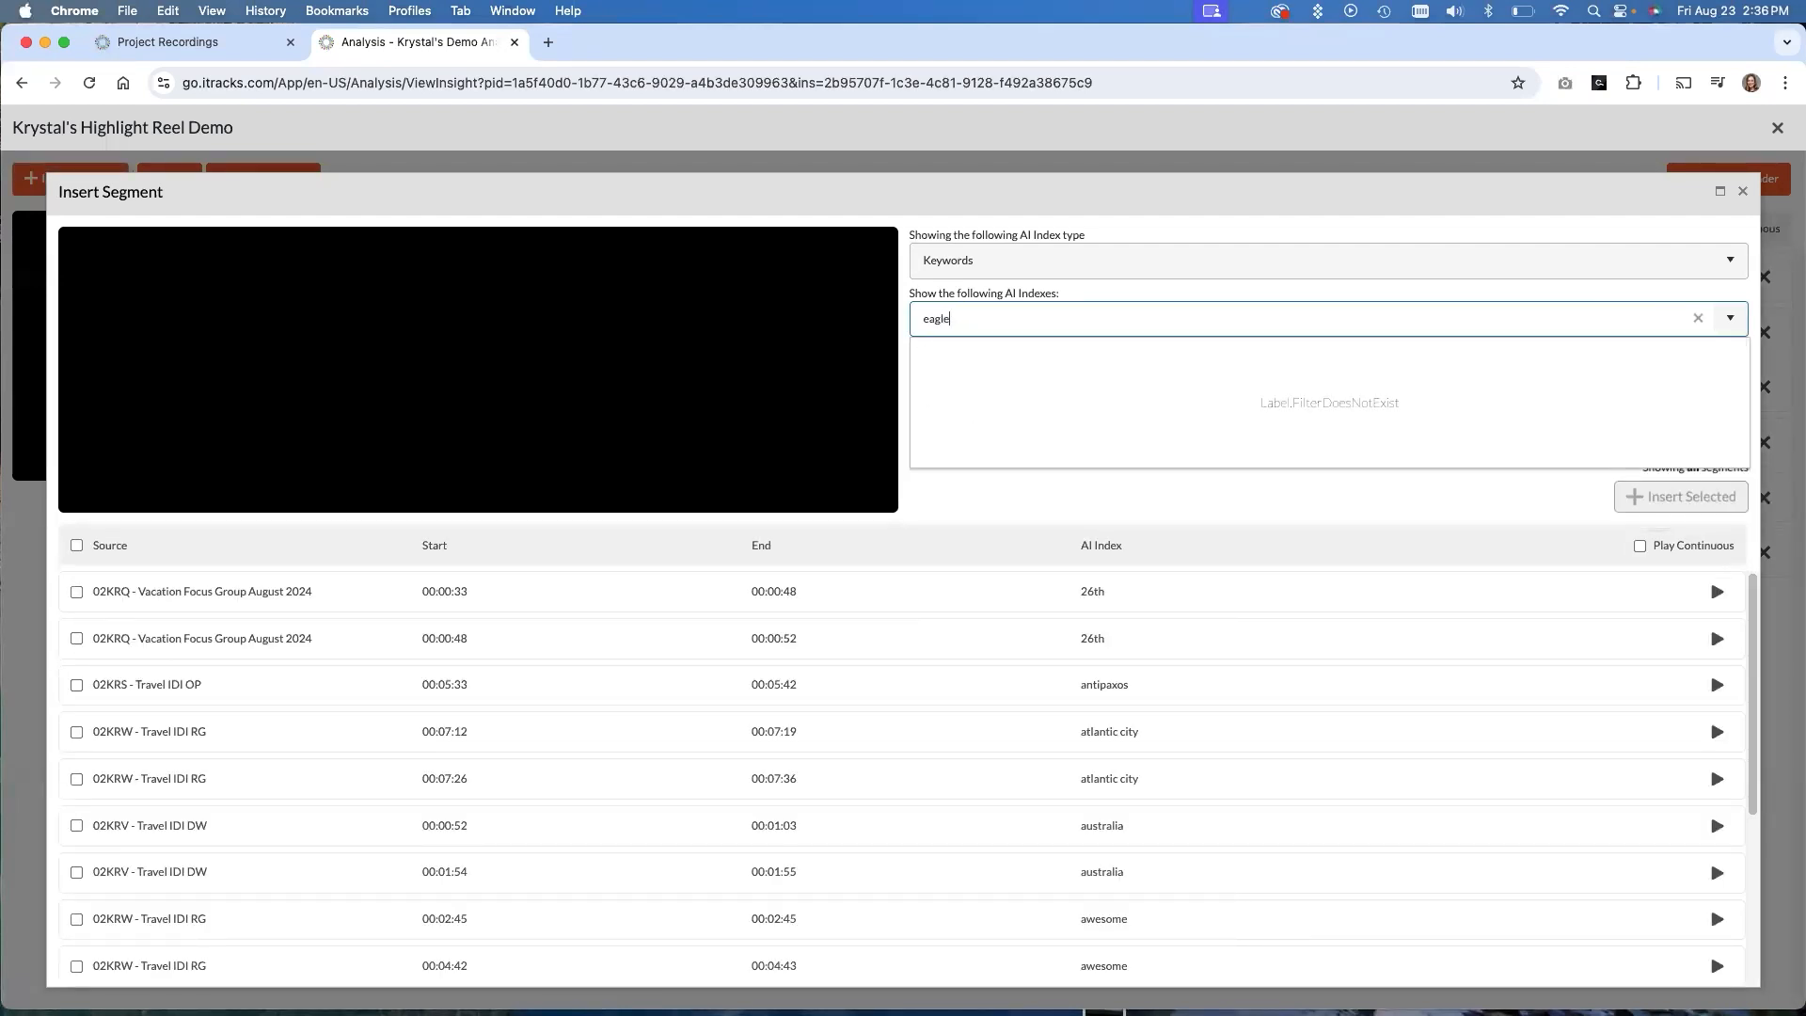
{"action": "left_click", "coordinate": [1697, 318]}
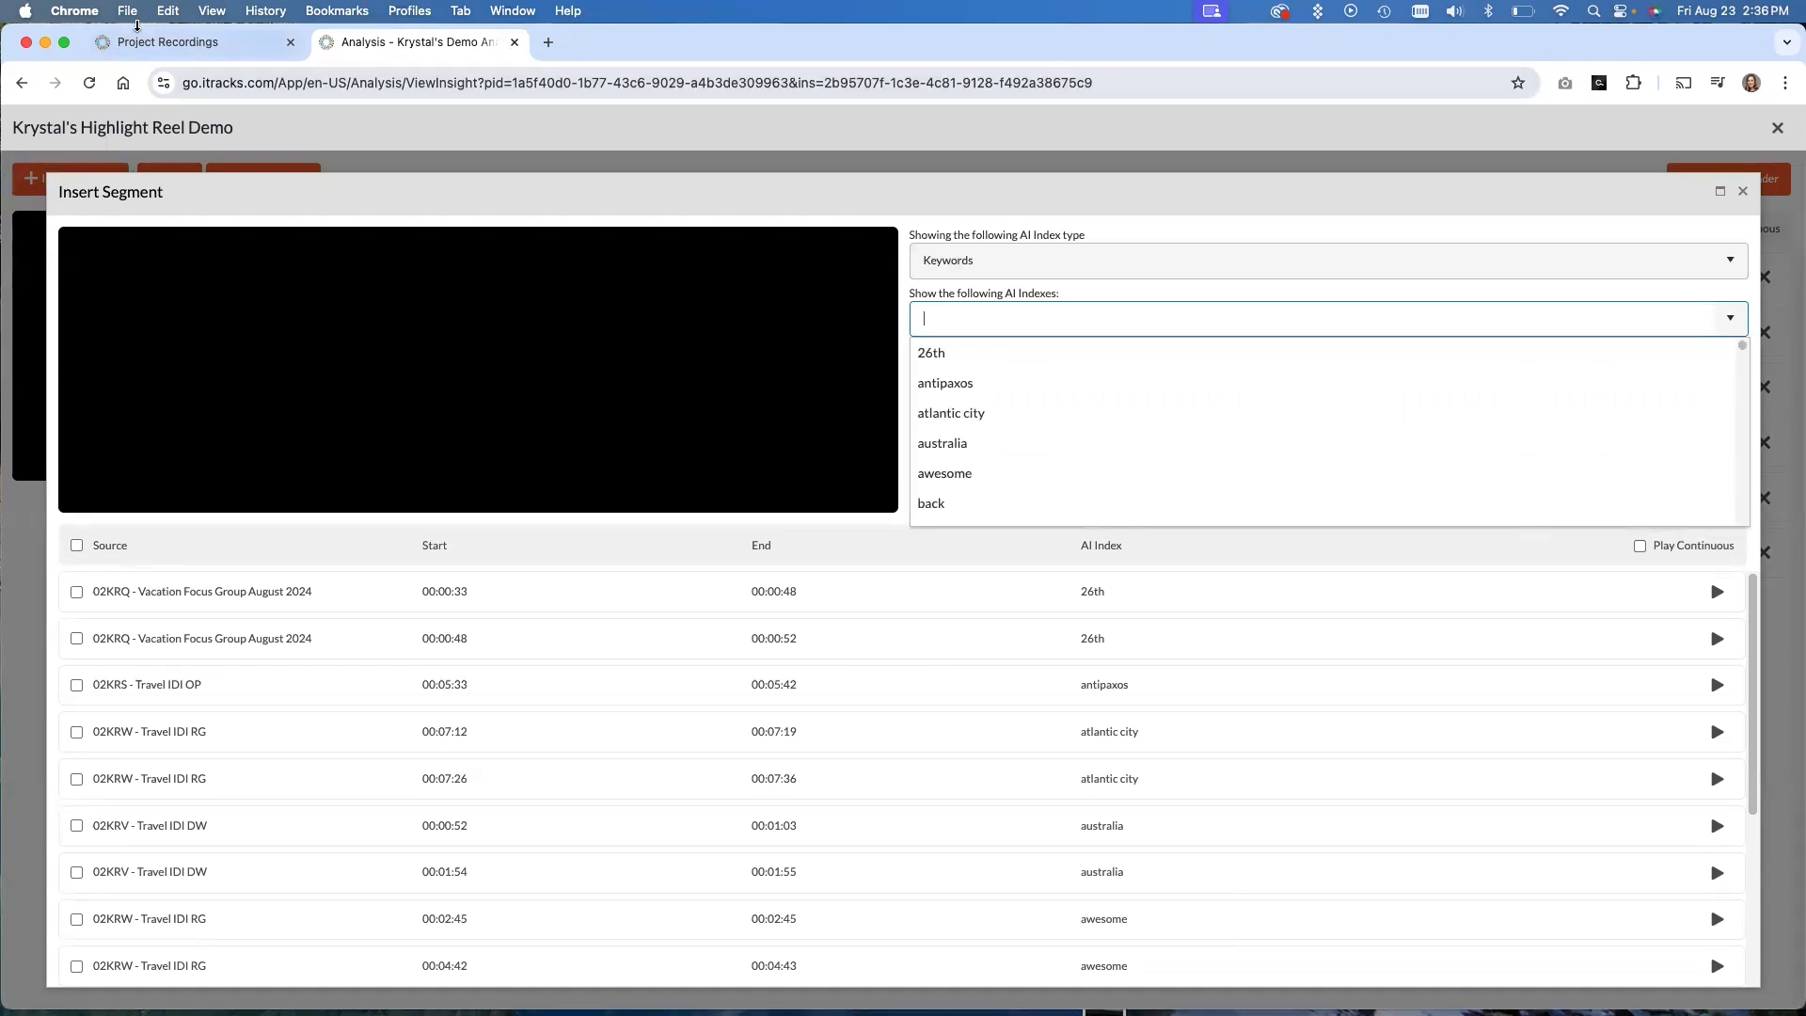
Search the Video Insights transcript timeline for 'eagle' and jump to the 00:05:22 mention
{"action": "left_click", "coordinate": [194, 41]}
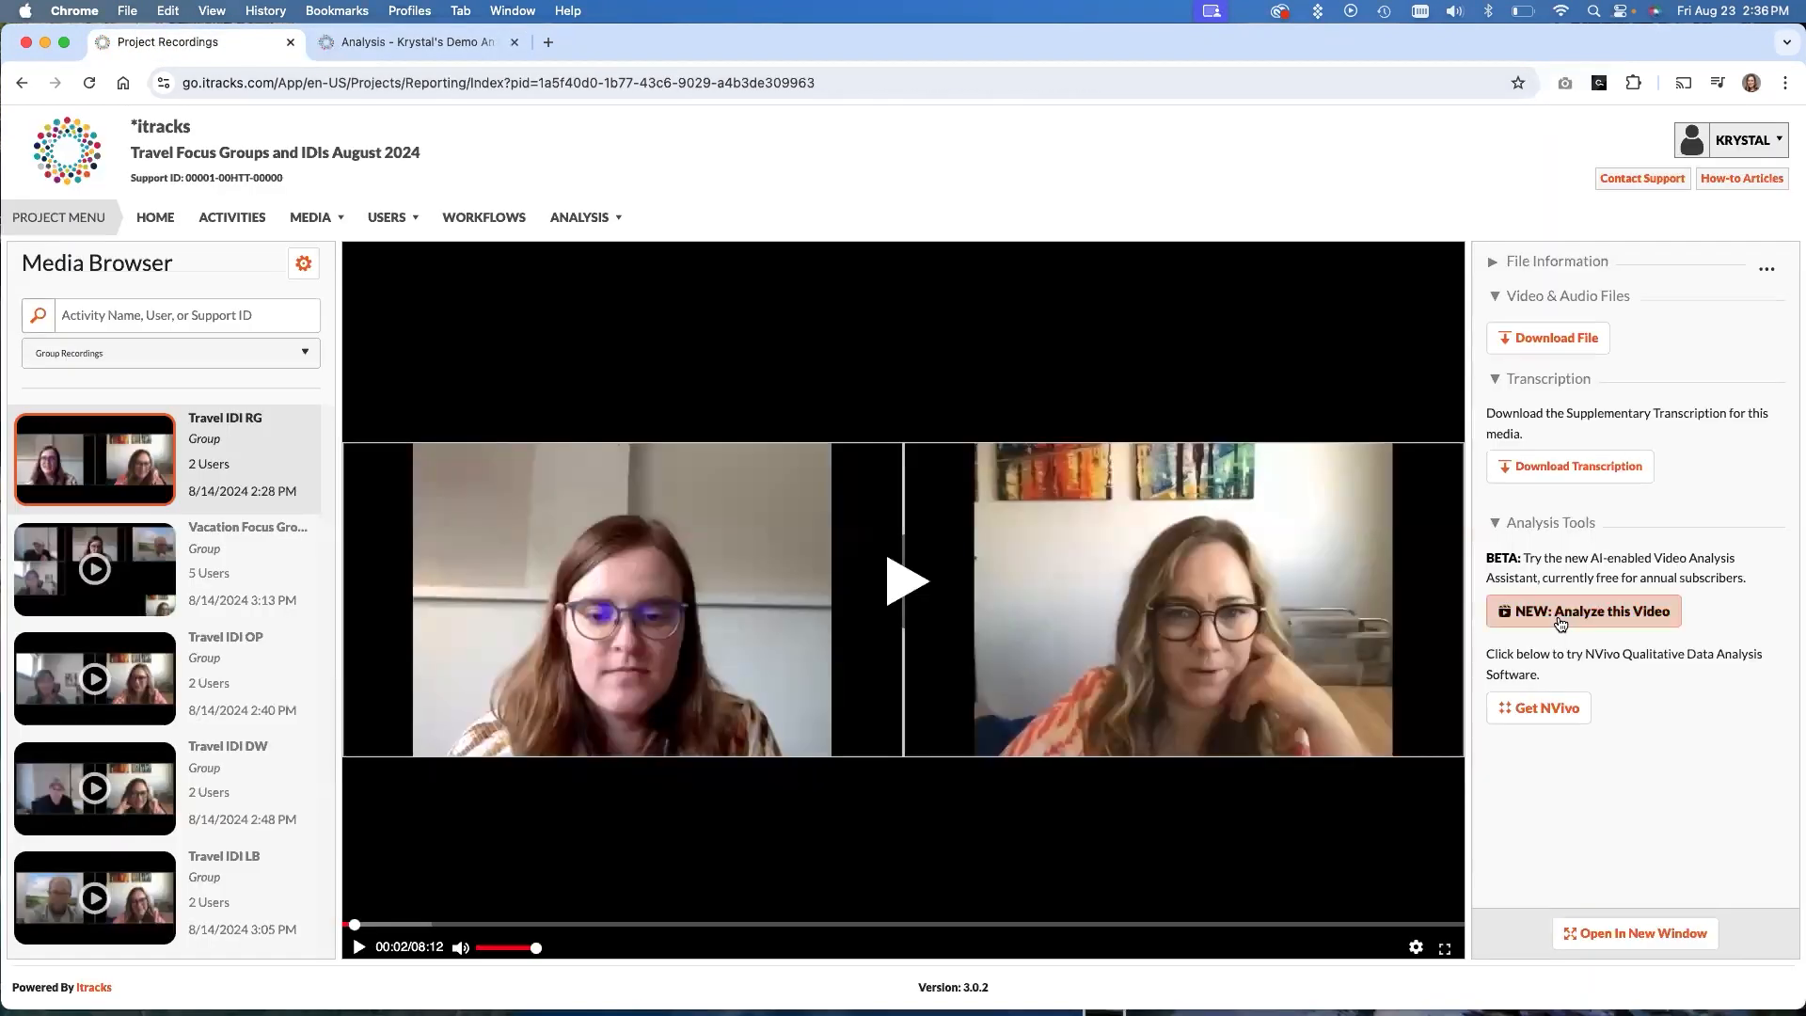
{"action": "left_click", "coordinate": [1584, 610]}
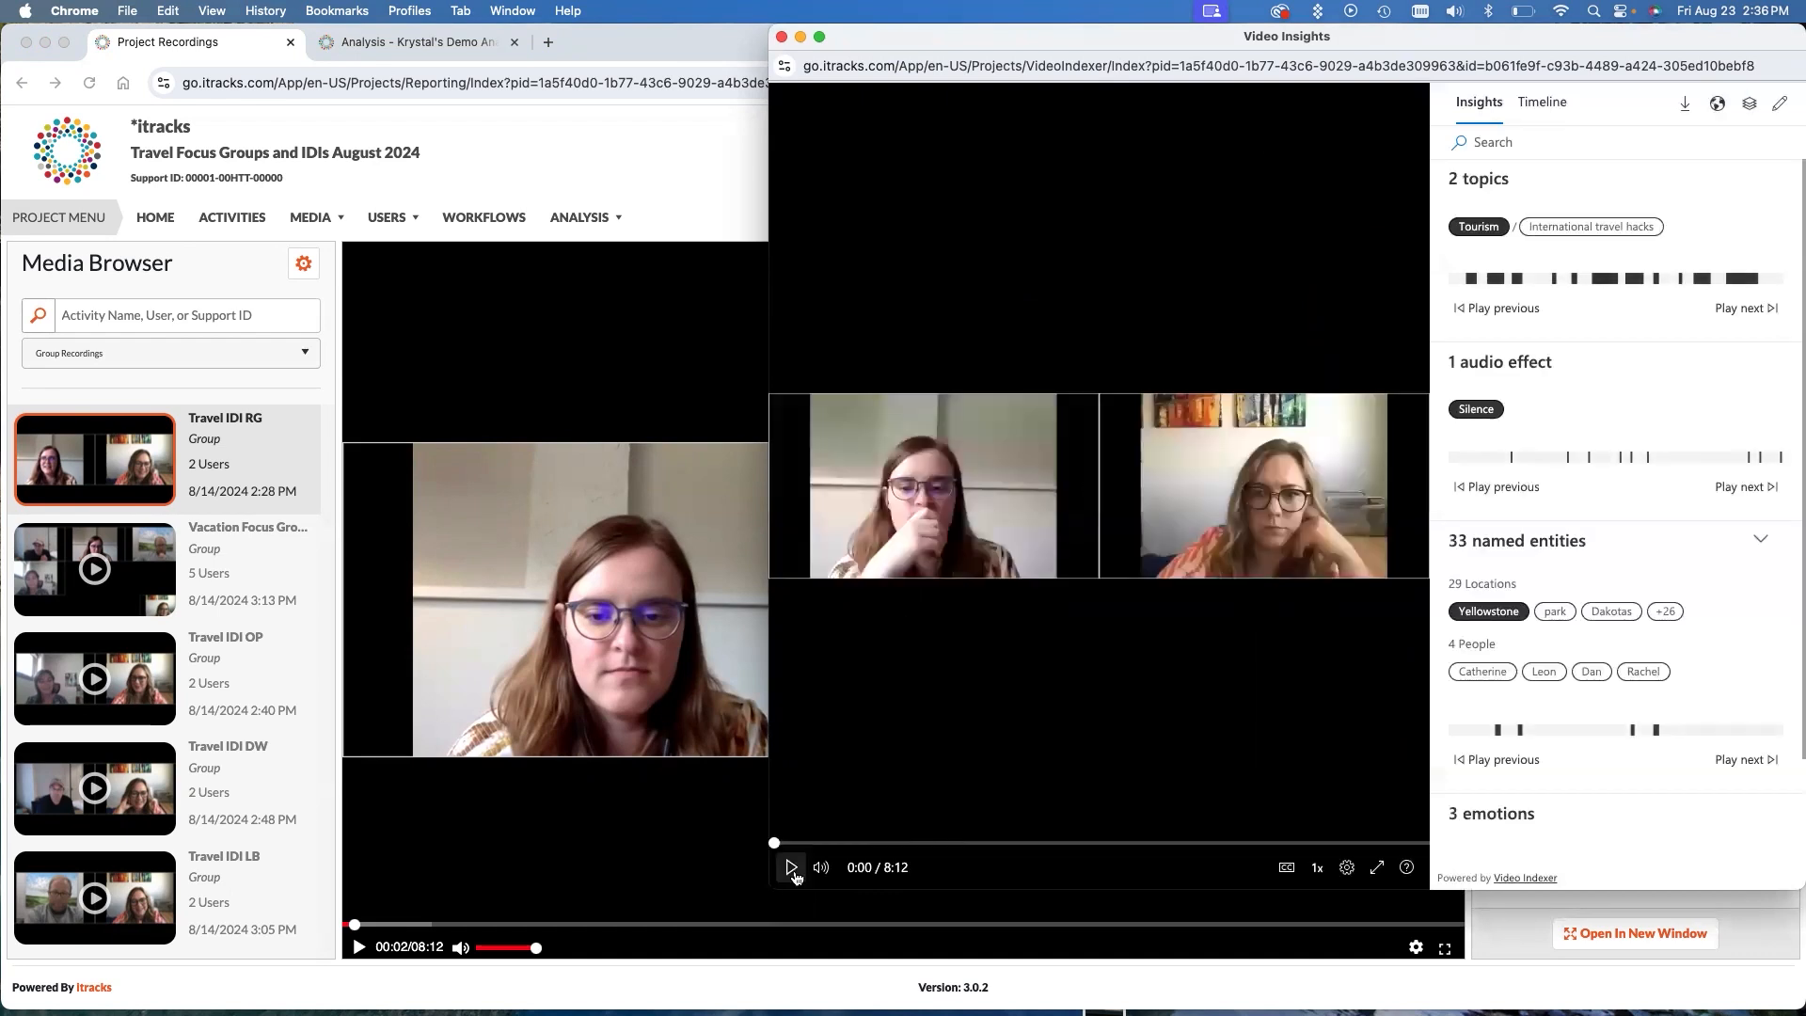
{"action": "left_click", "coordinate": [1540, 102]}
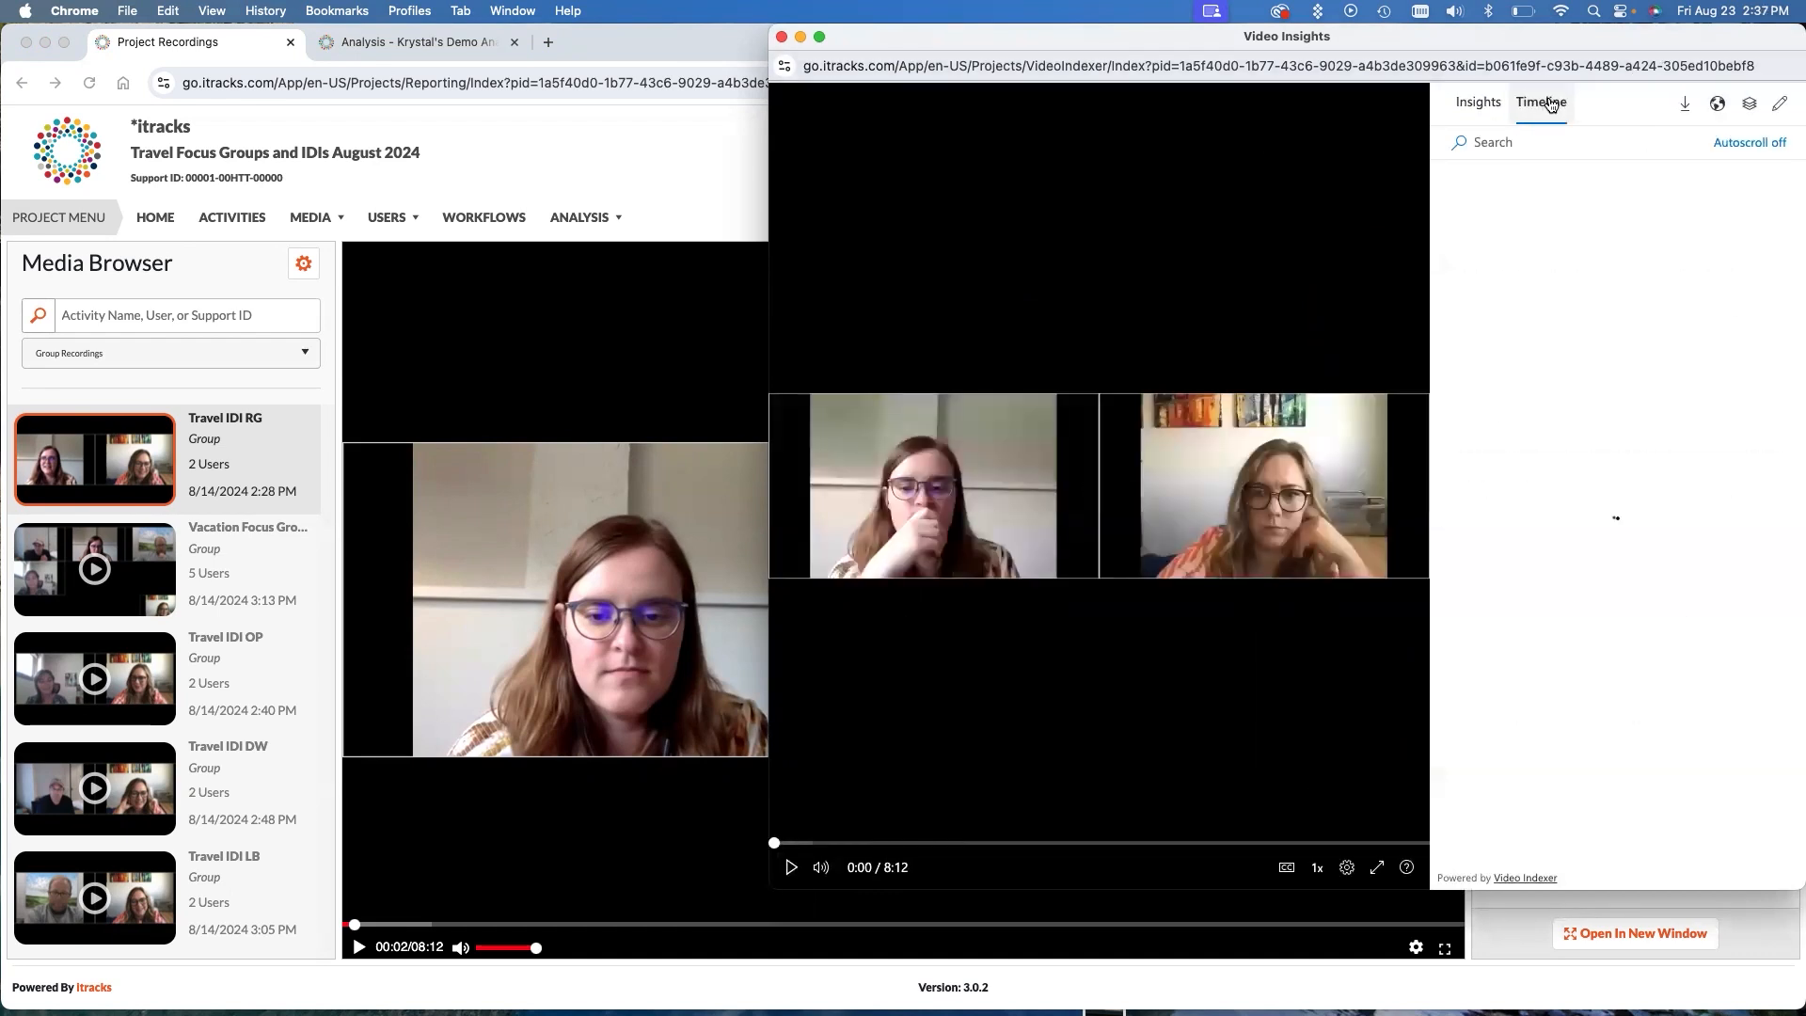
{"action": "left_click", "coordinate": [1541, 102]}
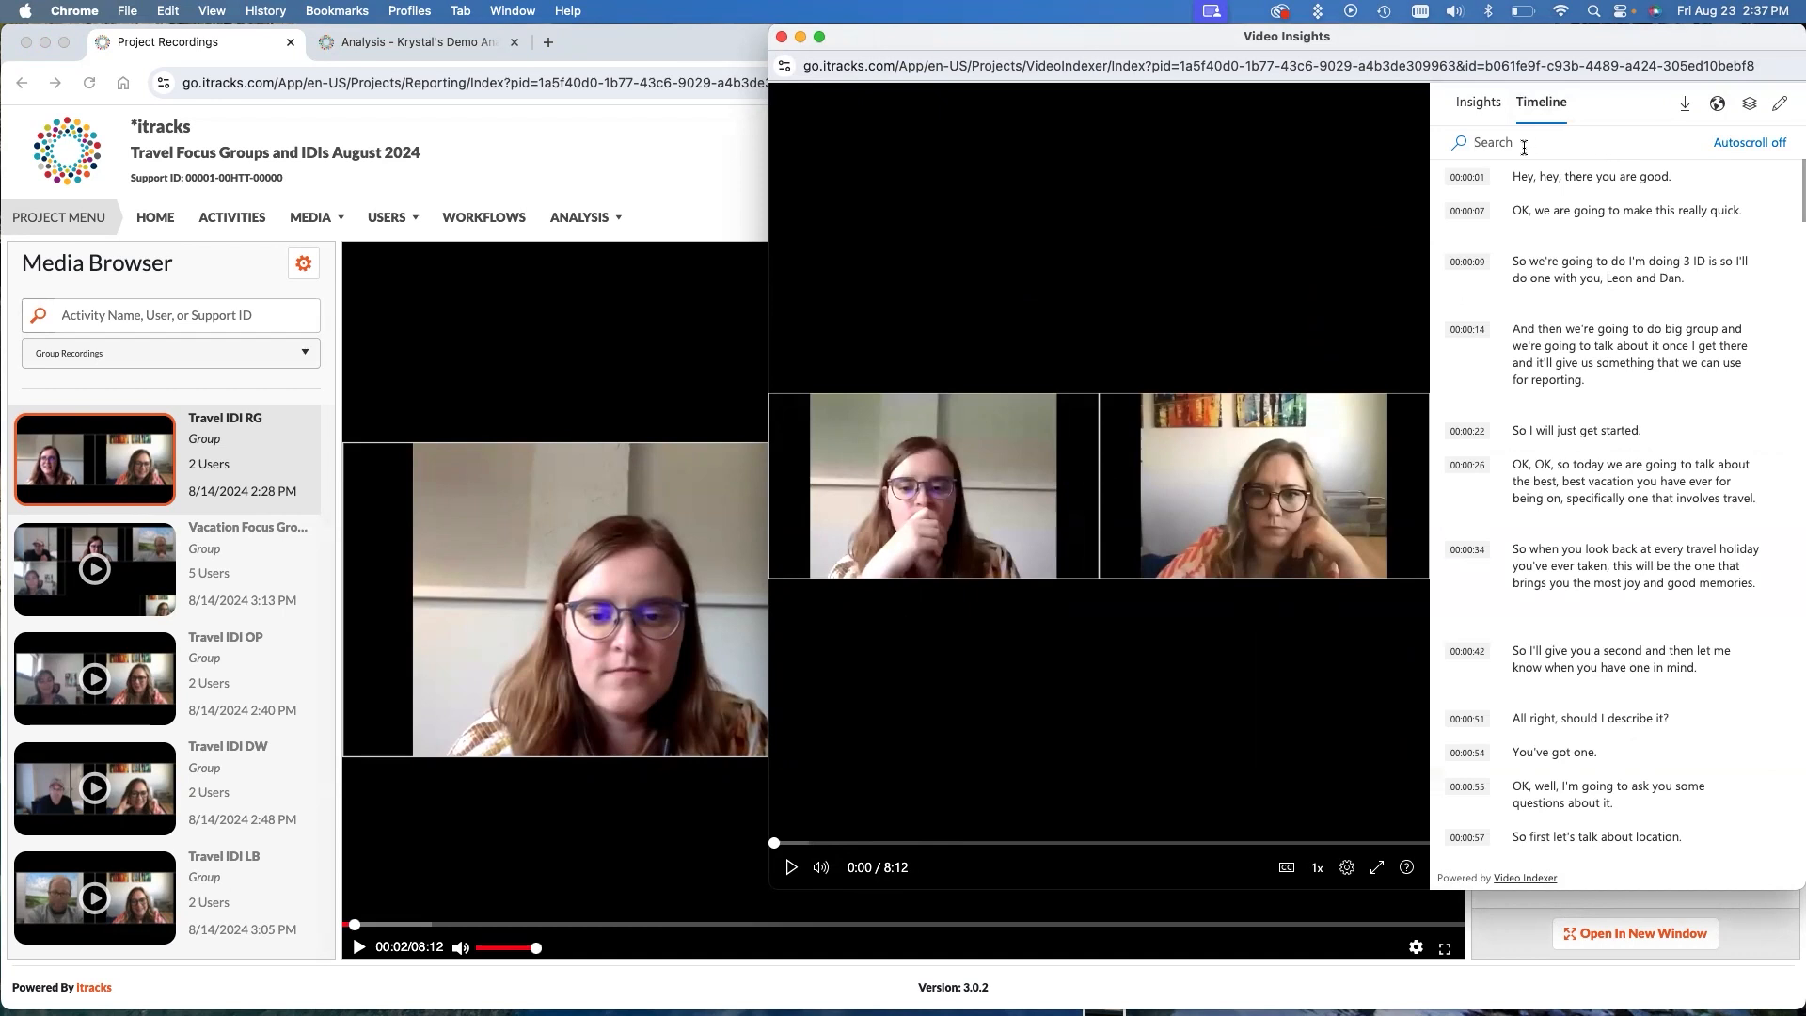
{"action": "type", "text": "eagle"}
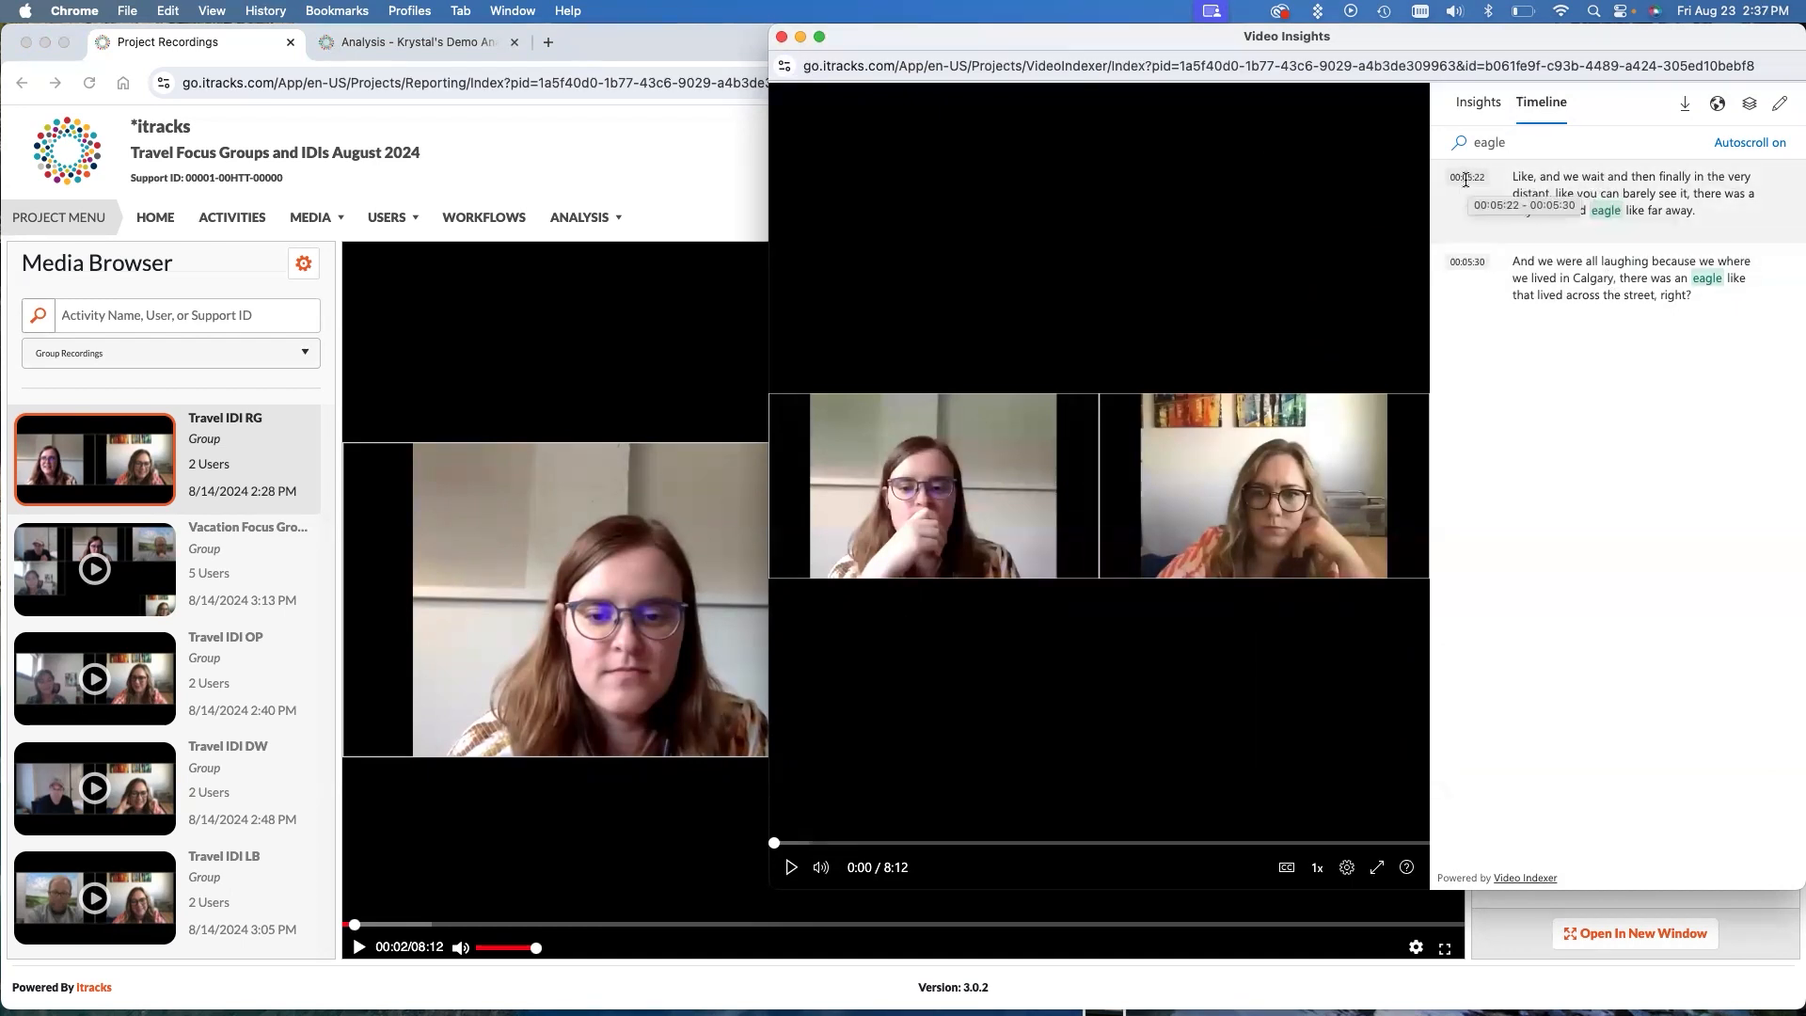
{"action": "left_click", "coordinate": [1465, 177]}
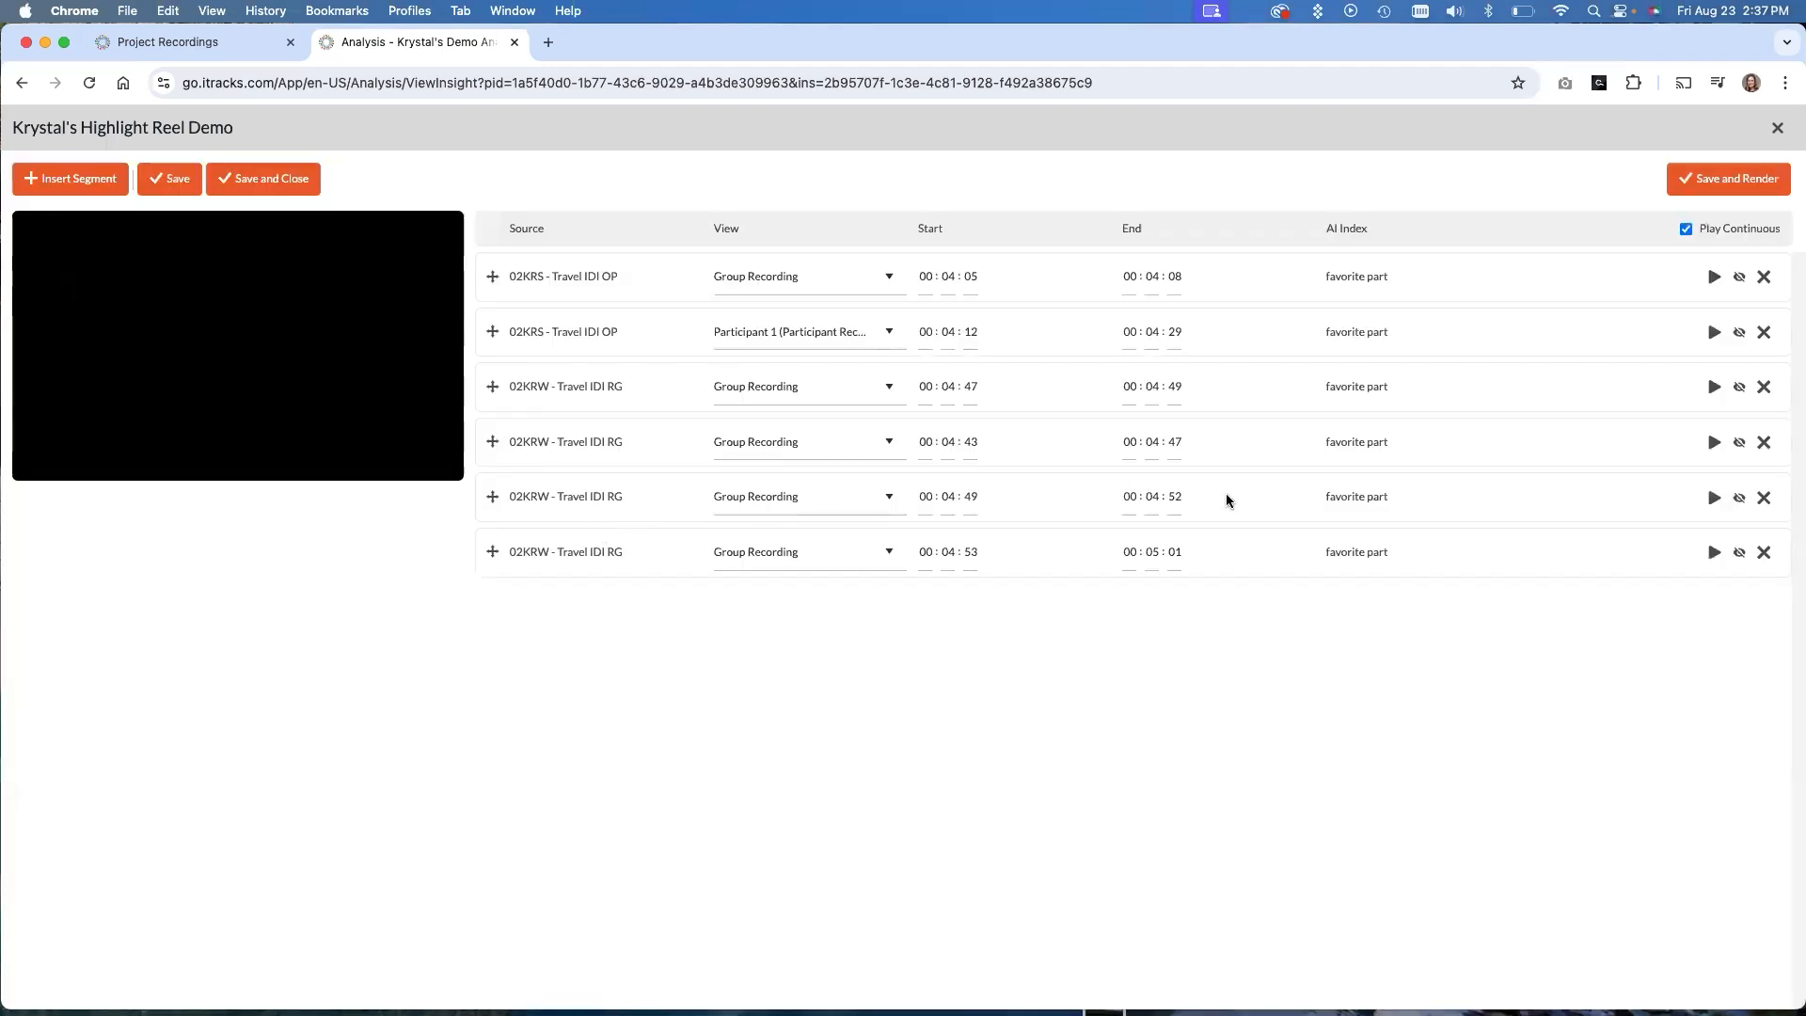
Set the fifth clip's start to 00:05:22 and its view to Participant 3 (Participant Recording)
{"action": "left_click", "coordinate": [1163, 497]}
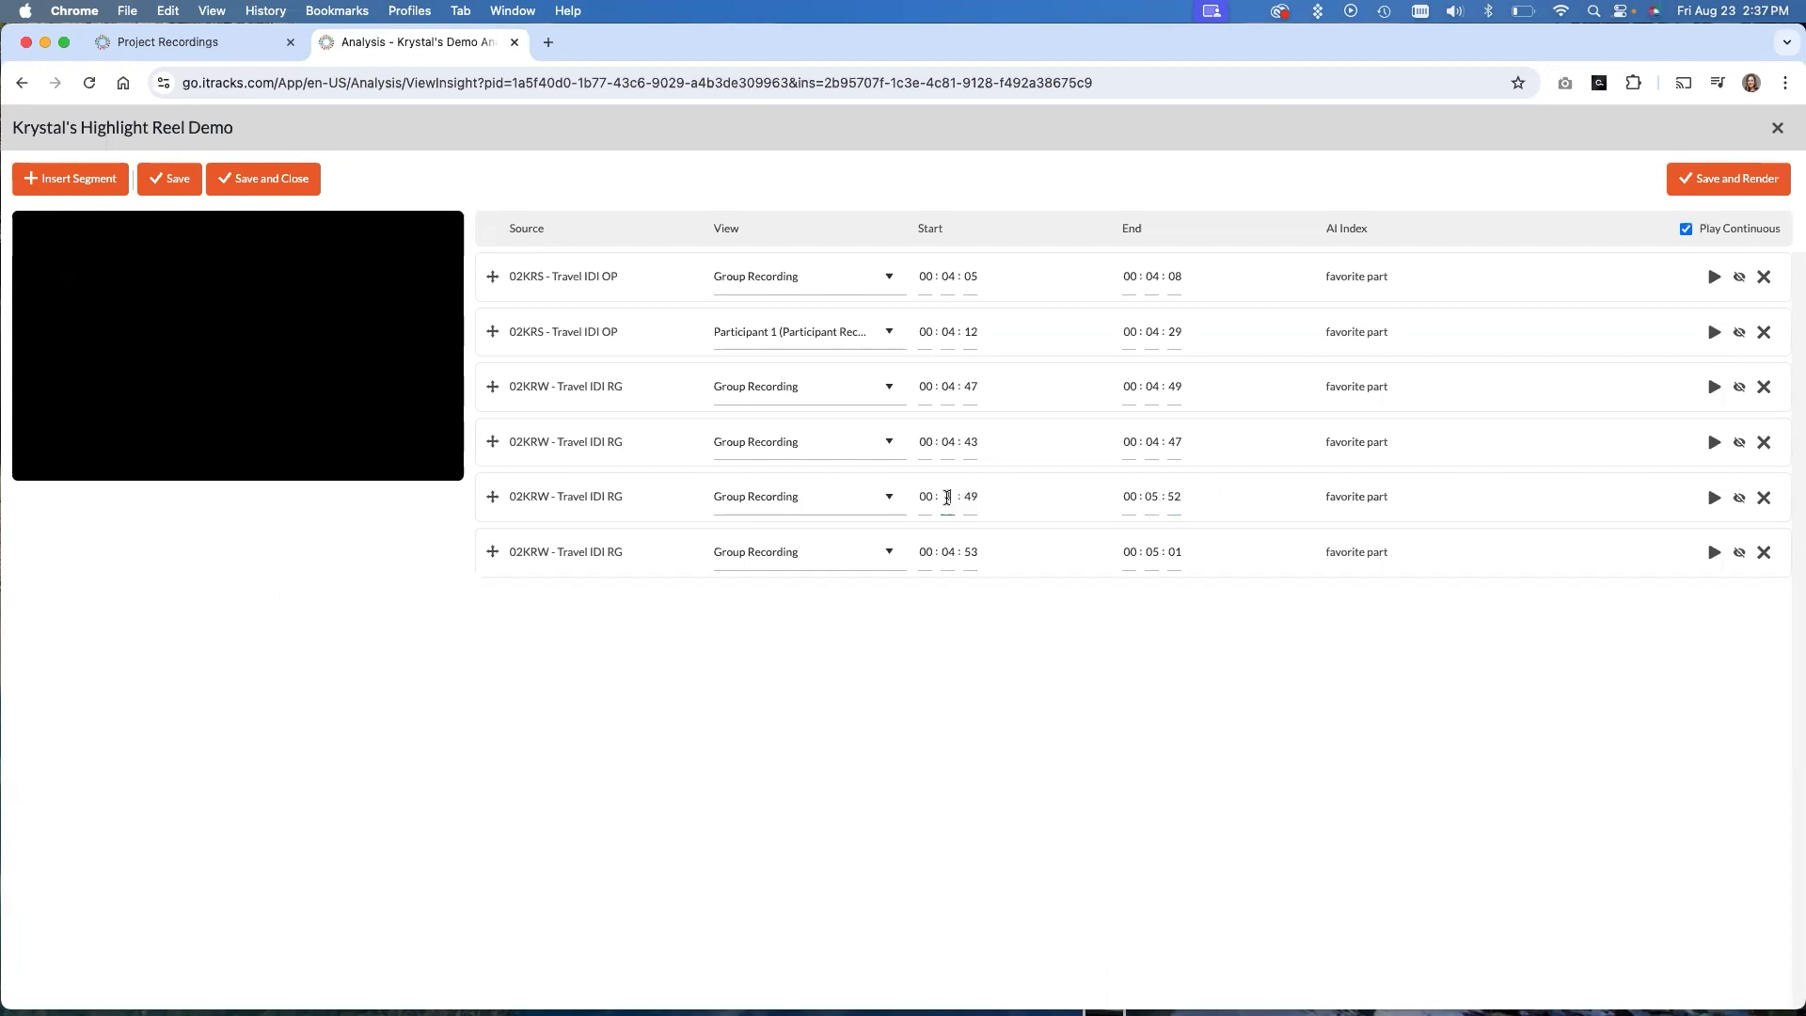
{"action": "type", "text": "5"}
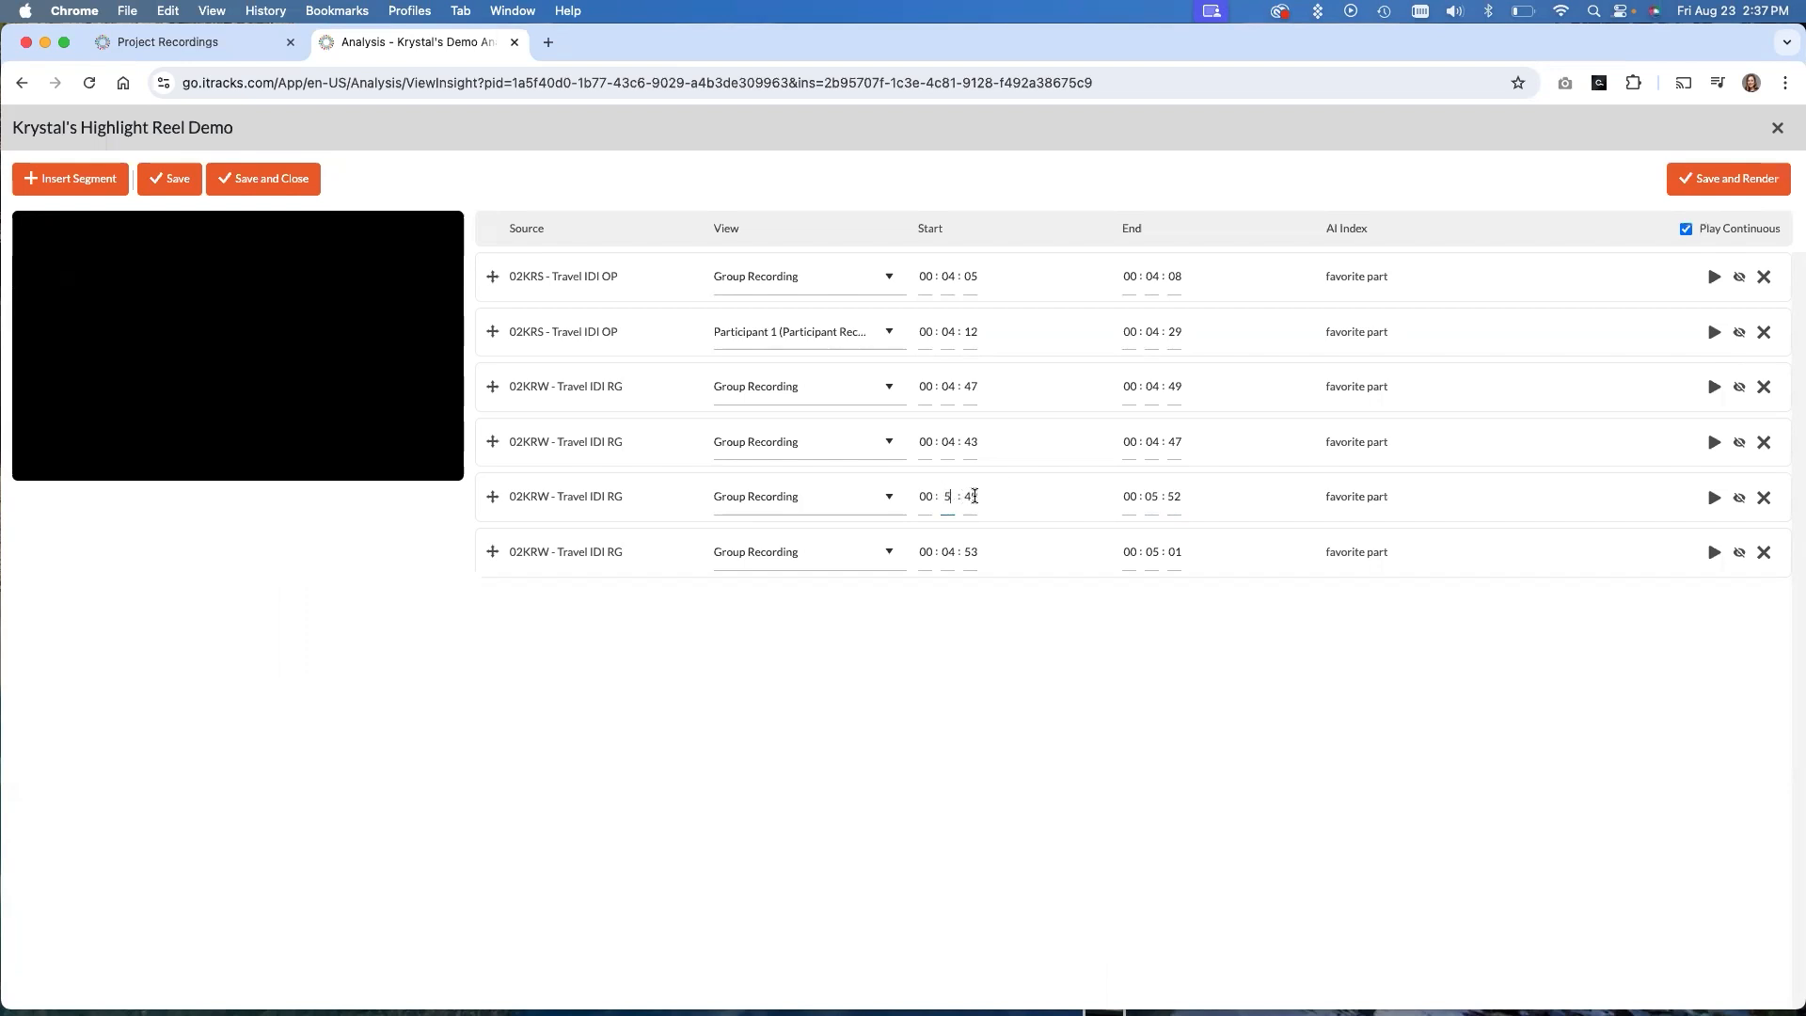
{"action": "key", "text": "Backspace"}
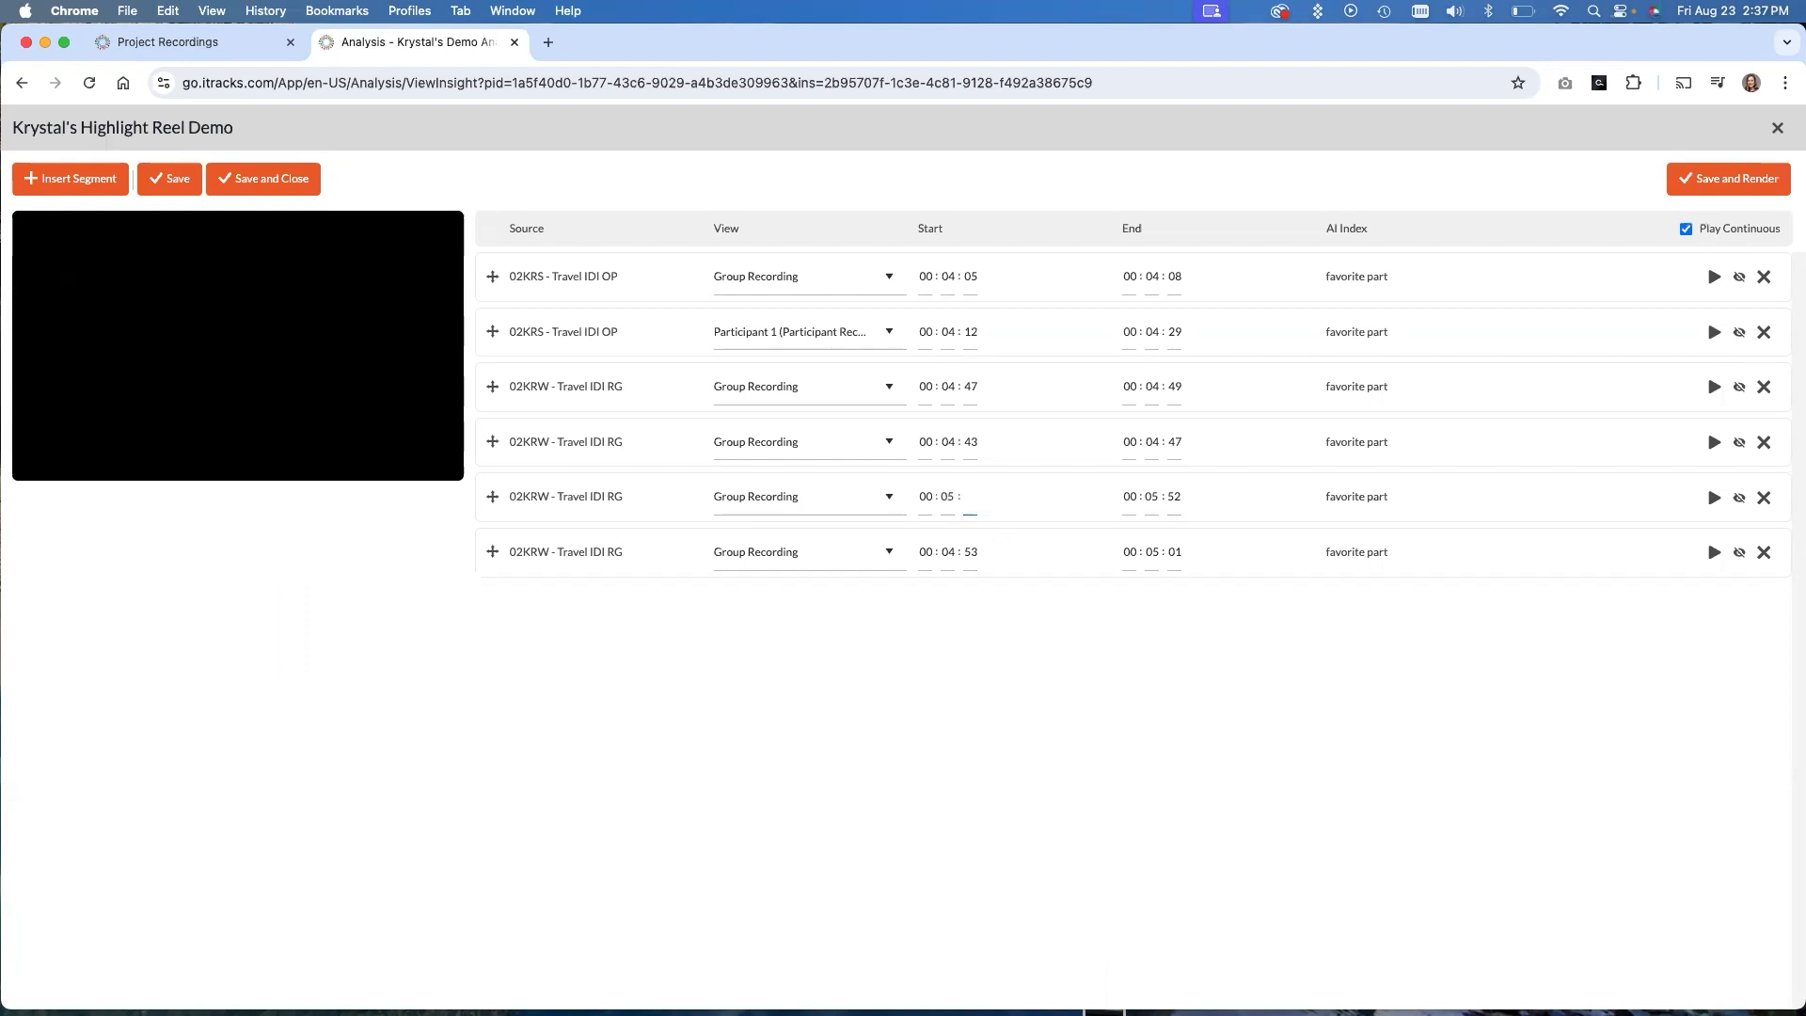
{"action": "type", "text": "22"}
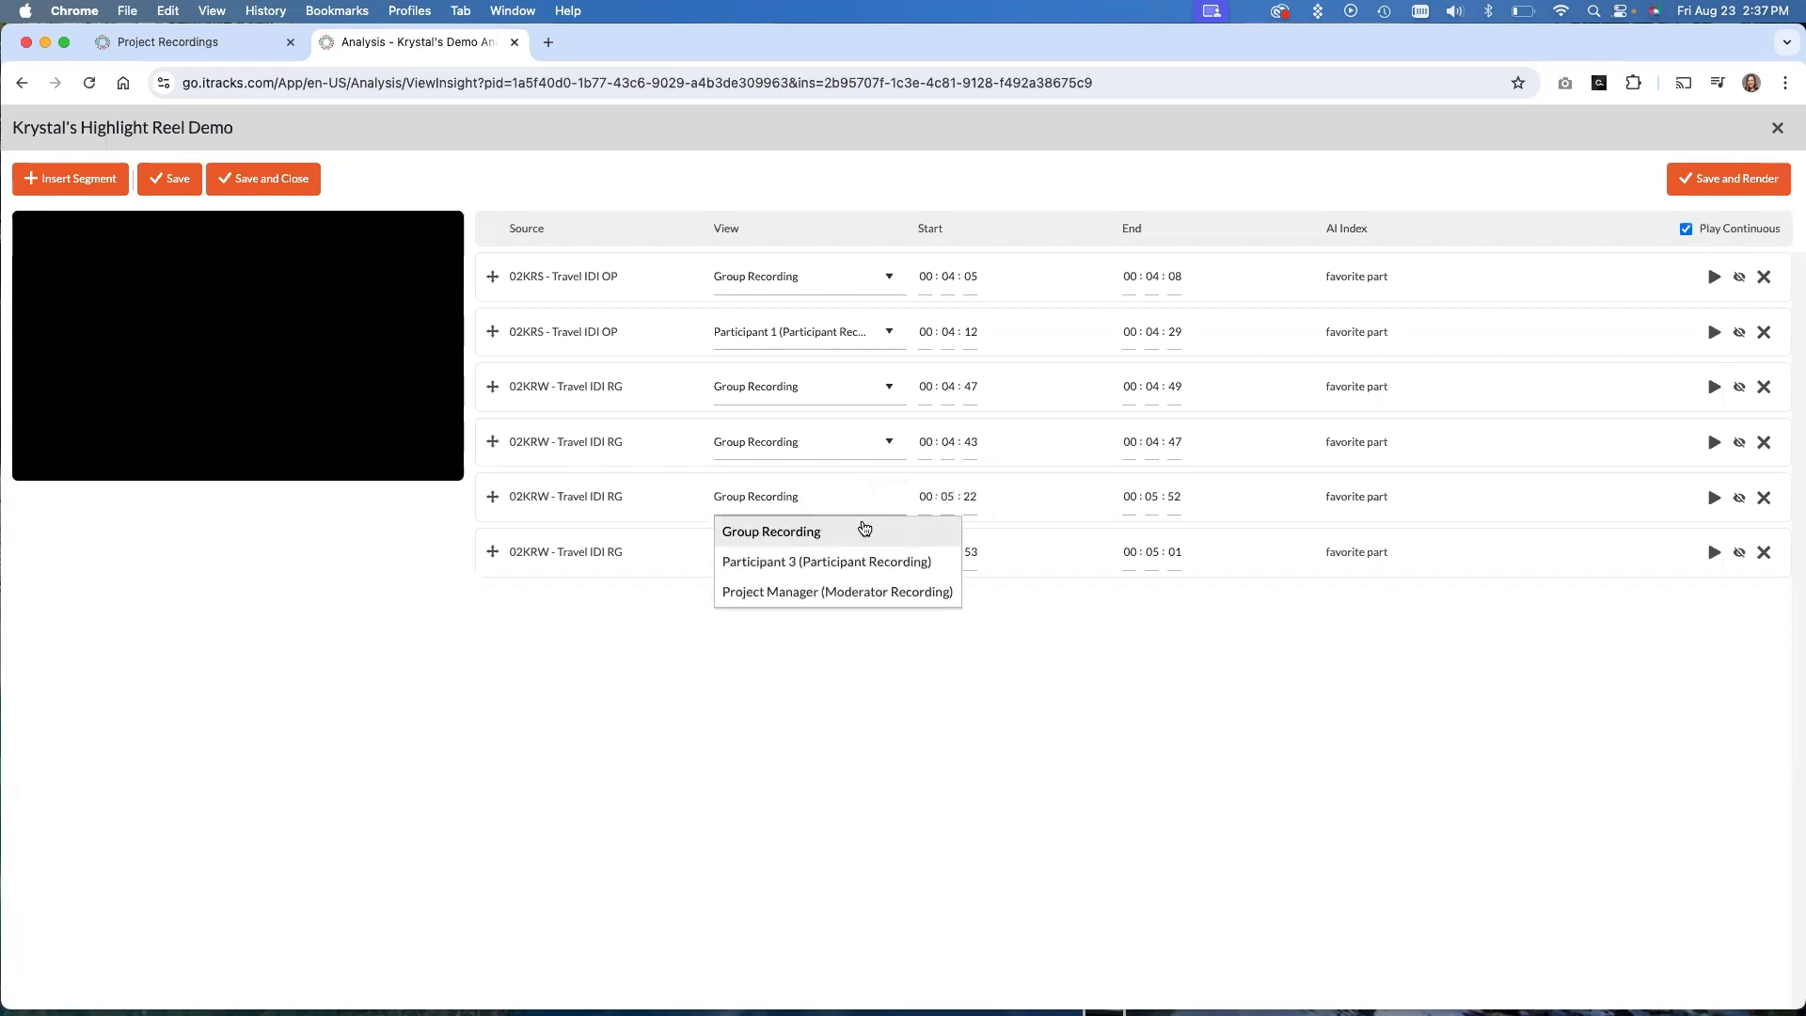
{"action": "left_click", "coordinate": [828, 561]}
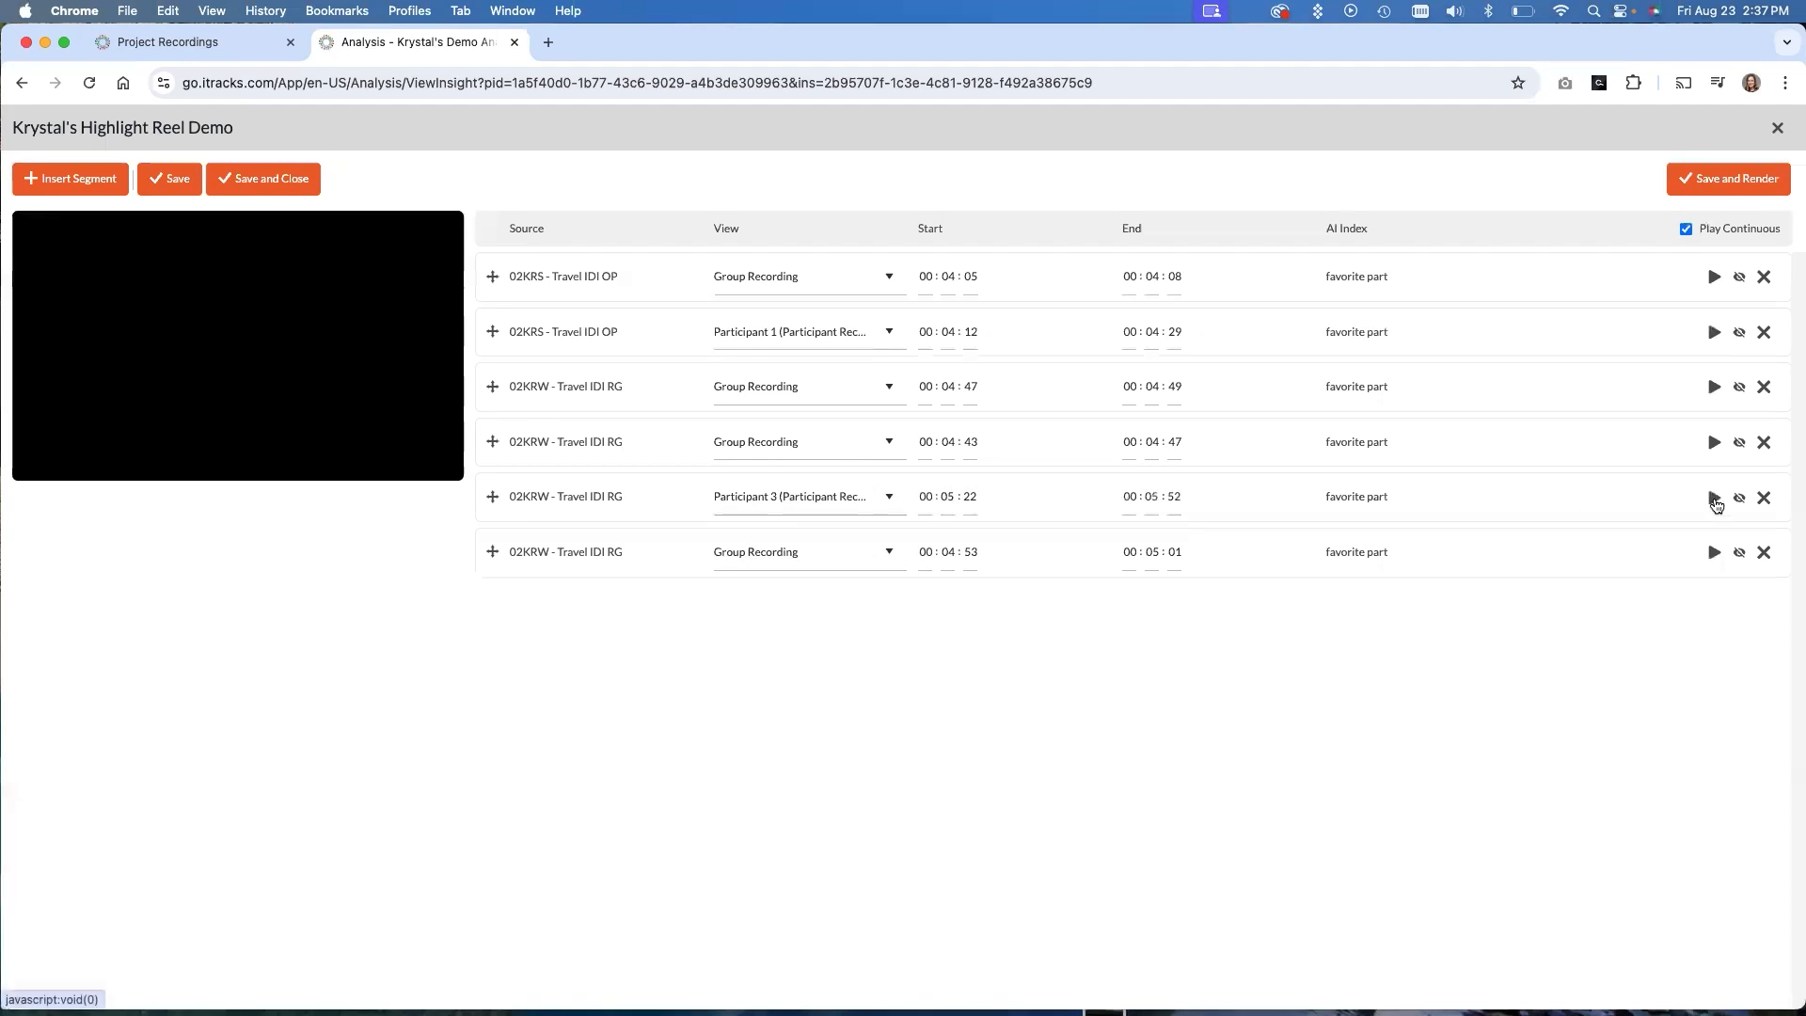
{"action": "mouse_move", "coordinate": [1716, 497]}
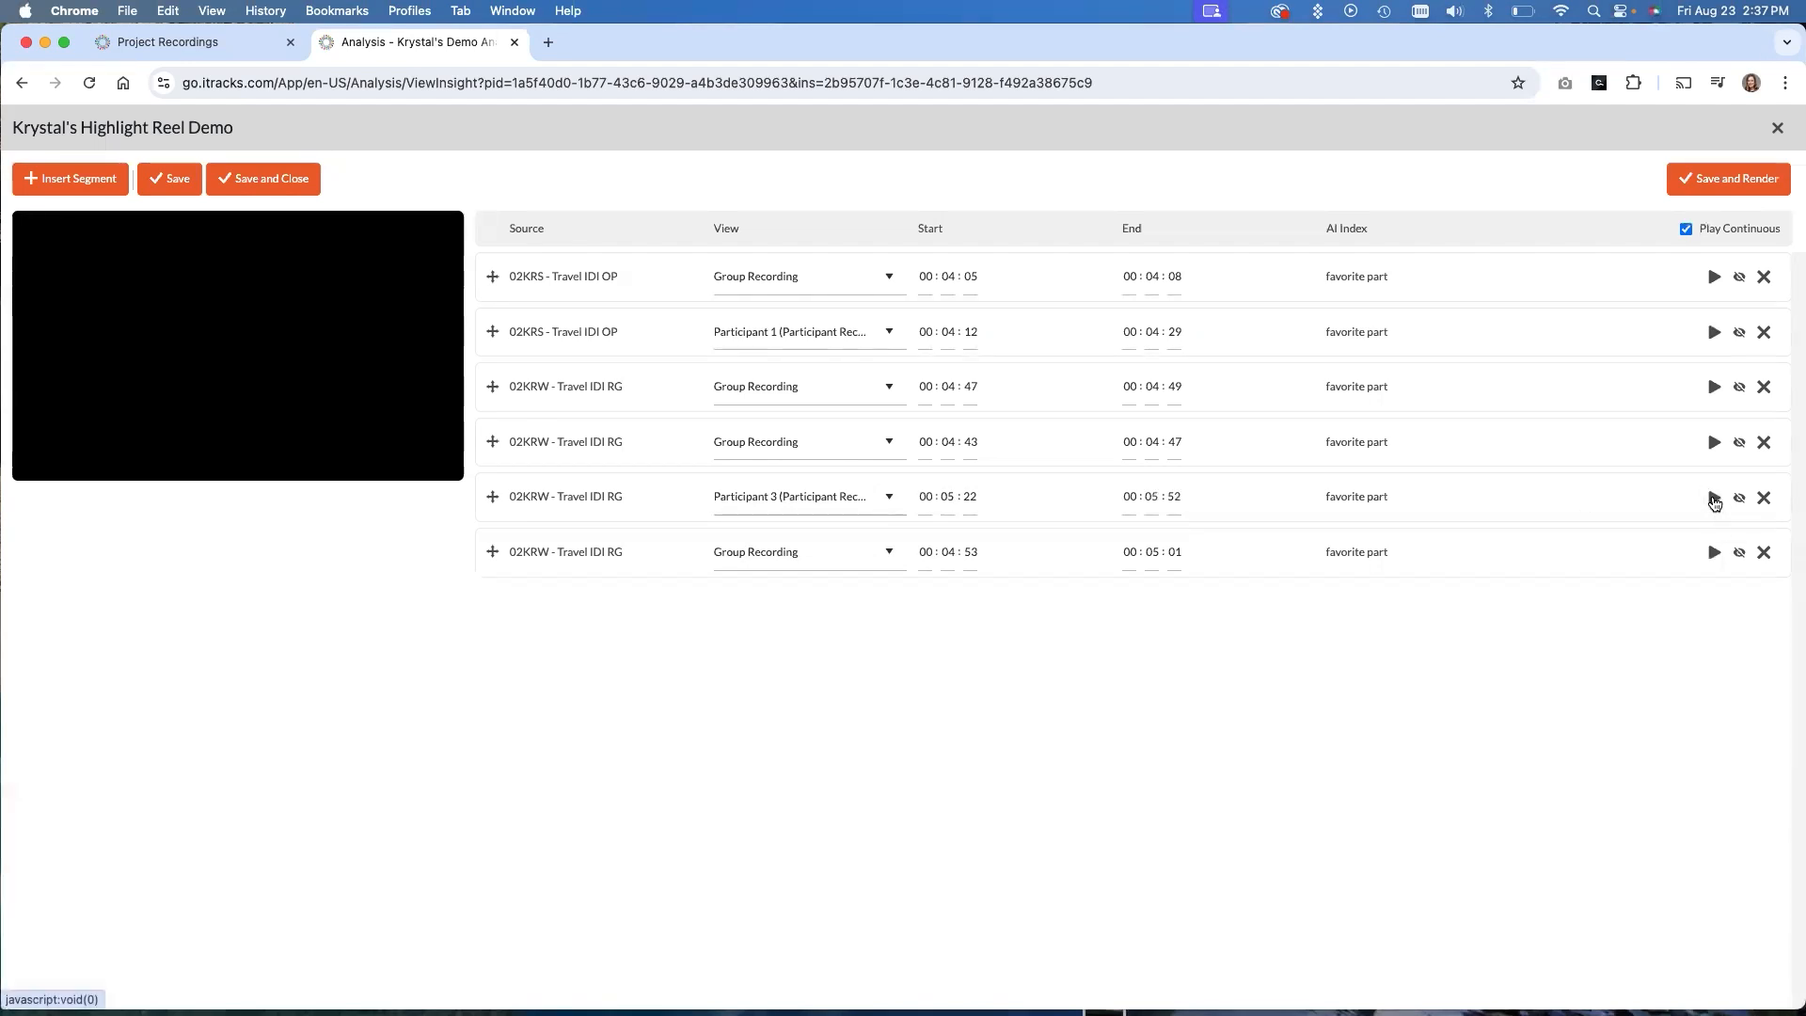
Preview the retimed fifth clip in the player to confirm it captures the eagle story
{"action": "left_click", "coordinate": [1714, 497]}
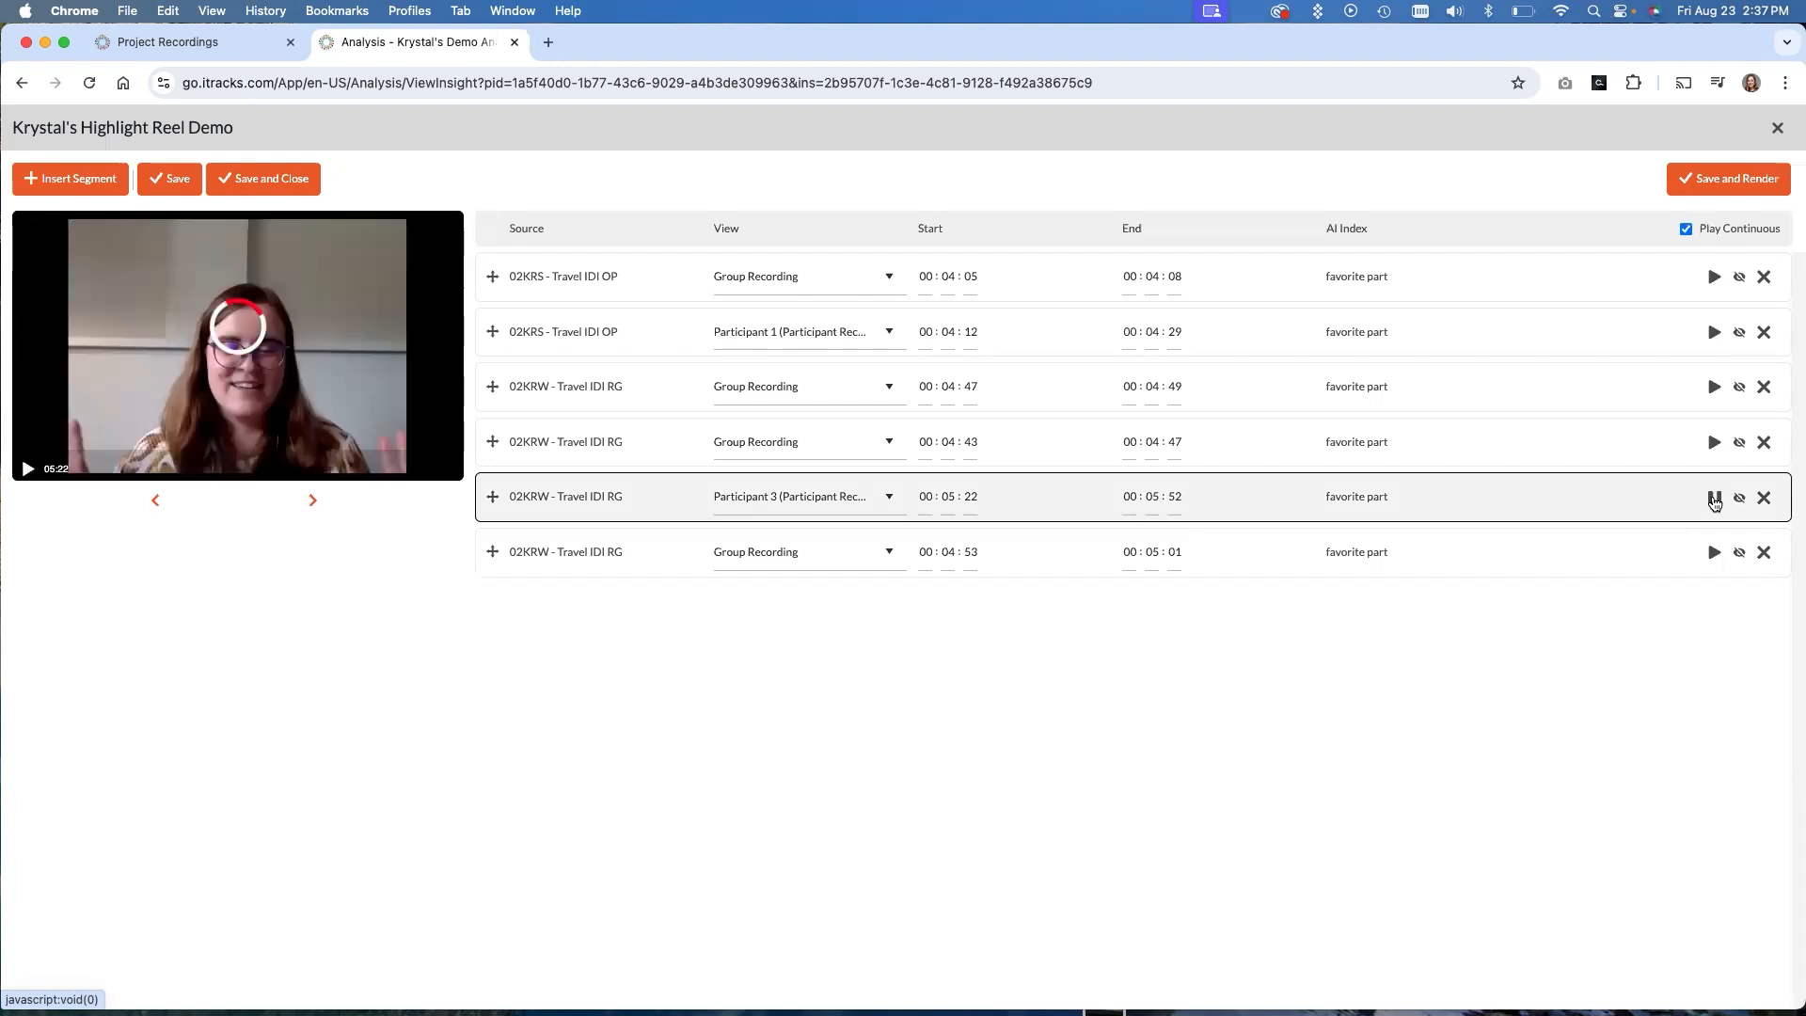
{"action": "left_click", "coordinate": [28, 469]}
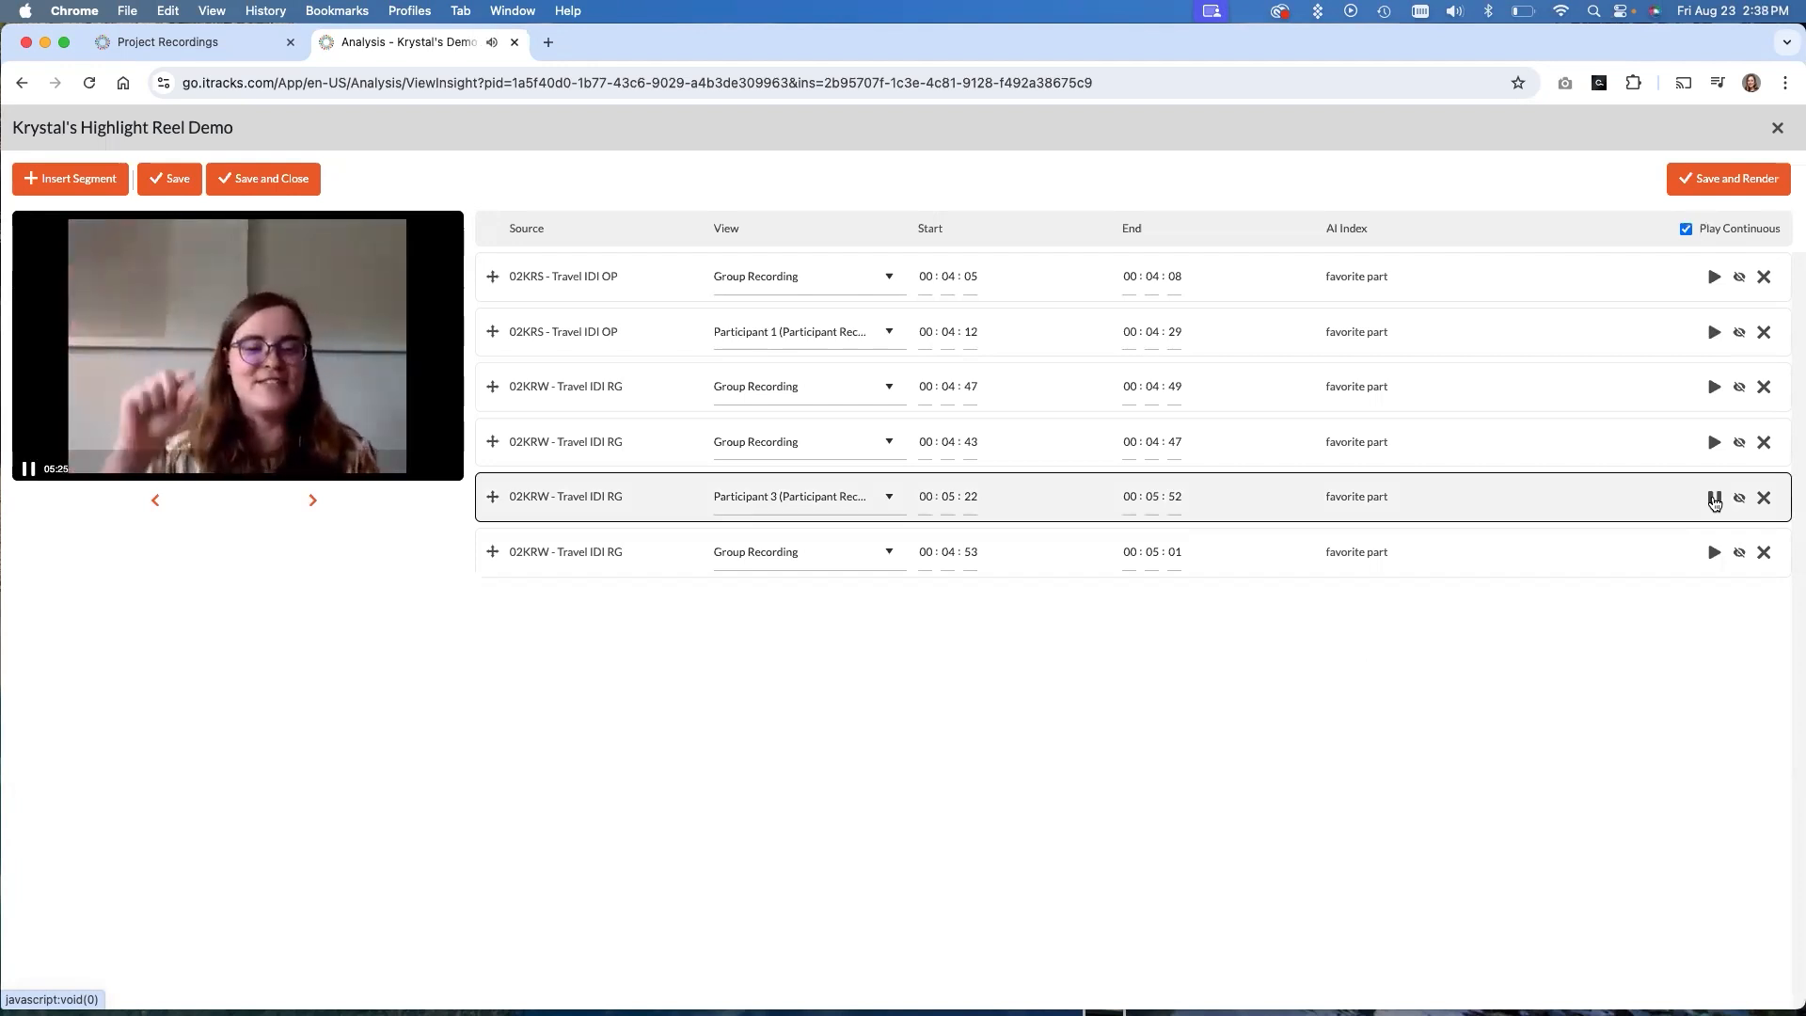
{"action": "left_click", "coordinate": [1716, 497]}
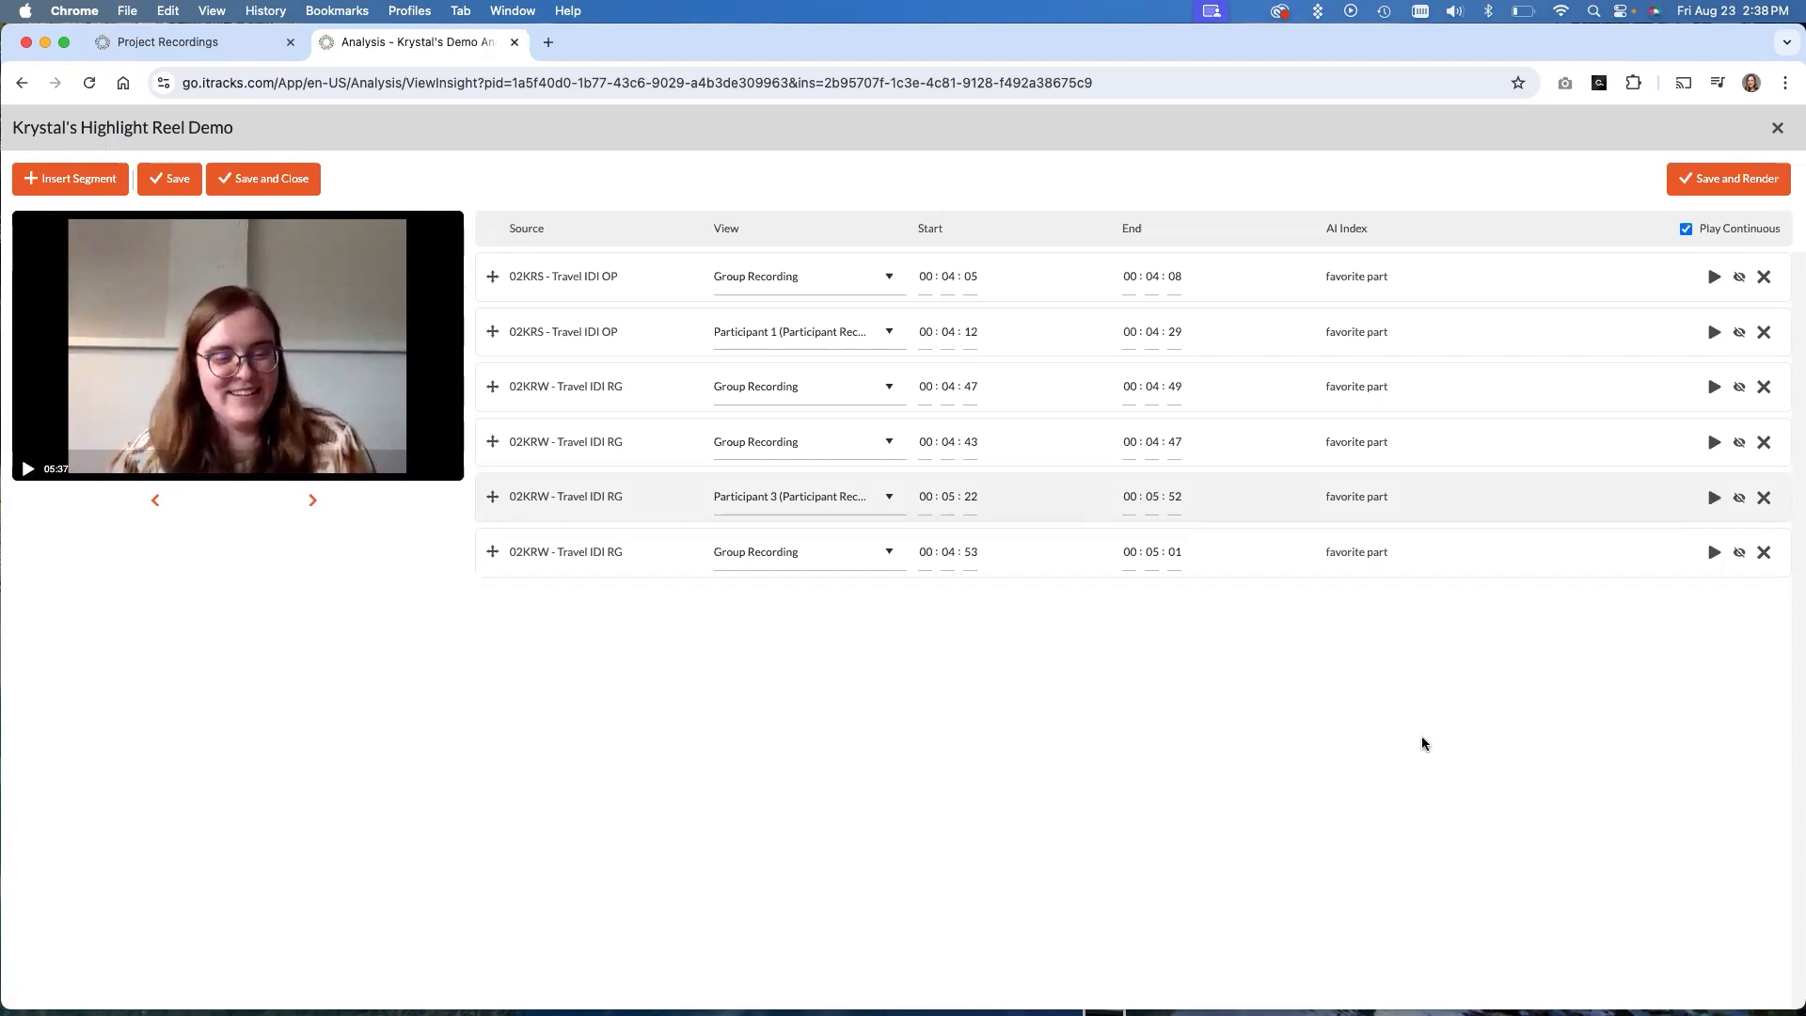
{"action": "mouse_move", "coordinate": [1406, 307]}
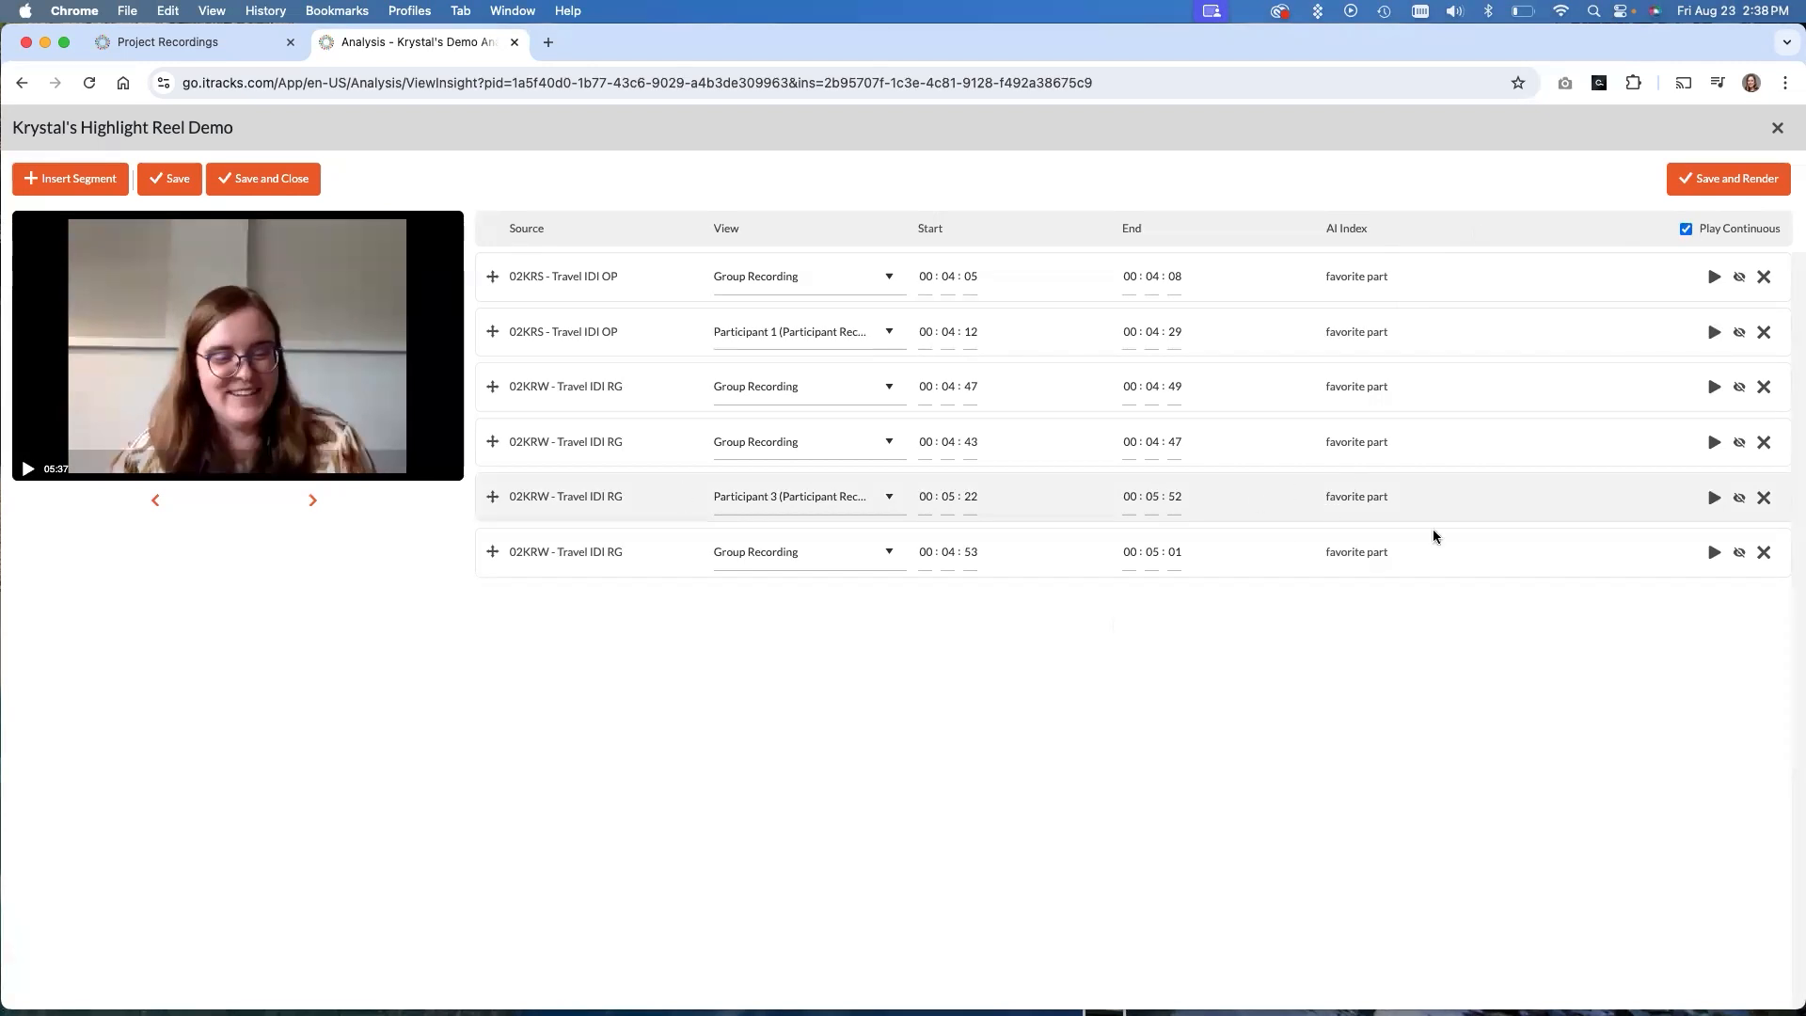
{"action": "mouse_move", "coordinate": [1460, 527]}
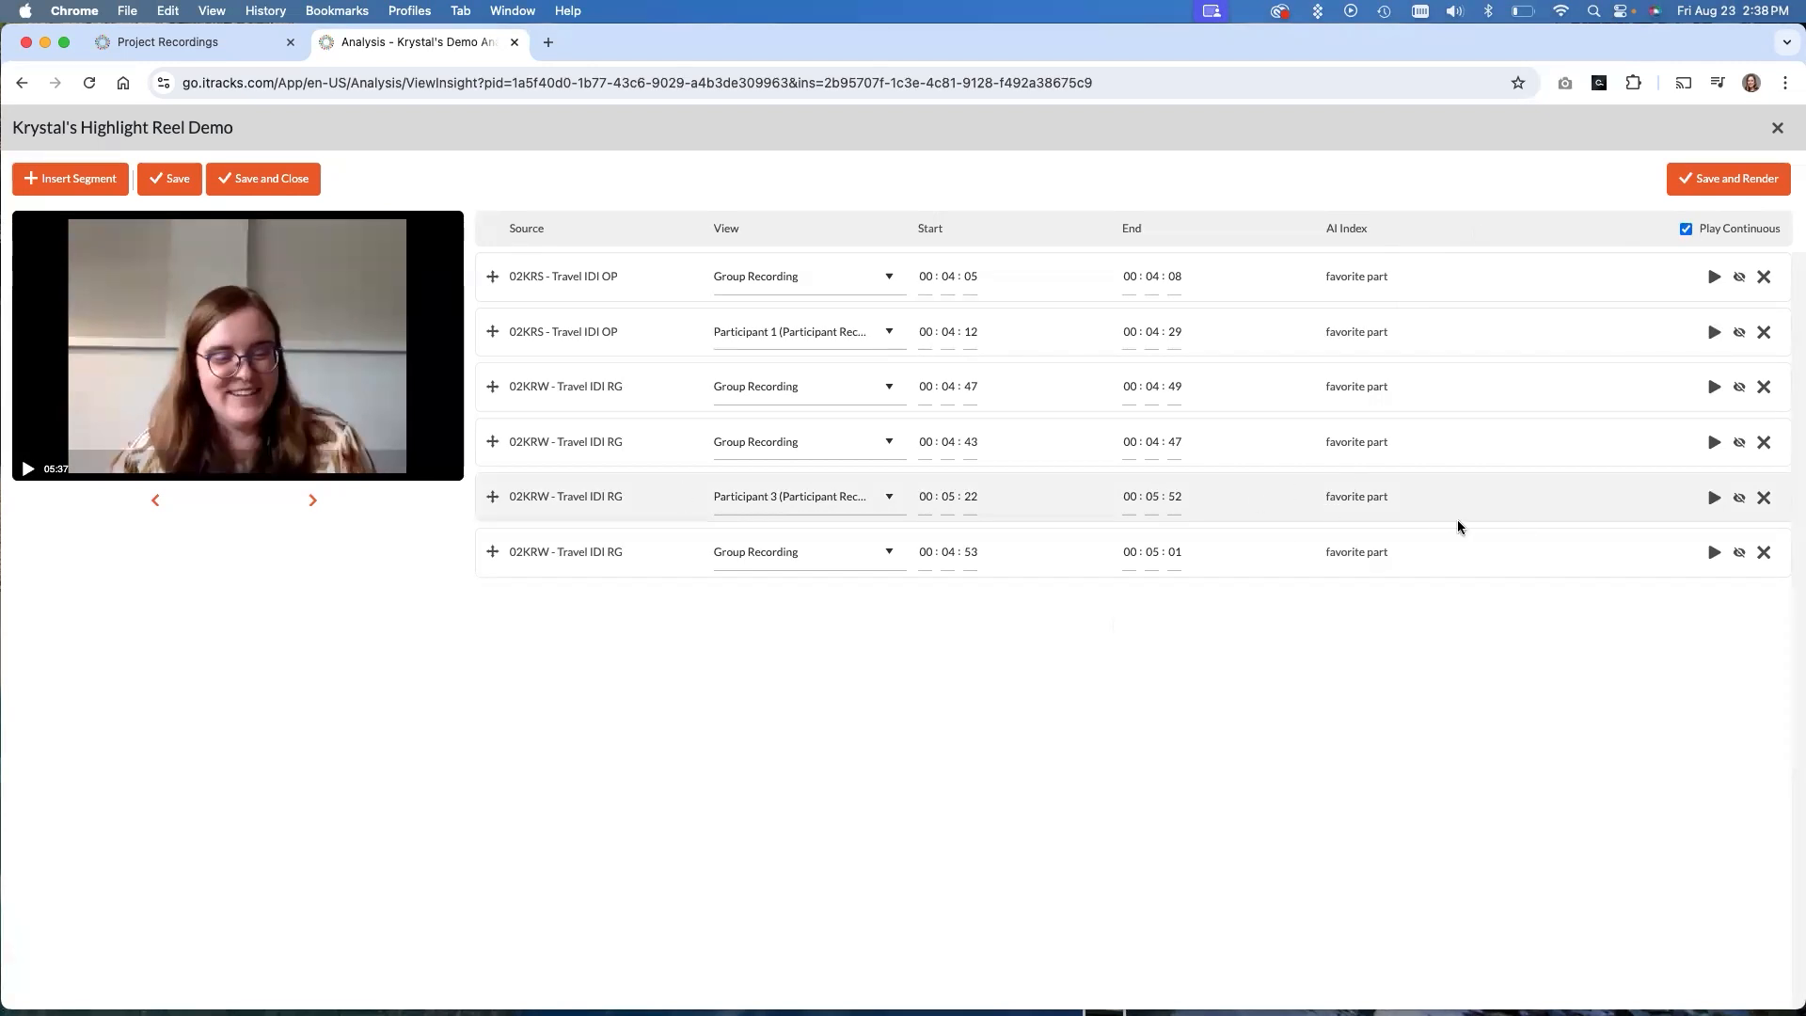
{"action": "left_click", "coordinate": [168, 41]}
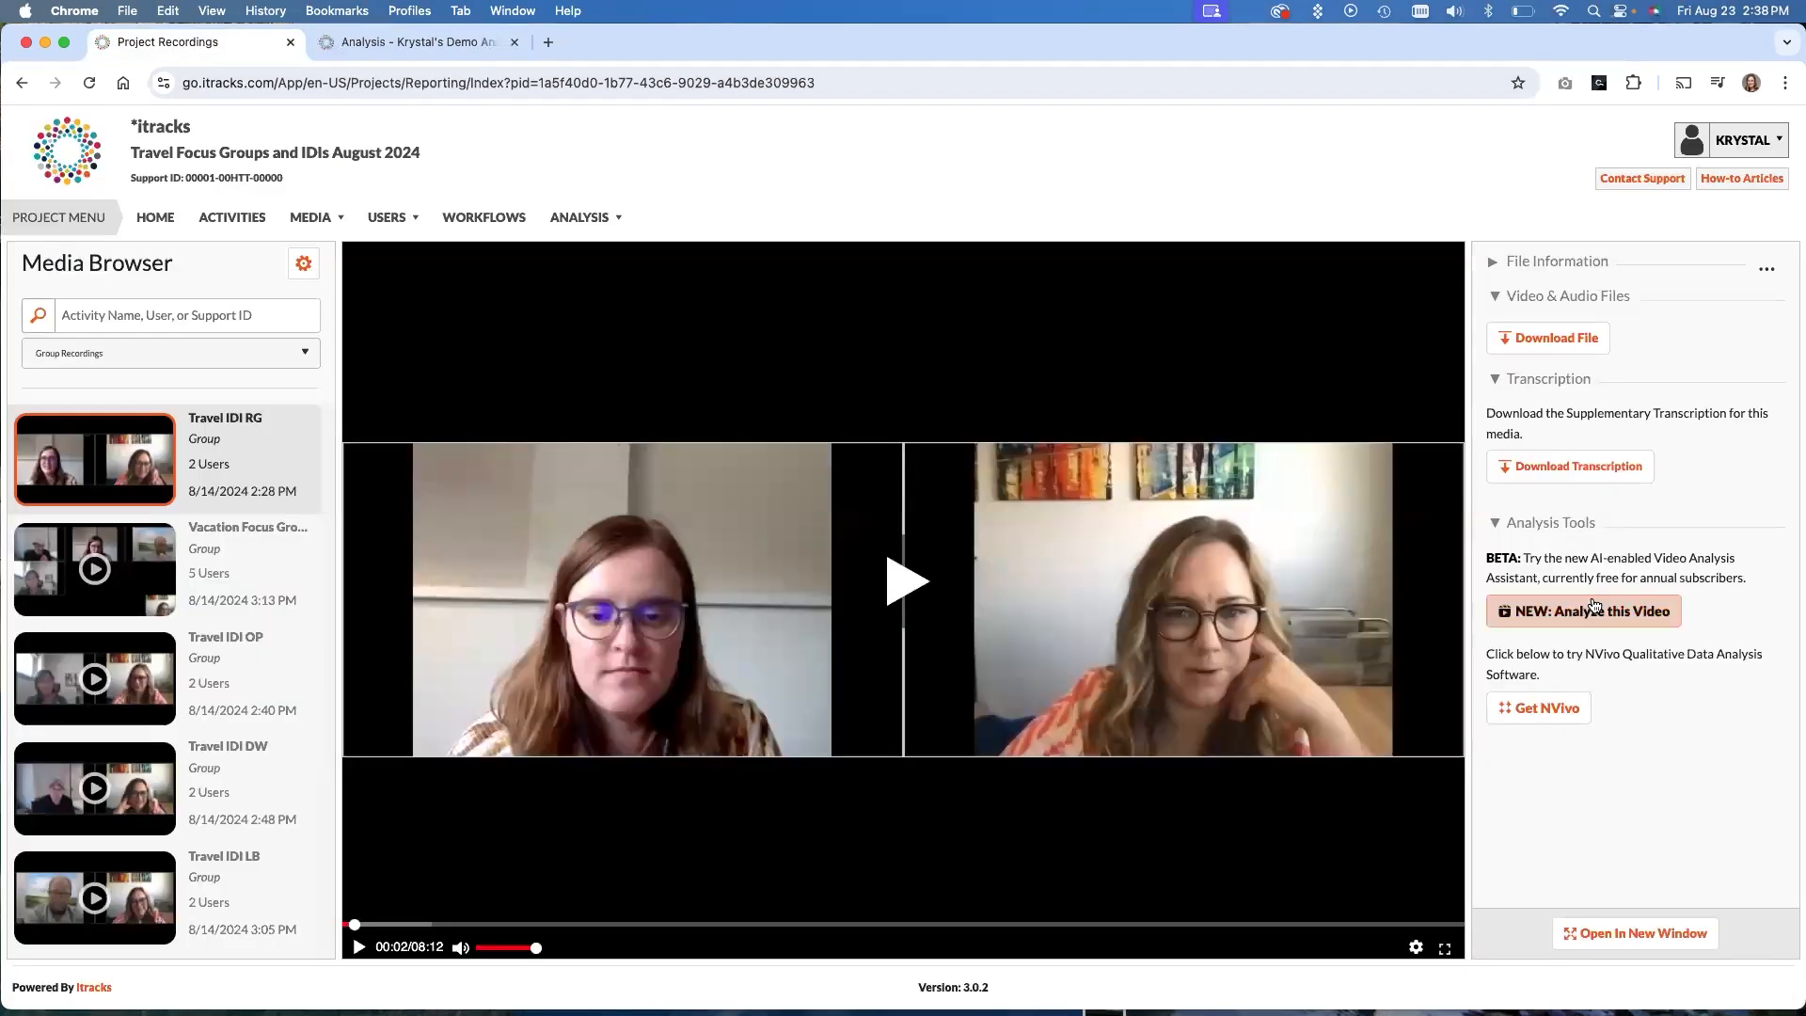
{"action": "left_click", "coordinate": [1584, 609]}
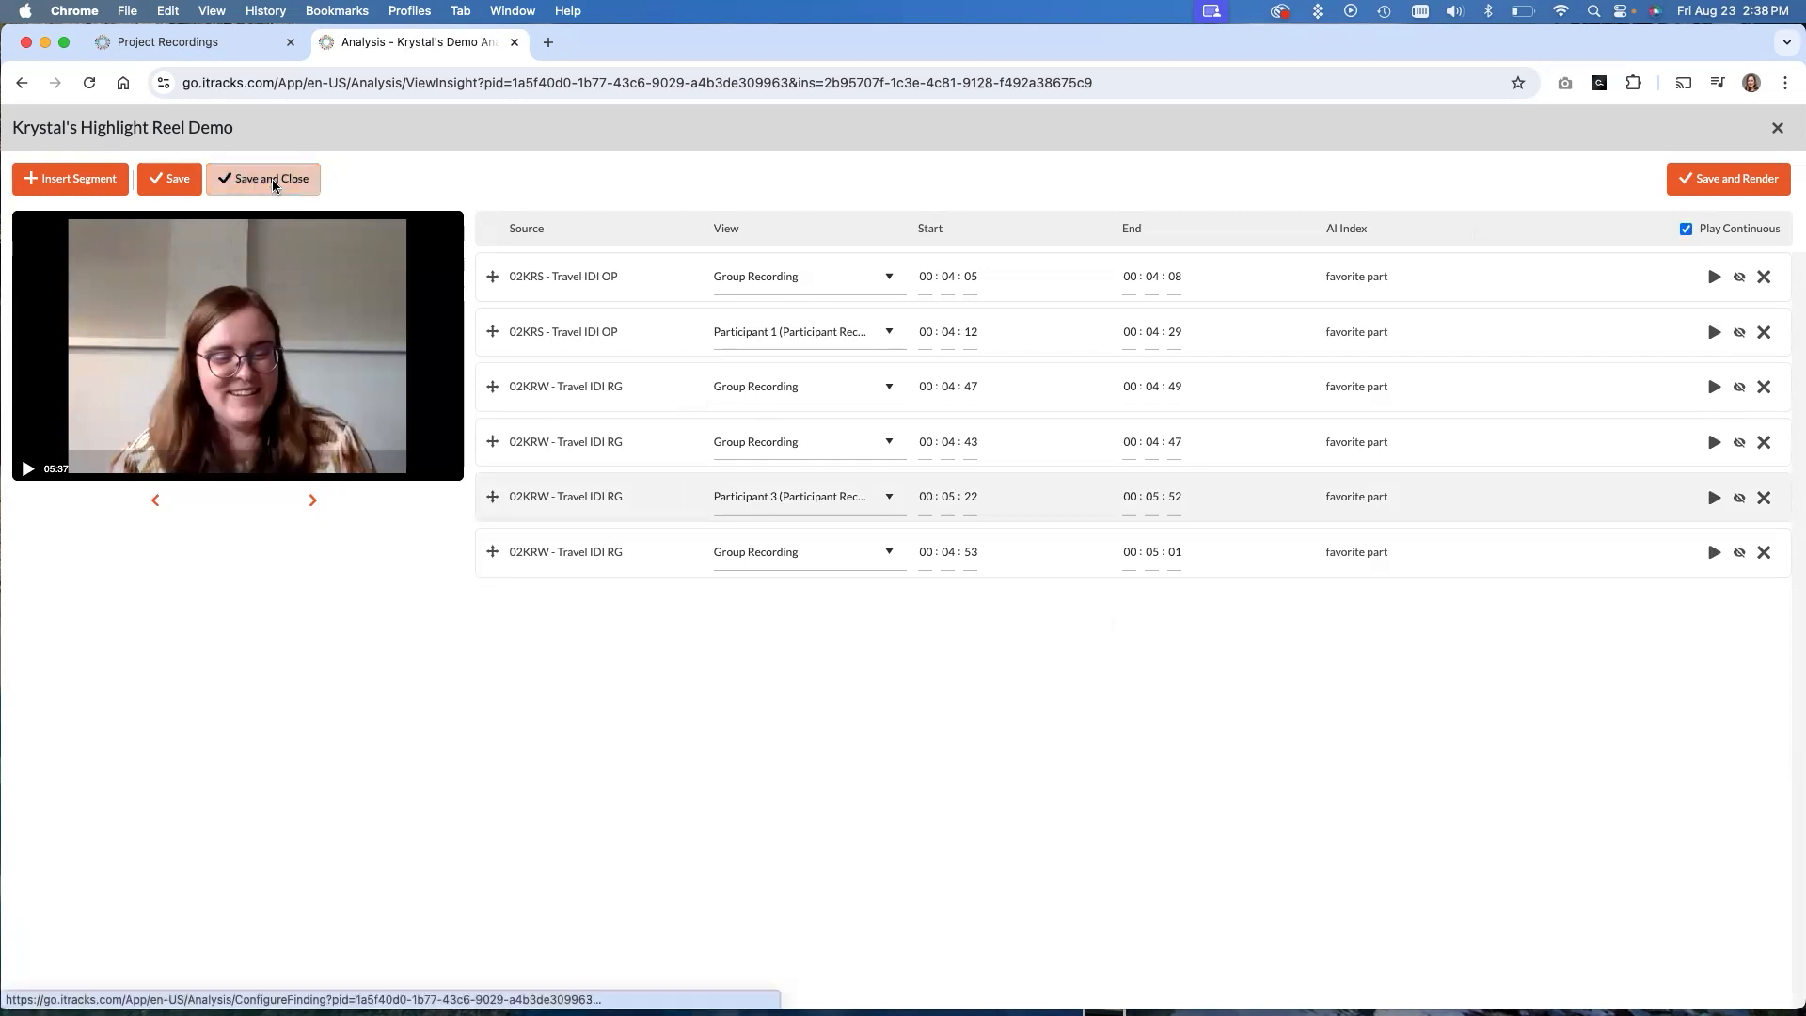
Save and close the highlight reel, returning to the analysis list showing Data Not Rendered
{"action": "left_click", "coordinate": [269, 179]}
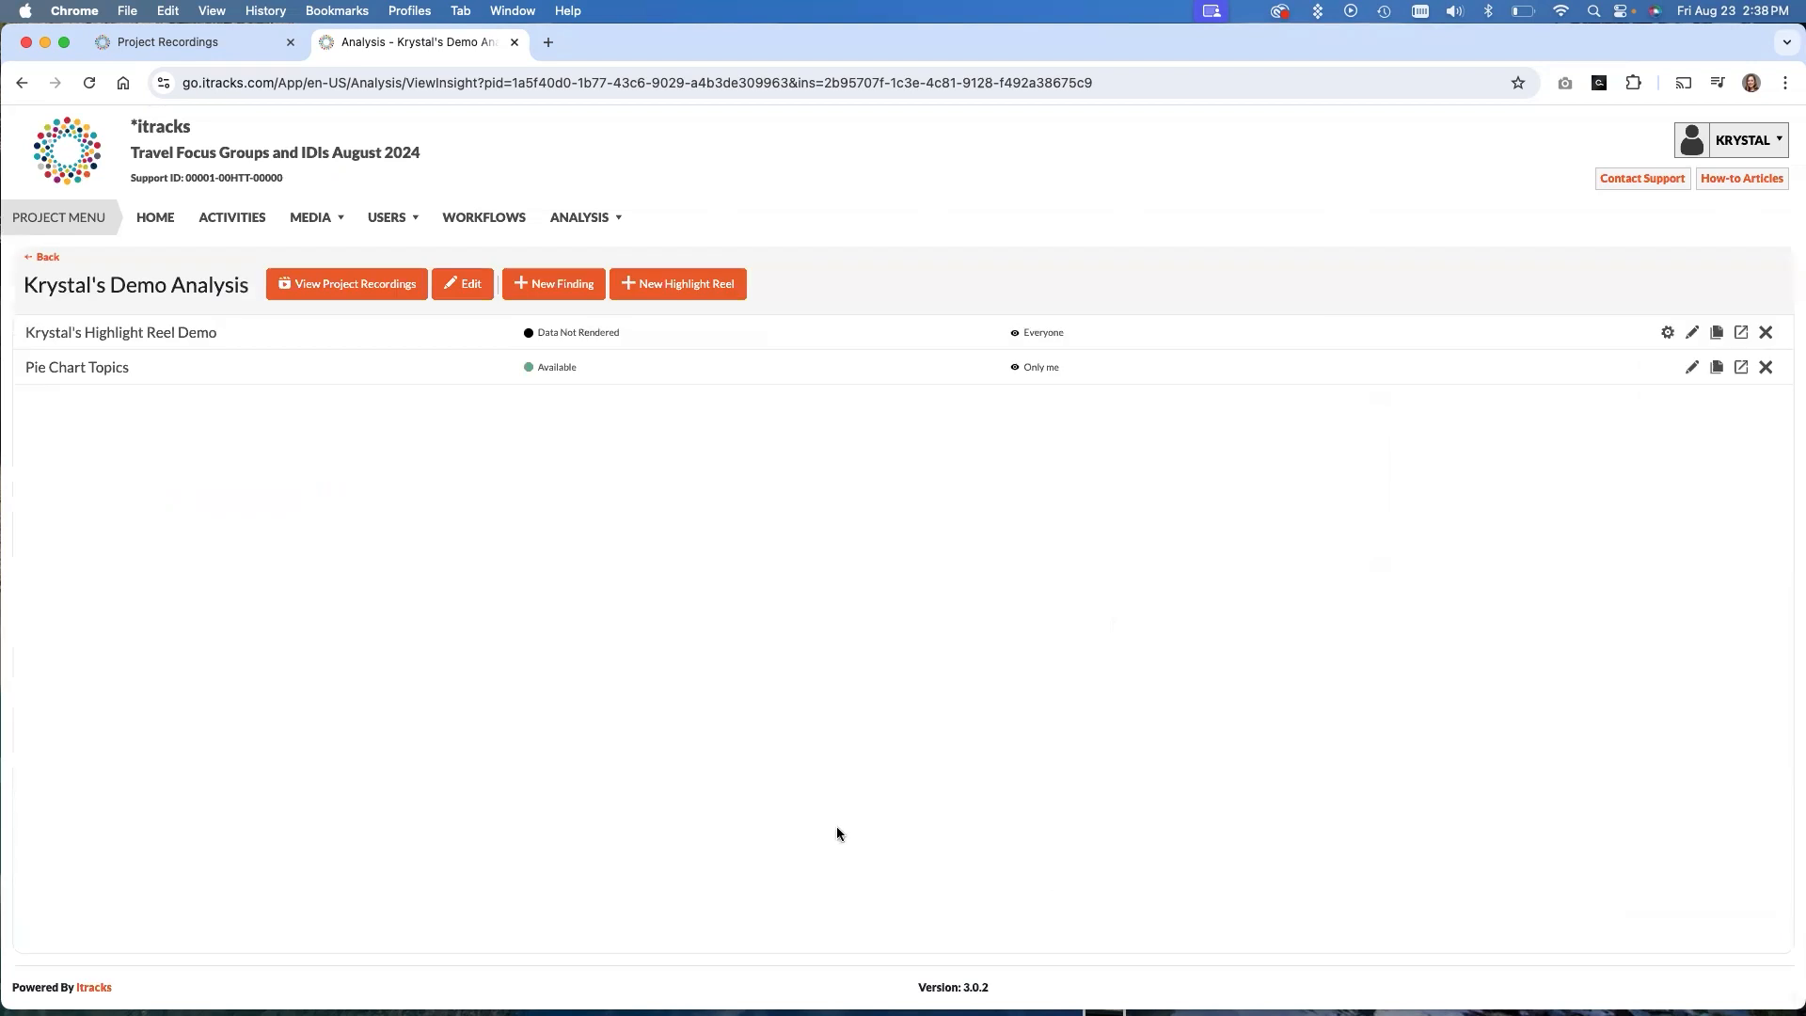
{"action": "mouse_move", "coordinate": [781, 801]}
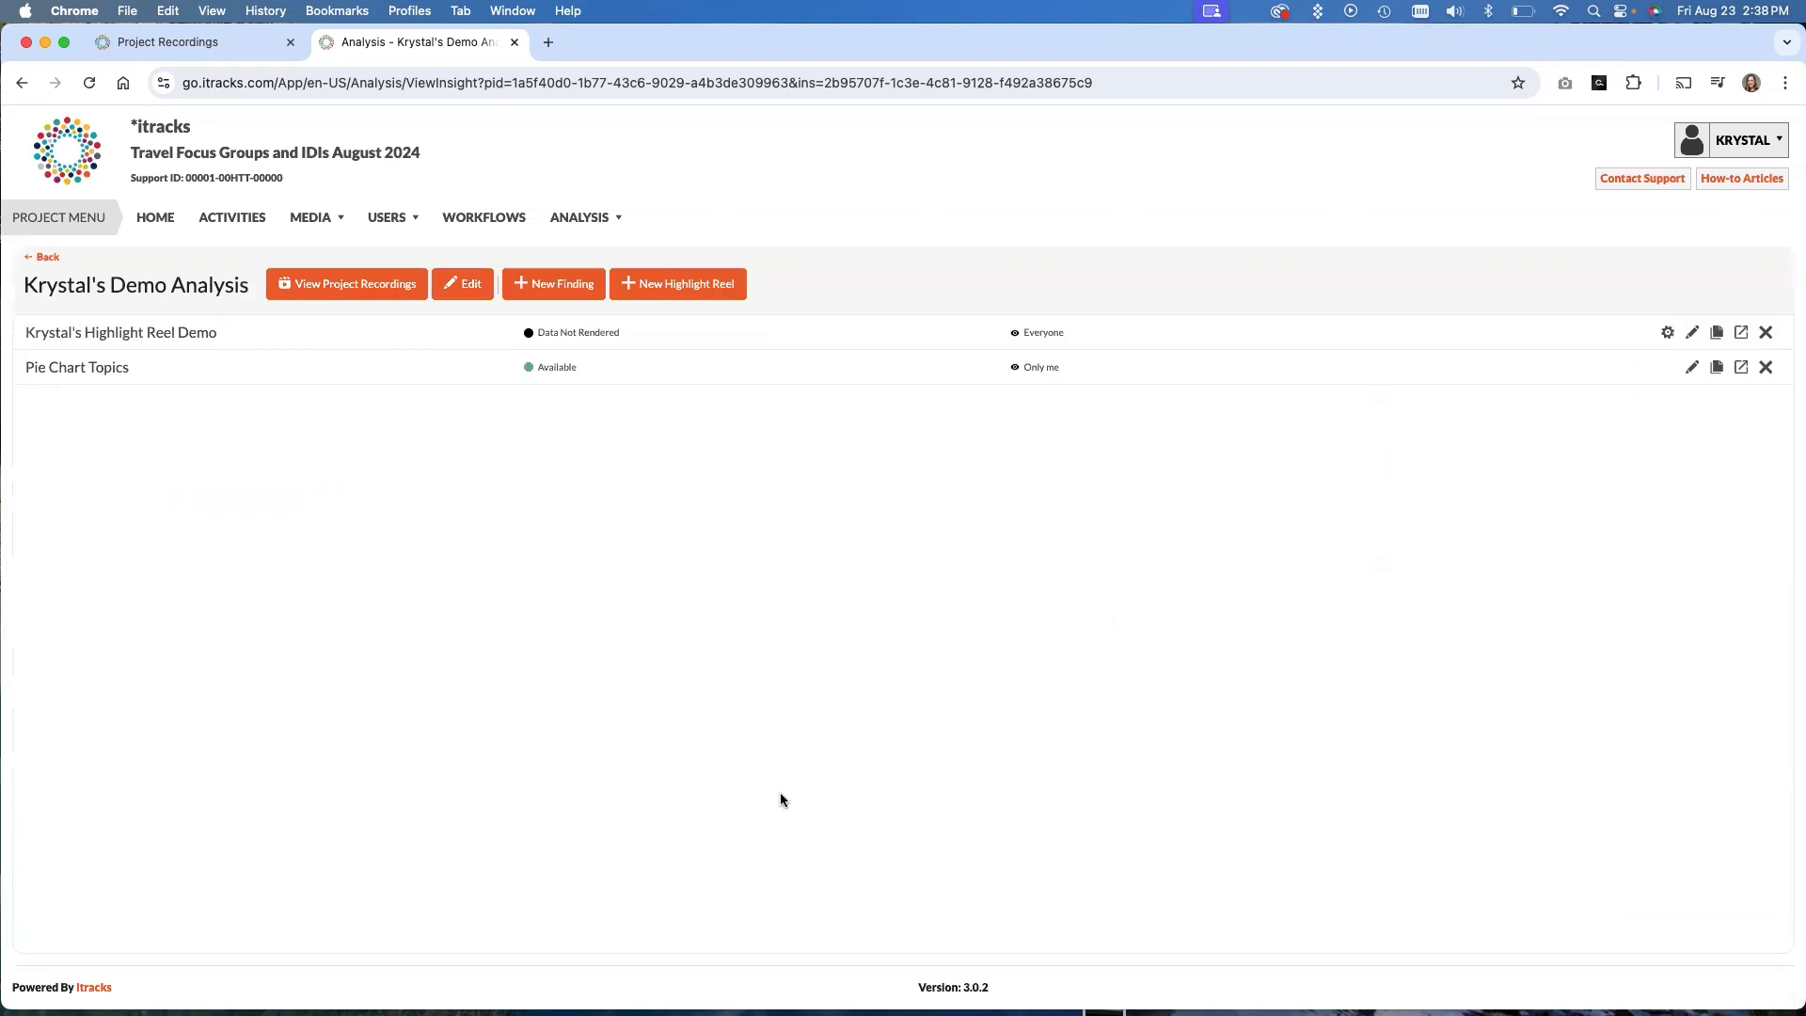
{"action": "mouse_move", "coordinate": [705, 688]}
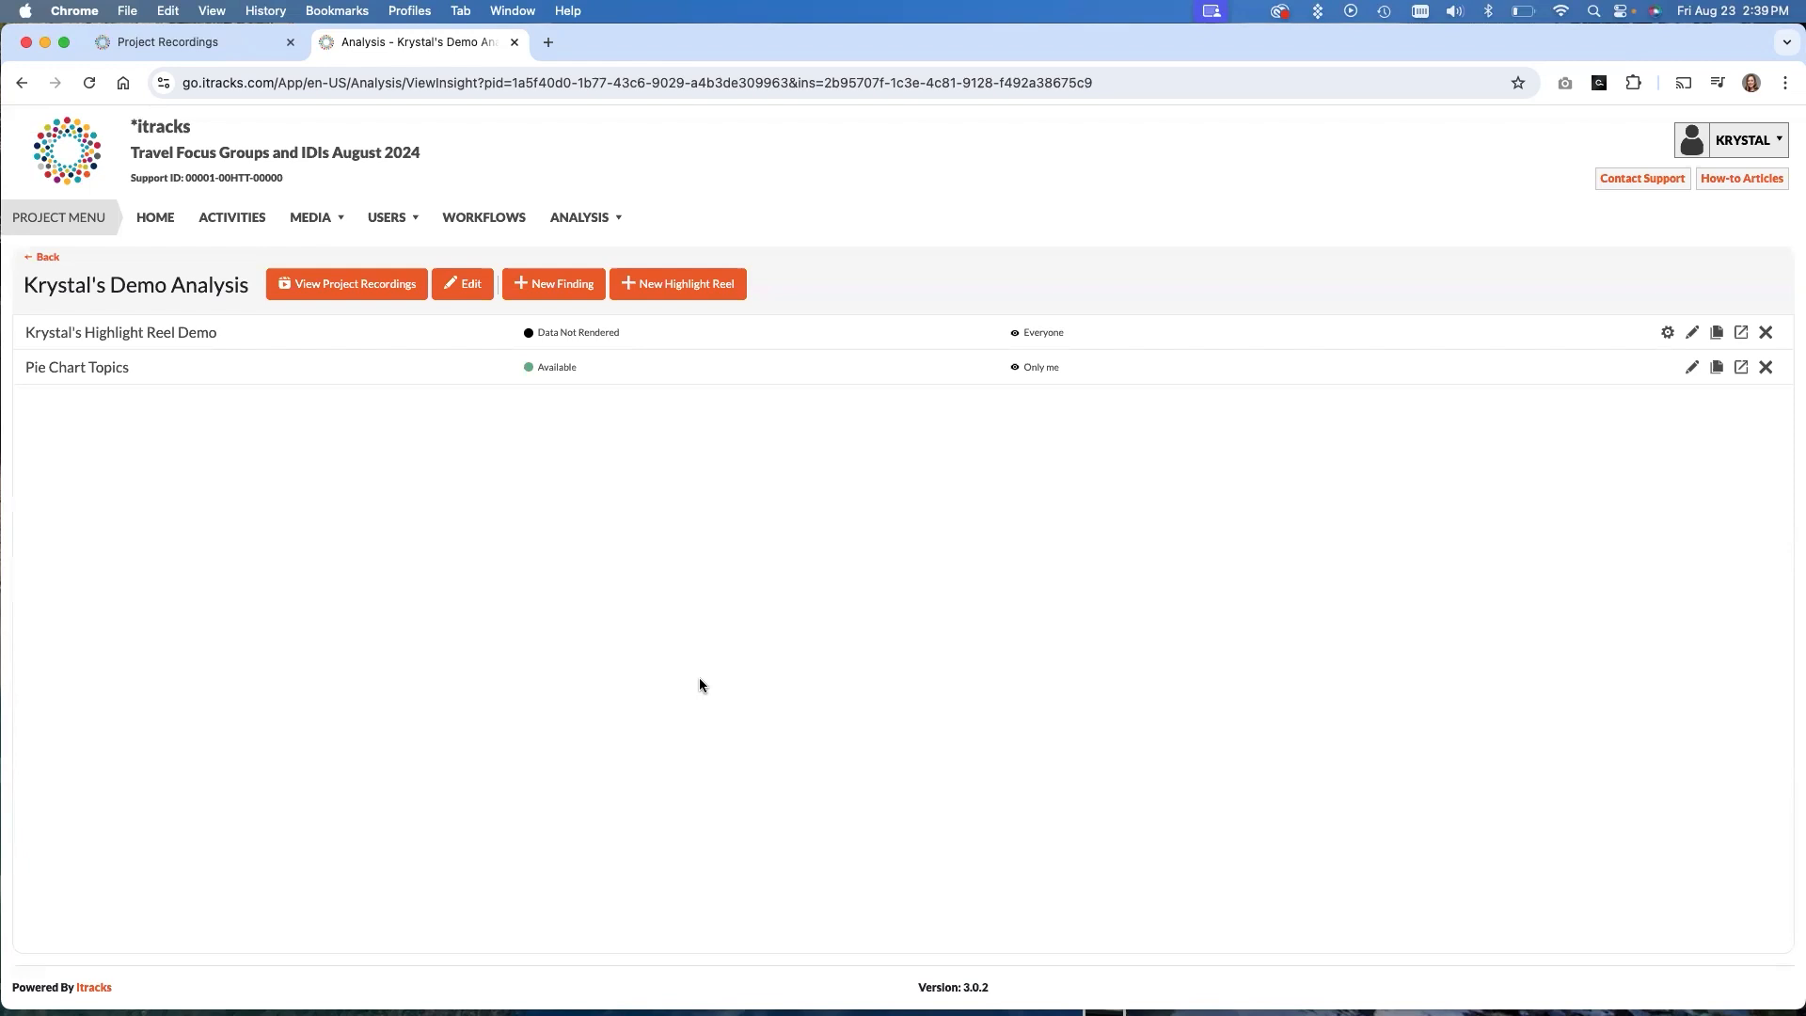
{"action": "mouse_move", "coordinate": [715, 691]}
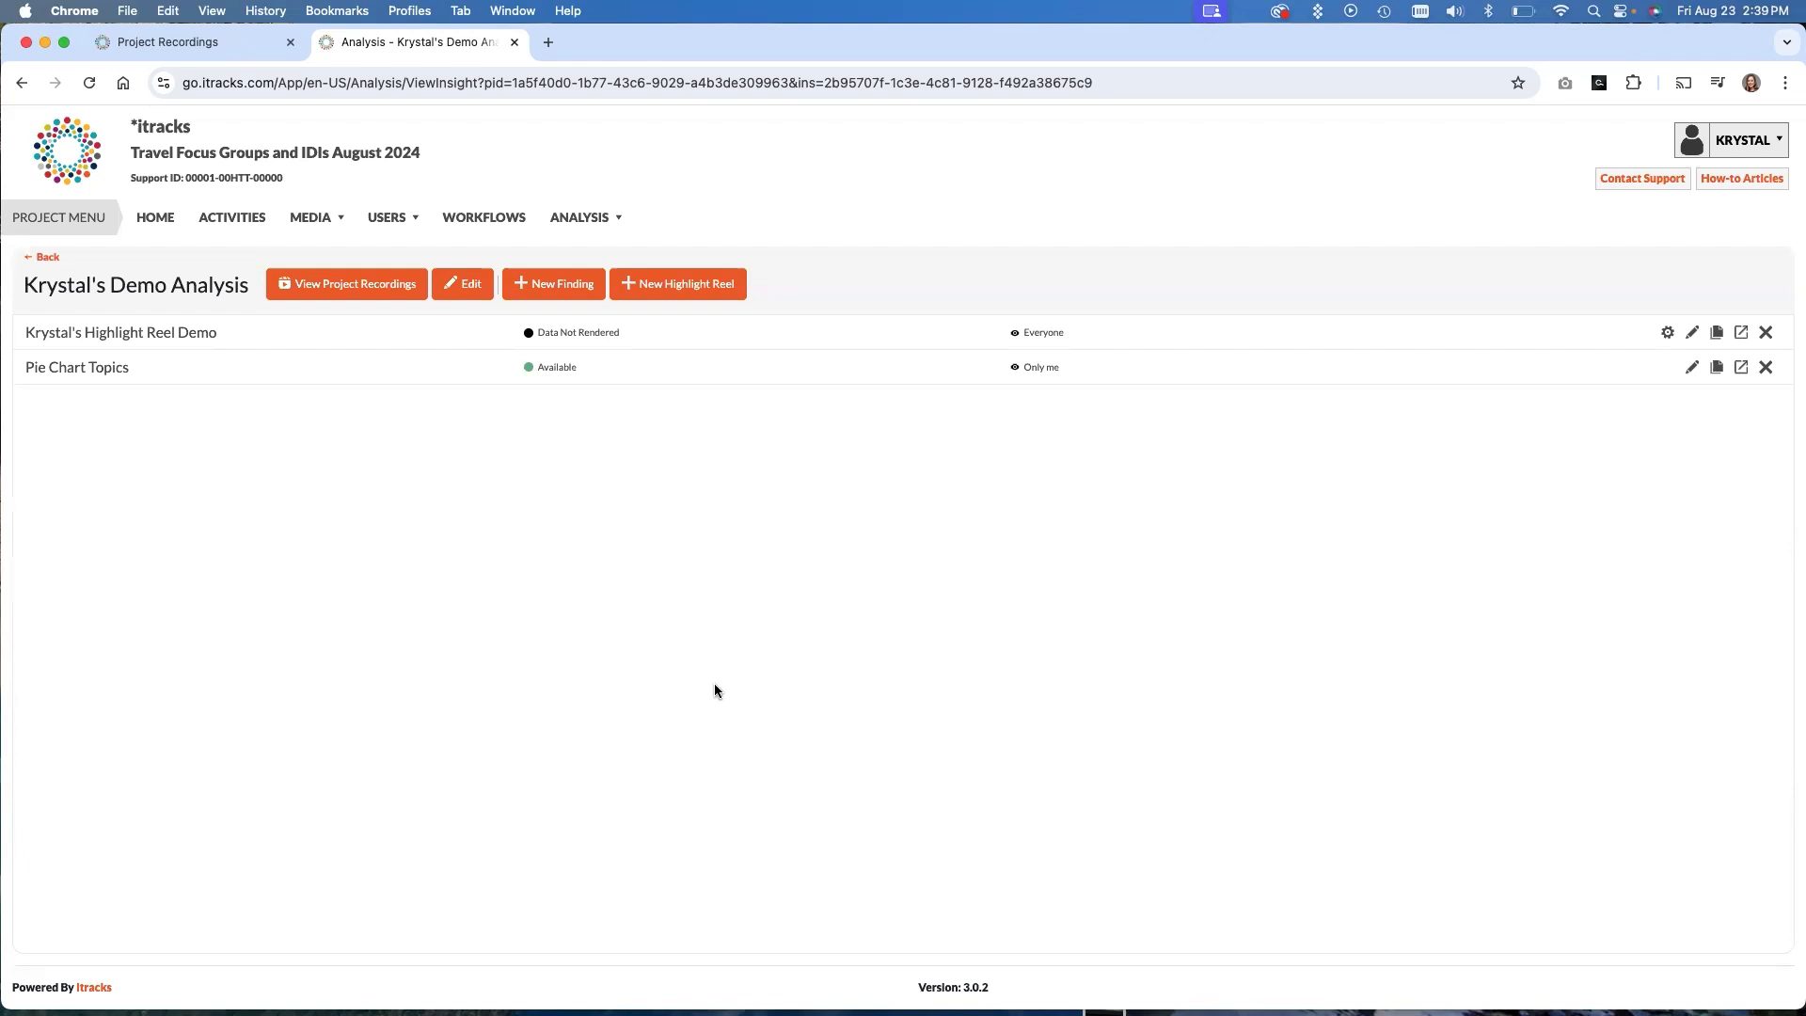
{"action": "mouse_move", "coordinate": [736, 681]}
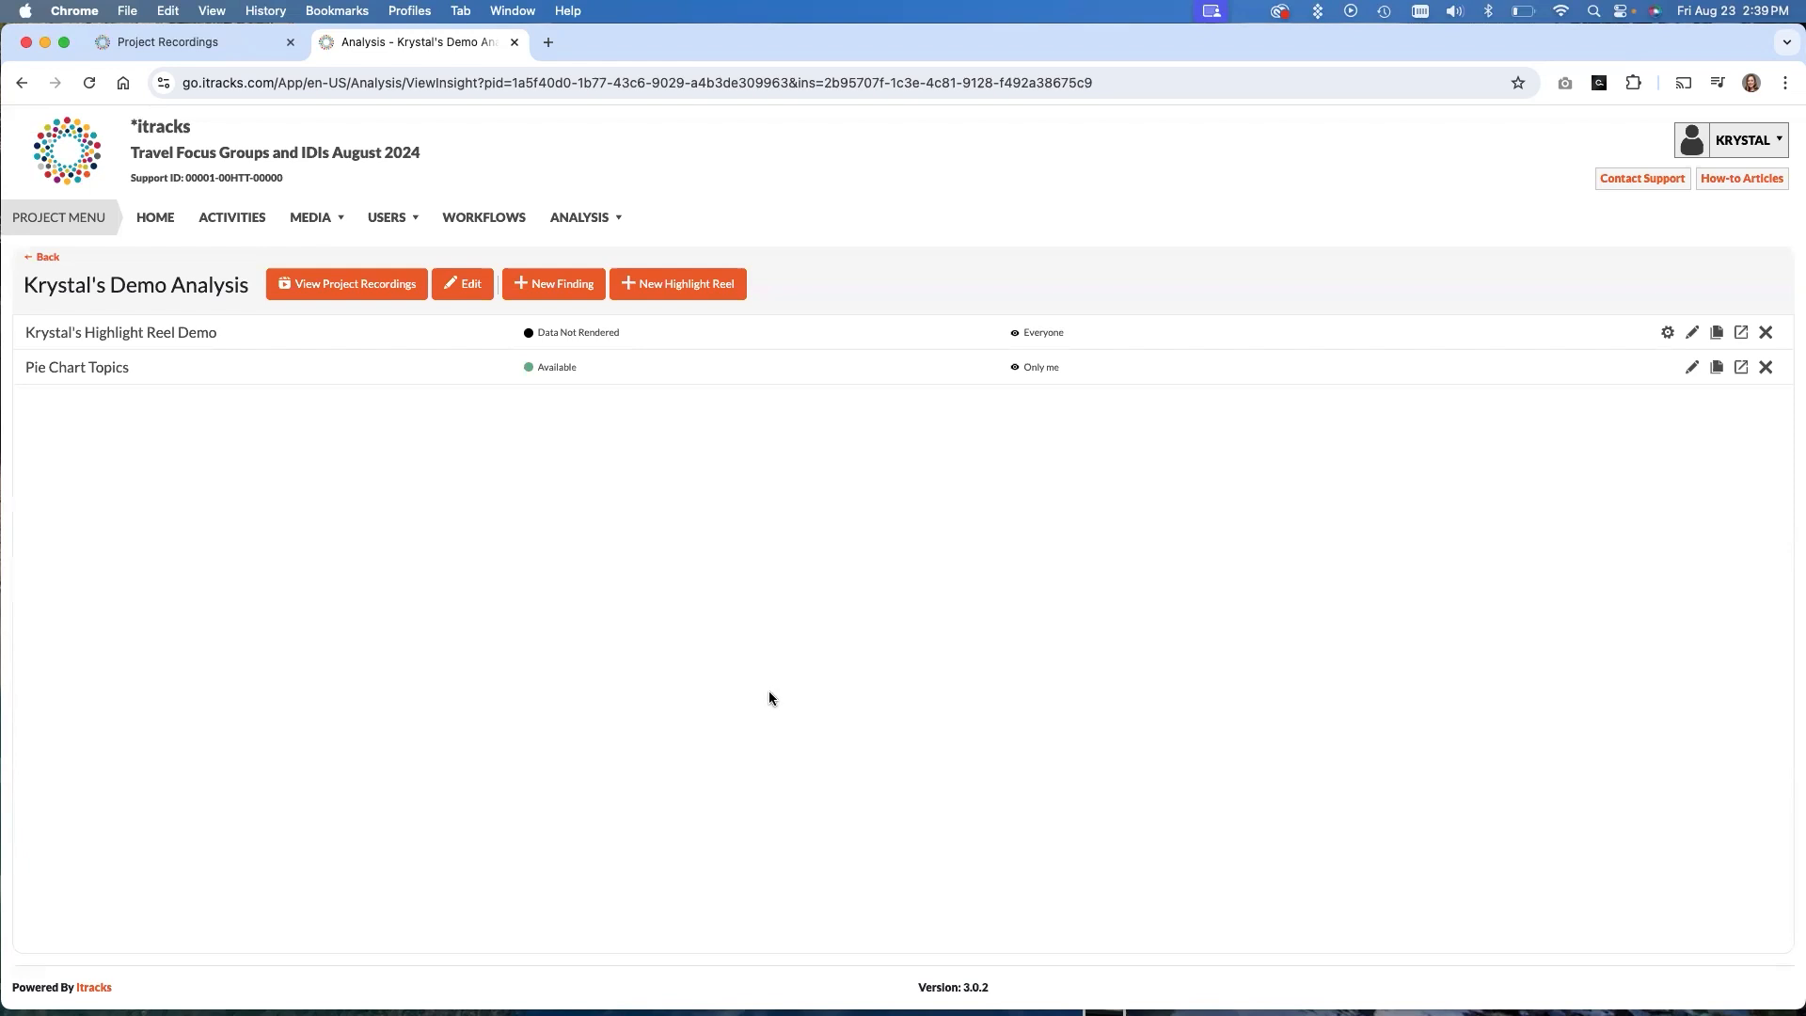
{"action": "mouse_move", "coordinate": [765, 696]}
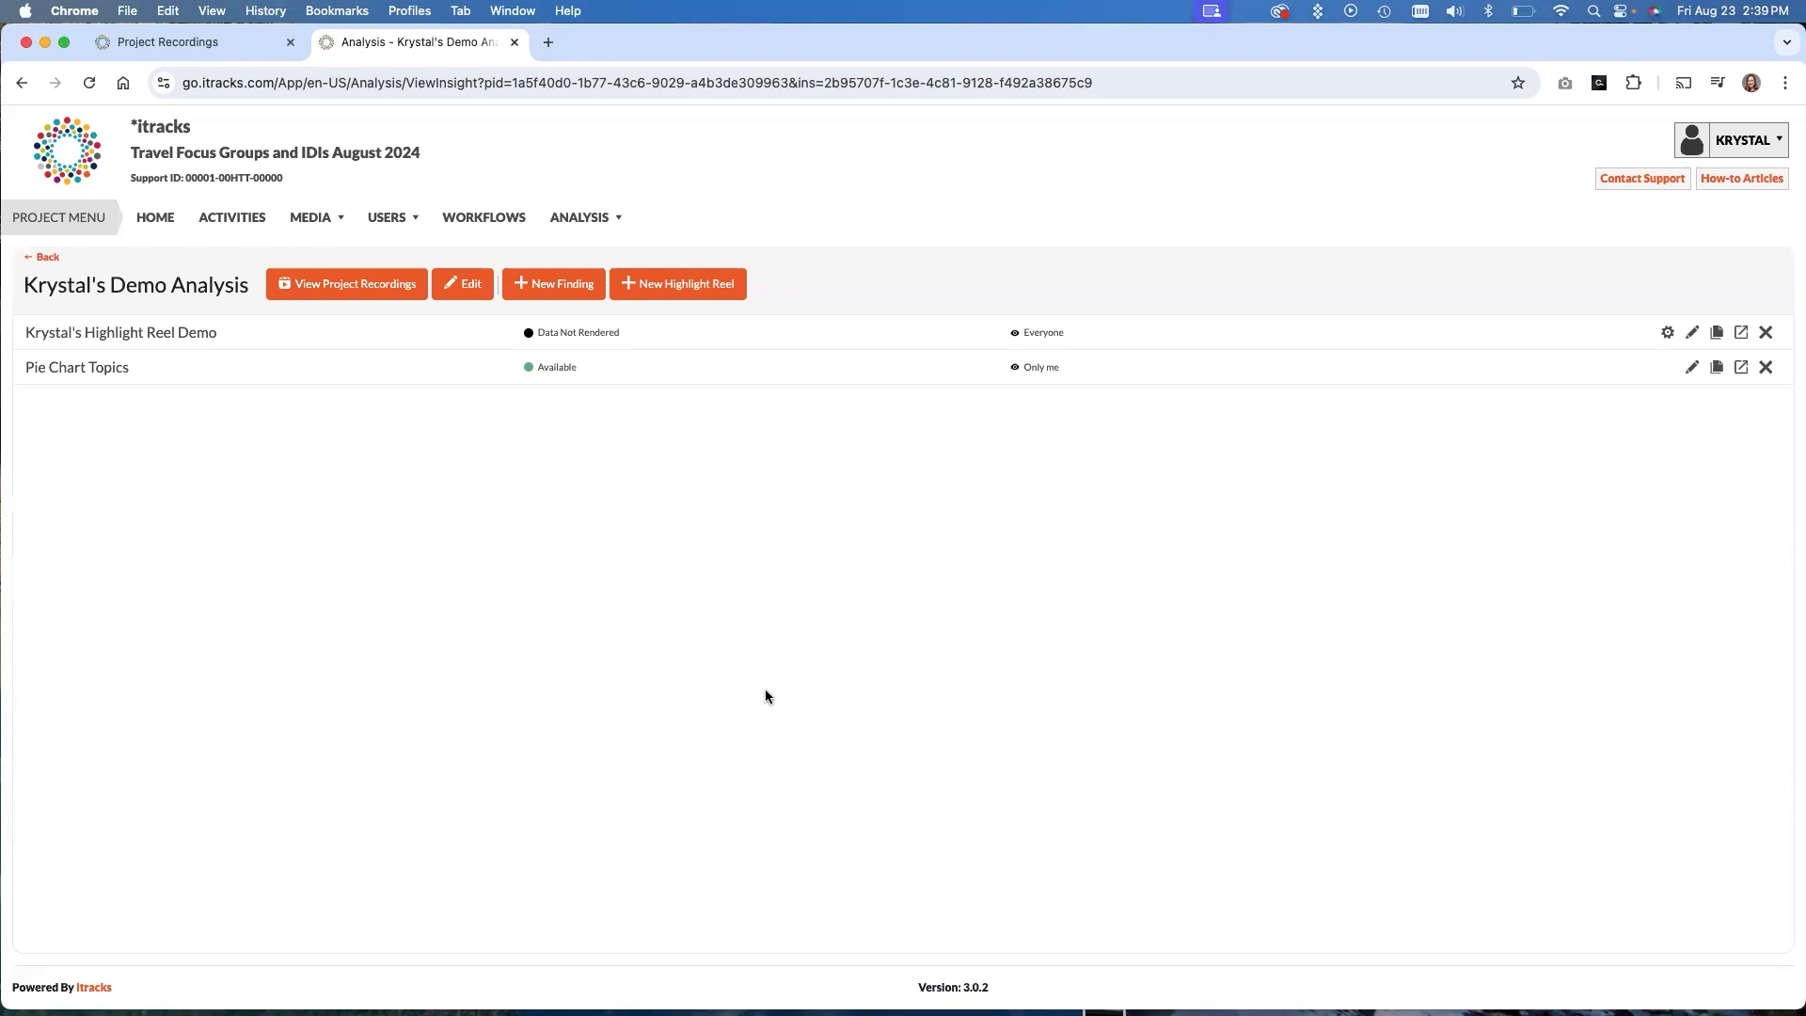
{"action": "mouse_move", "coordinate": [747, 698]}
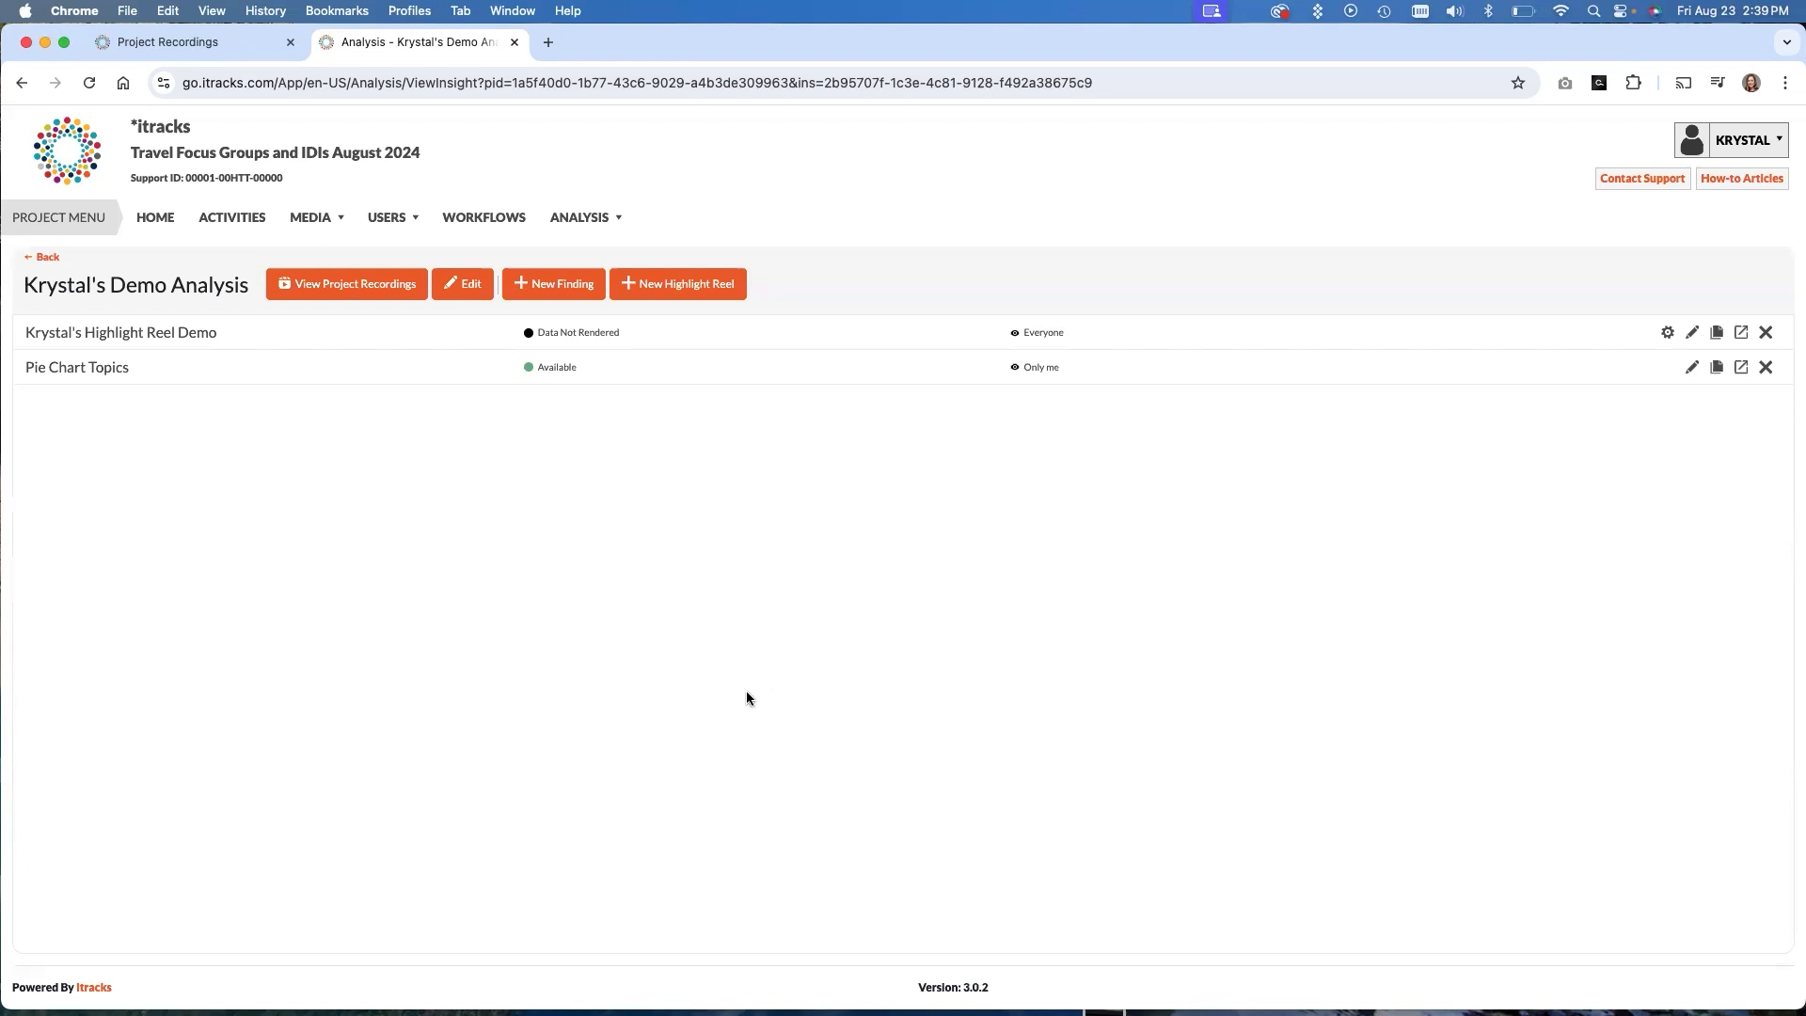